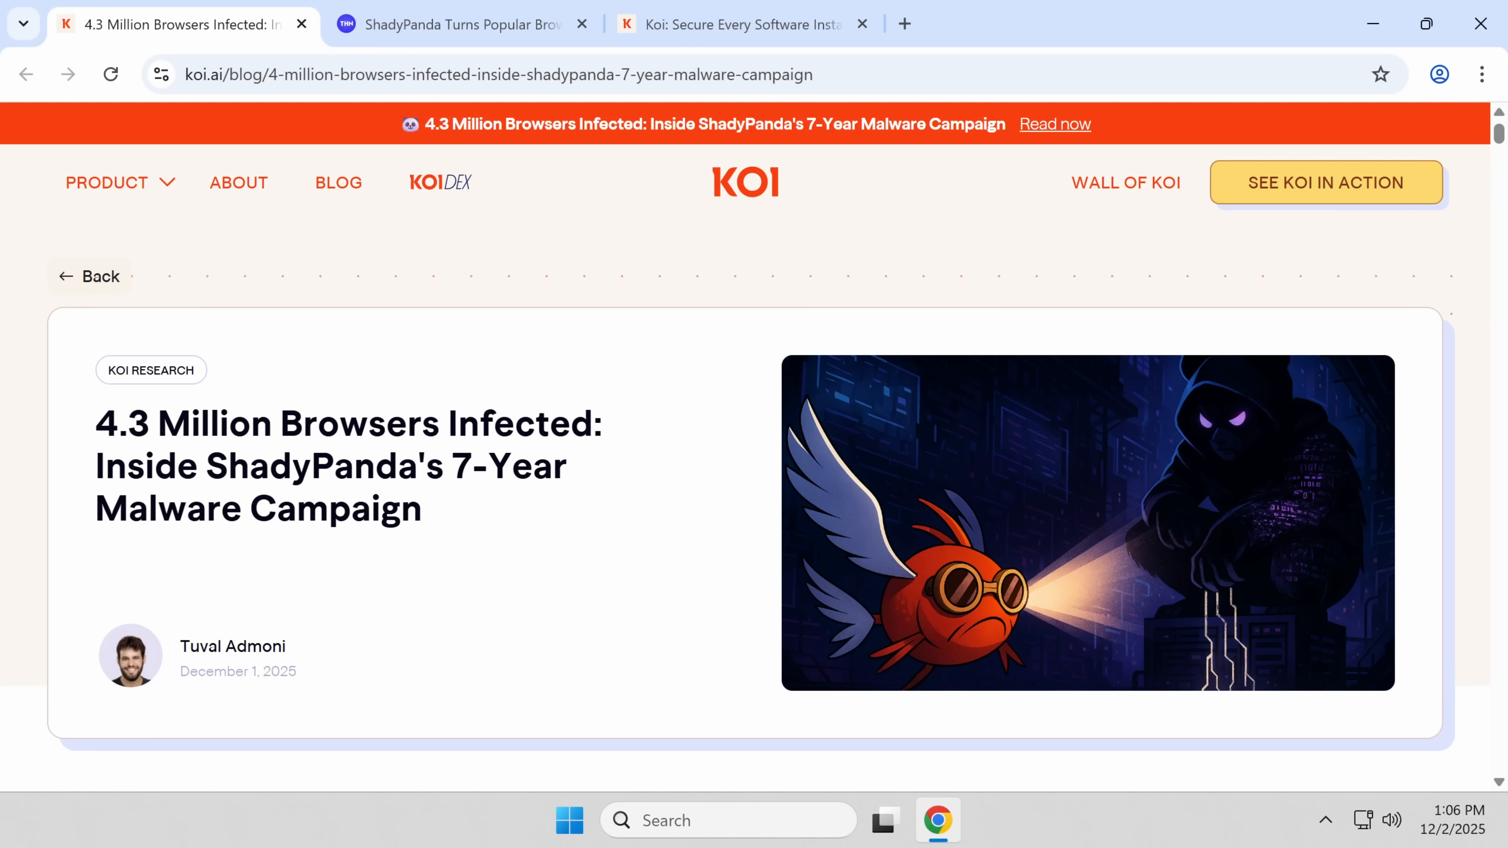
Step: Reach Manage Extensions from the Chrome menu, listing Google Docs Offline as the only extension
left_click(1479, 74)
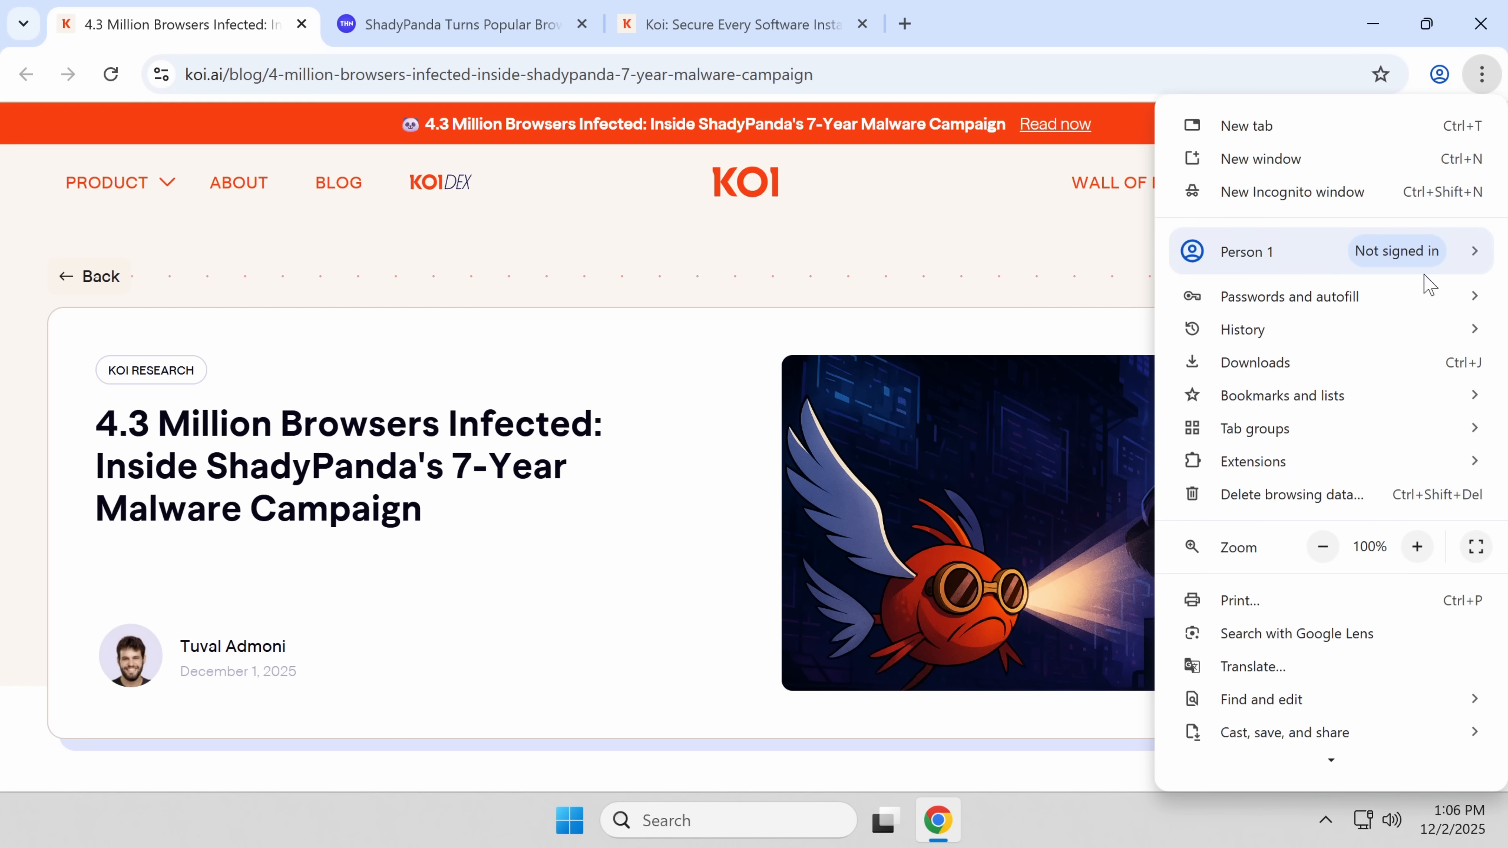
mouse_move(1252, 461)
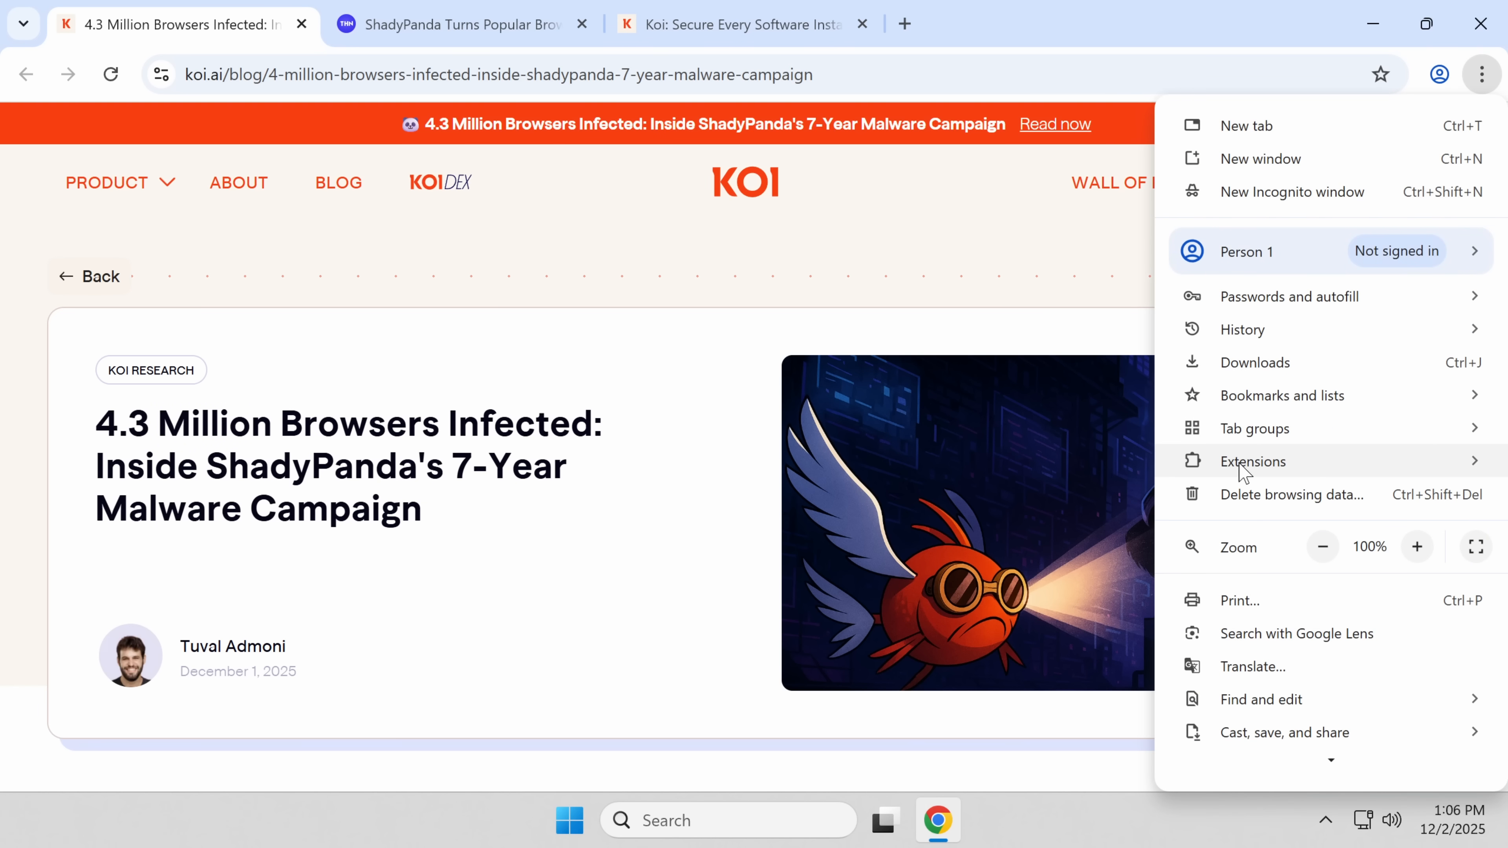
left_click(1252, 461)
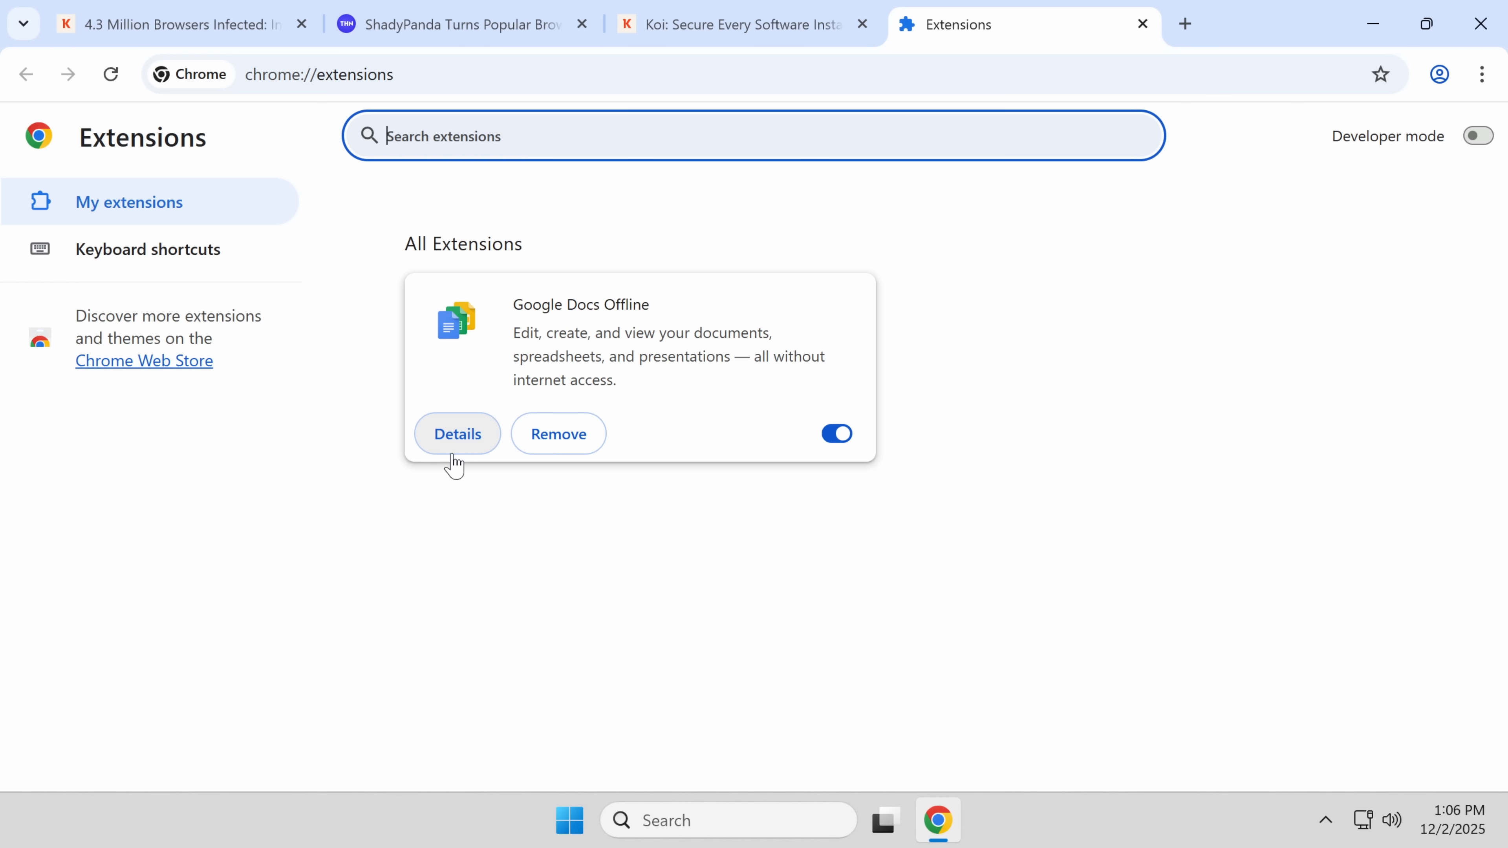
mouse_move(635, 126)
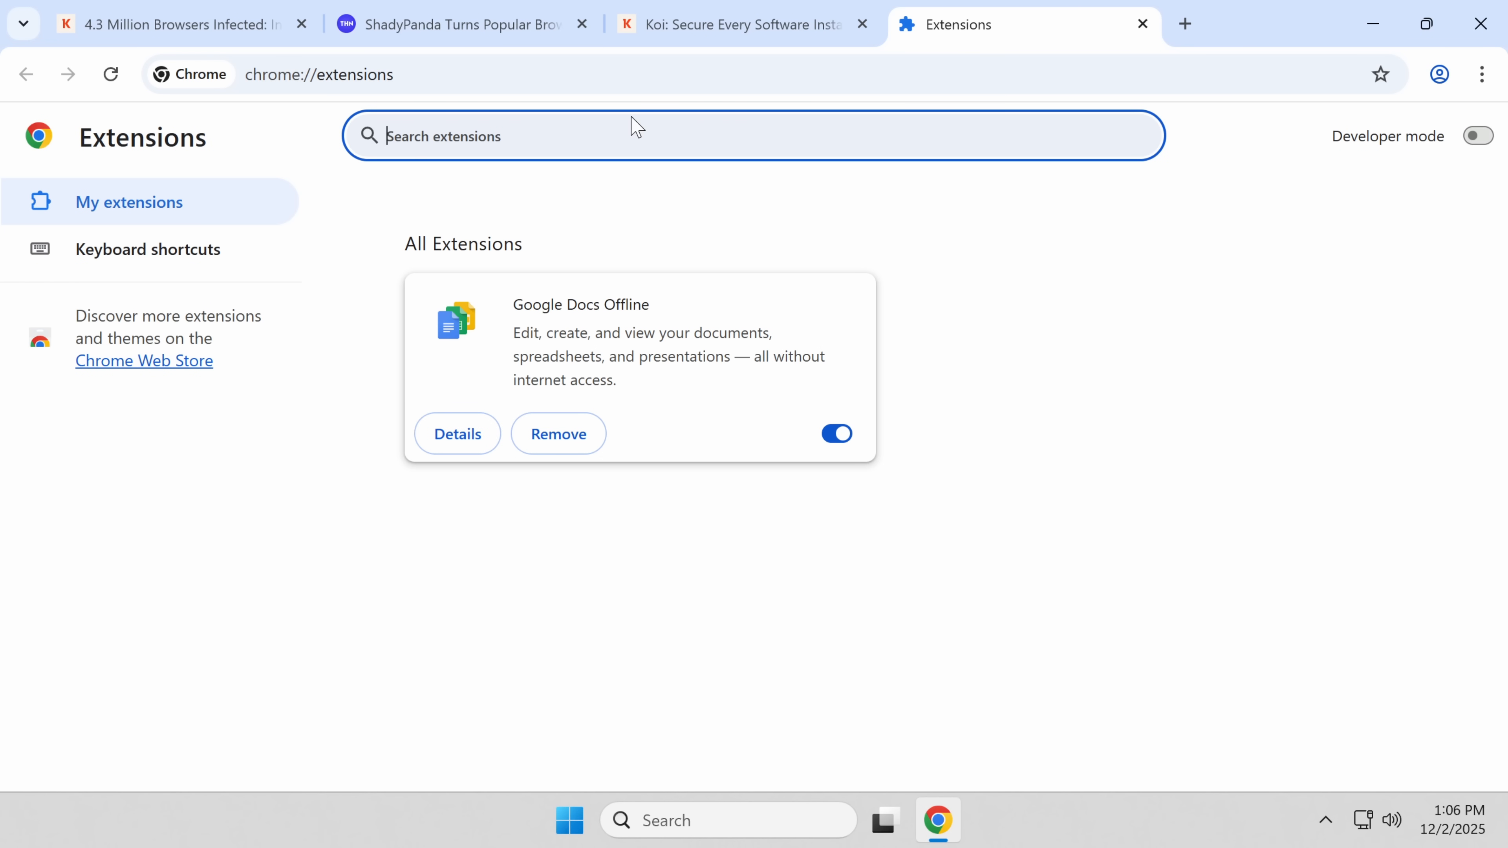
Step: Return to The Hacker News ShadyPanda article and bring its headline into view
left_click(452, 24)
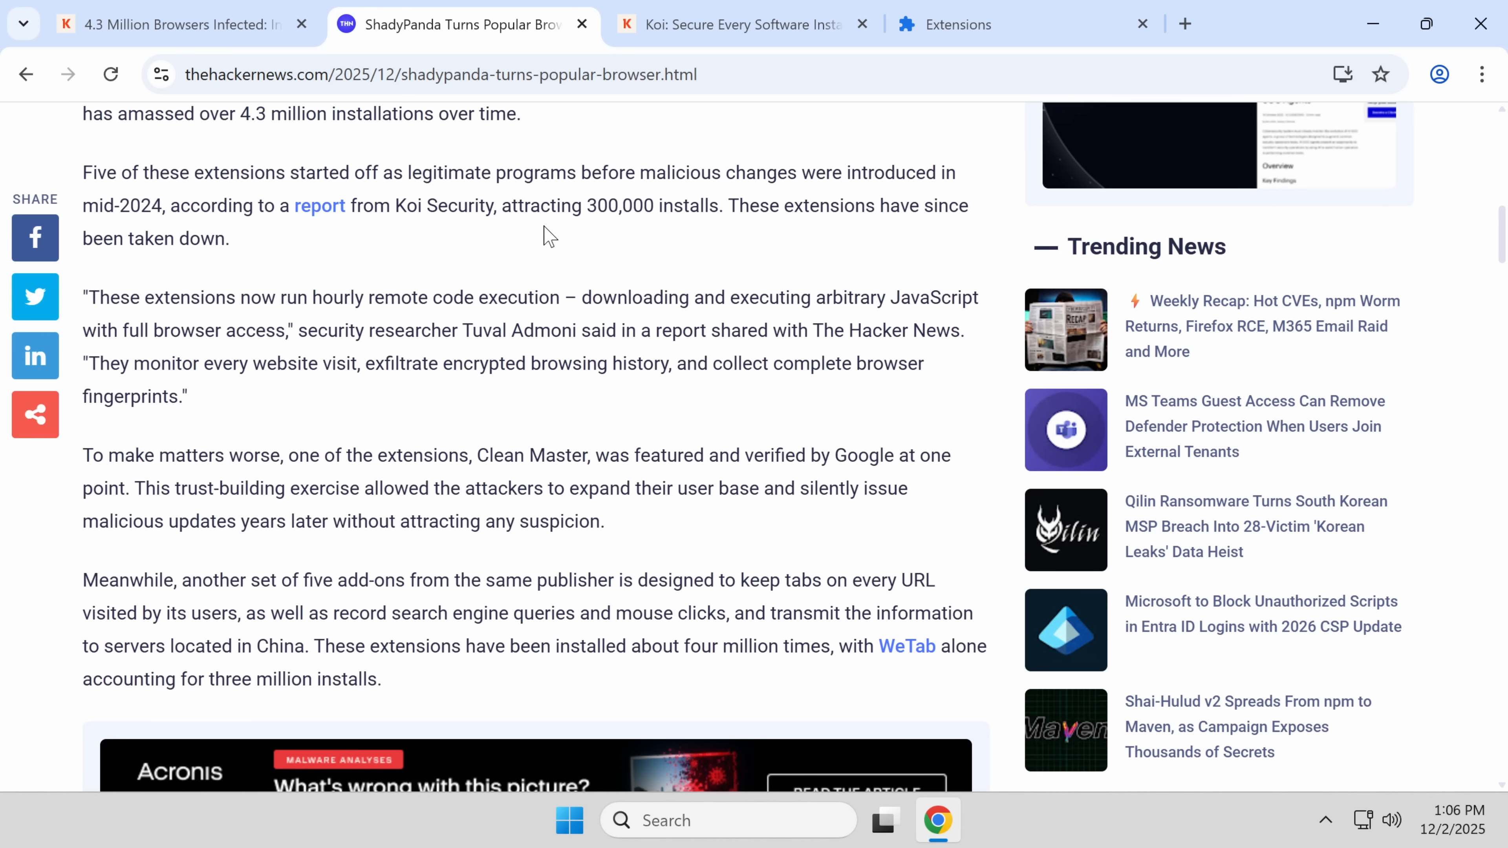
scroll("up", 3)
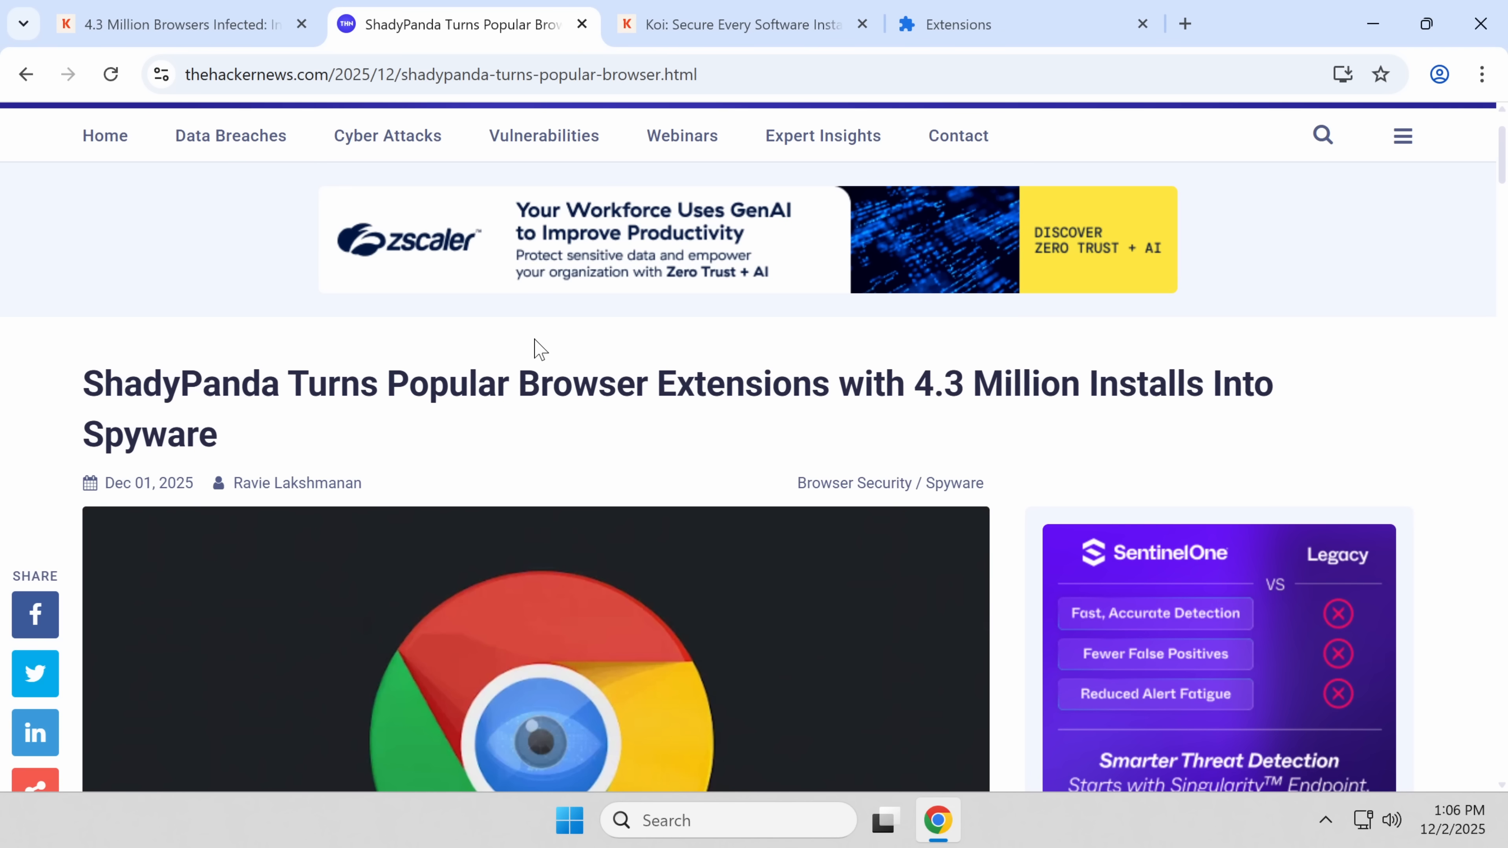
mouse_move(466, 328)
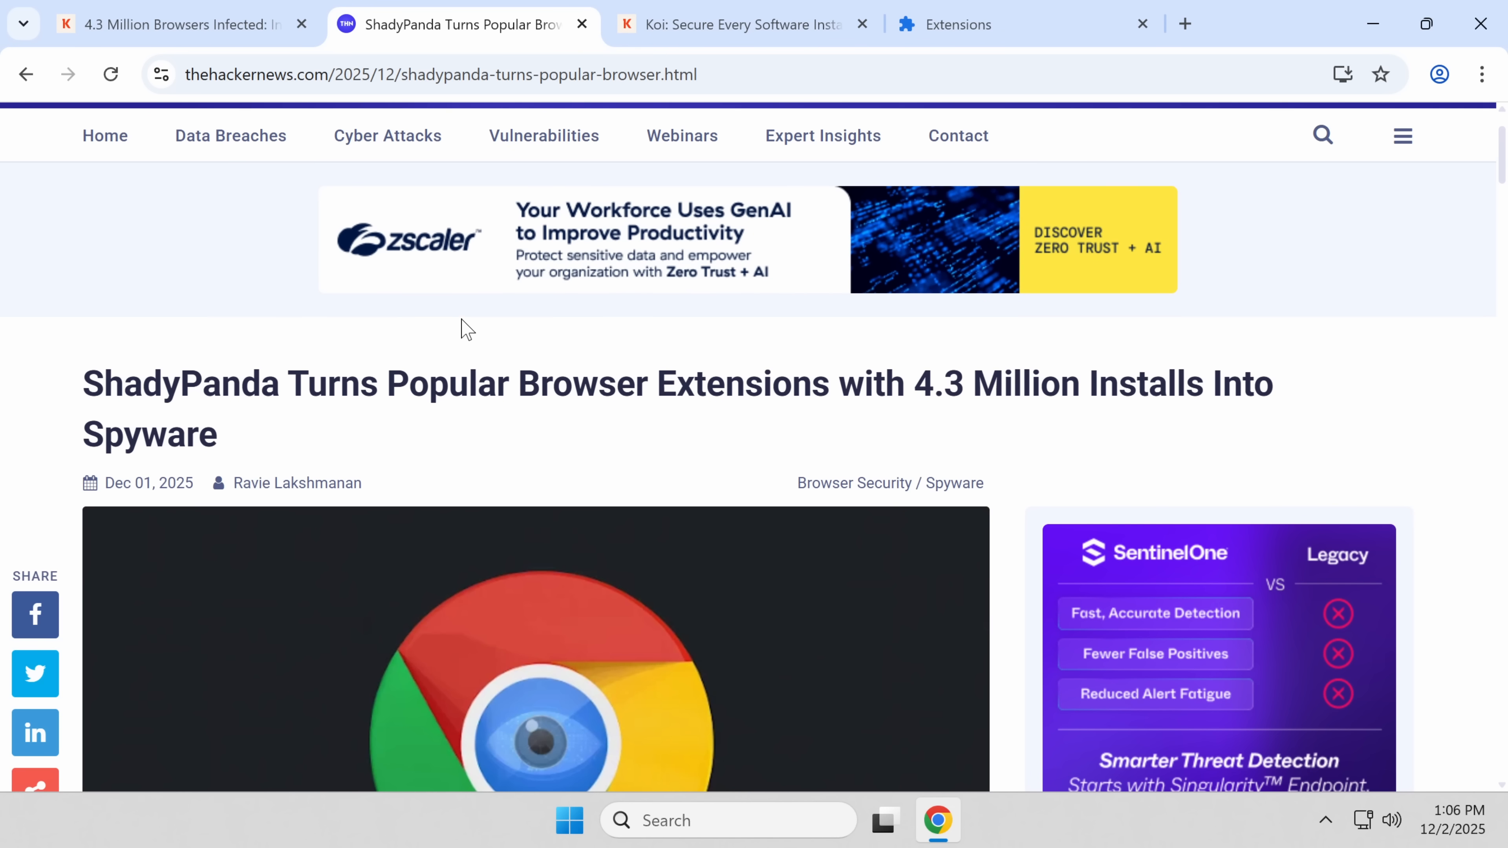
mouse_move(279, 419)
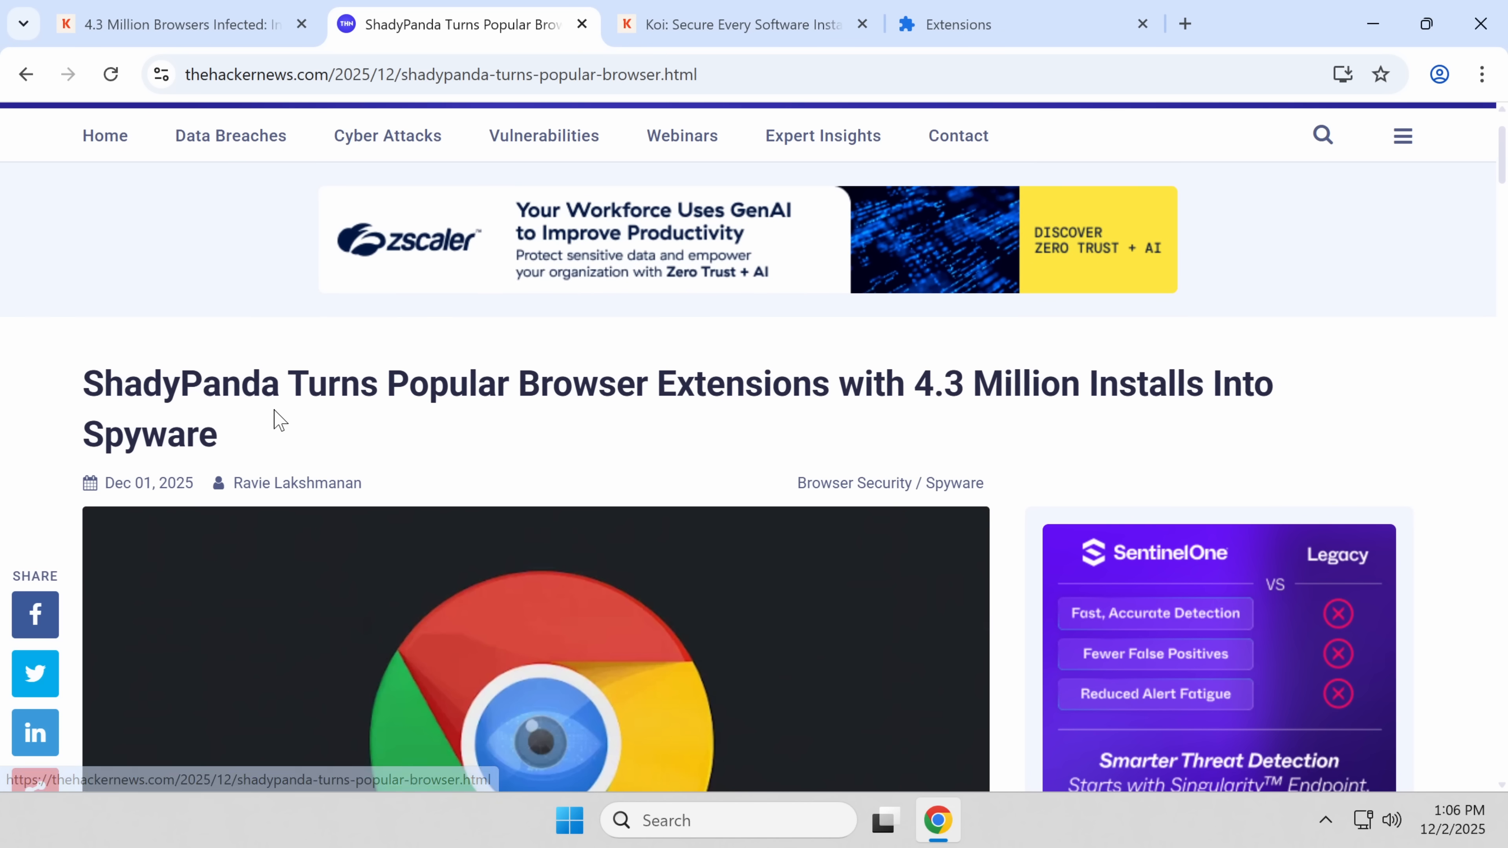
mouse_move(279, 393)
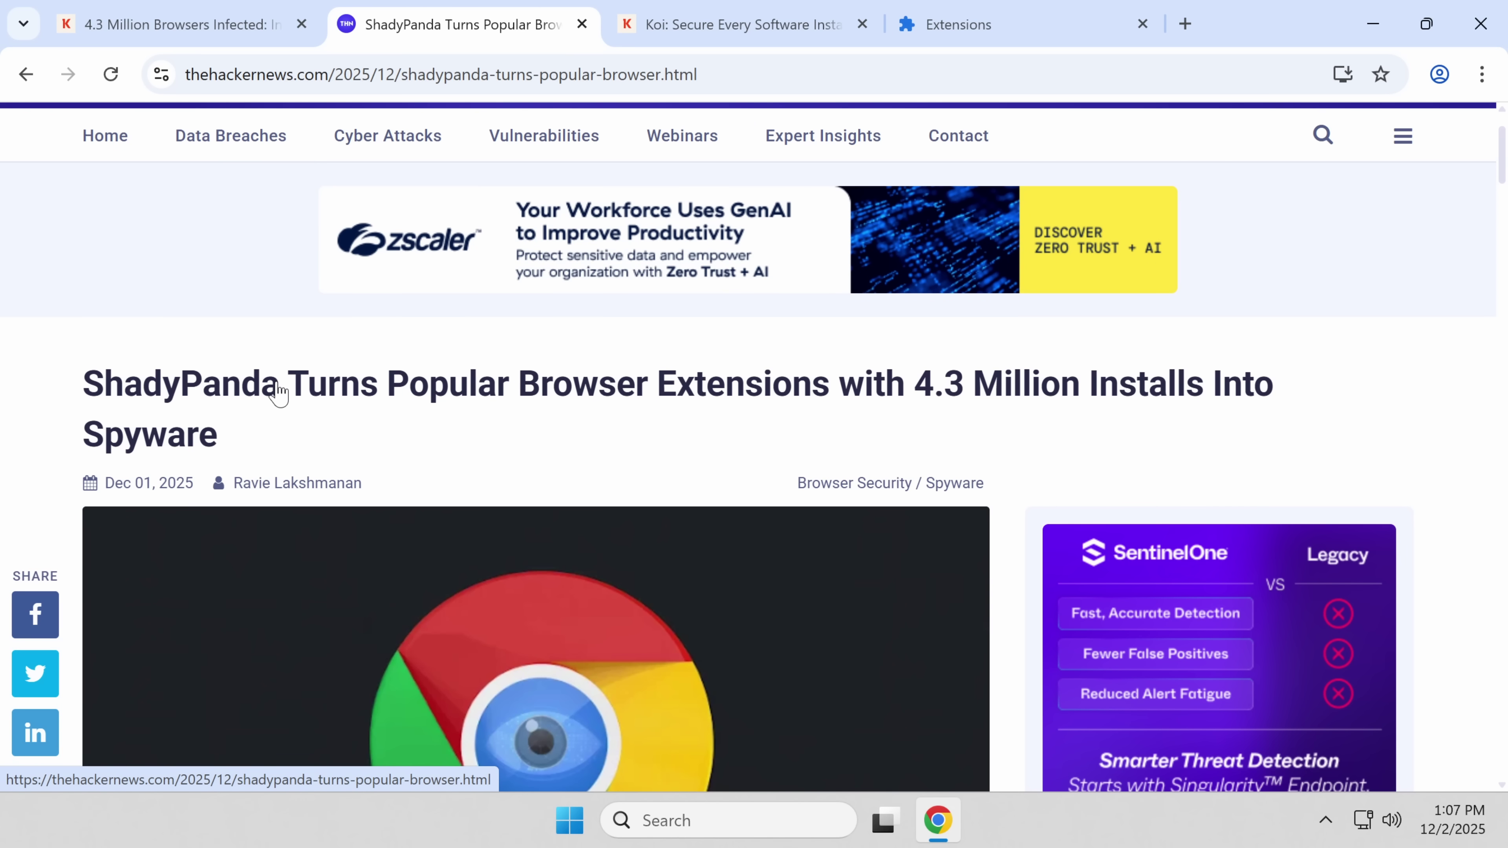
scroll("down", 3)
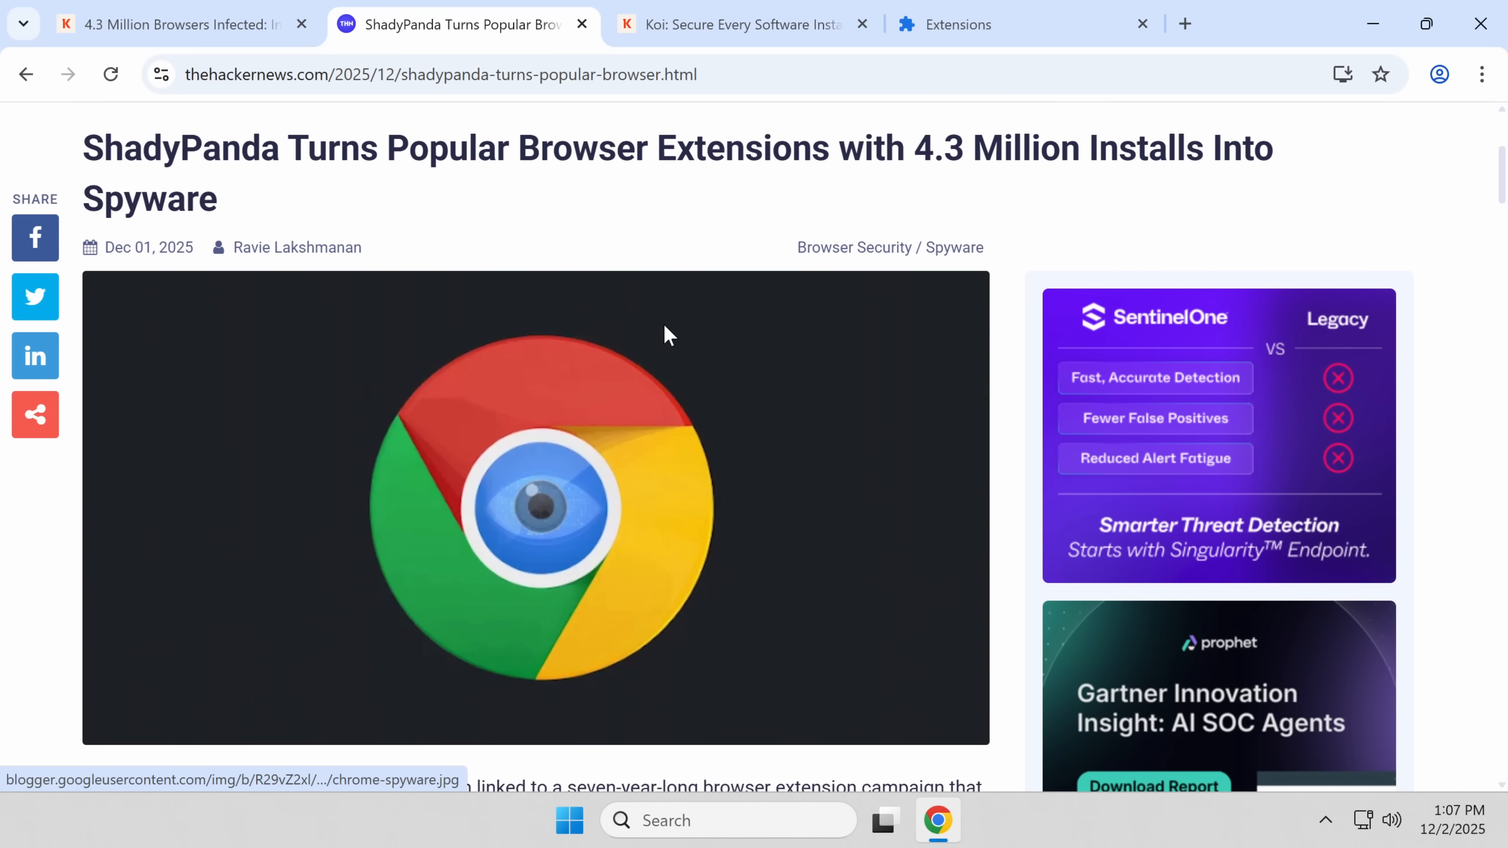
mouse_move(774, 193)
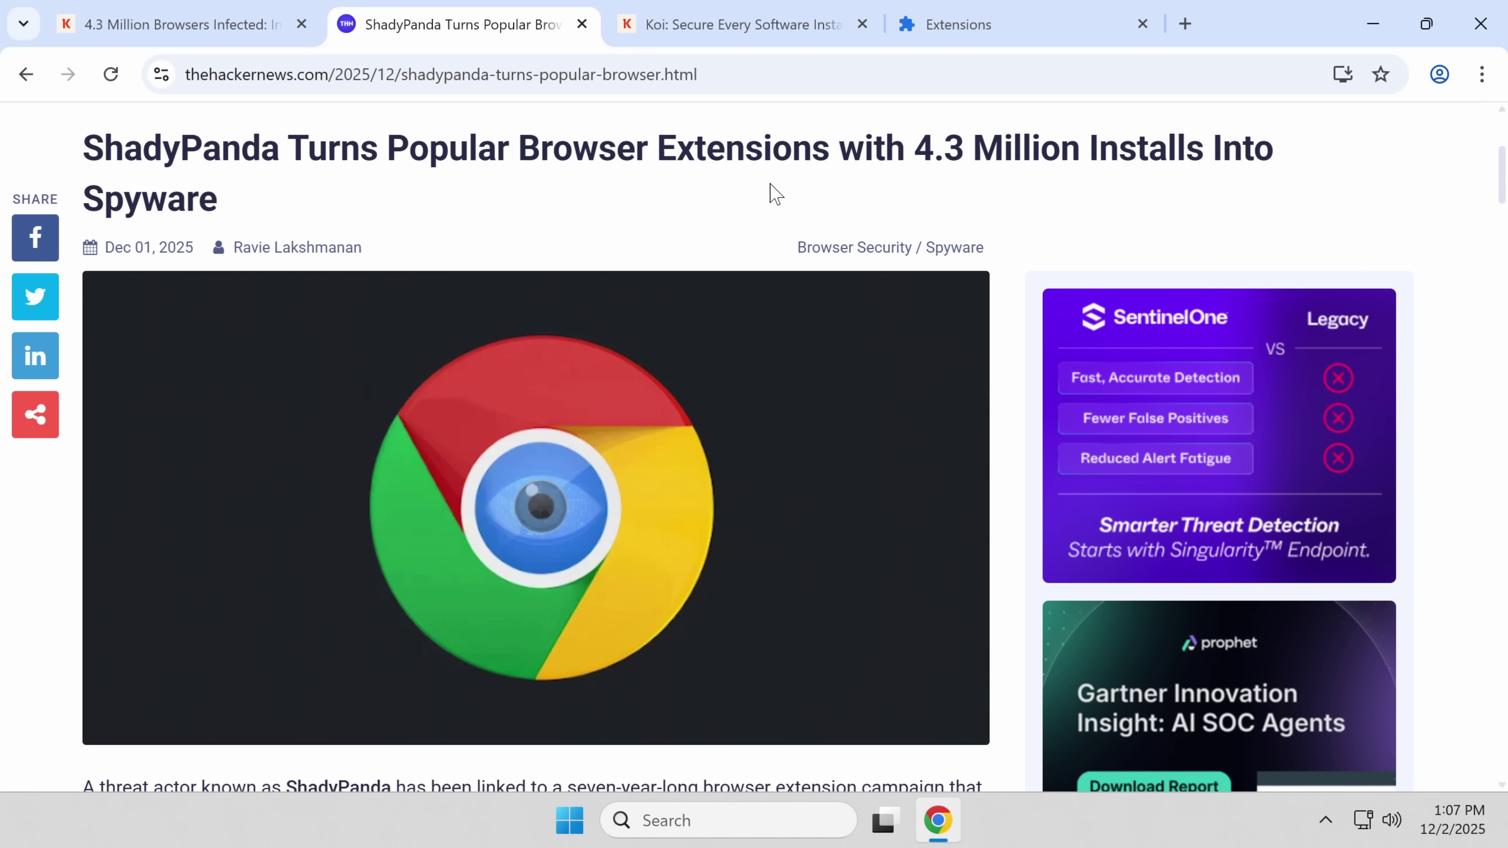
mouse_move(728, 145)
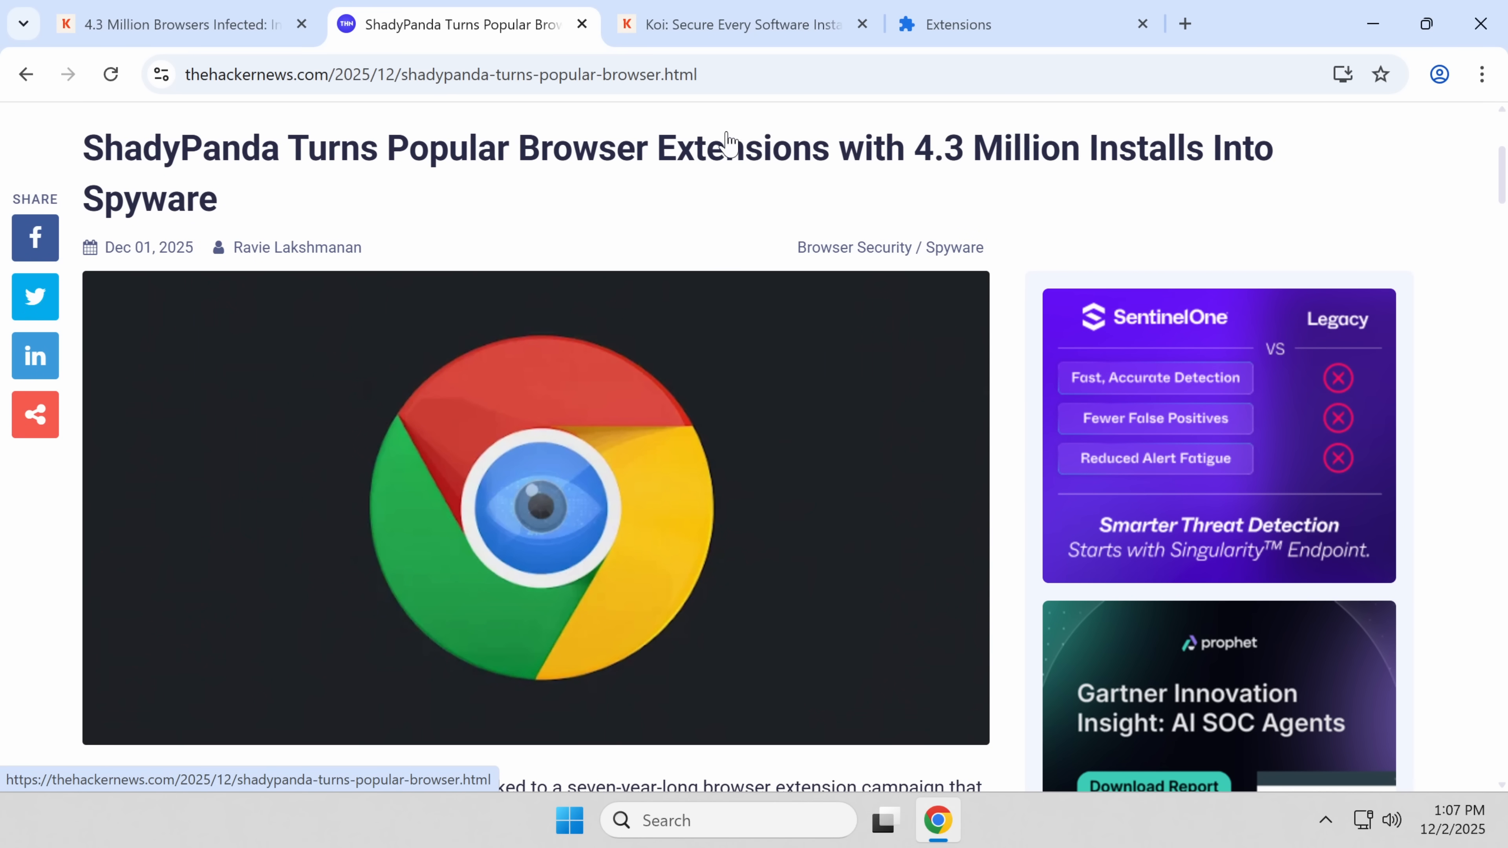
scroll("down", 3)
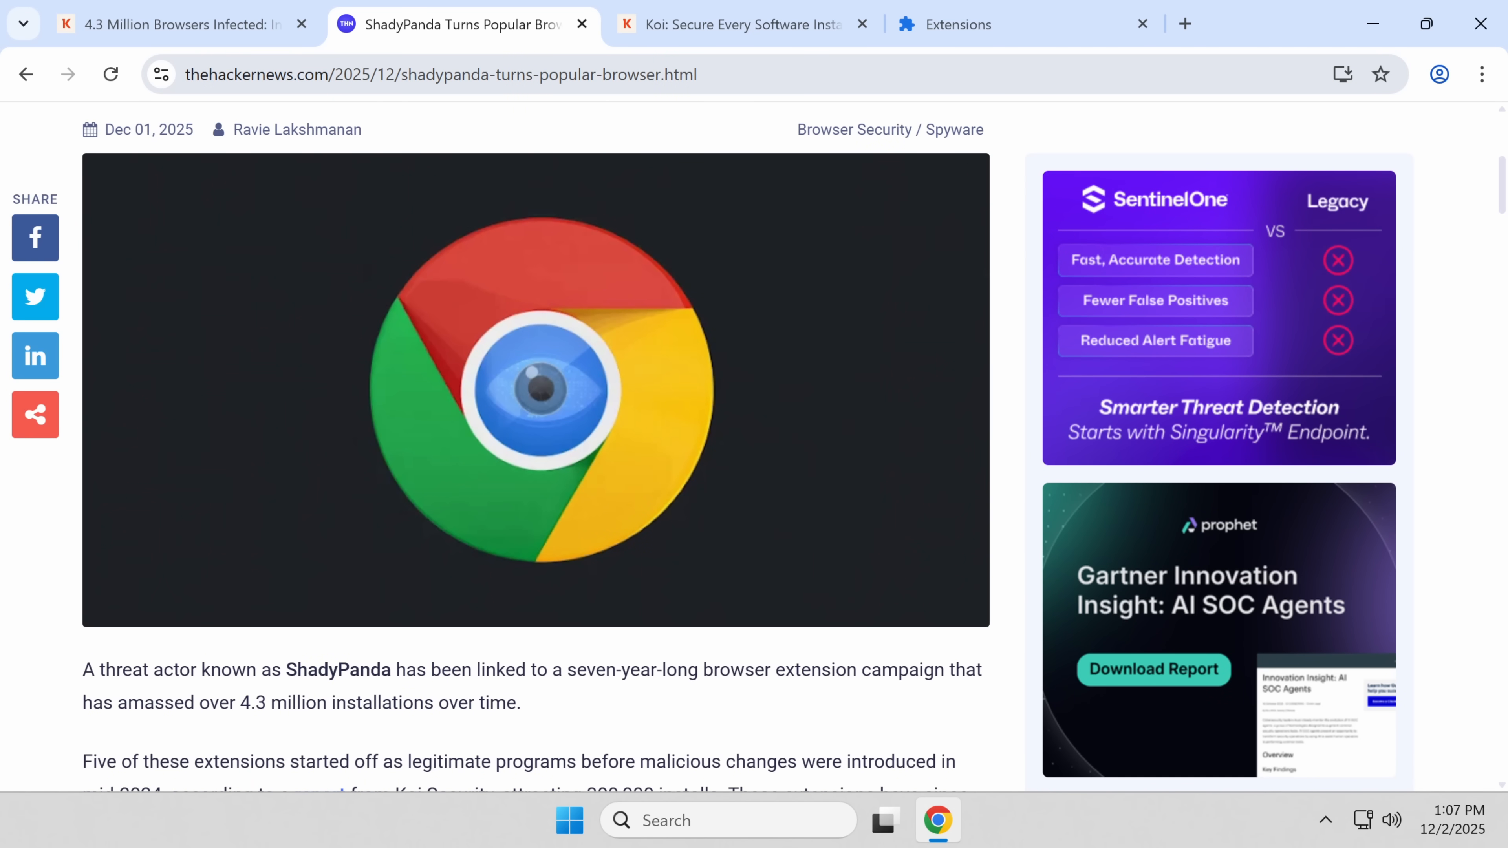
scroll("down", 3)
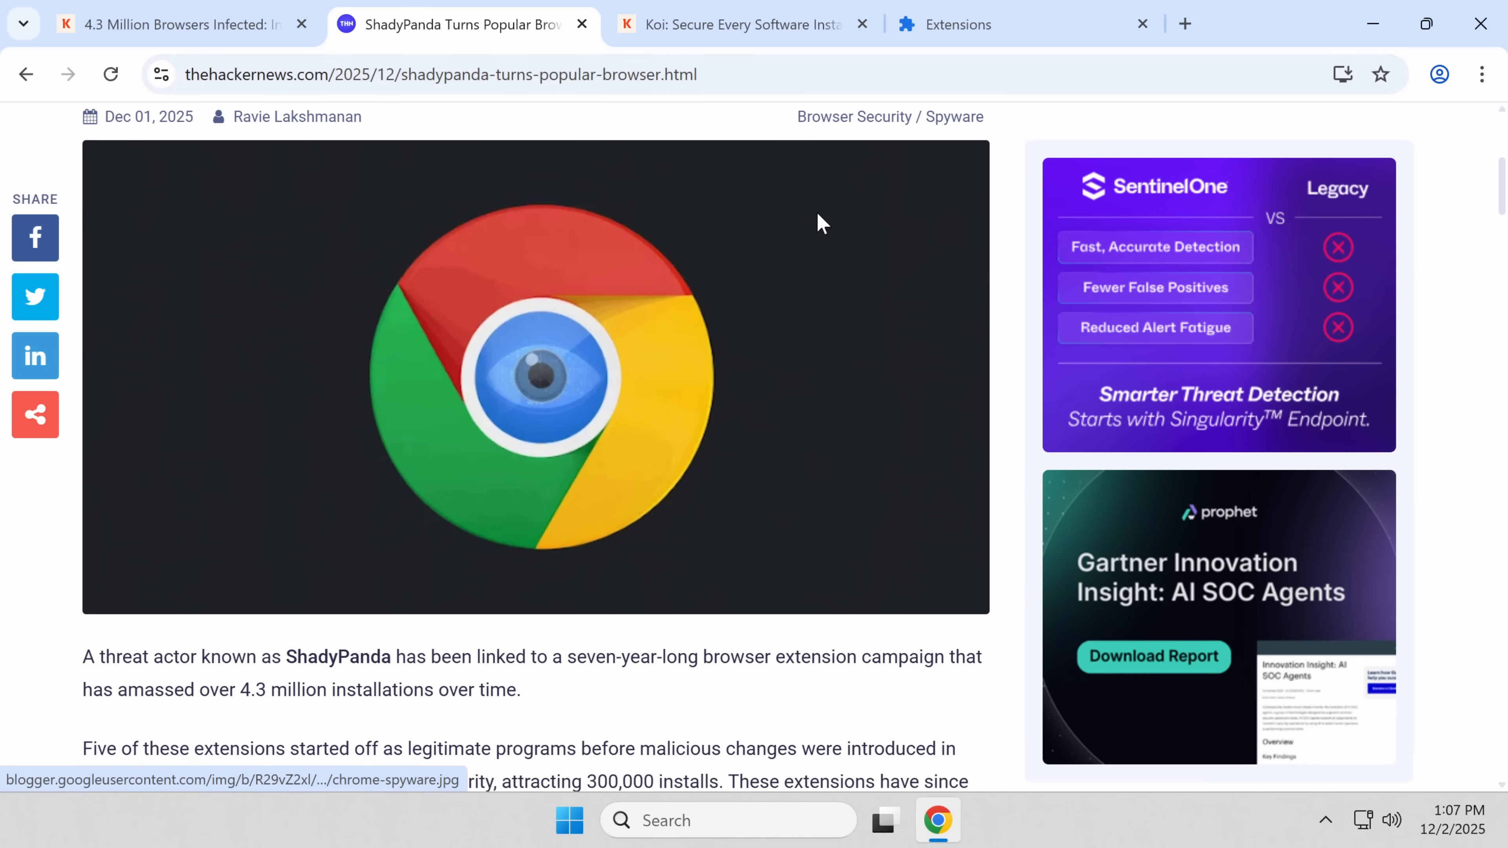
scroll("down", 3)
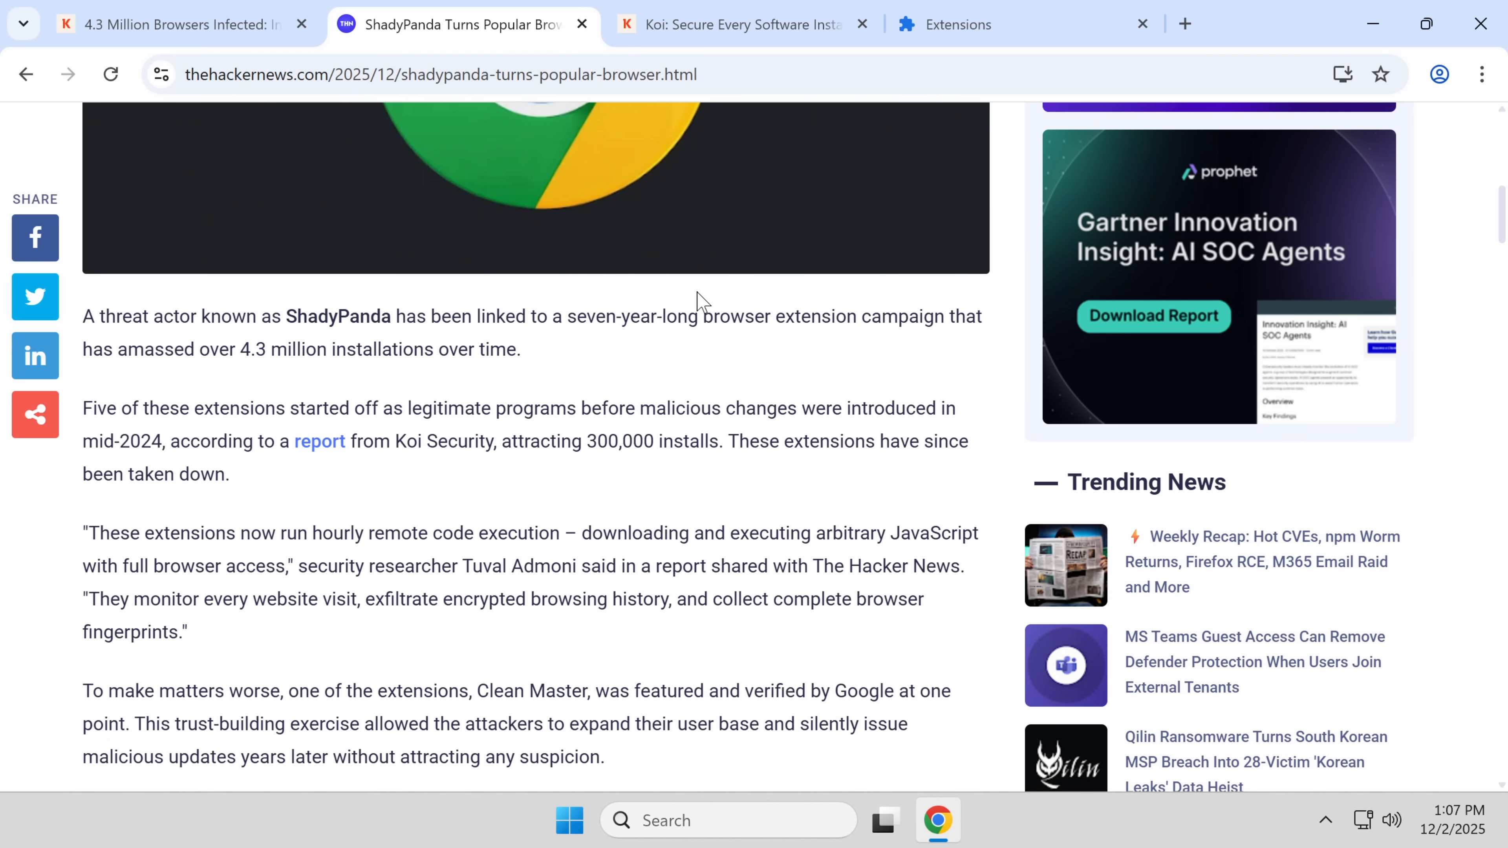
mouse_move(484, 310)
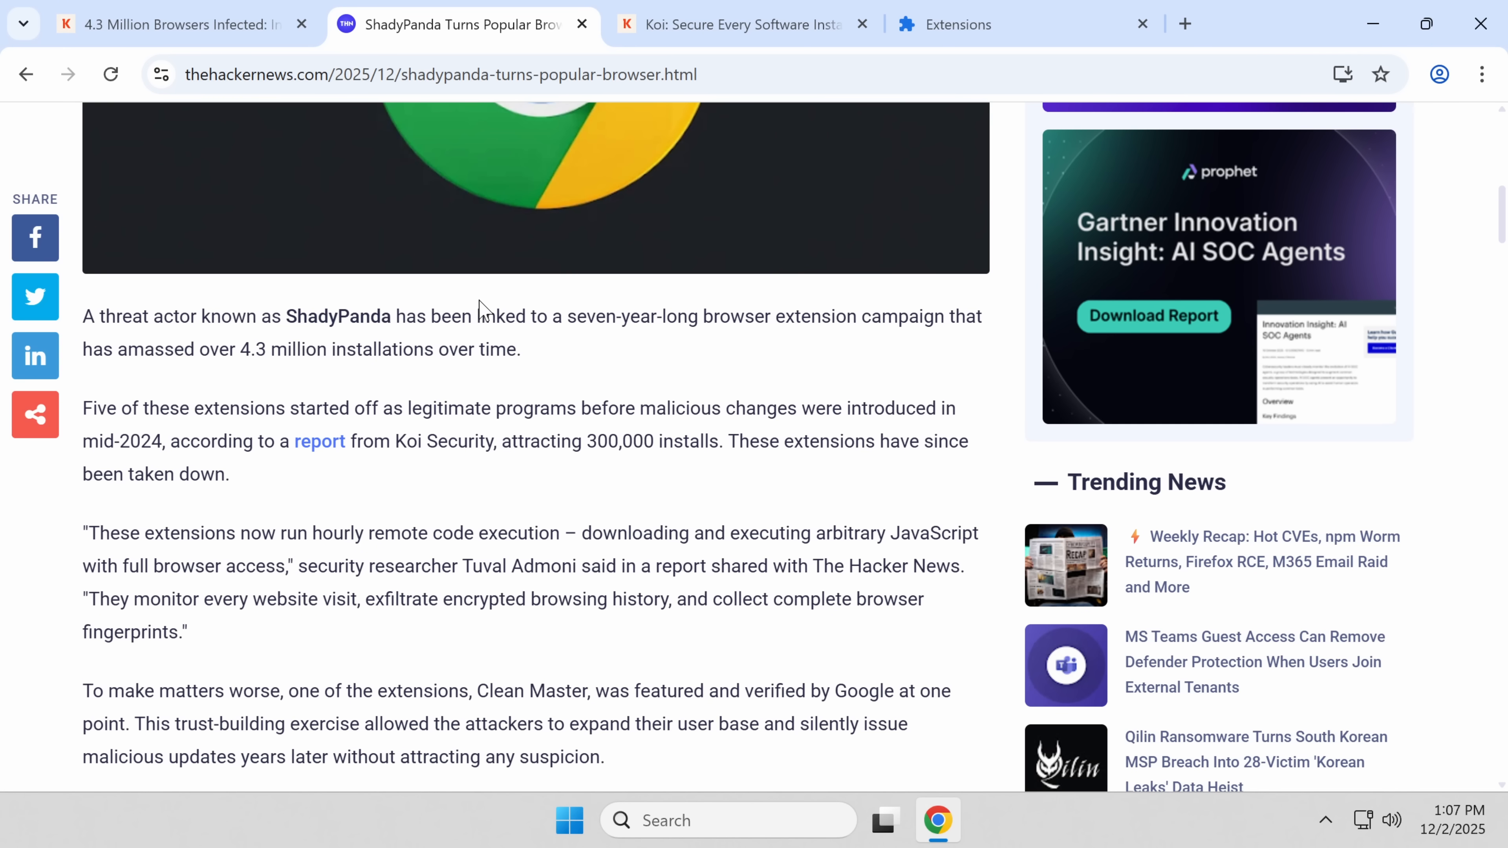
mouse_move(539, 214)
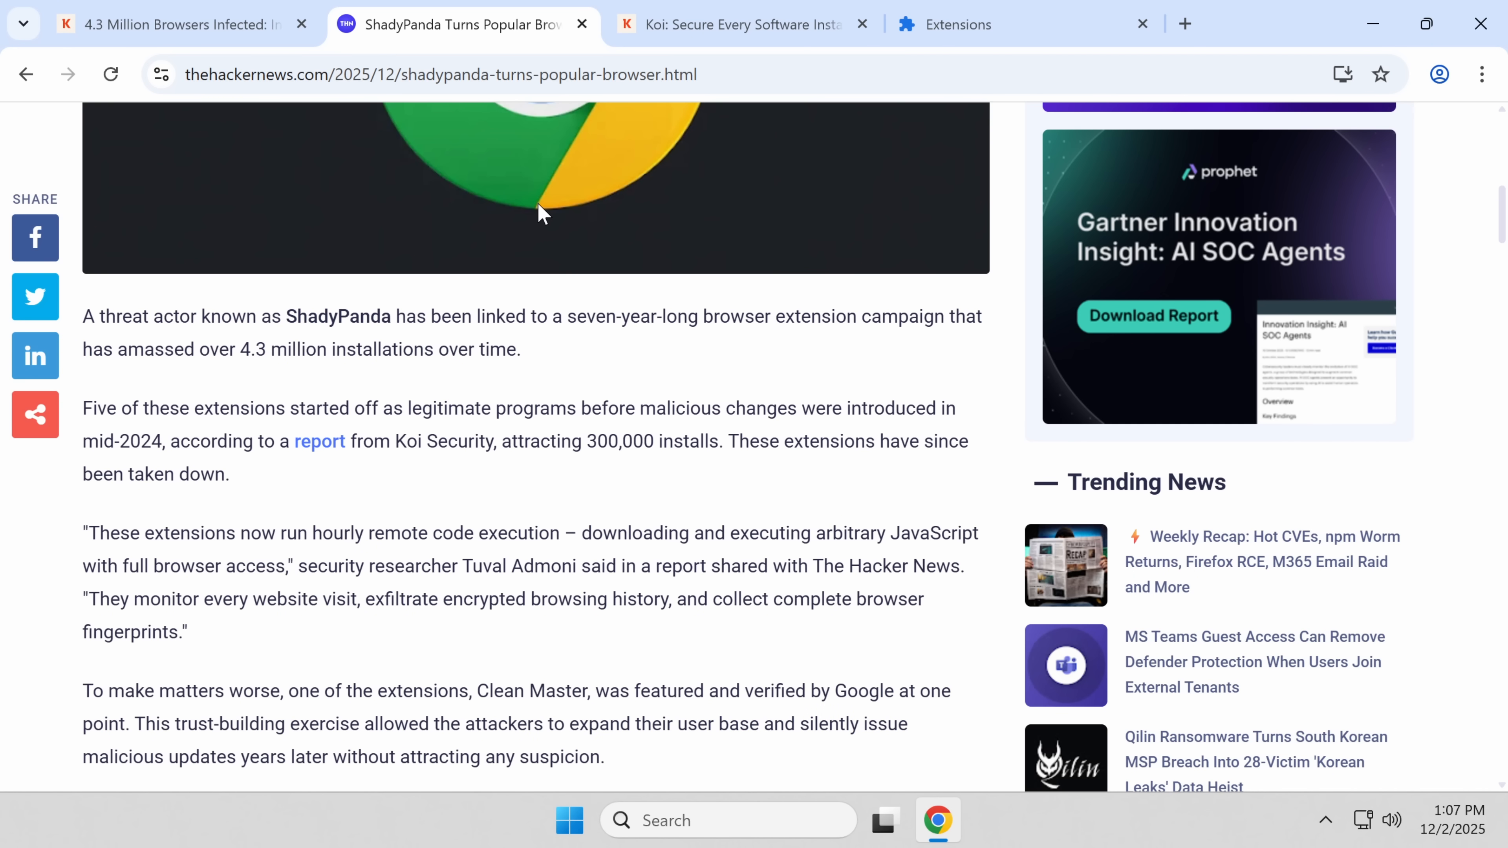
mouse_move(320, 441)
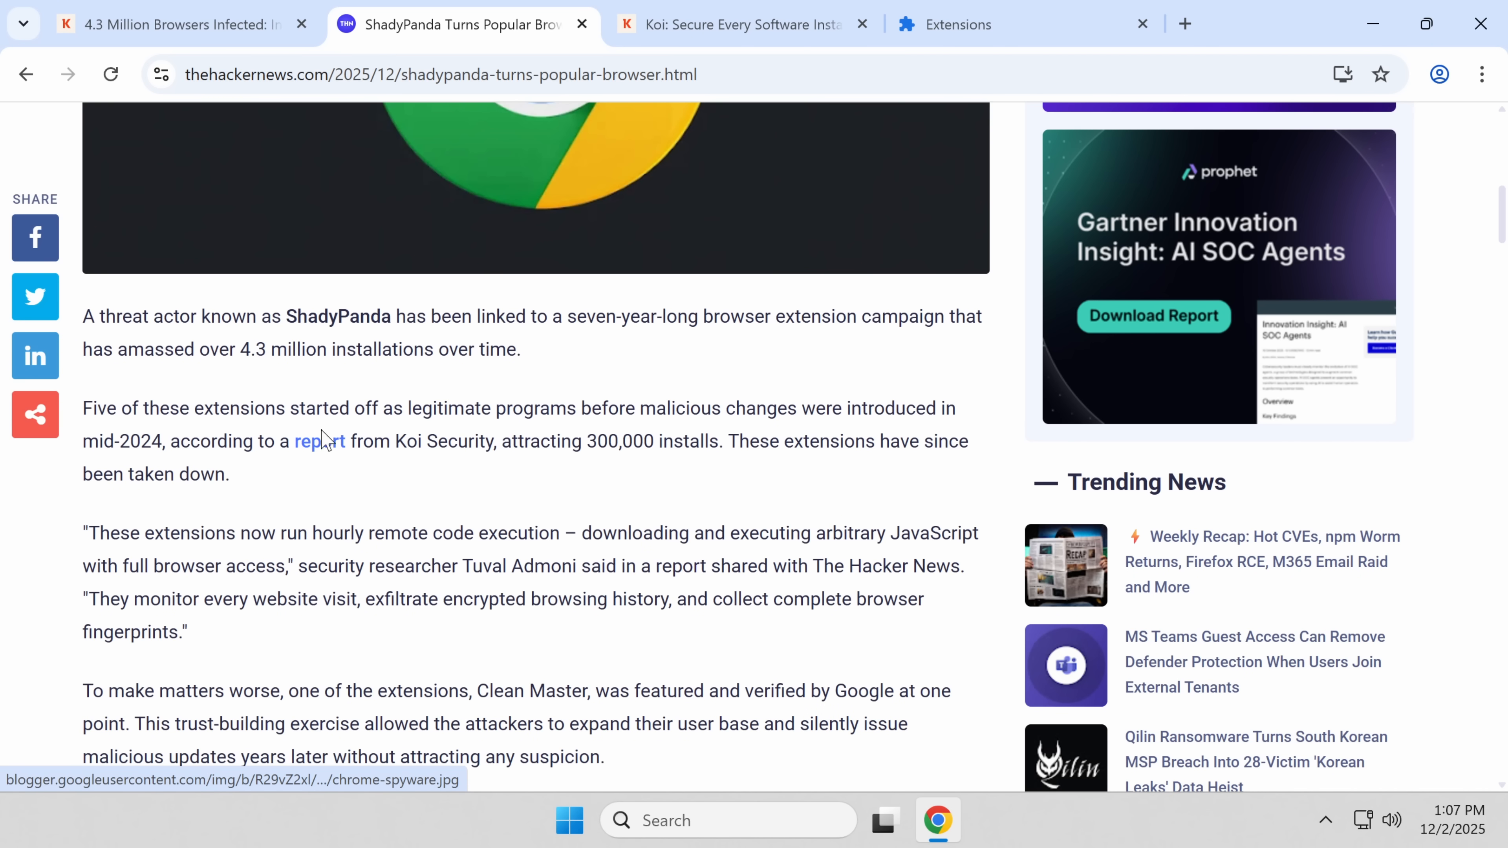
scroll("down", 3)
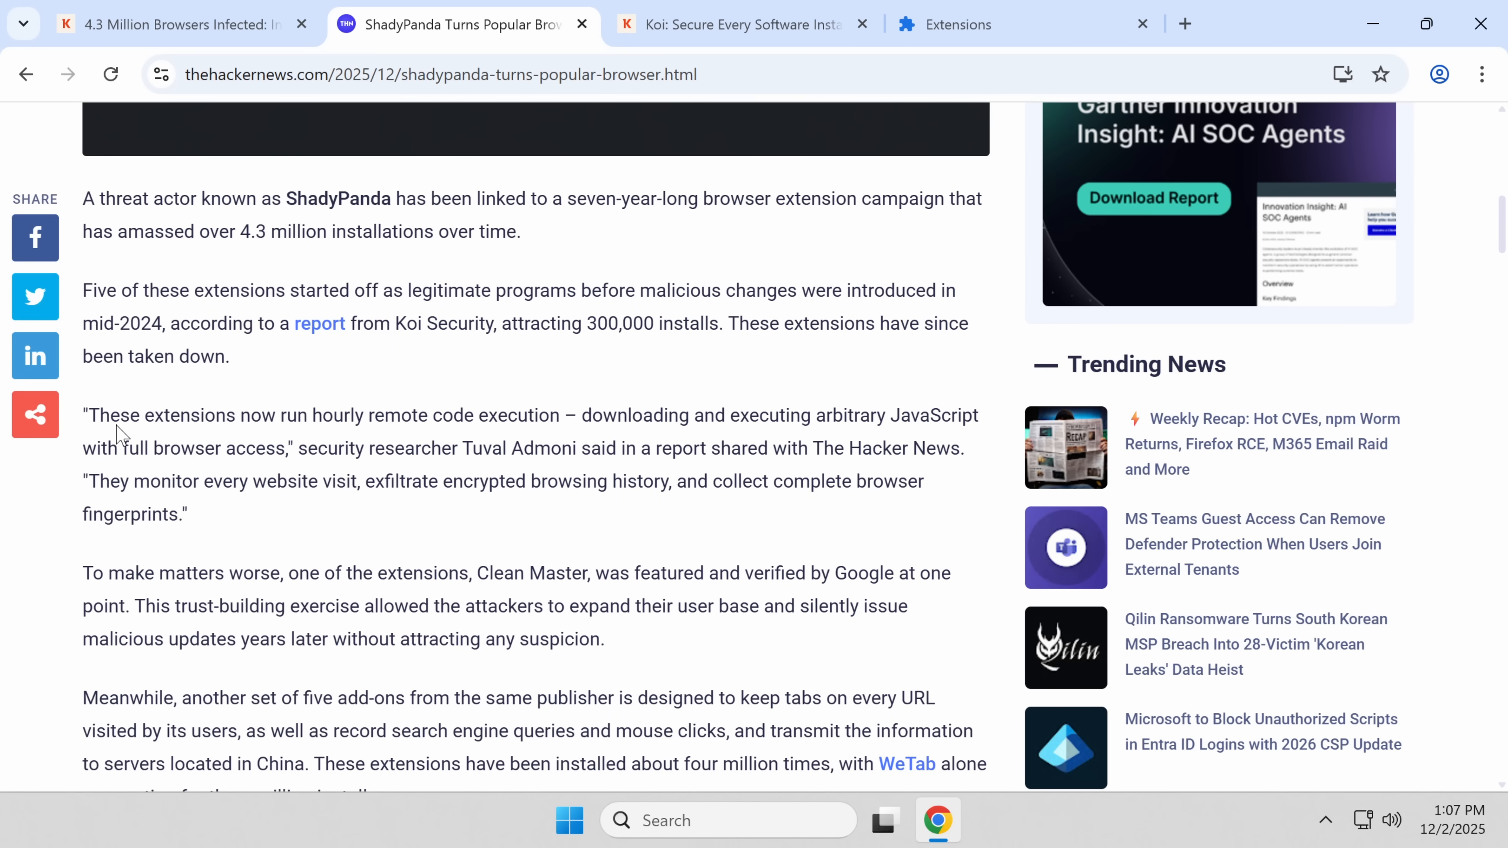
mouse_move(601, 442)
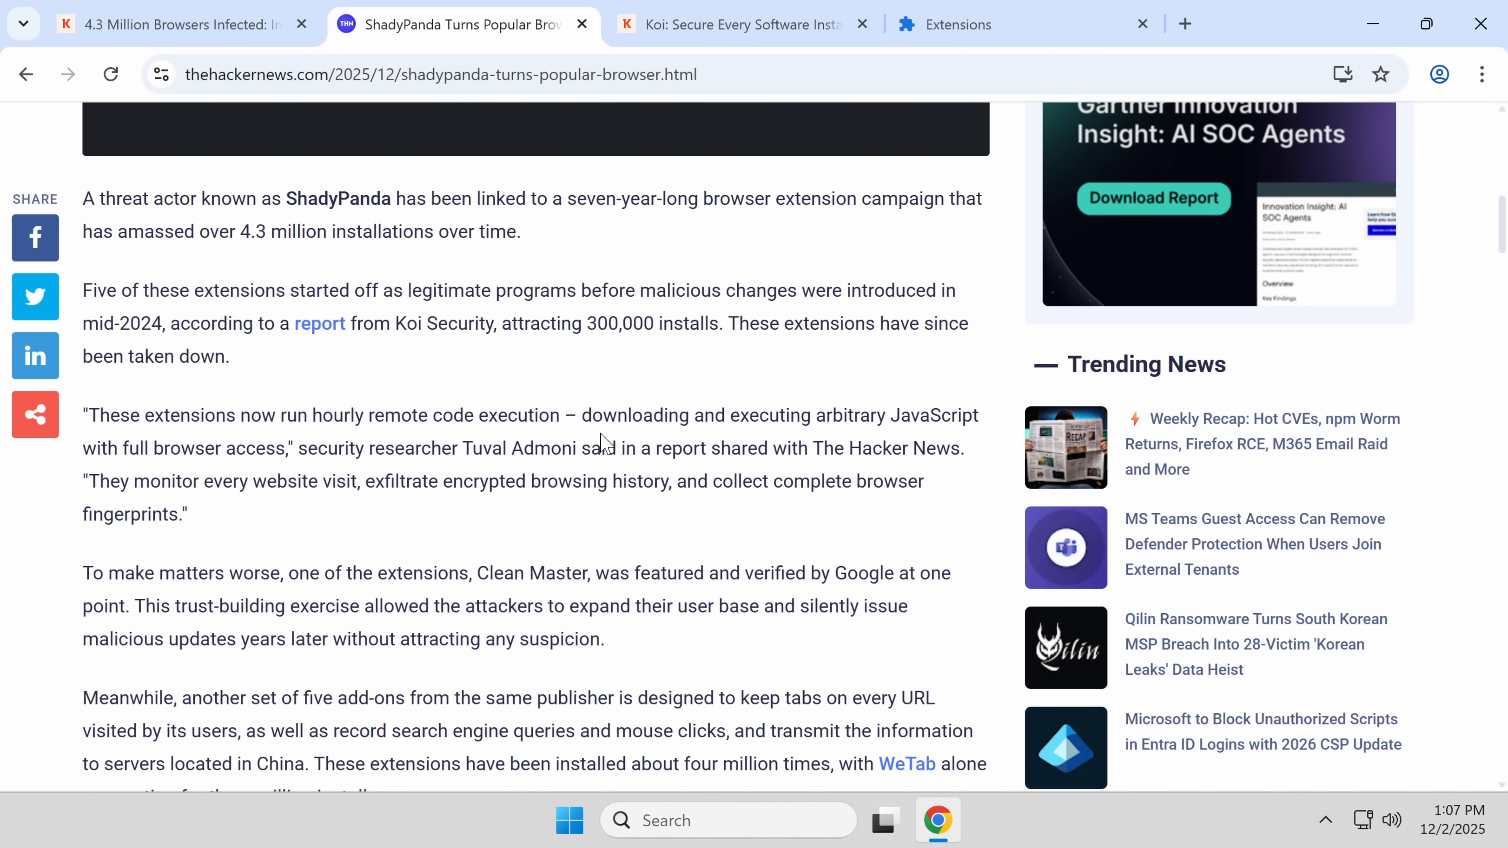
mouse_move(844, 437)
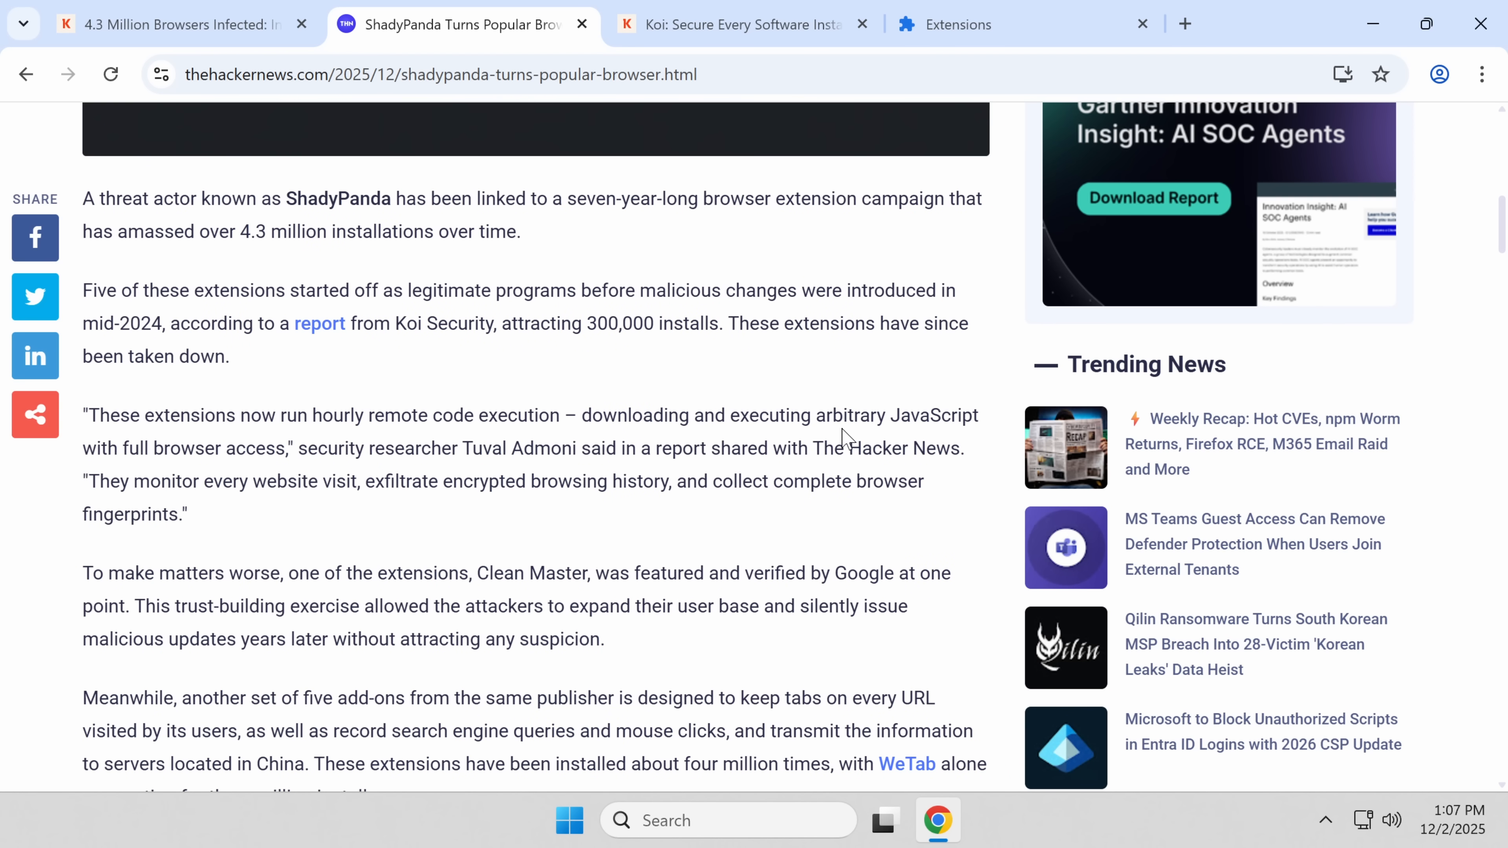
mouse_move(953, 438)
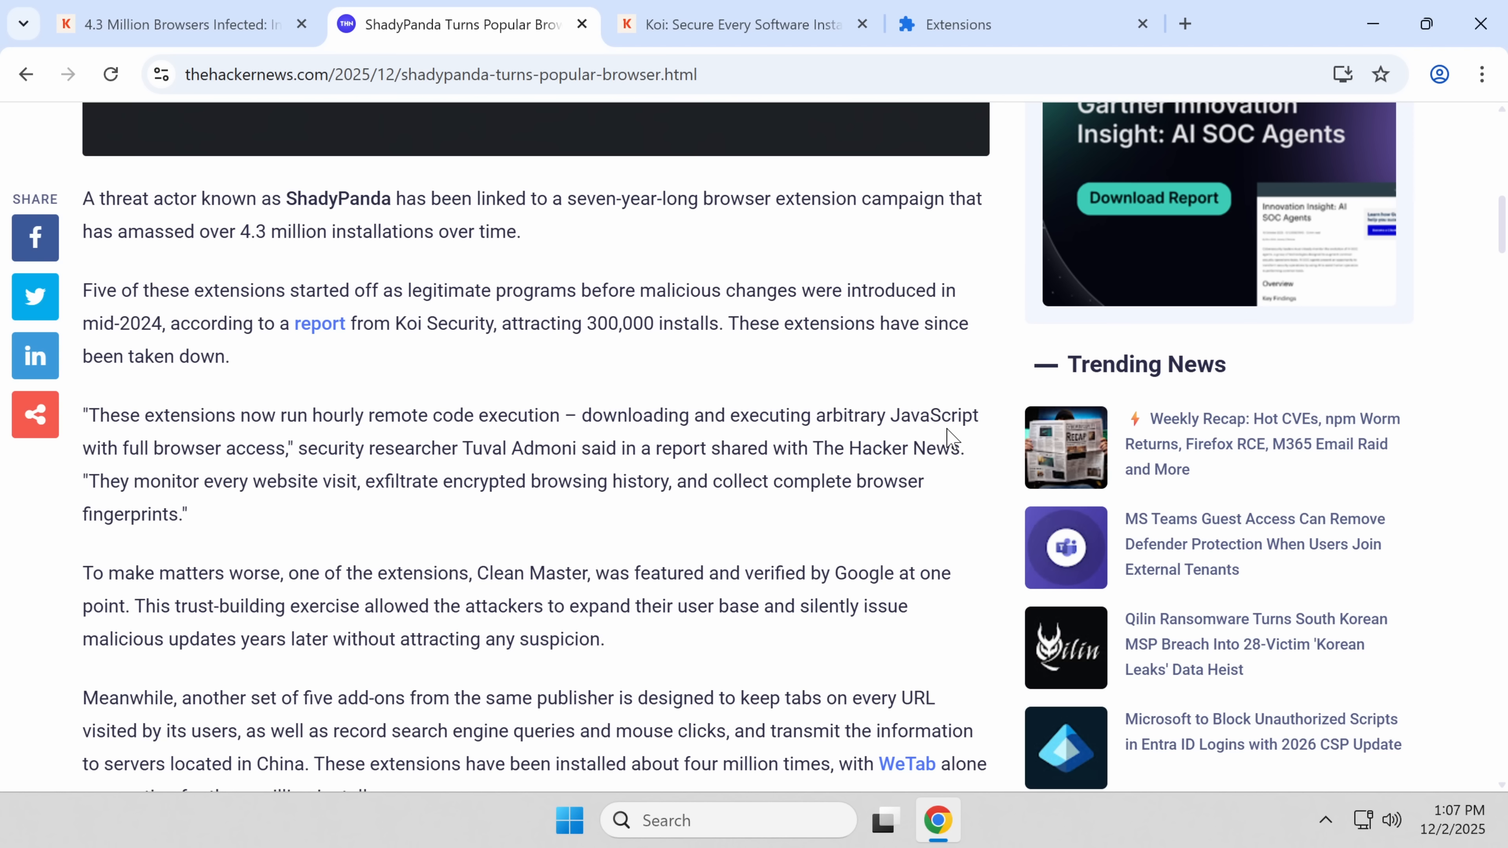
mouse_move(808, 314)
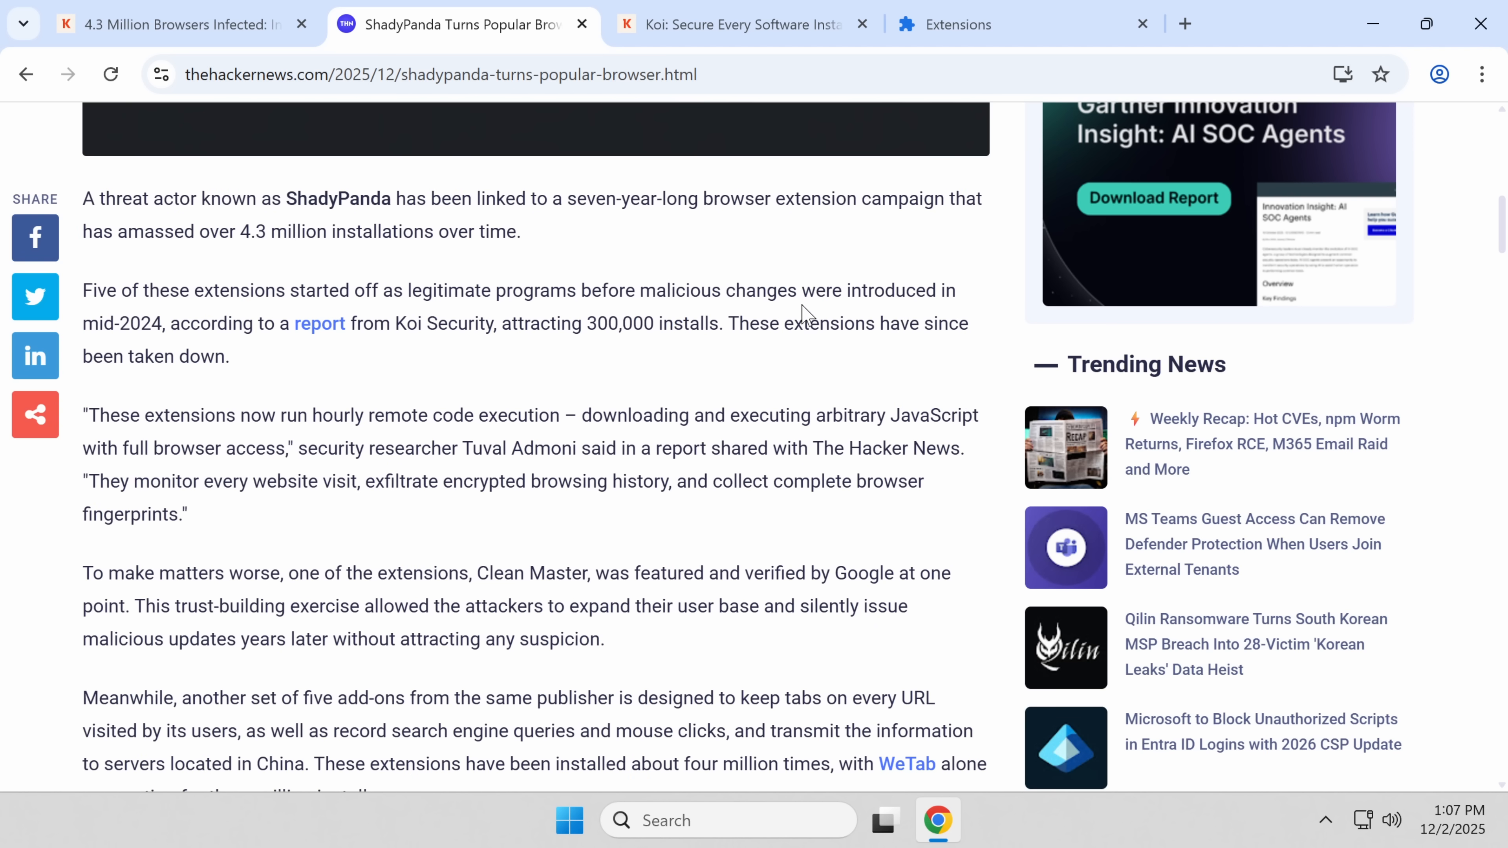
mouse_move(630, 257)
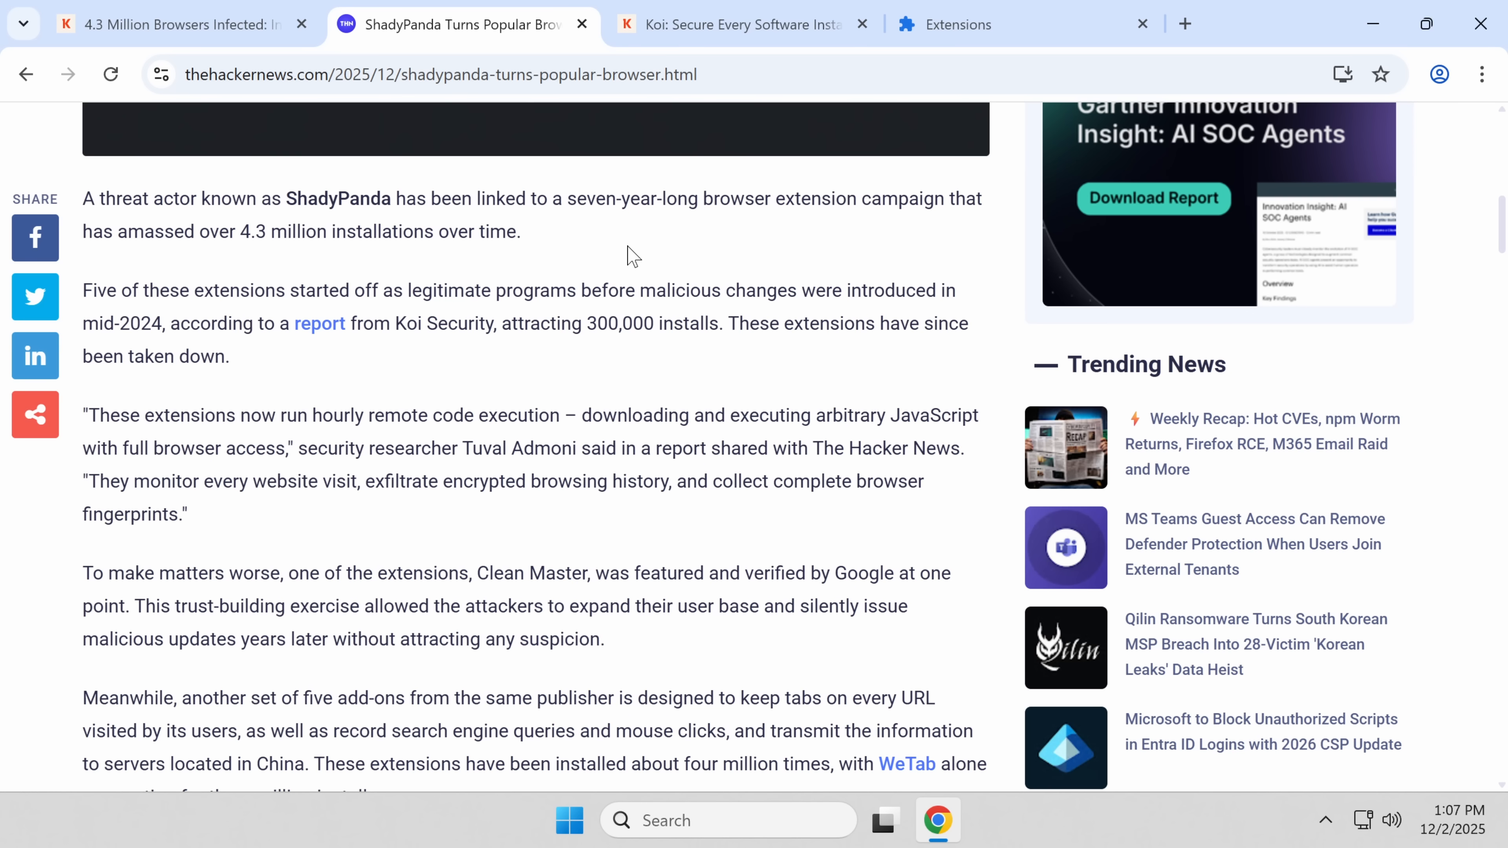
mouse_move(979, 46)
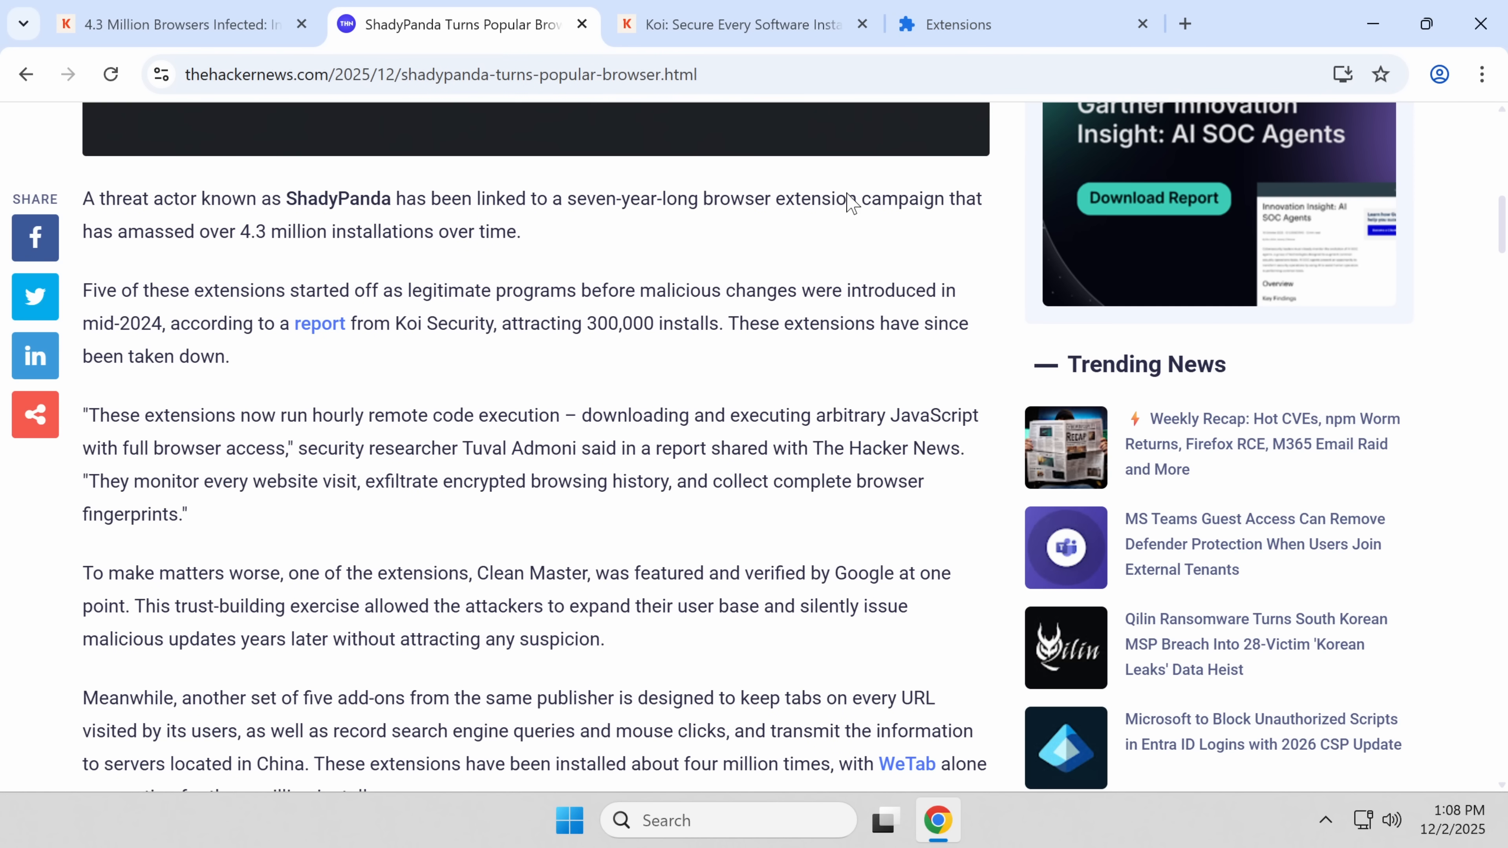
scroll("up", 3)
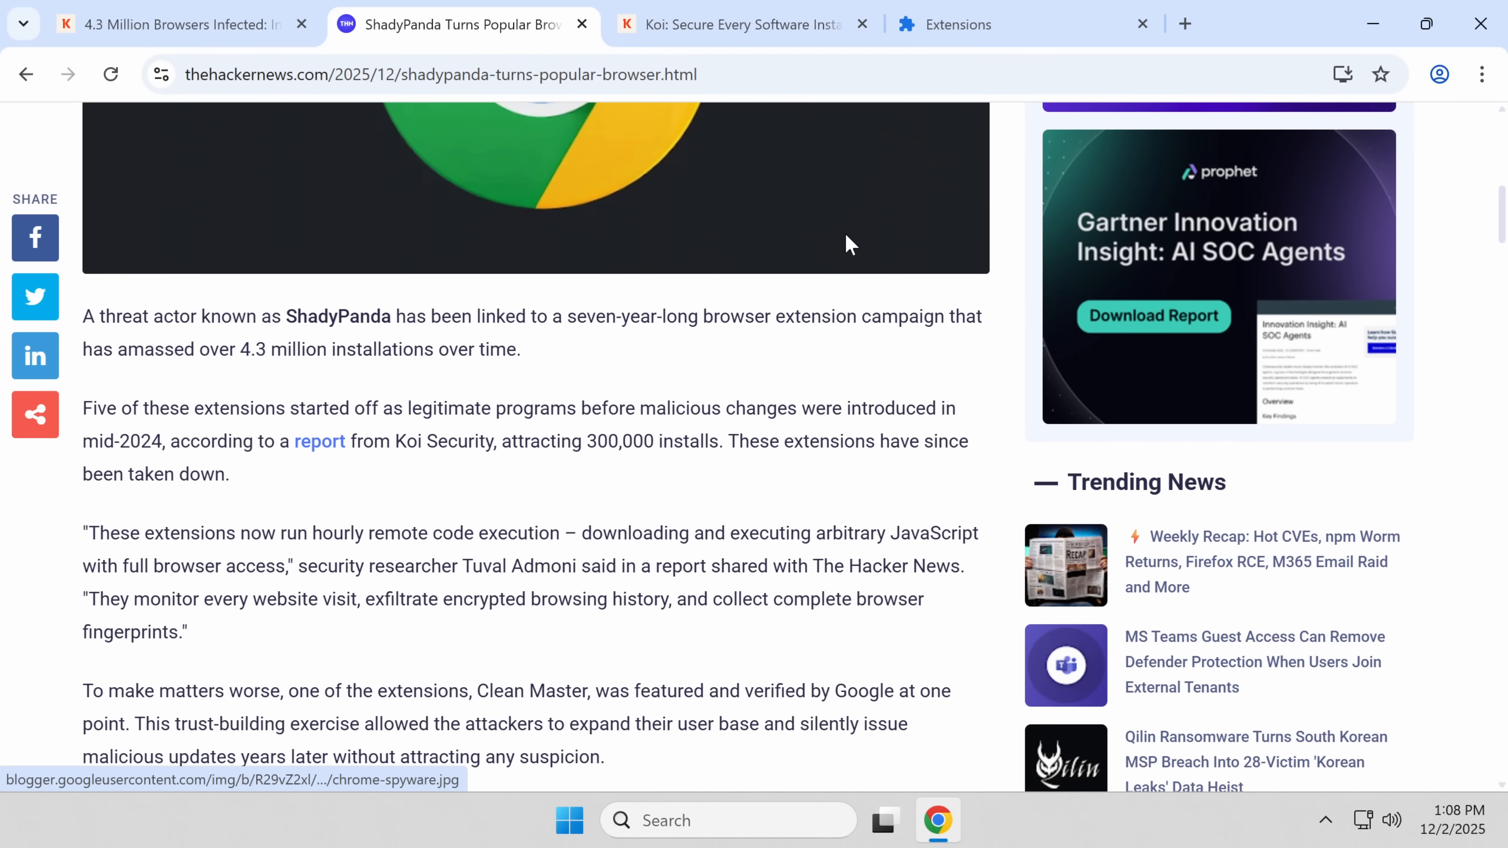
scroll("up", 3)
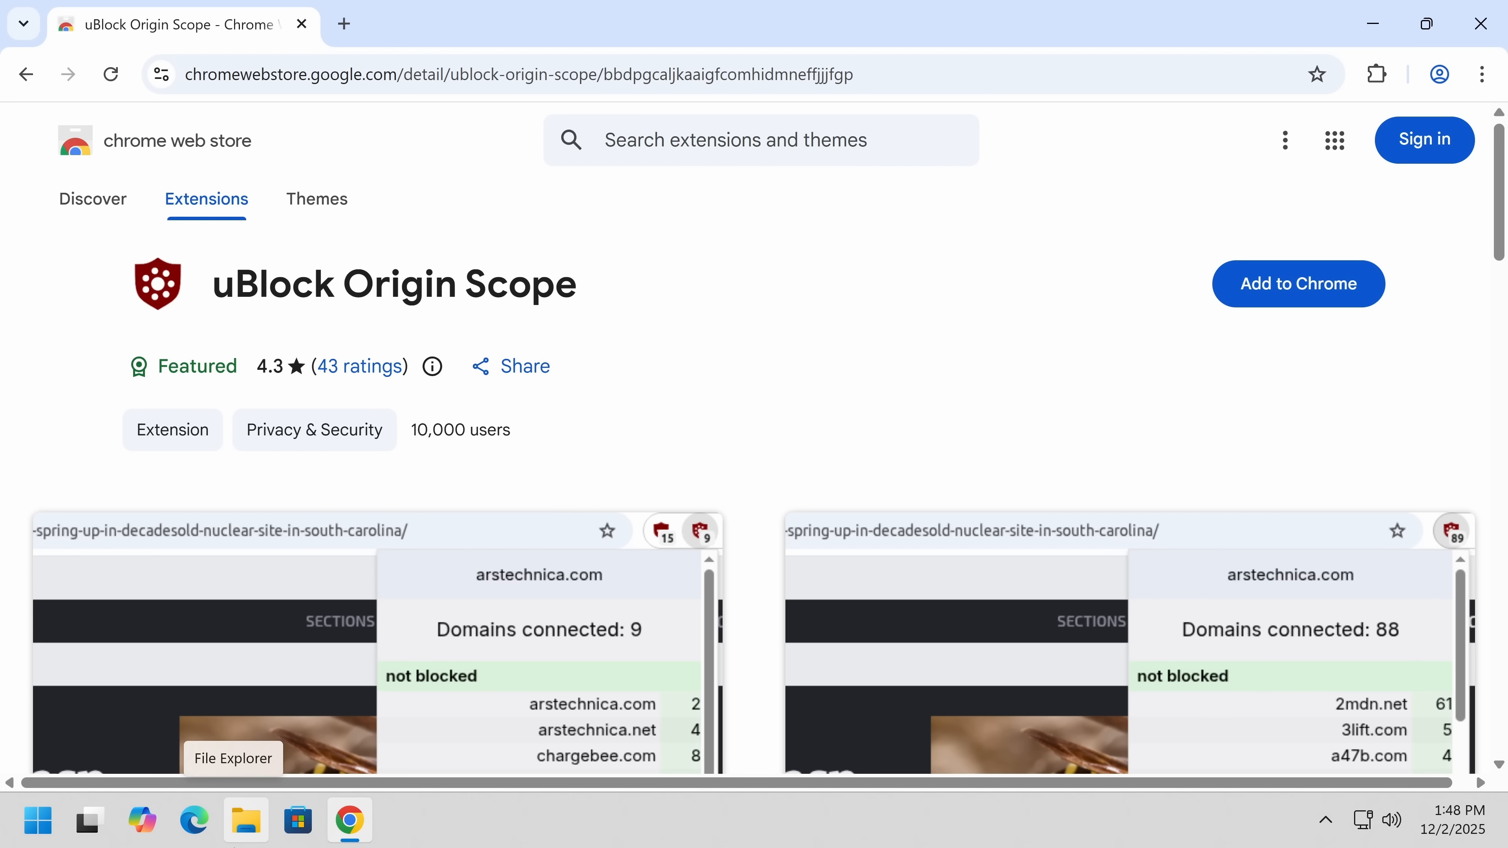
Step: Attempt to add uBlock Origin Scope to Chrome and acknowledge the blocked download error
left_click(1298, 284)
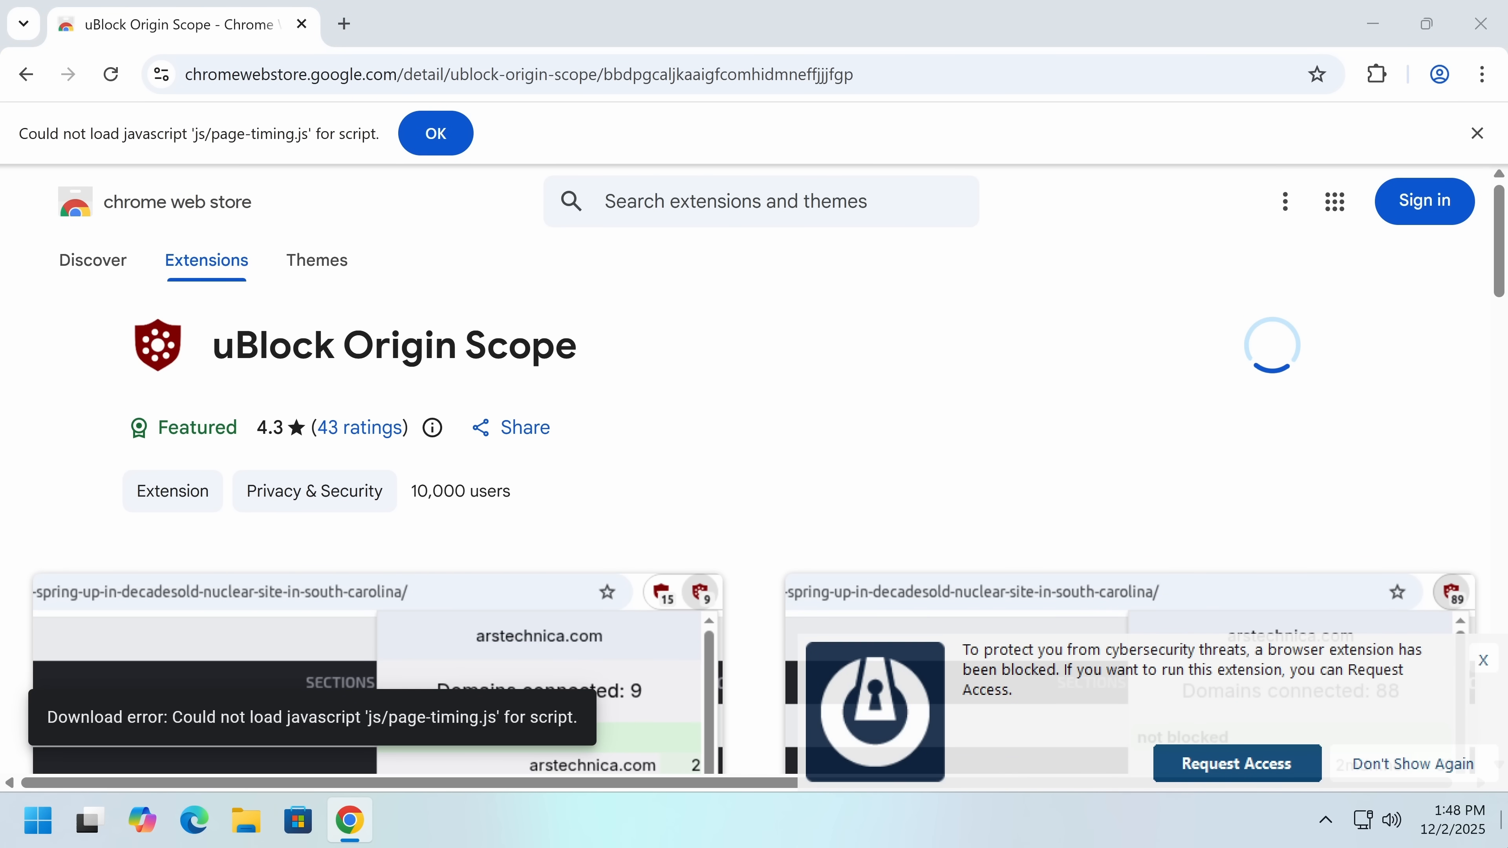
left_click(1236, 763)
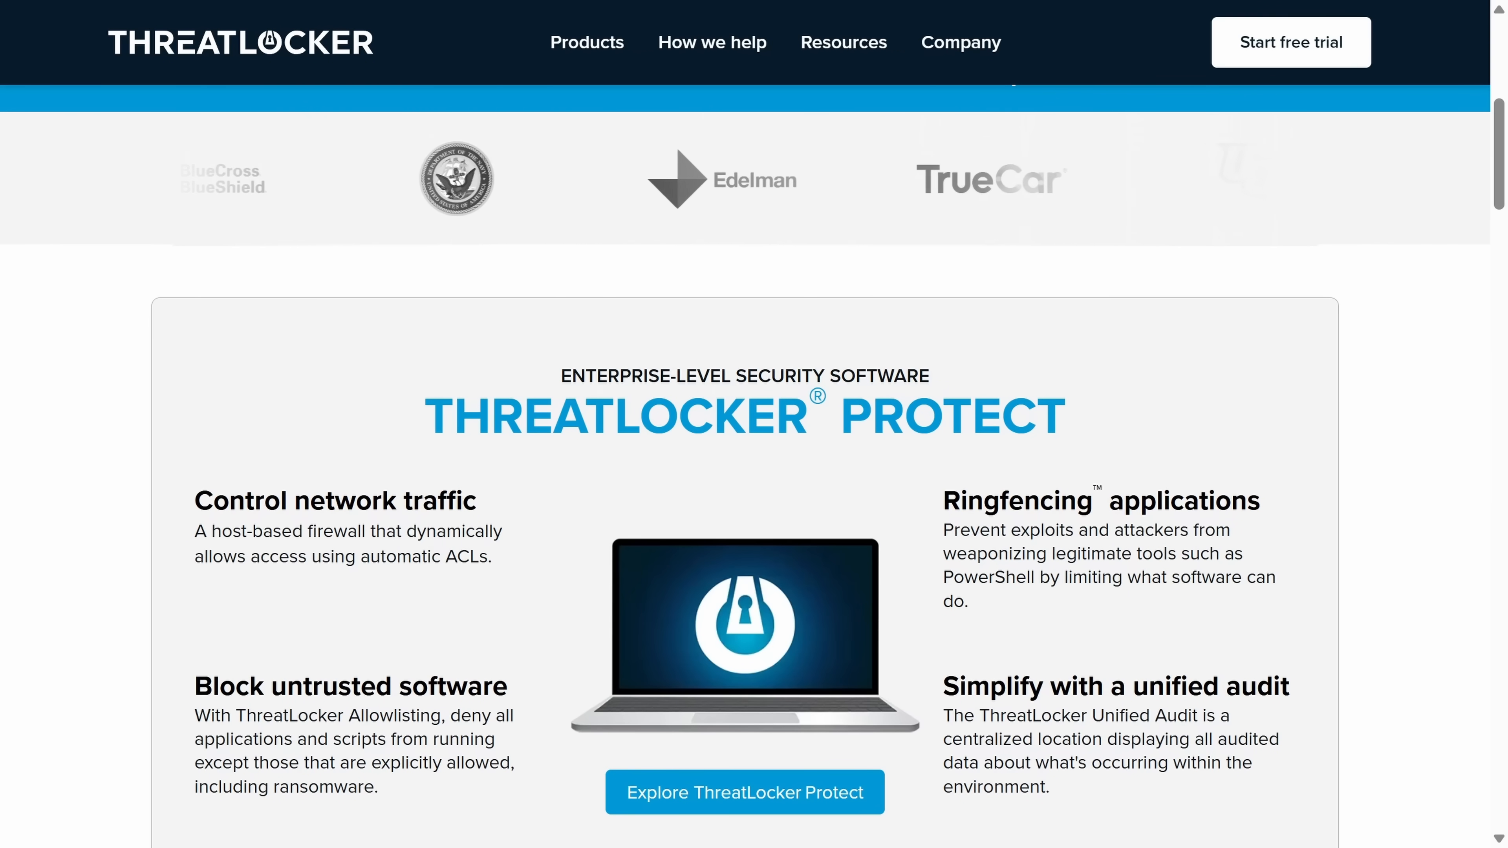
Step: Run sketchy.exe from the malware folder, then review 7-zip's two existing permit policies in Application Control
double_click(301, 188)
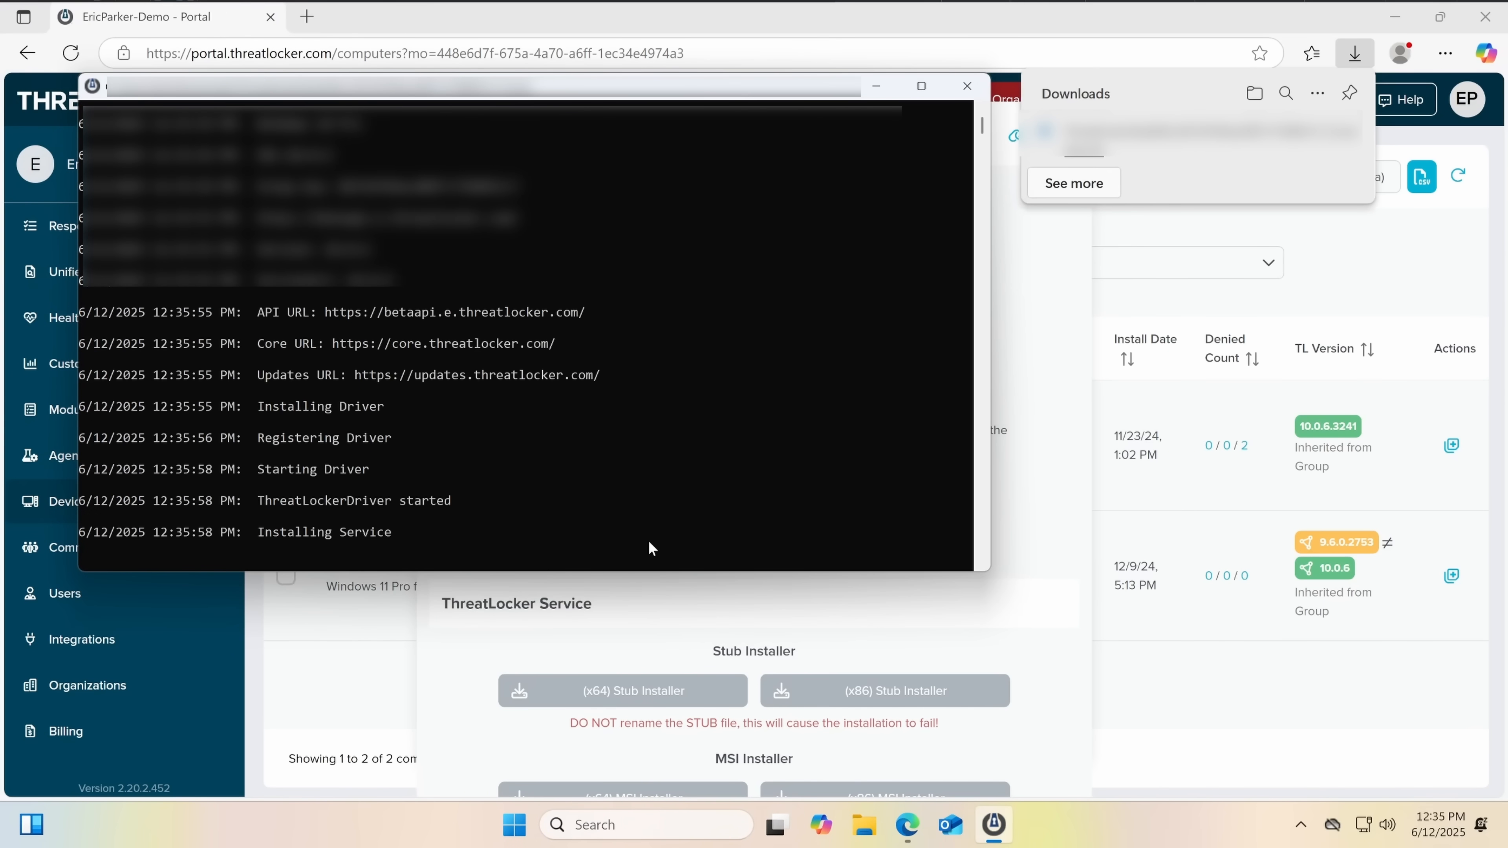
left_click(966, 86)
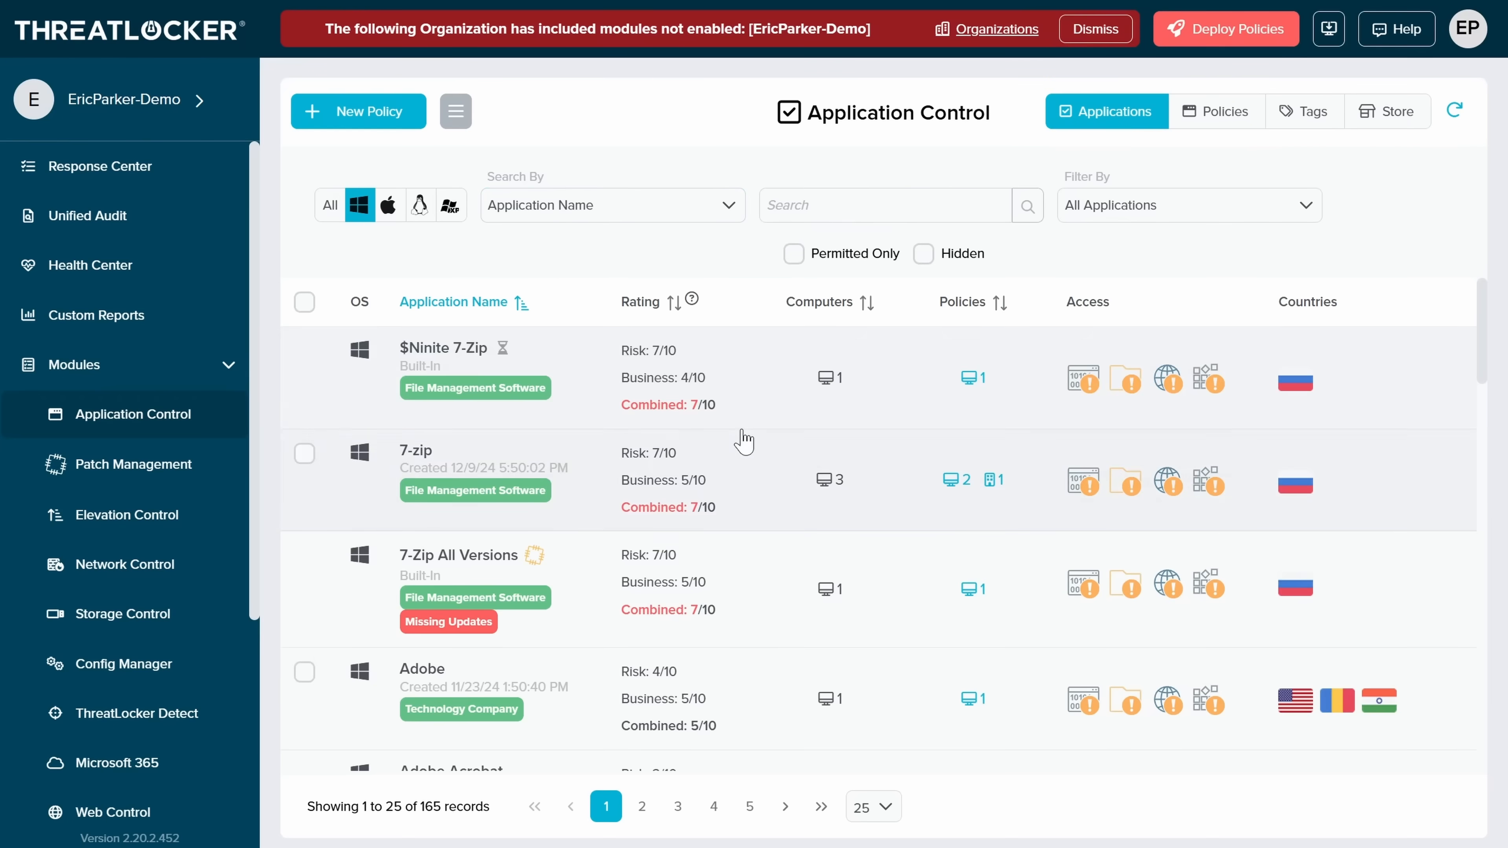
scroll("down", 3)
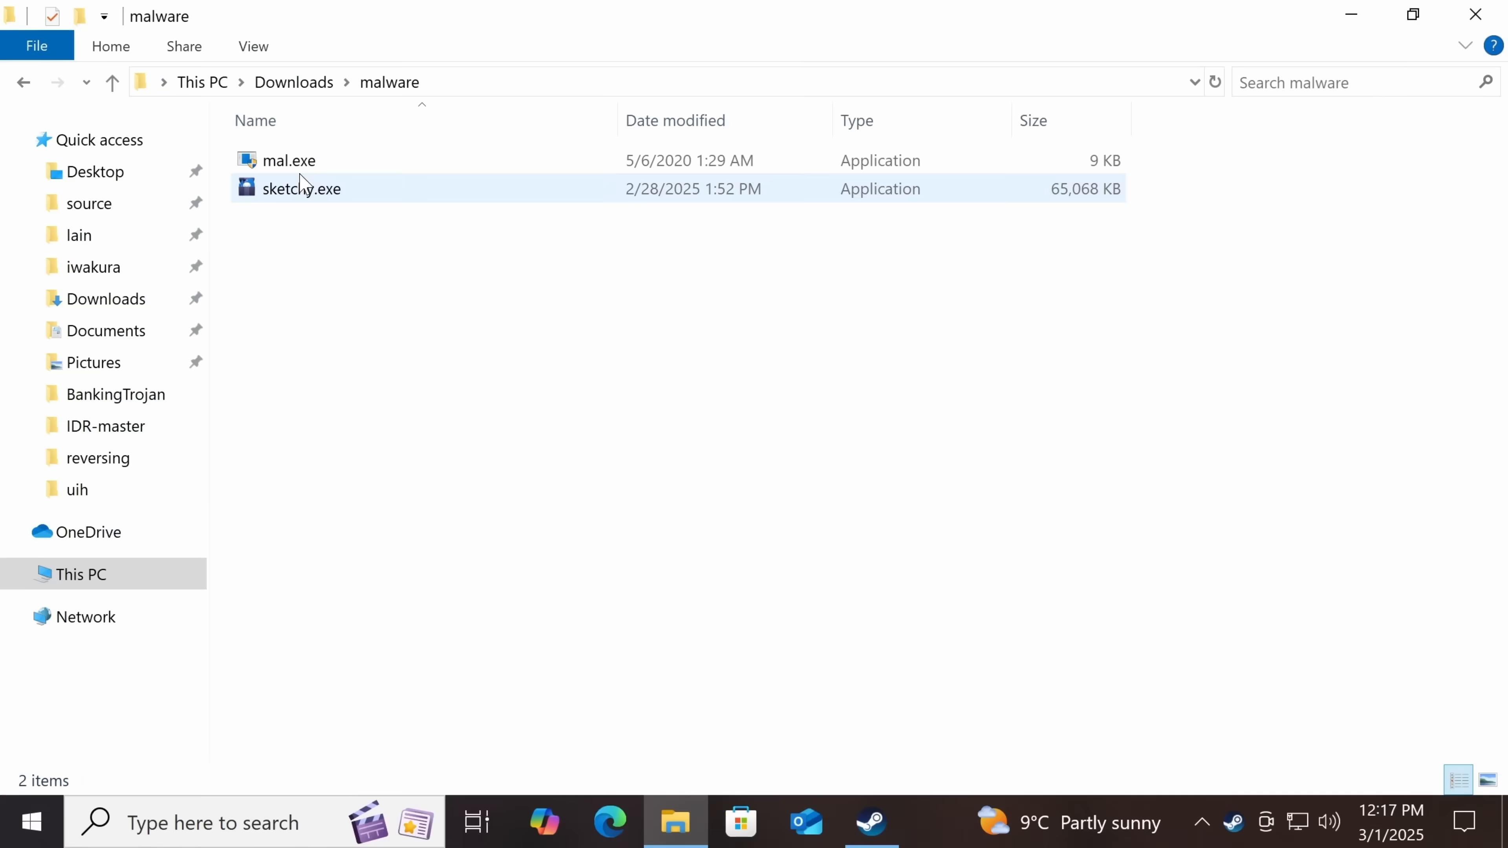
double_click(301, 188)
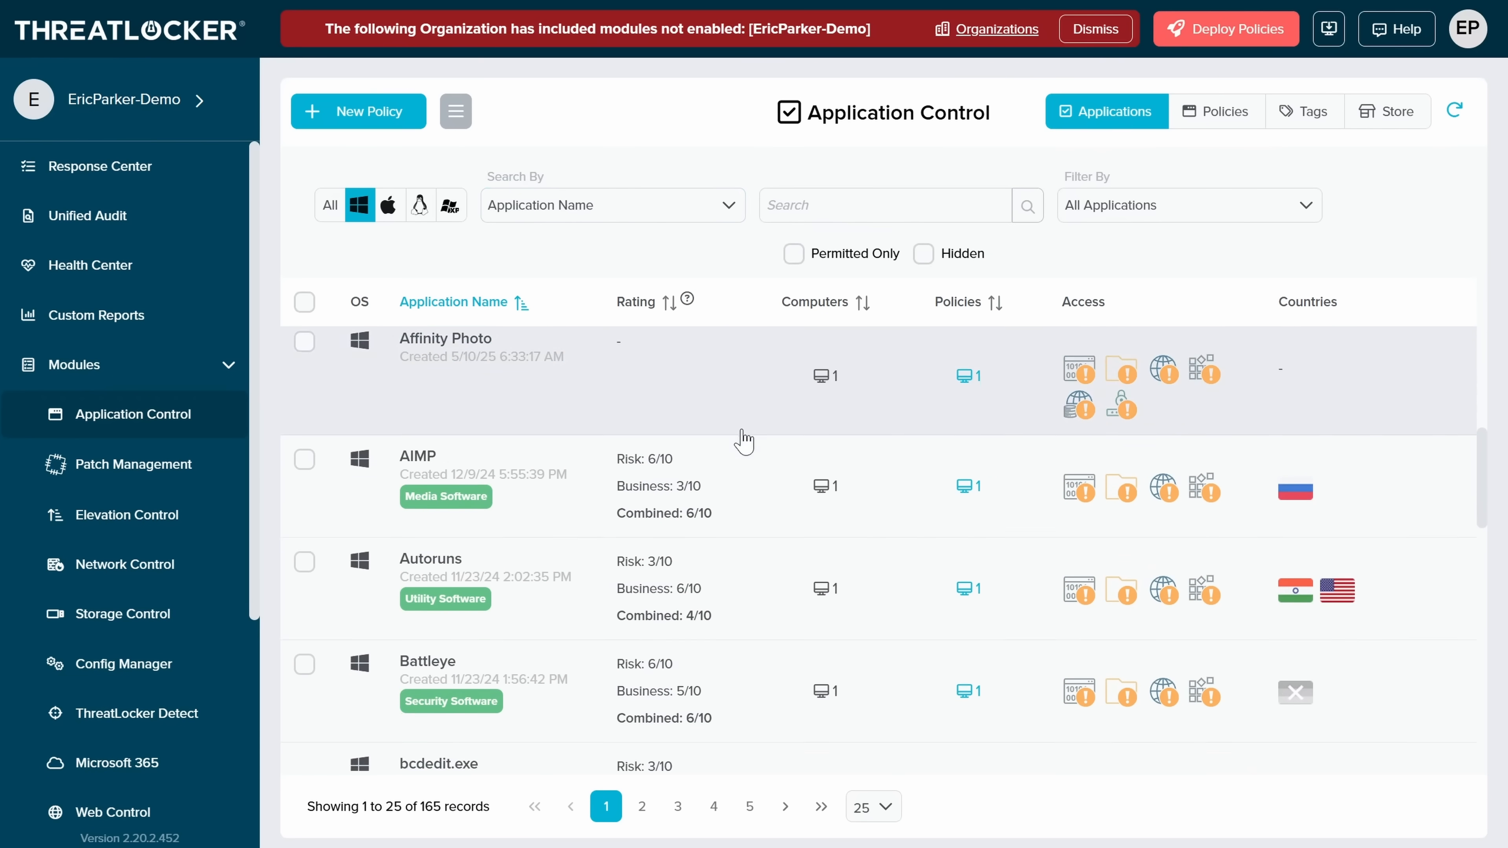
scroll("down", 3)
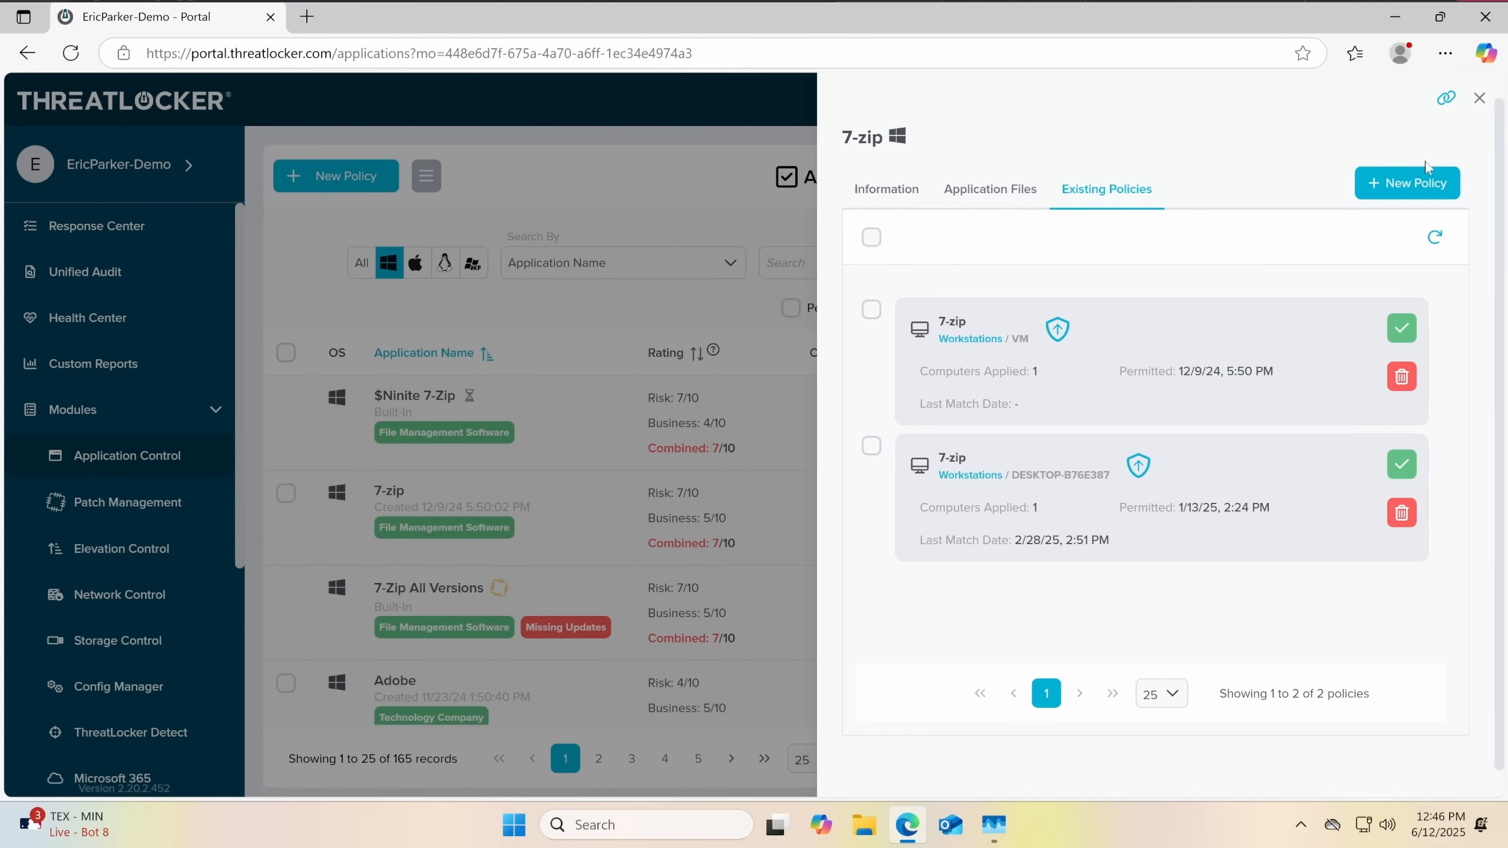
Step: Draft an Entire Organization 7-zip policy as Permit with Ringfence, then navigate a new tab to threatlocker.com
left_click(1406, 183)
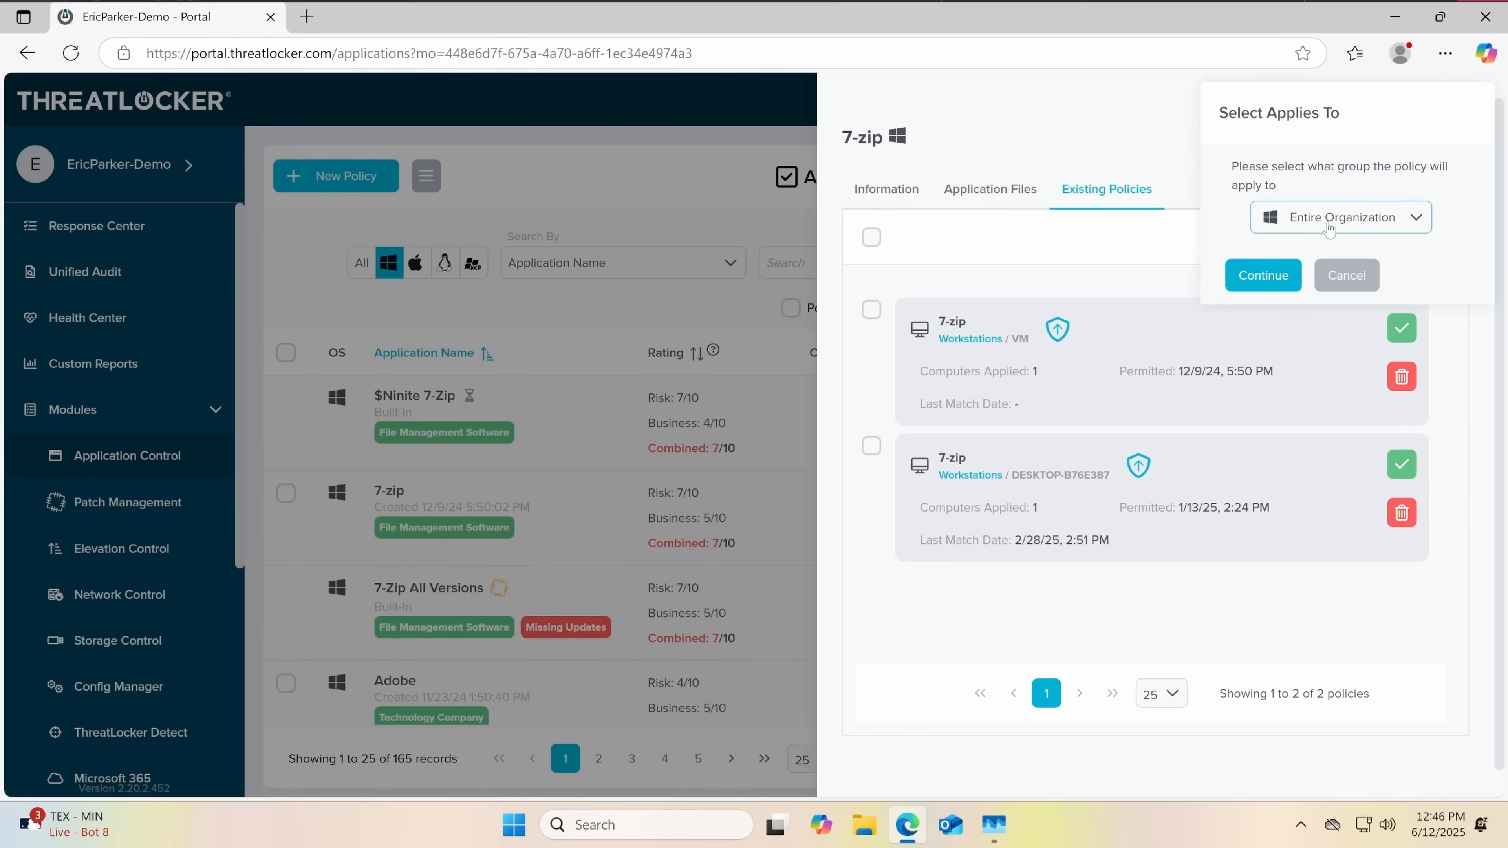
left_click(1263, 275)
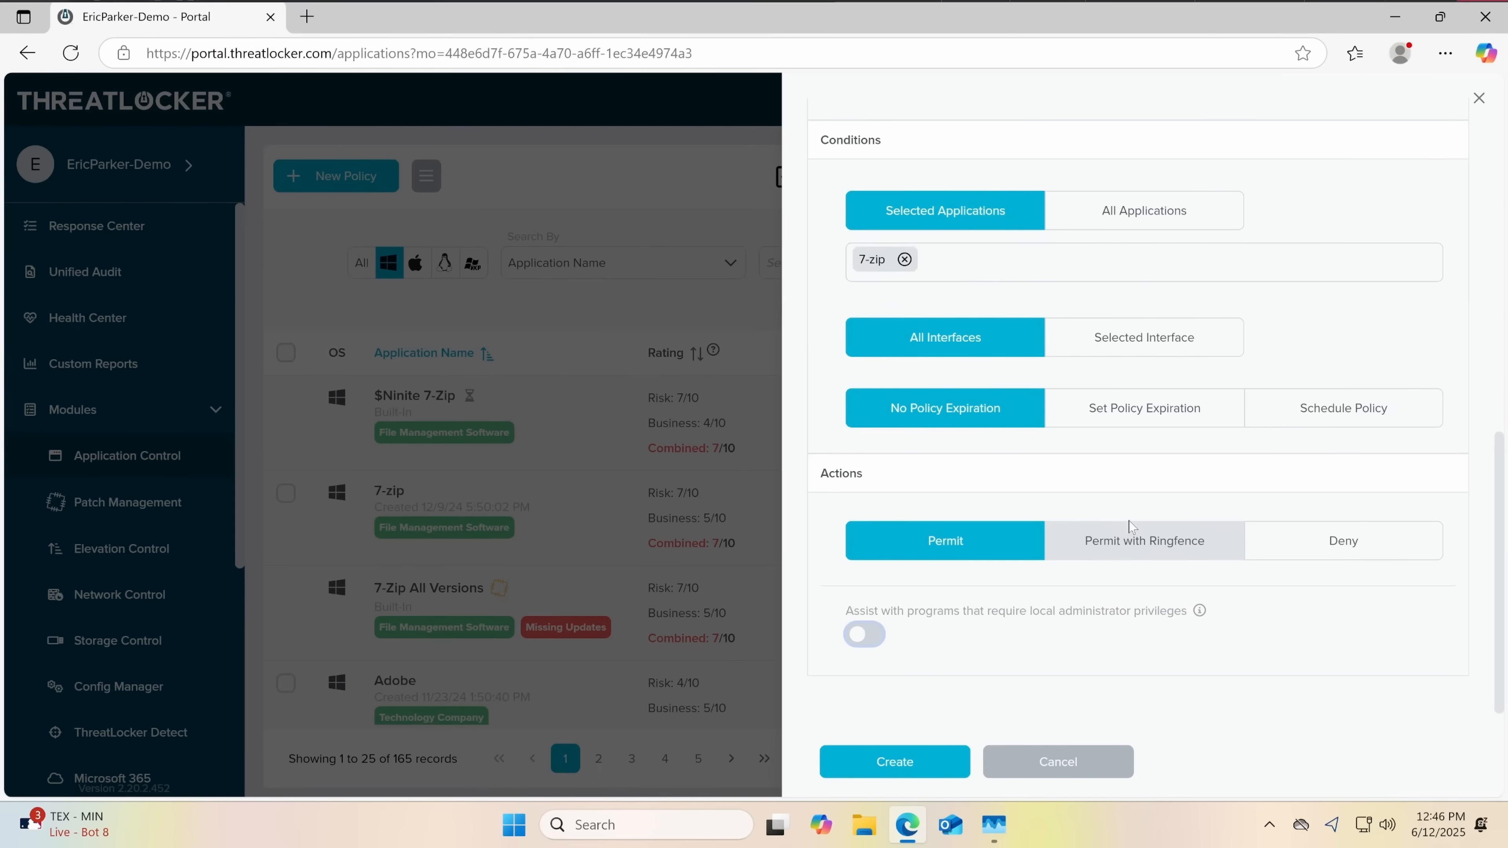
mouse_move(1018, 535)
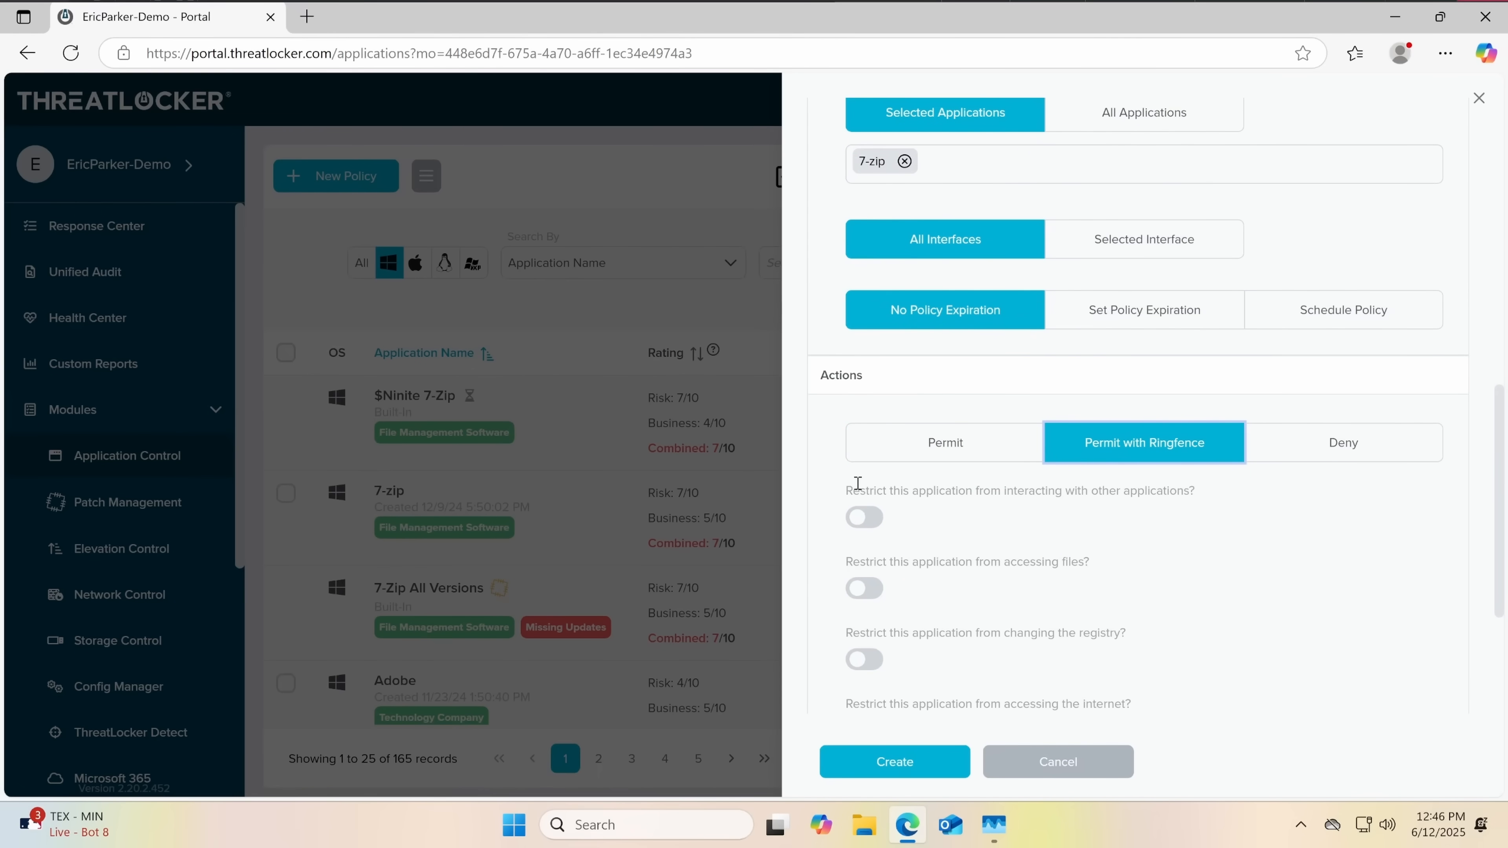
mouse_move(980, 518)
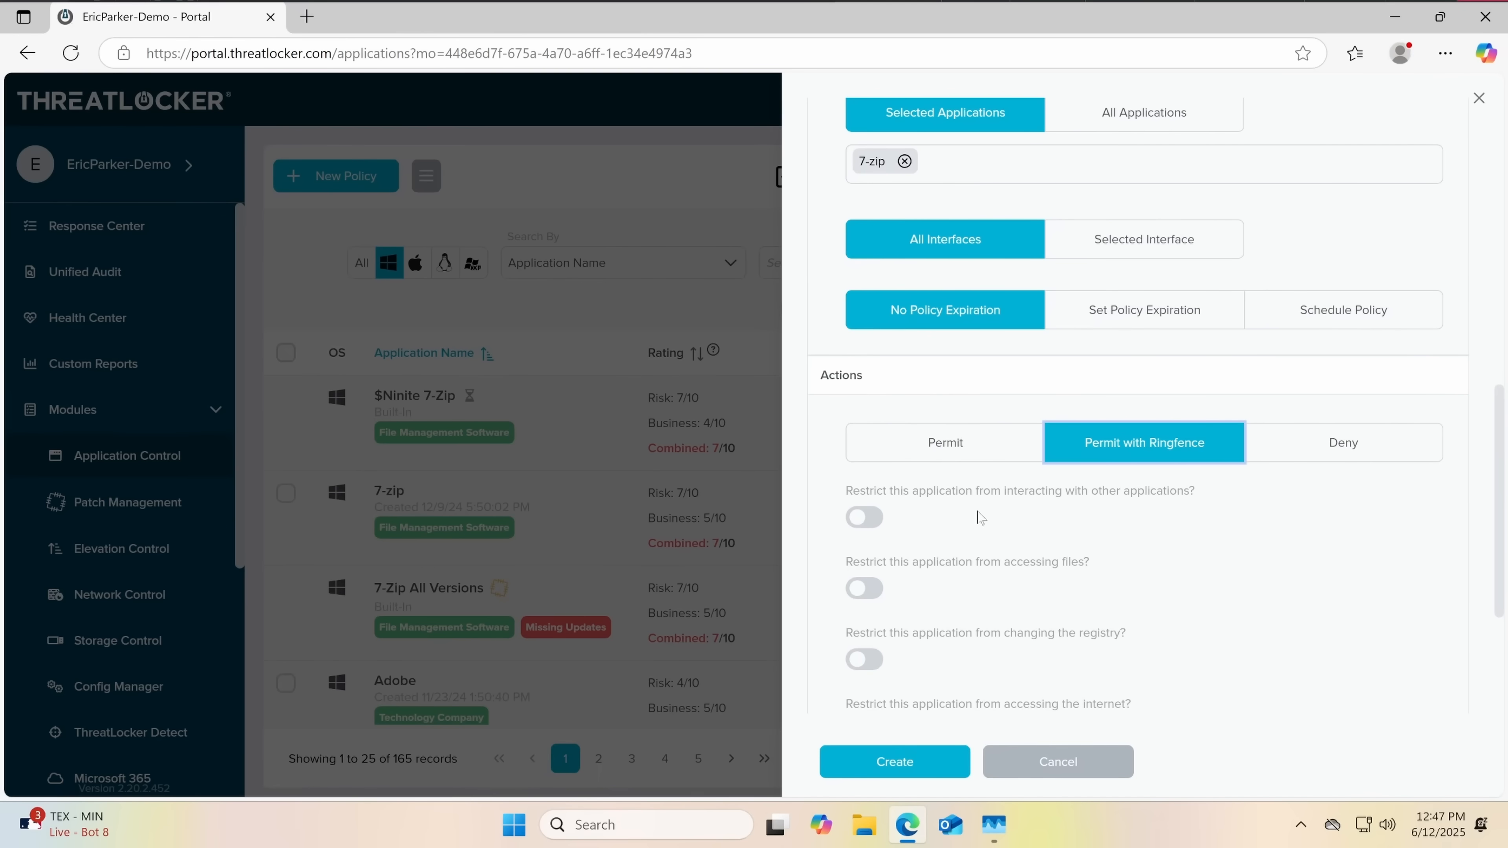
left_click(862, 516)
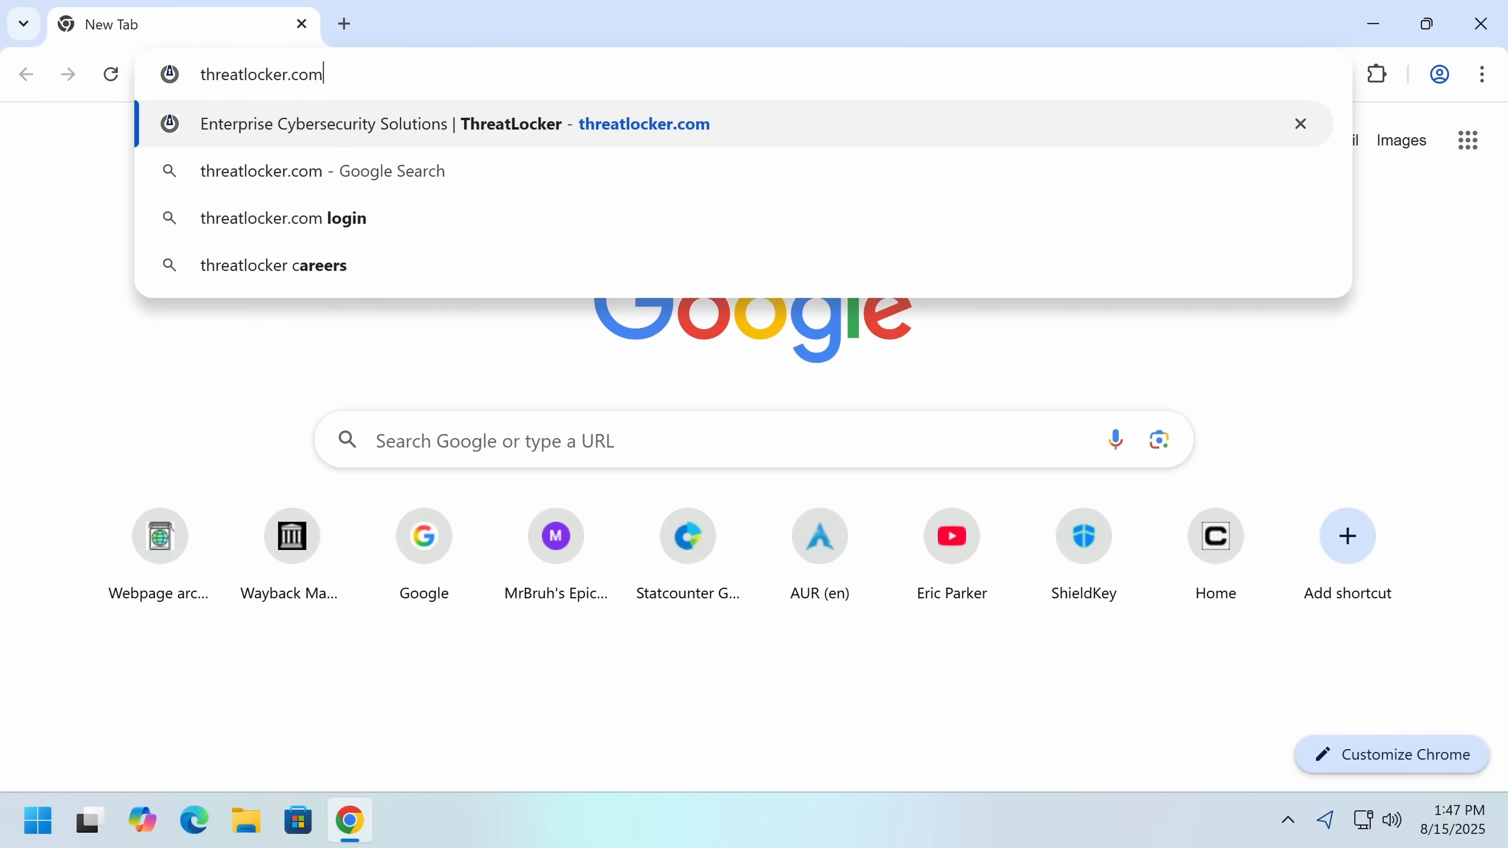
key("Return")
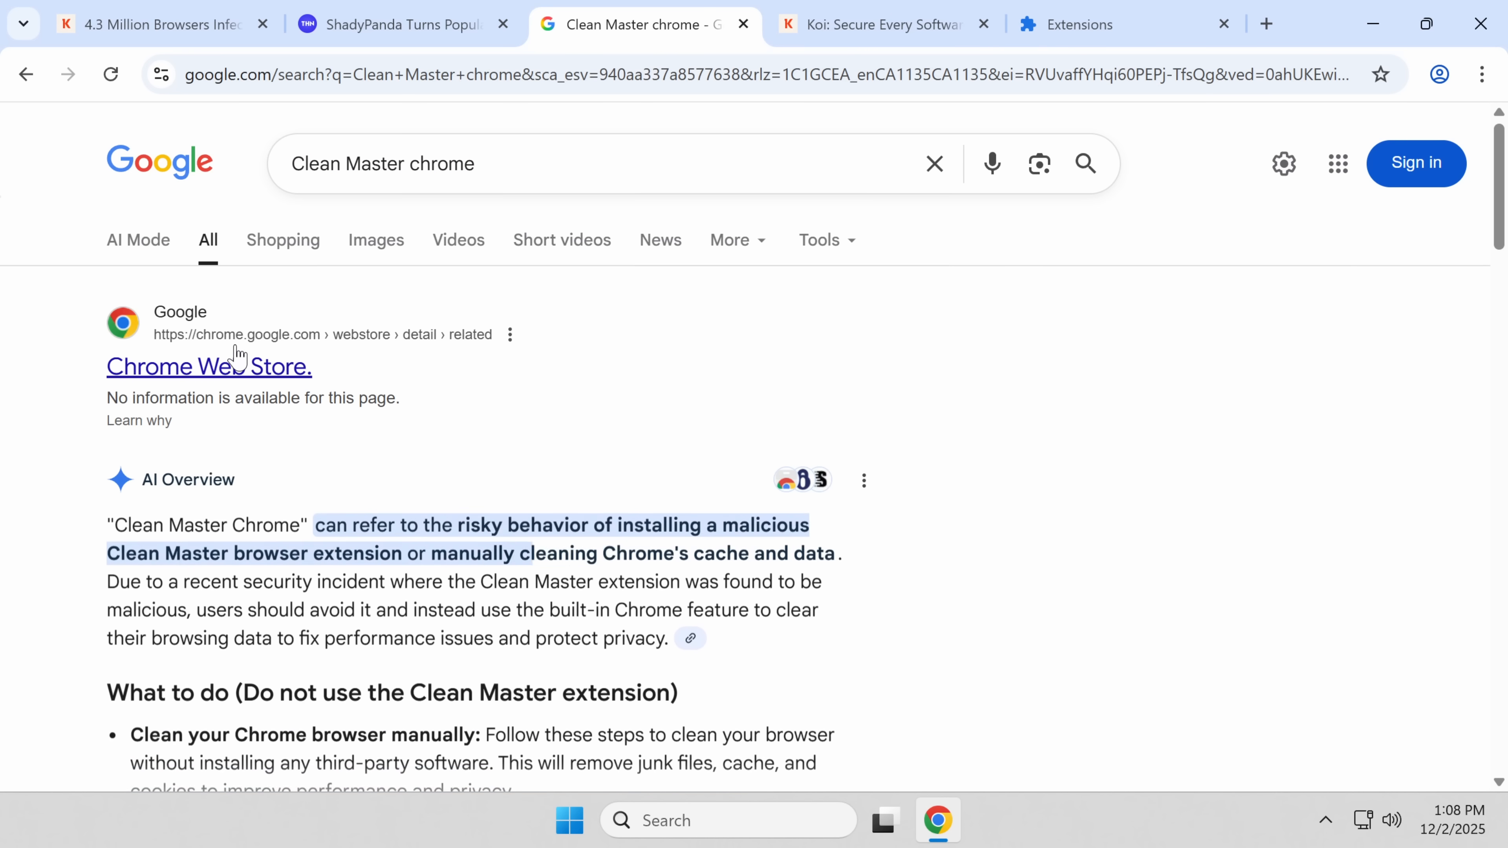
Step: Check the unavailable Clean Master Web Store listing, search the store for 'clean master', then return to the article
left_click(207, 366)
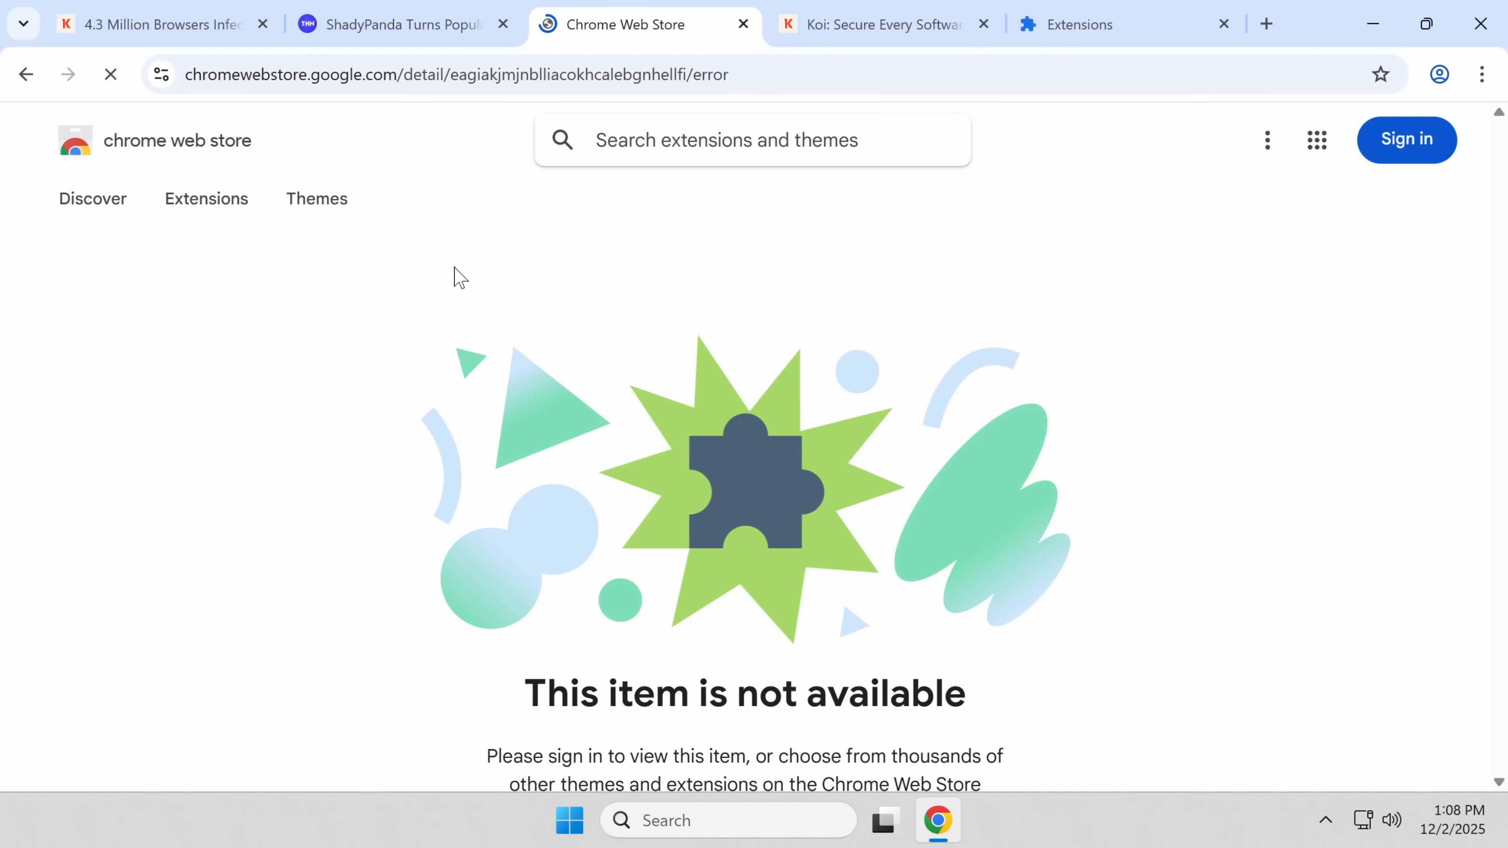
type("clean mast")
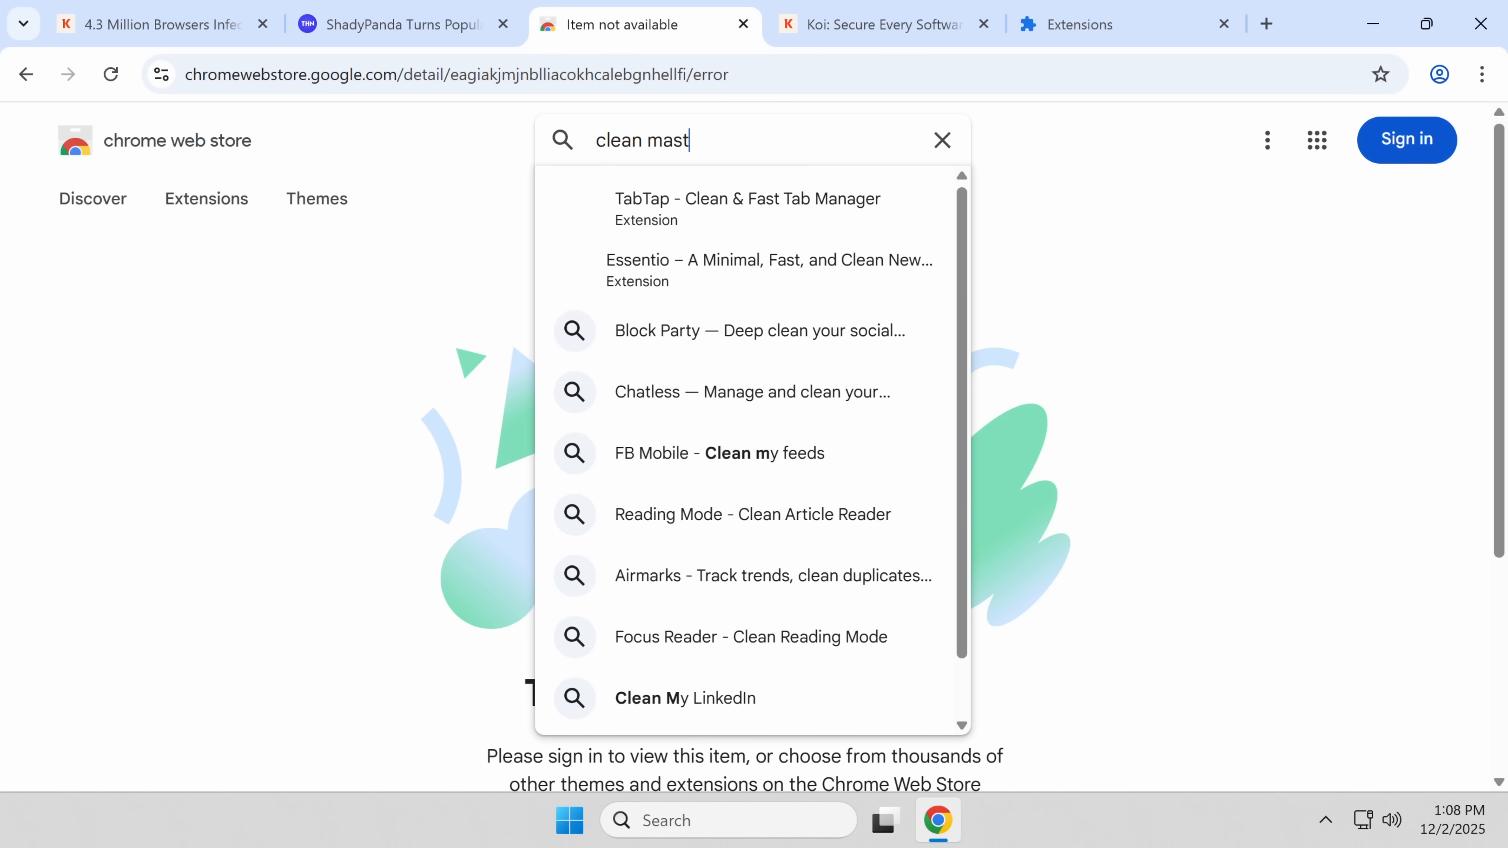
left_click(394, 24)
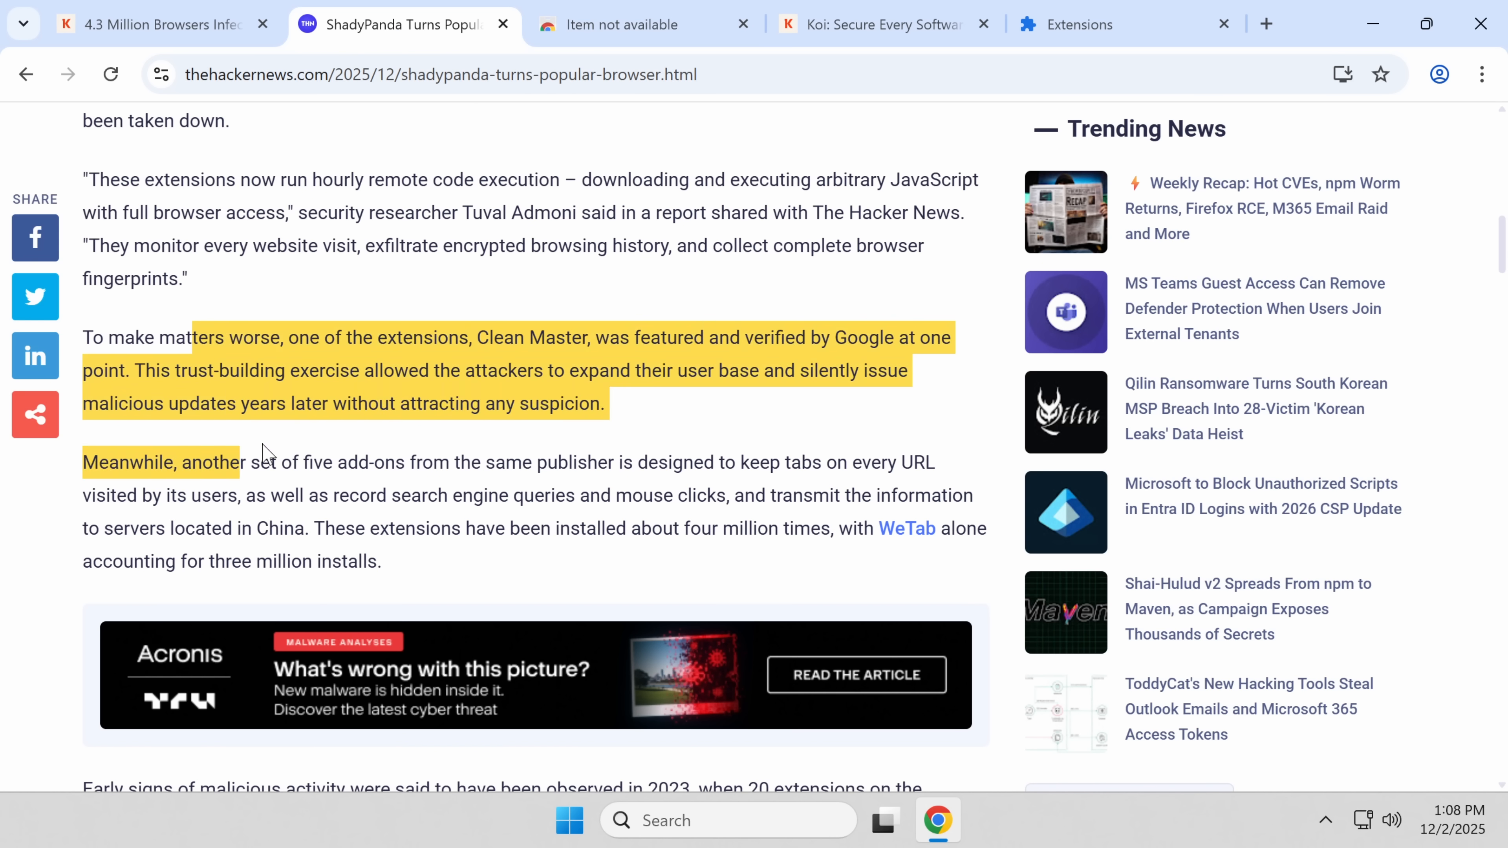
Step: Read the article's WeTab paragraph and start entering an archive address on the Edge Add-ons tab
scroll("down", 3)
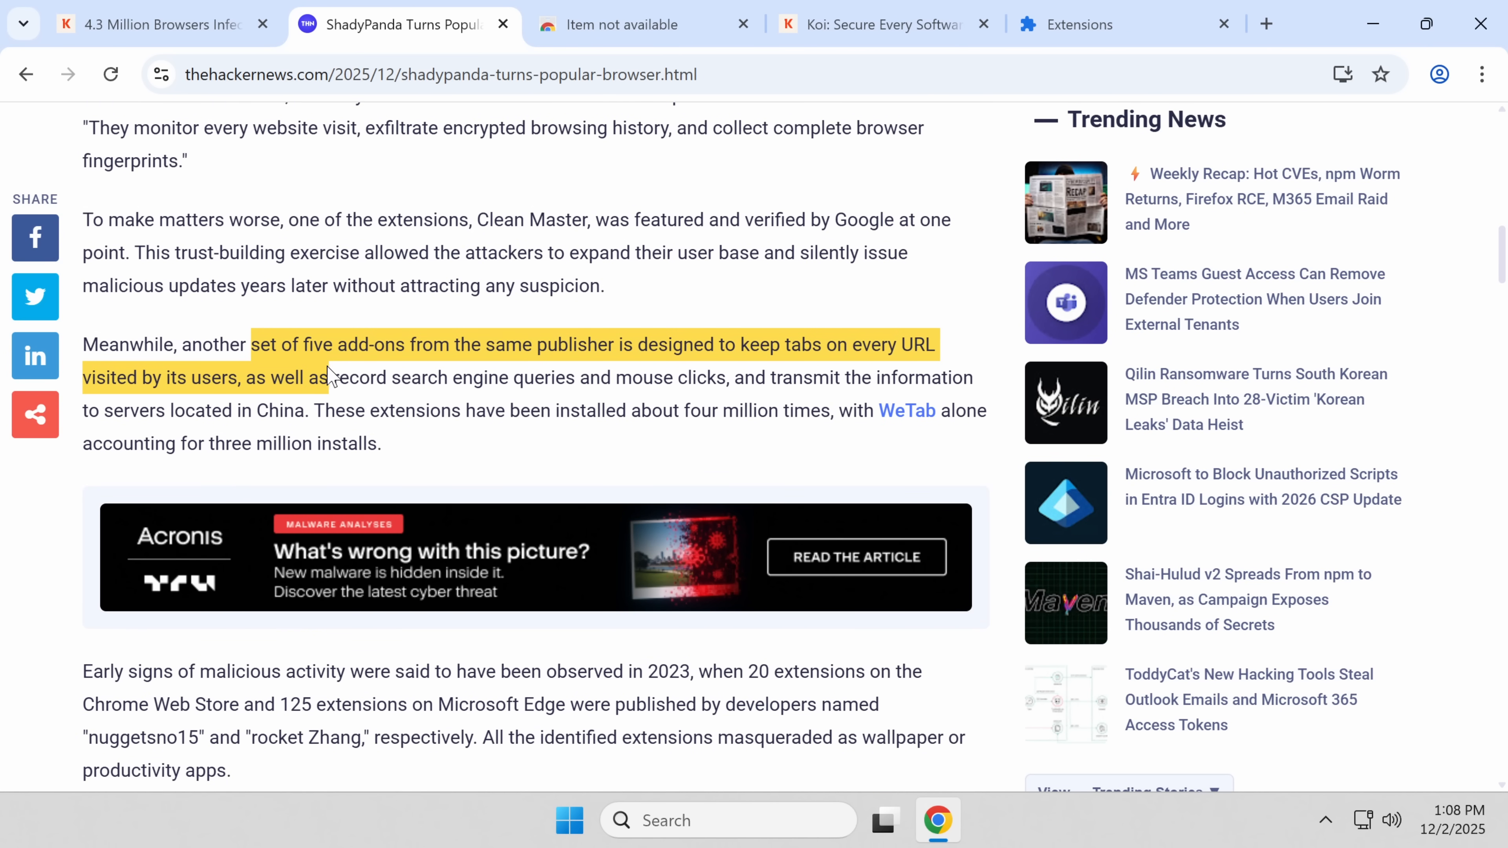
left_click(793, 414)
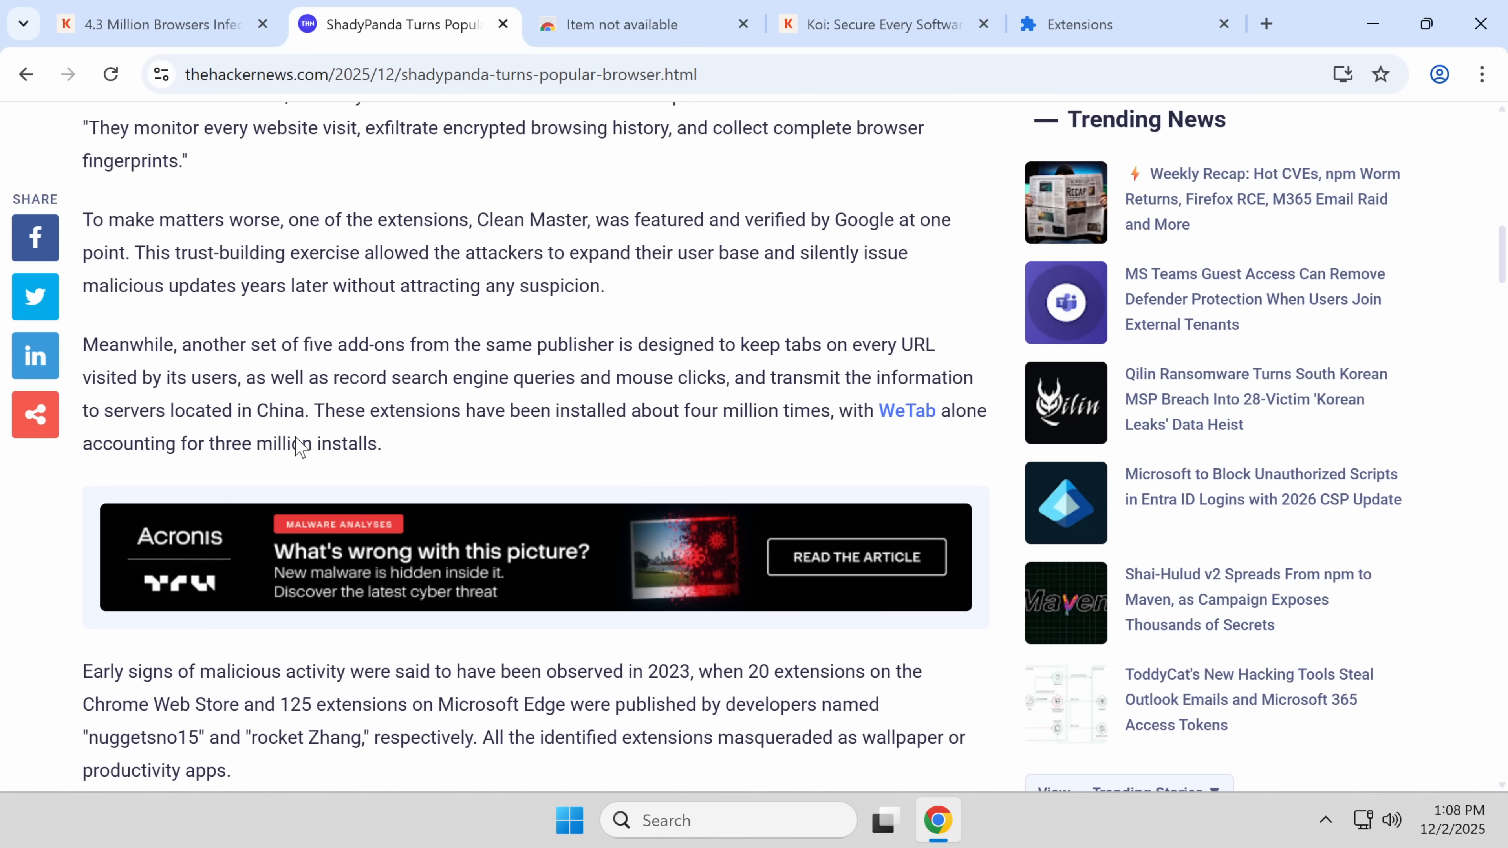
type("ar")
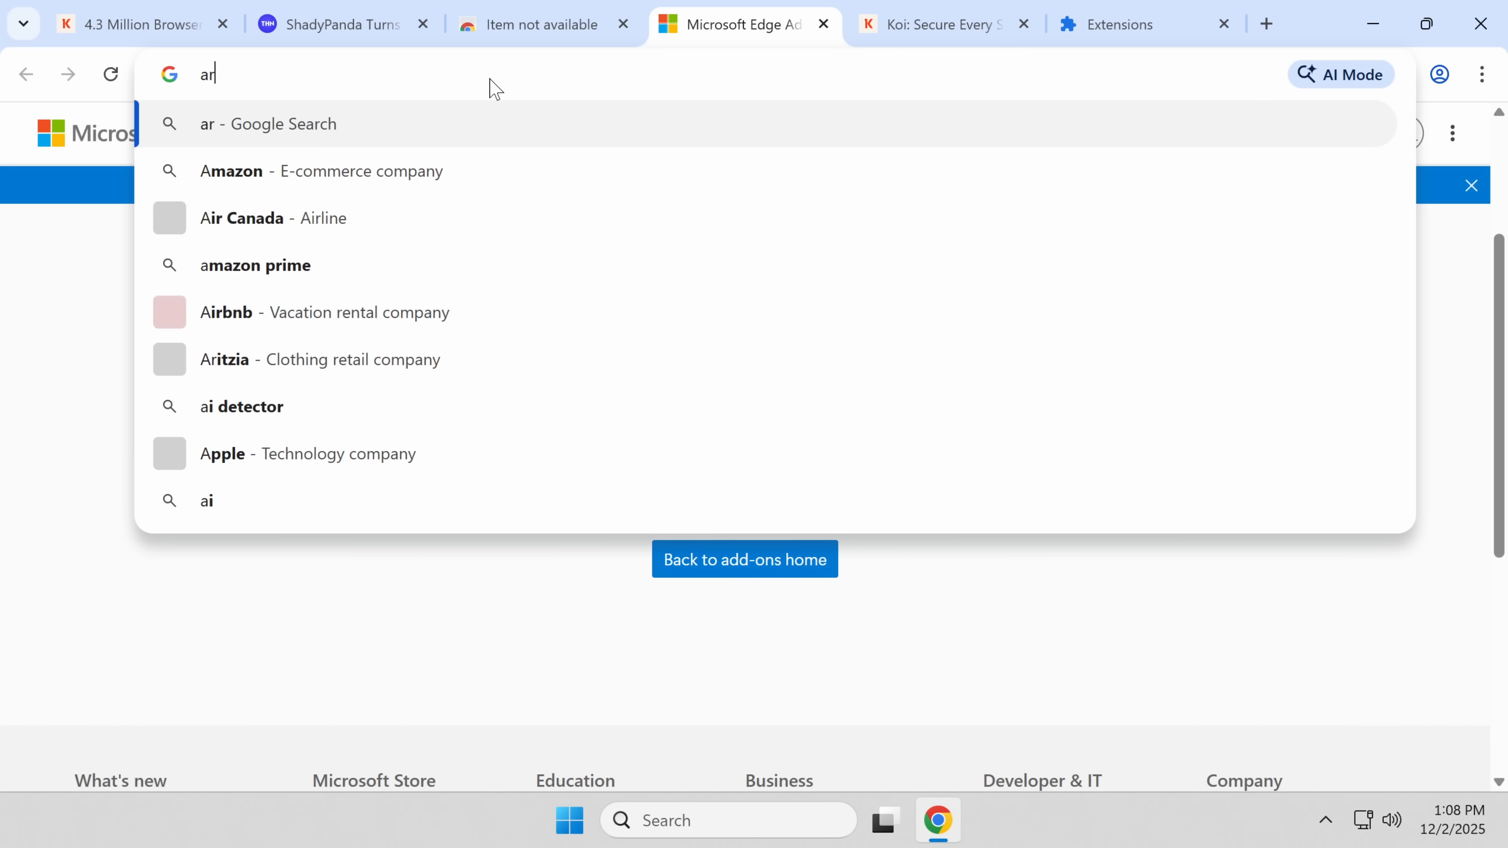
Step: Load the Wayback capture of WeTab New Tab (Featured, 3,000,000+ users) and follow its Privacy policy link
key("Return")
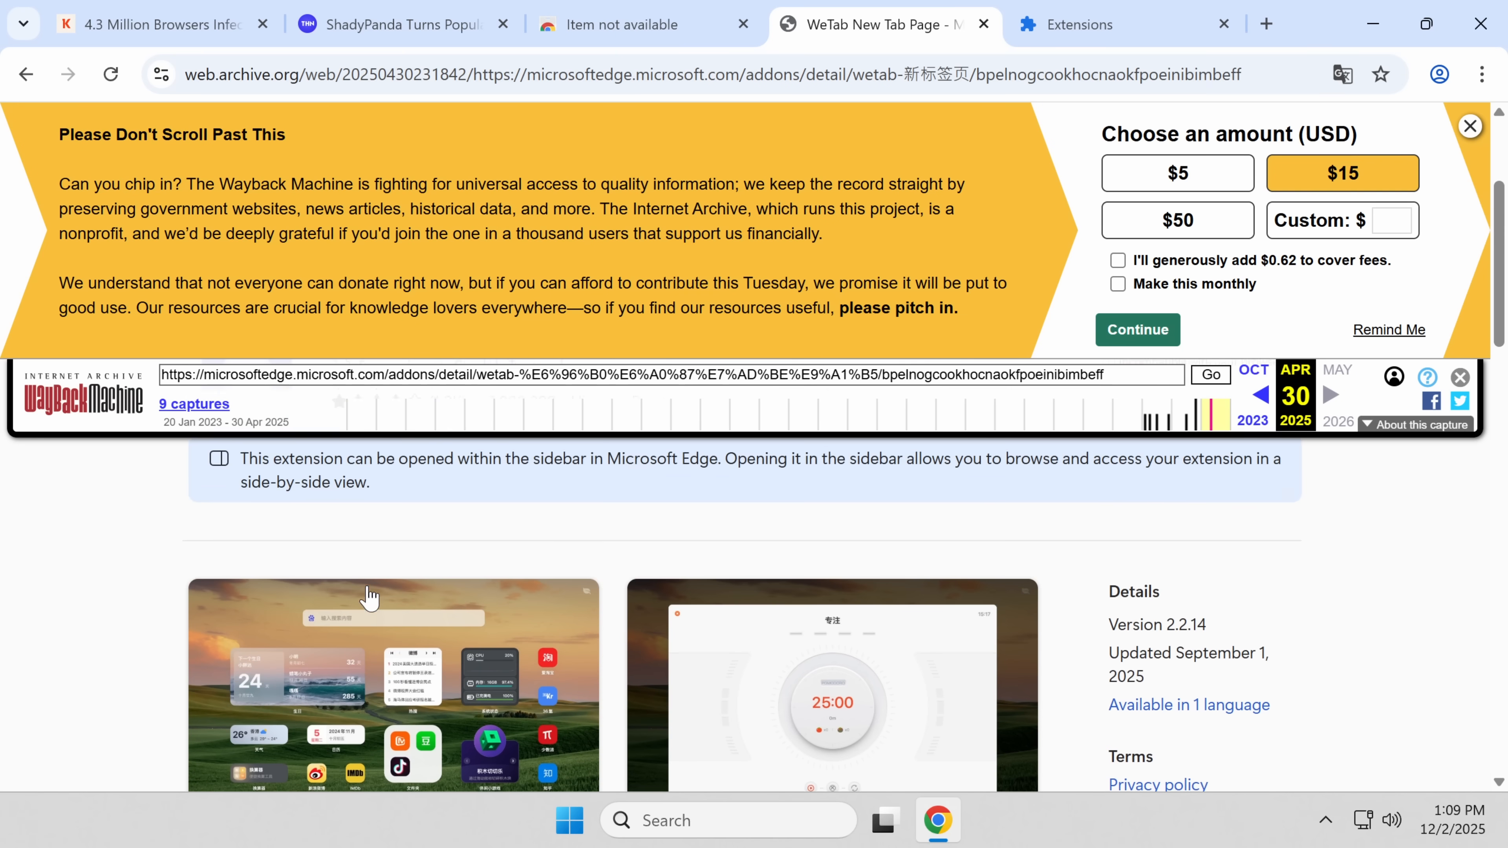
scroll("up", 3)
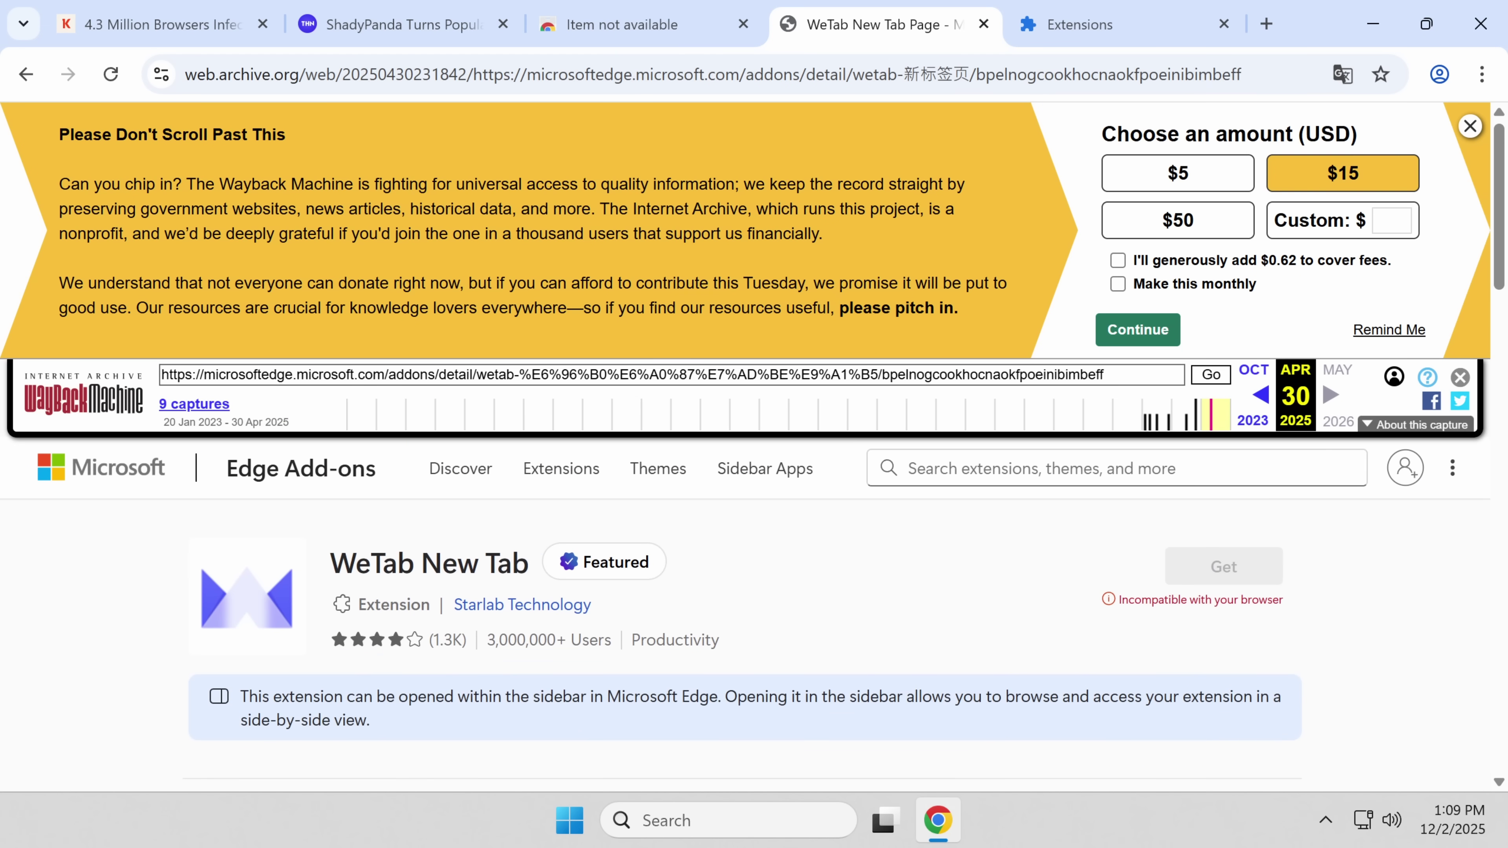
scroll("down", 3)
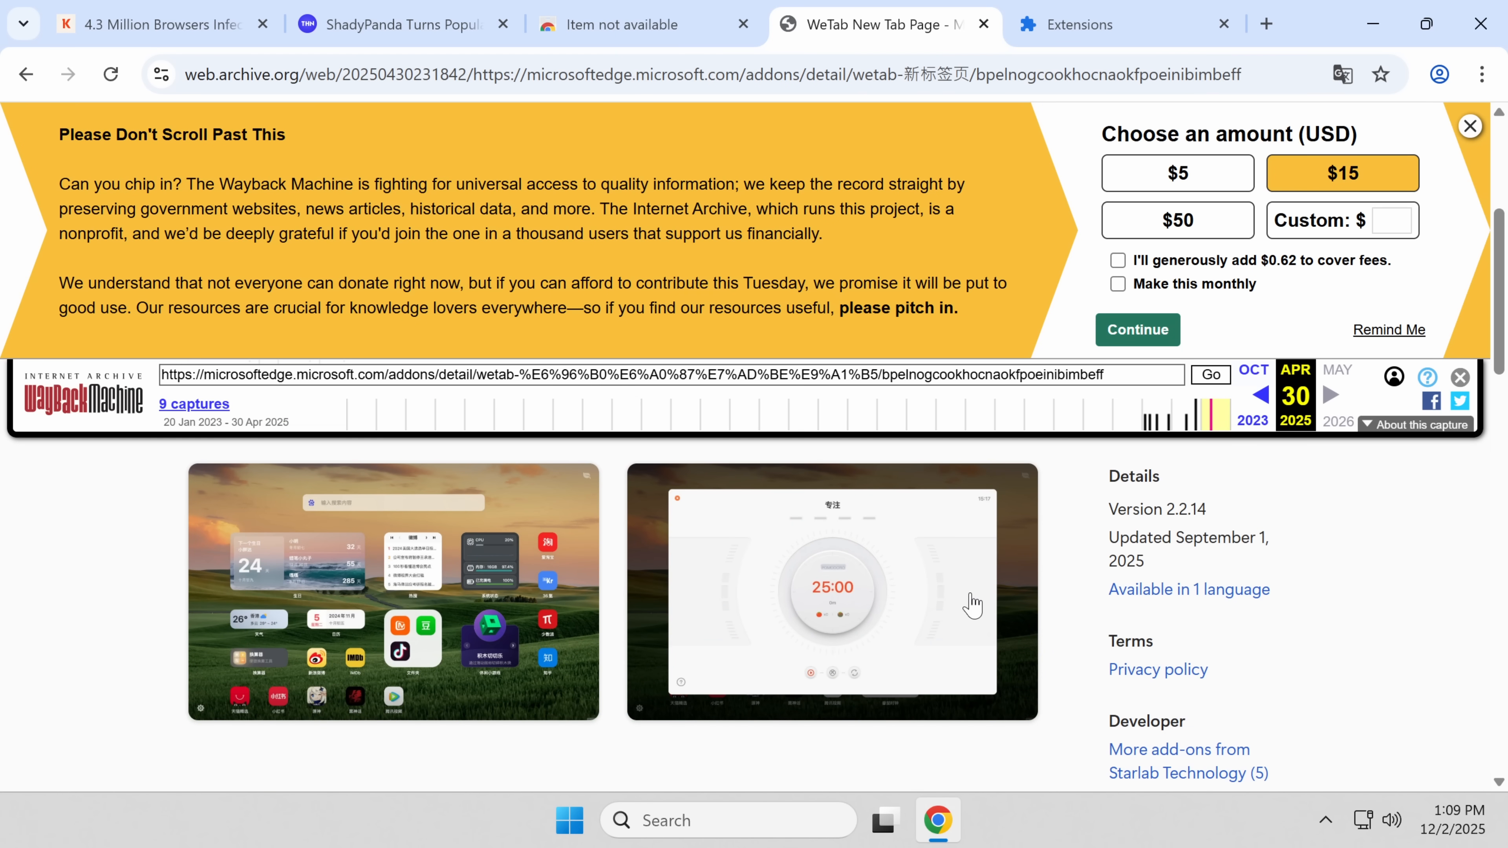
mouse_move(1157, 669)
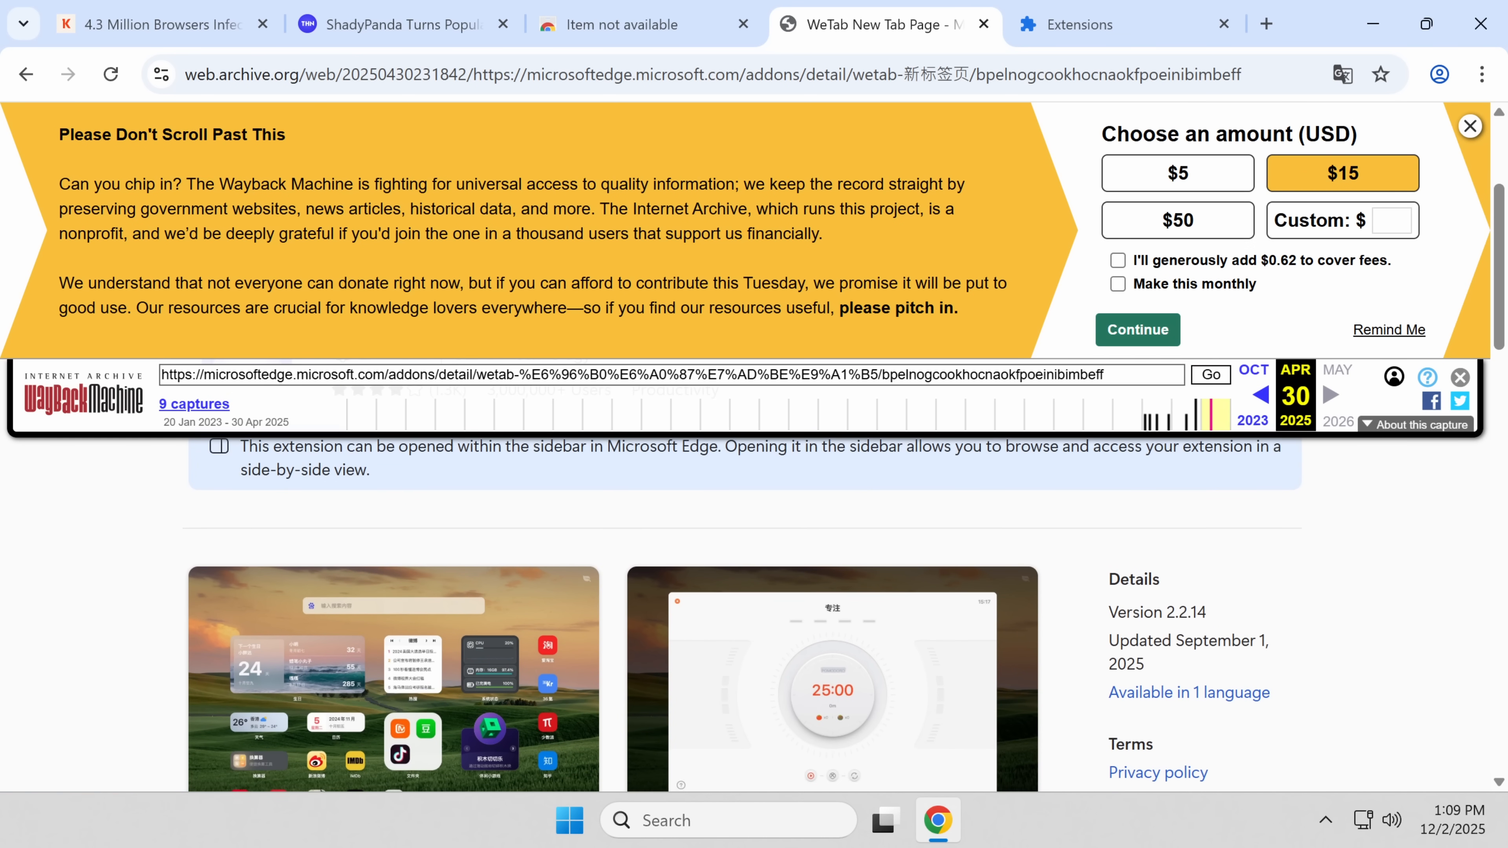
scroll("down", 3)
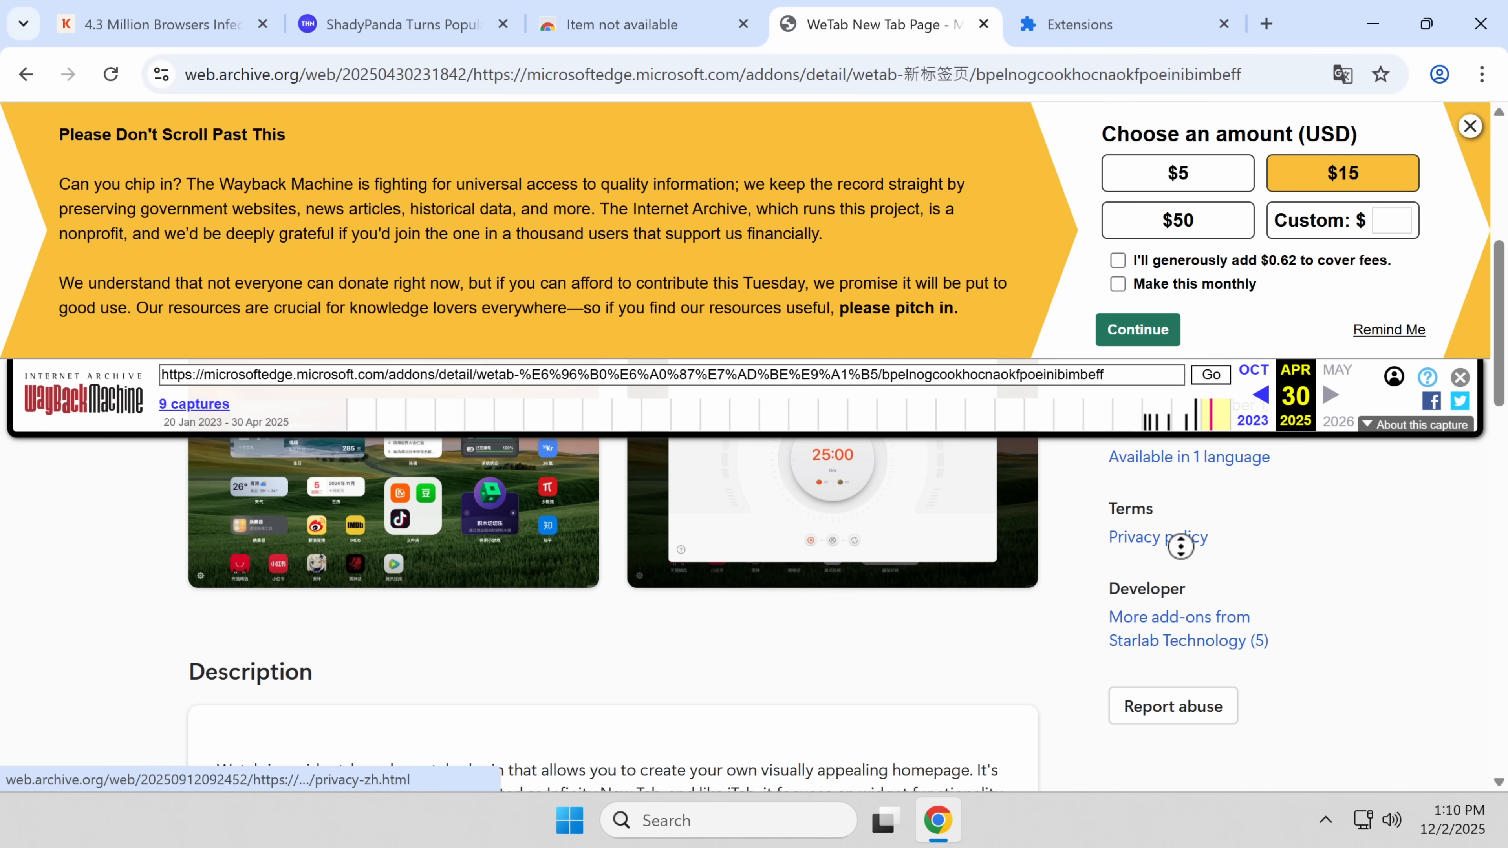
left_click(1265, 25)
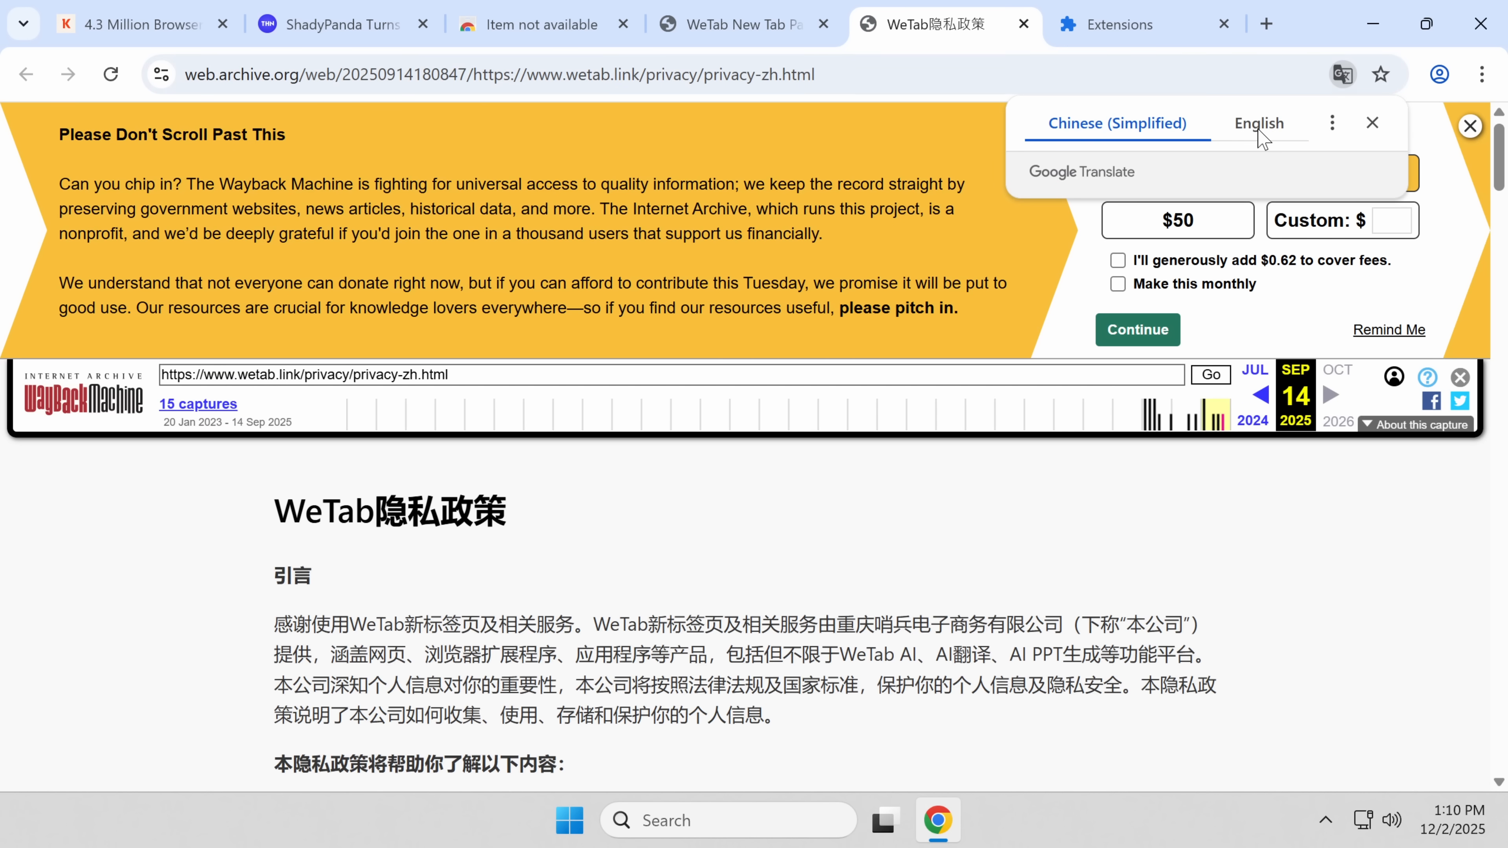
Step: Translate the archived WeTab privacy policy to English and read its information-collection sections
left_click(1258, 124)
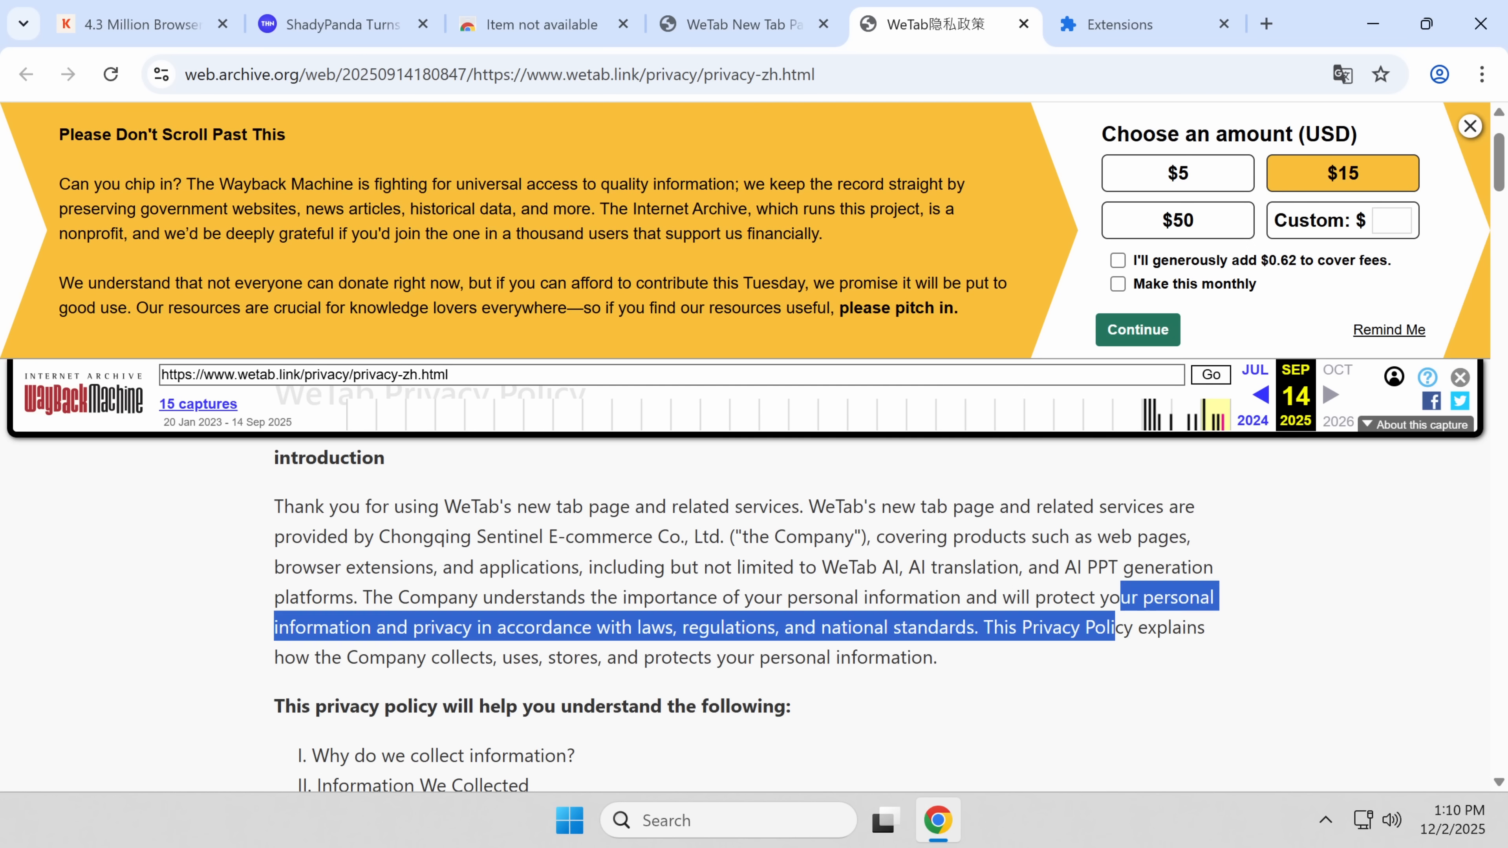
double_click(735, 657)
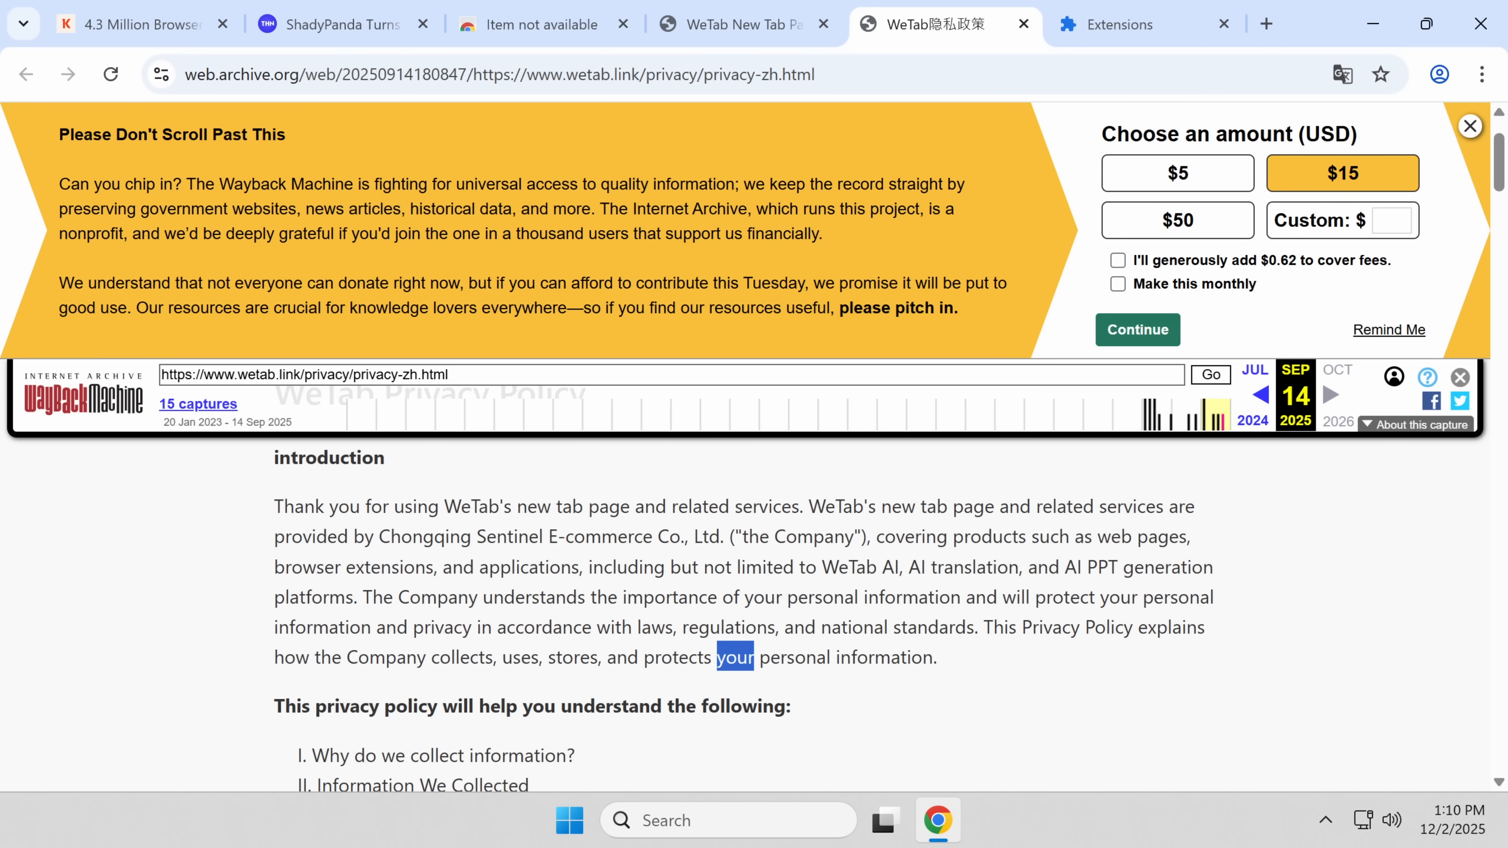
left_click(734, 656)
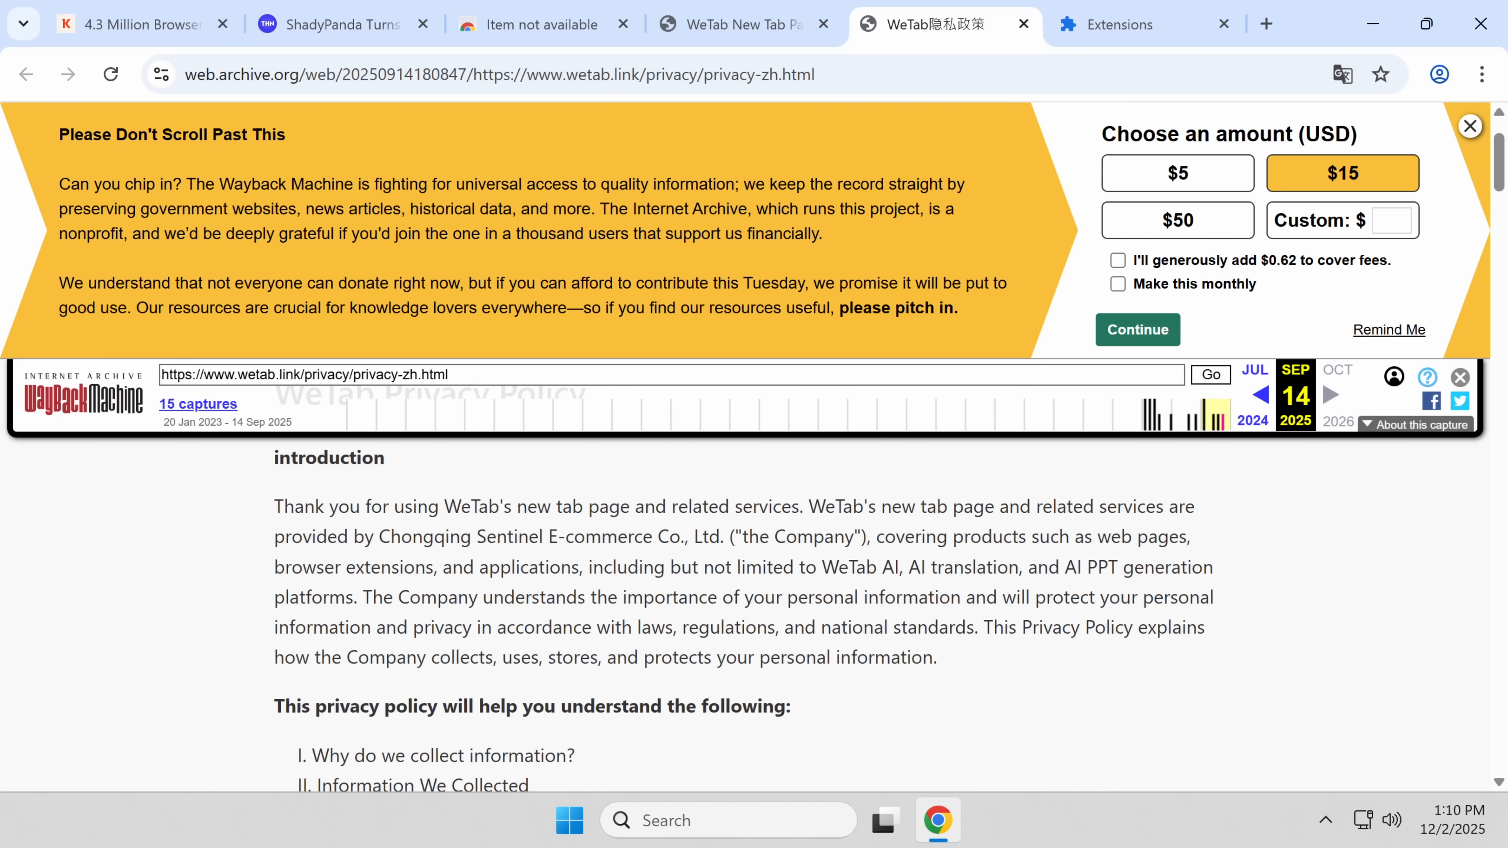
scroll("down", 3)
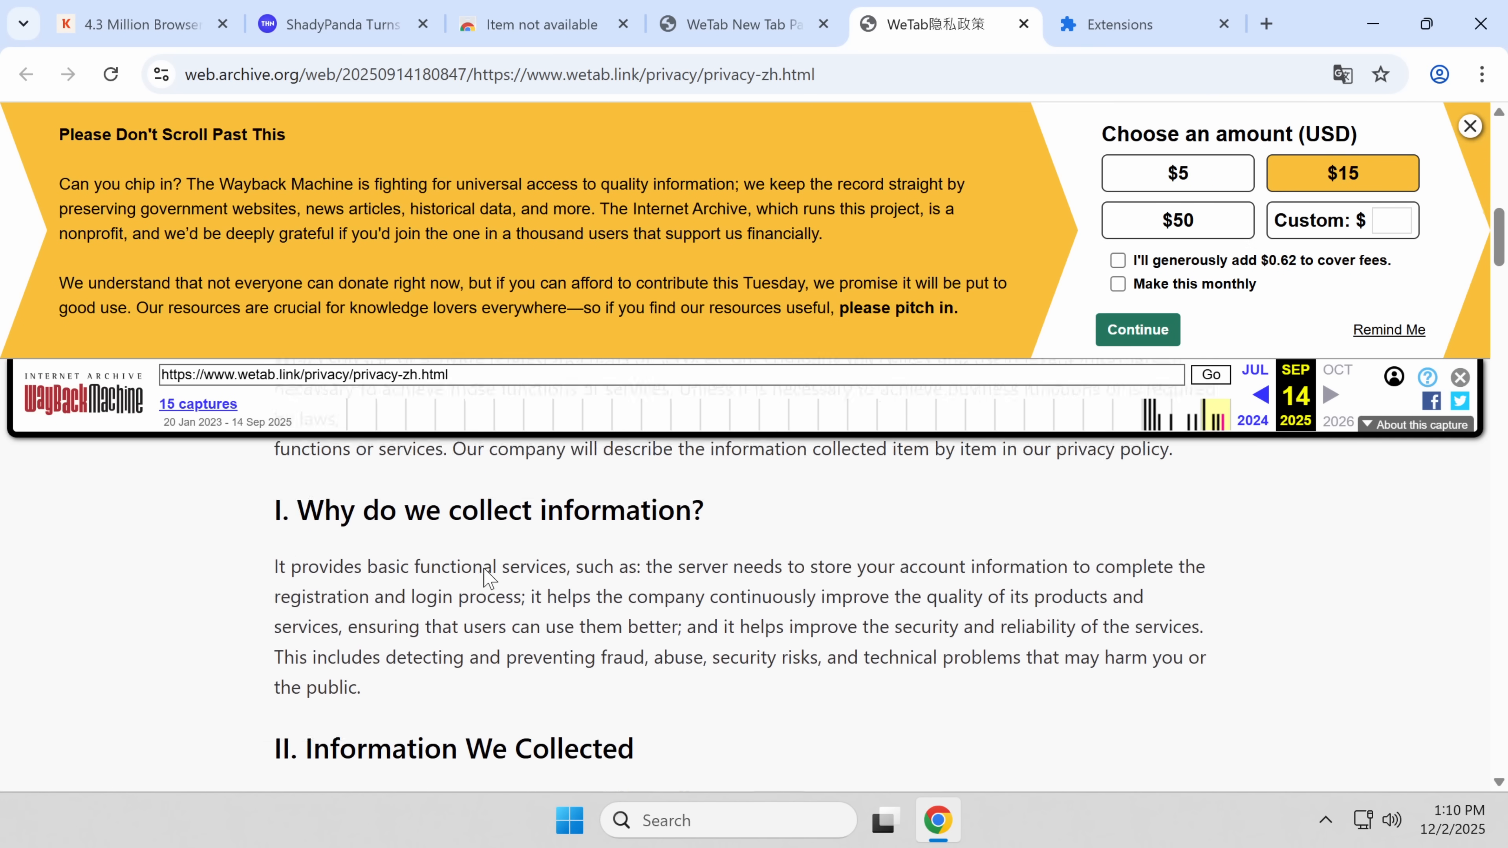
scroll("down", 3)
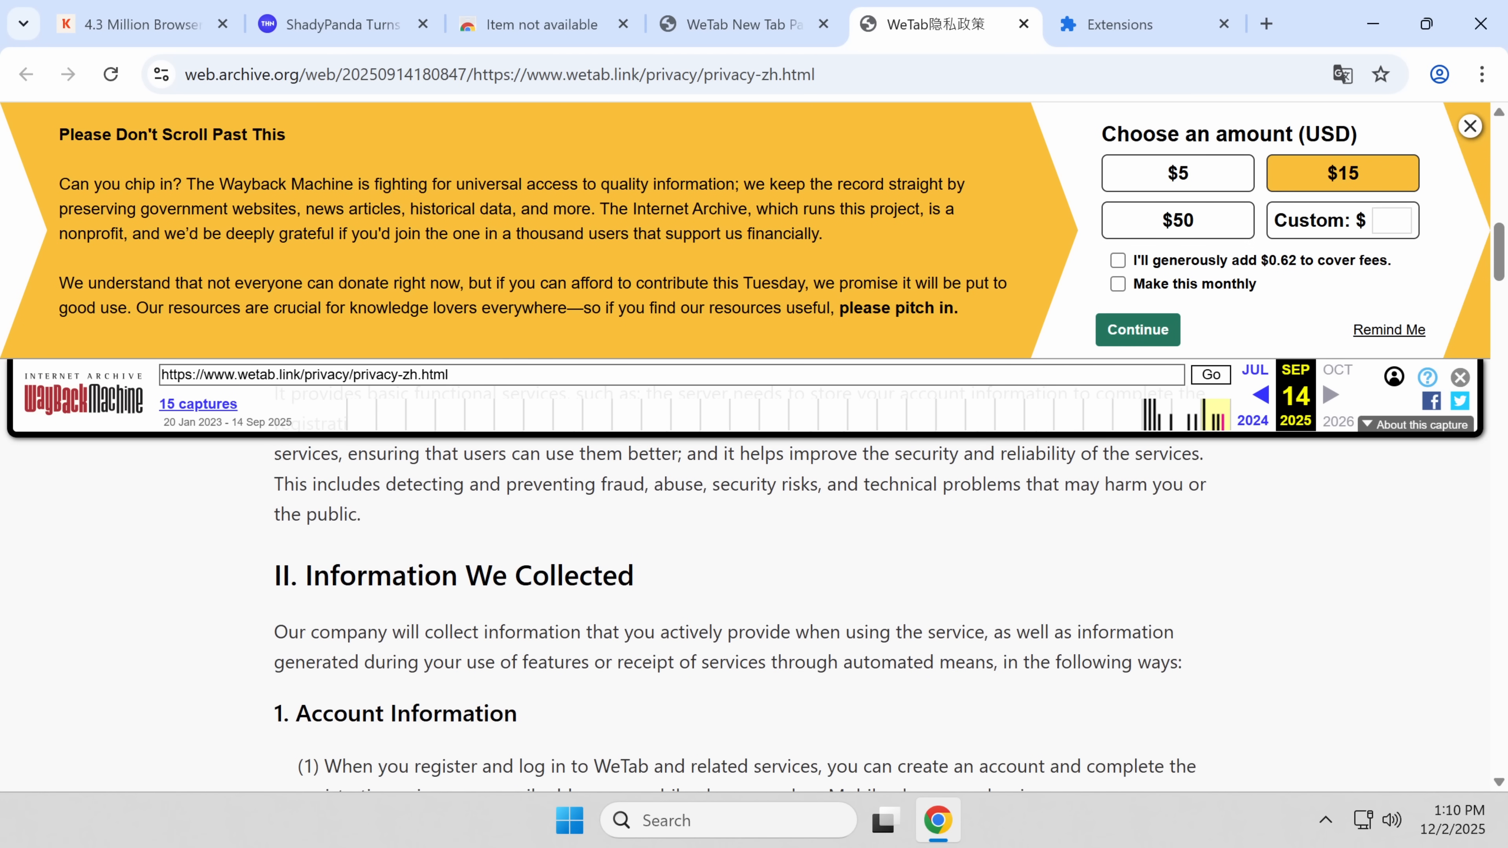
scroll("up", 3)
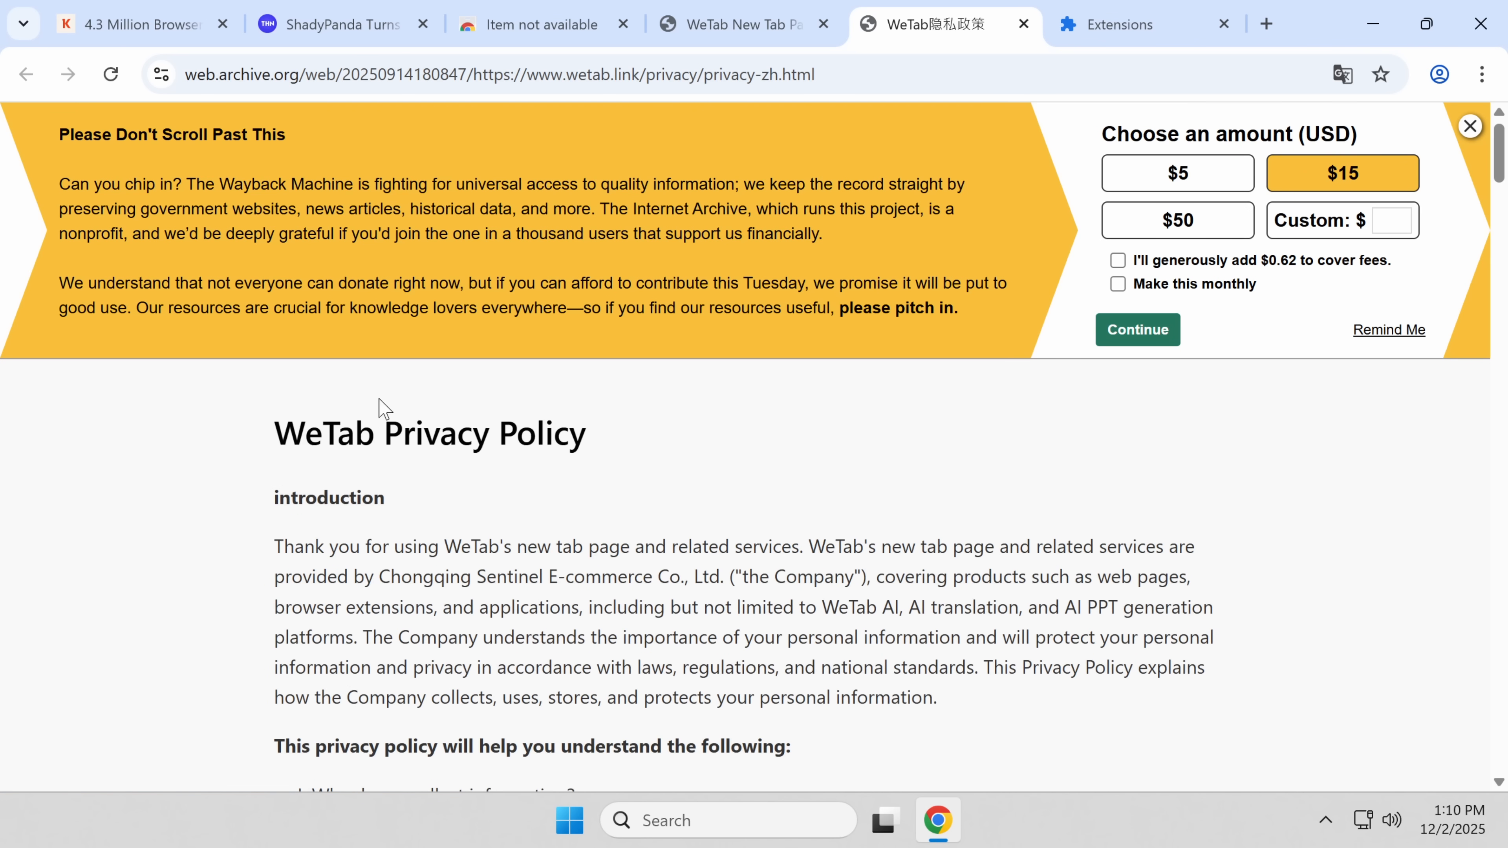
left_click(500, 74)
type("wetab.link")
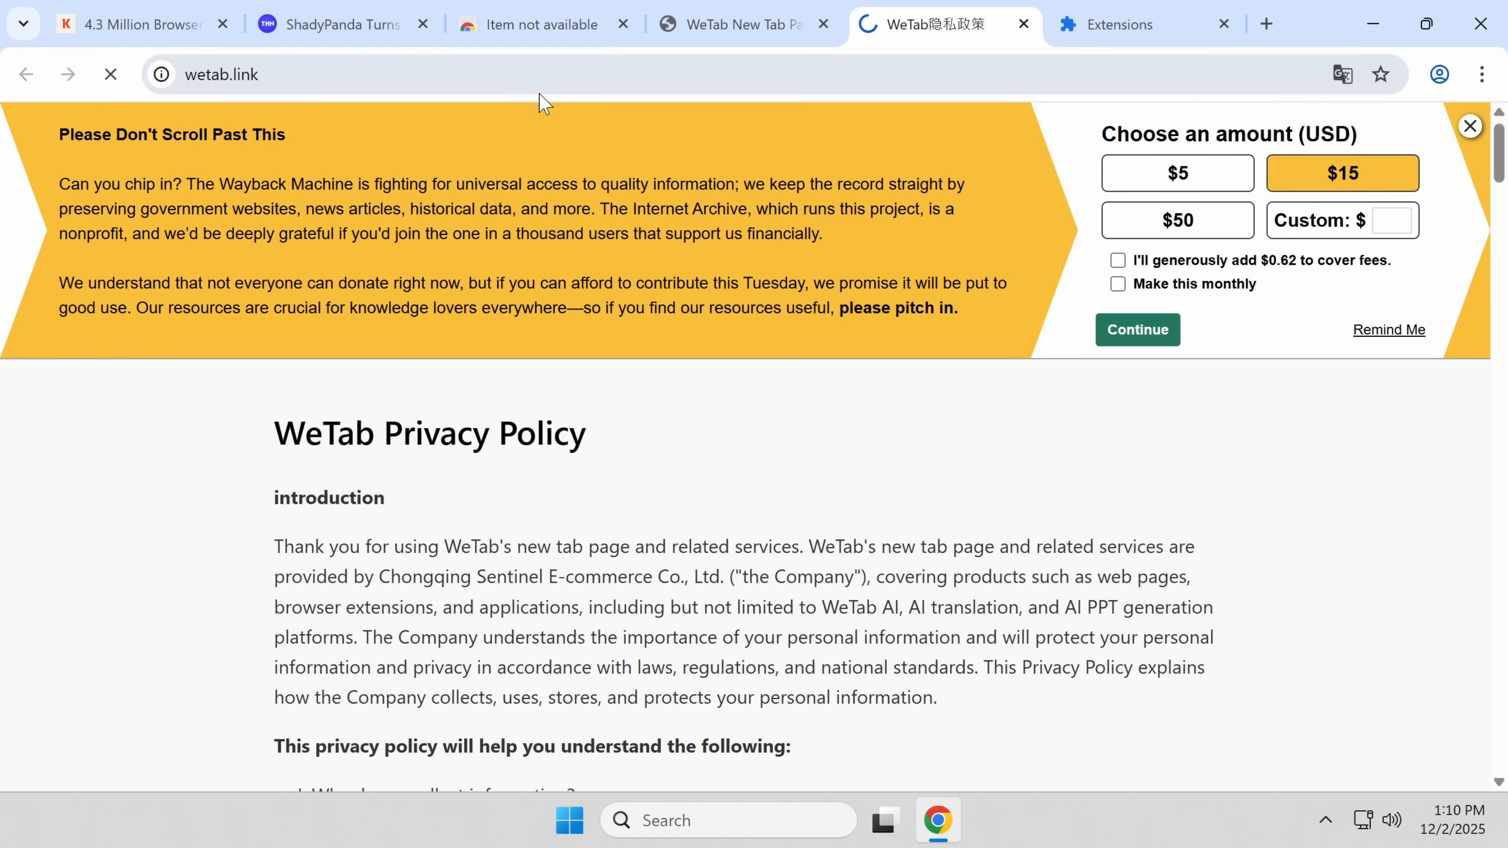
Step: Translate wetab.link to English, follow its Chrome download link, and translate WeTab's WeChat security statement
right_click(591, 279)
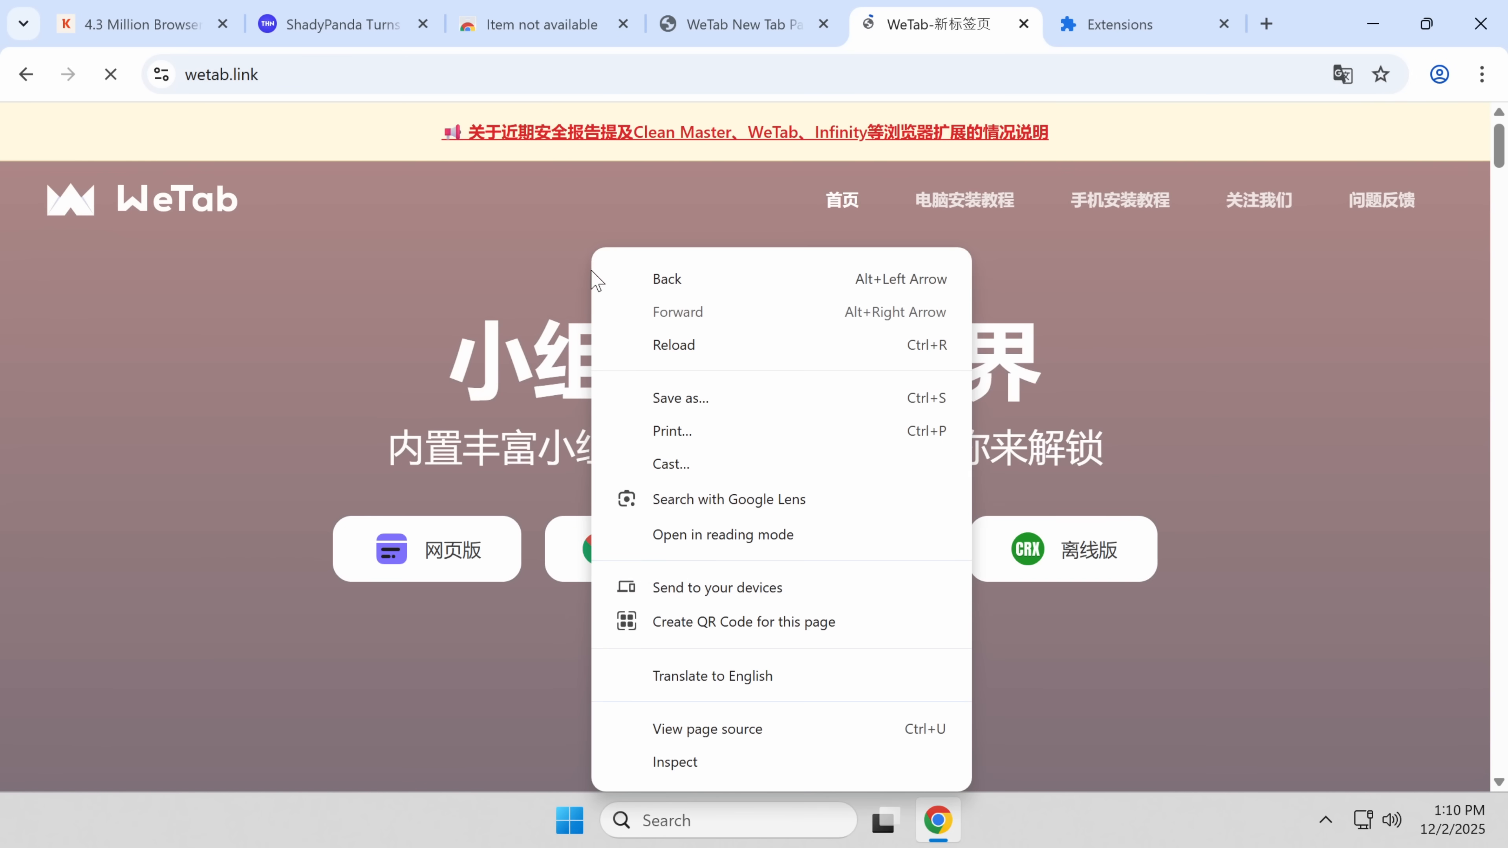
left_click(711, 676)
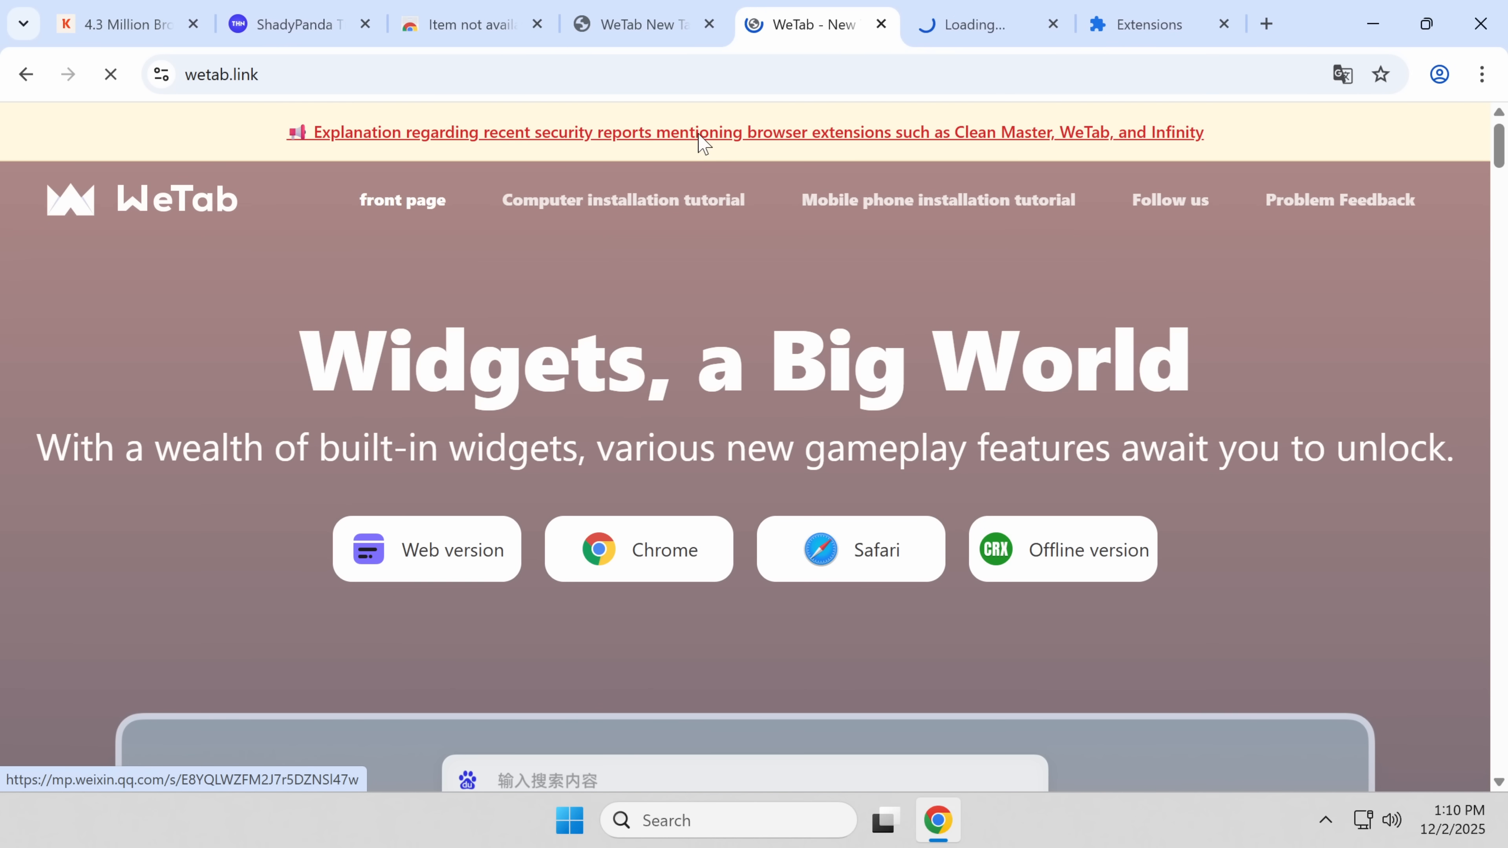
scroll("down", 3)
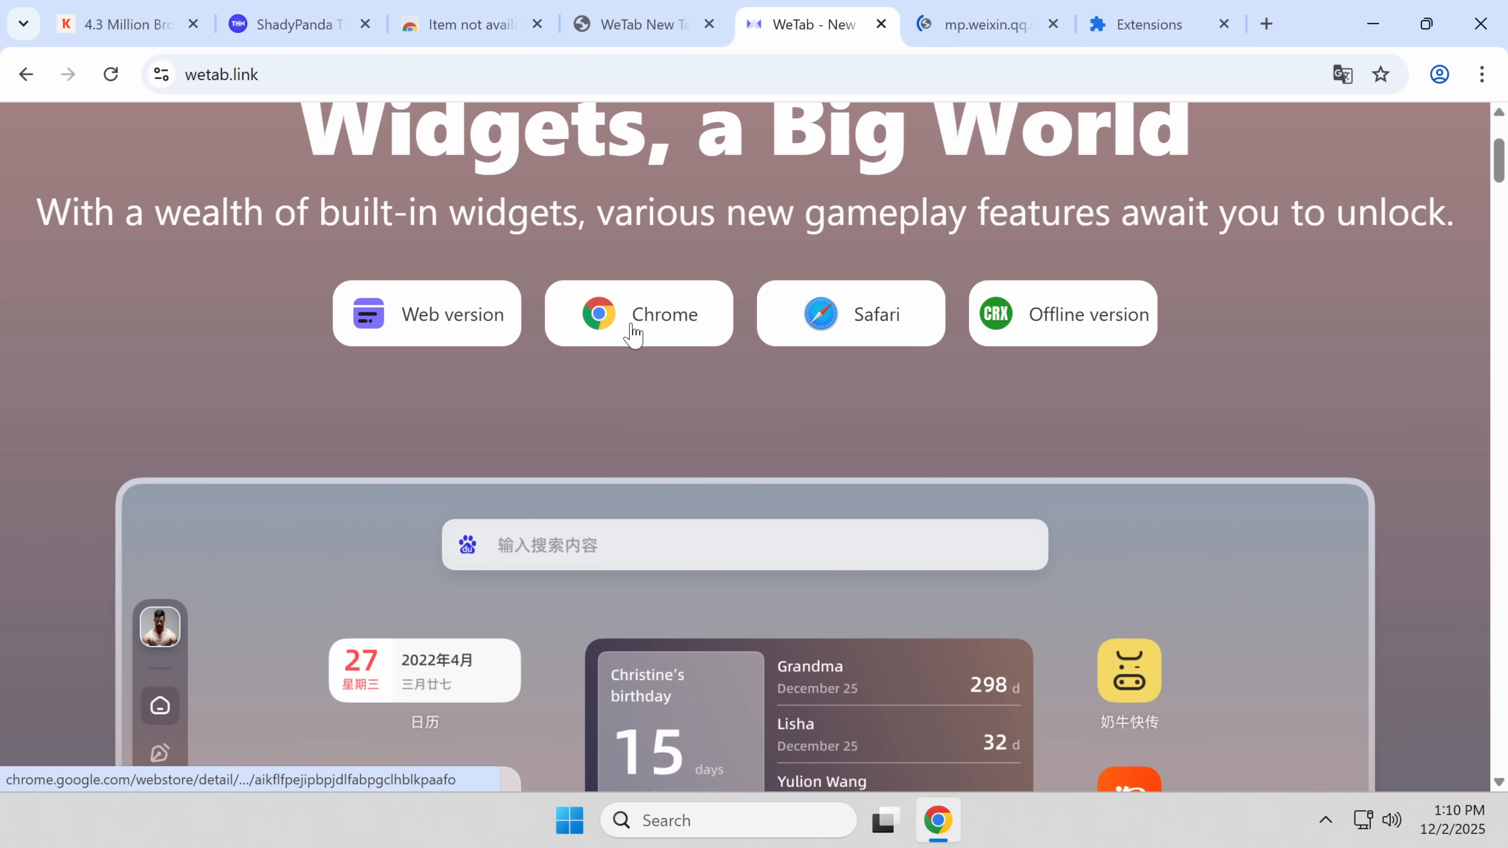
left_click(637, 313)
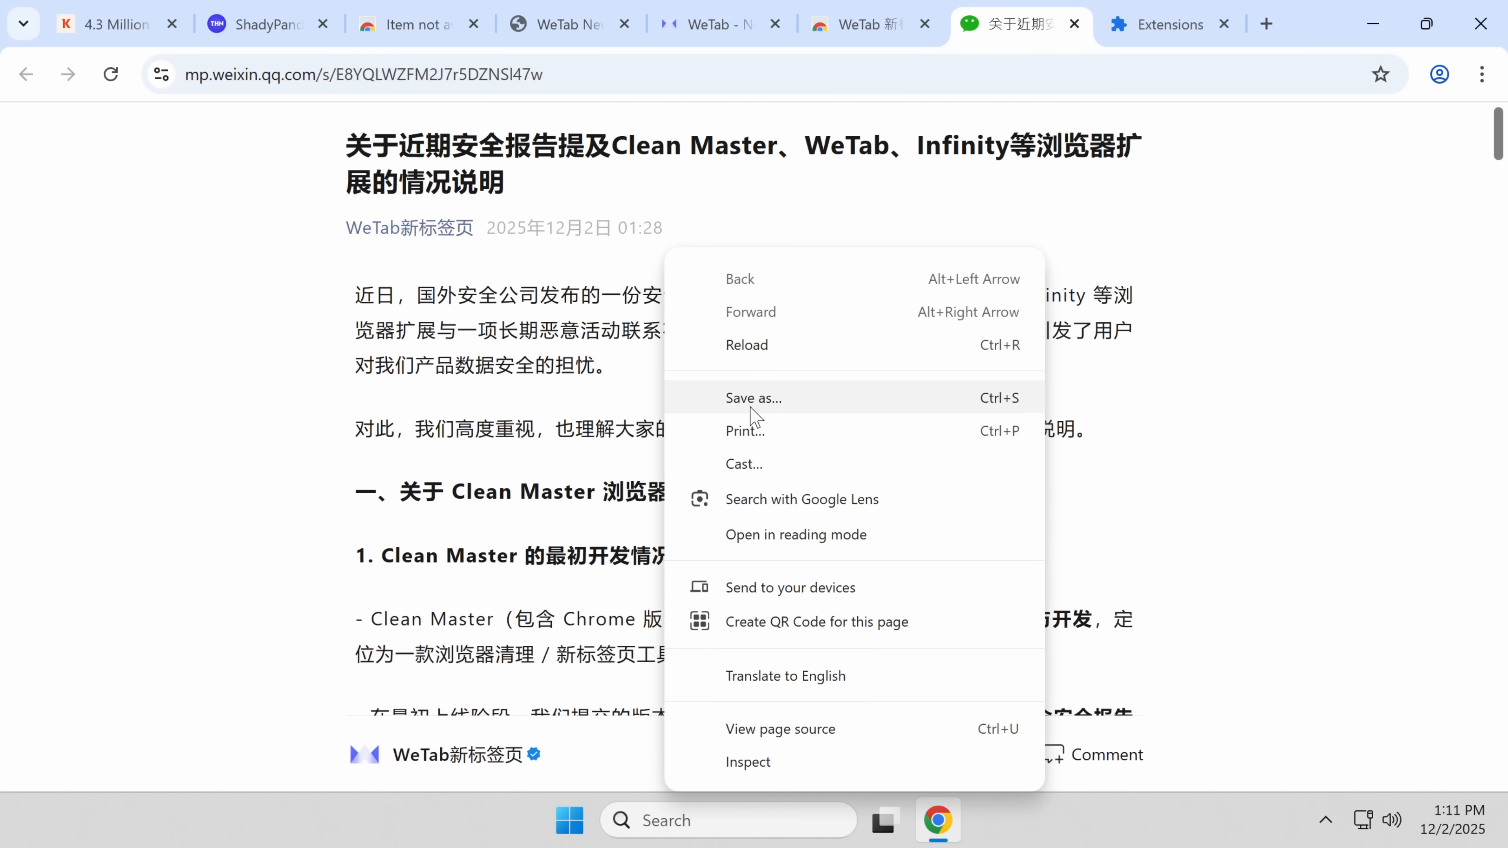
left_click(784, 676)
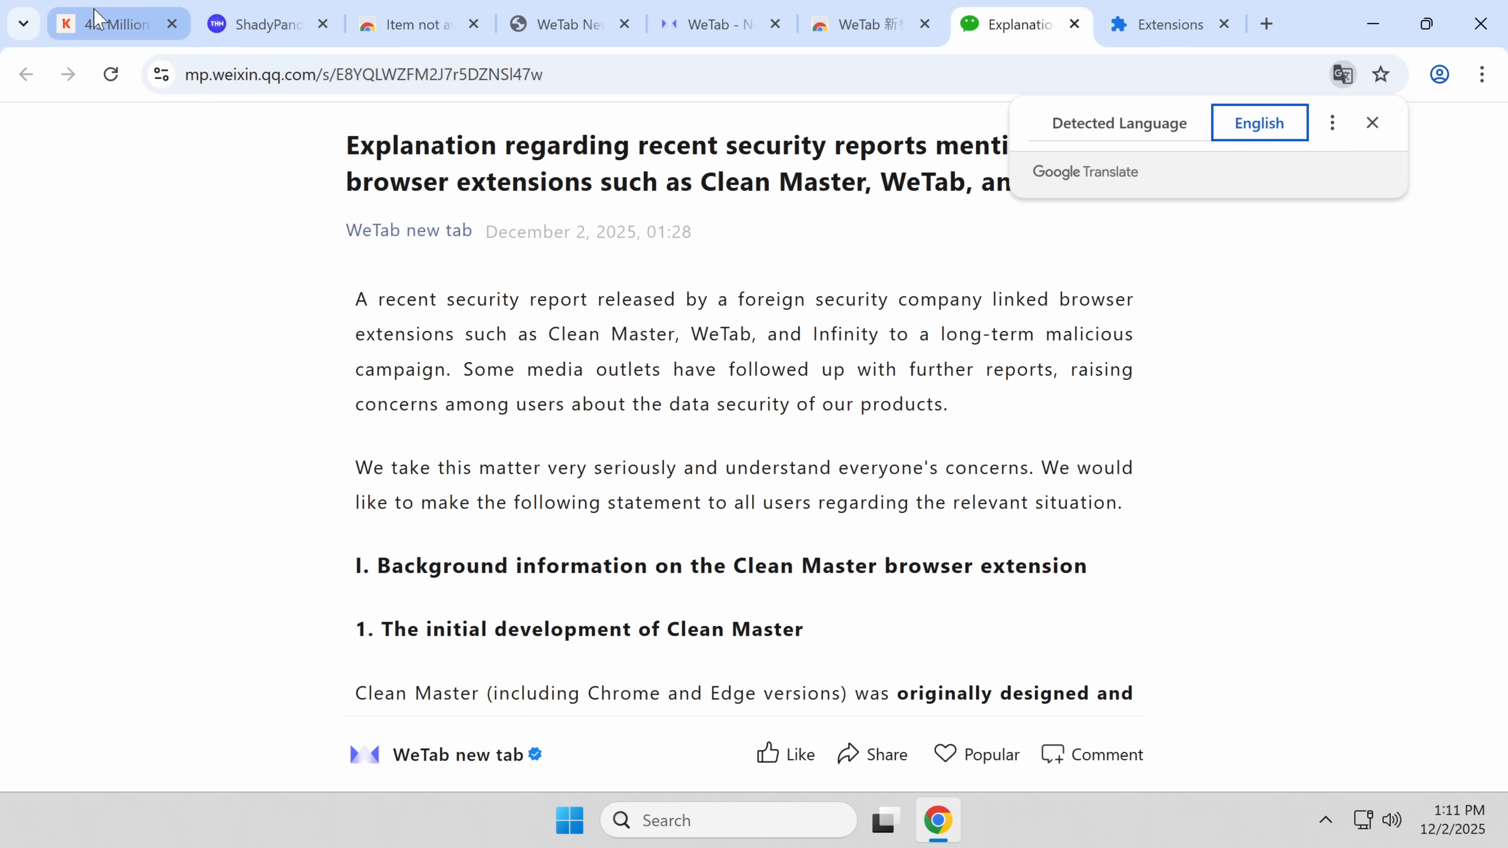
Step: Return to the Koi ShadyPanda post and read Phase 1's affiliate-fraud section and three lessons into Phase 2
left_click(111, 25)
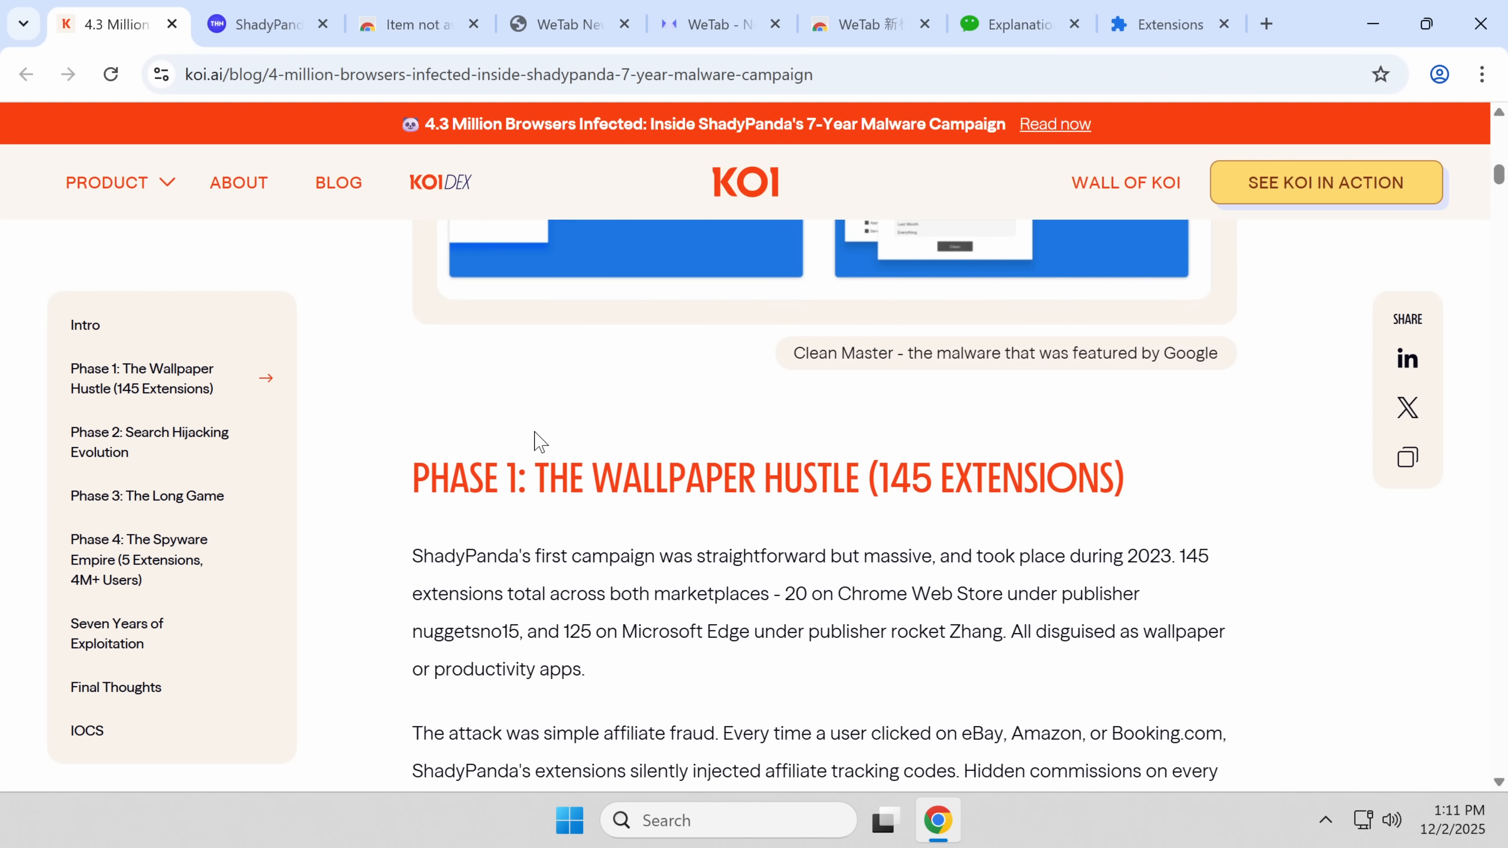
scroll("down", 3)
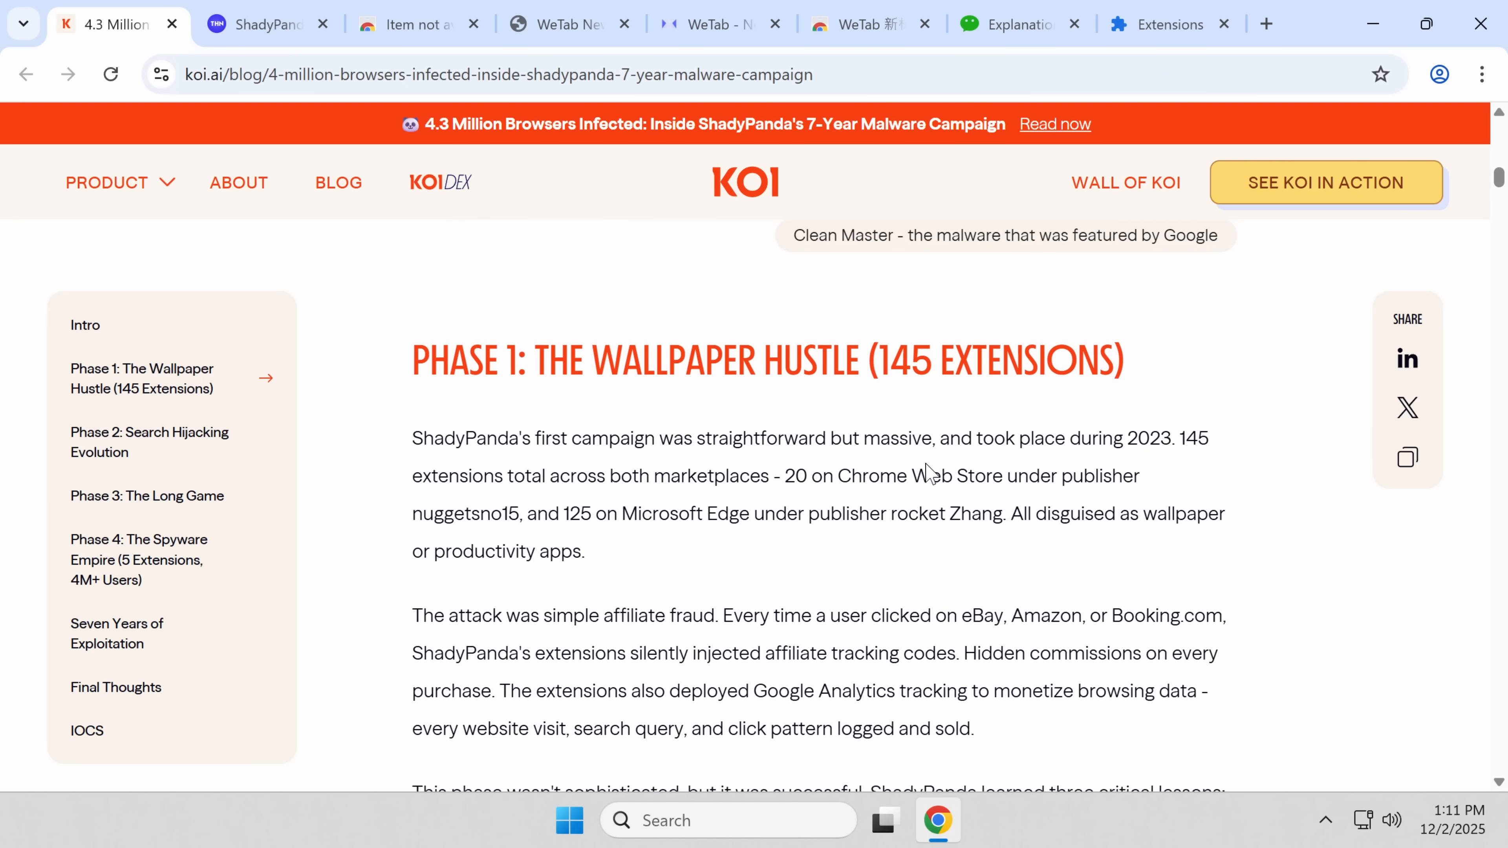
double_click(551, 438)
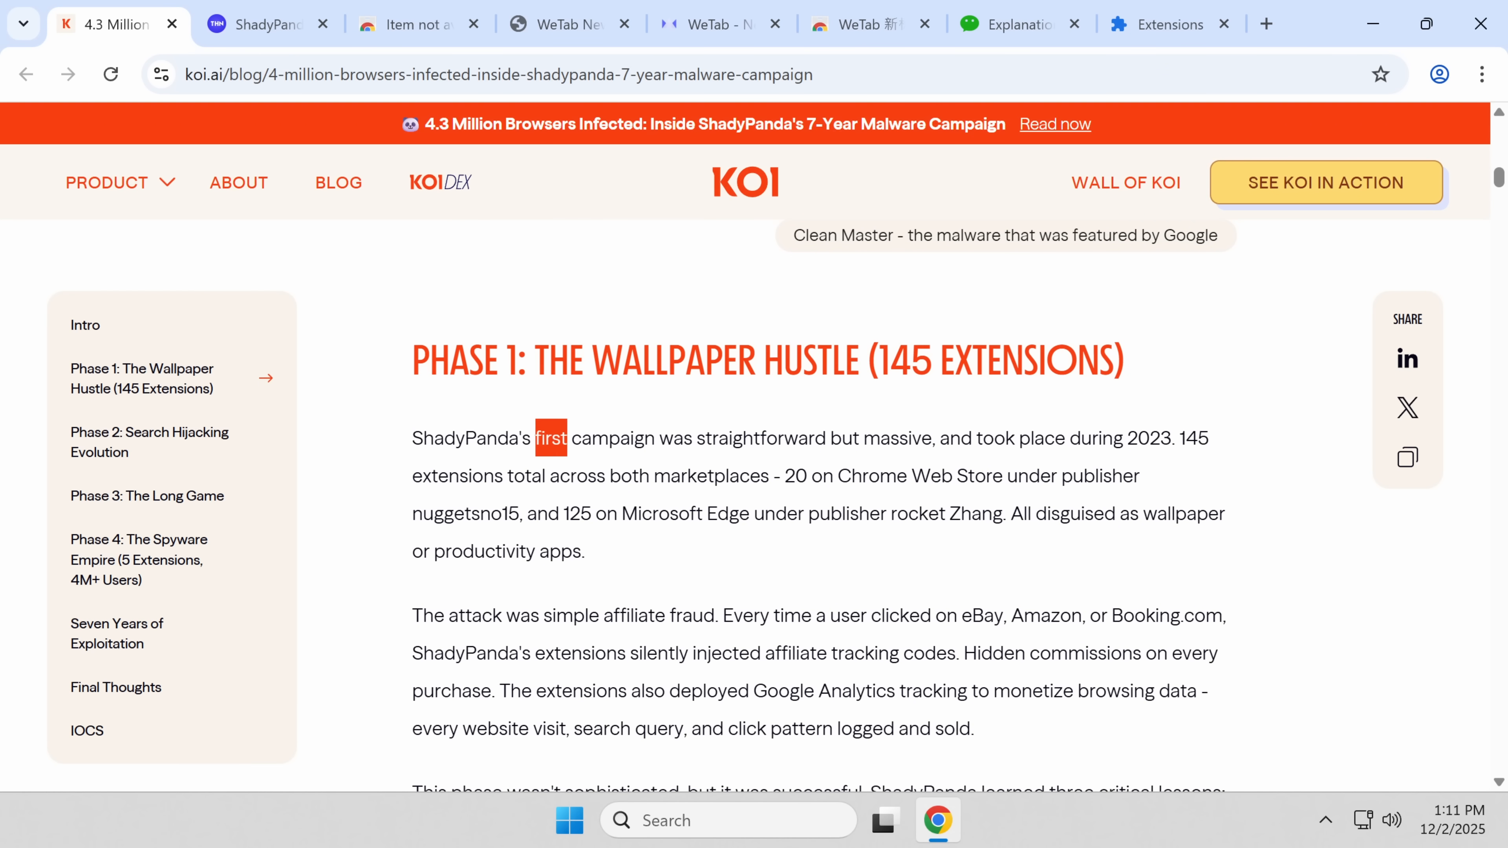
scroll("down", 3)
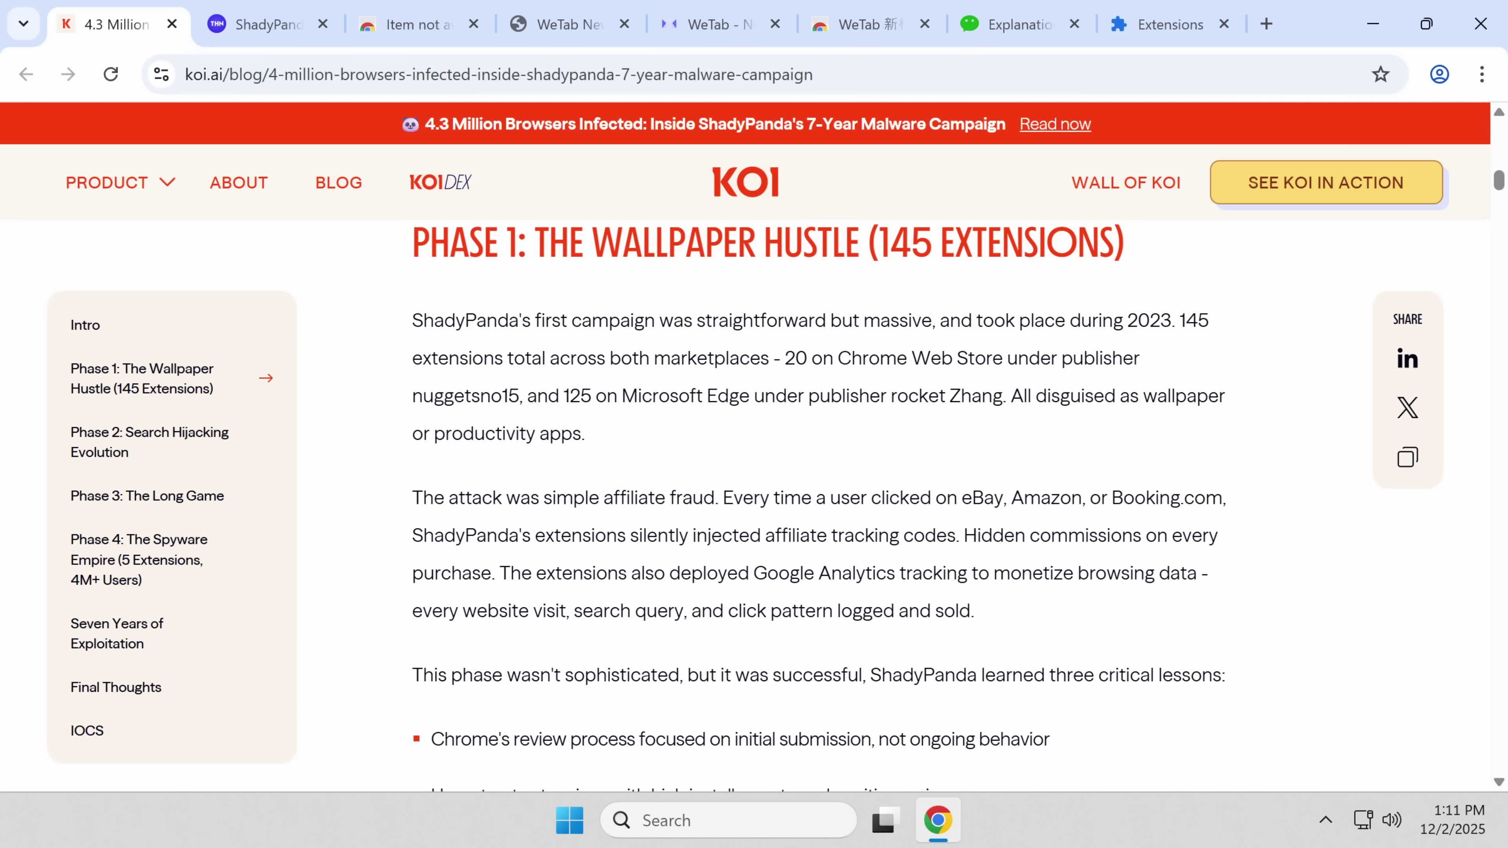
scroll("down", 3)
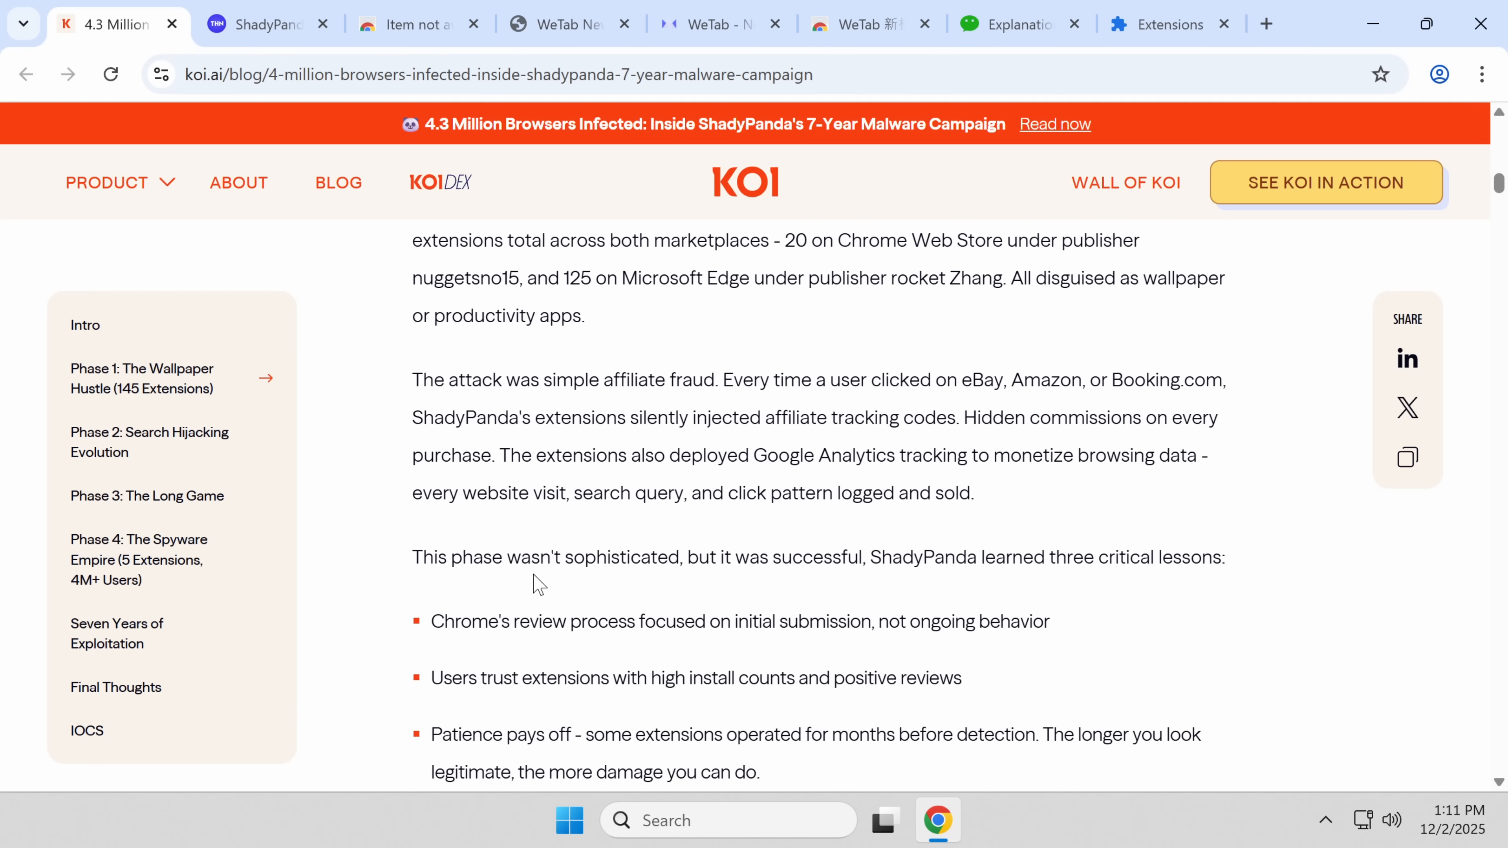
mouse_move(1024, 594)
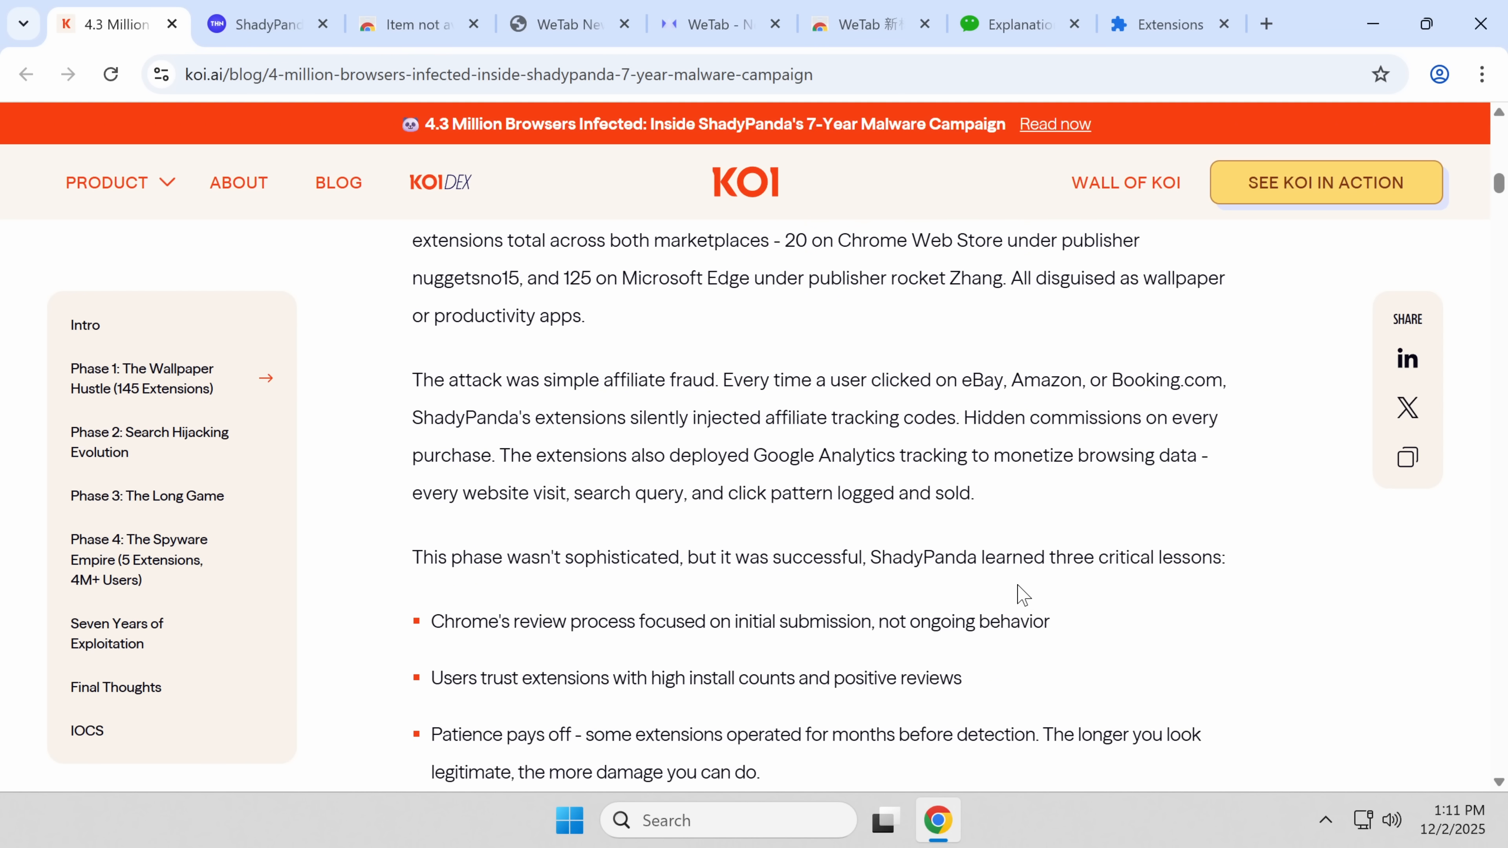
scroll("down", 3)
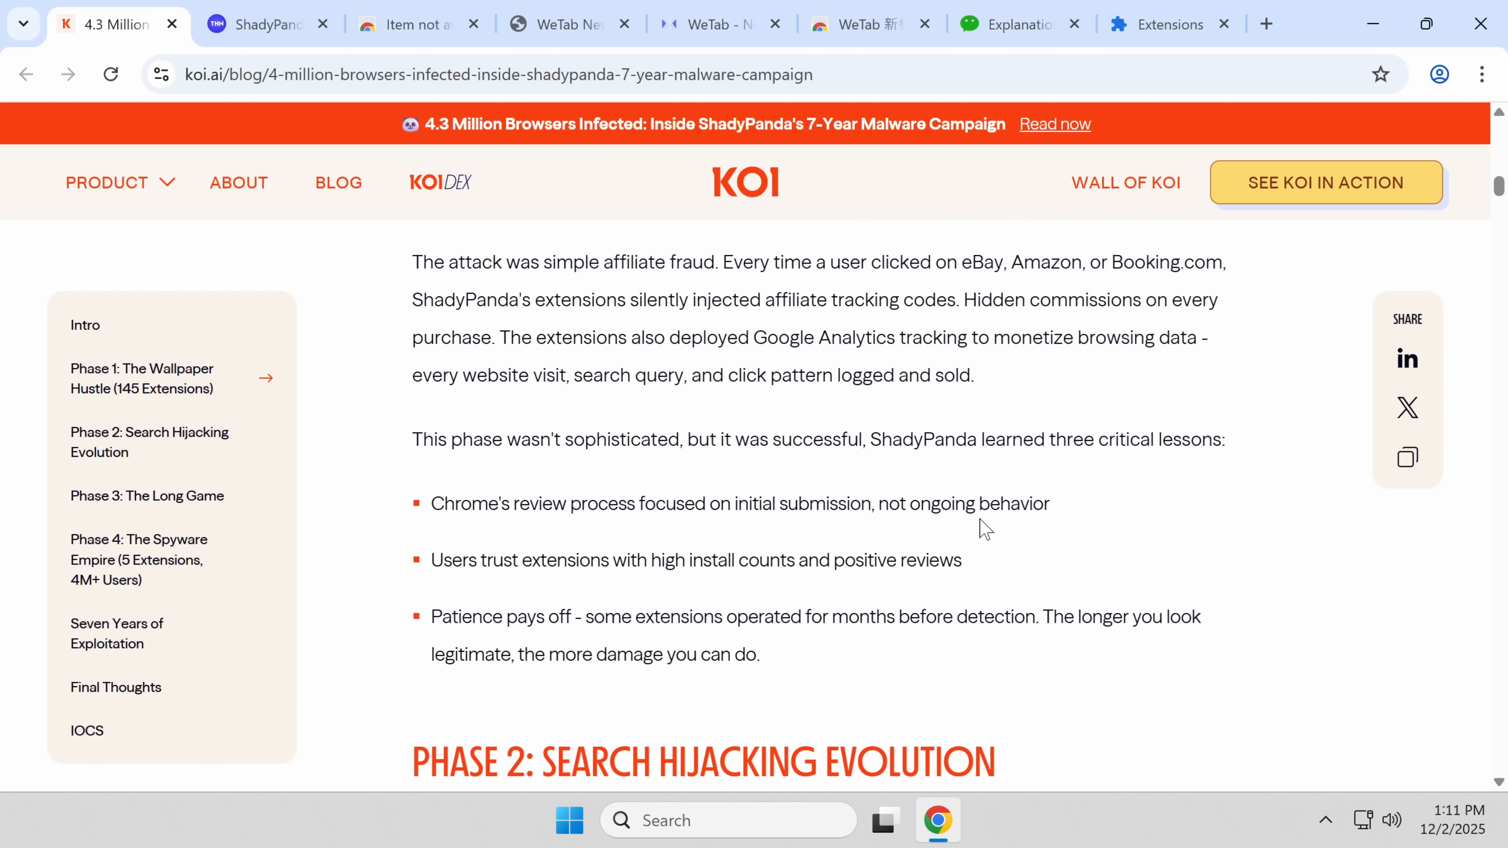
mouse_move(989, 501)
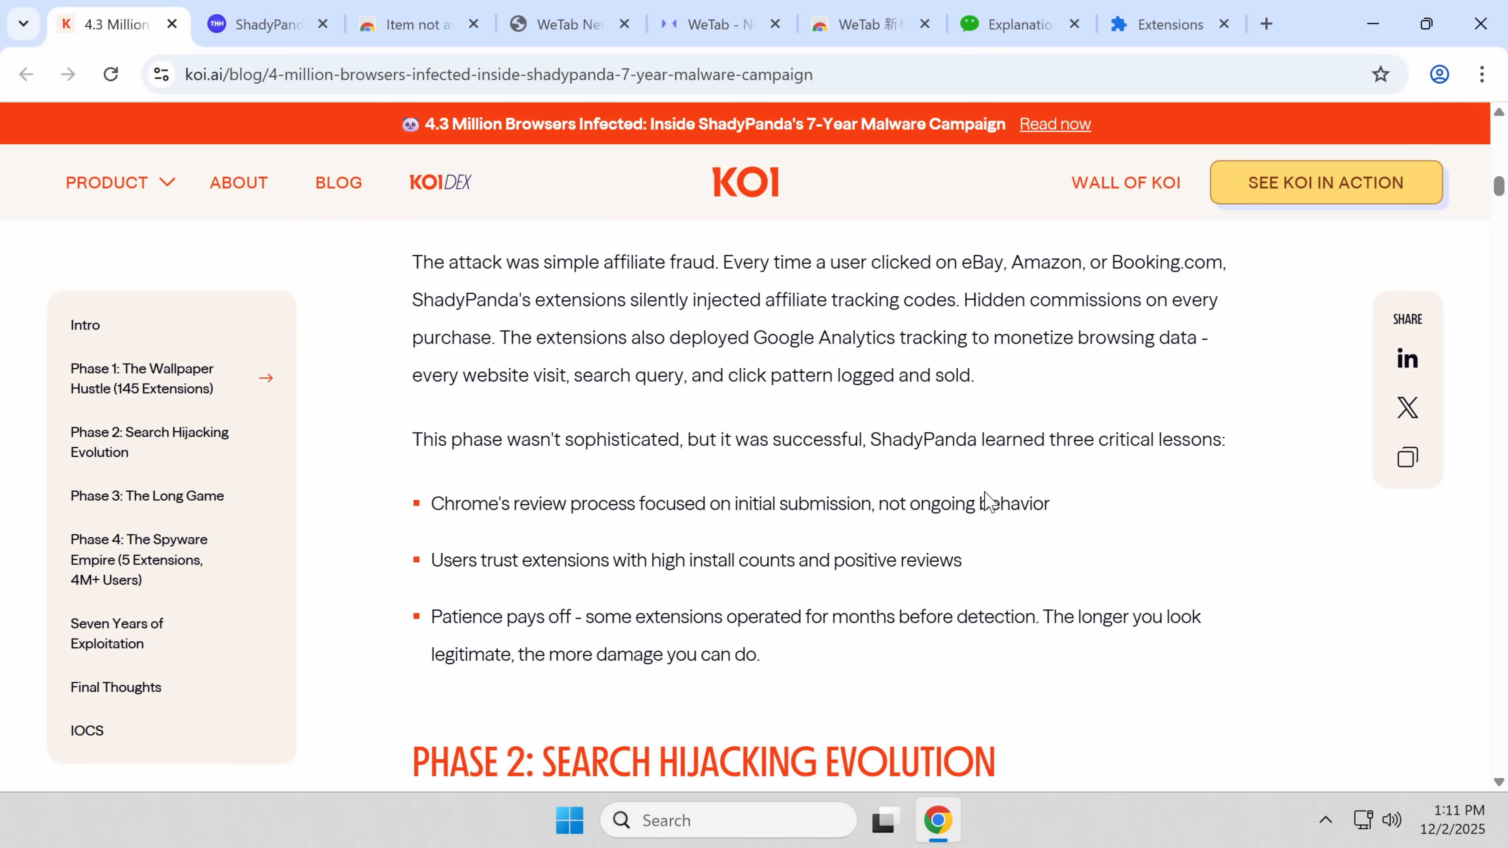
scroll("down", 3)
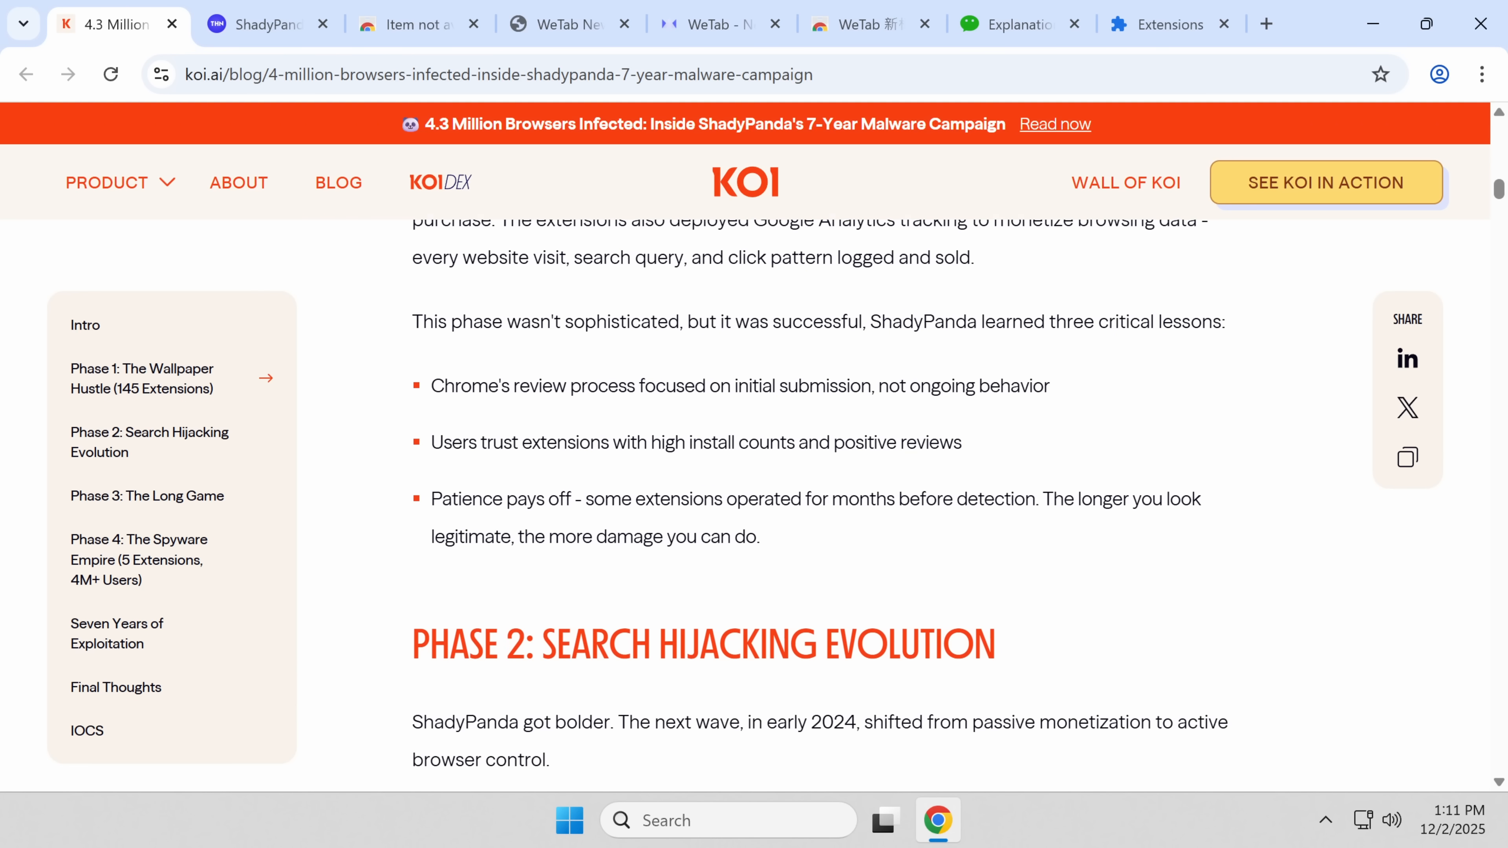
scroll("down", 3)
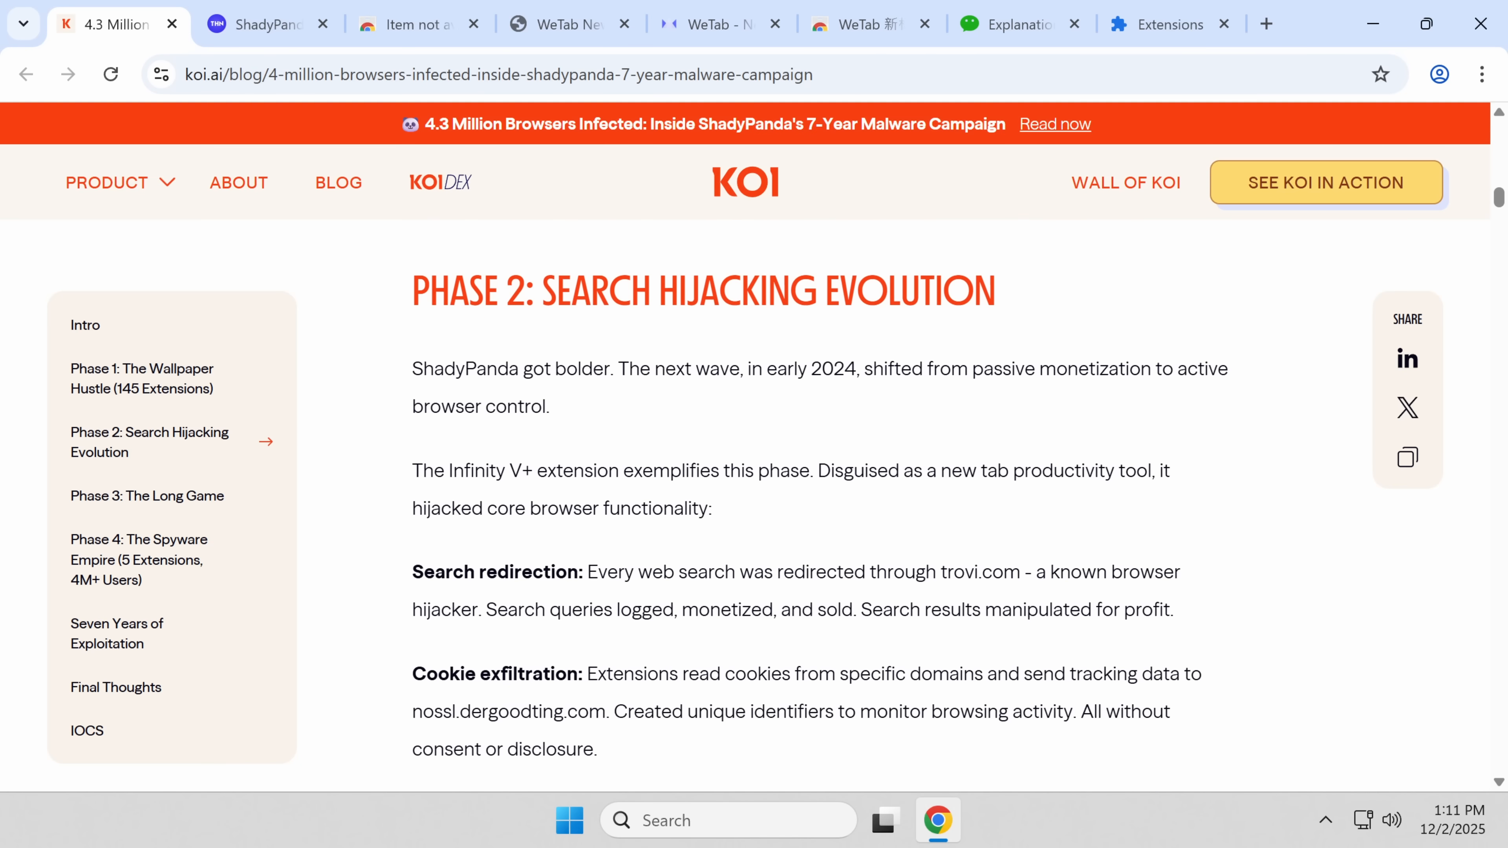
mouse_move(912, 364)
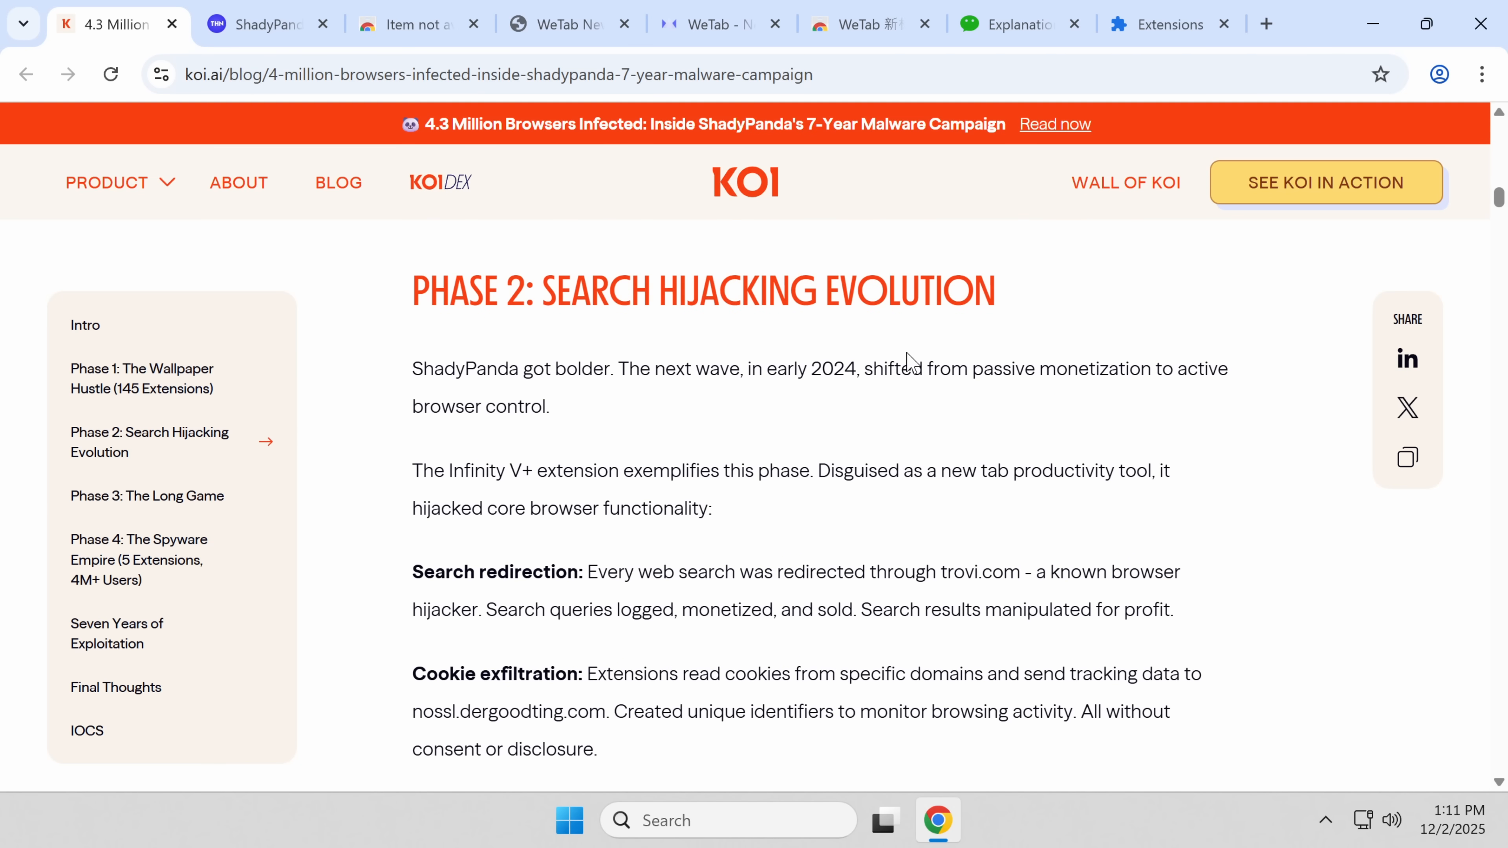
scroll("down", 3)
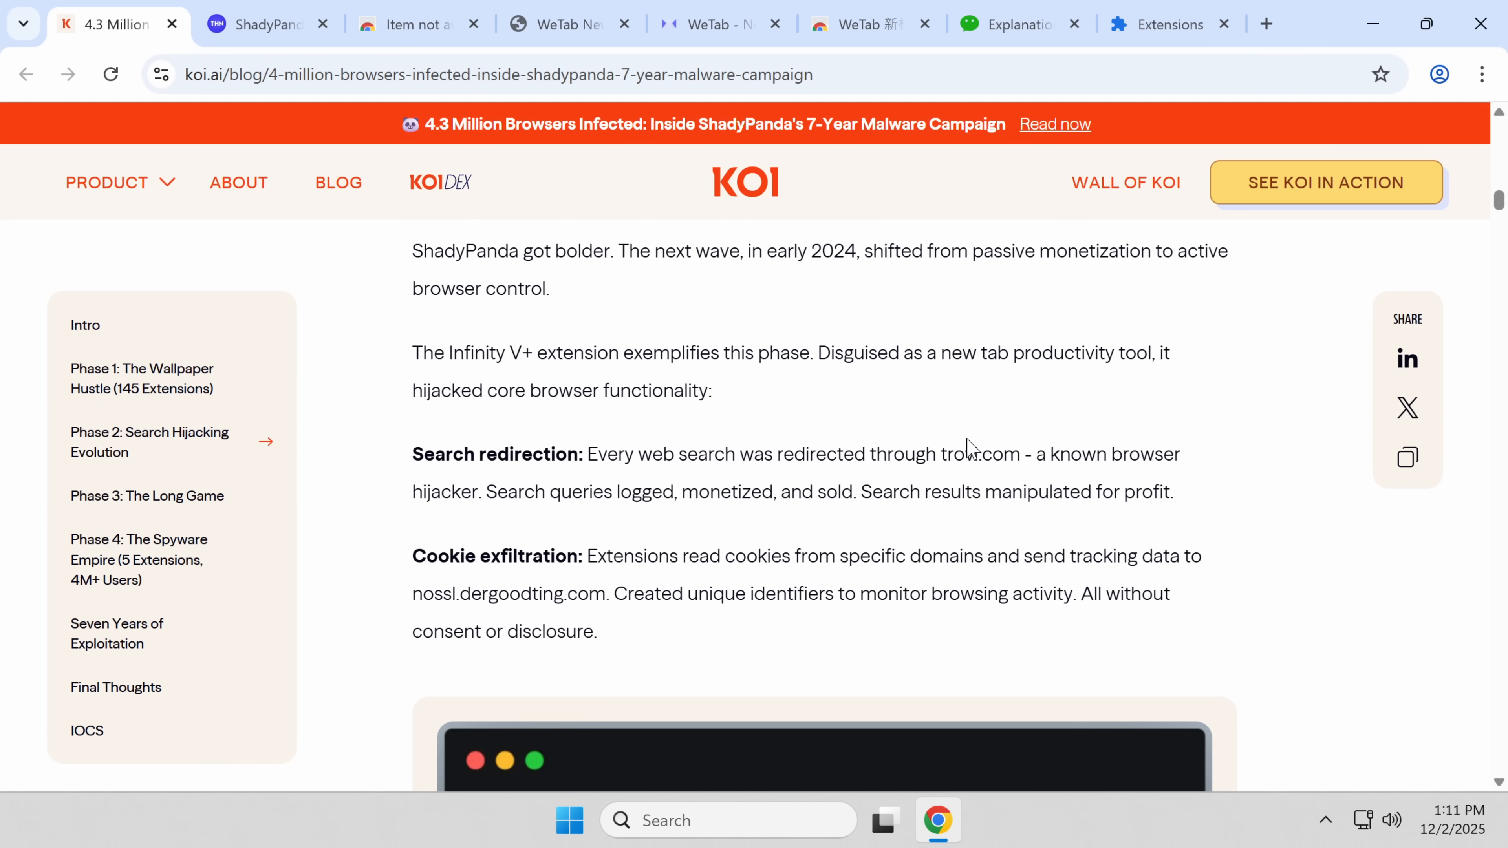
scroll("down", 3)
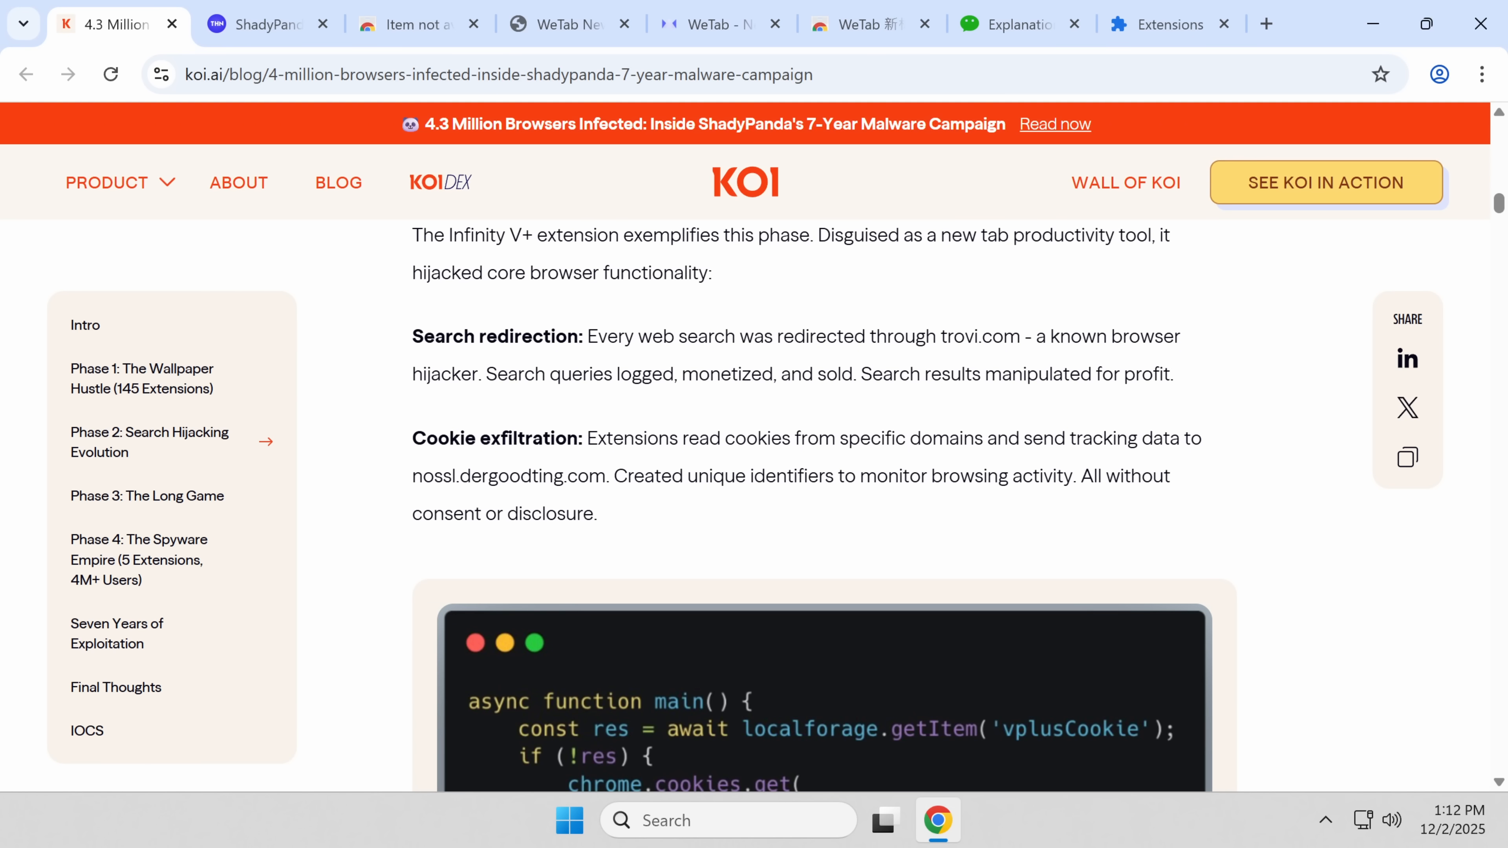
scroll("down", 3)
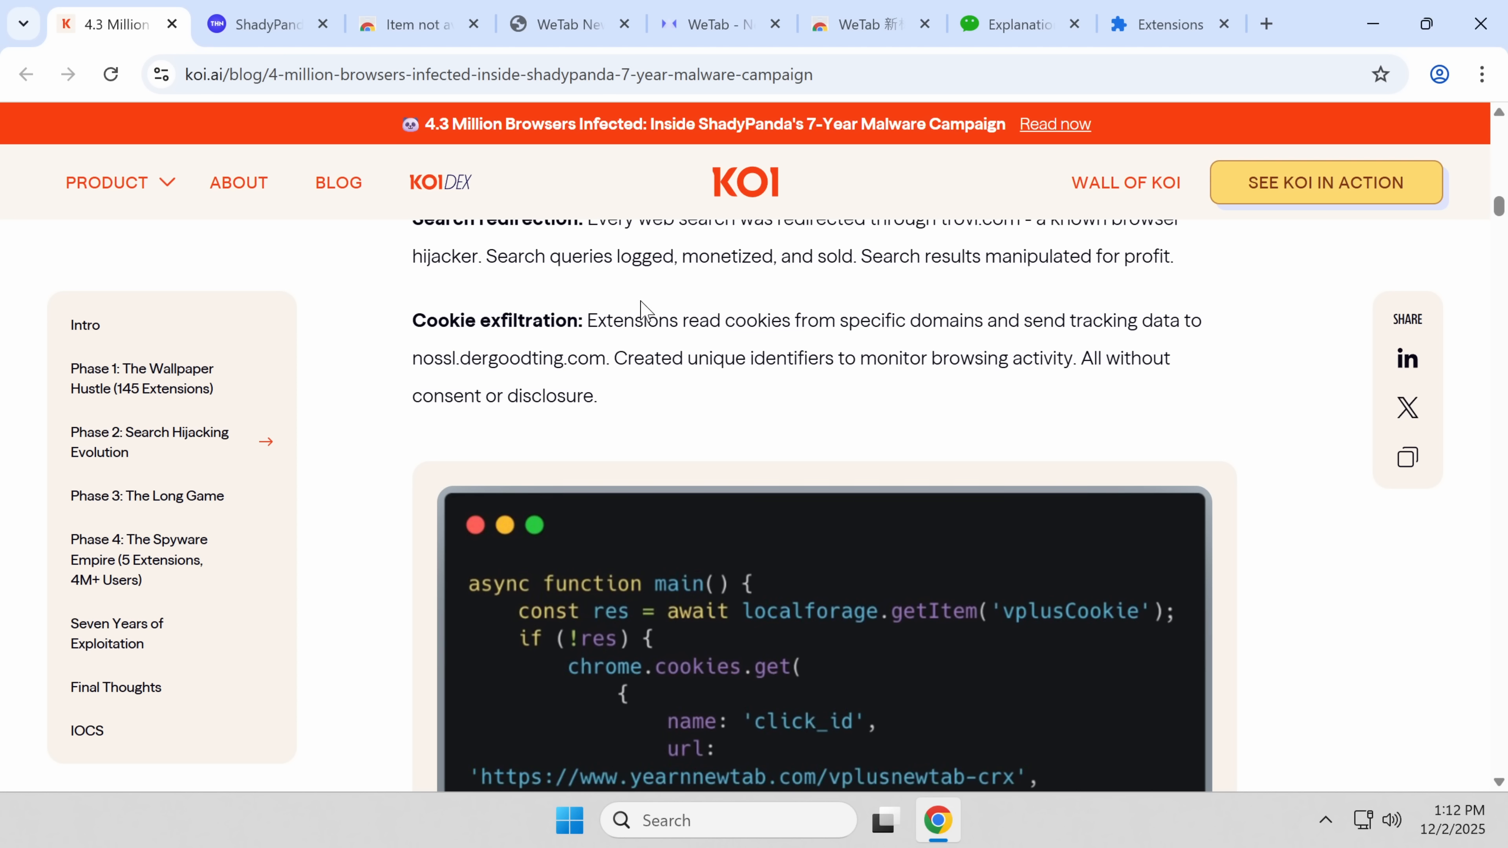
mouse_move(463, 347)
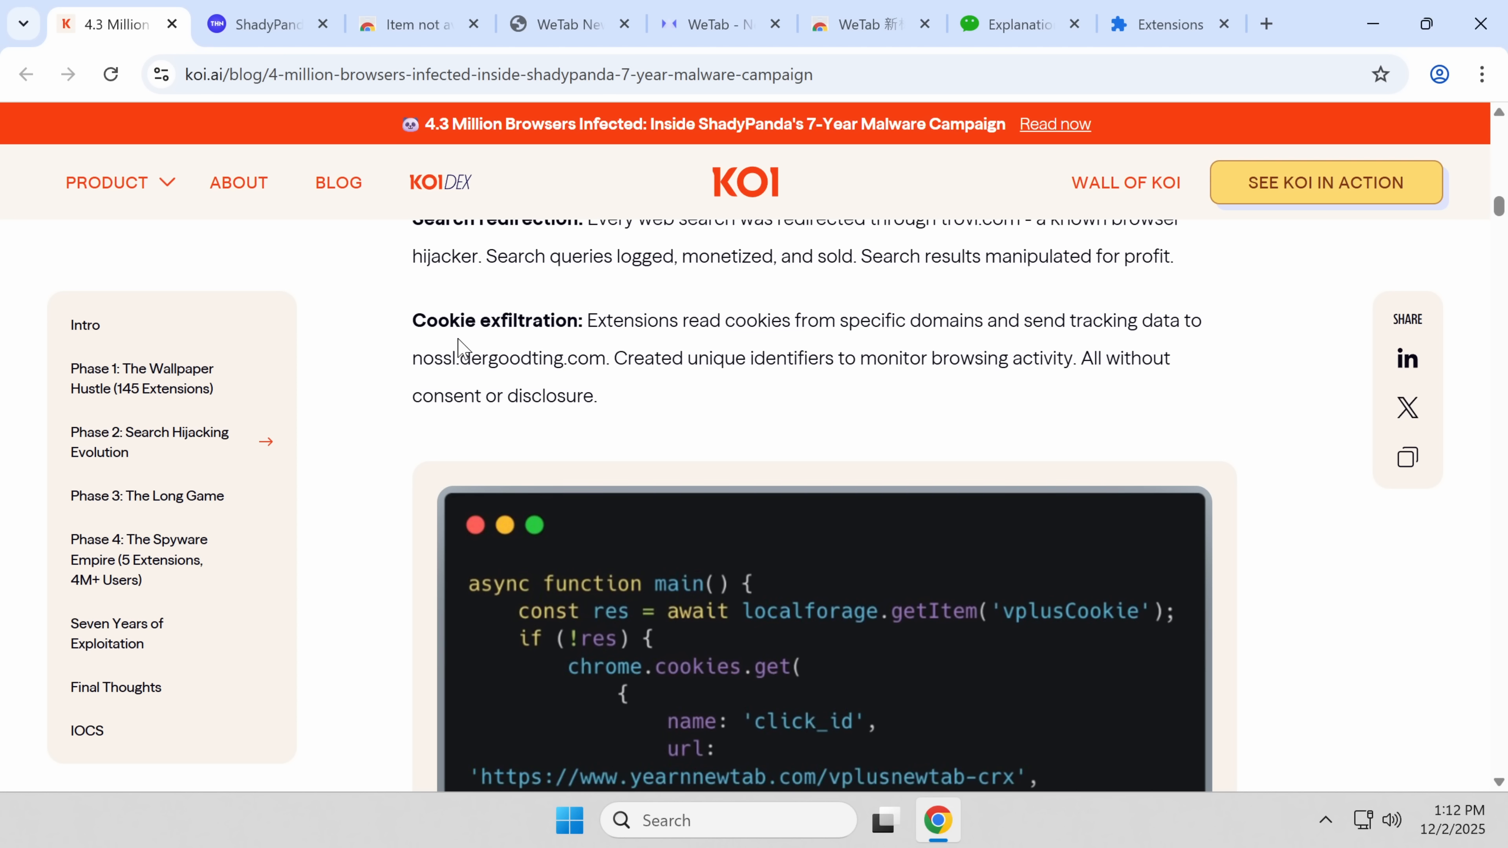
mouse_move(494, 387)
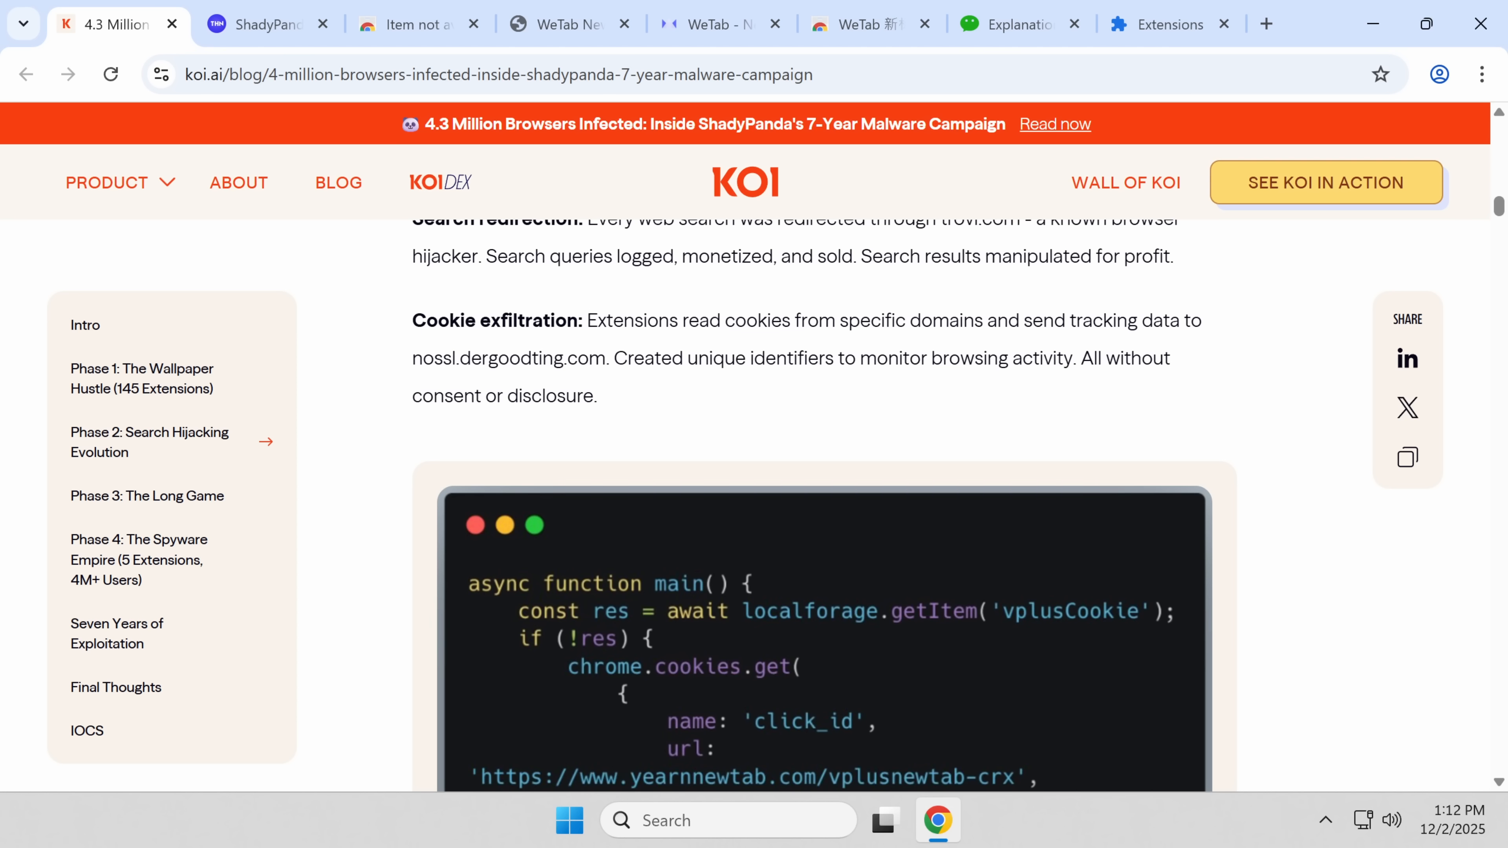
scroll("down", 3)
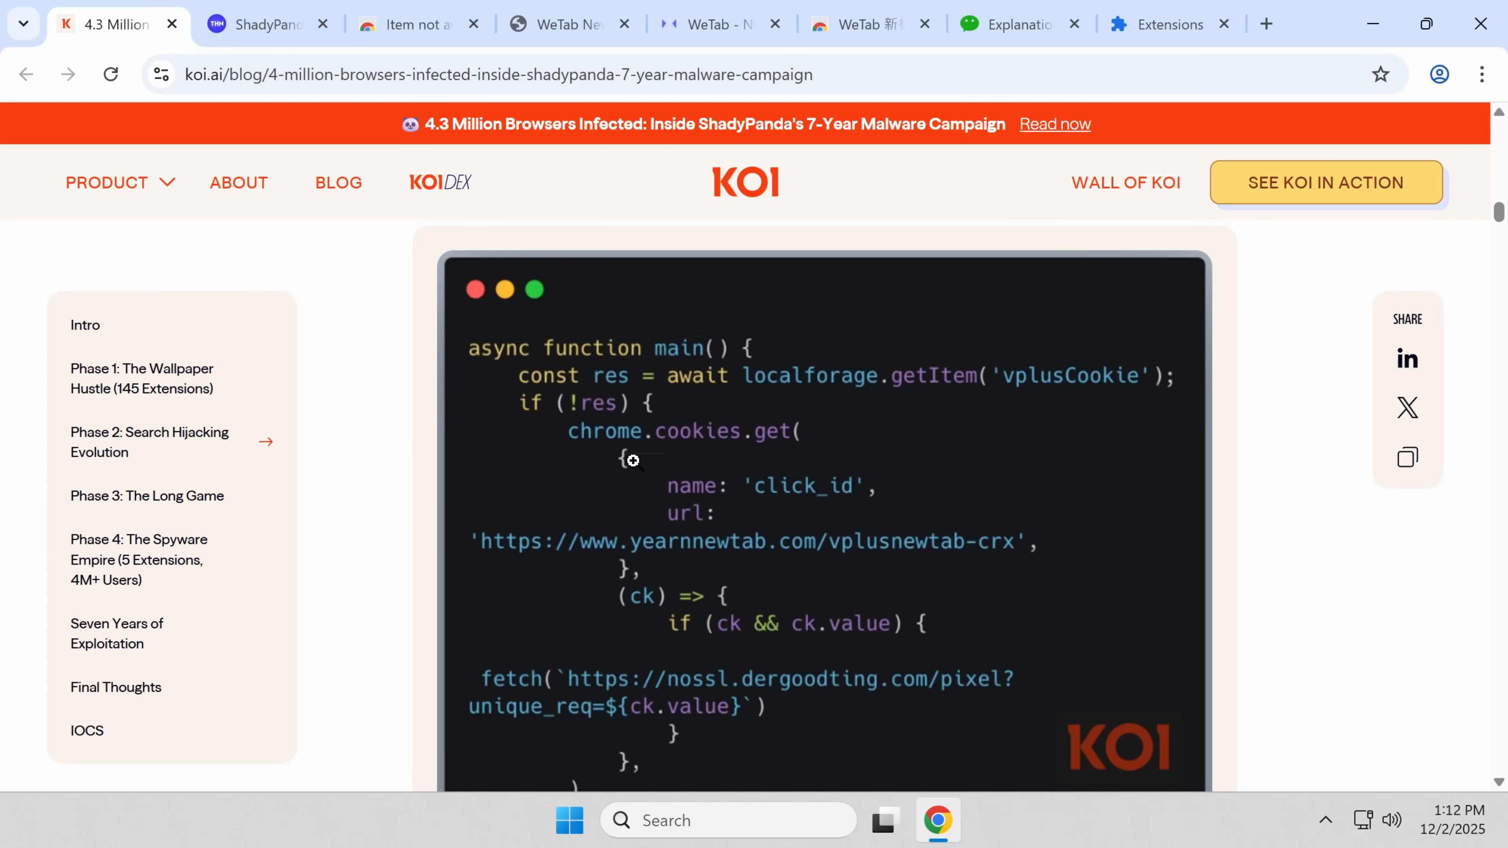
mouse_move(760, 558)
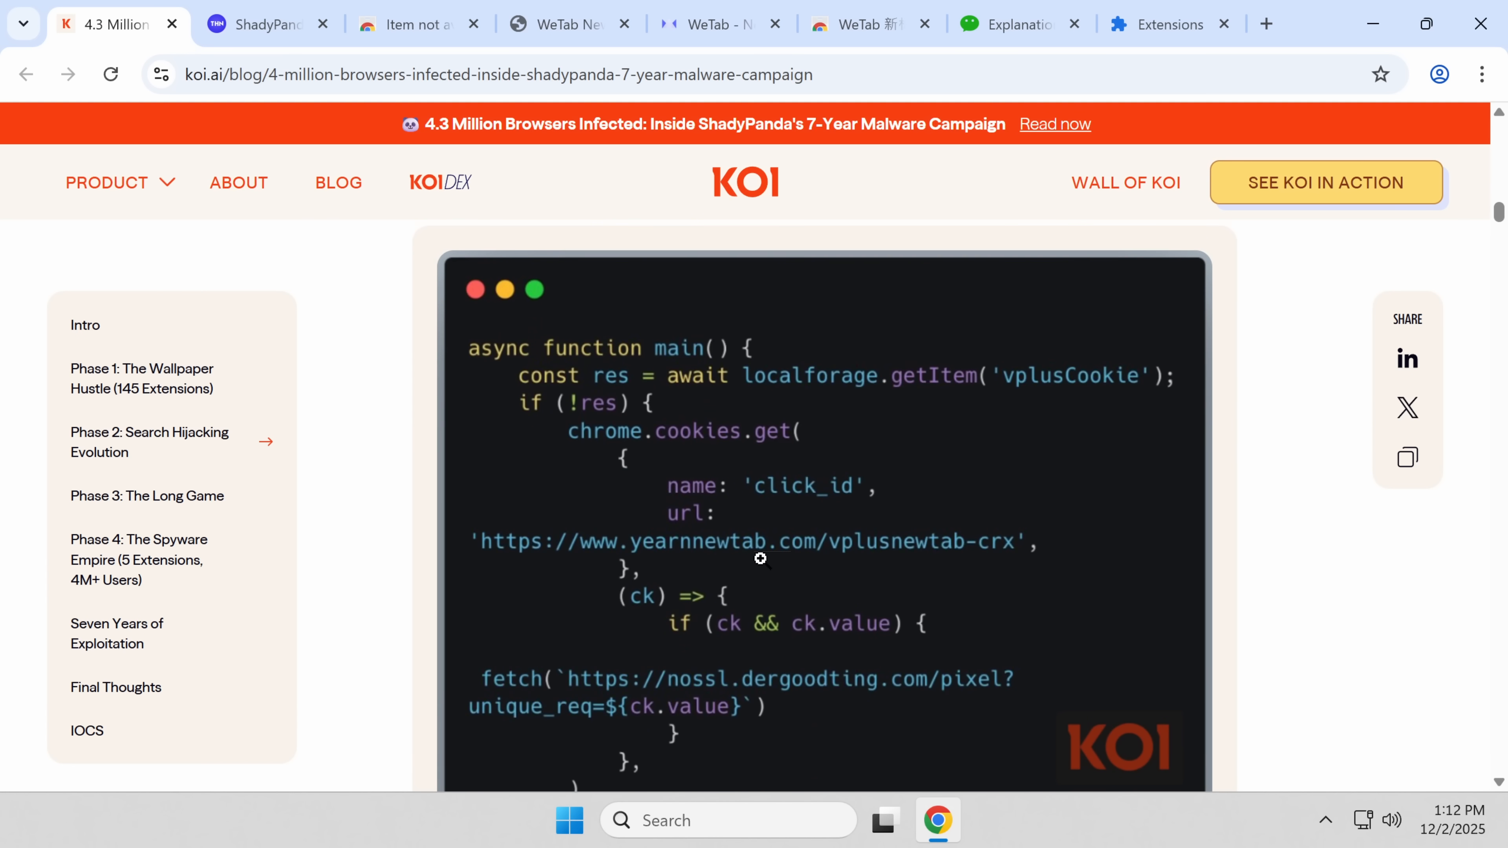
scroll("down", 3)
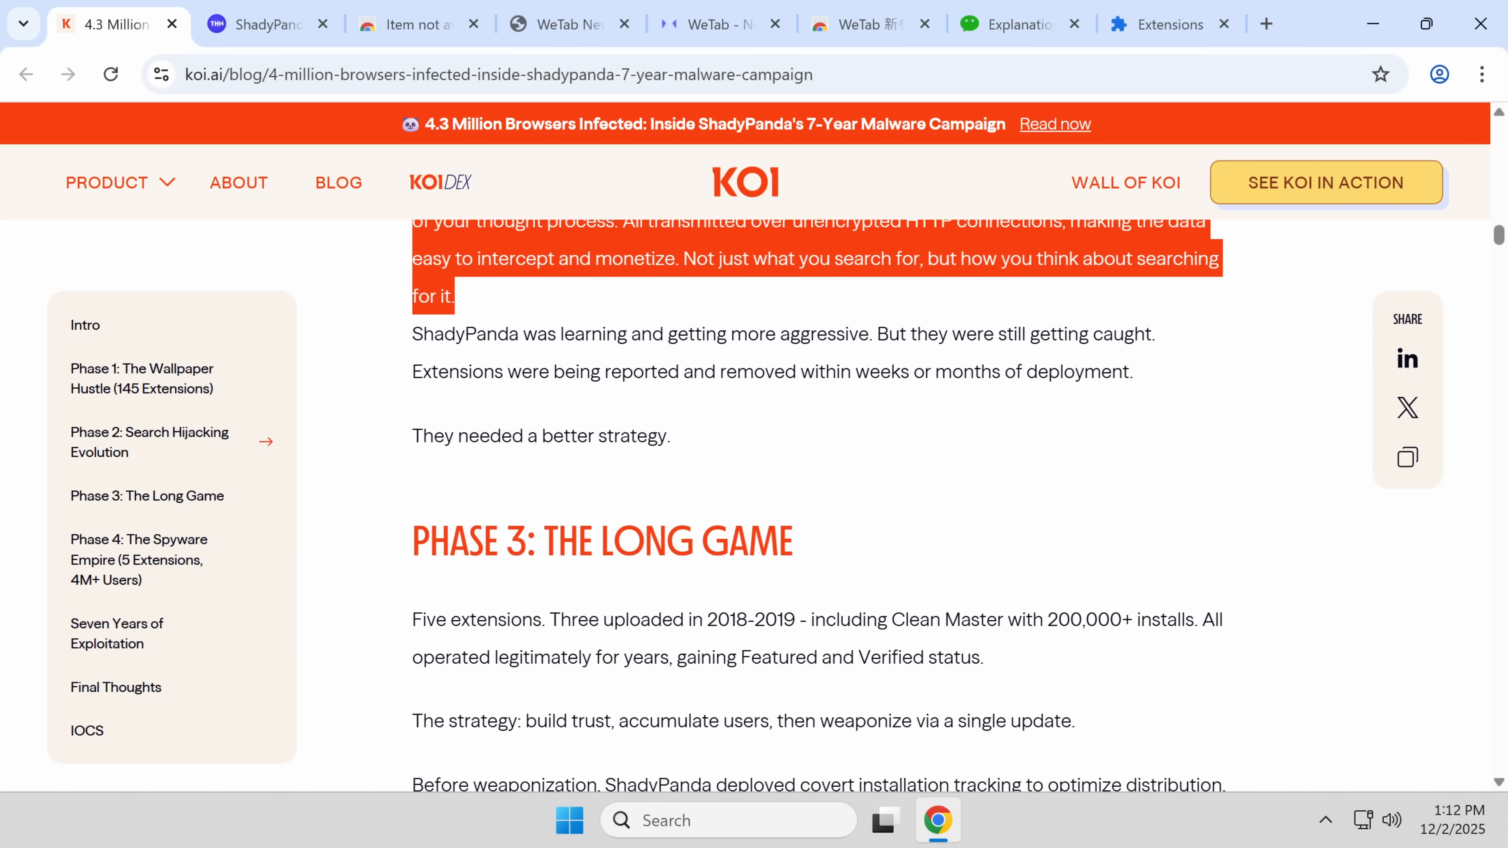
scroll("up", 3)
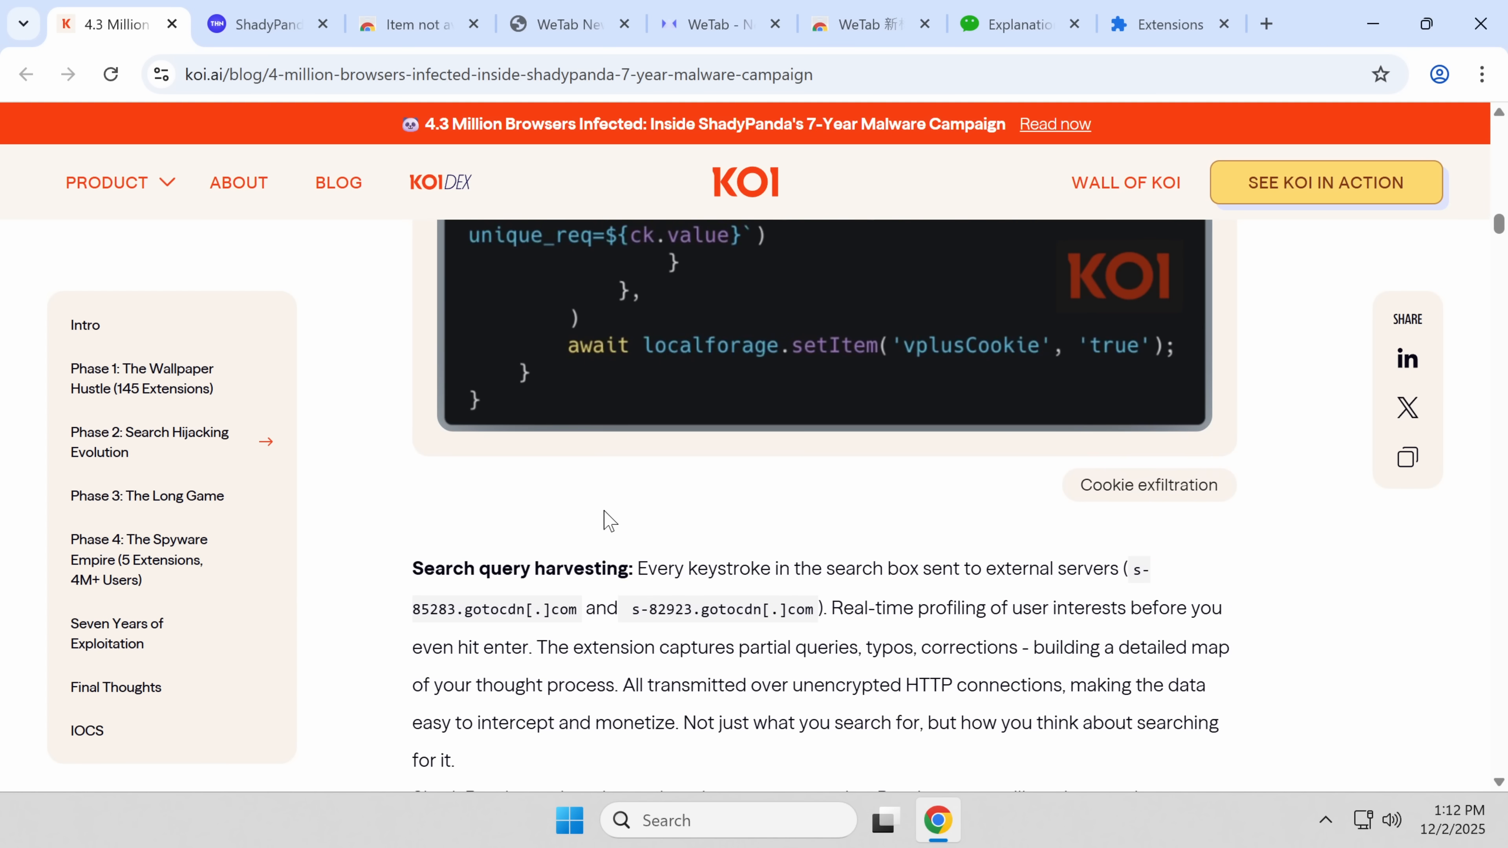
scroll("down", 3)
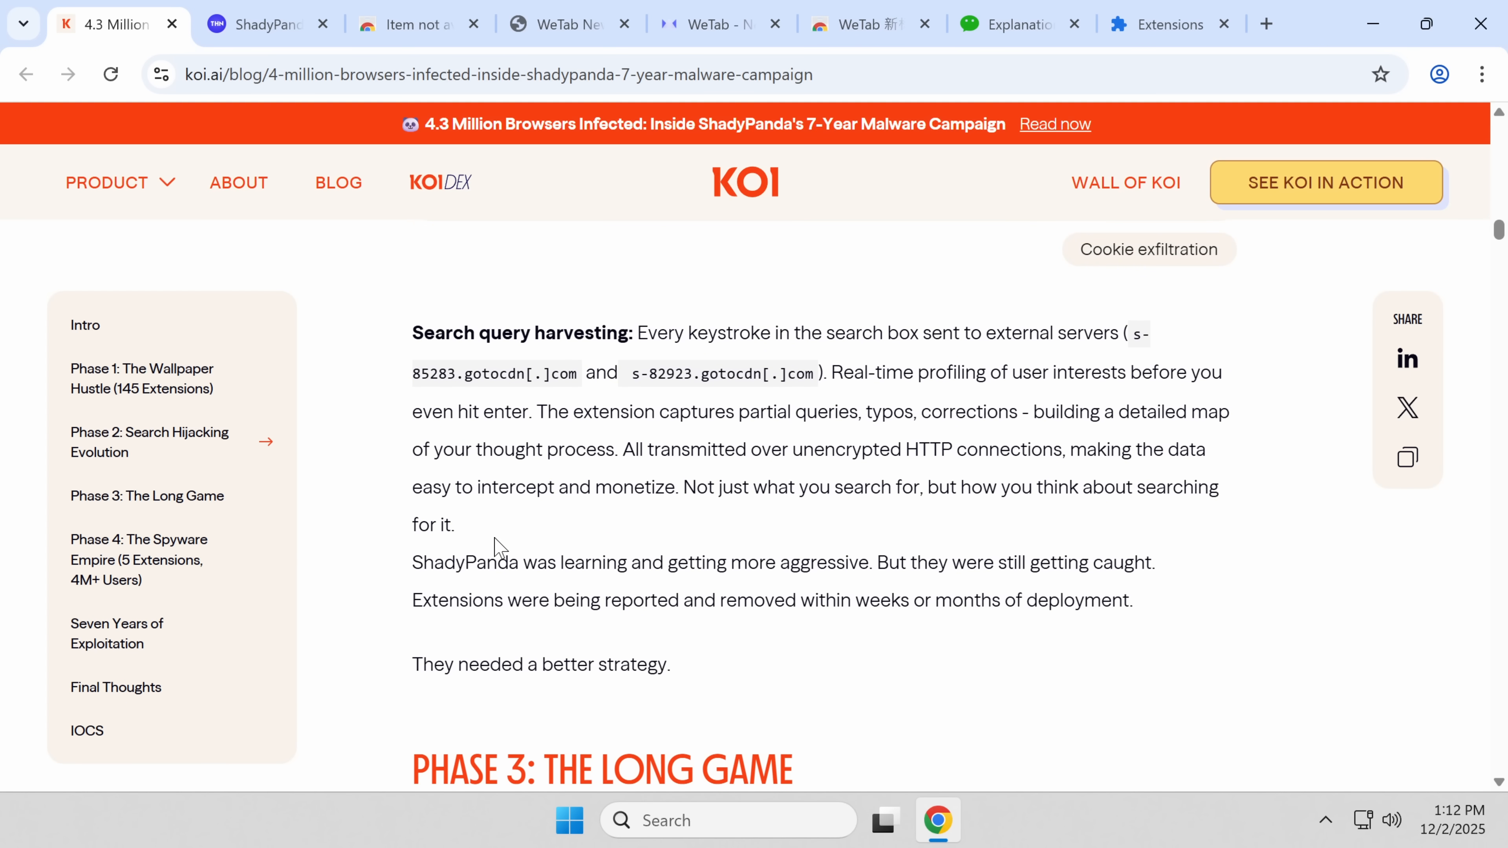
scroll("down", 3)
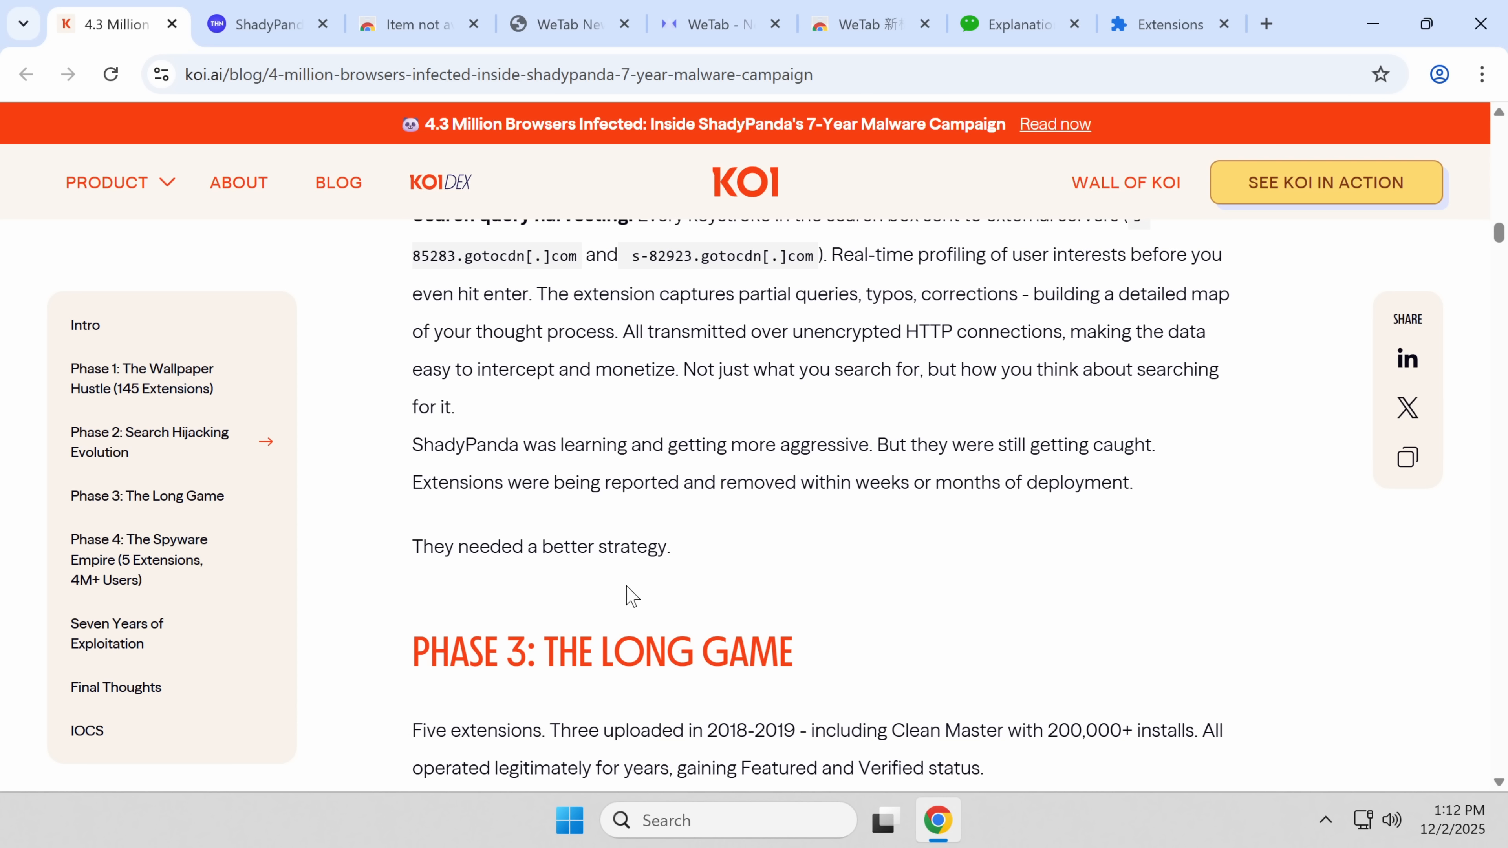
mouse_move(545, 473)
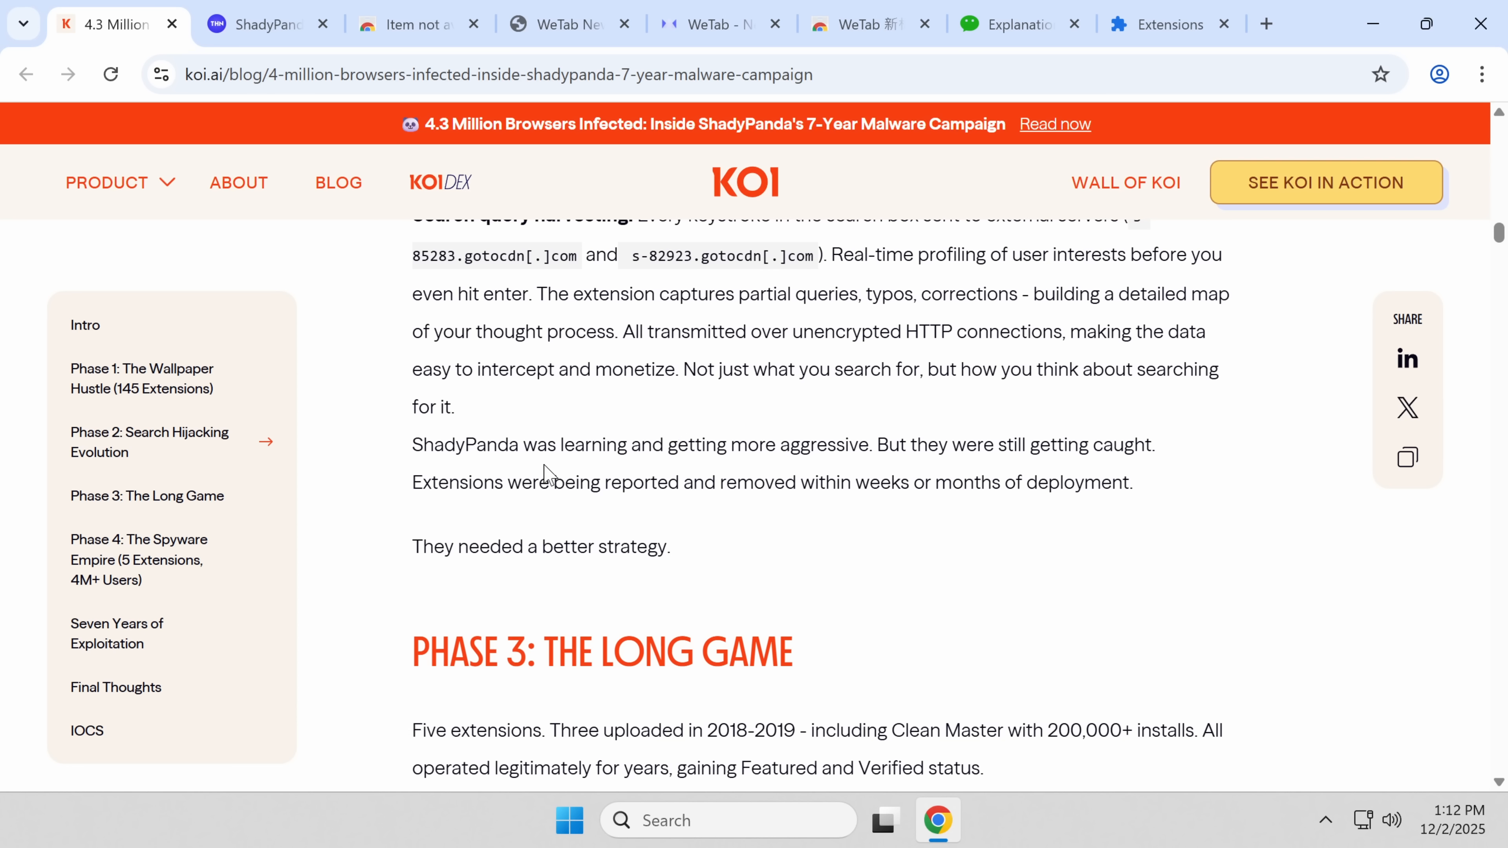
mouse_move(404, 360)
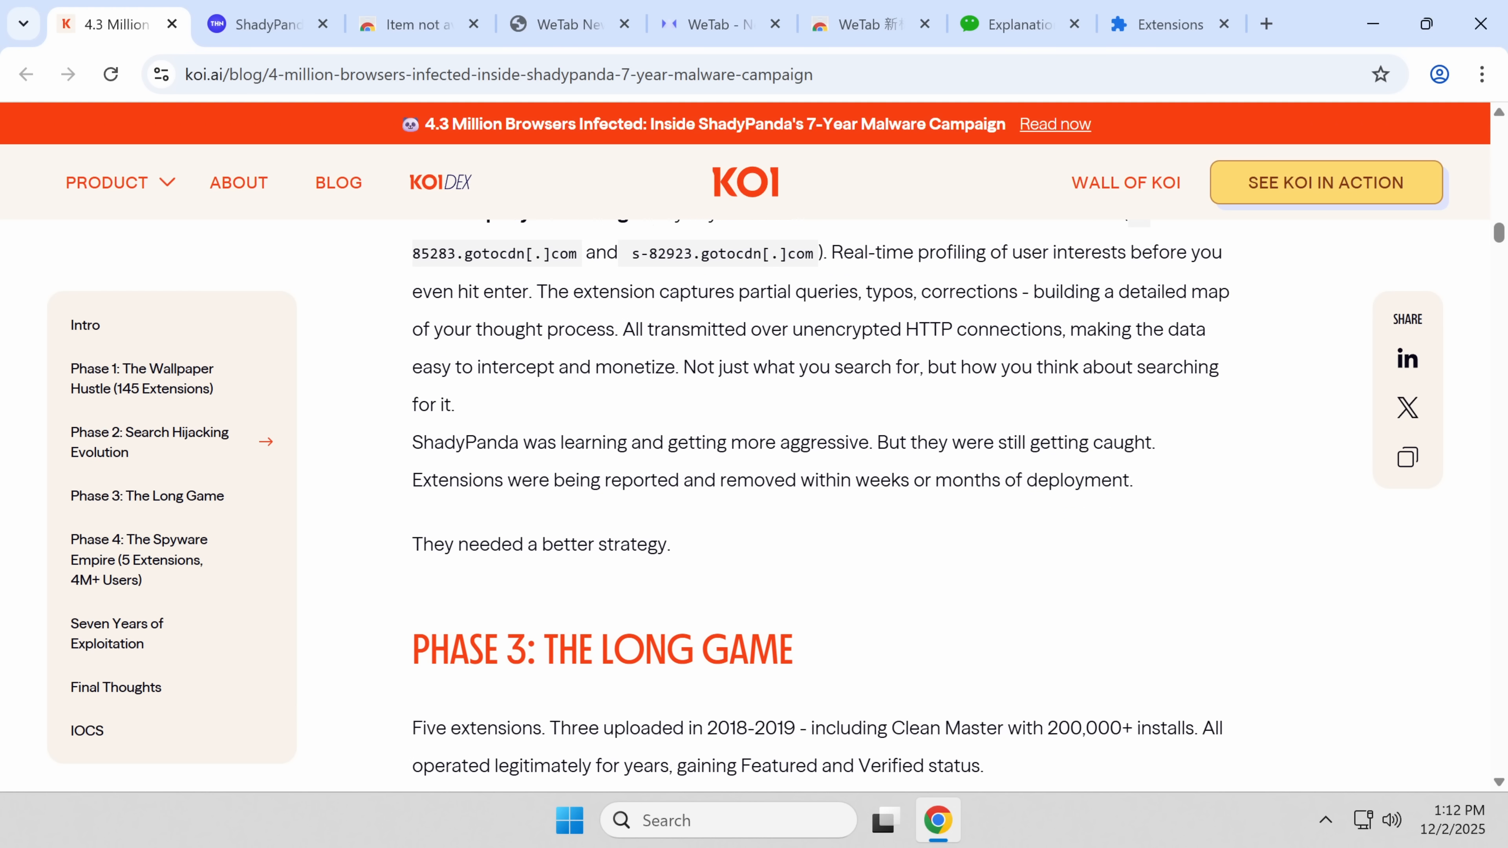
scroll("down", 3)
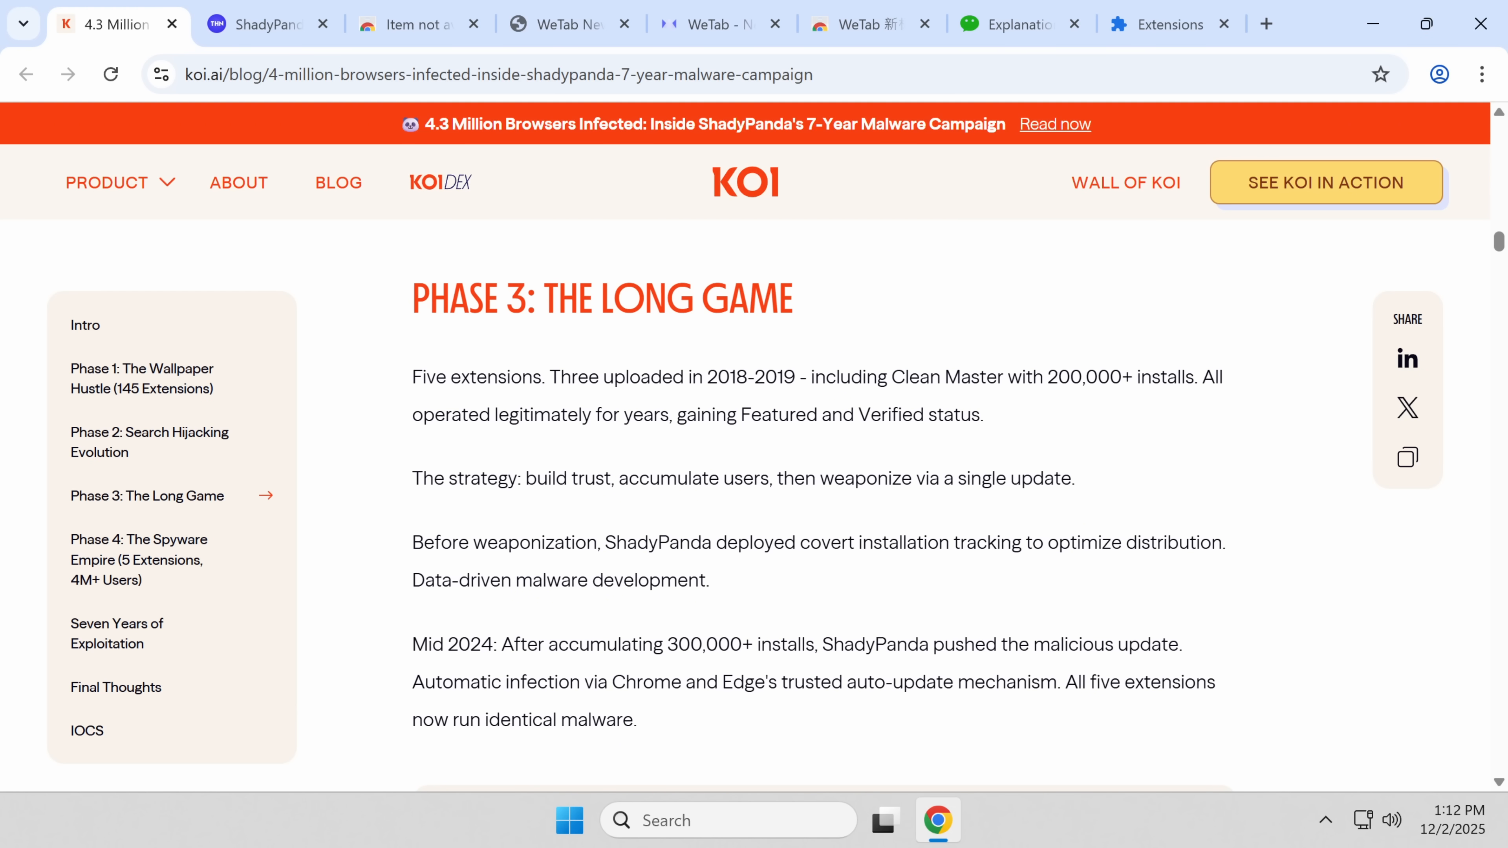
mouse_move(982, 402)
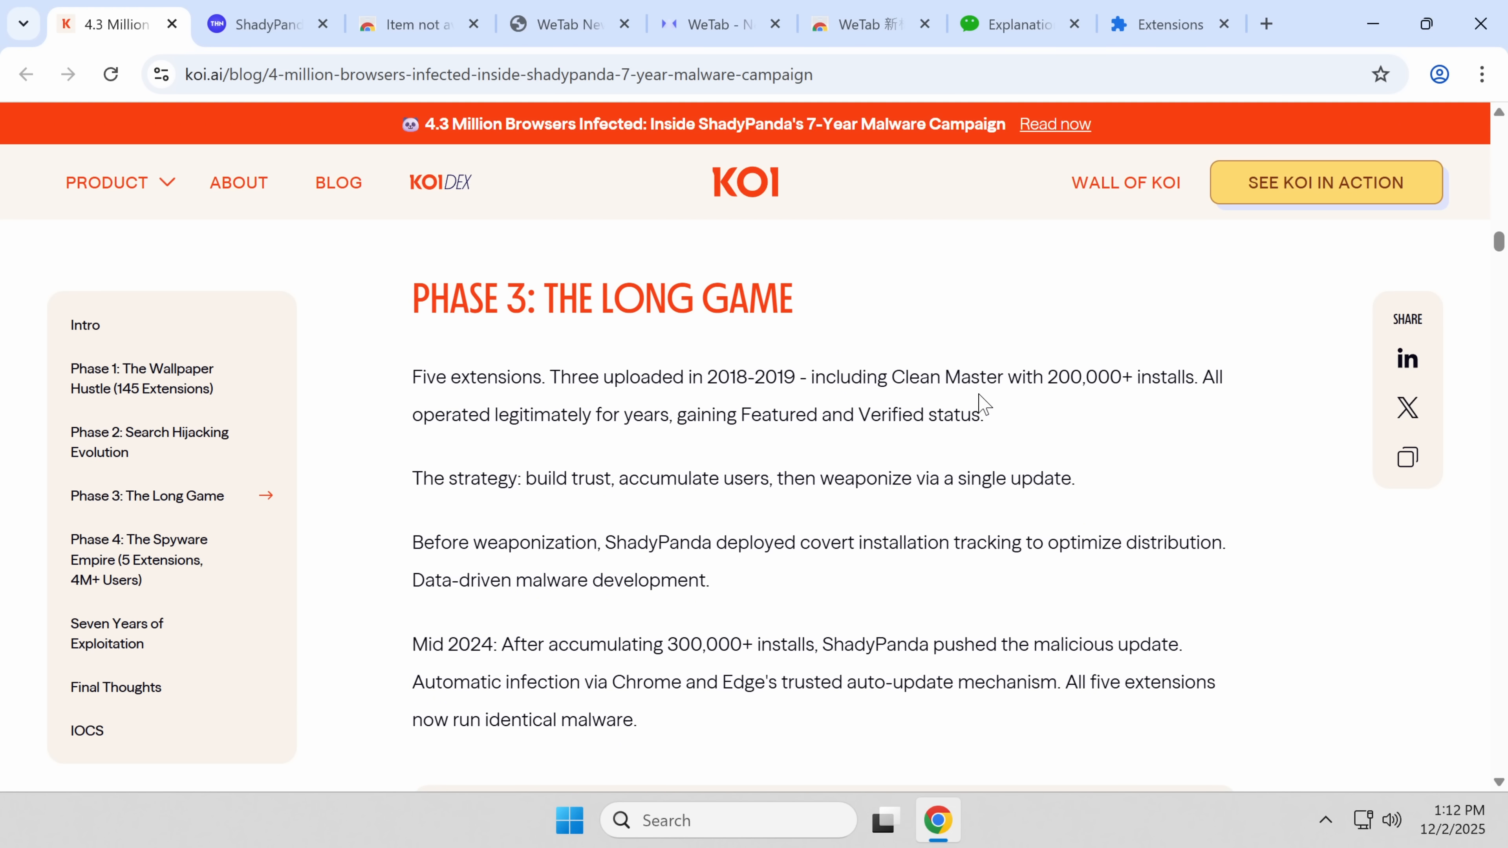
mouse_move(633, 448)
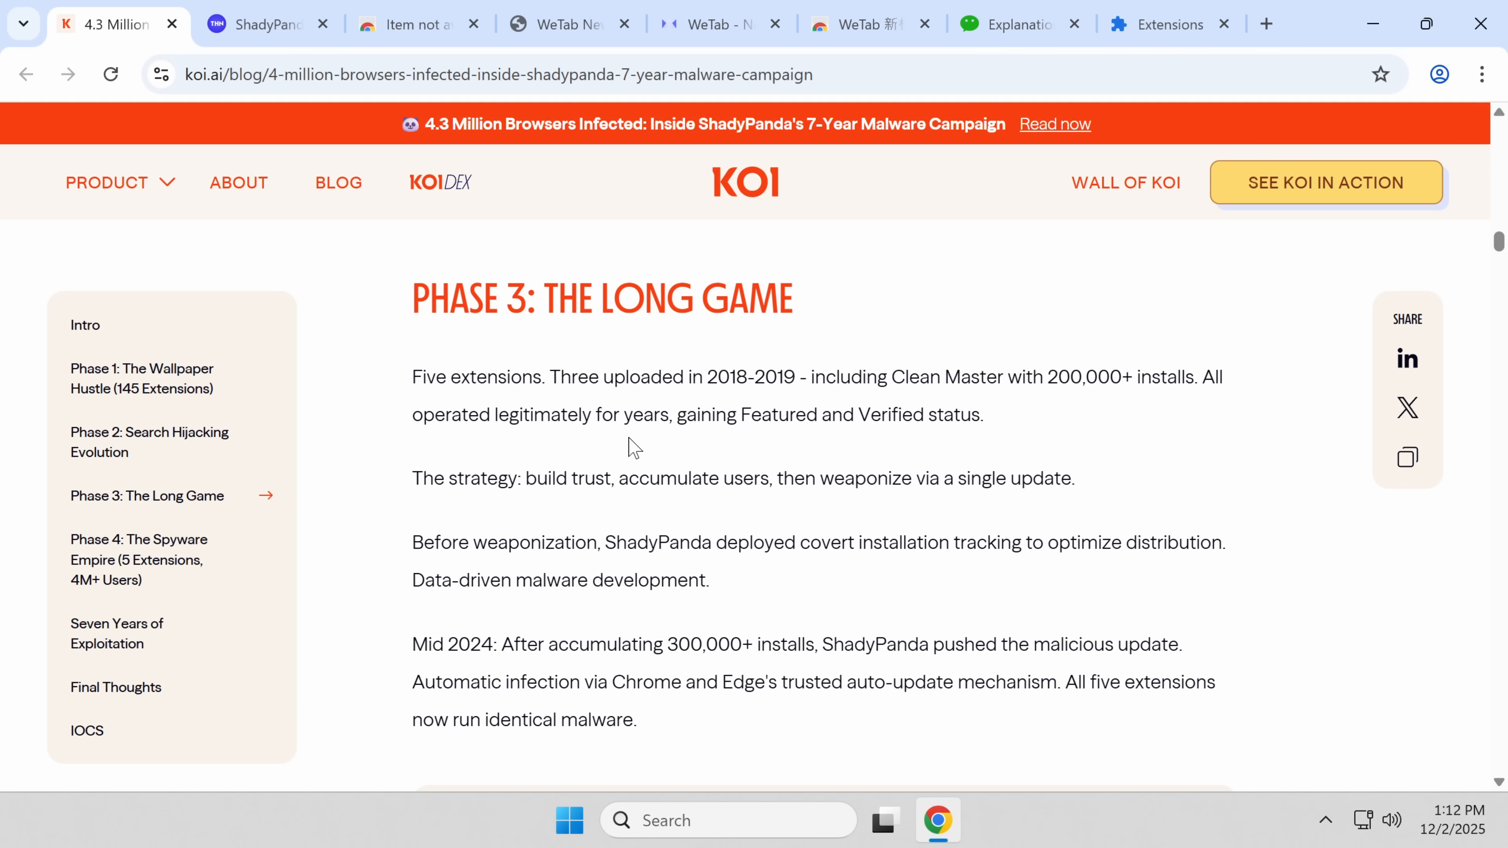
mouse_move(561, 462)
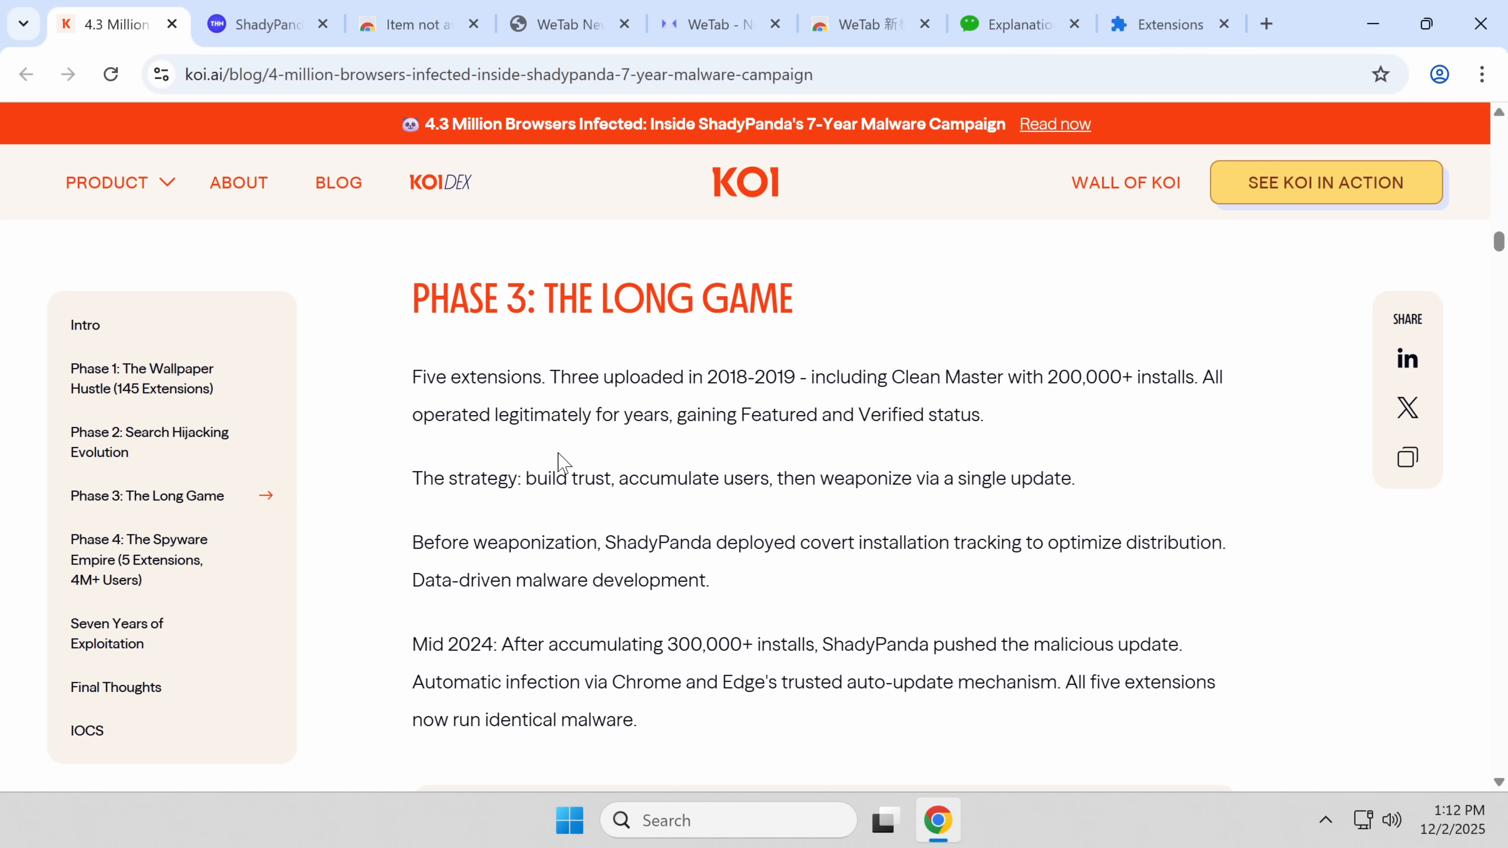
mouse_move(548, 471)
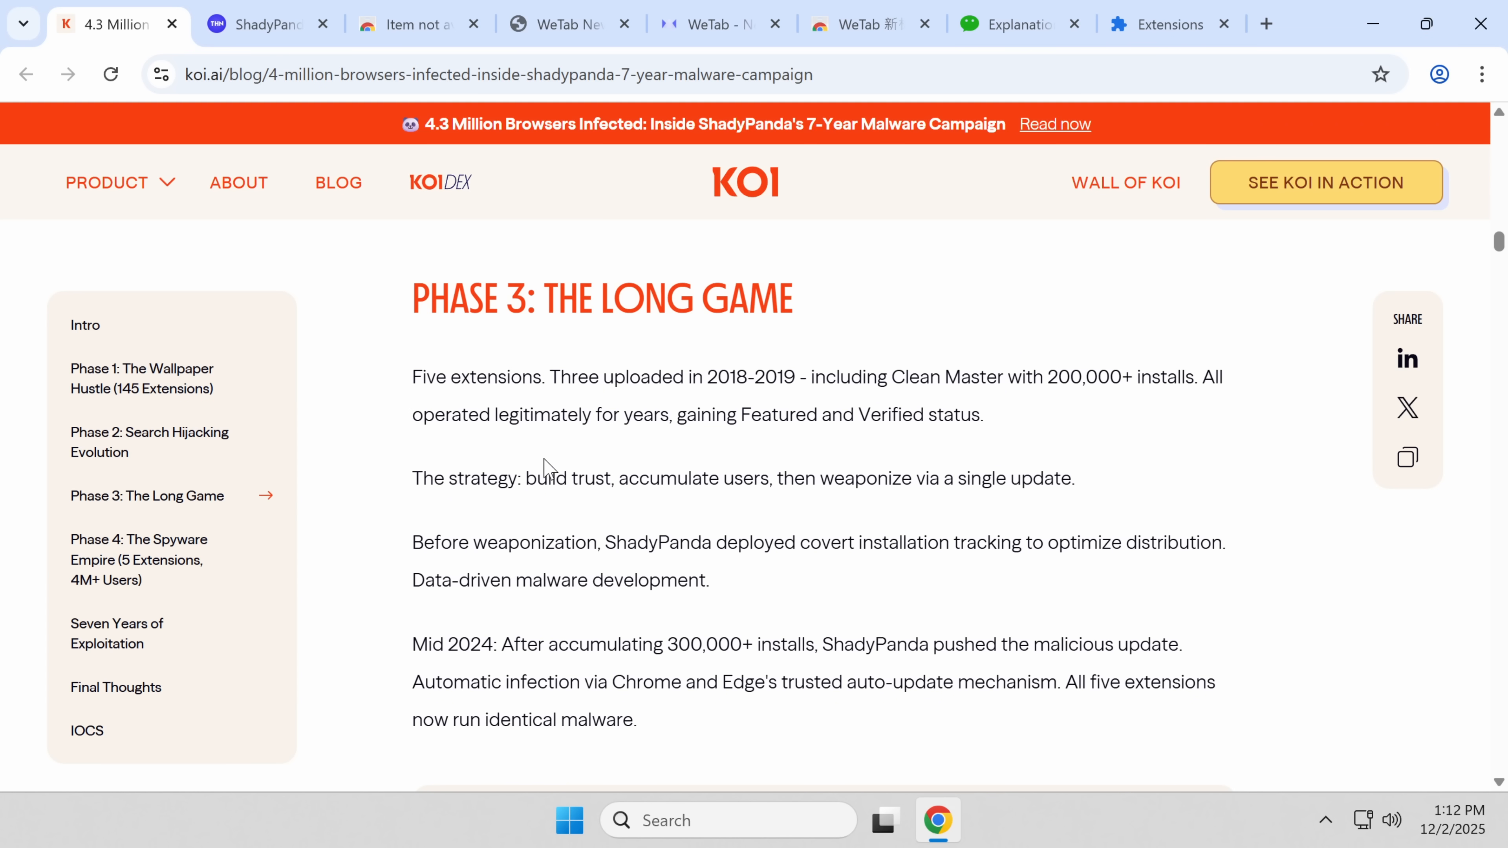
scroll("down", 3)
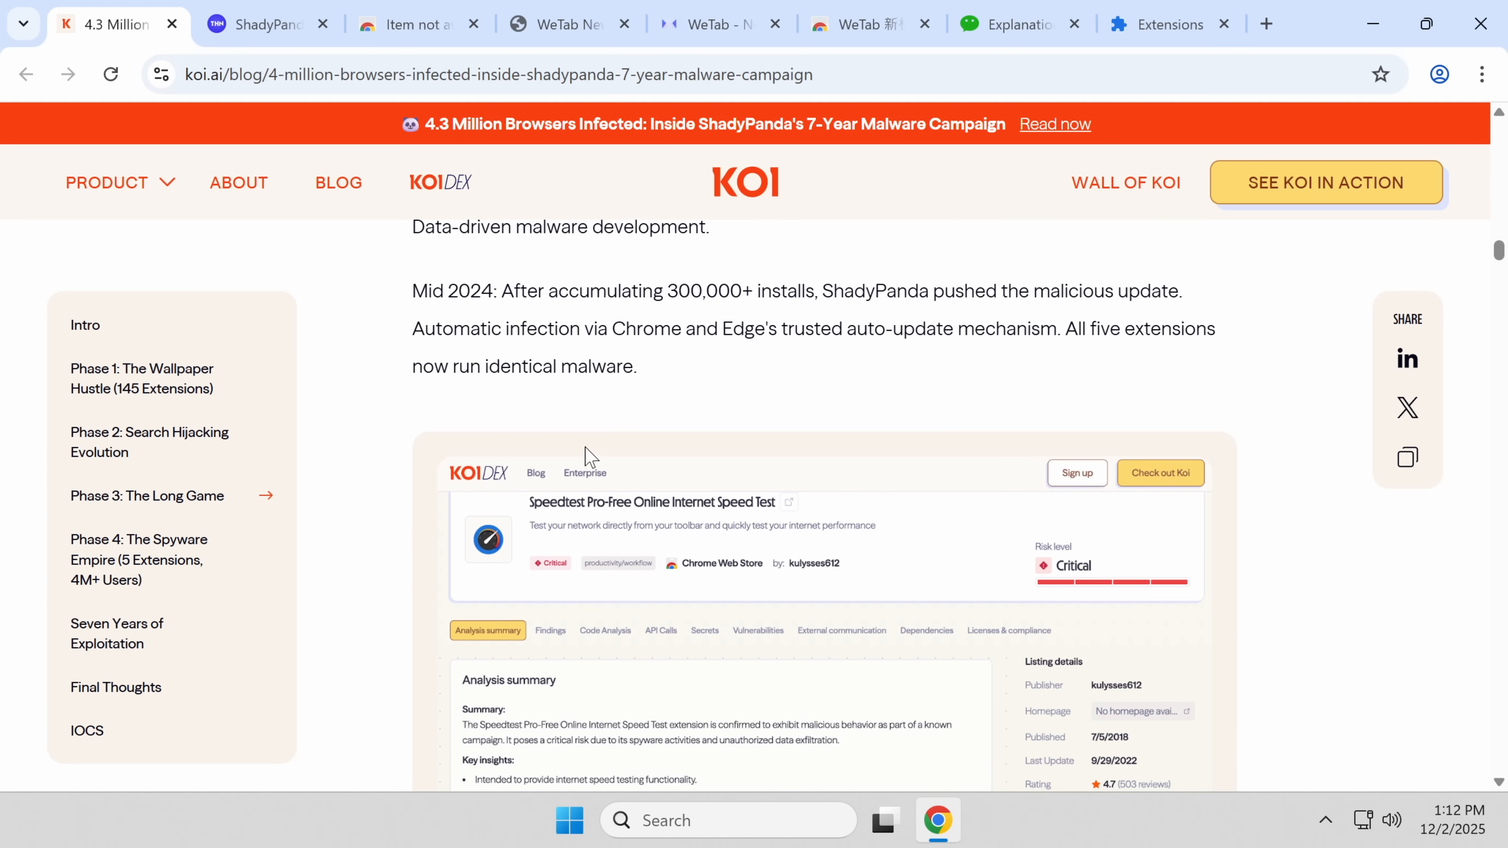
mouse_move(534, 363)
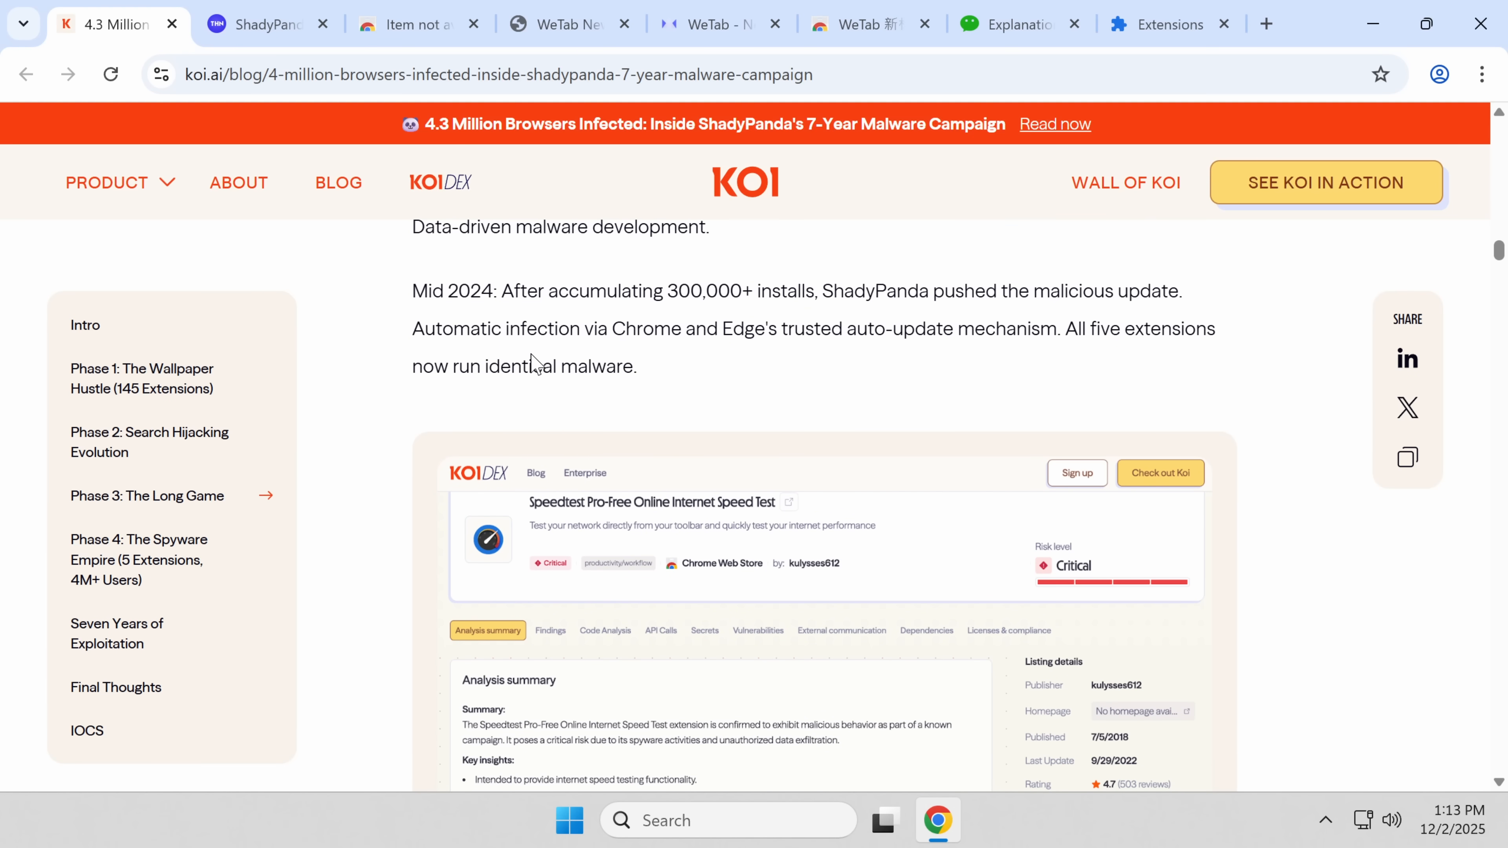
scroll("down", 3)
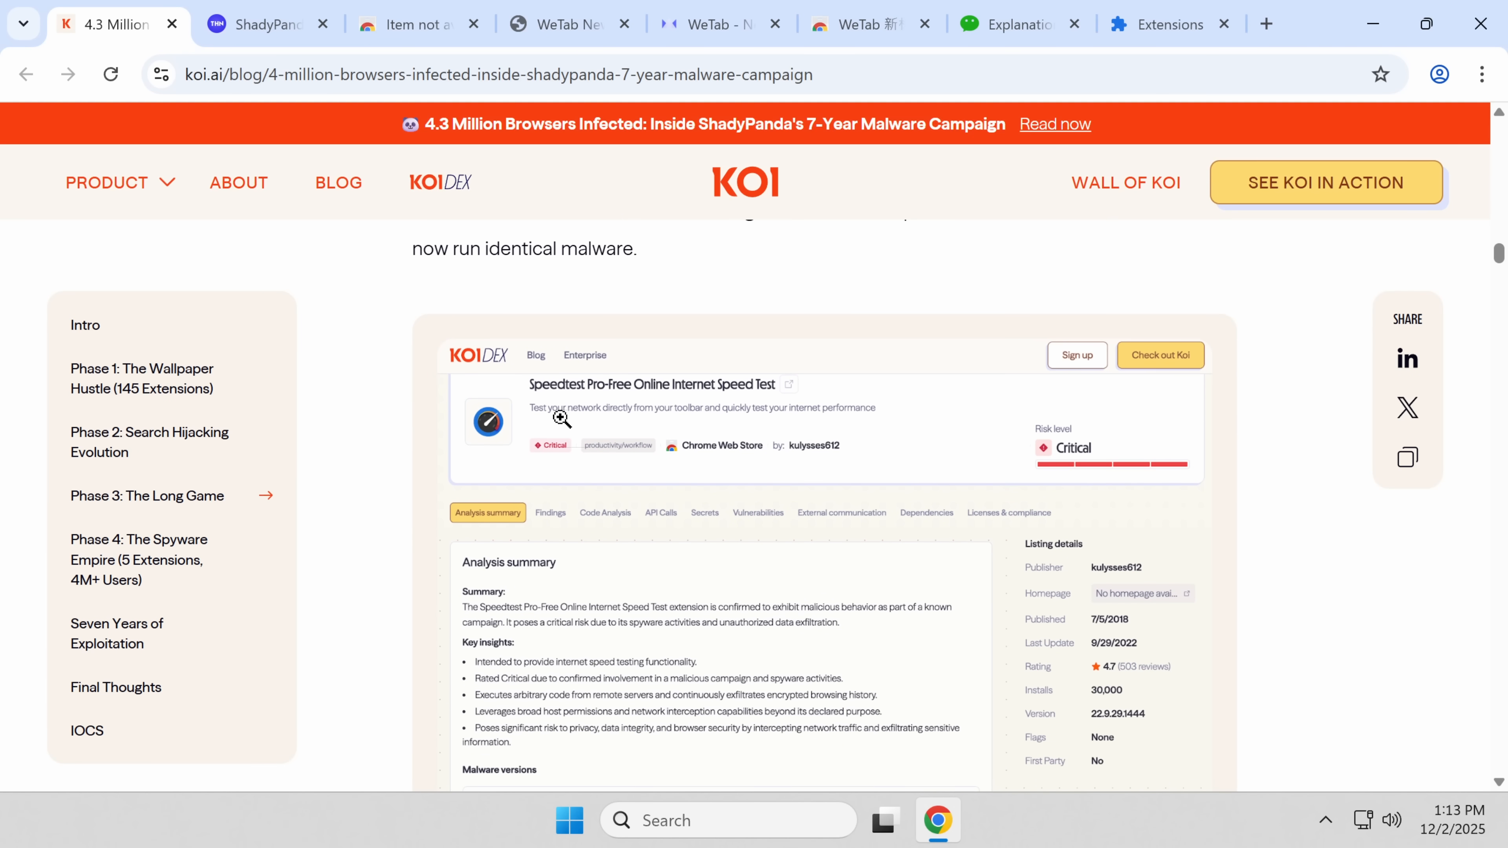
scroll("down", 3)
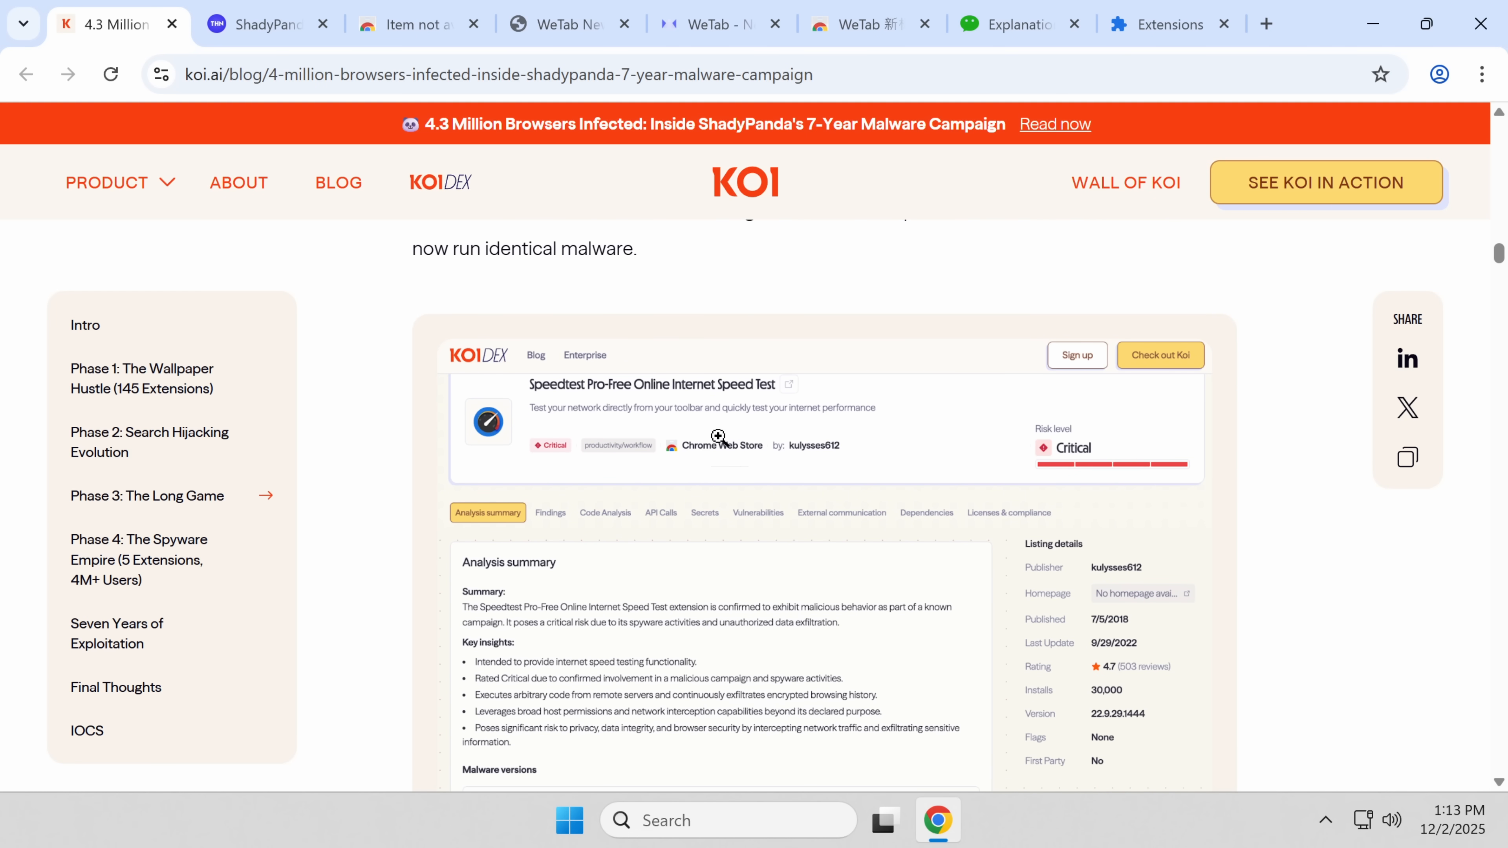
scroll("down", 3)
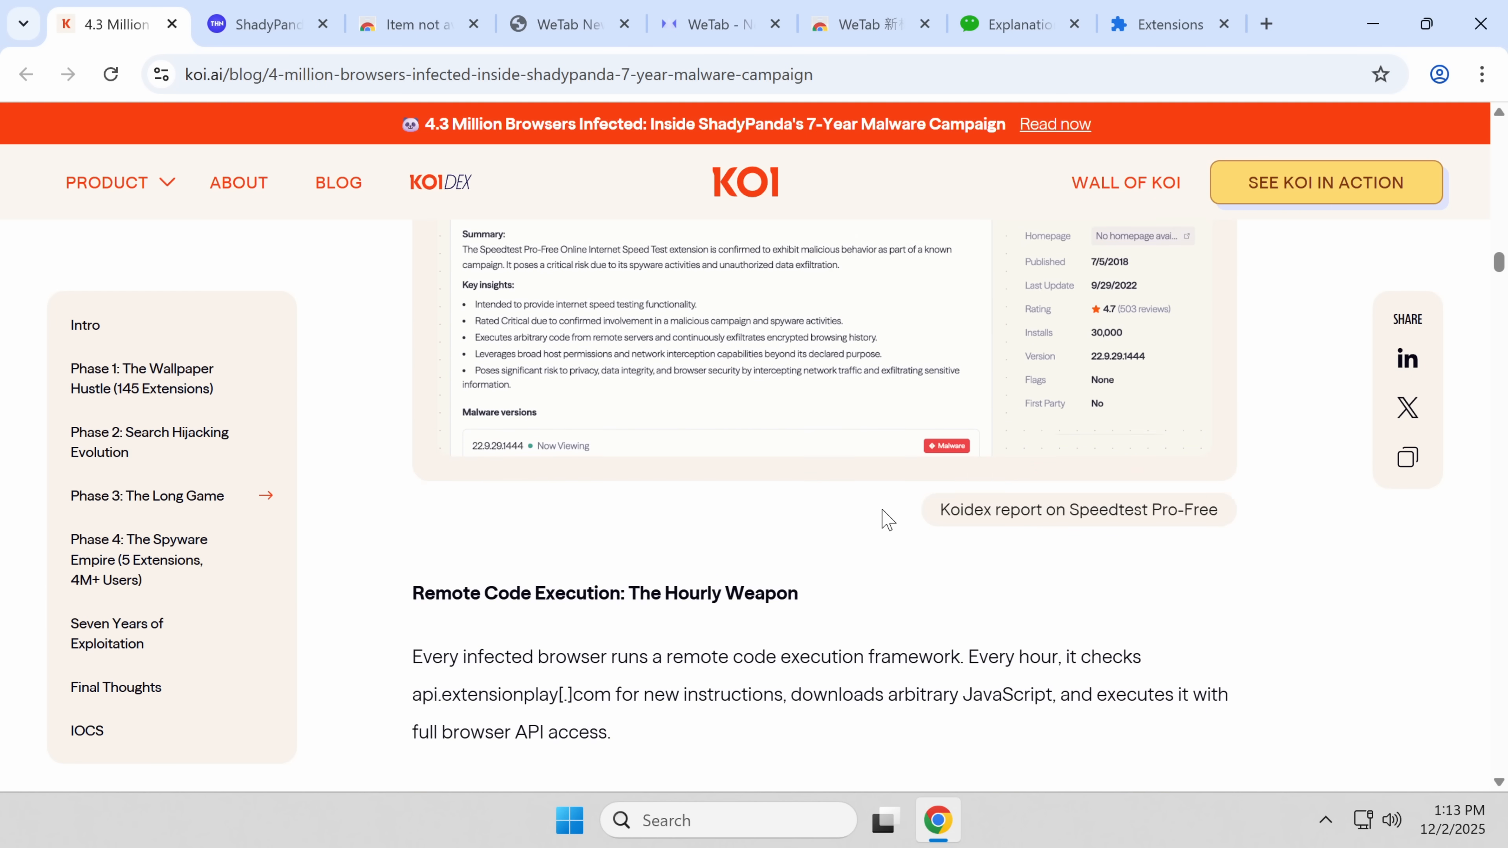
scroll("down", 3)
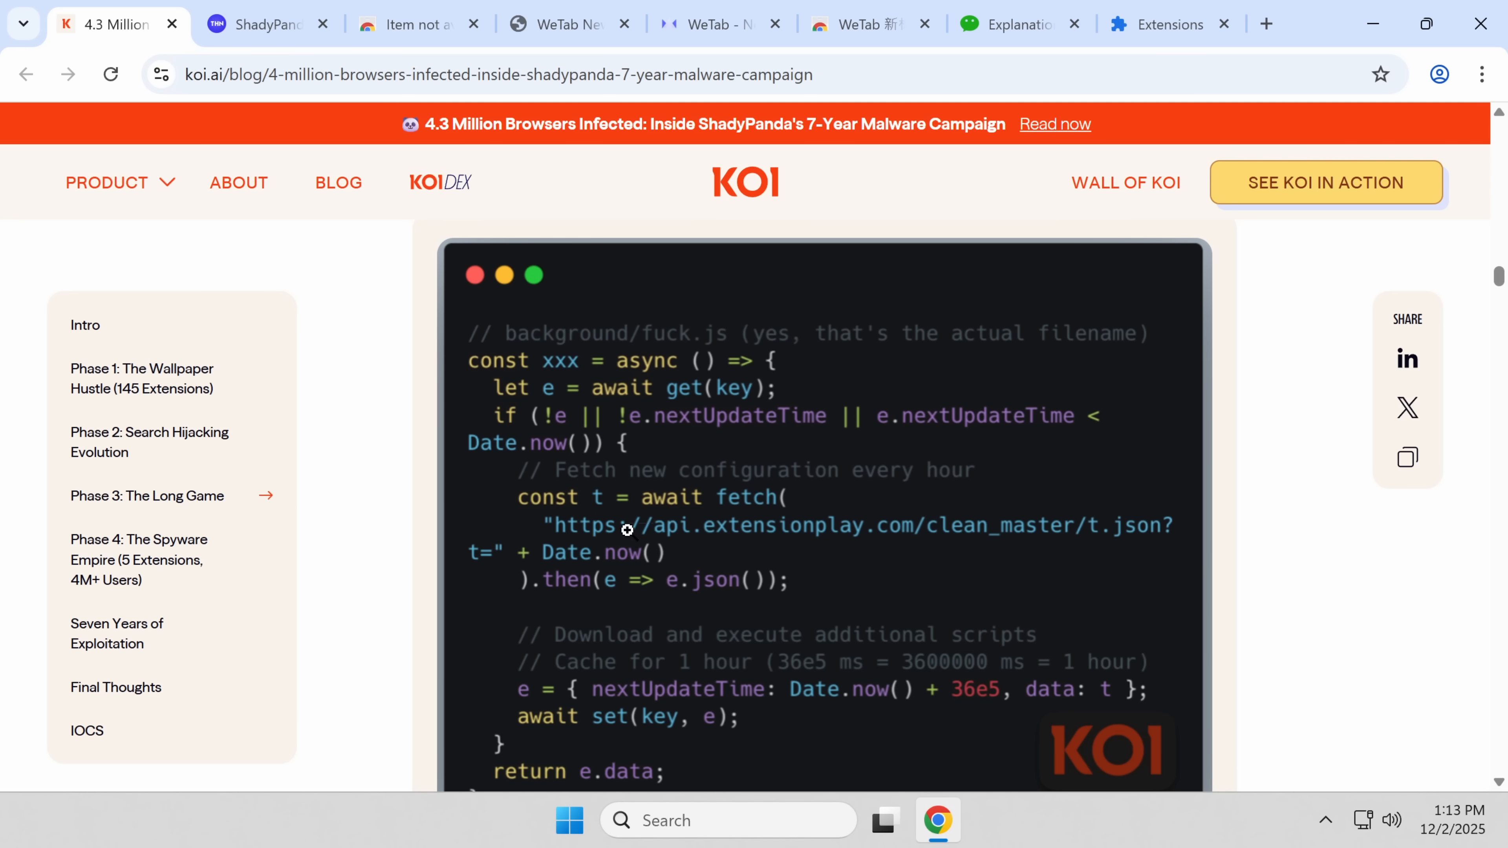
mouse_move(673, 347)
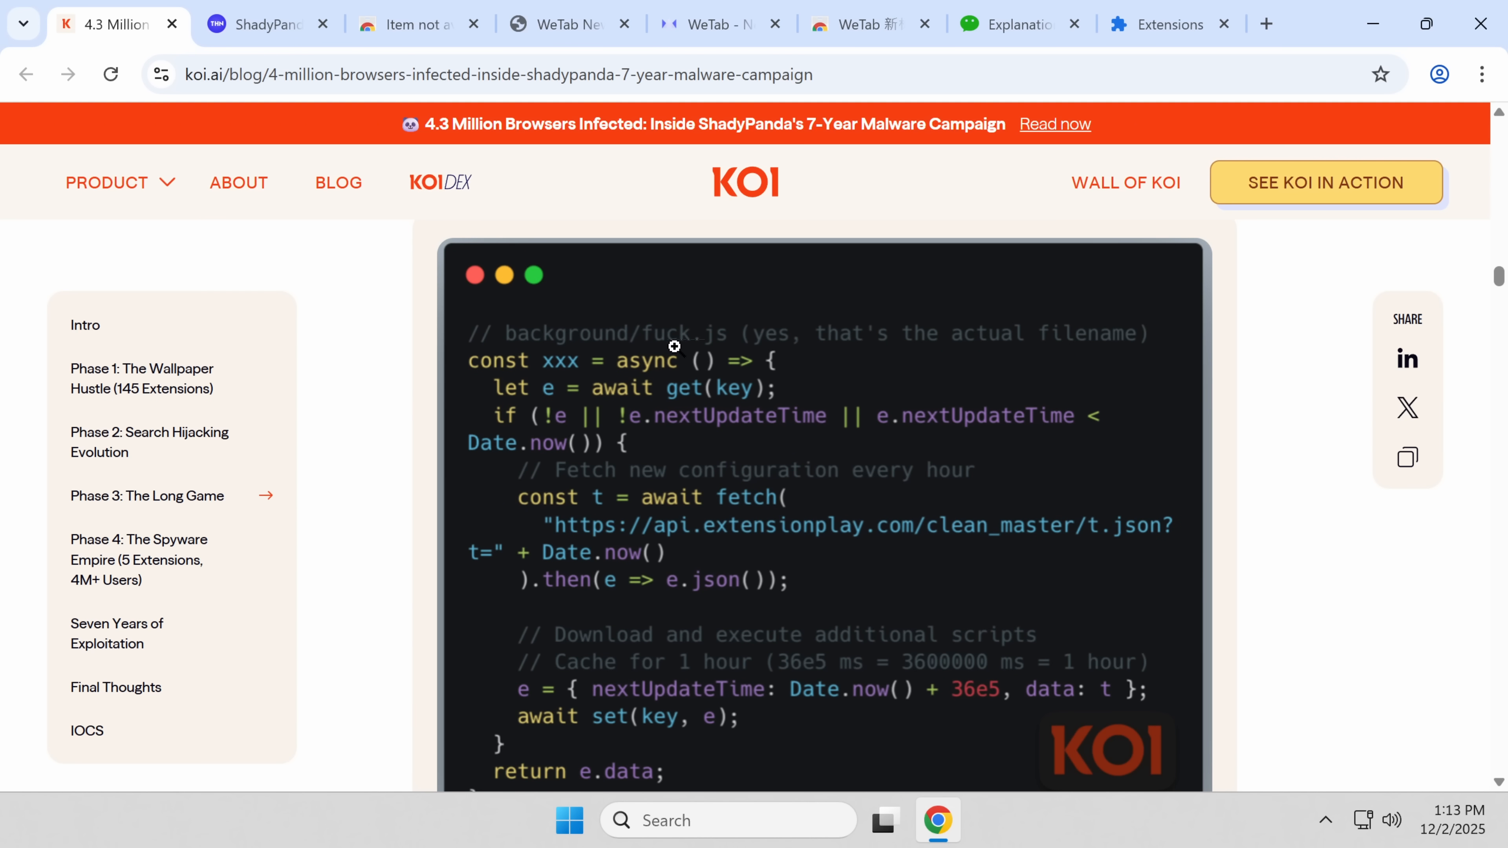
mouse_move(709, 348)
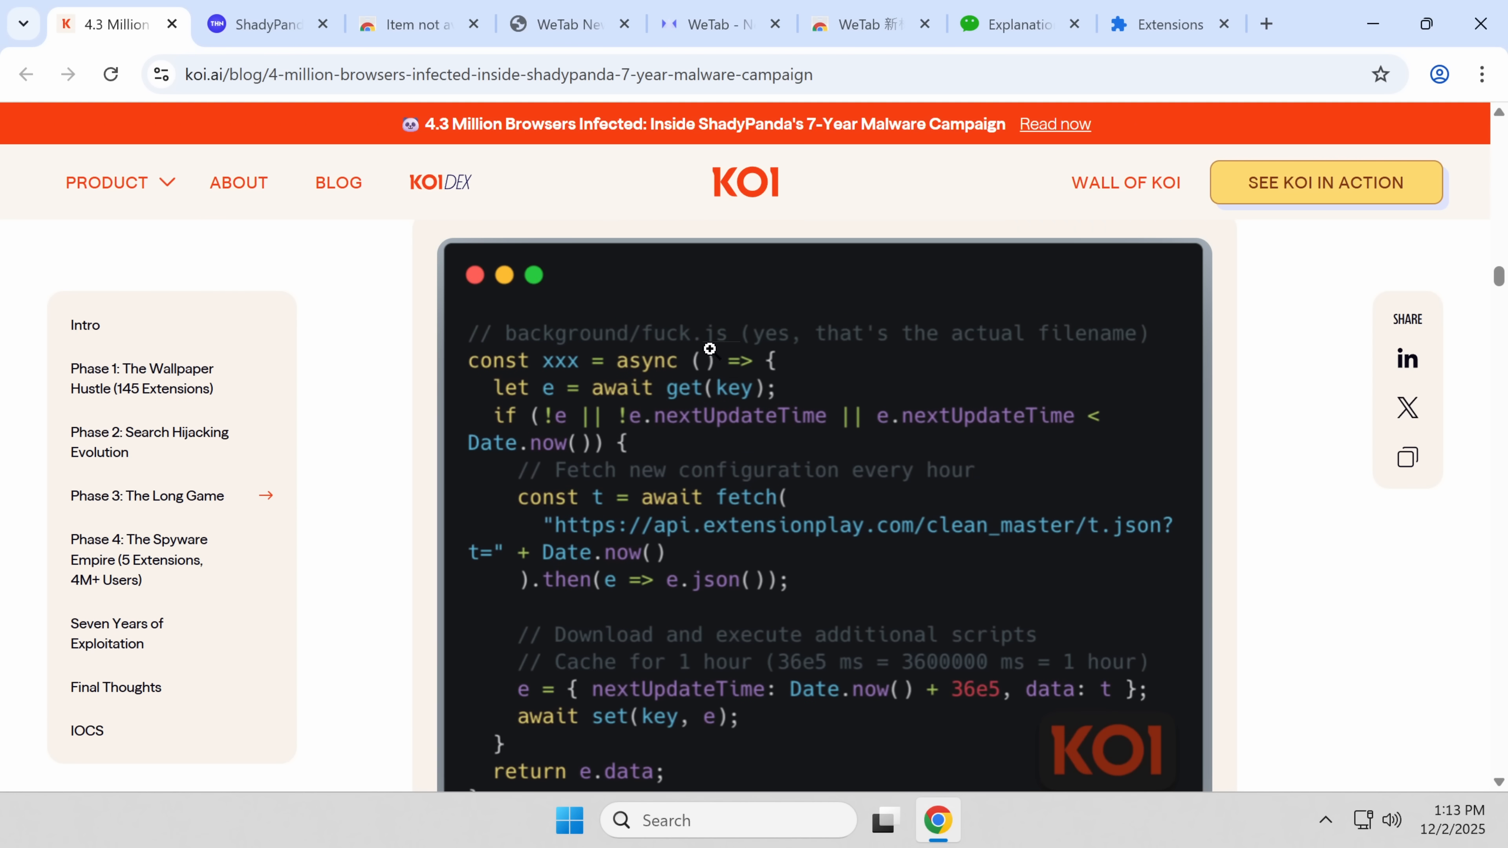
mouse_move(635, 363)
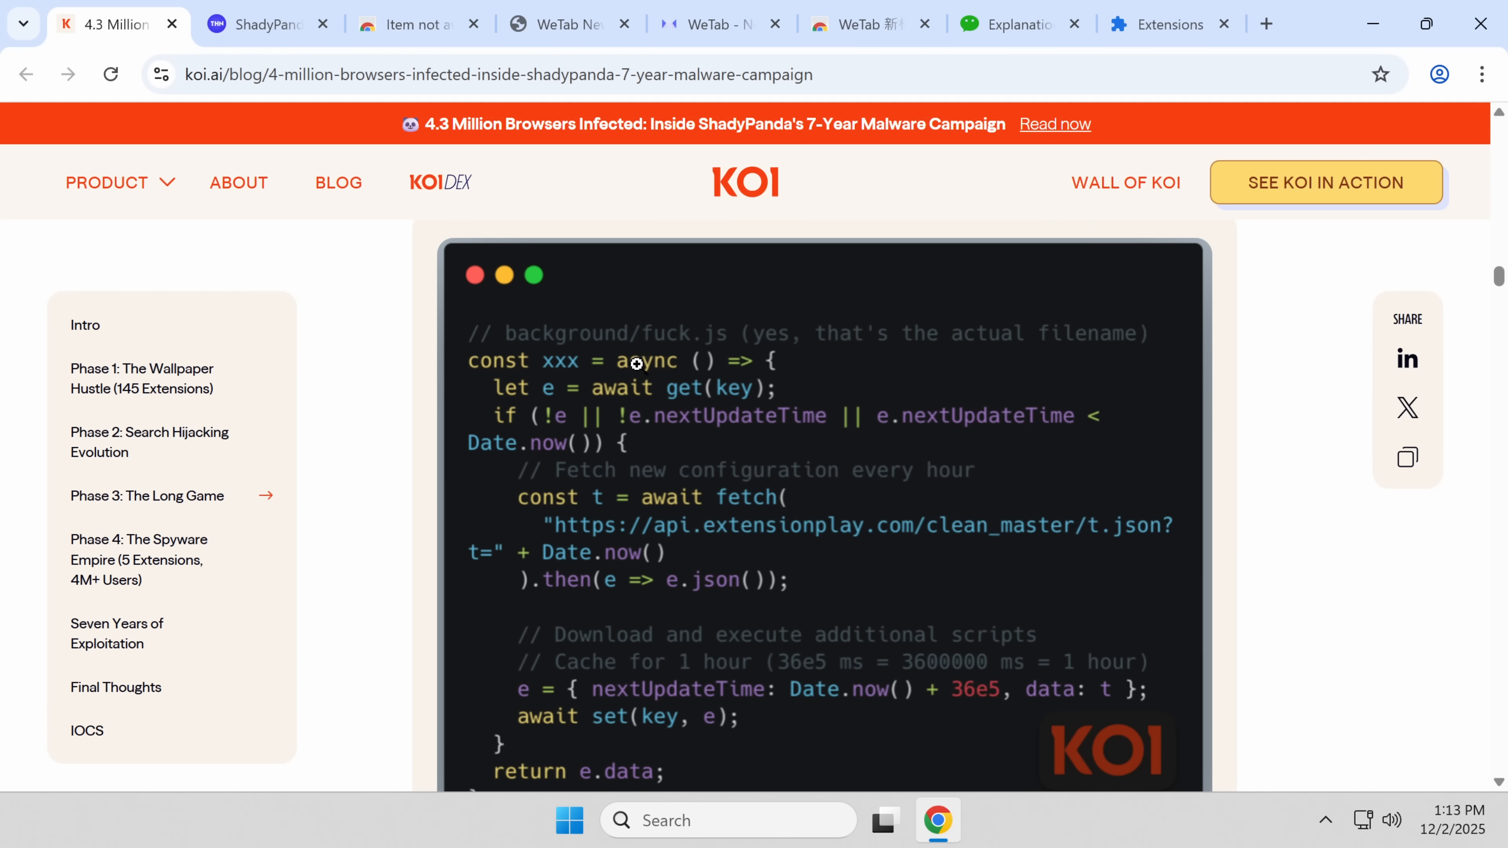
scroll("down", 3)
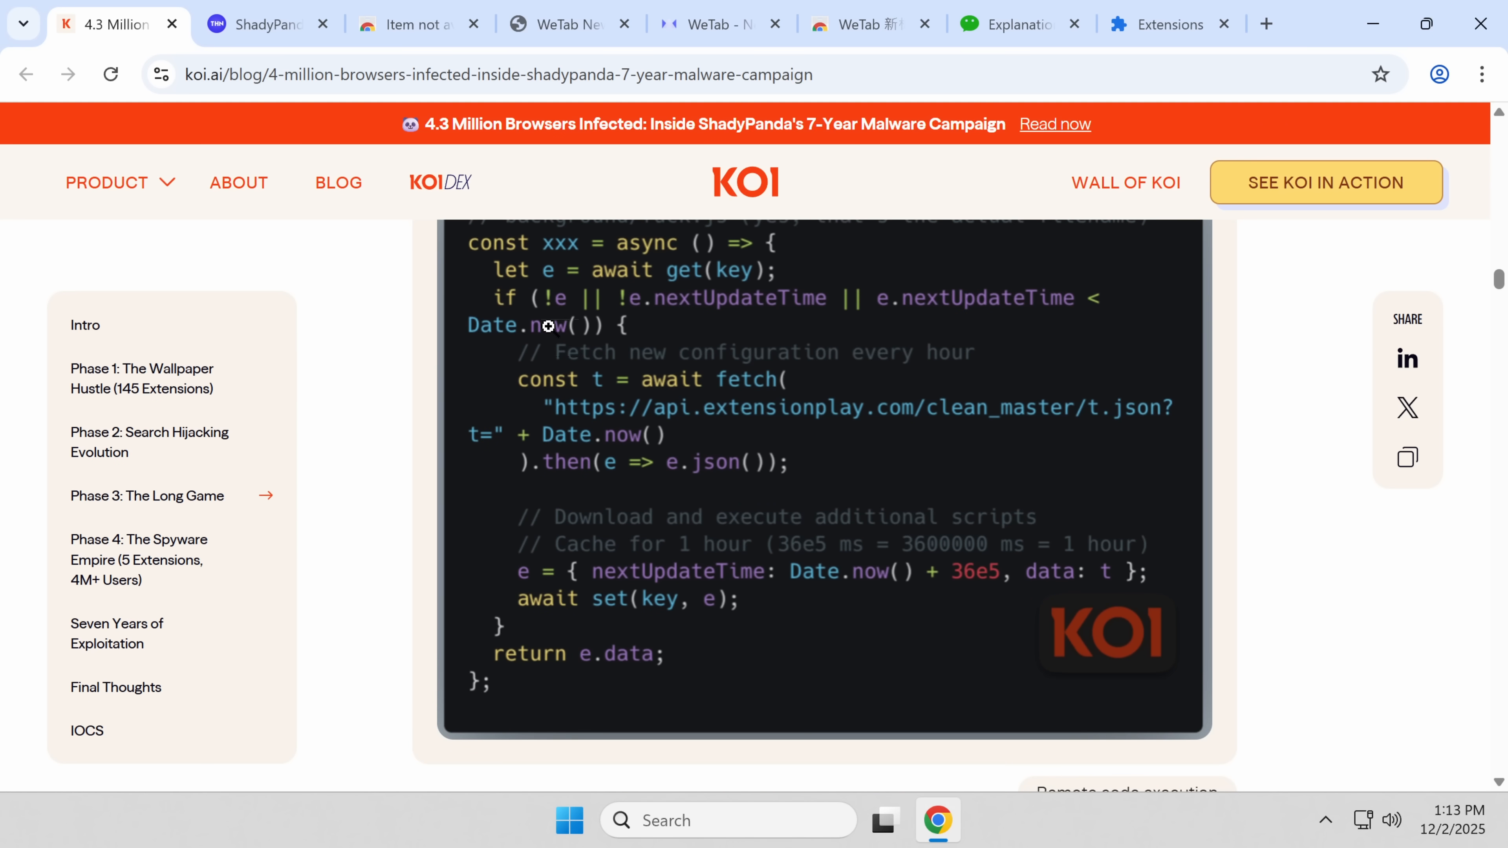
mouse_move(601, 408)
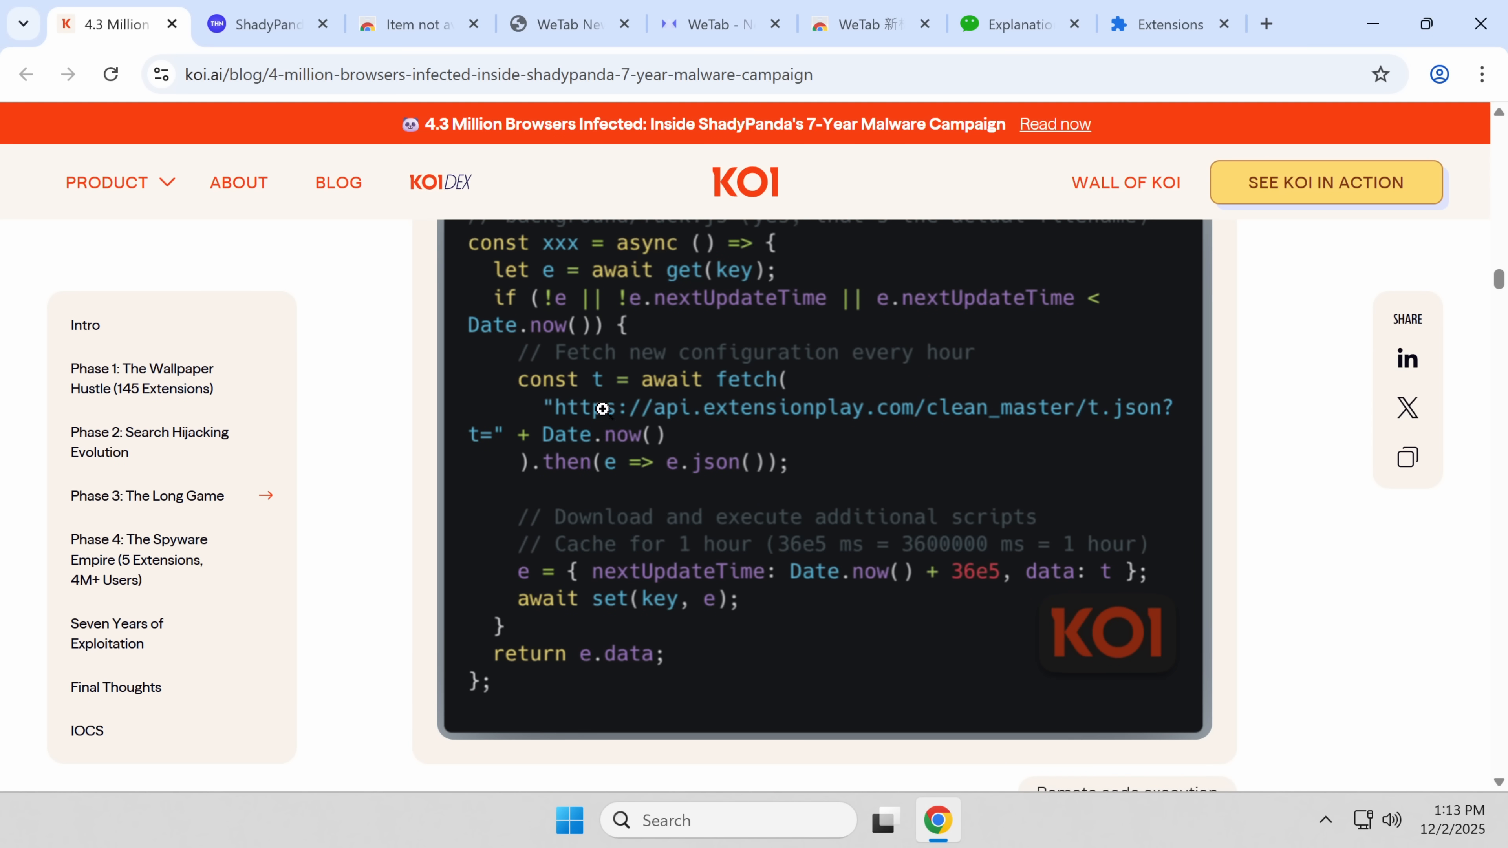
mouse_move(663, 578)
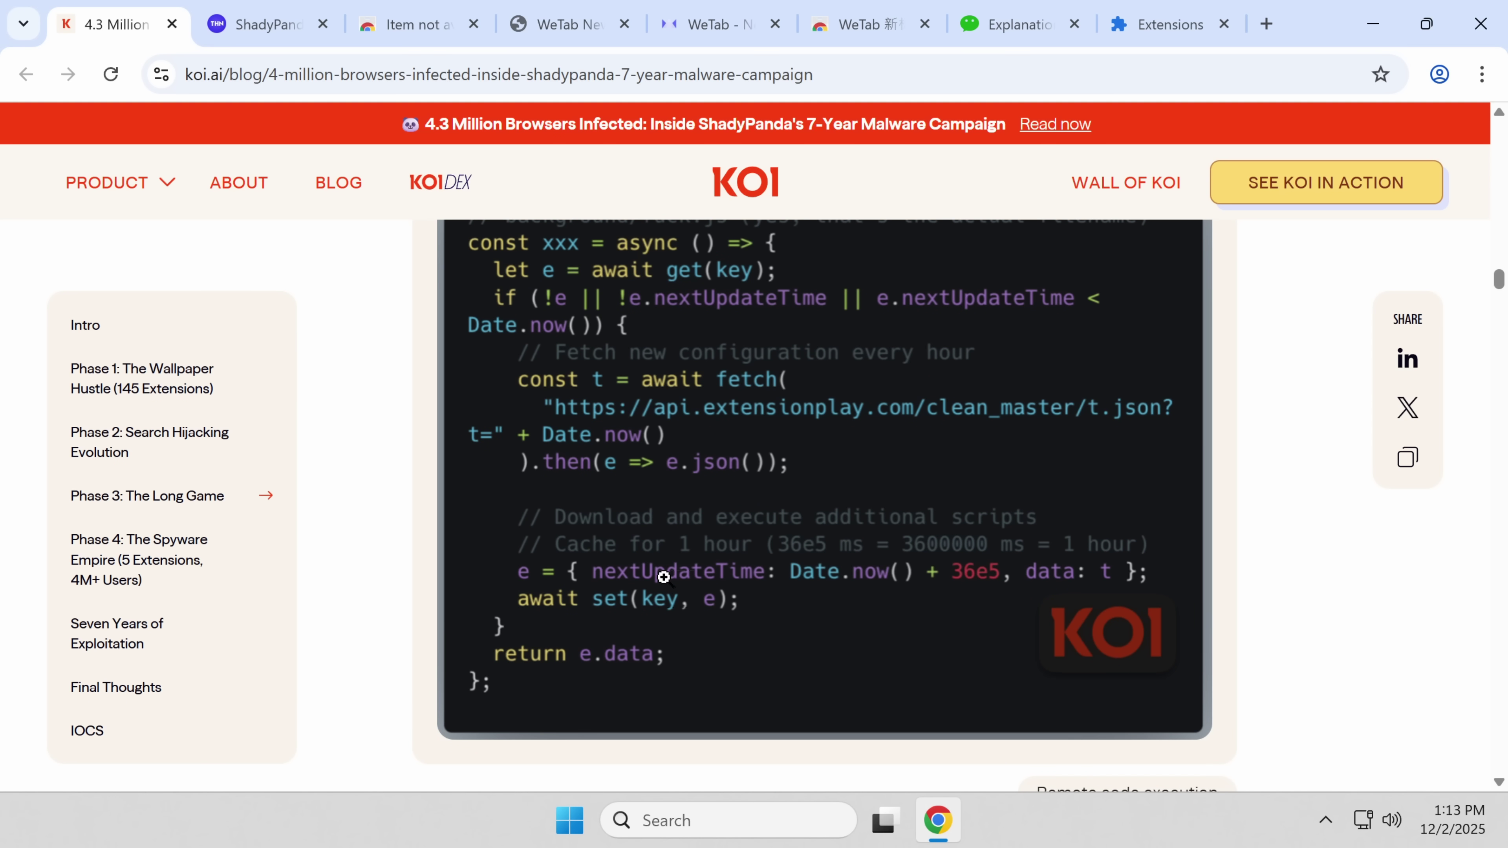
mouse_move(699, 589)
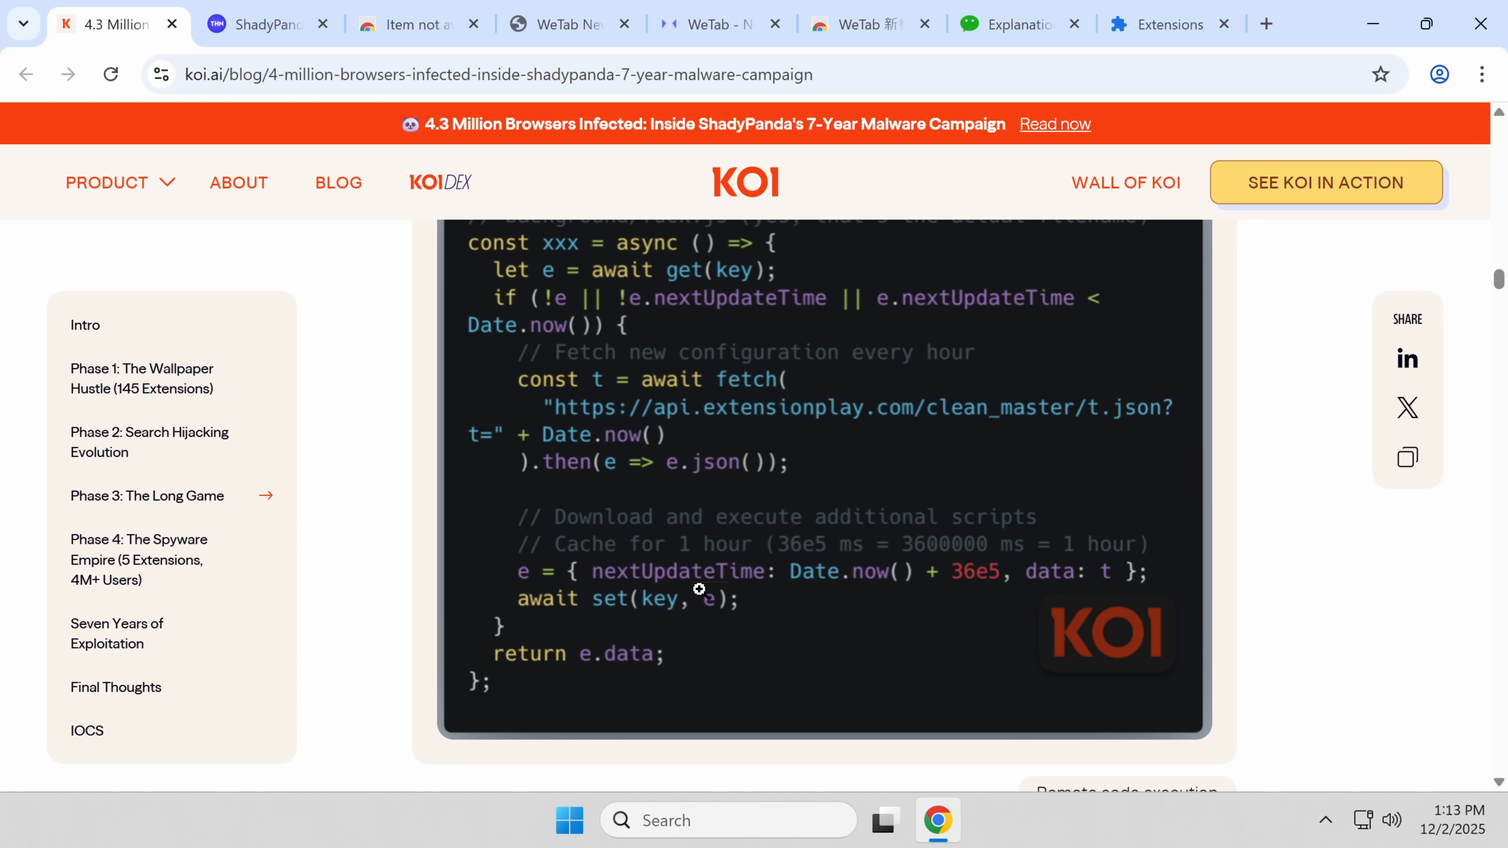
mouse_move(814, 616)
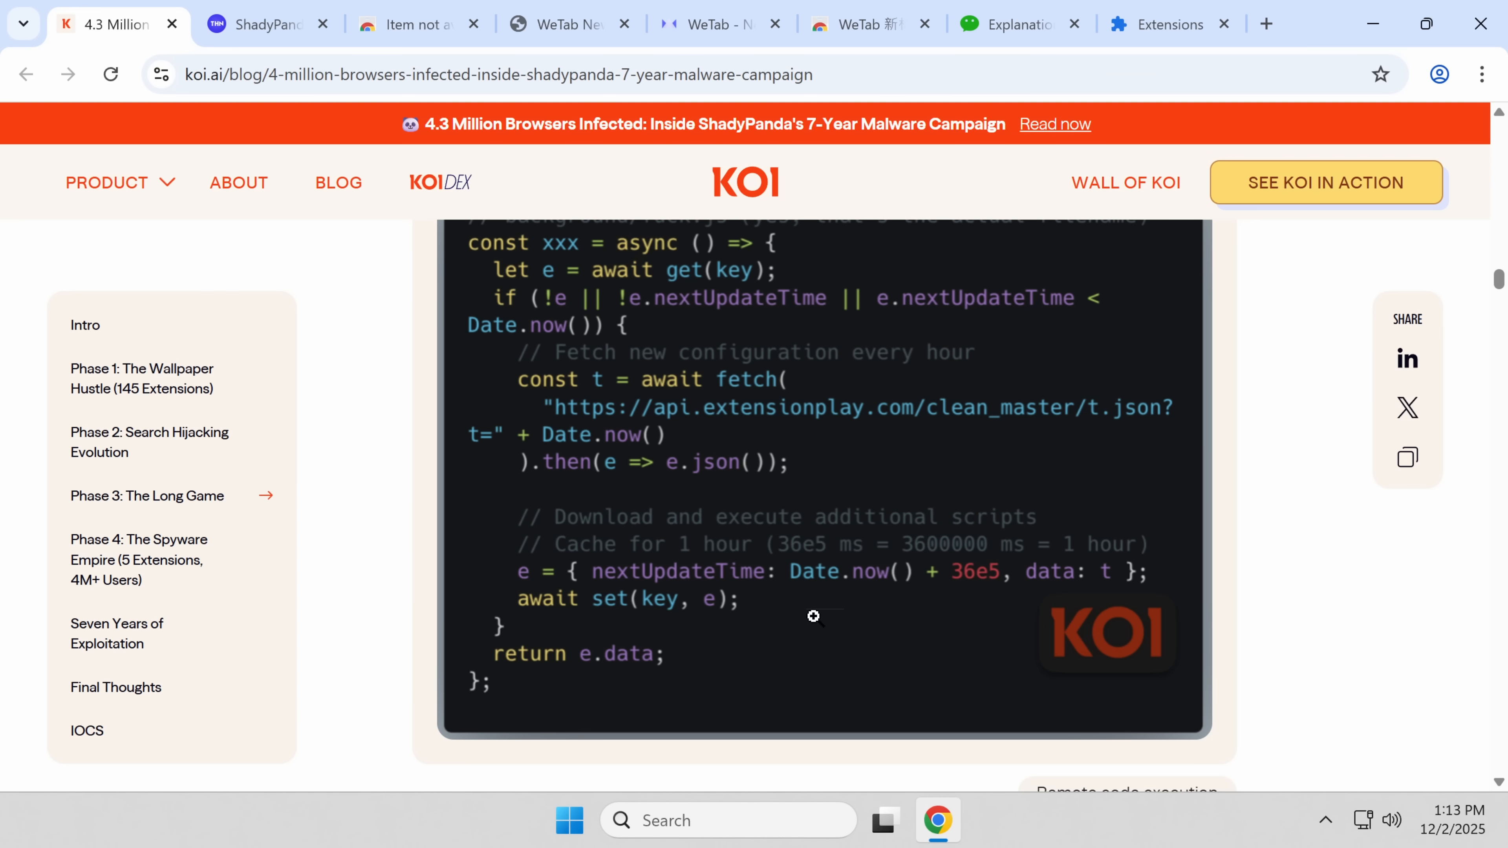
mouse_move(809, 602)
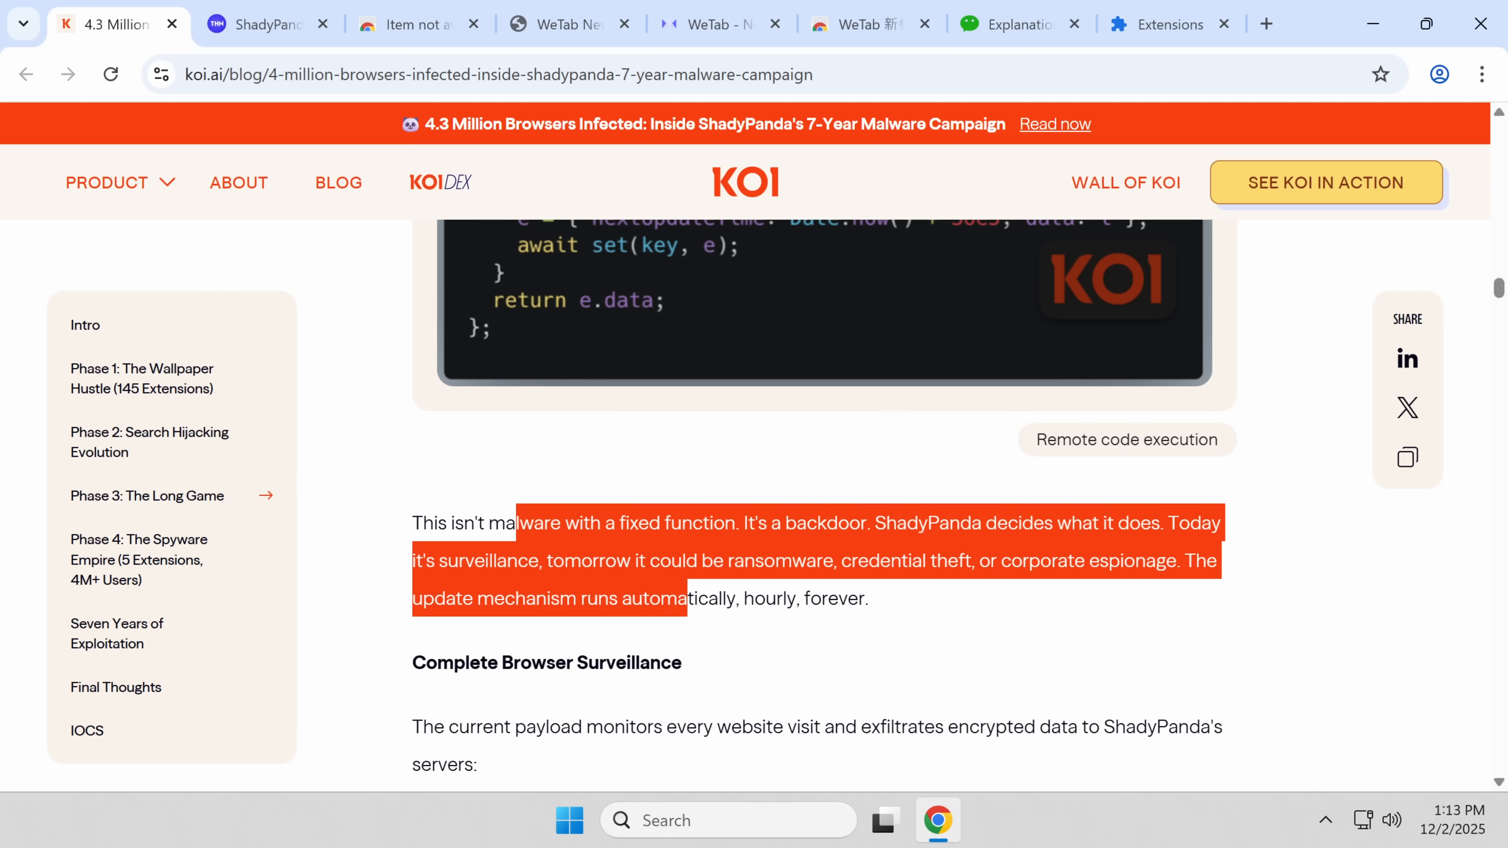
left_click(804, 584)
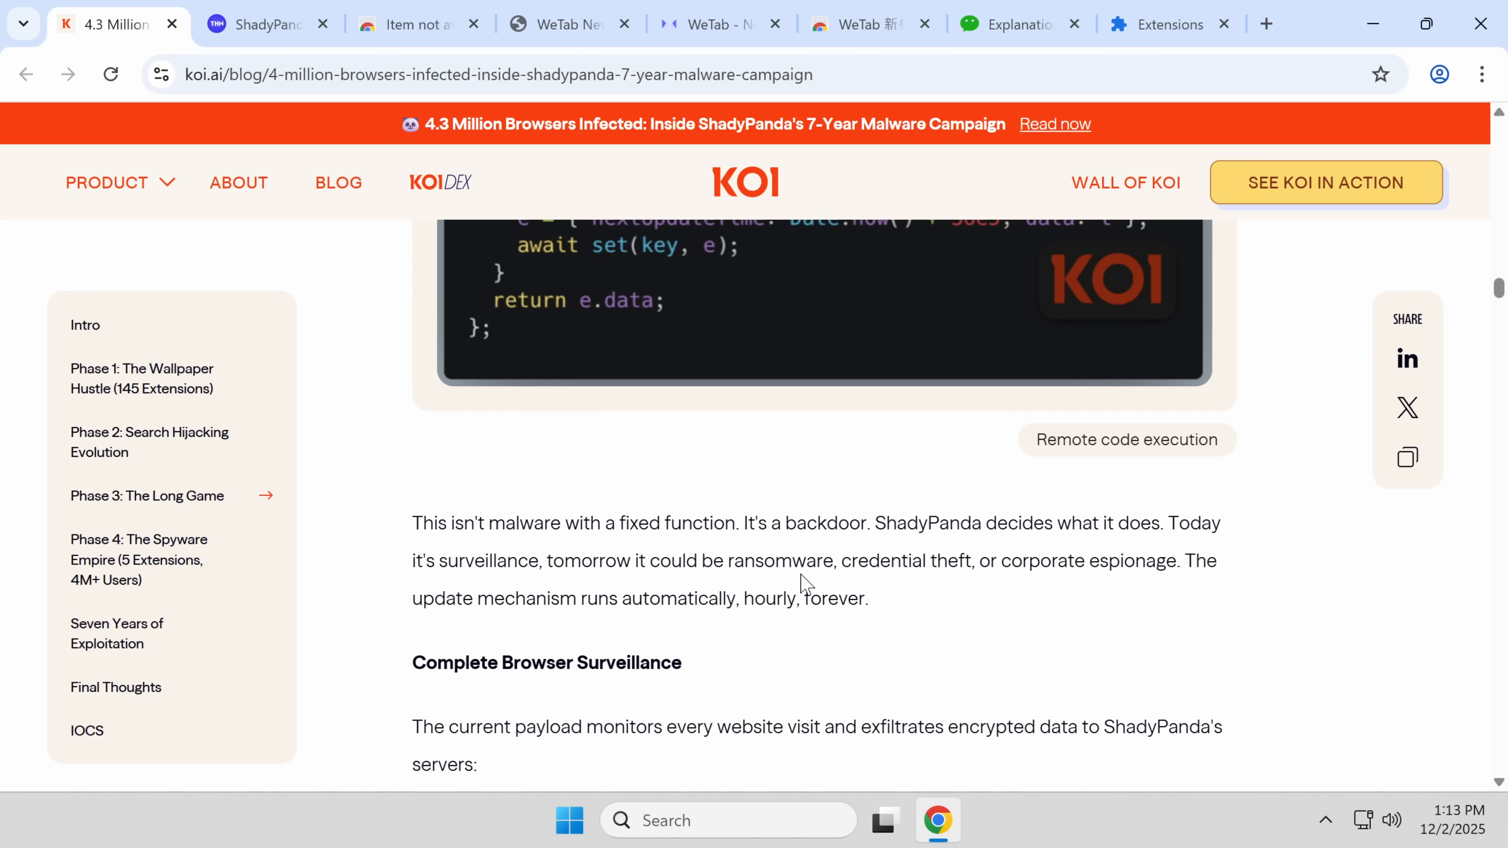
scroll("down", 3)
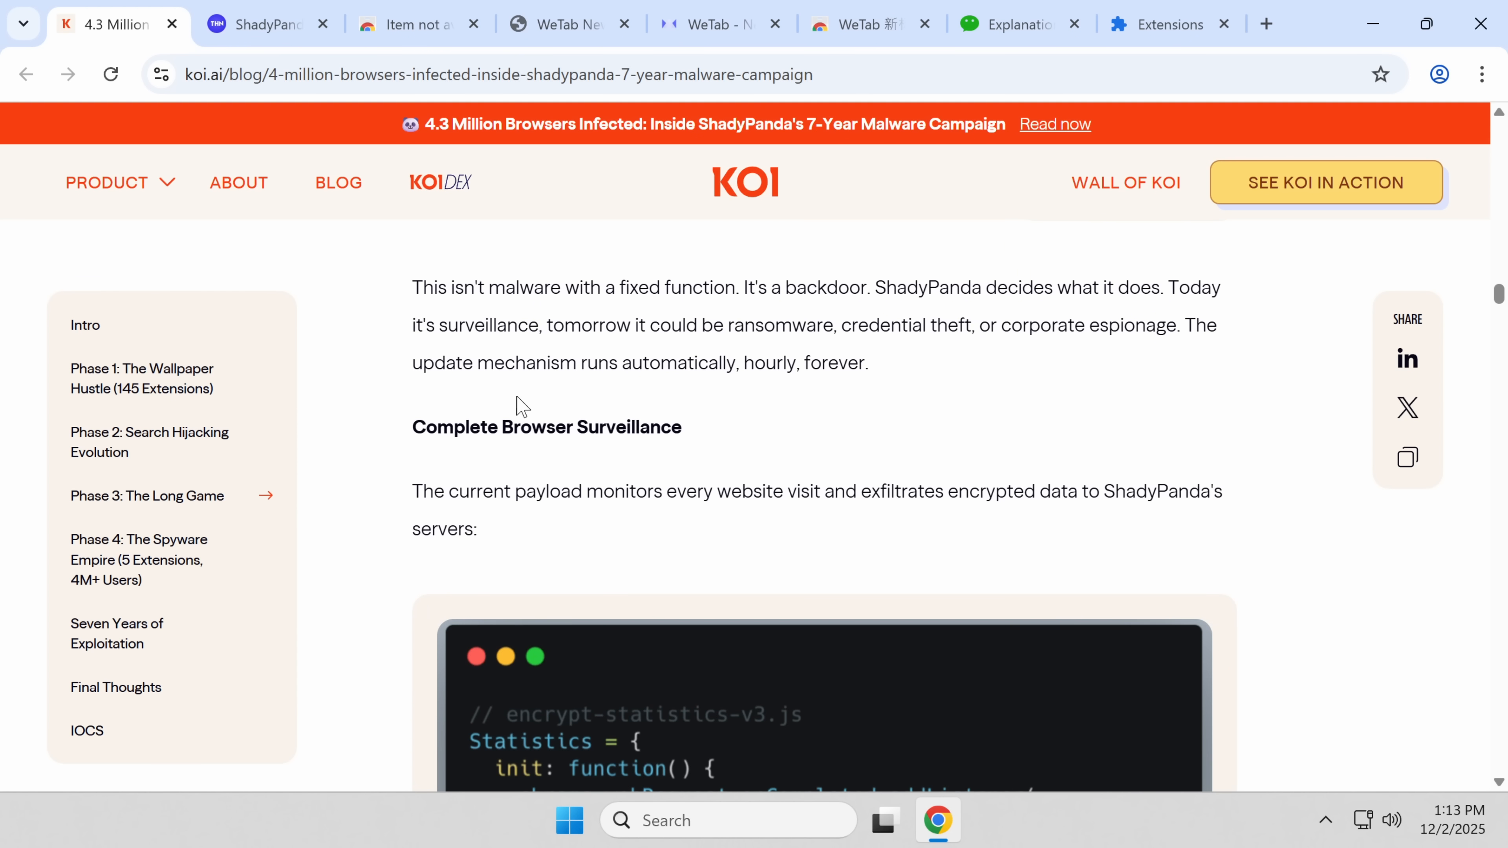
scroll("down", 3)
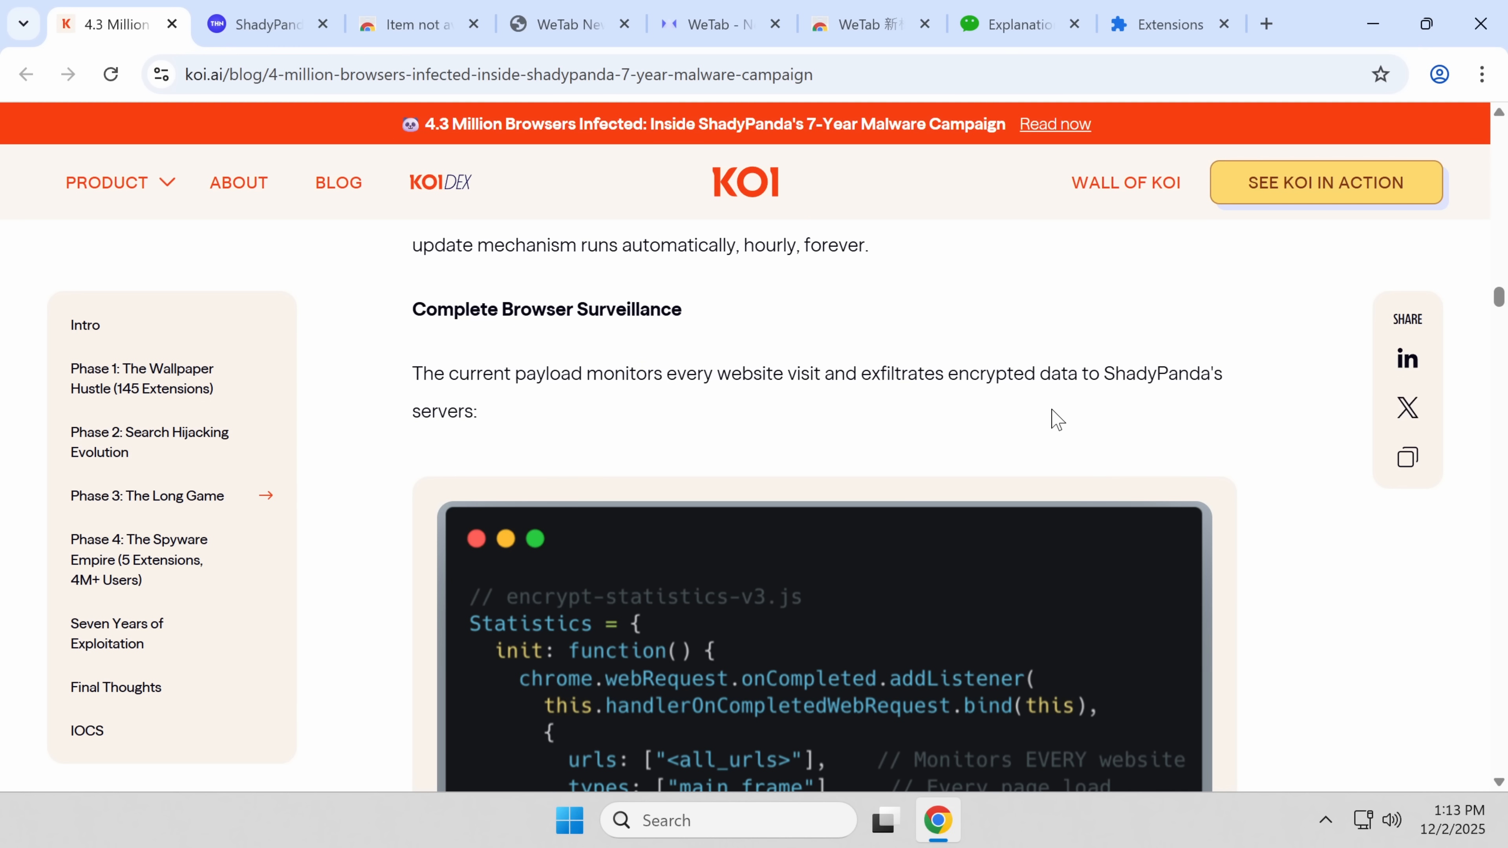
scroll("down", 3)
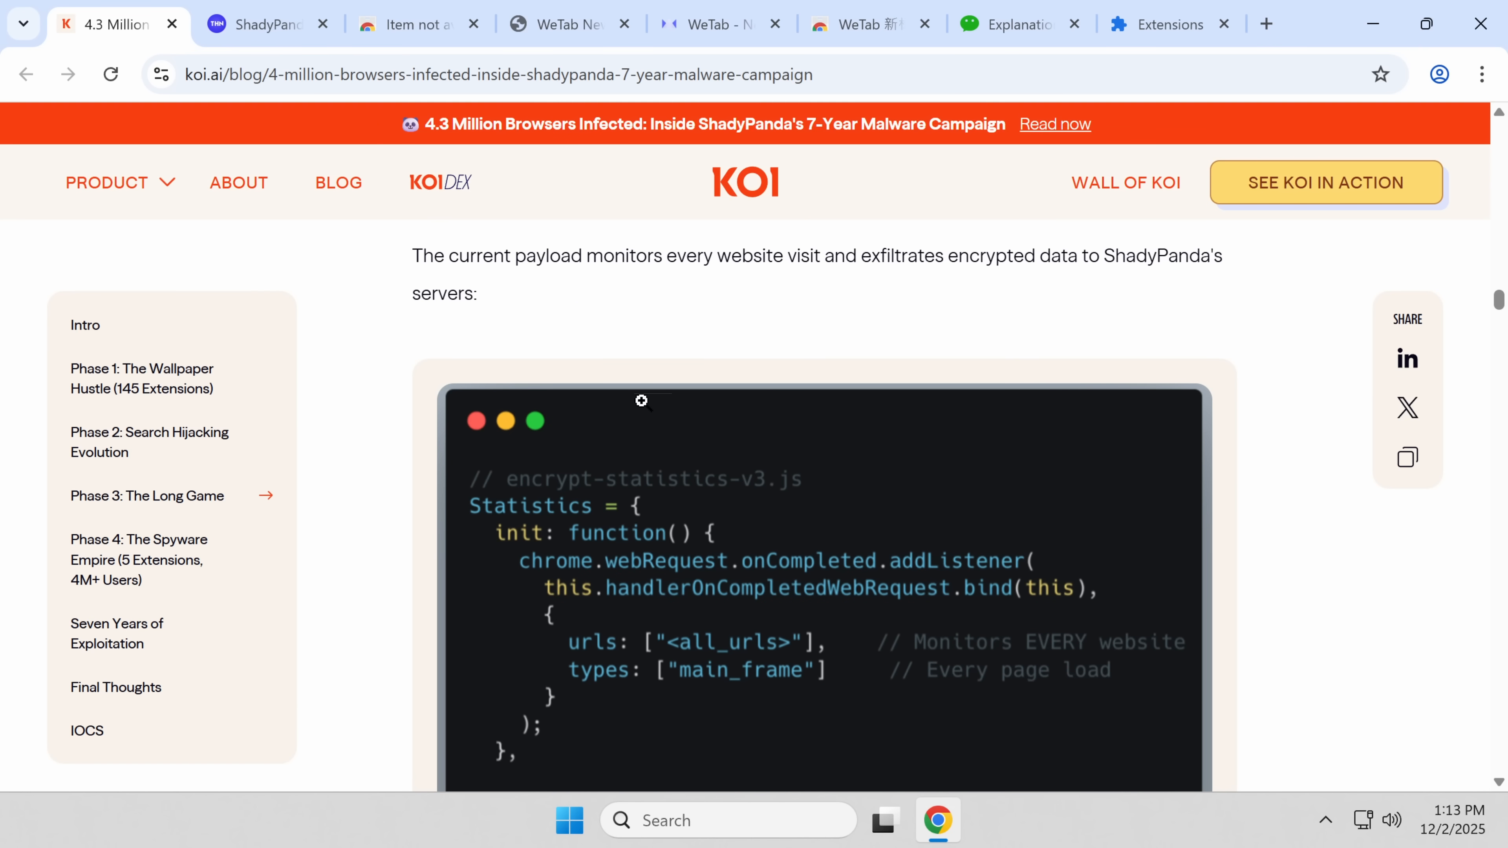
mouse_move(704, 488)
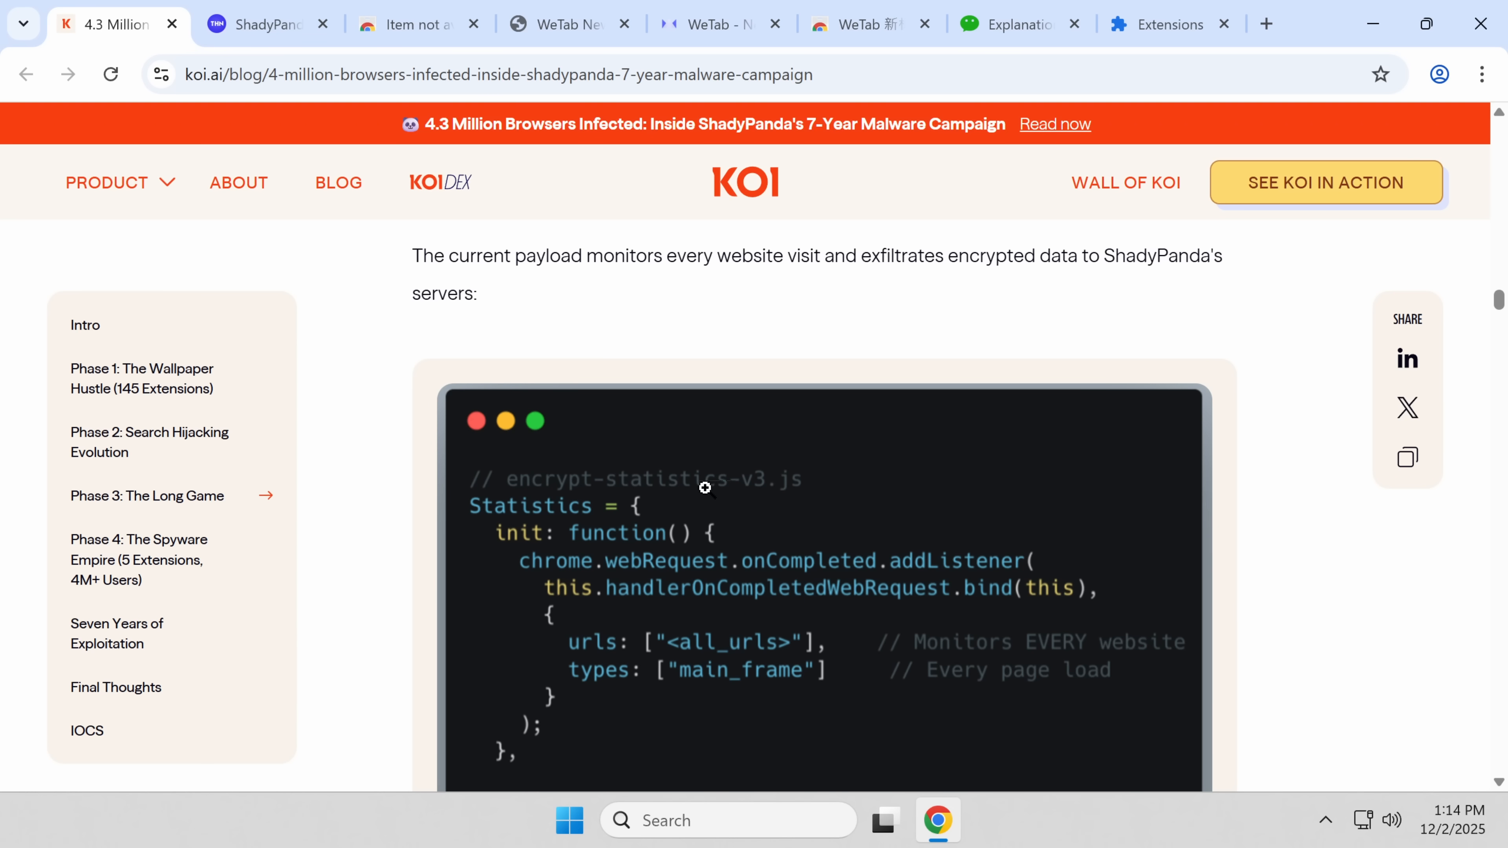
scroll("up", 3)
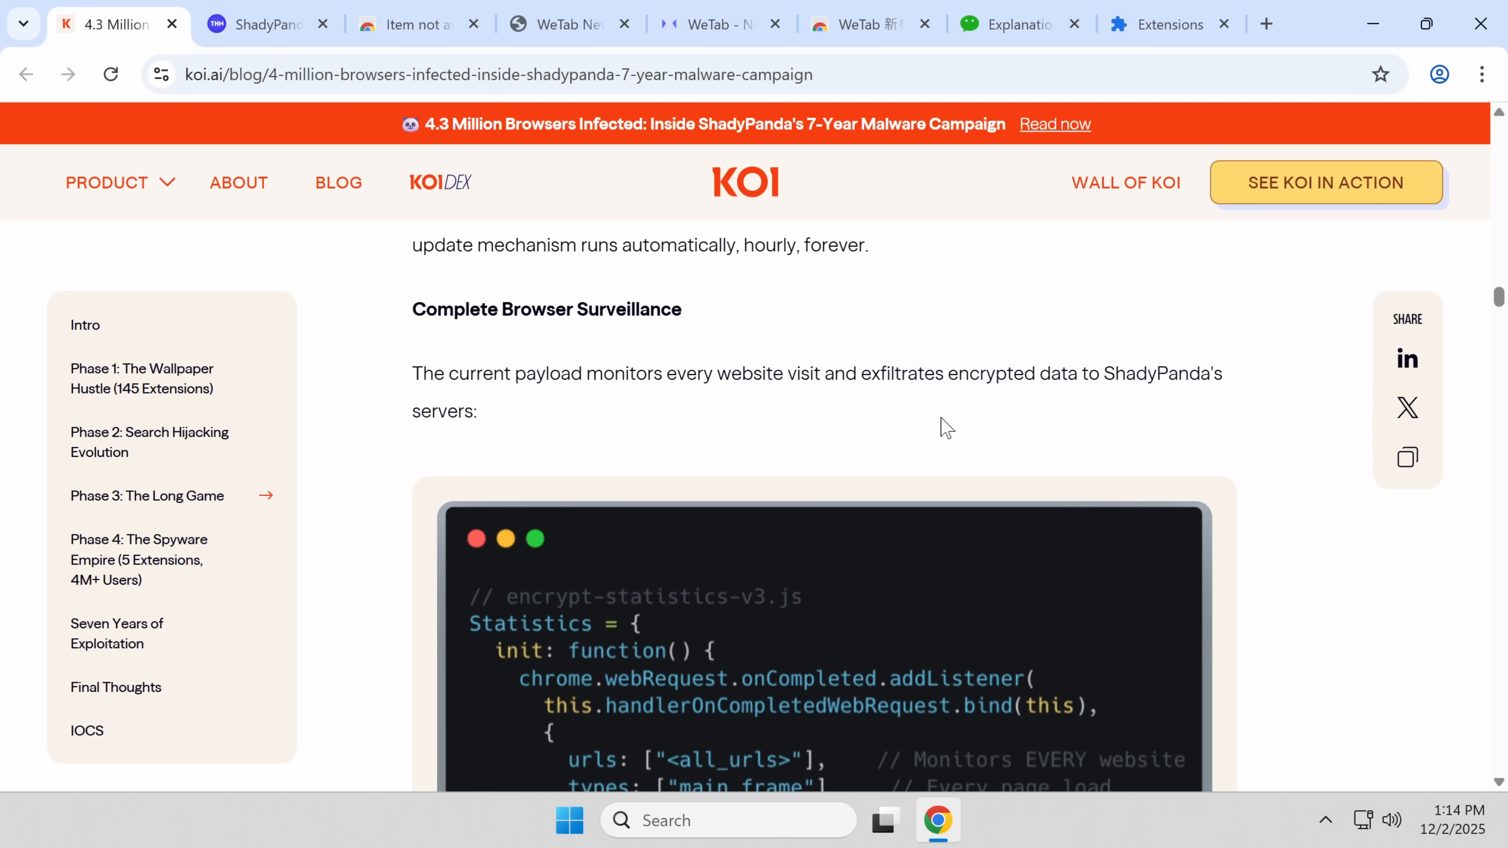
scroll("down", 3)
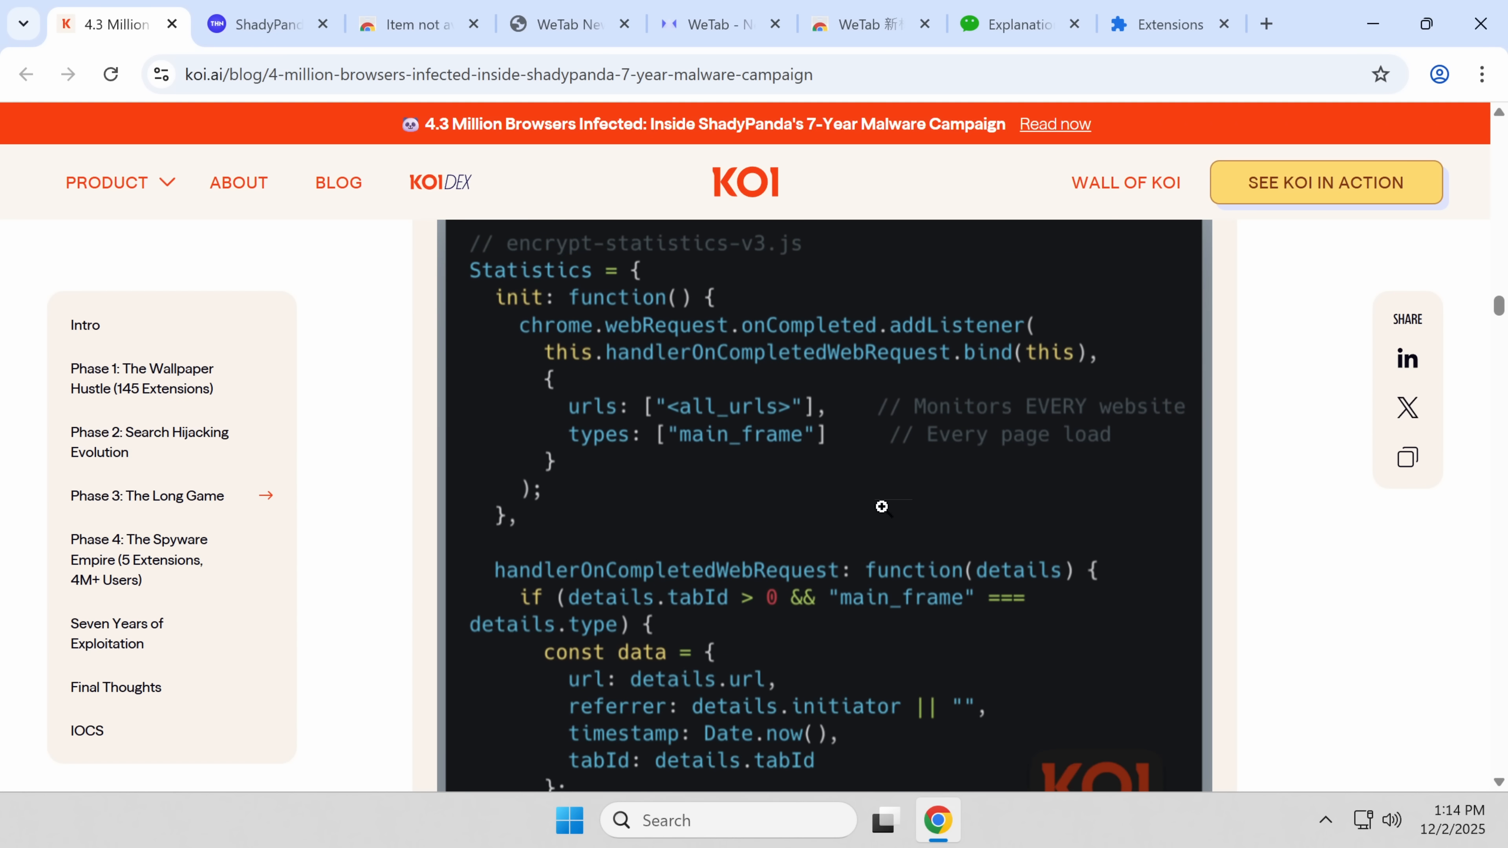
scroll("down", 3)
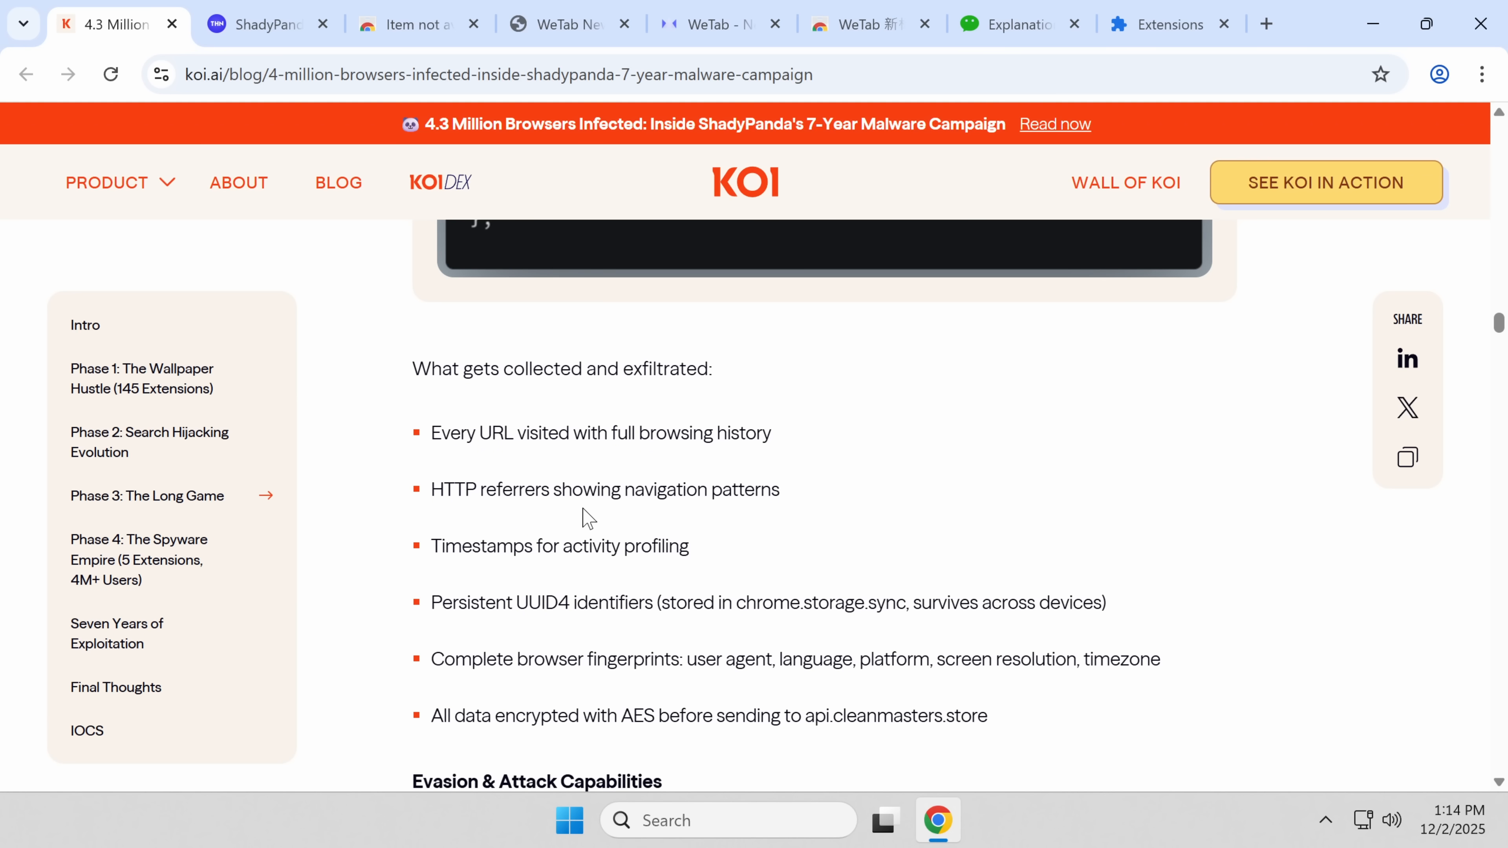
mouse_move(599, 509)
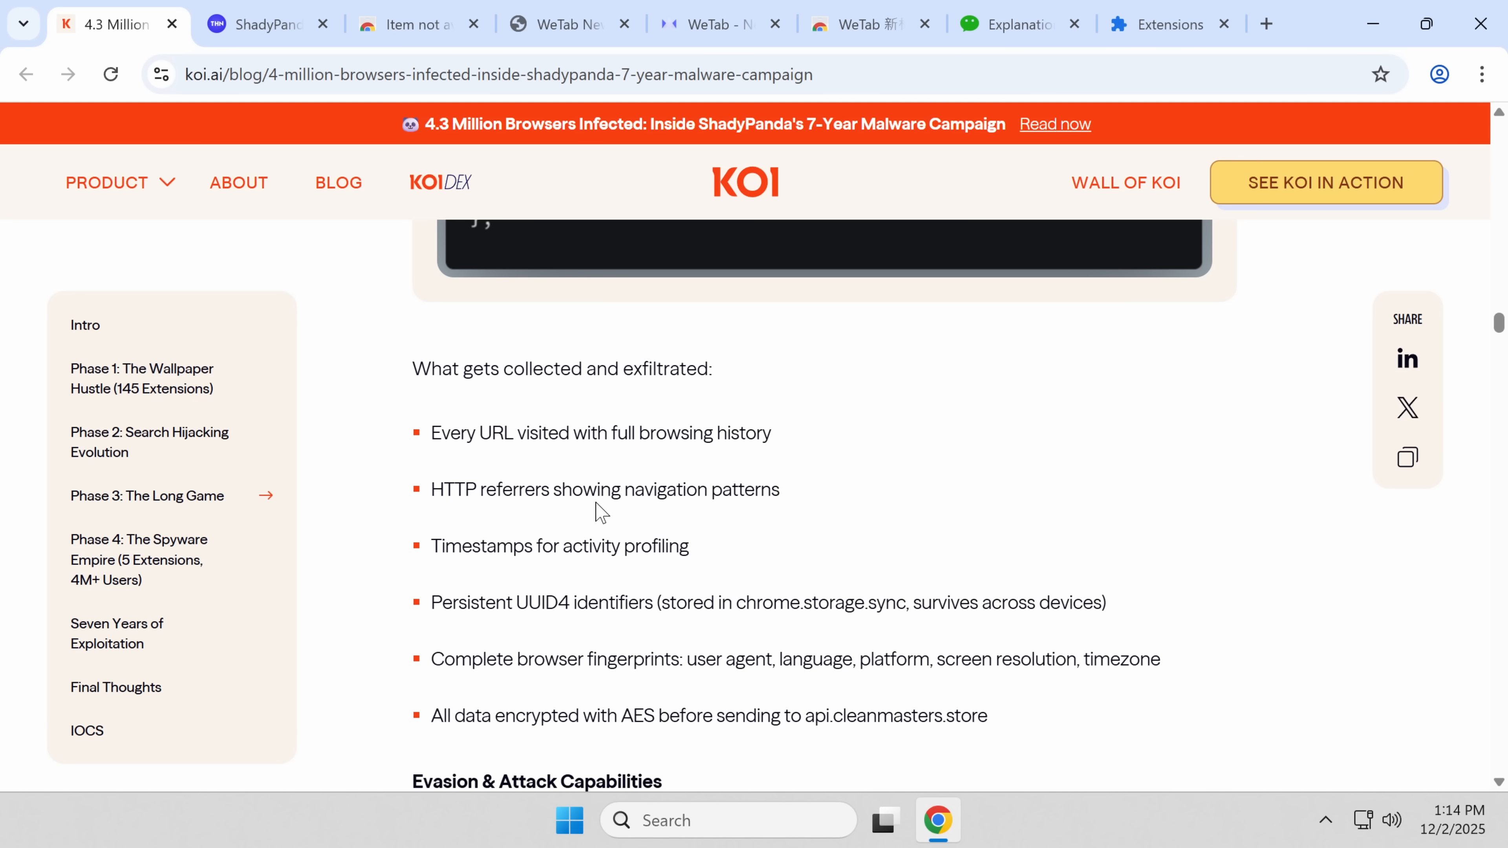
scroll("down", 3)
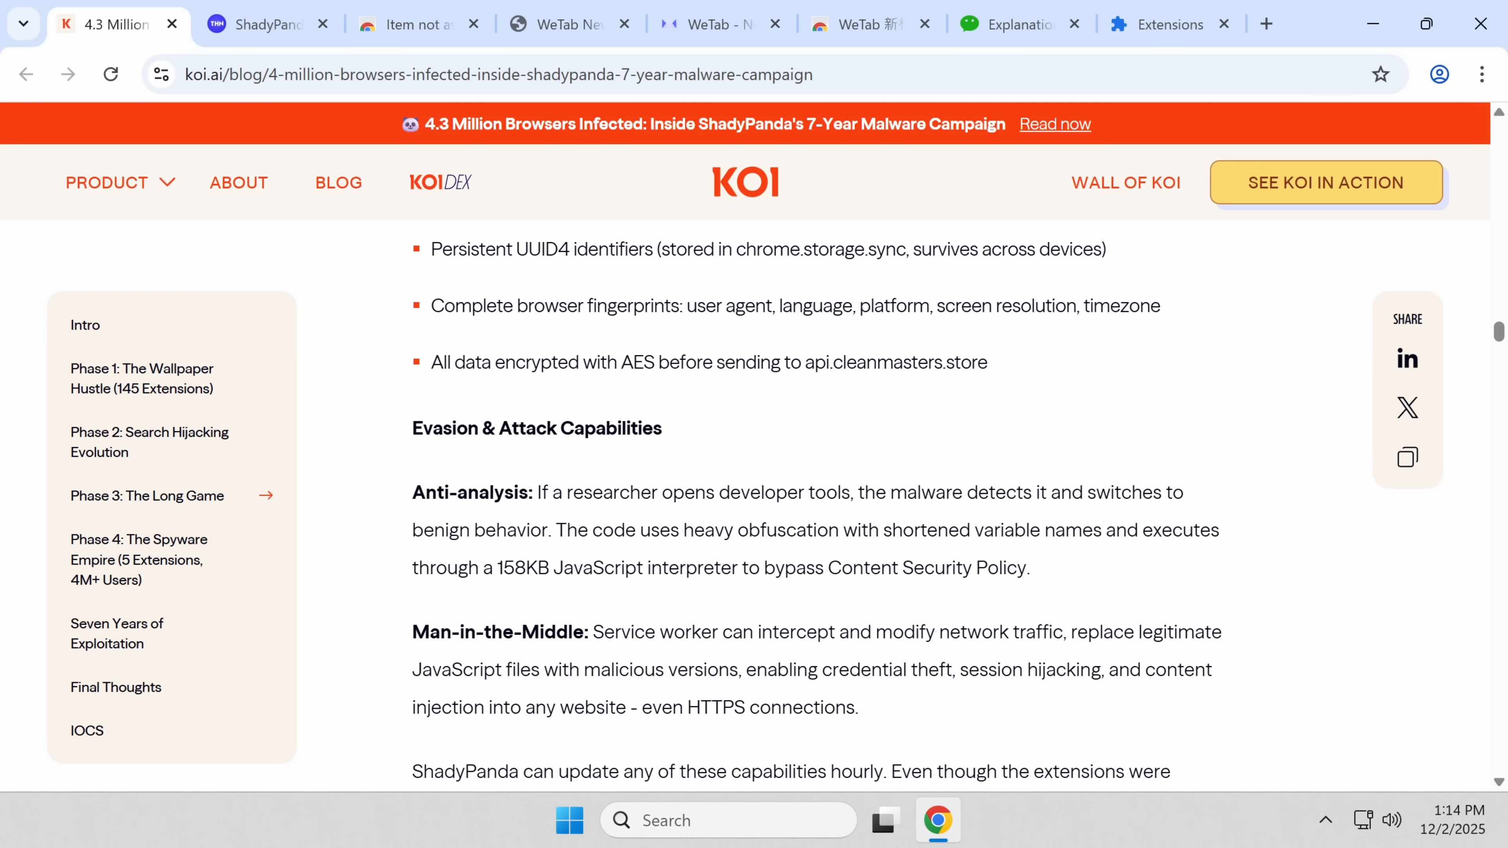
mouse_move(652, 527)
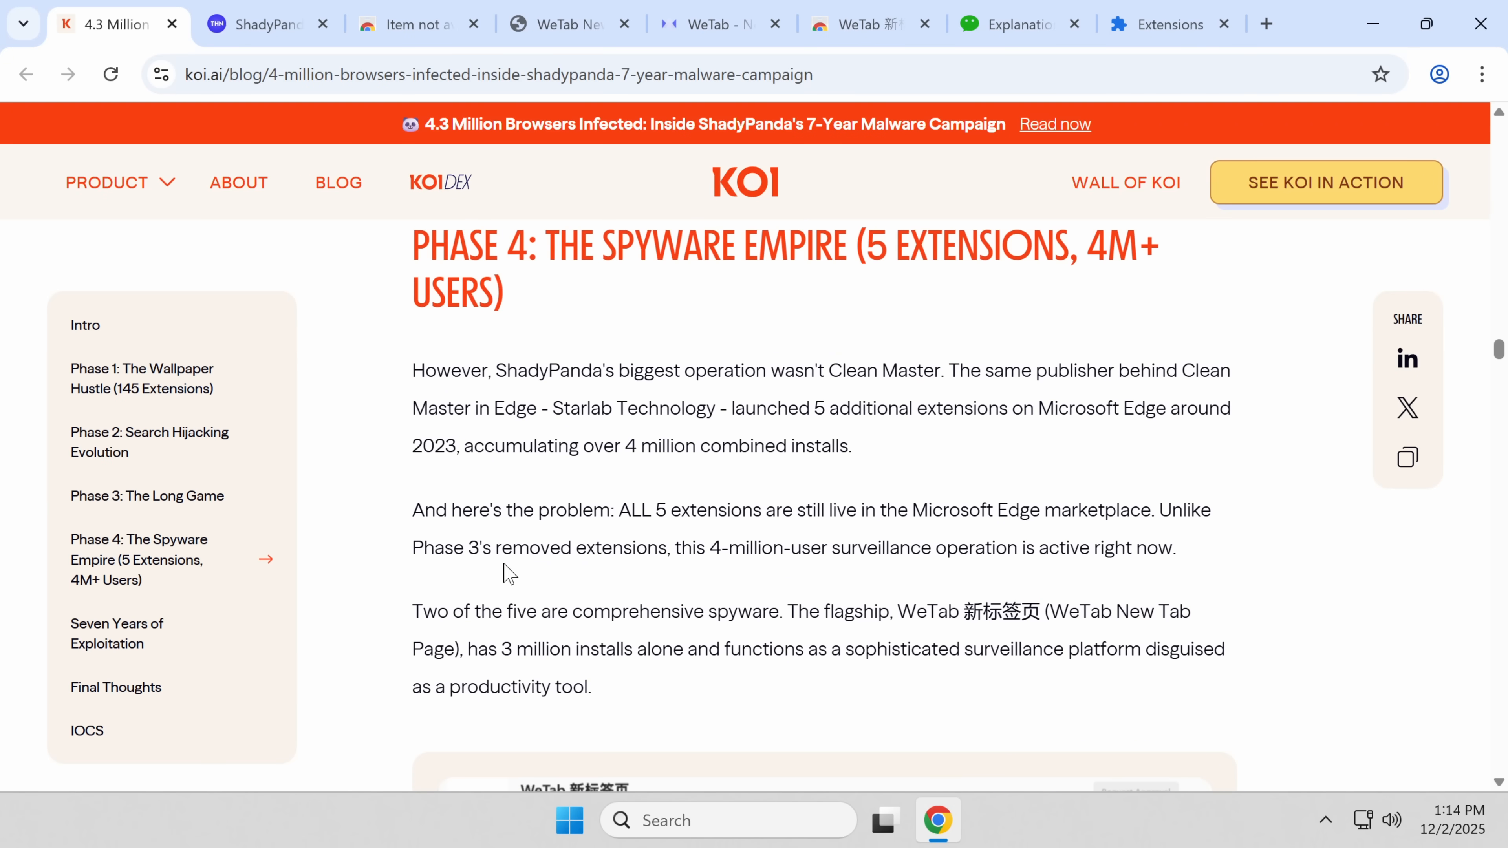
mouse_move(921, 325)
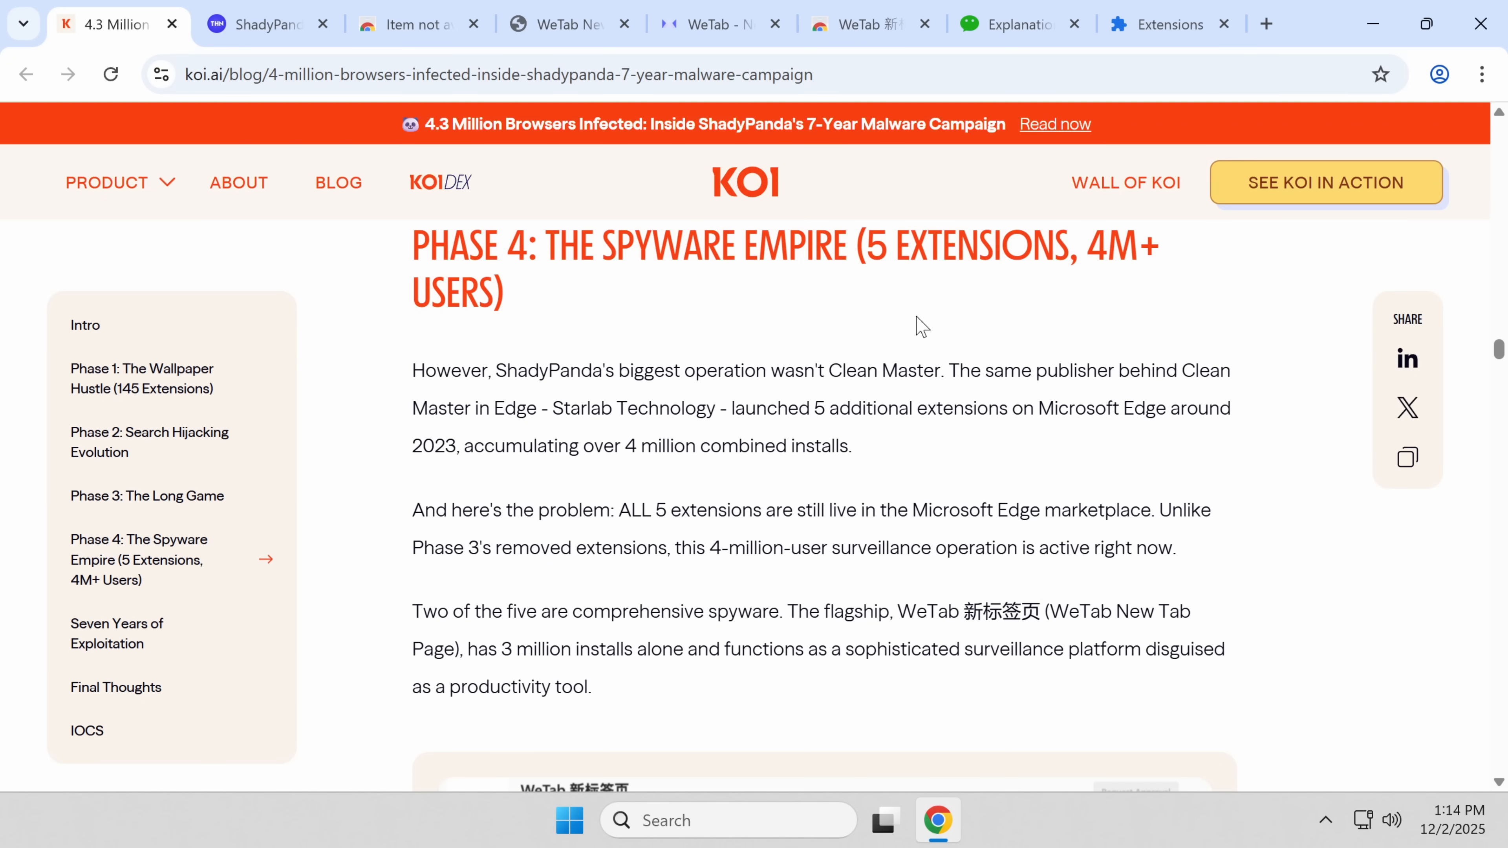
scroll("down", 3)
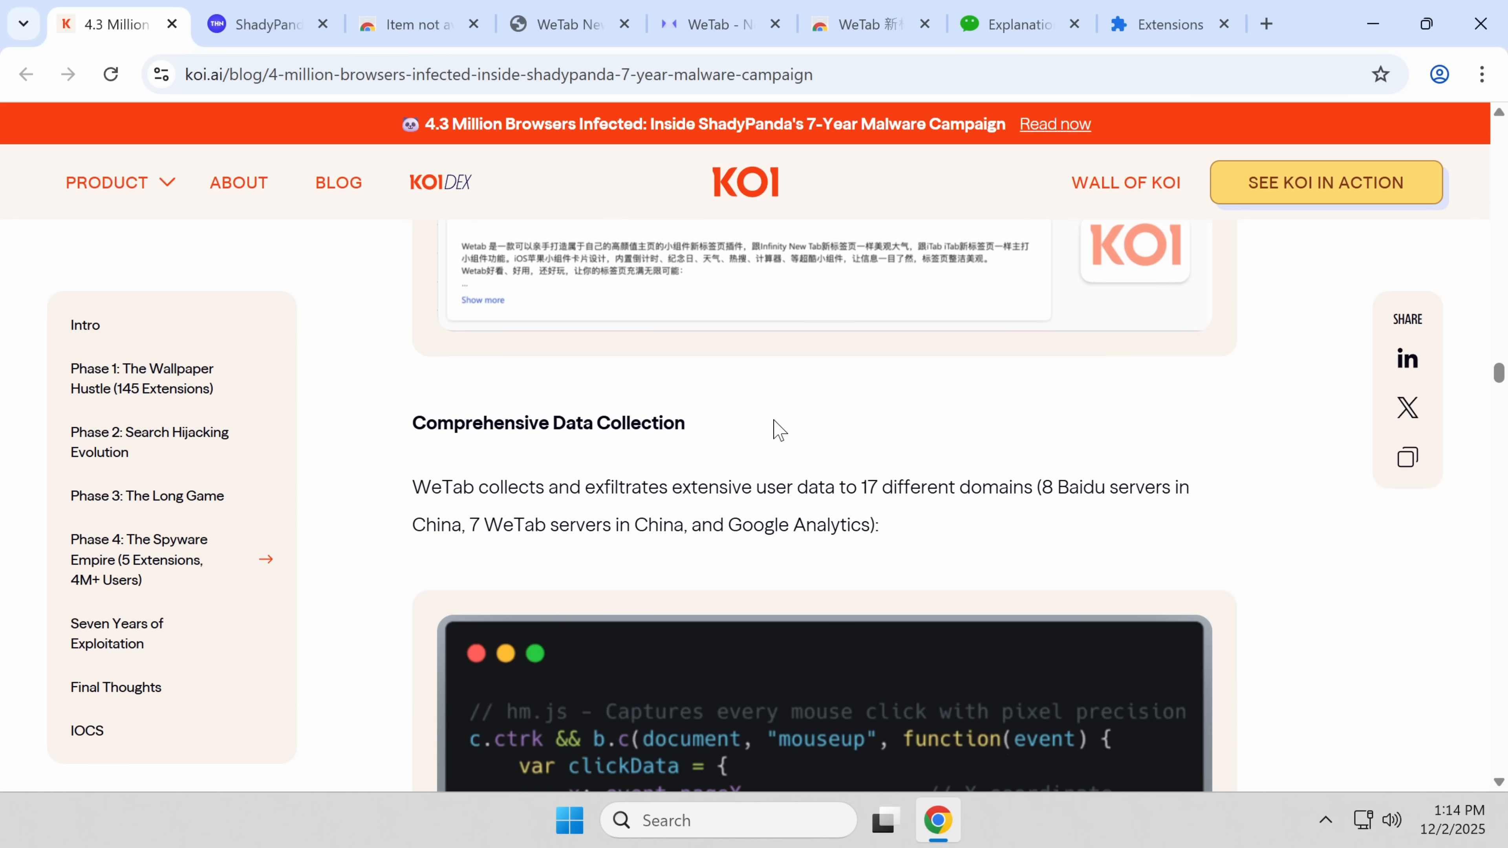
scroll("down", 3)
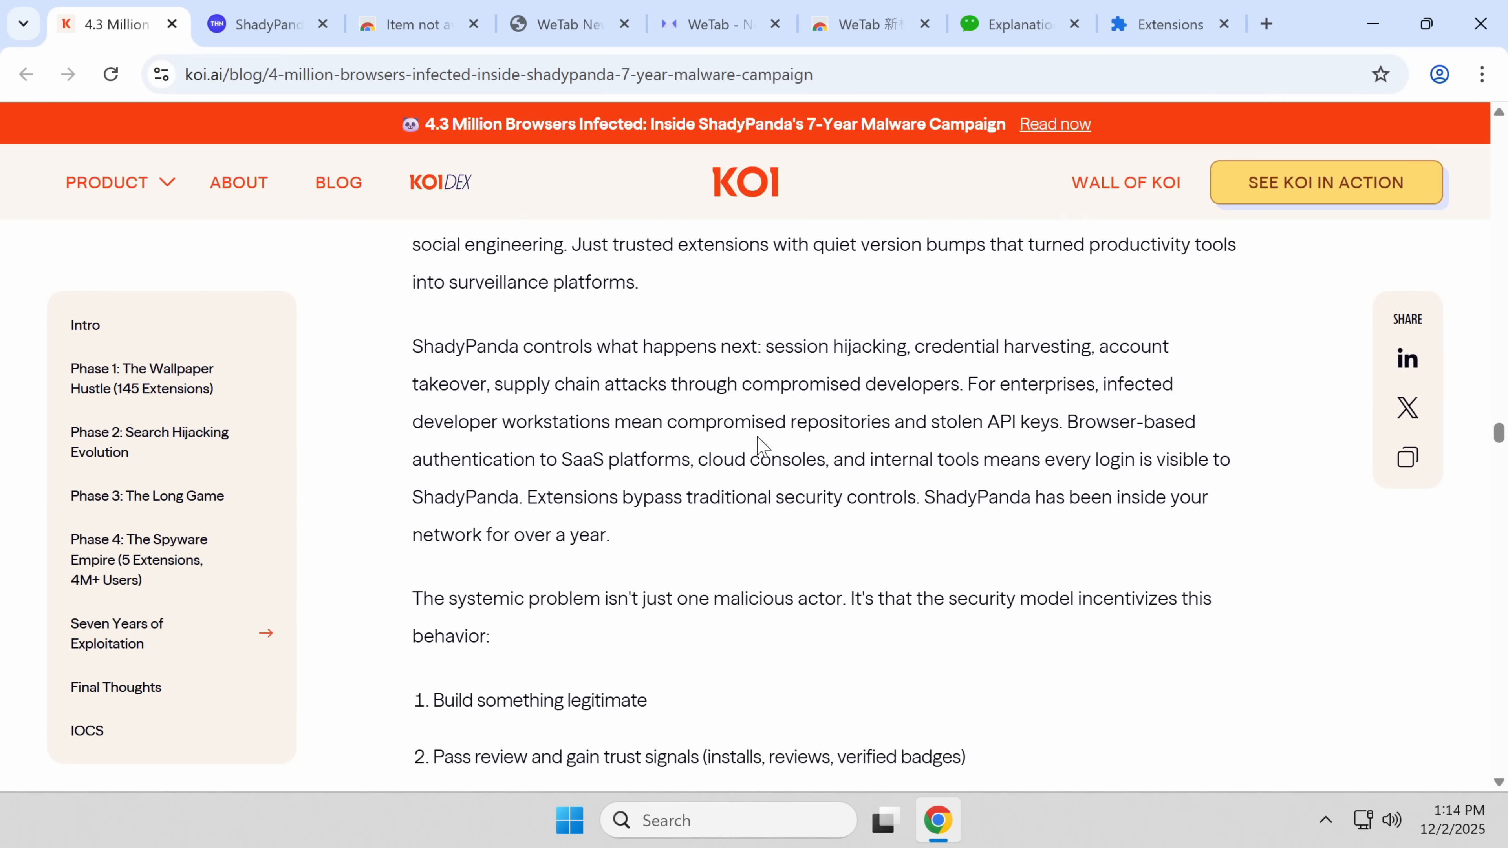
Step: Read WeTab's WeChat explanation through Clean Master's sale, then bring up WeTab's Chrome Web Store listing
scroll("down", 3)
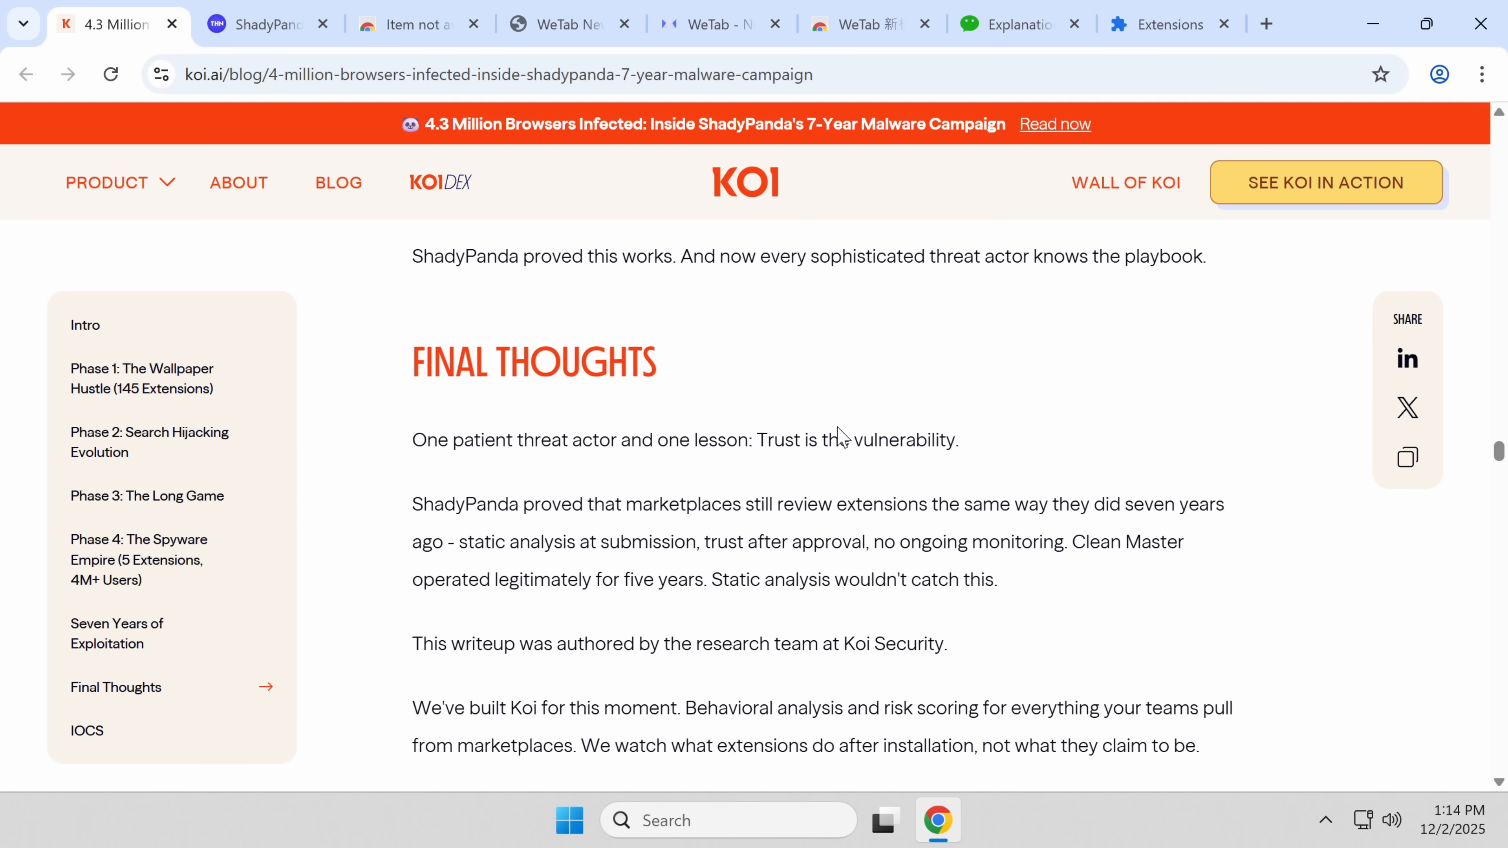
left_click(1014, 24)
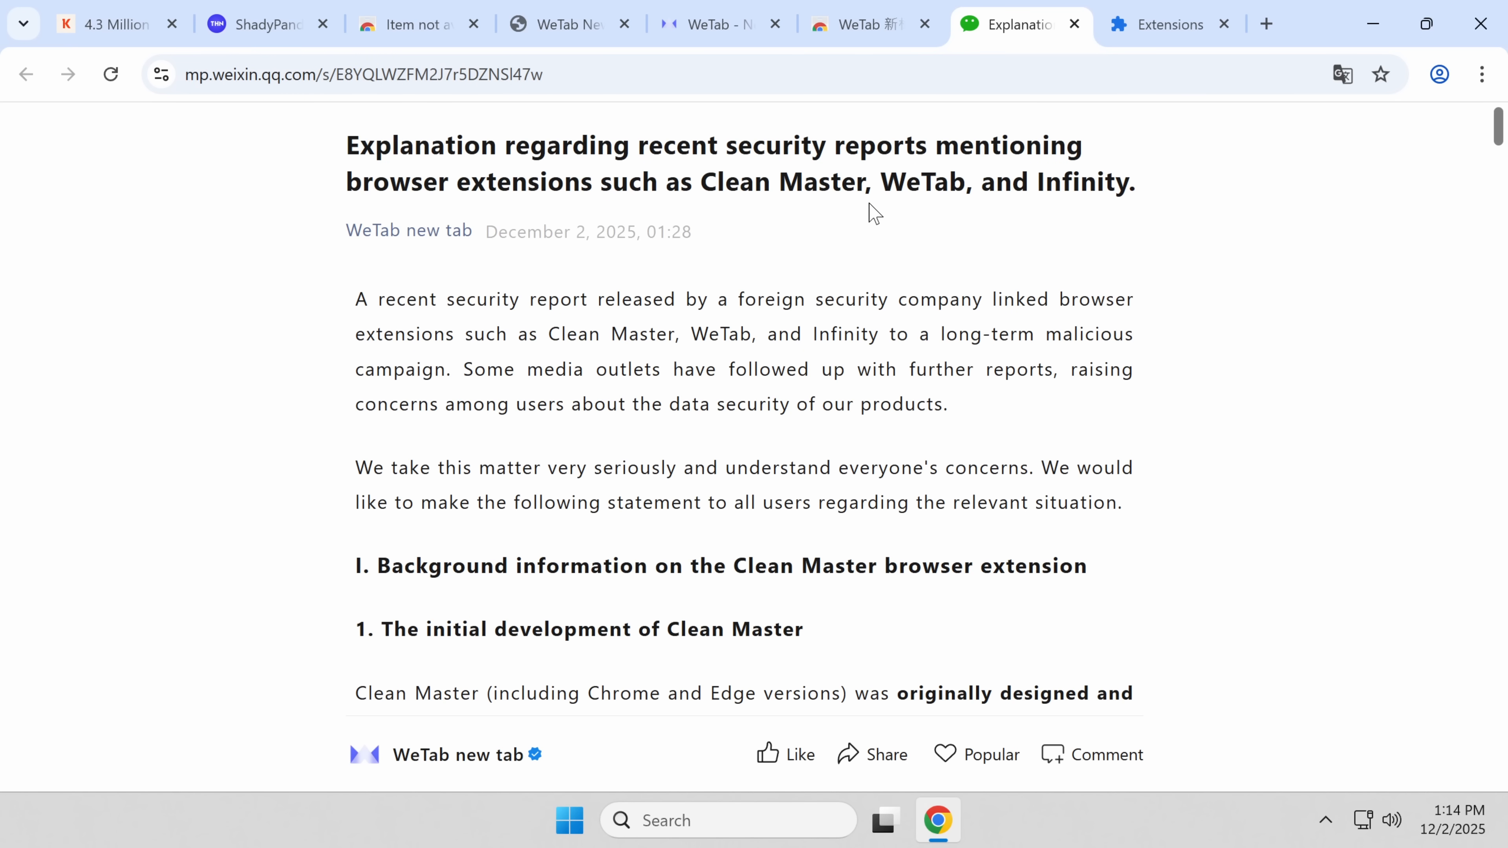
mouse_move(897, 172)
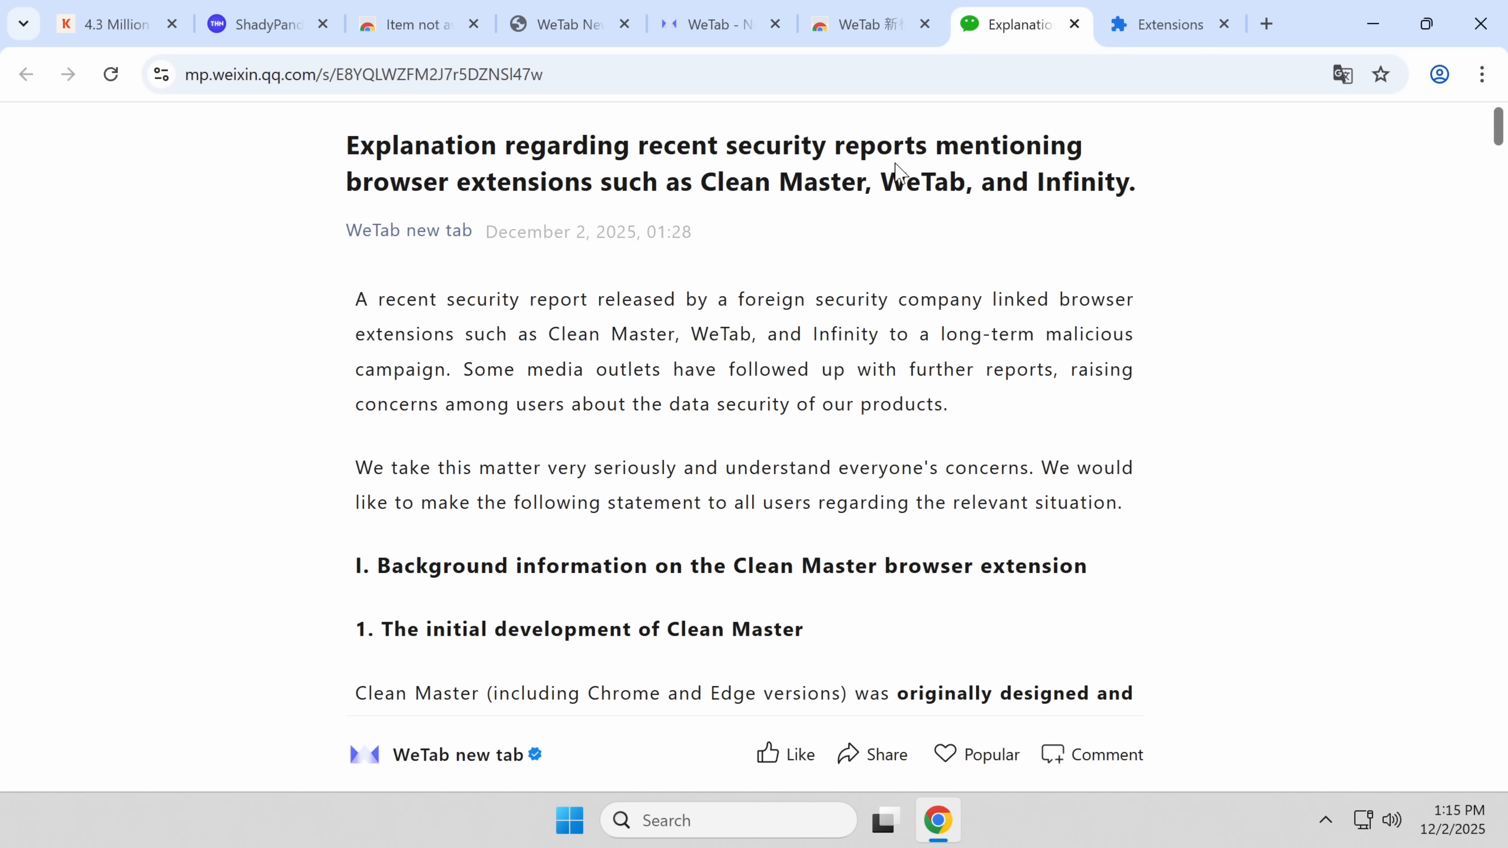
mouse_move(275, 104)
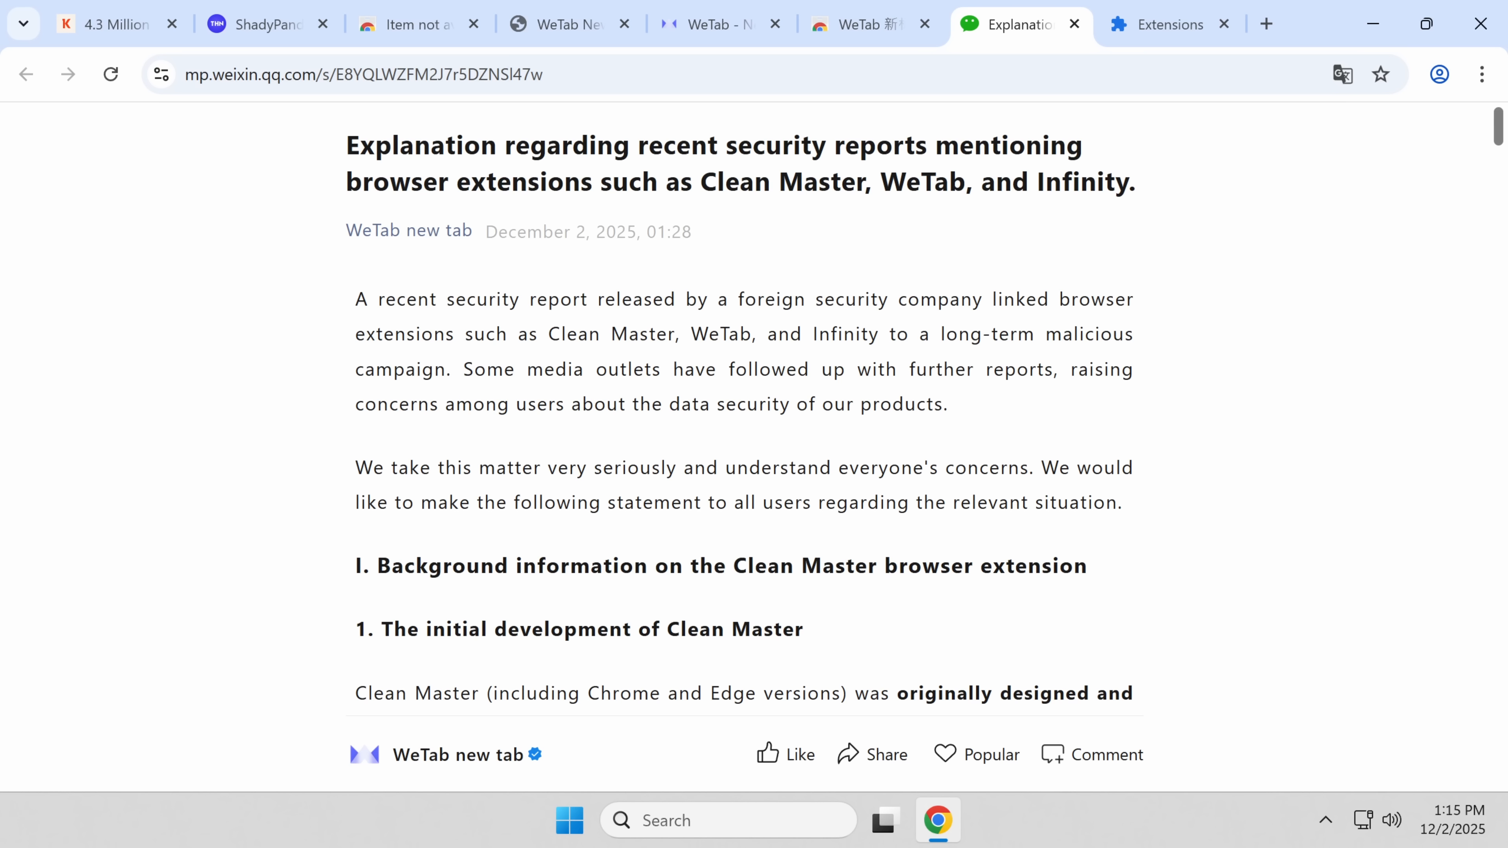
mouse_move(1305, 256)
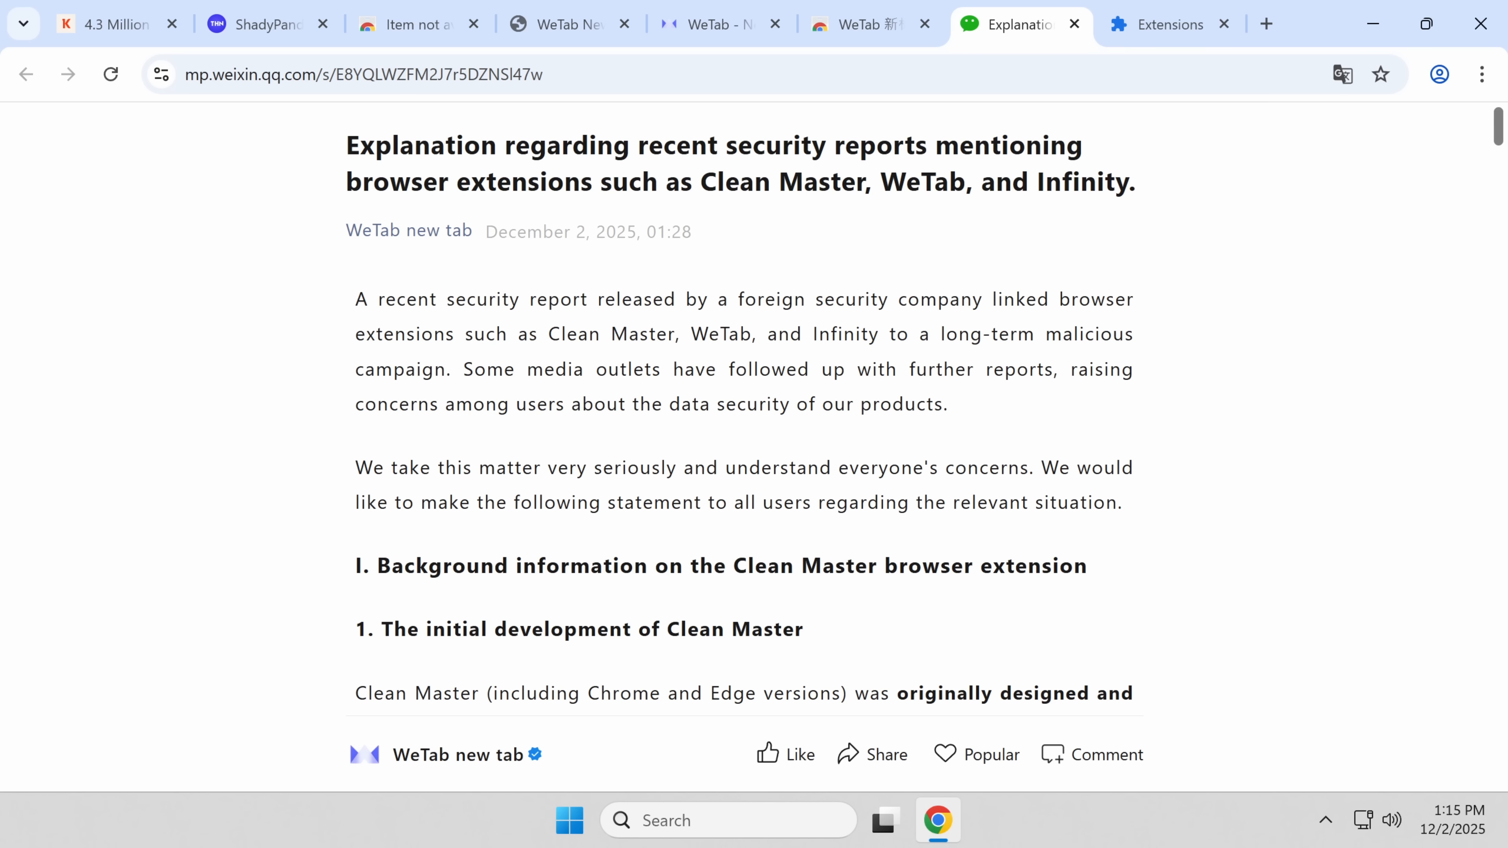
mouse_move(586, 325)
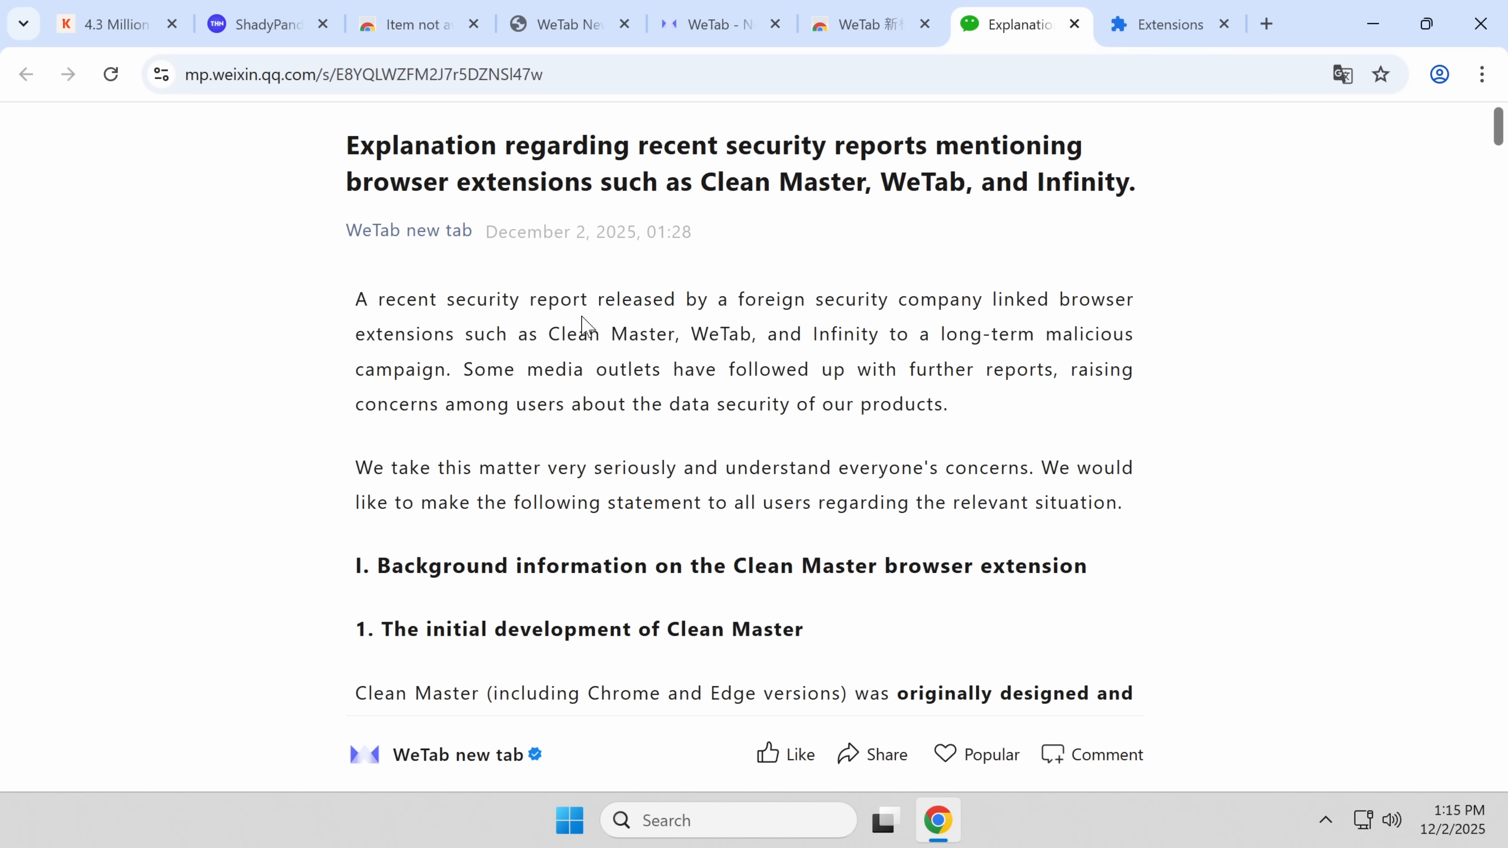
mouse_move(583, 323)
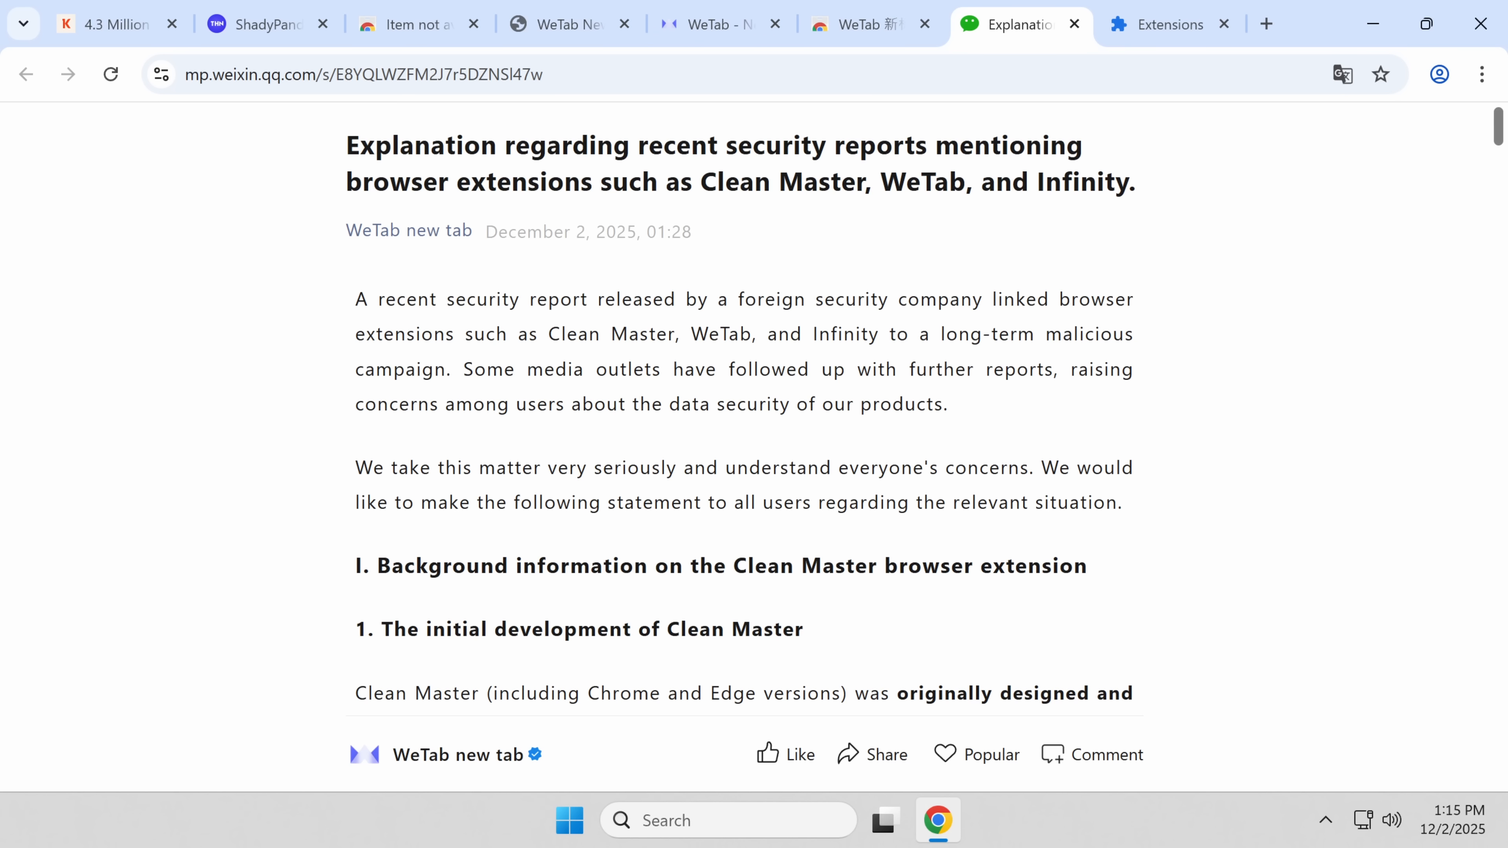
mouse_move(981, 407)
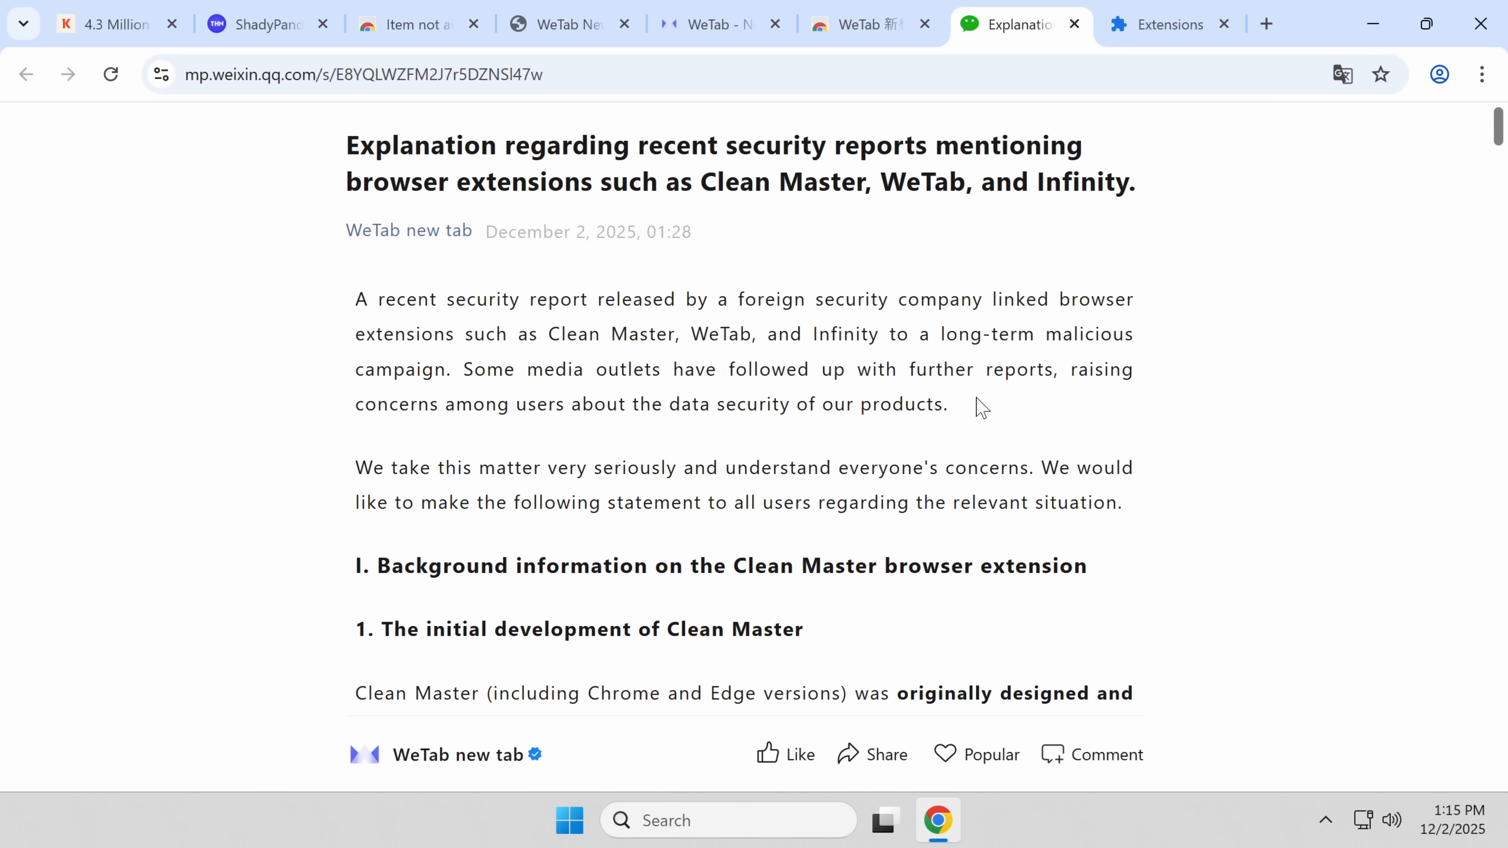
mouse_move(856, 450)
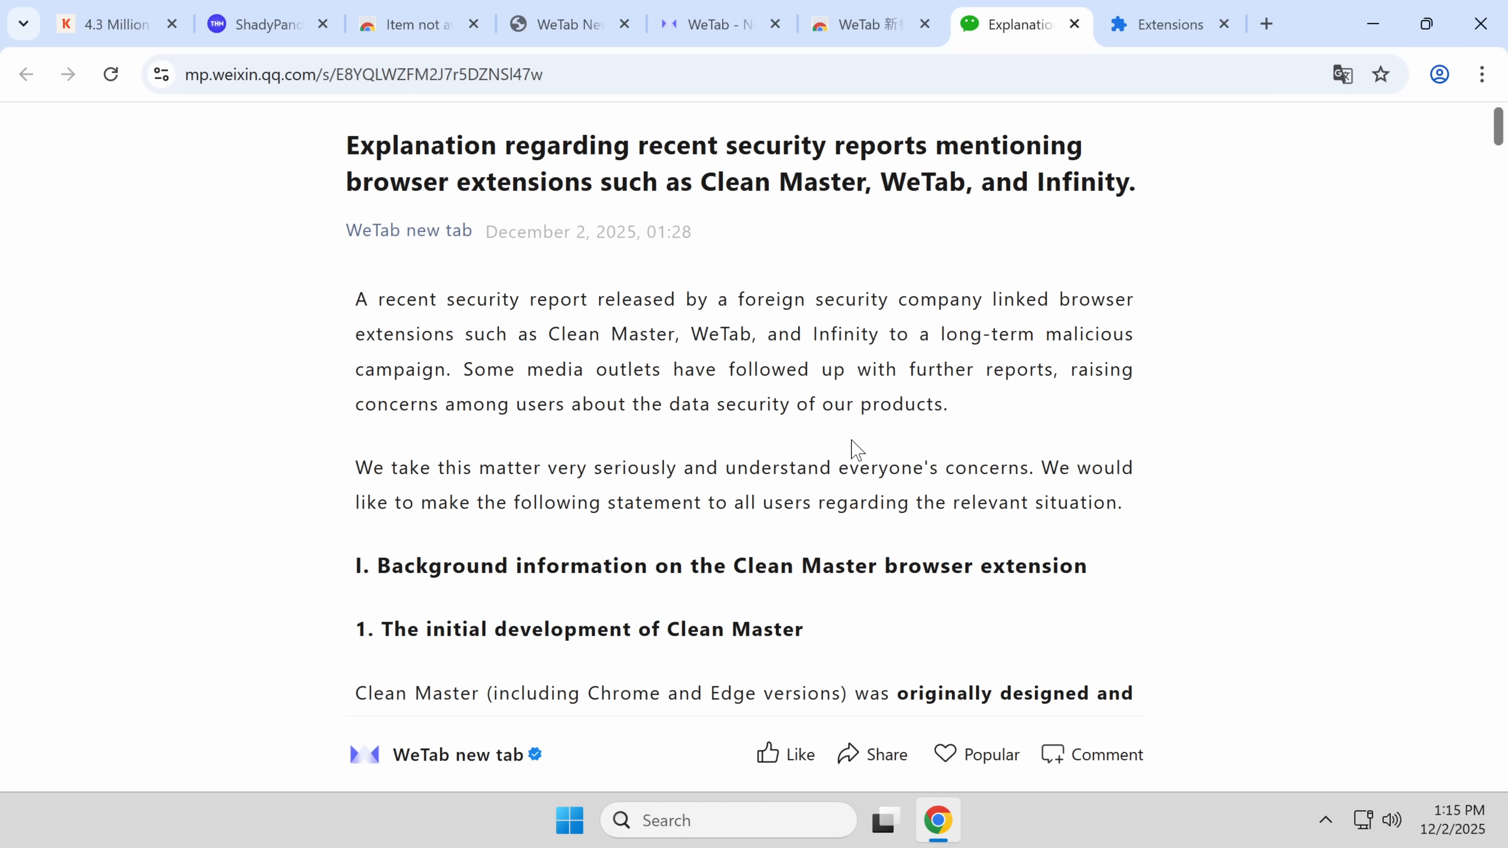
mouse_move(895, 432)
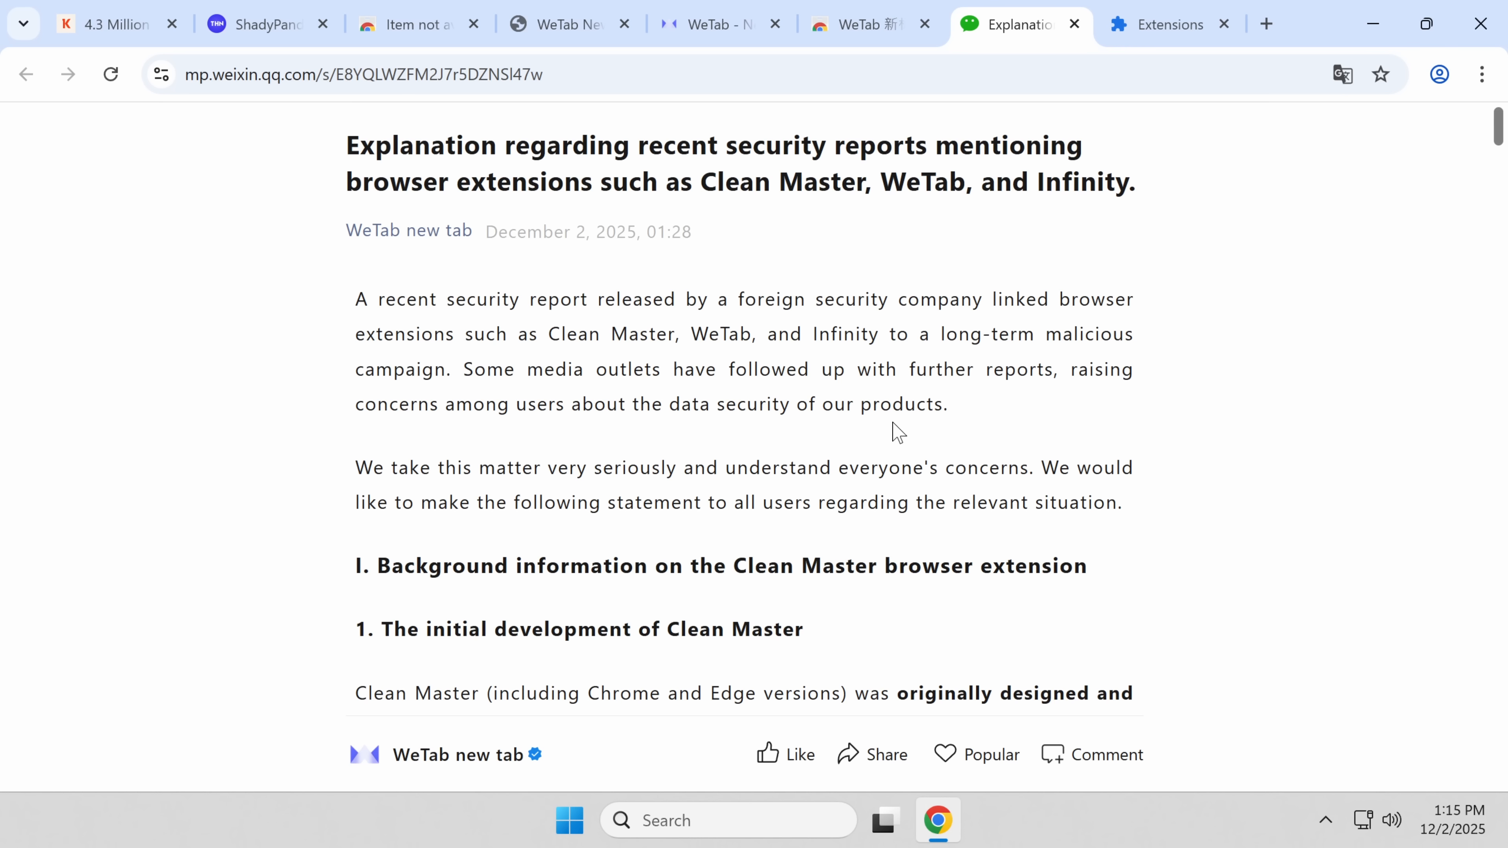
mouse_move(845, 529)
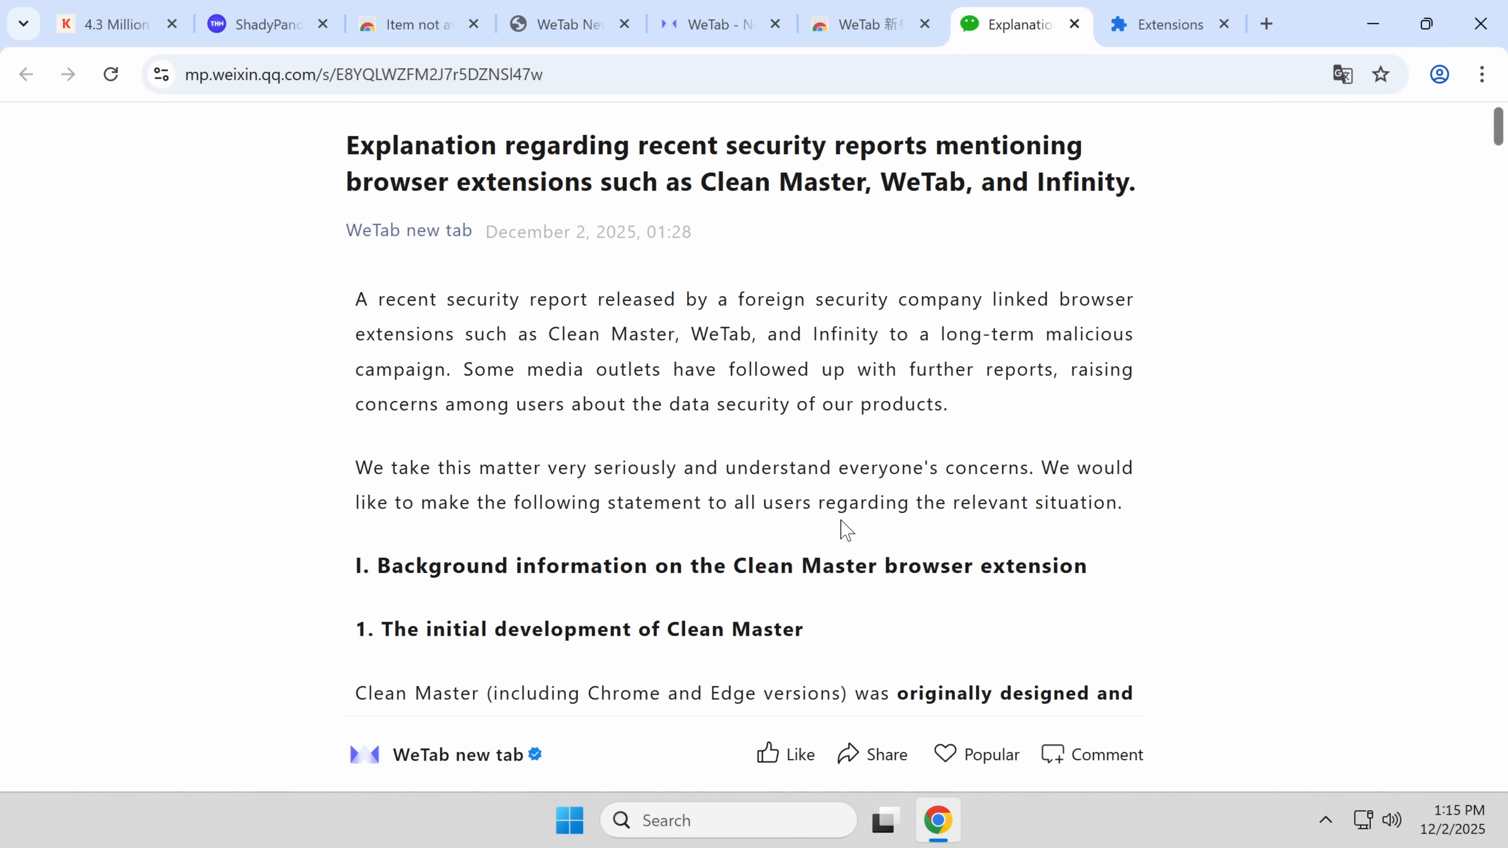
mouse_move(832, 534)
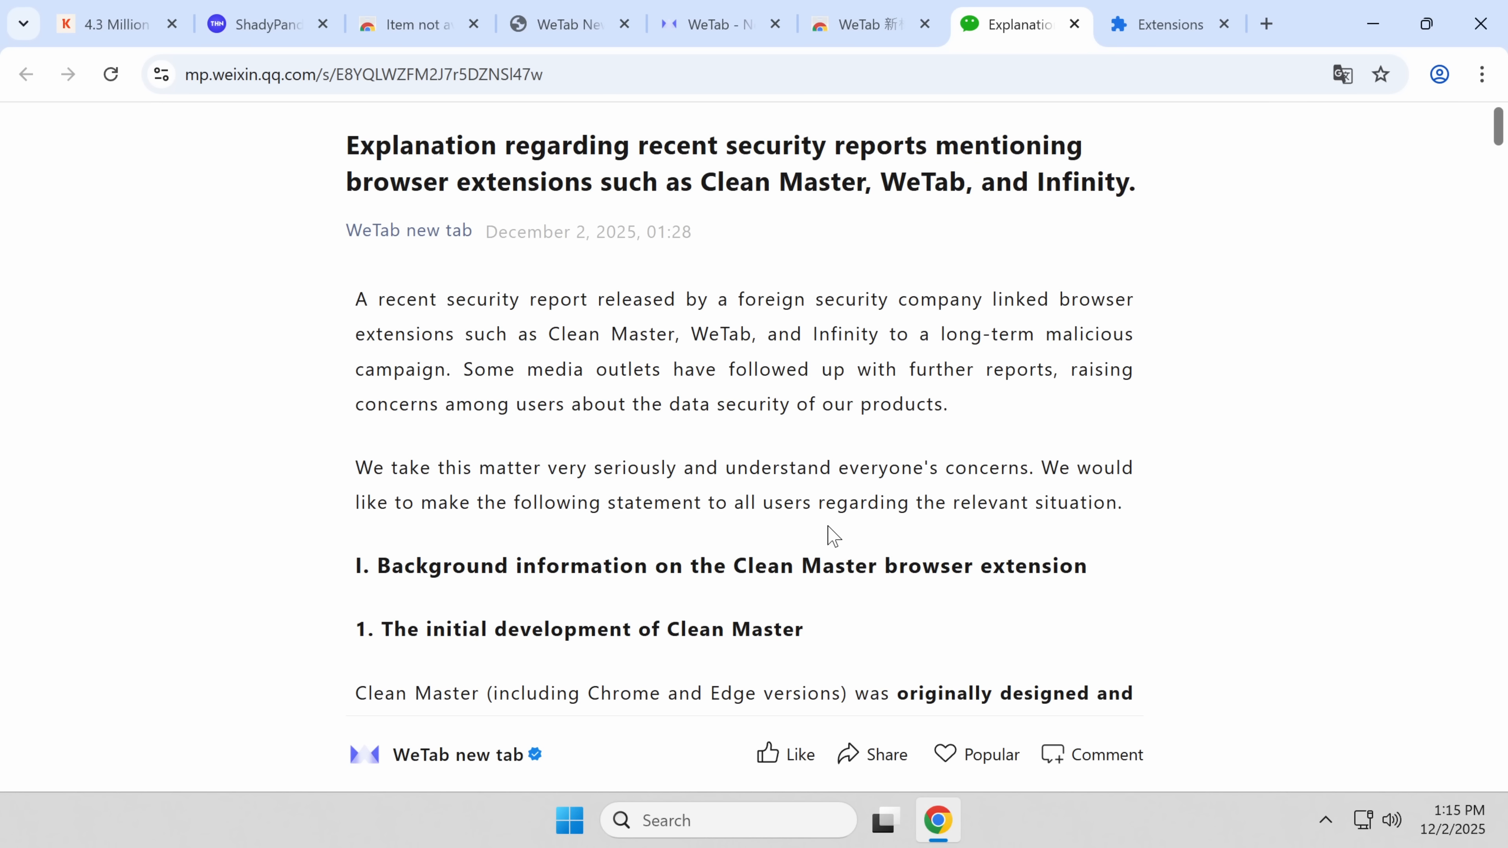
scroll("down", 3)
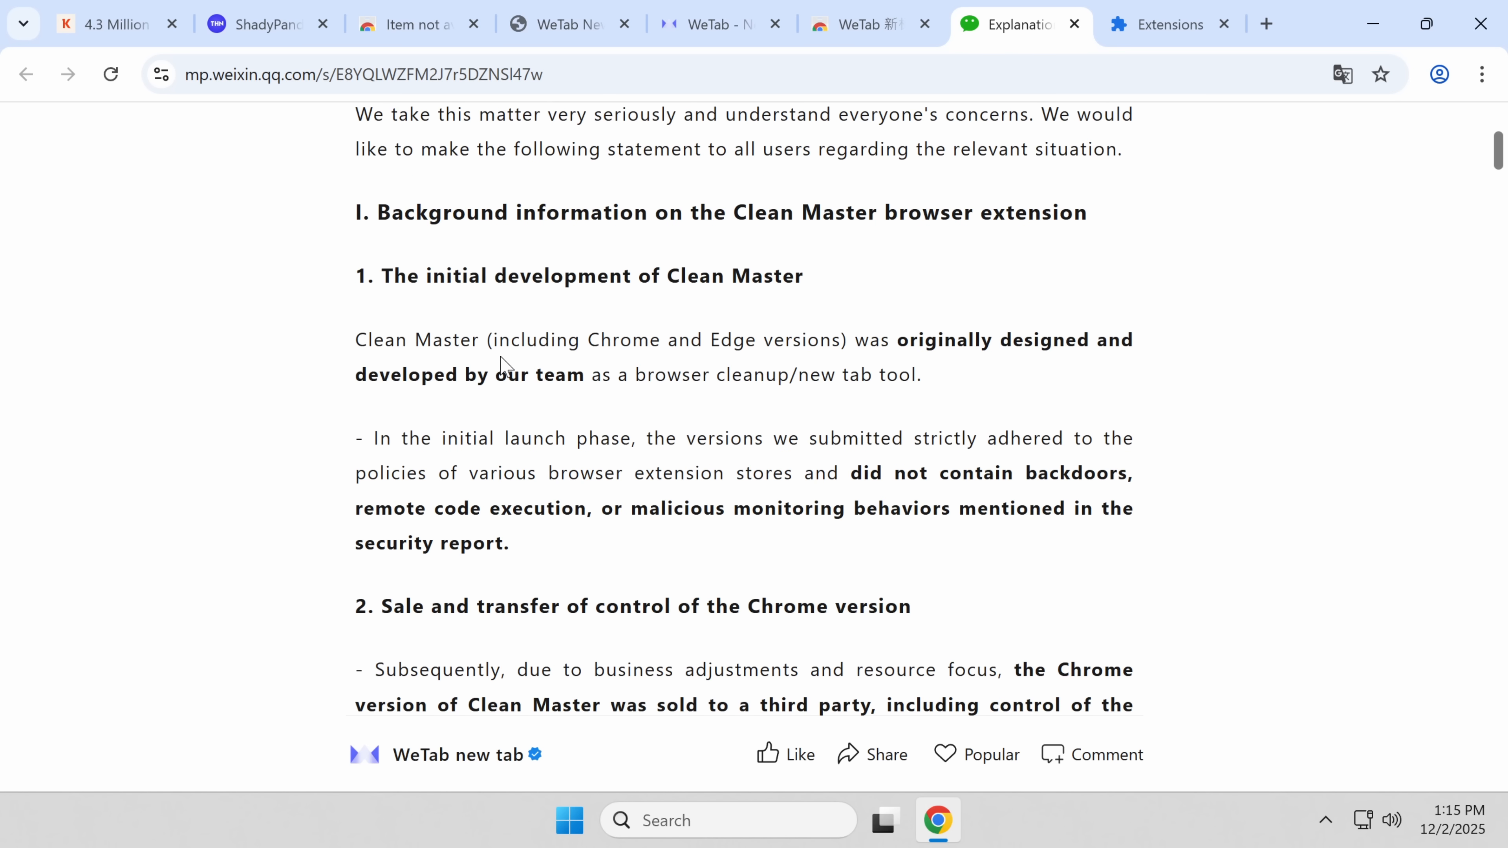
mouse_move(411, 402)
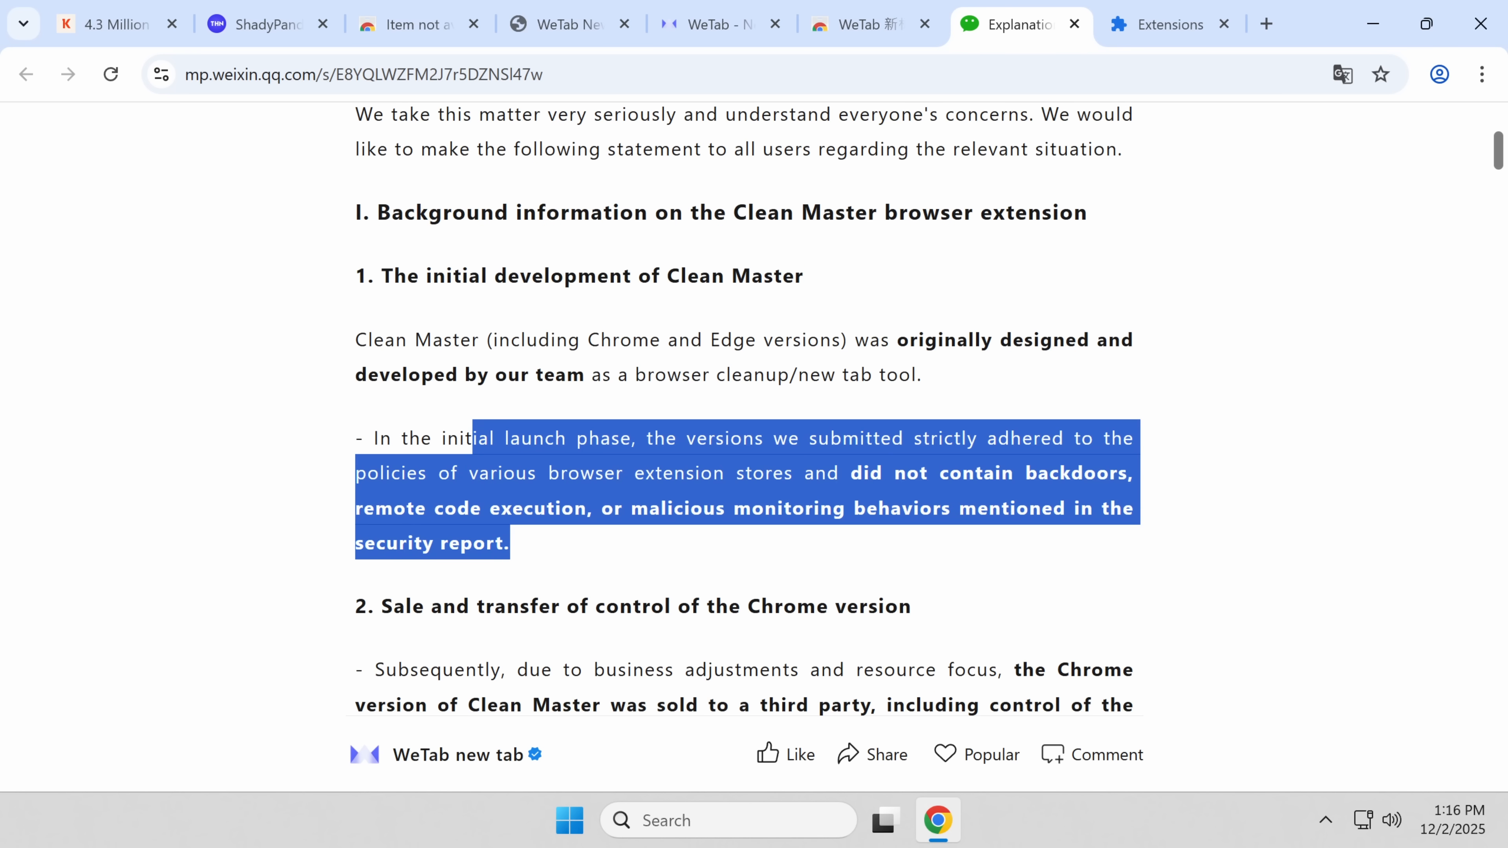
scroll("down", 3)
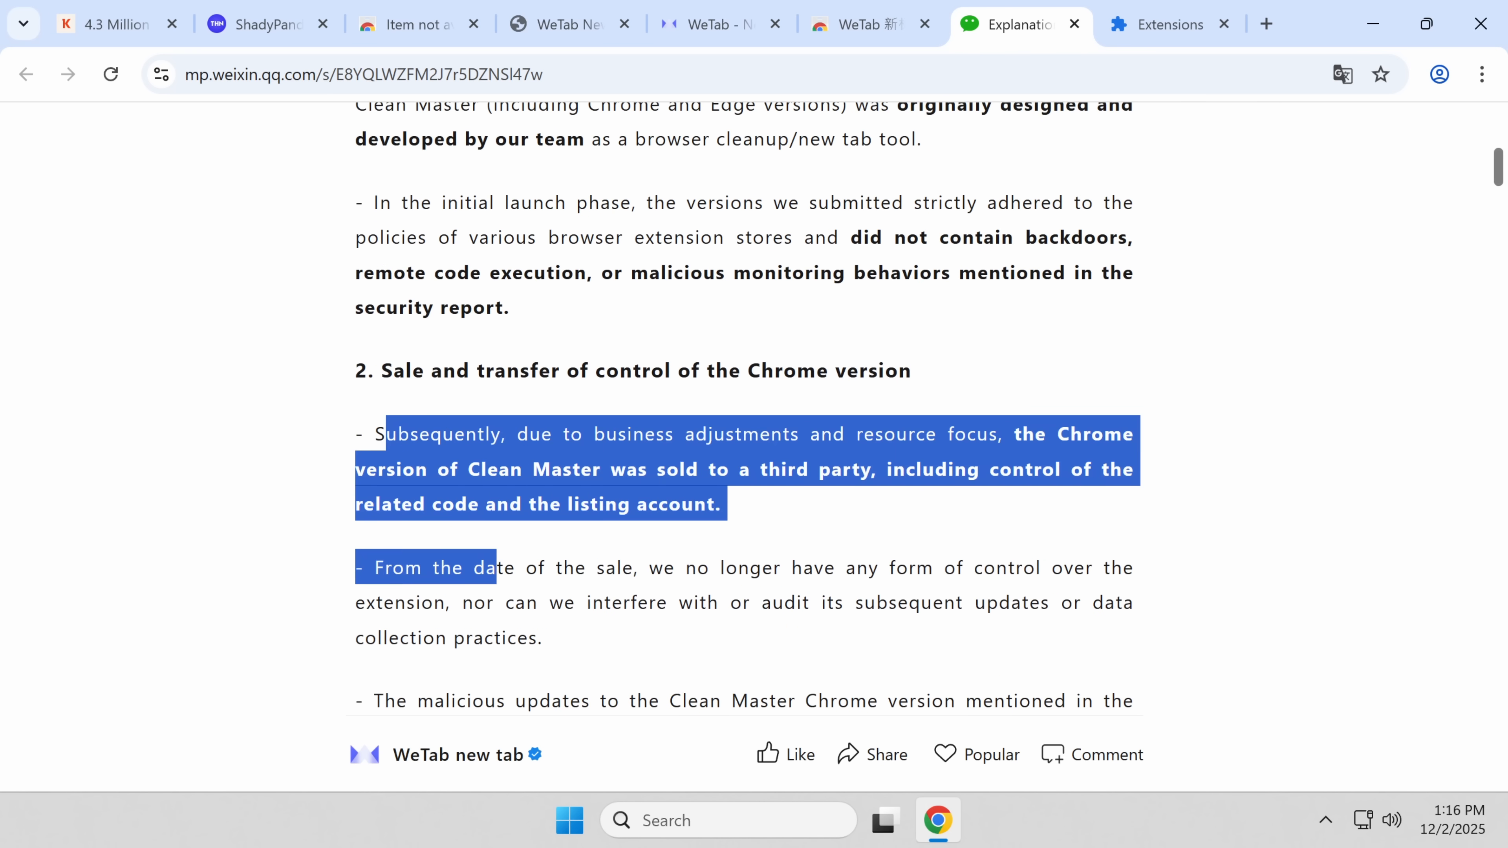
left_click(553, 535)
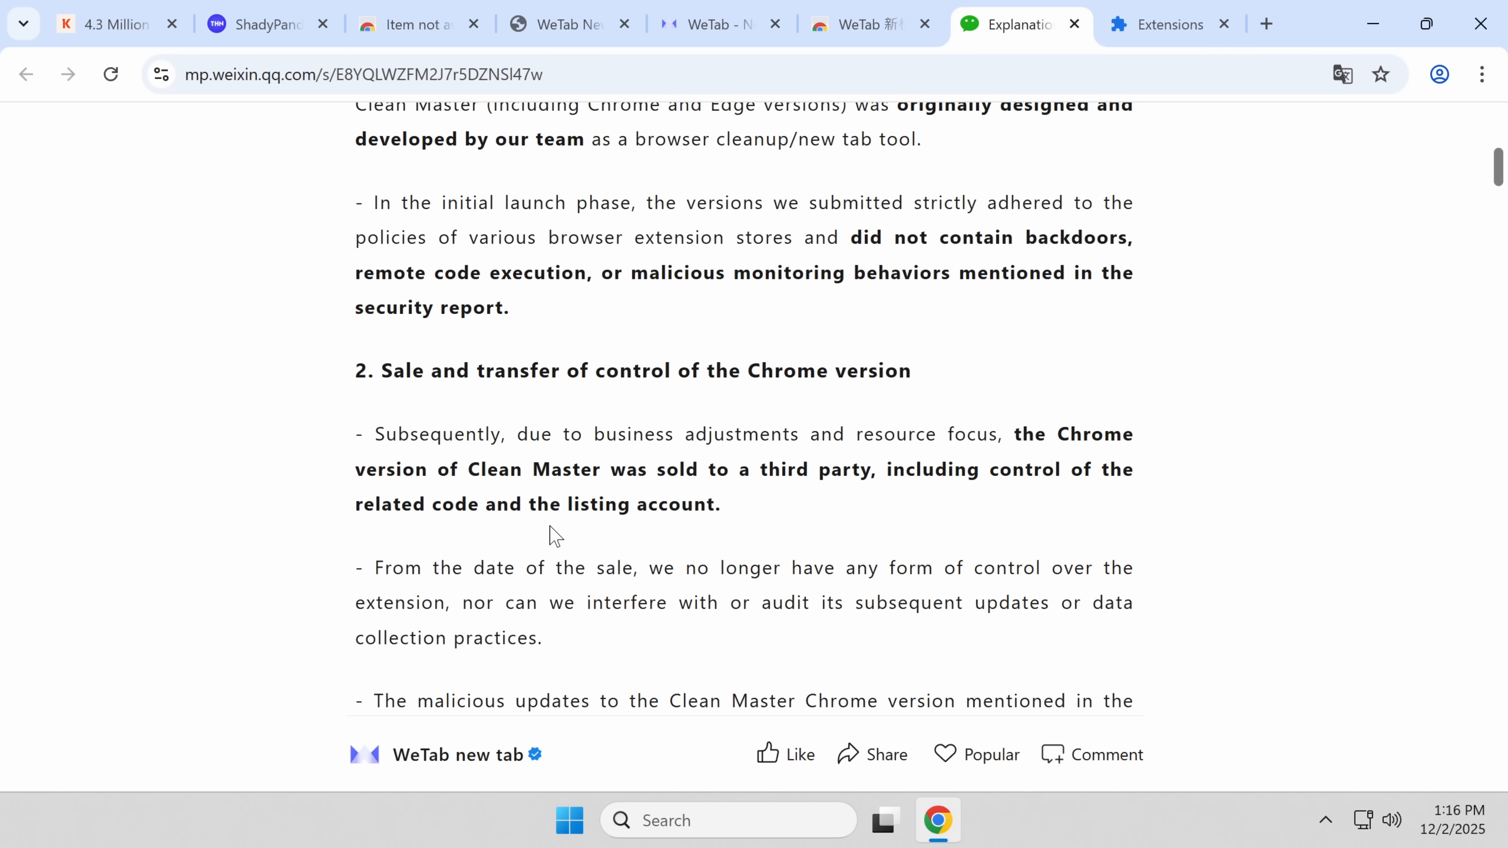
scroll("down", 3)
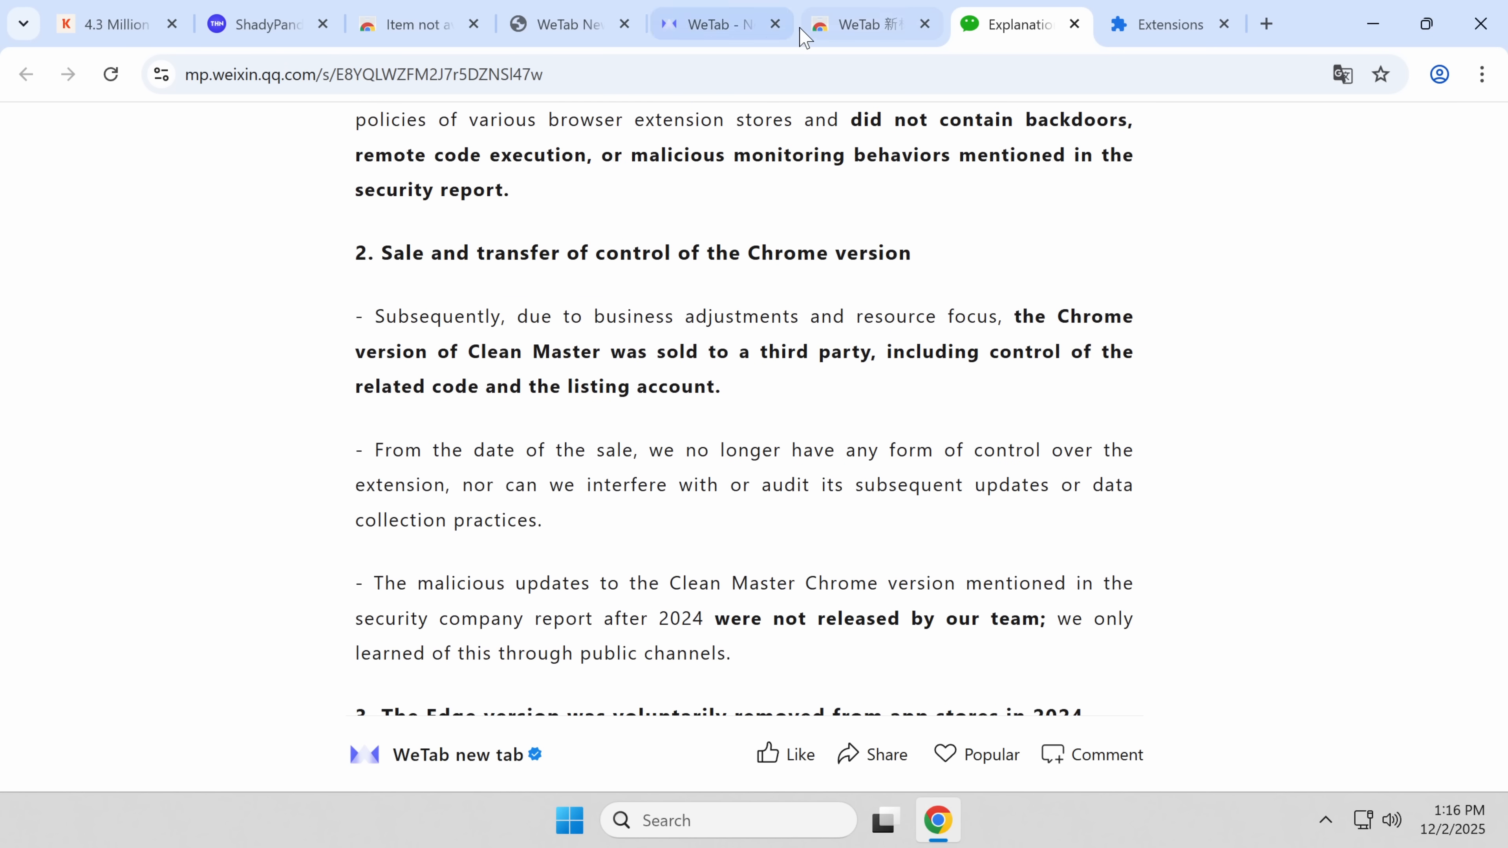
left_click(860, 24)
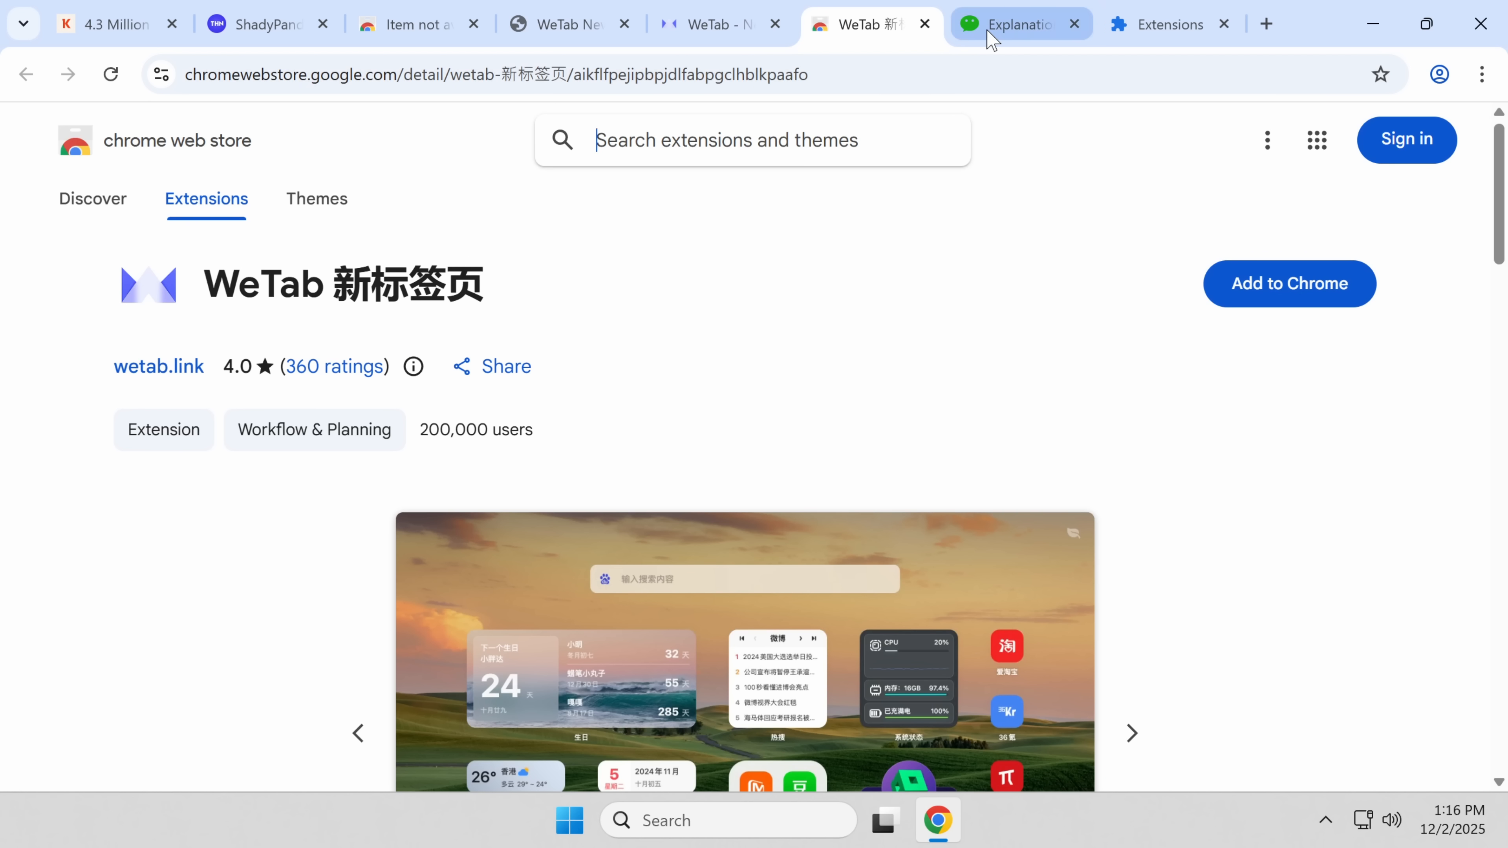
Step: Go back to WeTab's explanation and read Infinity's history down to Method 1 and Method 2
left_click(1019, 24)
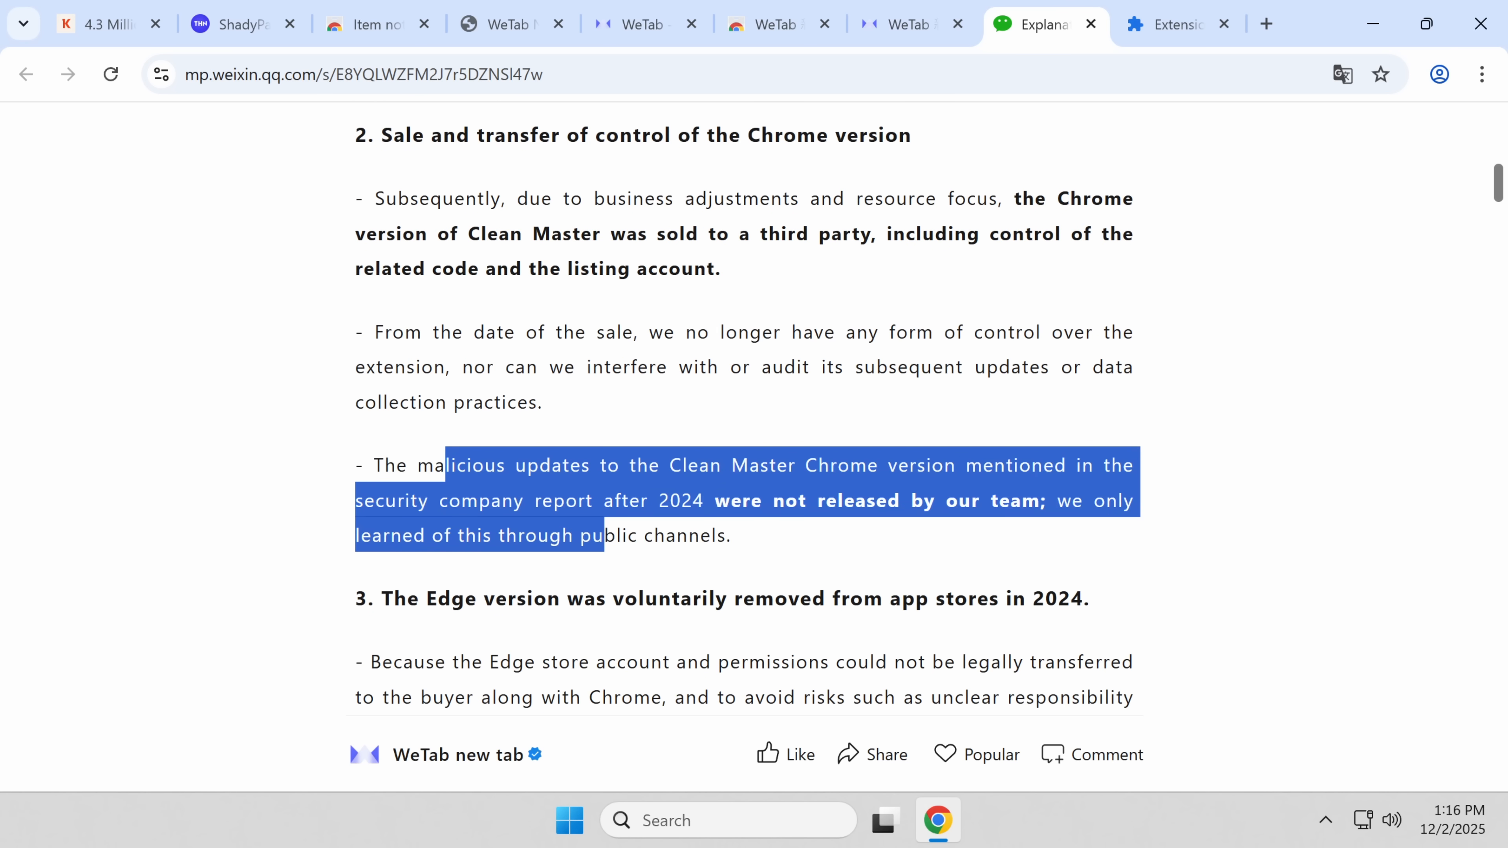
scroll("up", 3)
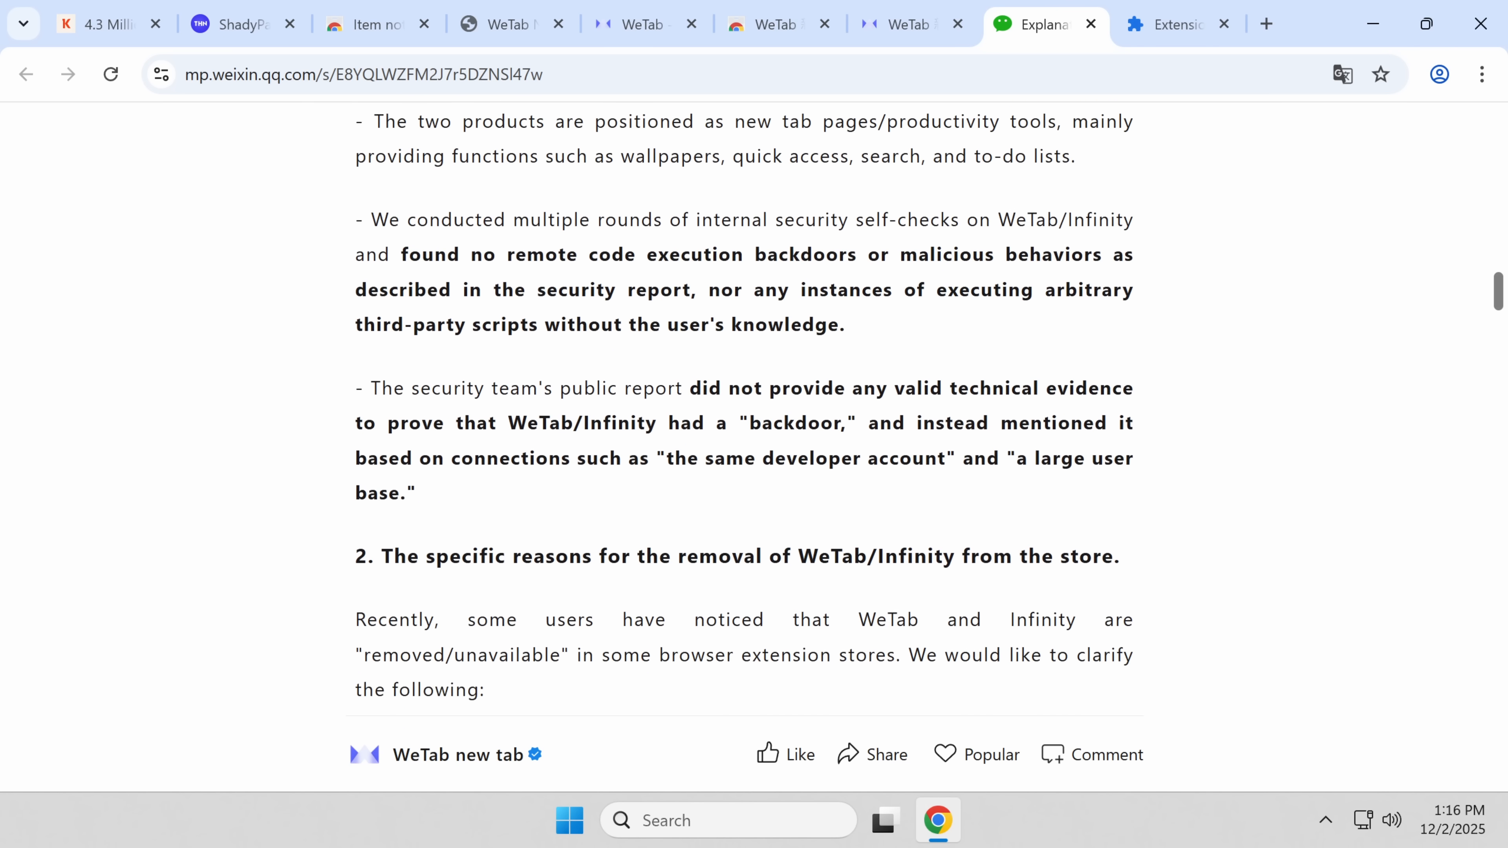
scroll("down", 3)
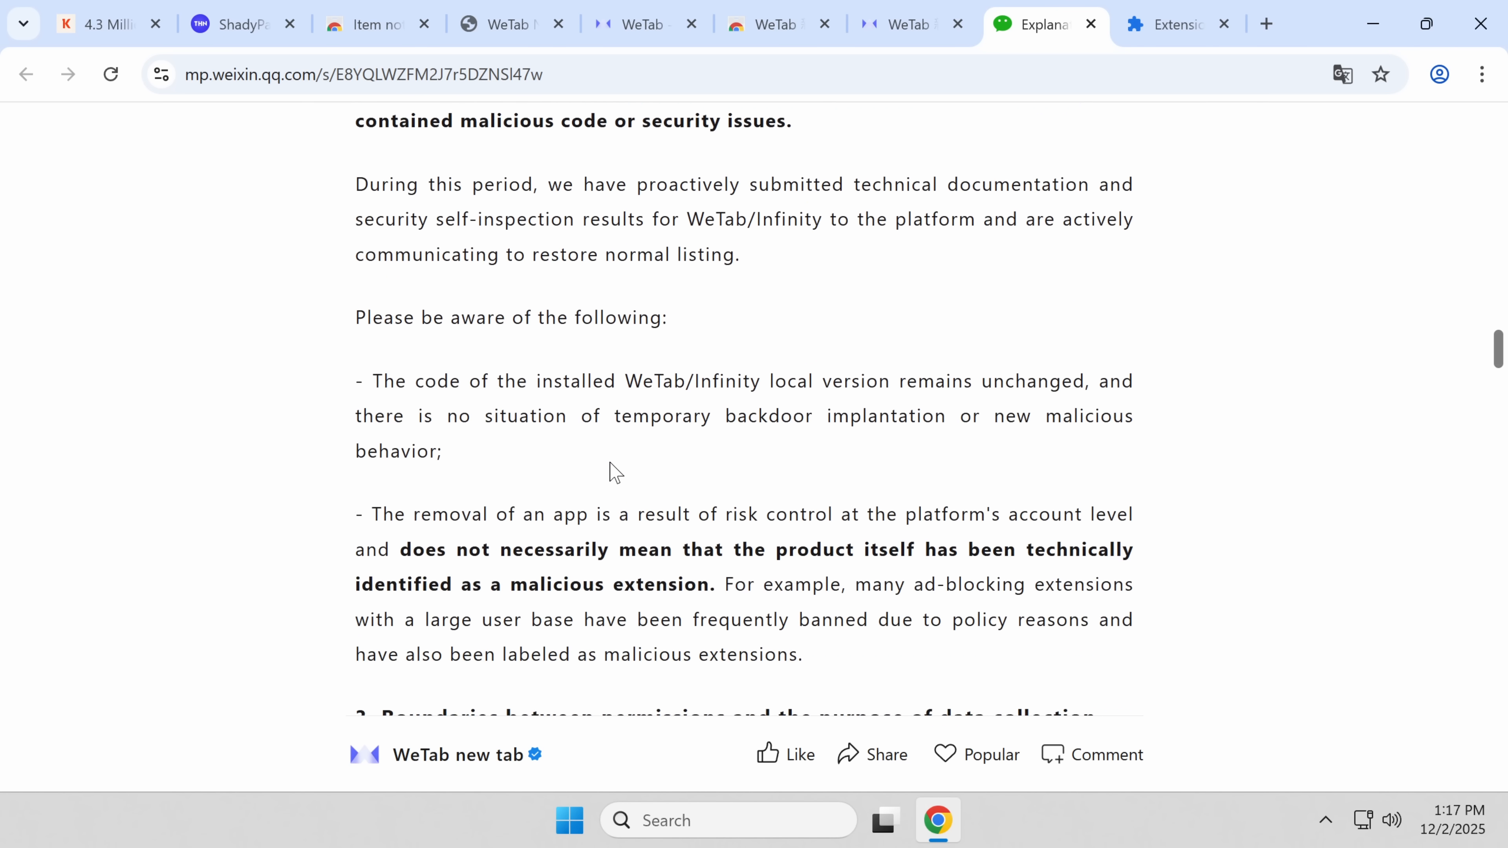
scroll("down", 3)
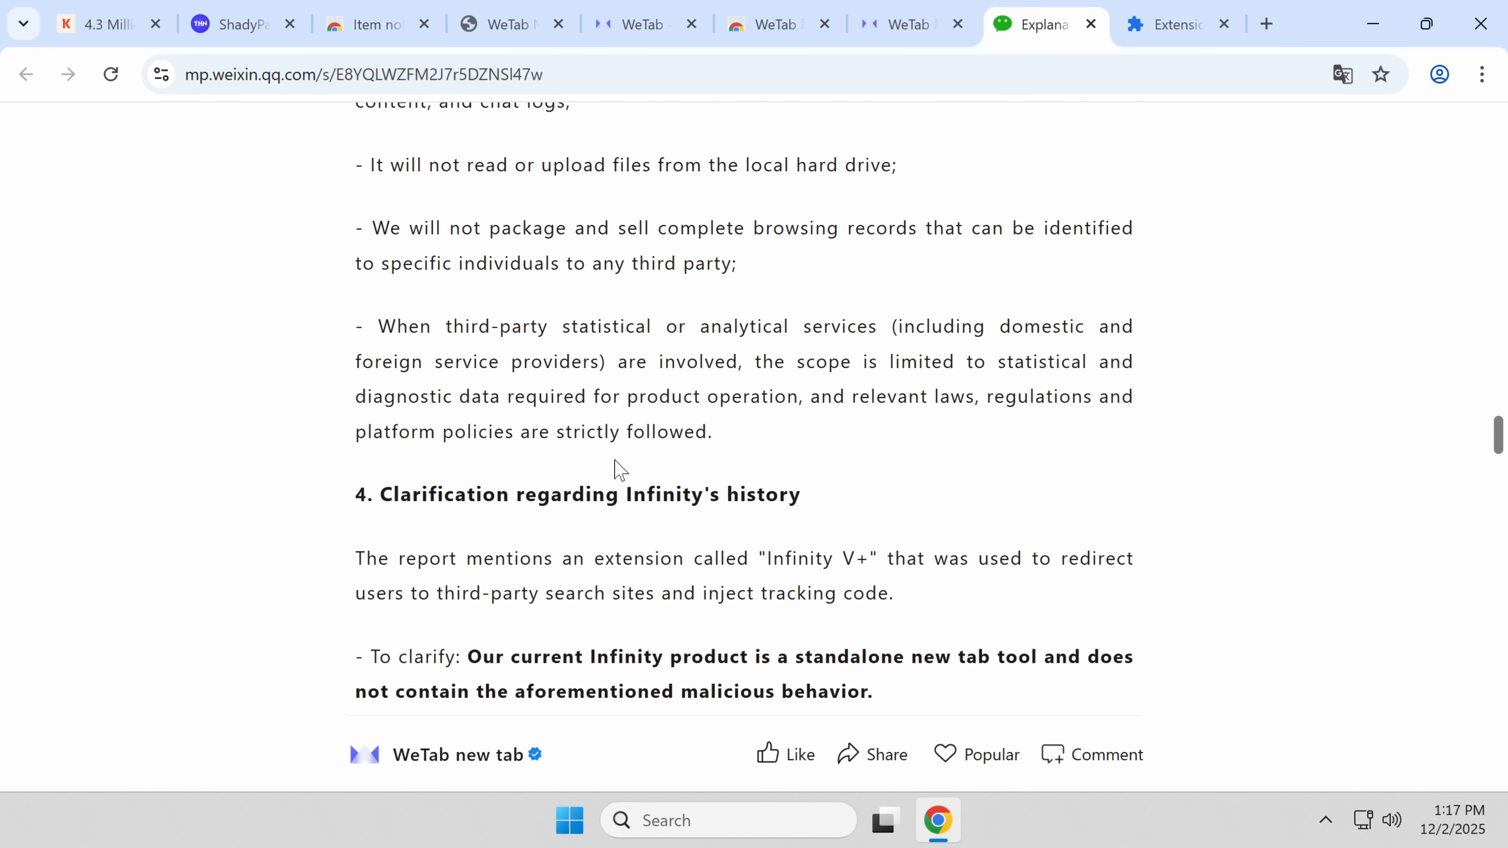
scroll("down", 3)
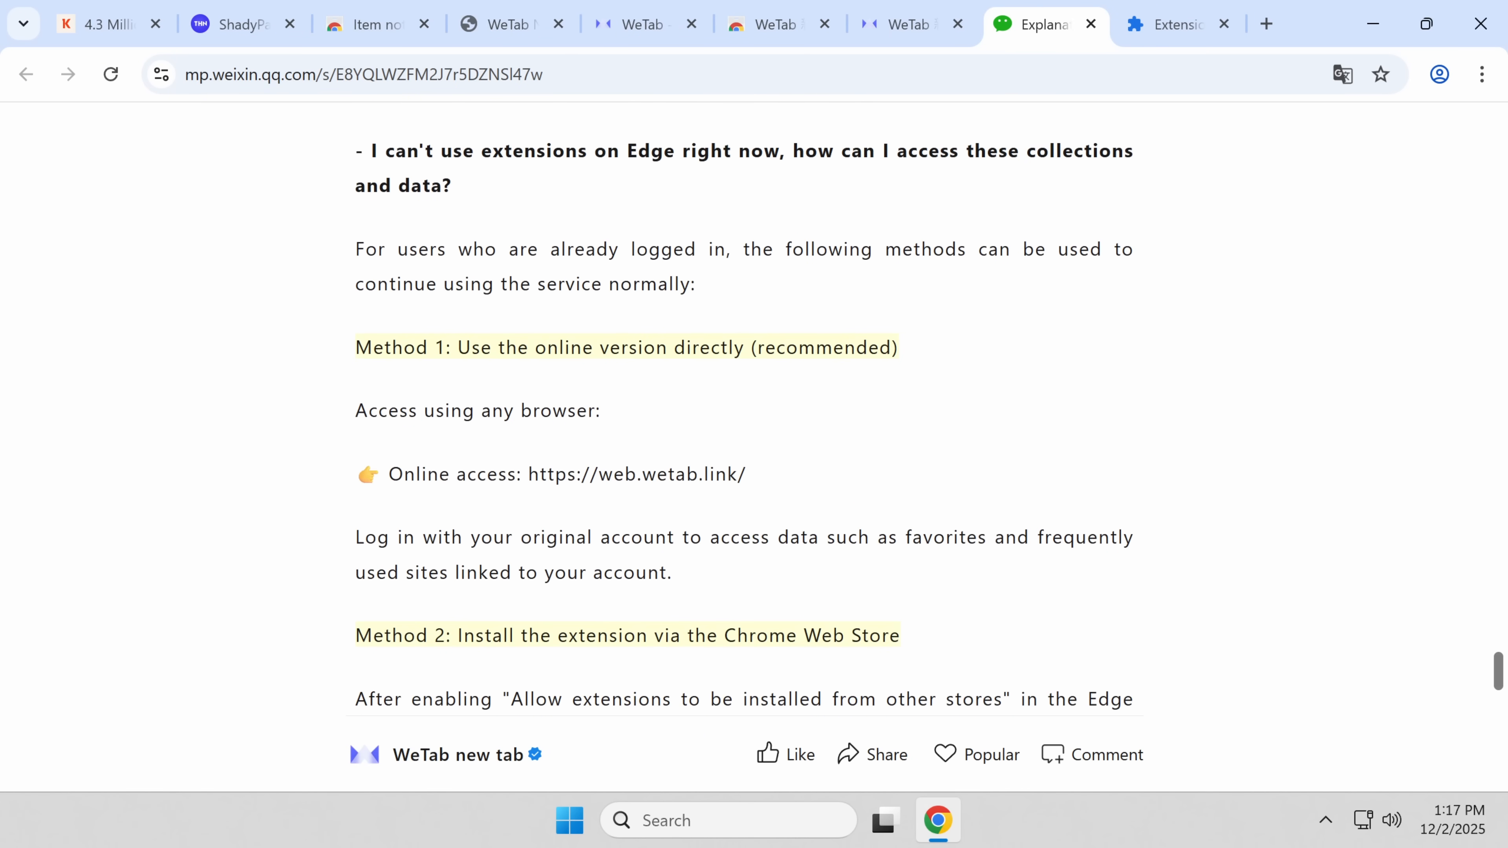
Step: Add WeTab from the Chrome Web Store and look over its new-tab dashboard of widgets and shortcuts
left_click(775, 24)
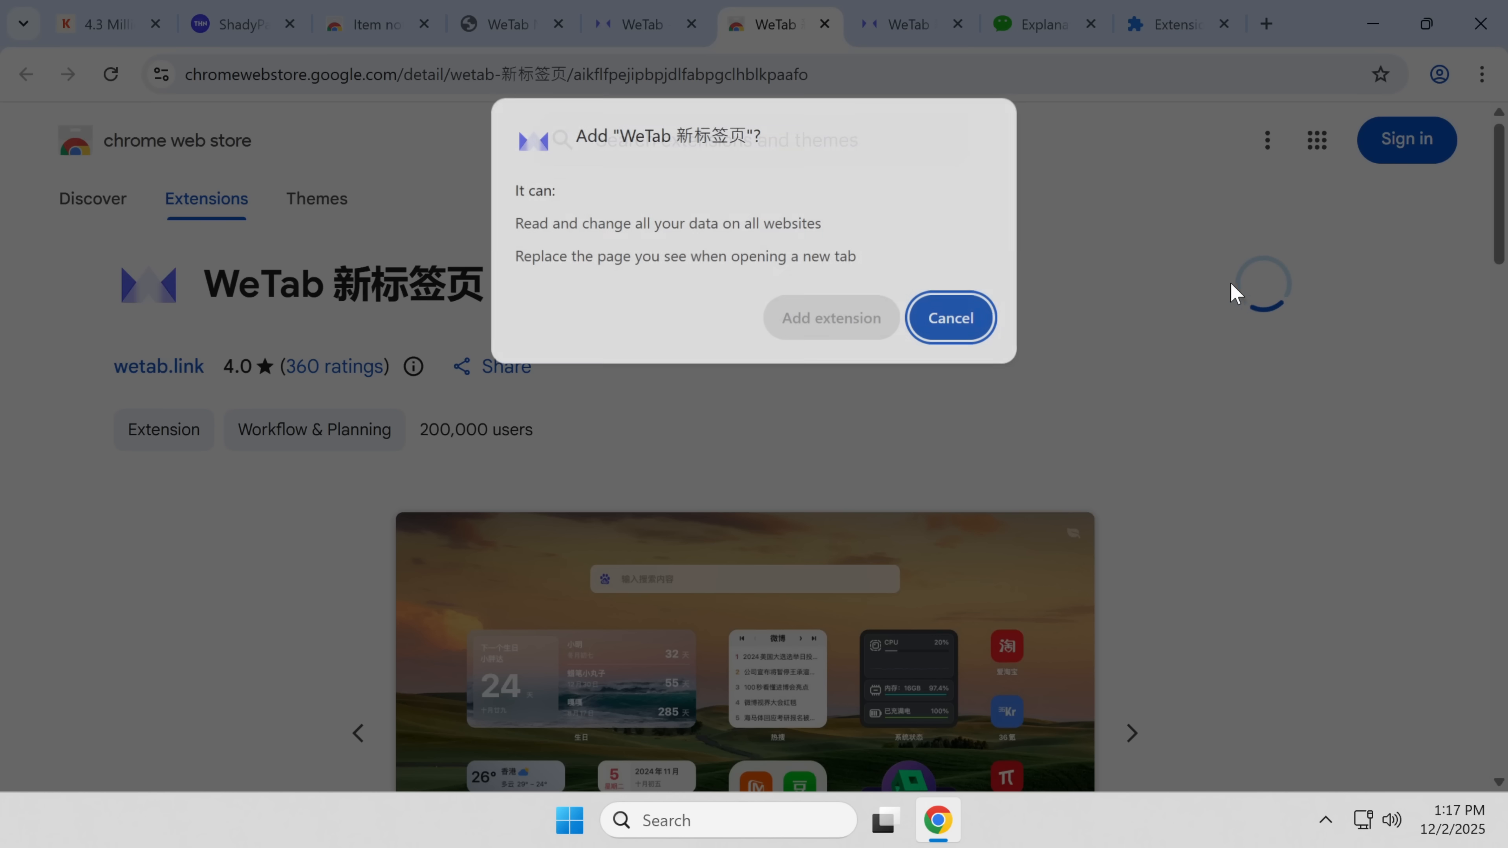
left_click(949, 317)
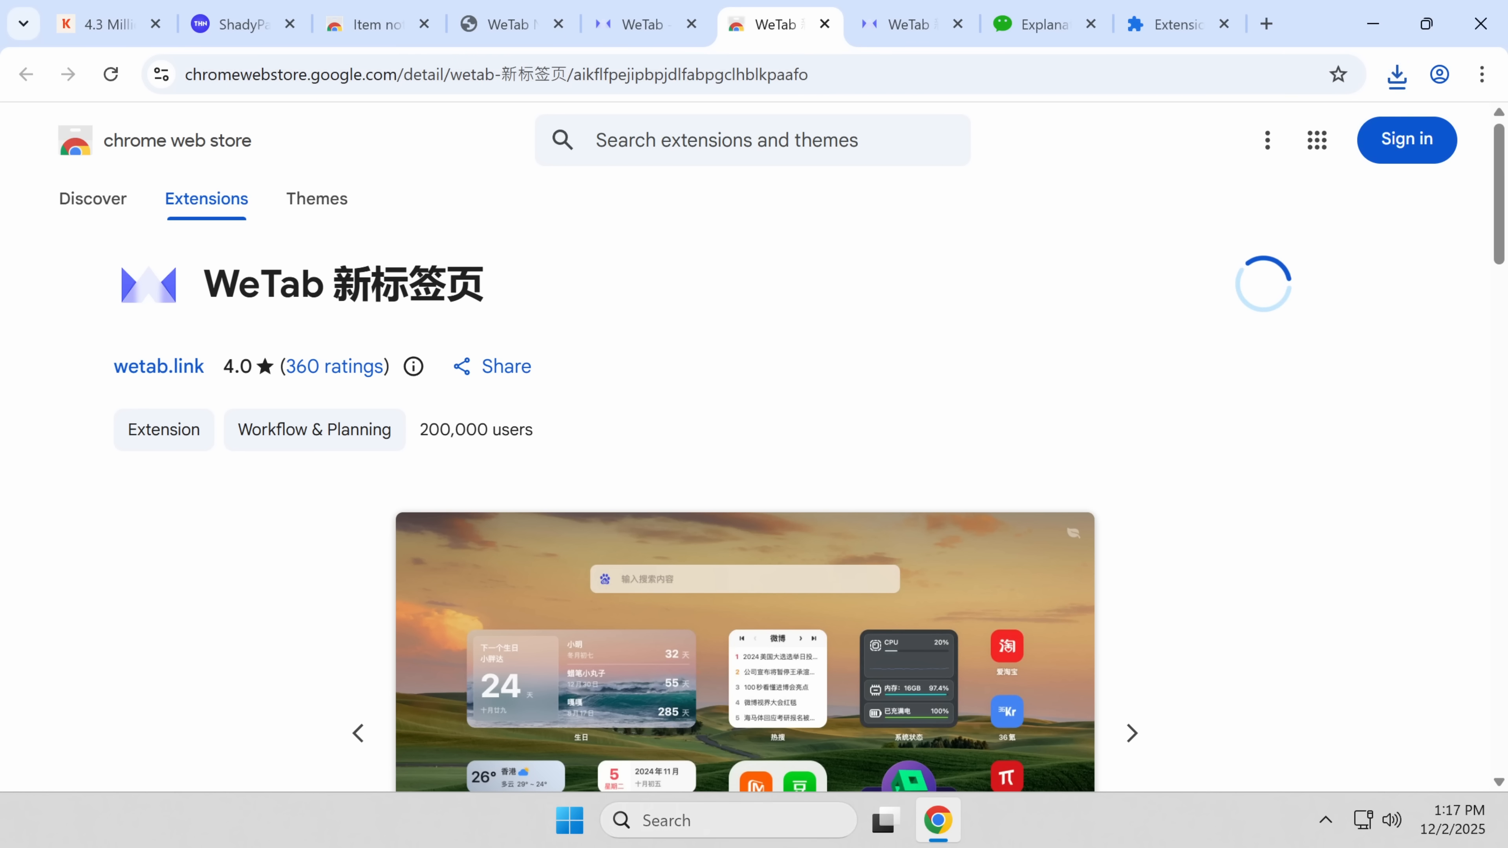
left_click(1396, 74)
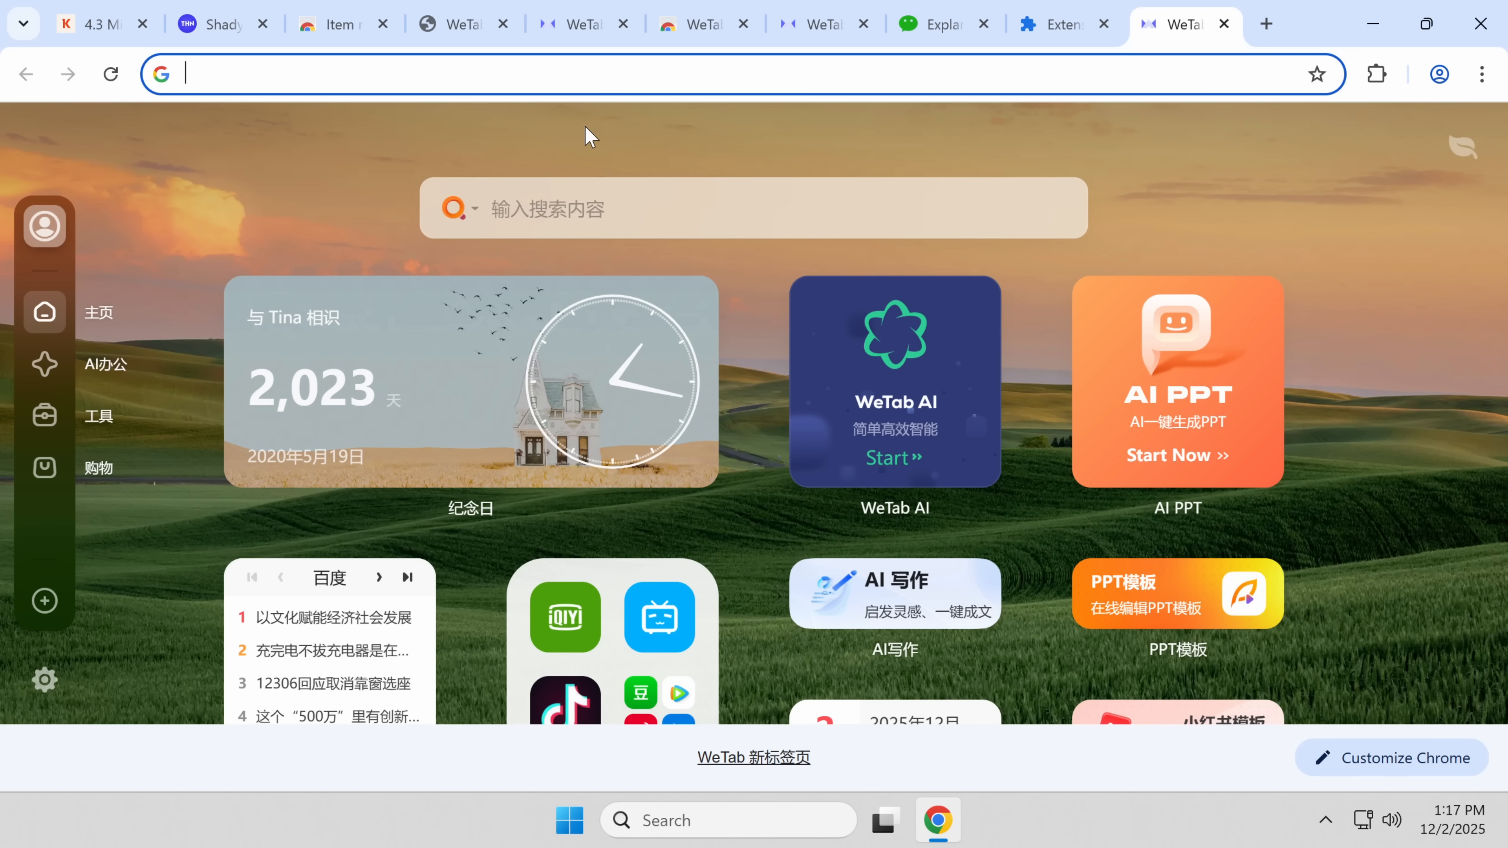
mouse_move(749, 269)
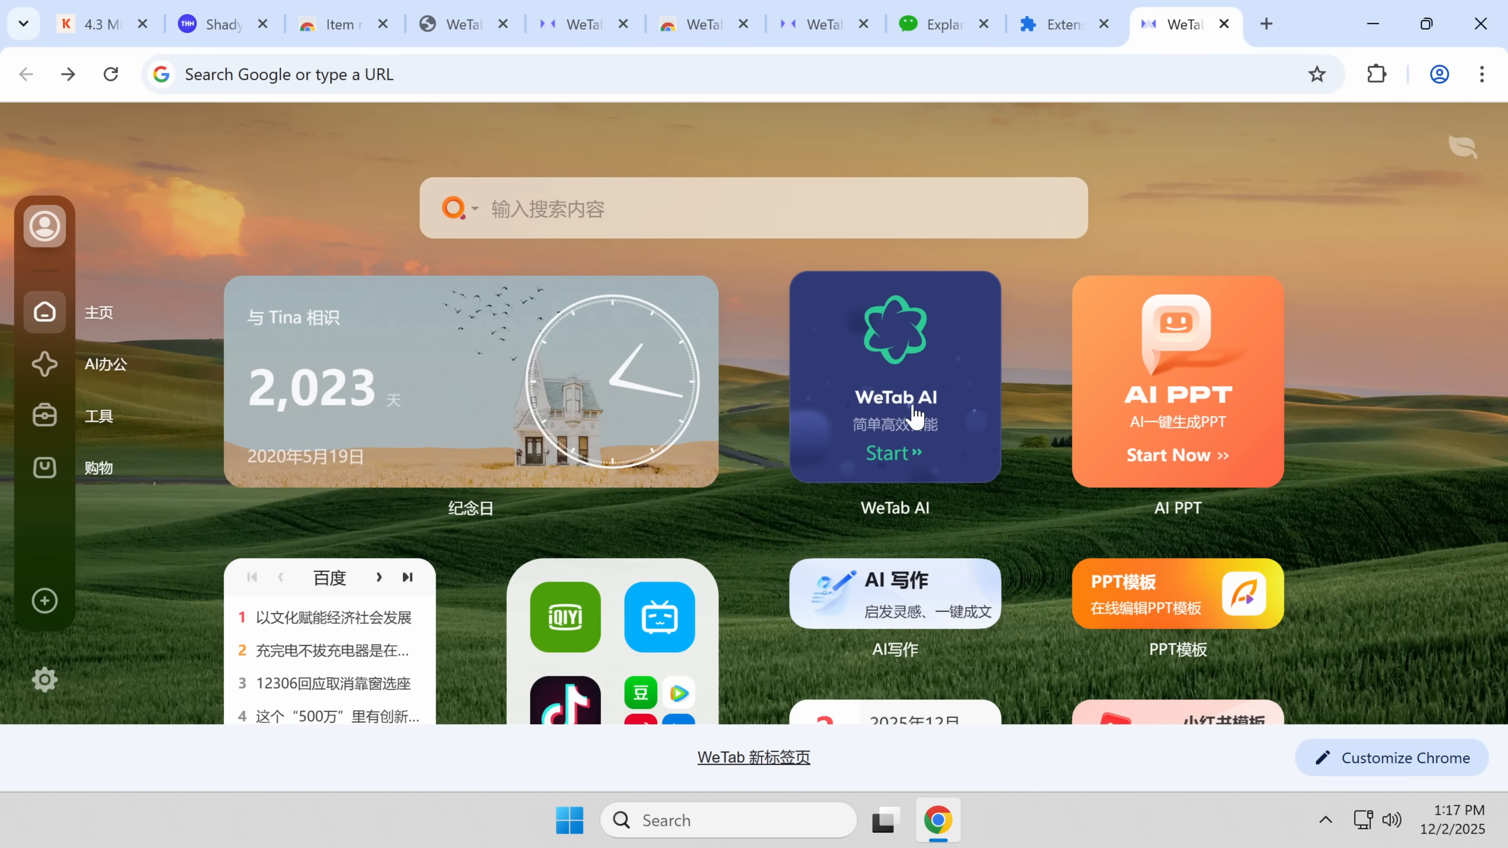
scroll("down", 3)
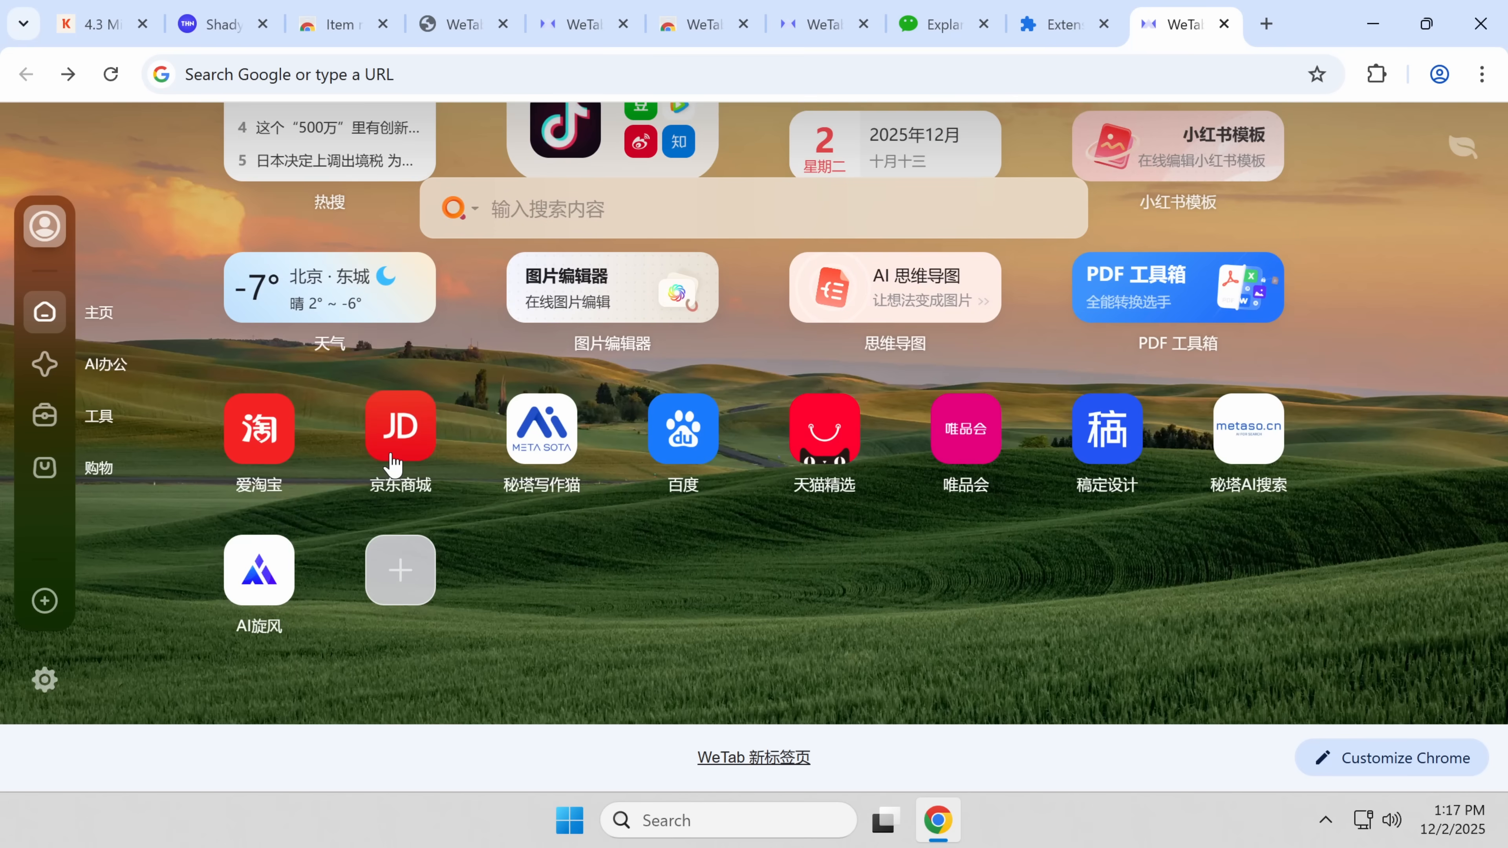
scroll("down", 3)
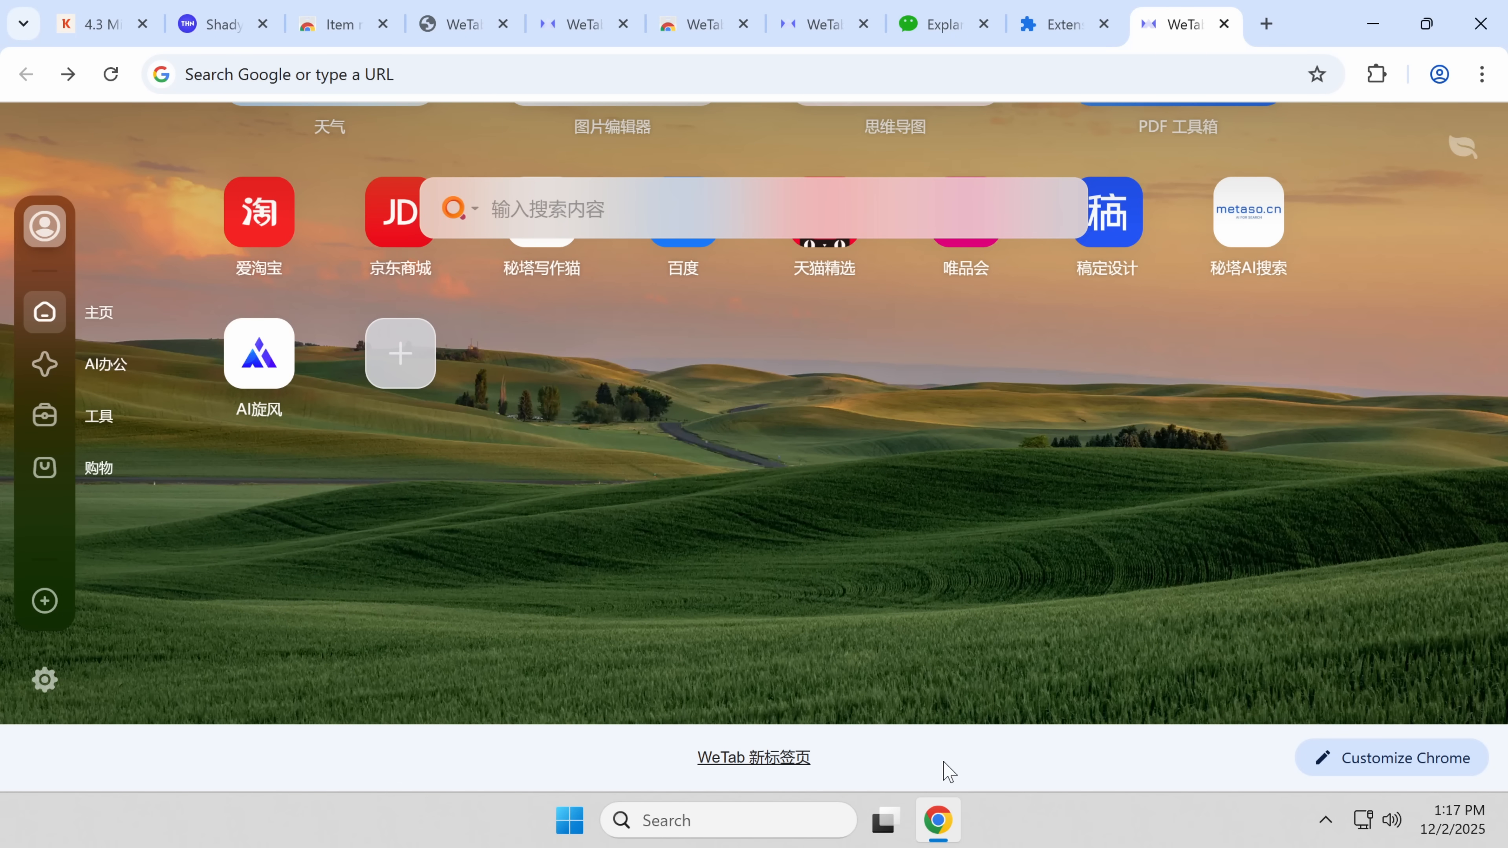
mouse_move(693, 618)
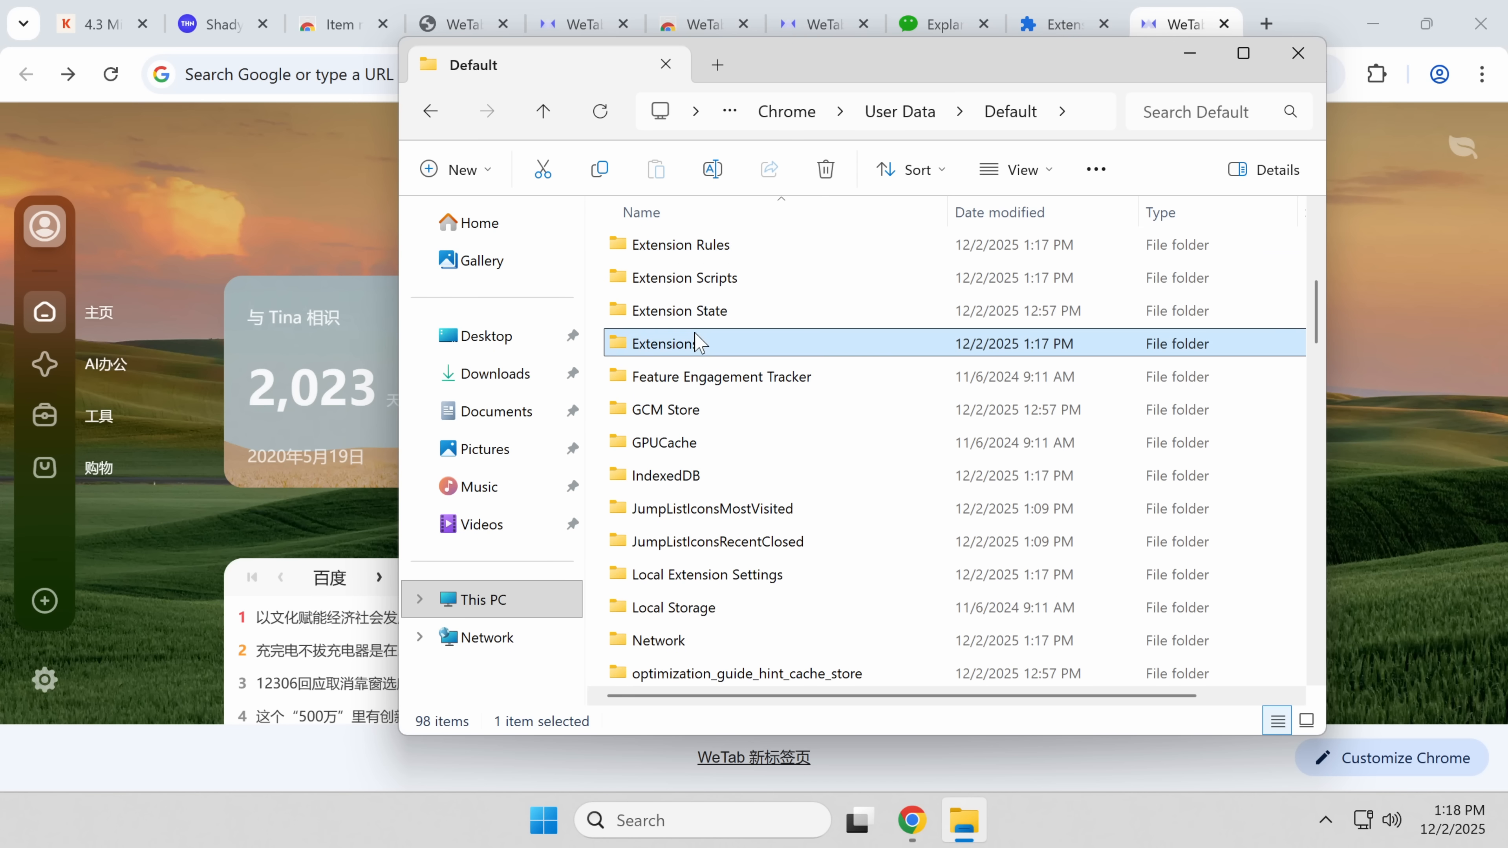
Step: Browse into Chrome's Extensions folder to WeTab's aikflfpejipbpjdlfabpgclhblkpaafo version 2.2.16_0 files
double_click(665, 343)
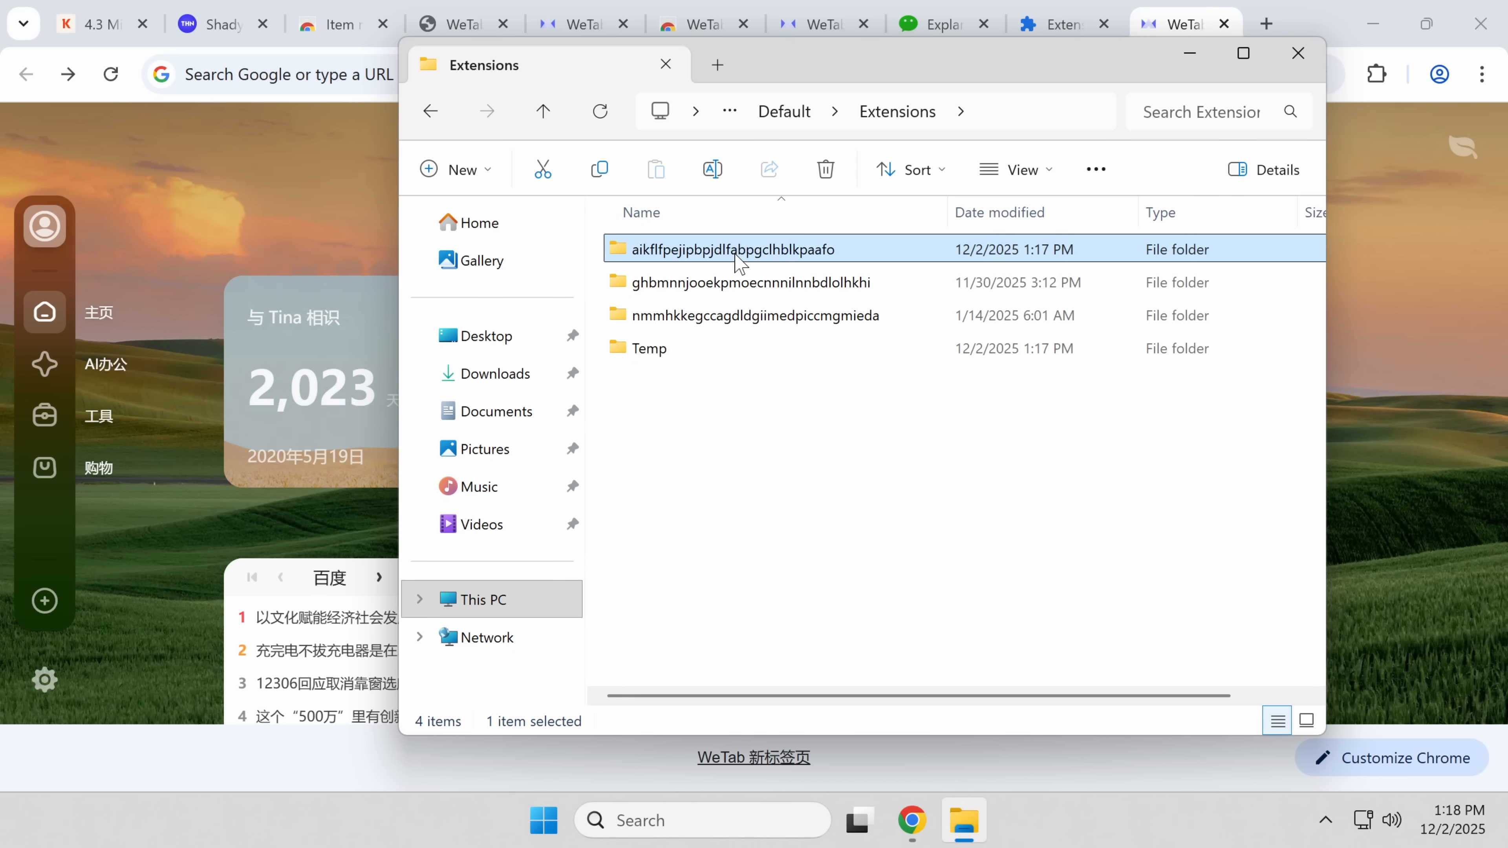
double_click(733, 249)
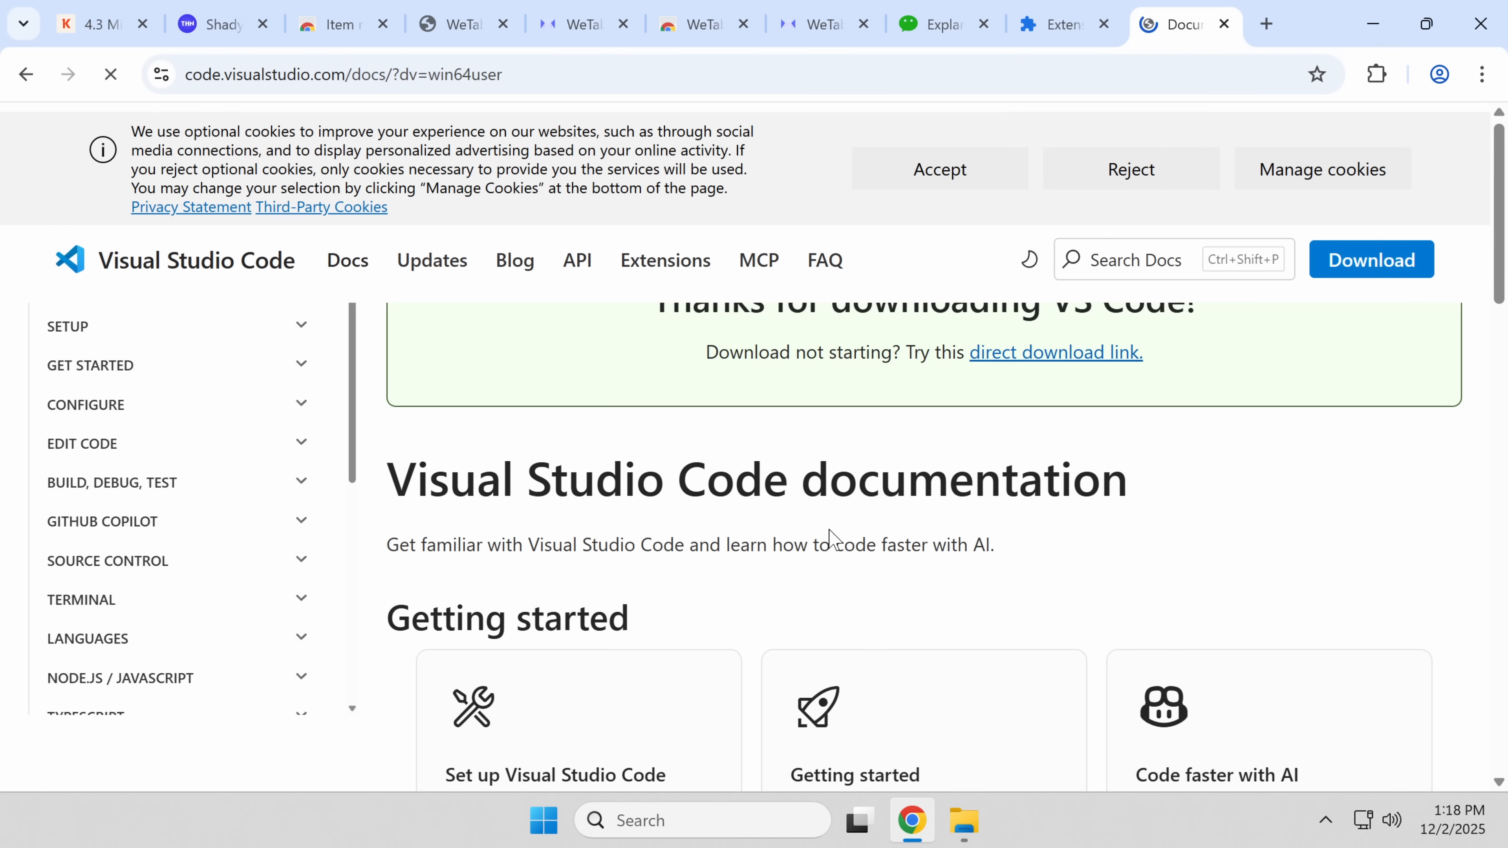
left_click(963, 820)
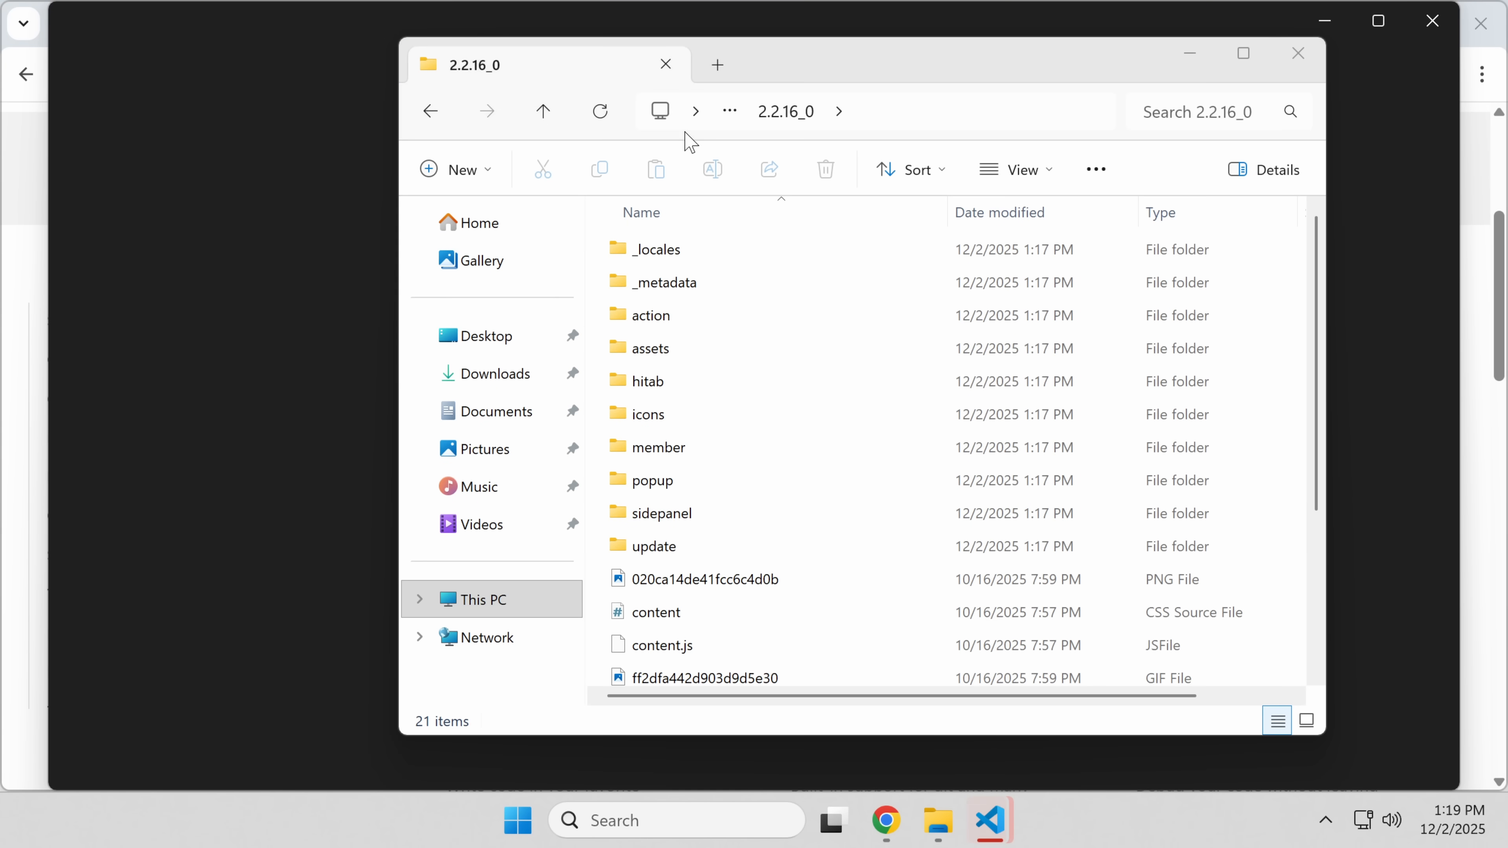
Step: Load the 2.2.16_0 folder in Visual Studio Code and view serviceworker.js's long minified line
left_click(989, 820)
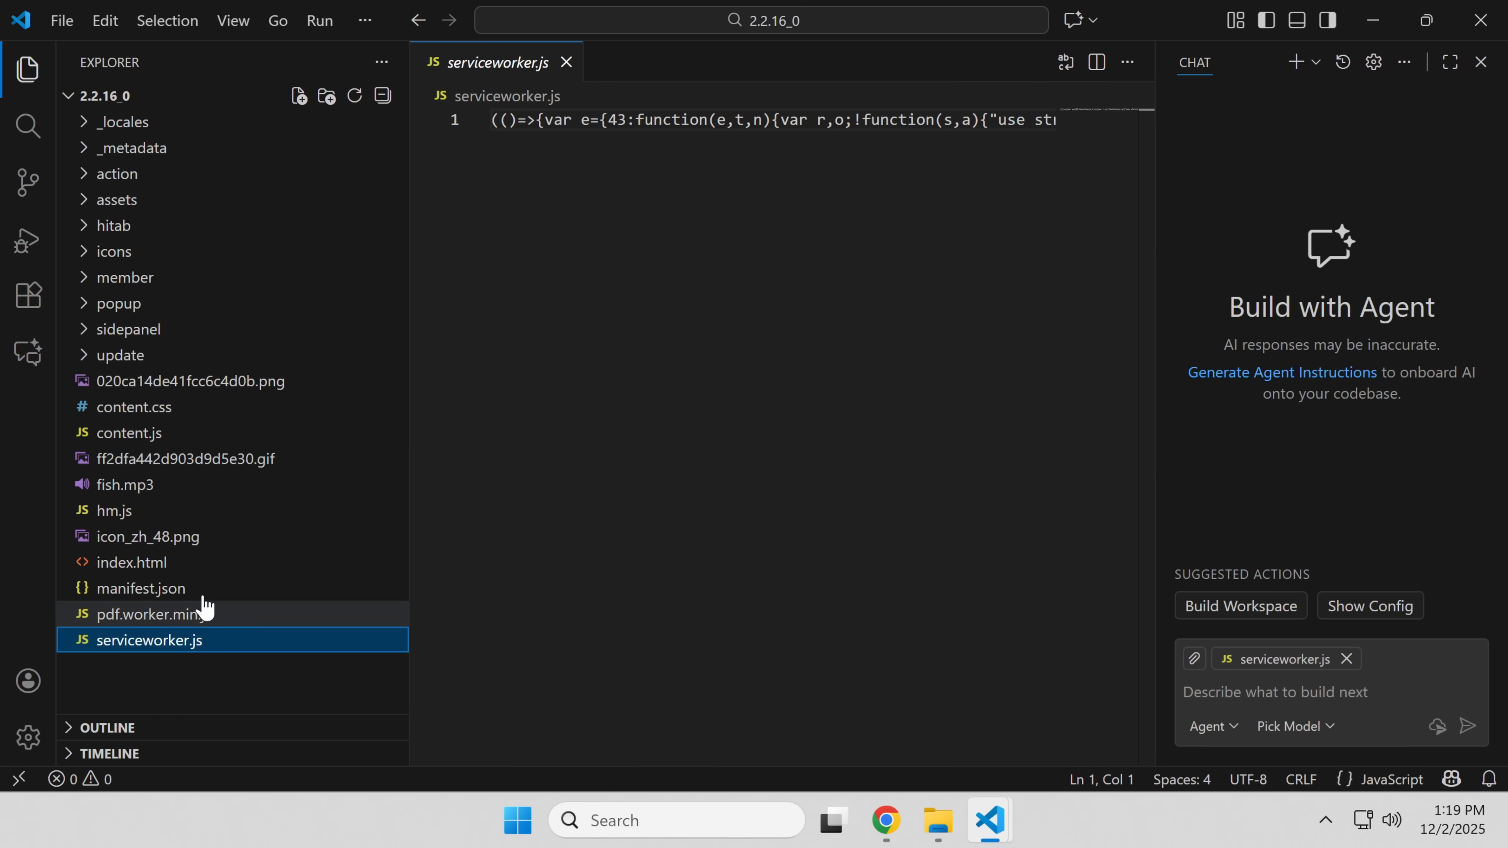
scroll("right", 3)
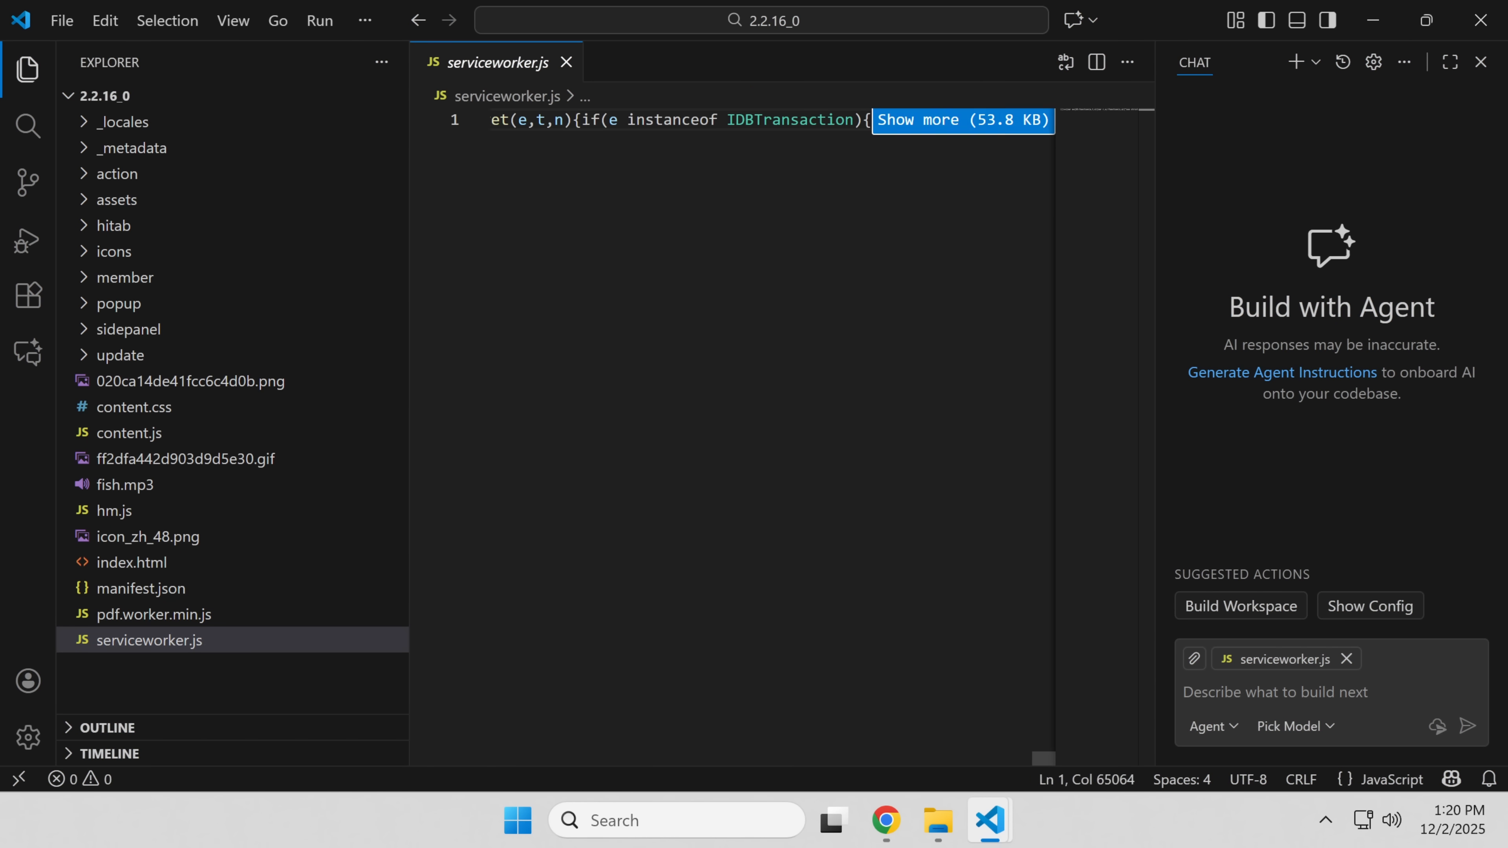
left_click(961, 119)
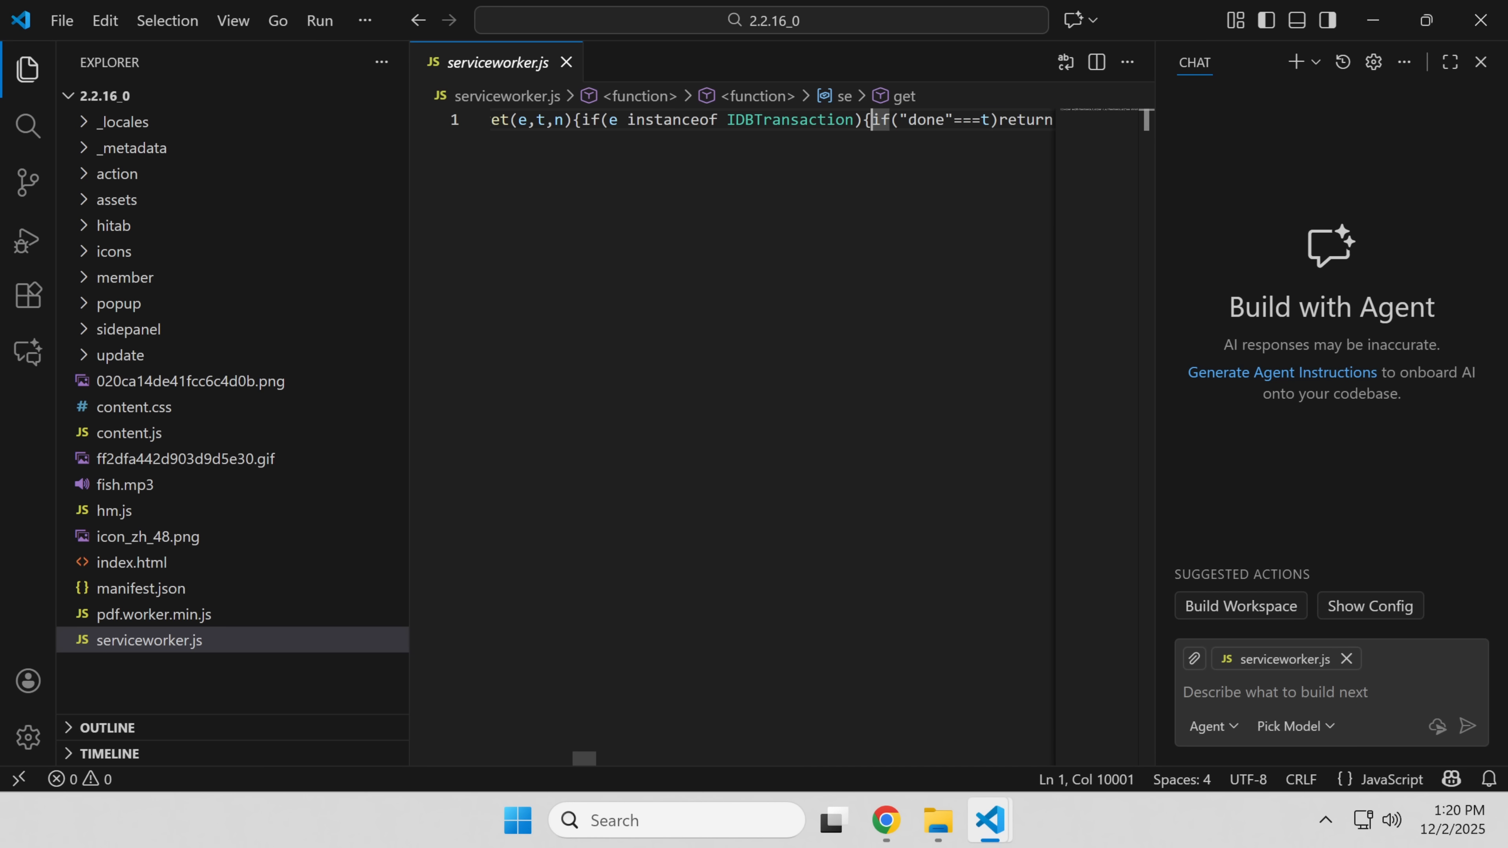
Step: Search for a 'js beautifier', view the code on beautifier.io, and close the WeTab store listing tab
left_click(885, 820)
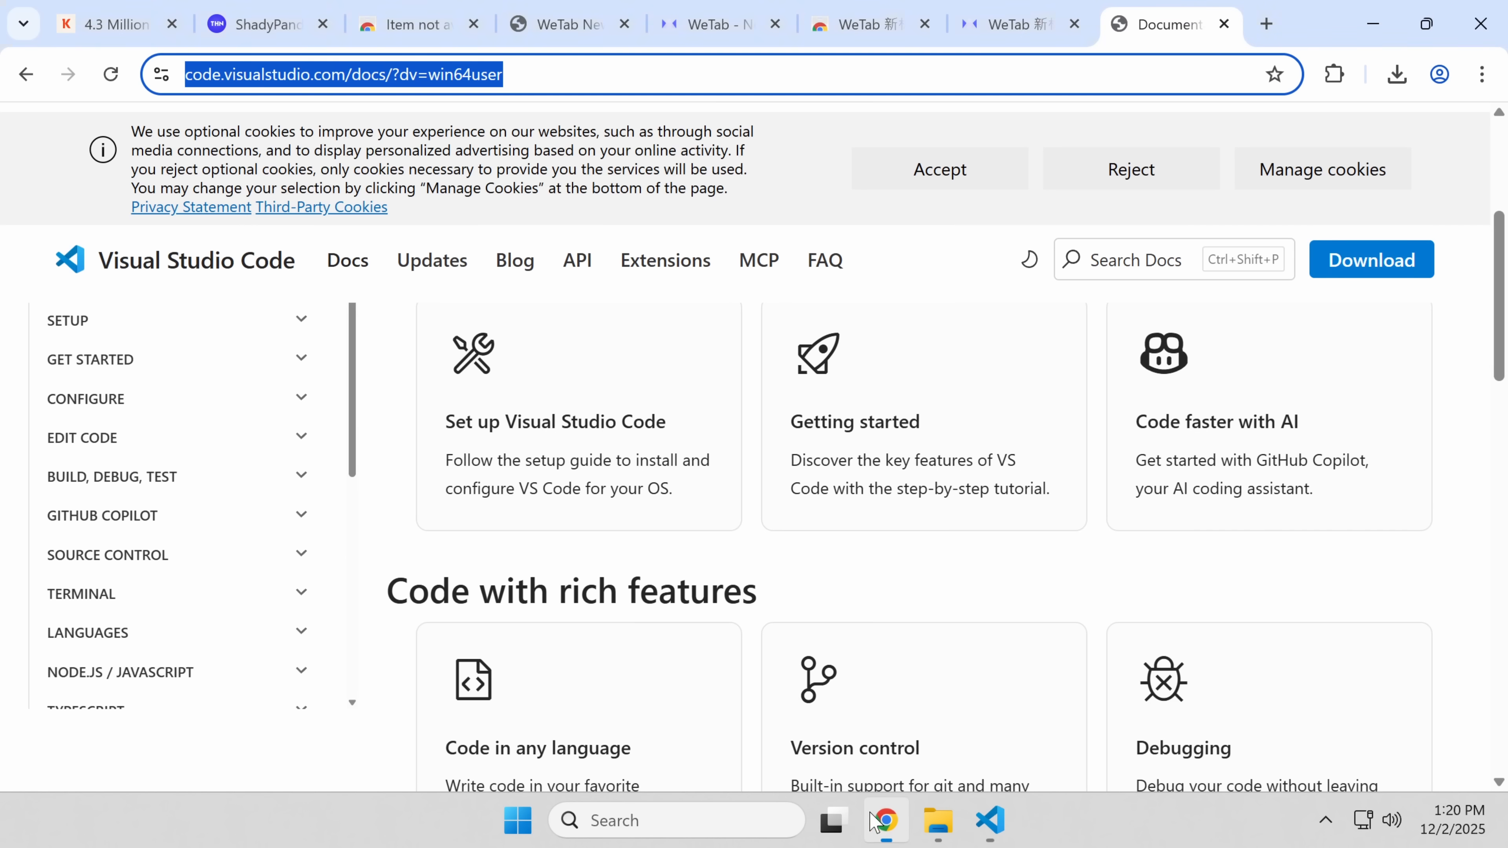
type("js beautifier")
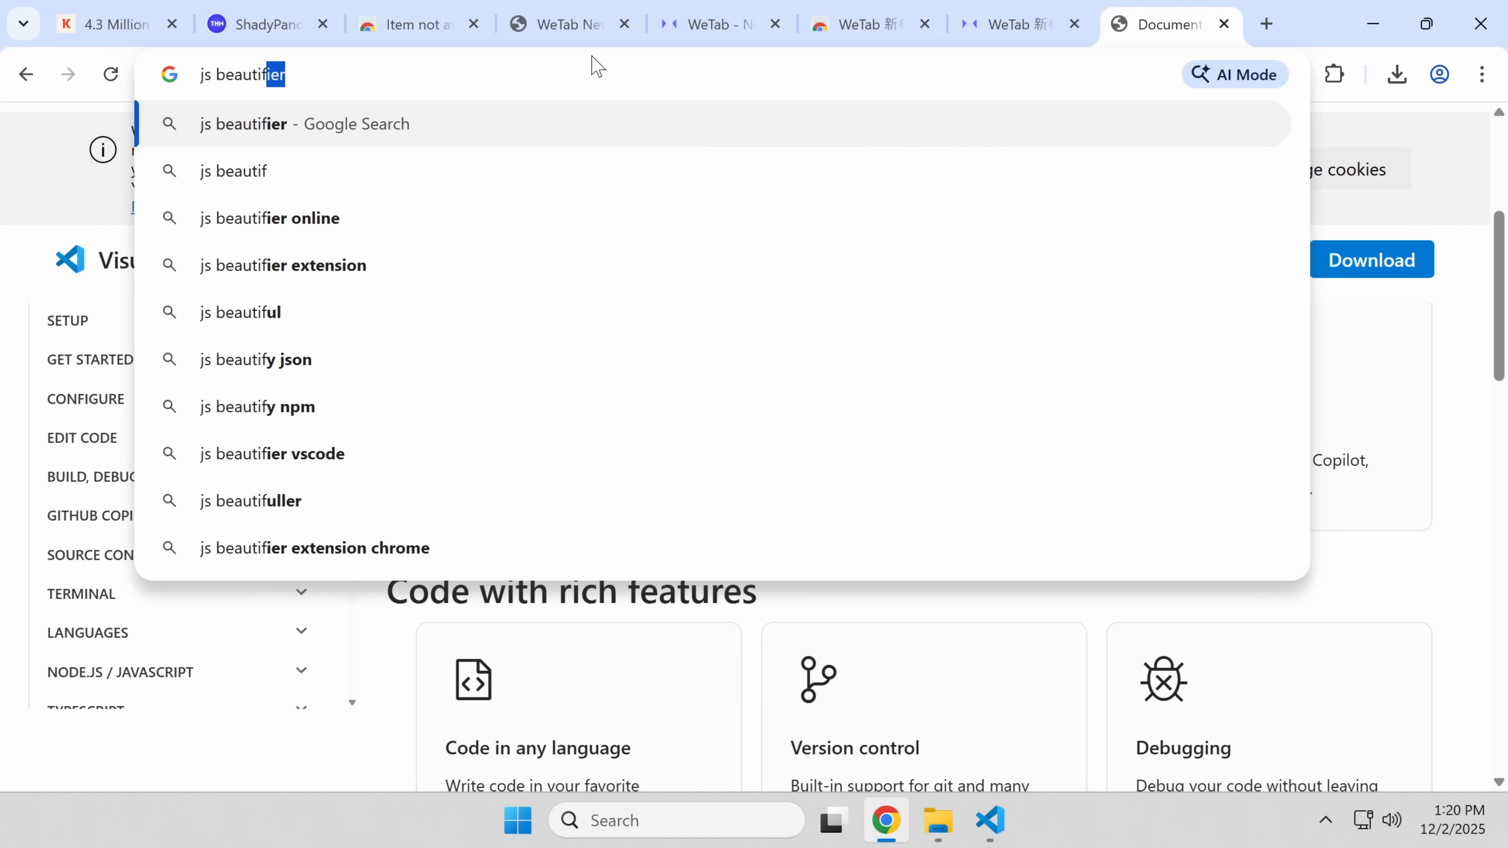
left_click(990, 820)
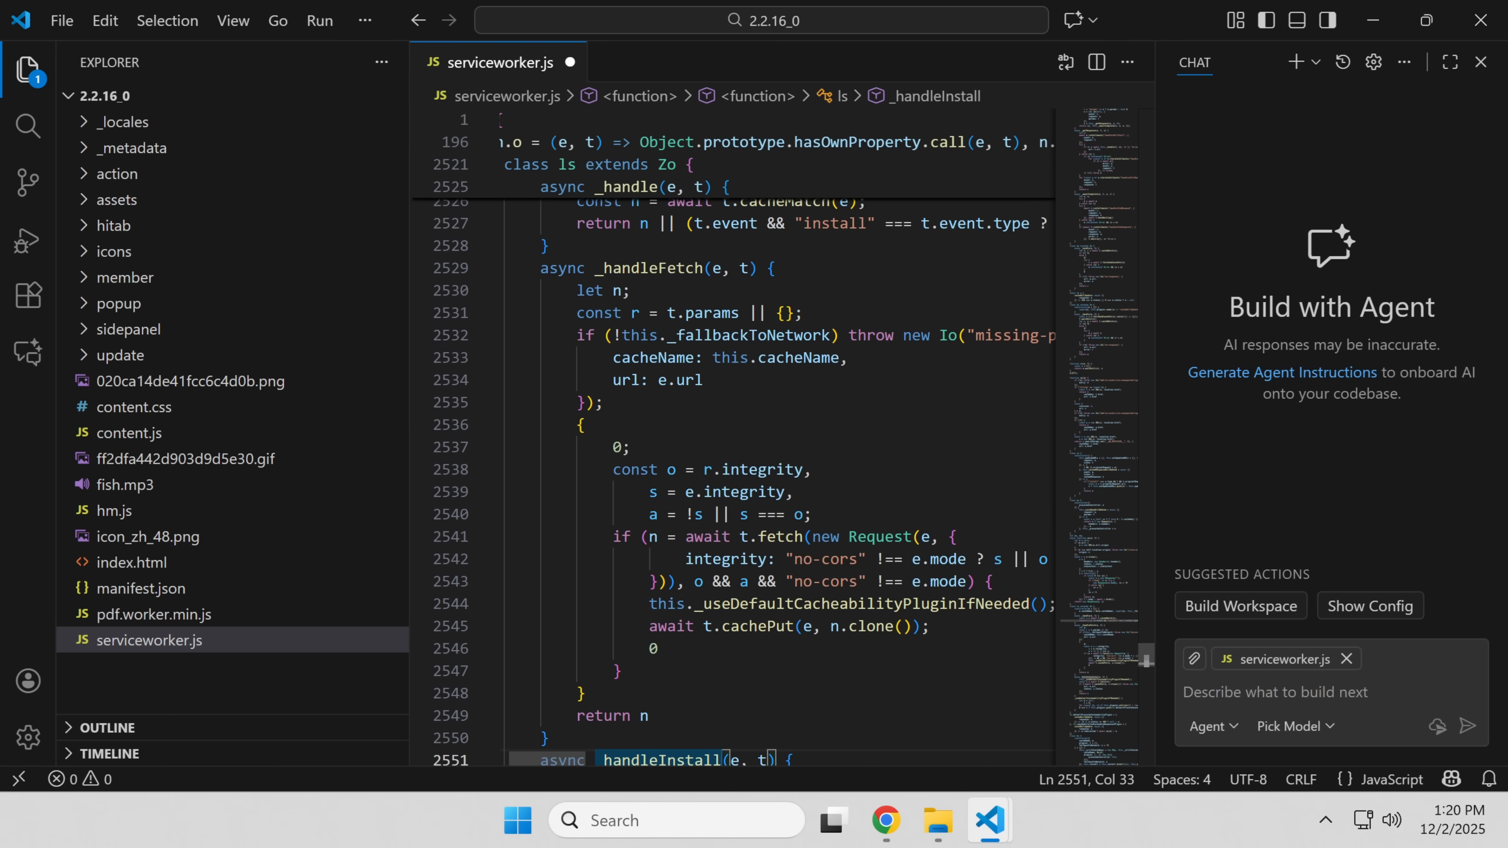
left_click(885, 820)
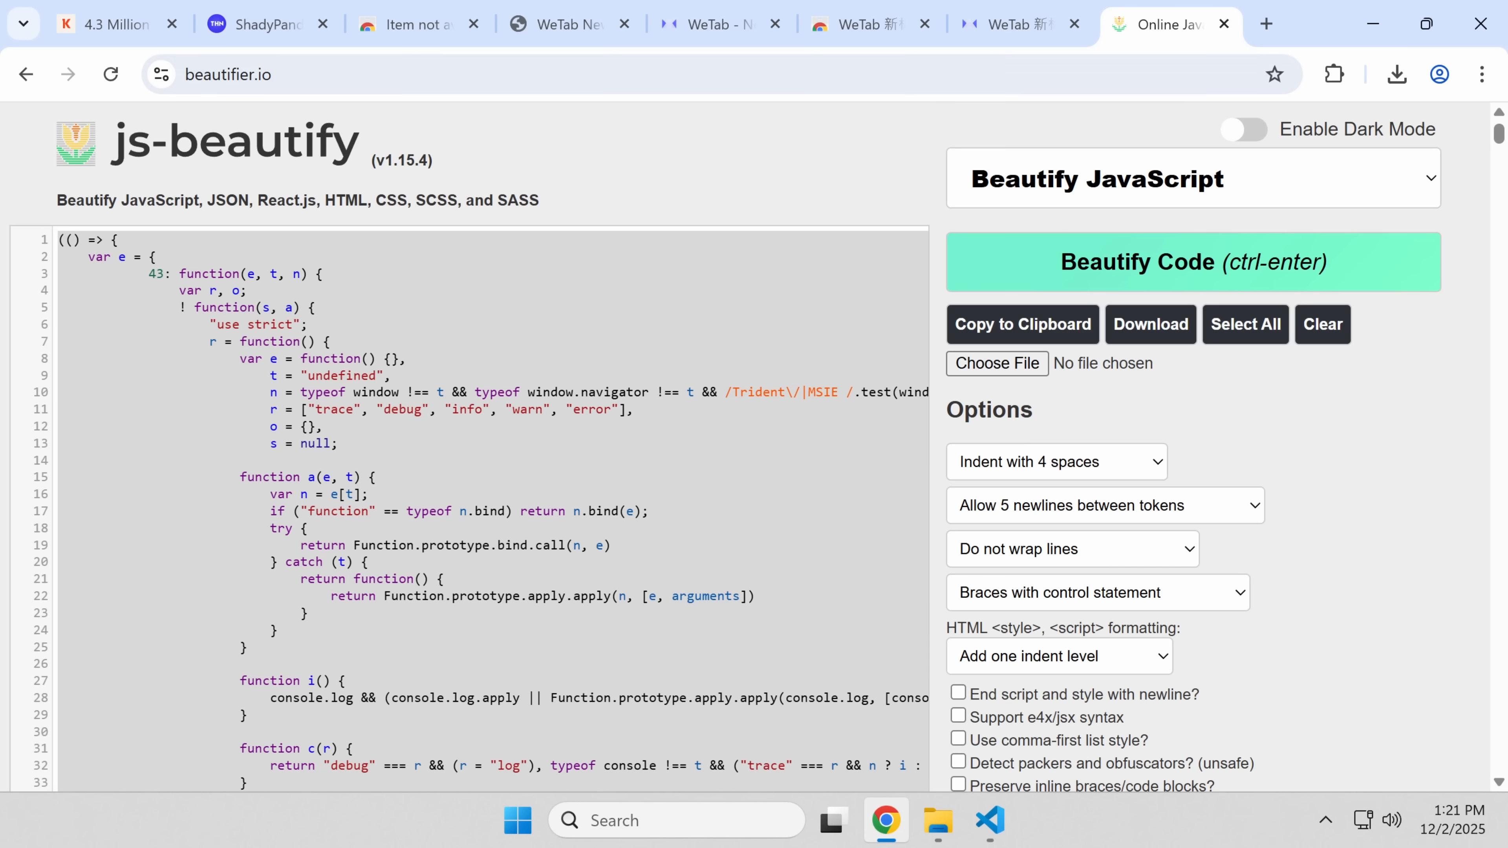
left_click(711, 24)
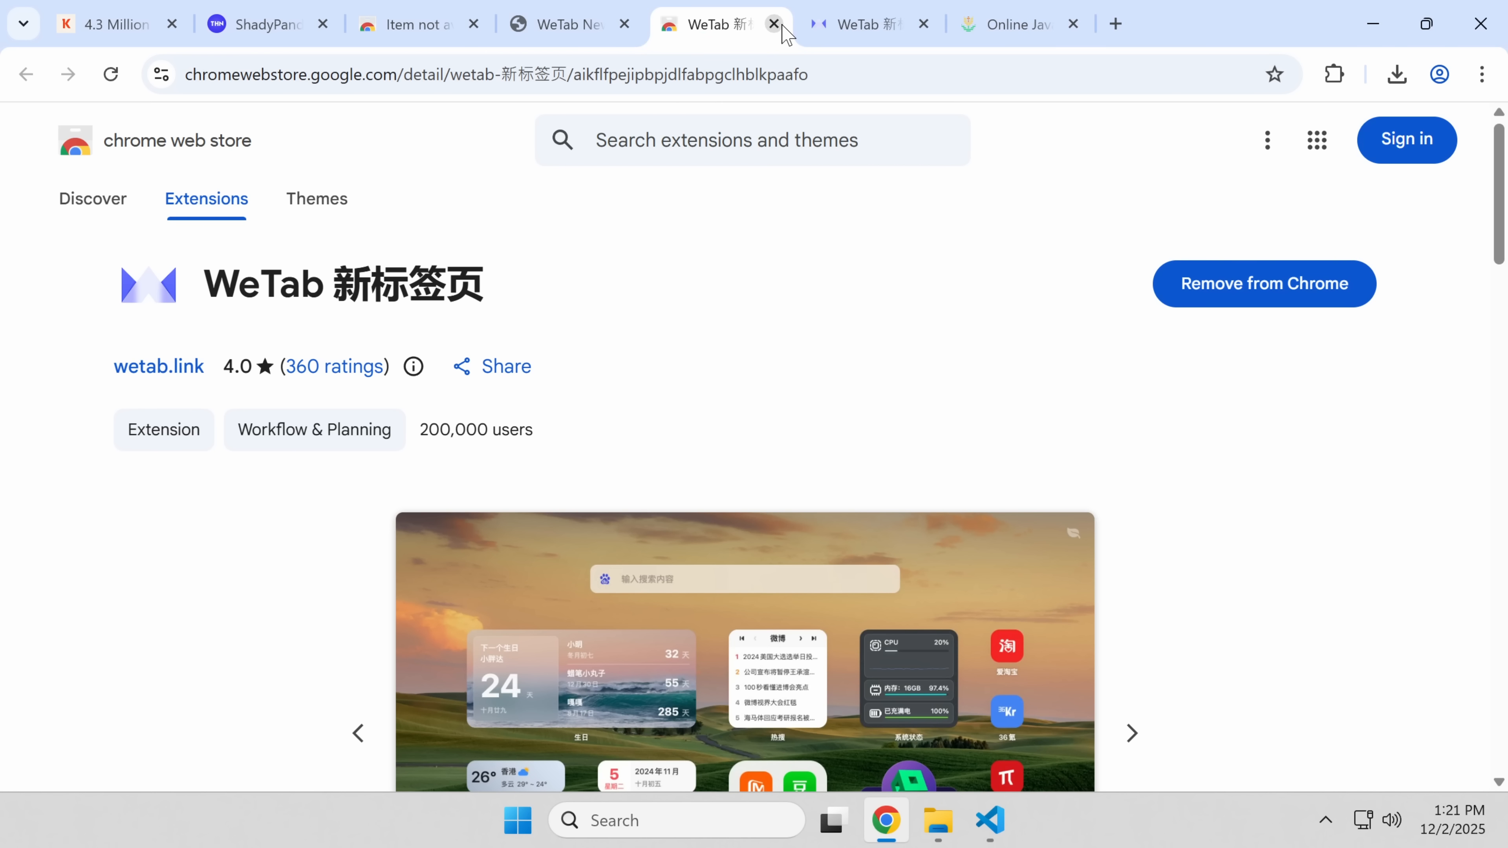
left_click(775, 25)
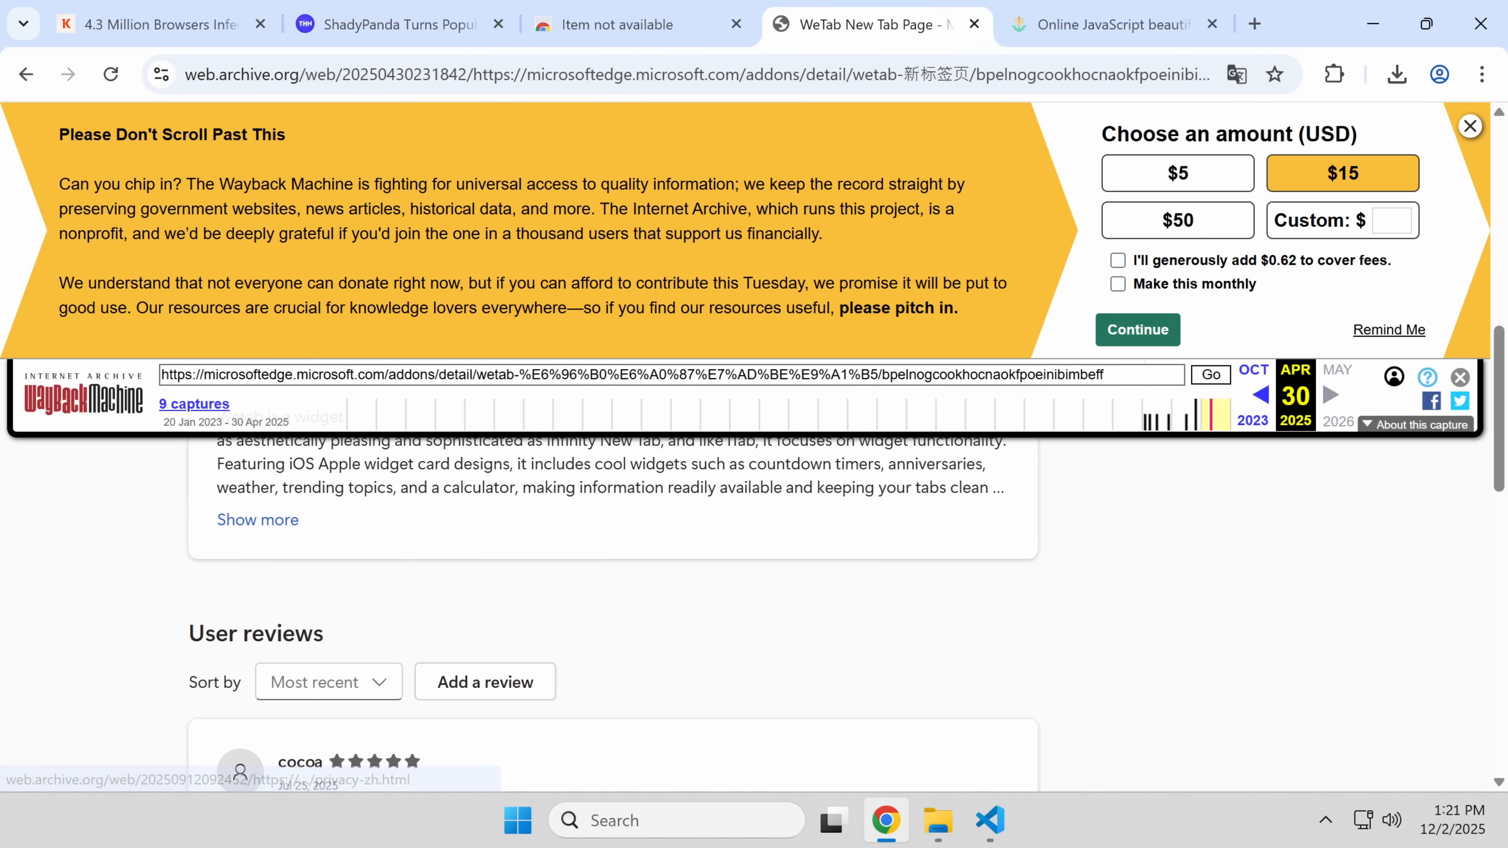
Step: Review the Wayback capture of WeTab's Edge add-on listing, version 2.2.14 updated September 1, 2025
scroll("up", 3)
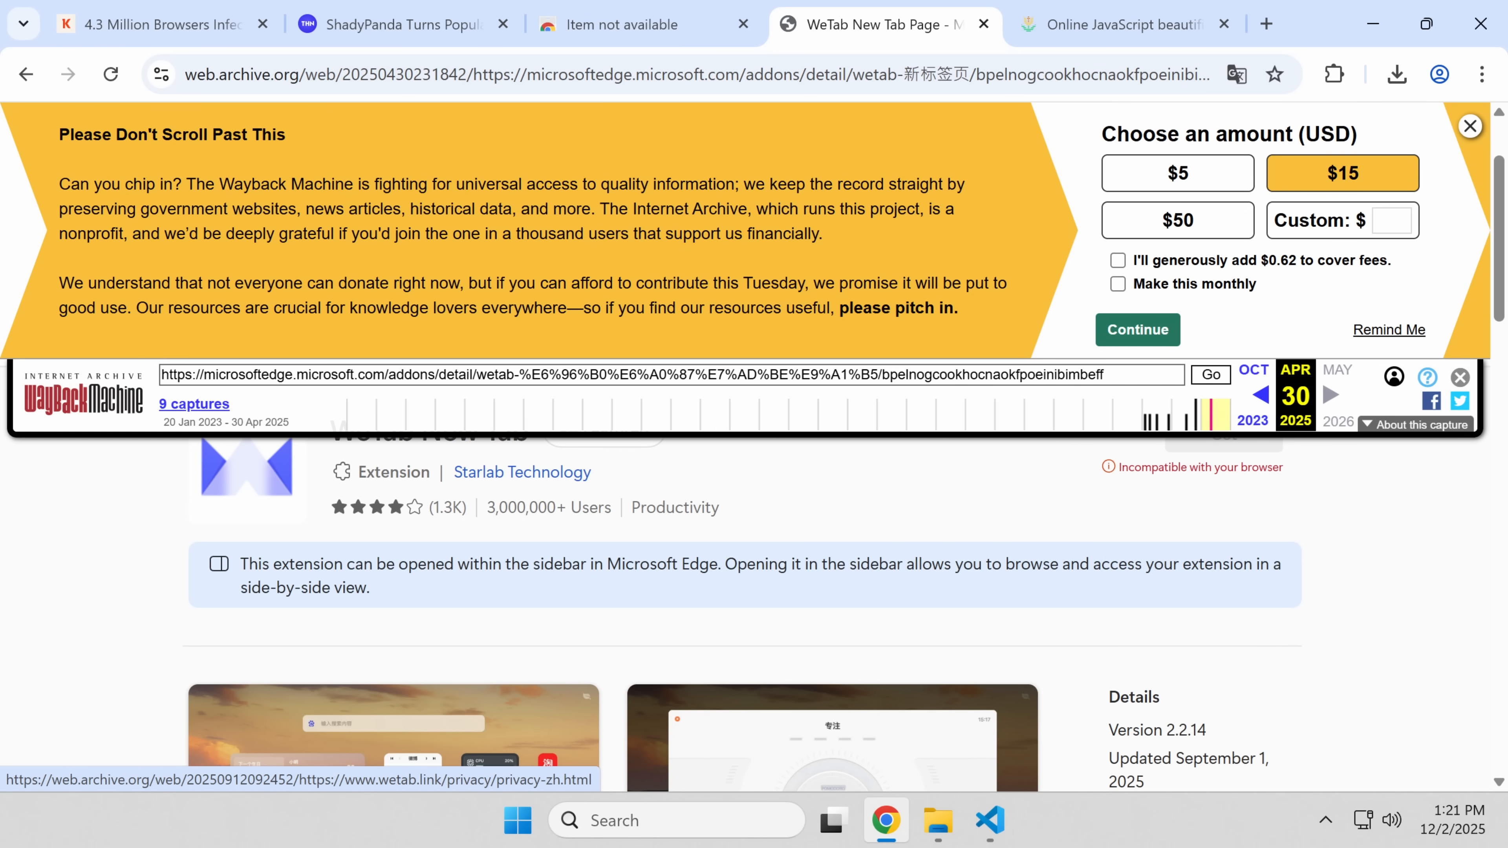
scroll("down", 3)
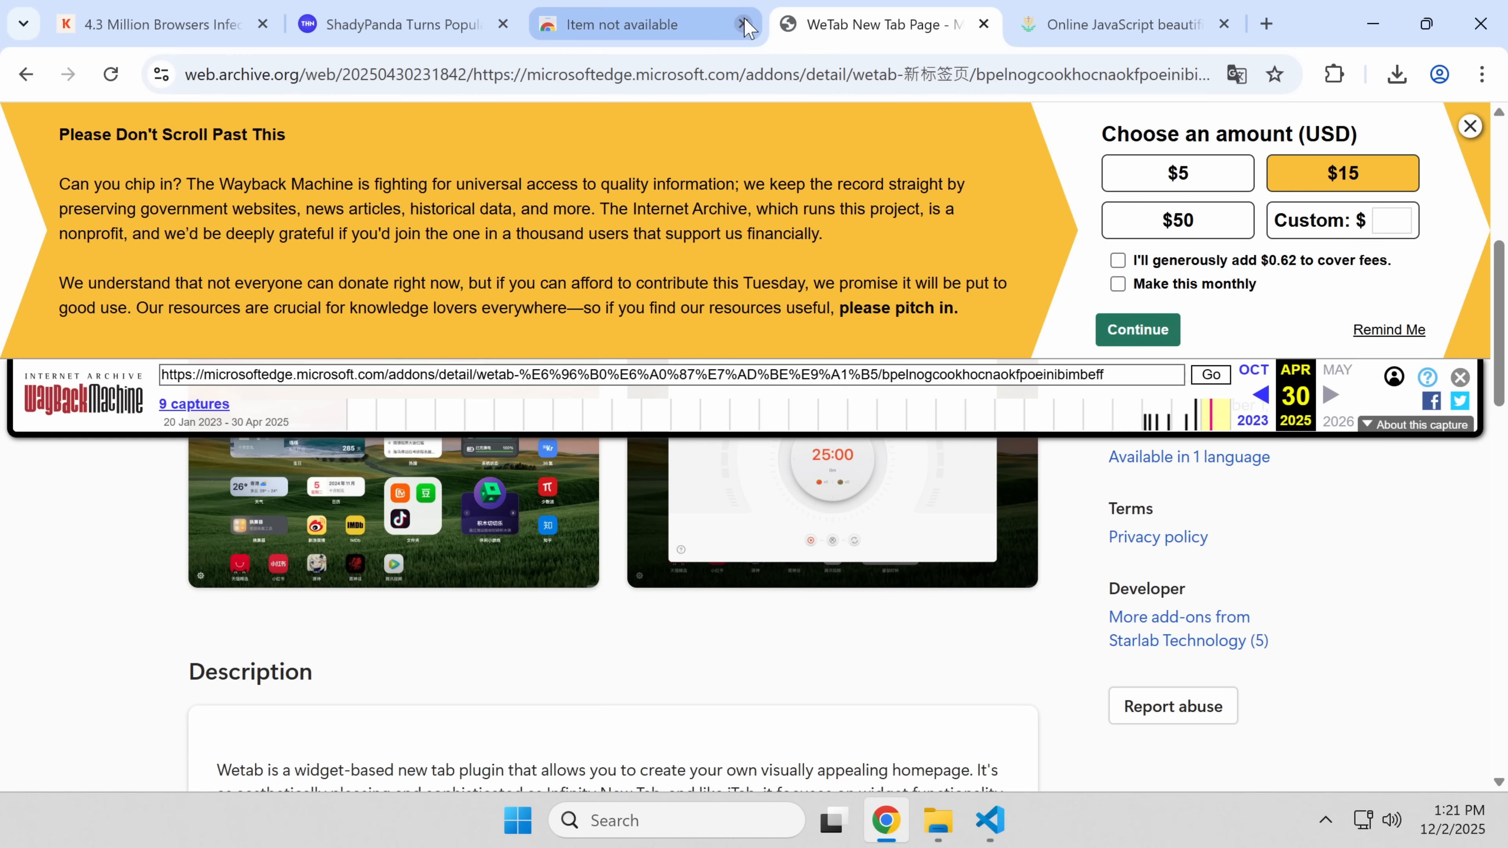
Step: Close the Item not available tab and scroll the Koi post to WeTab's 2.2.16 listing with 3,000,000+ users
left_click(745, 24)
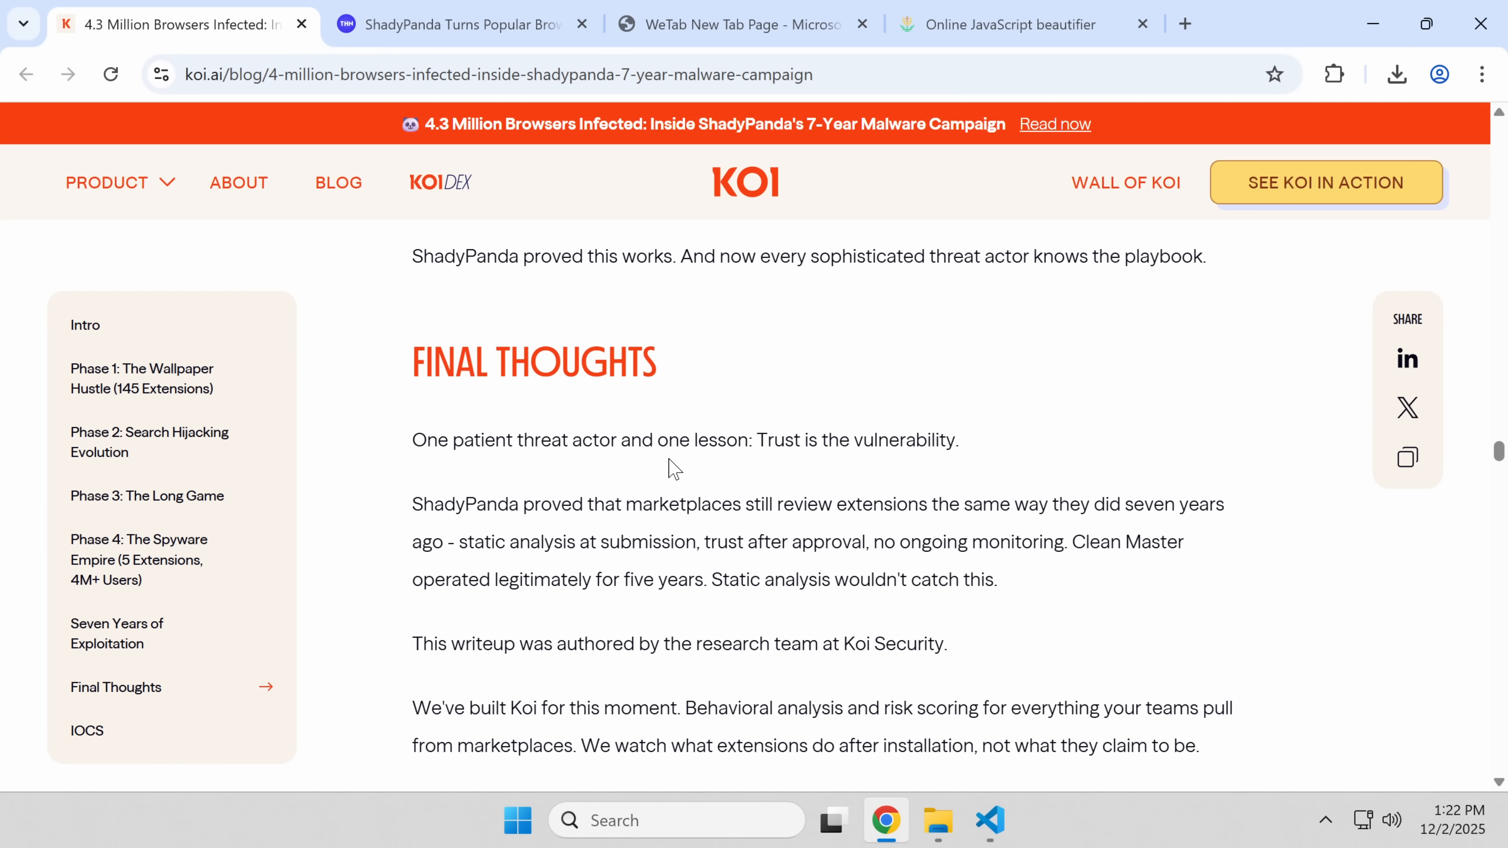
scroll("up", 3)
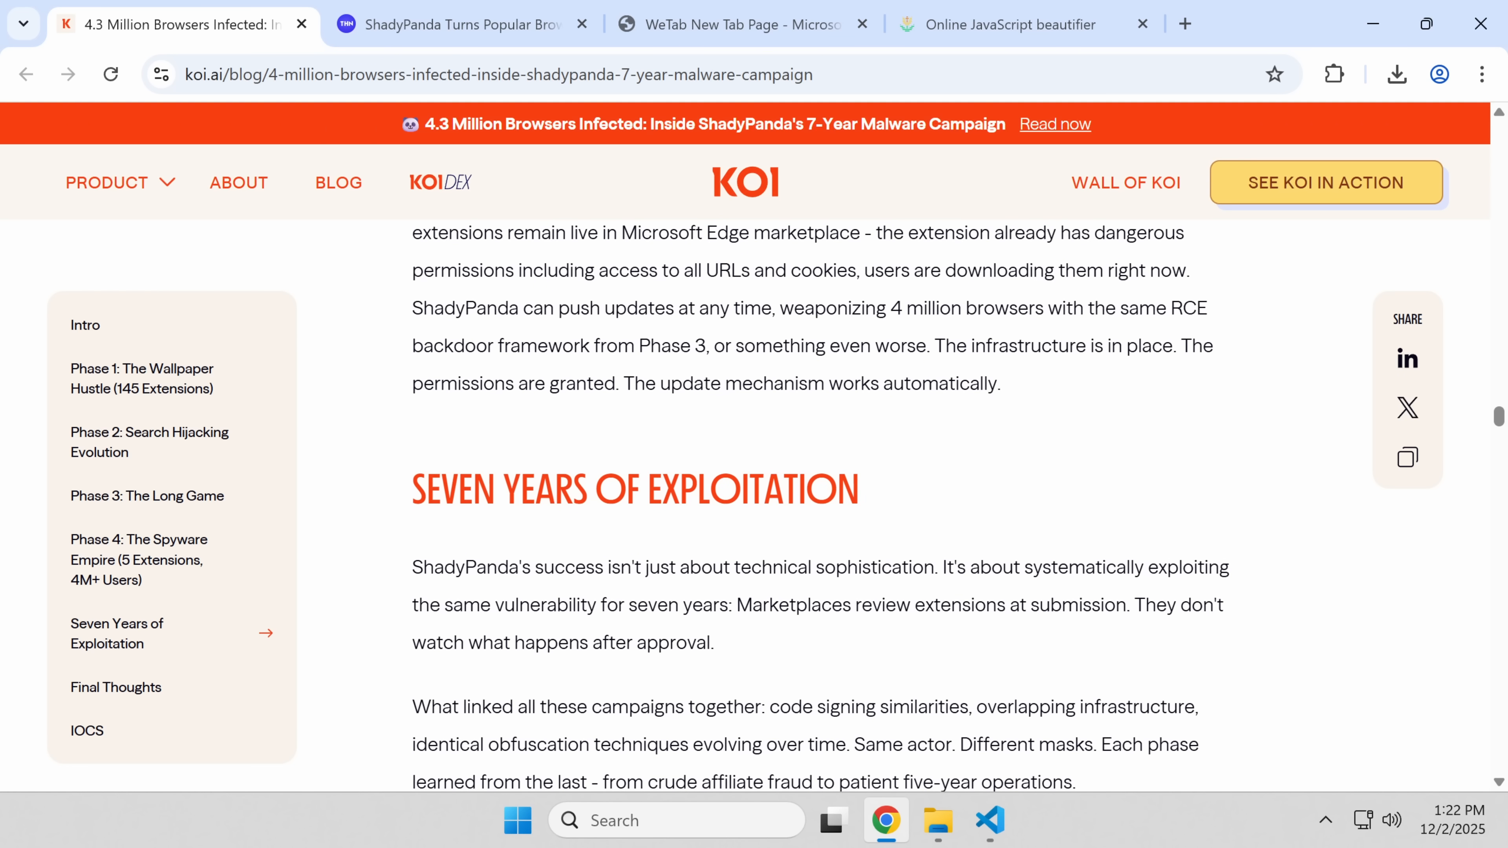
scroll("up", 3)
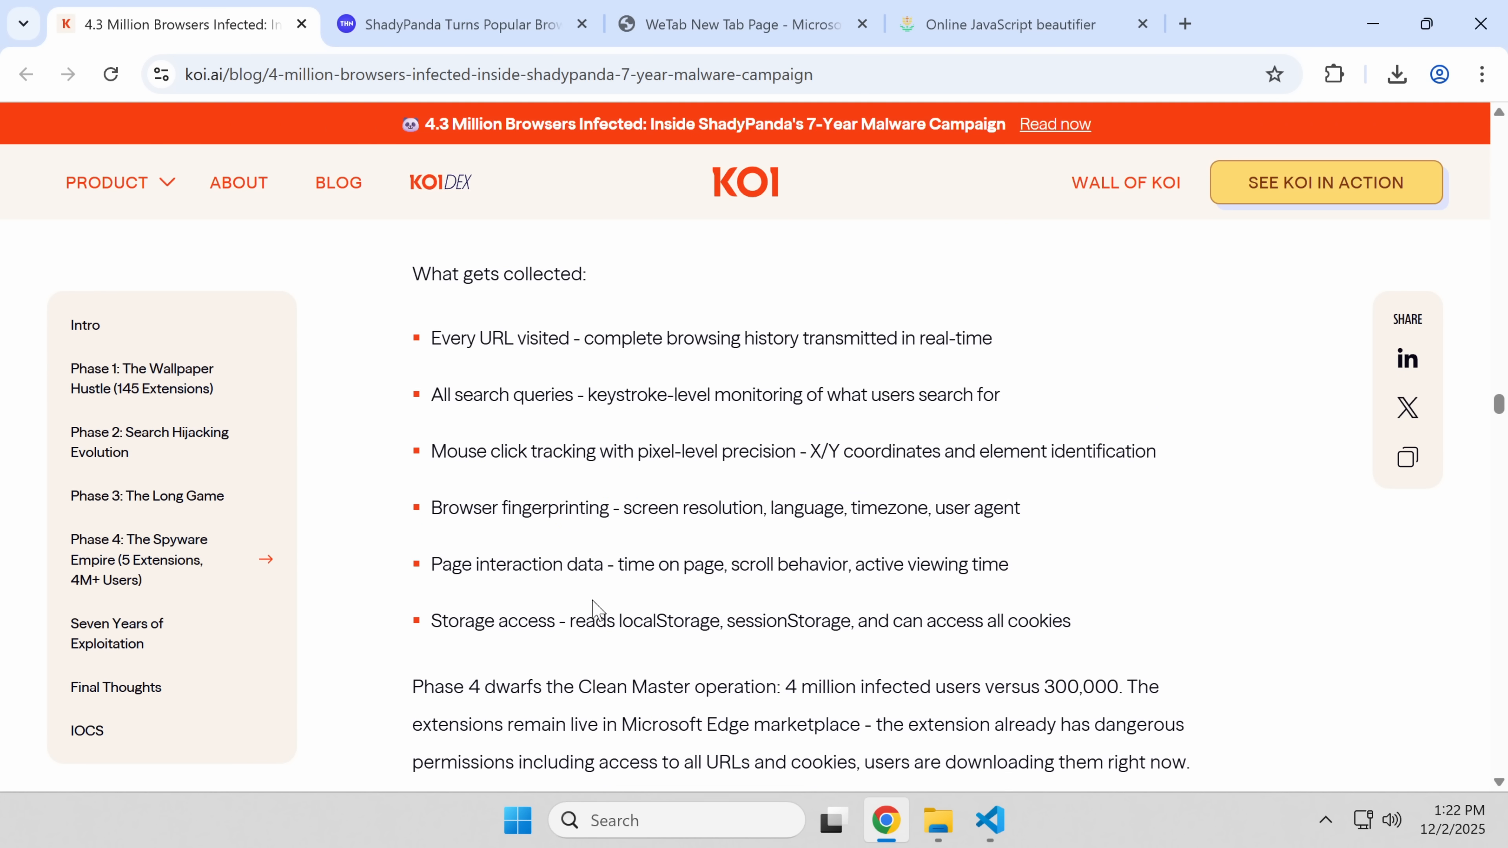
scroll("down", 3)
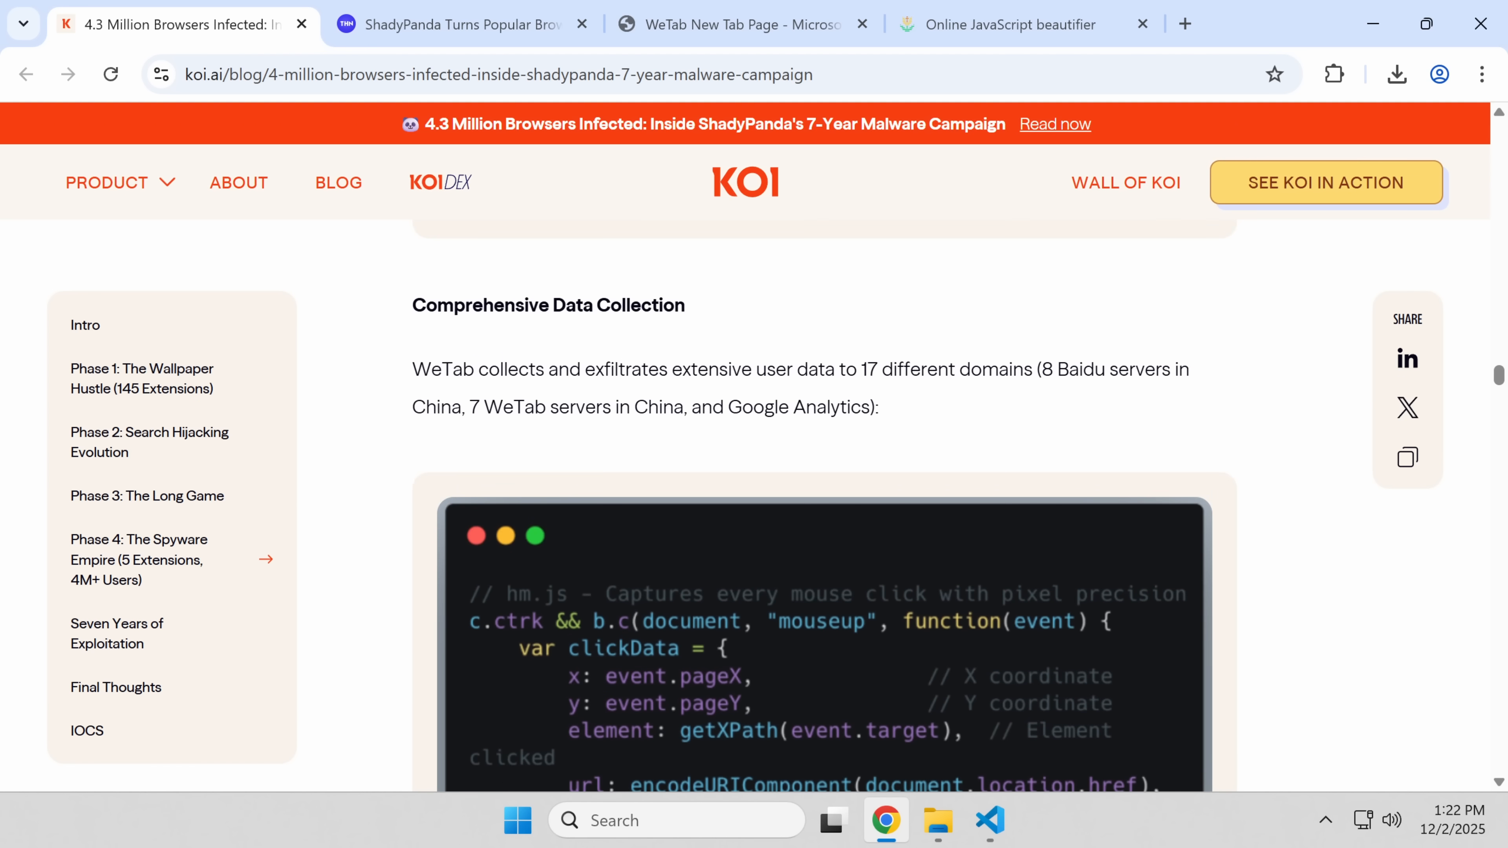
mouse_move(553, 265)
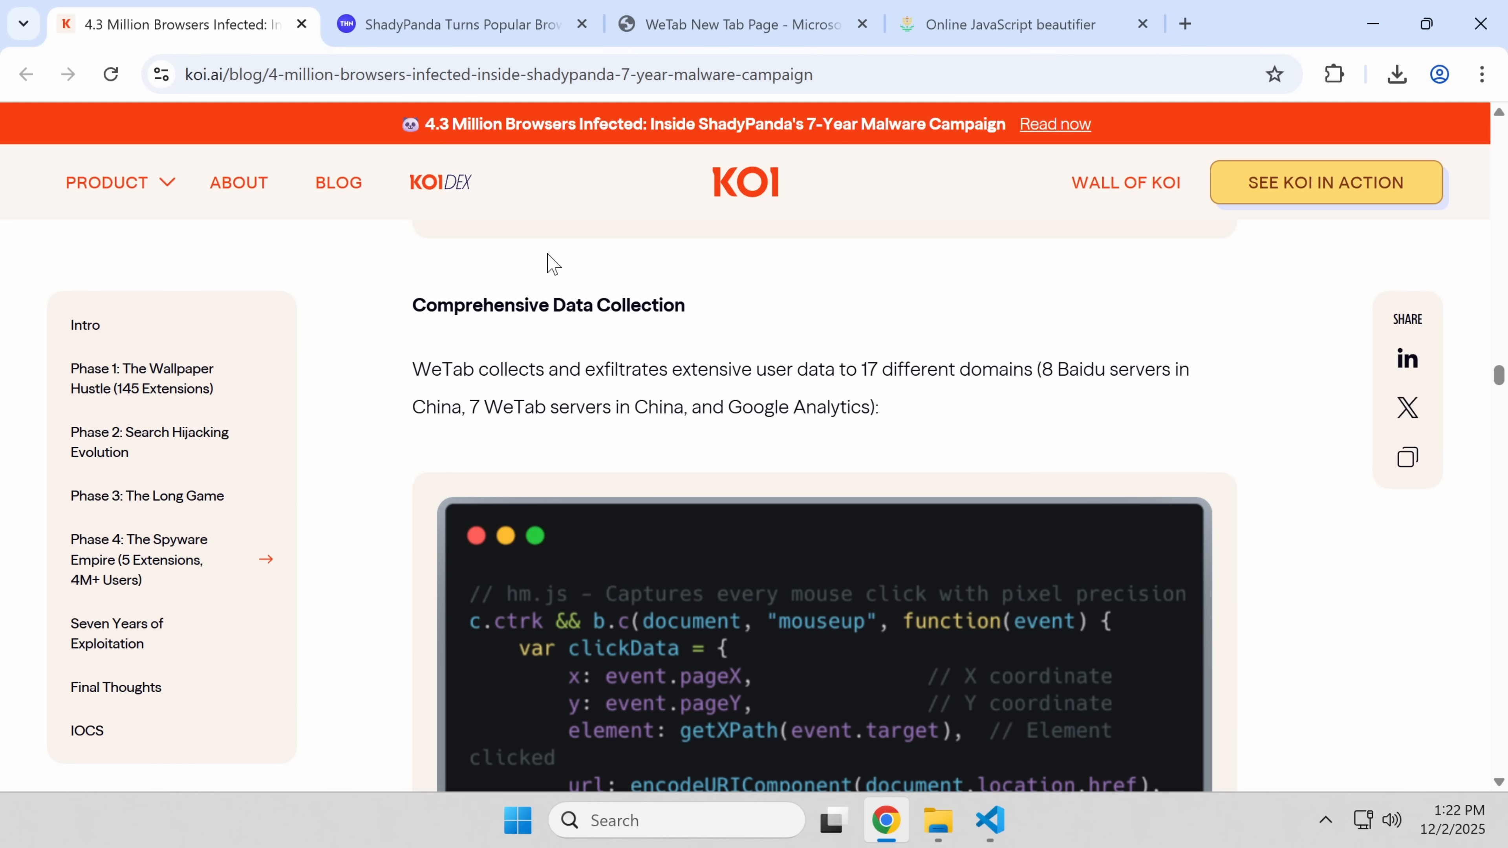
mouse_move(805, 281)
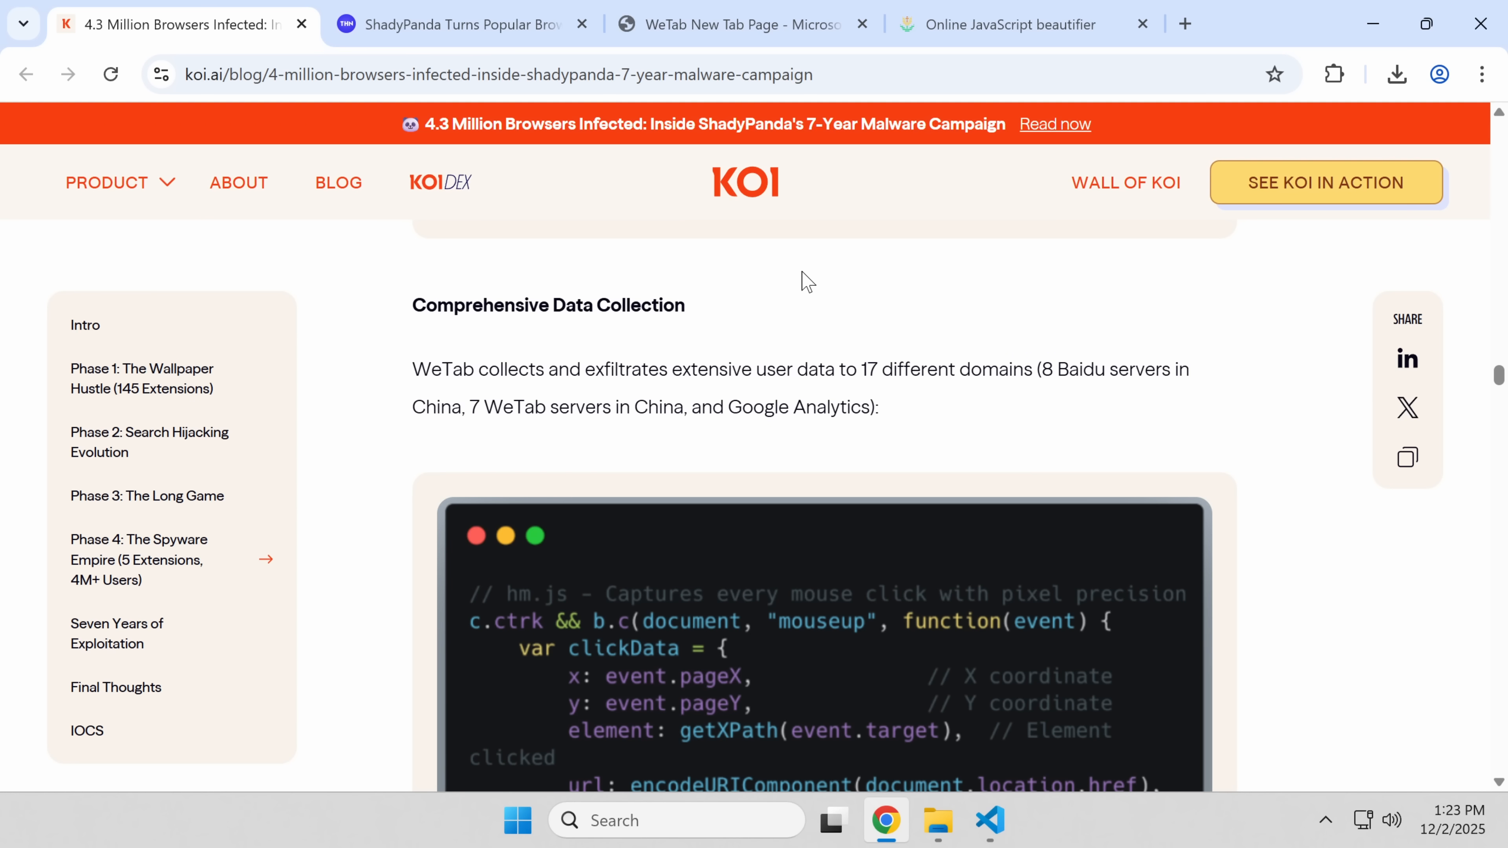
scroll("up", 3)
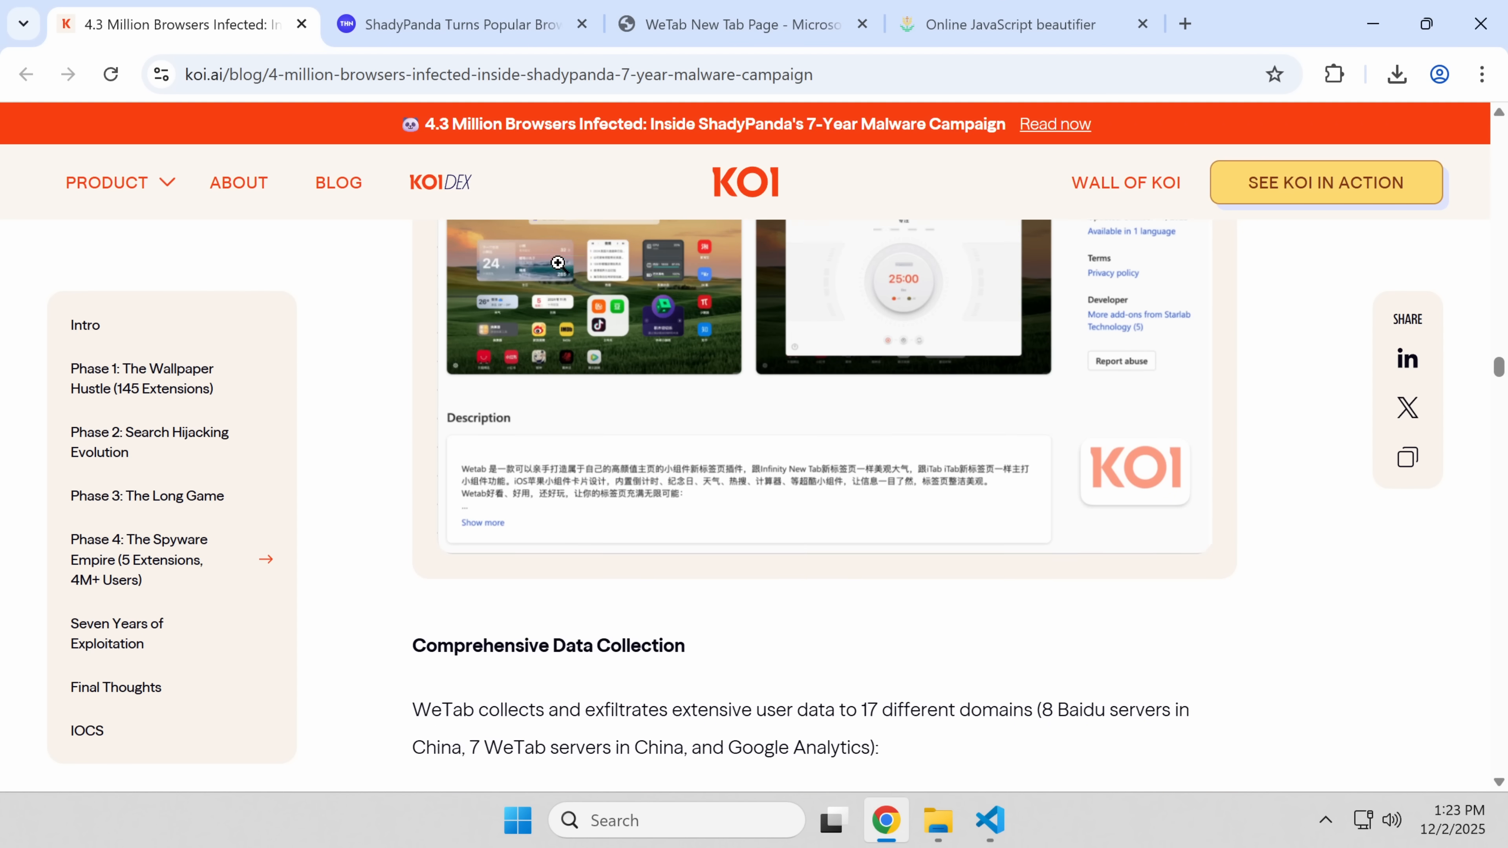
scroll("up", 3)
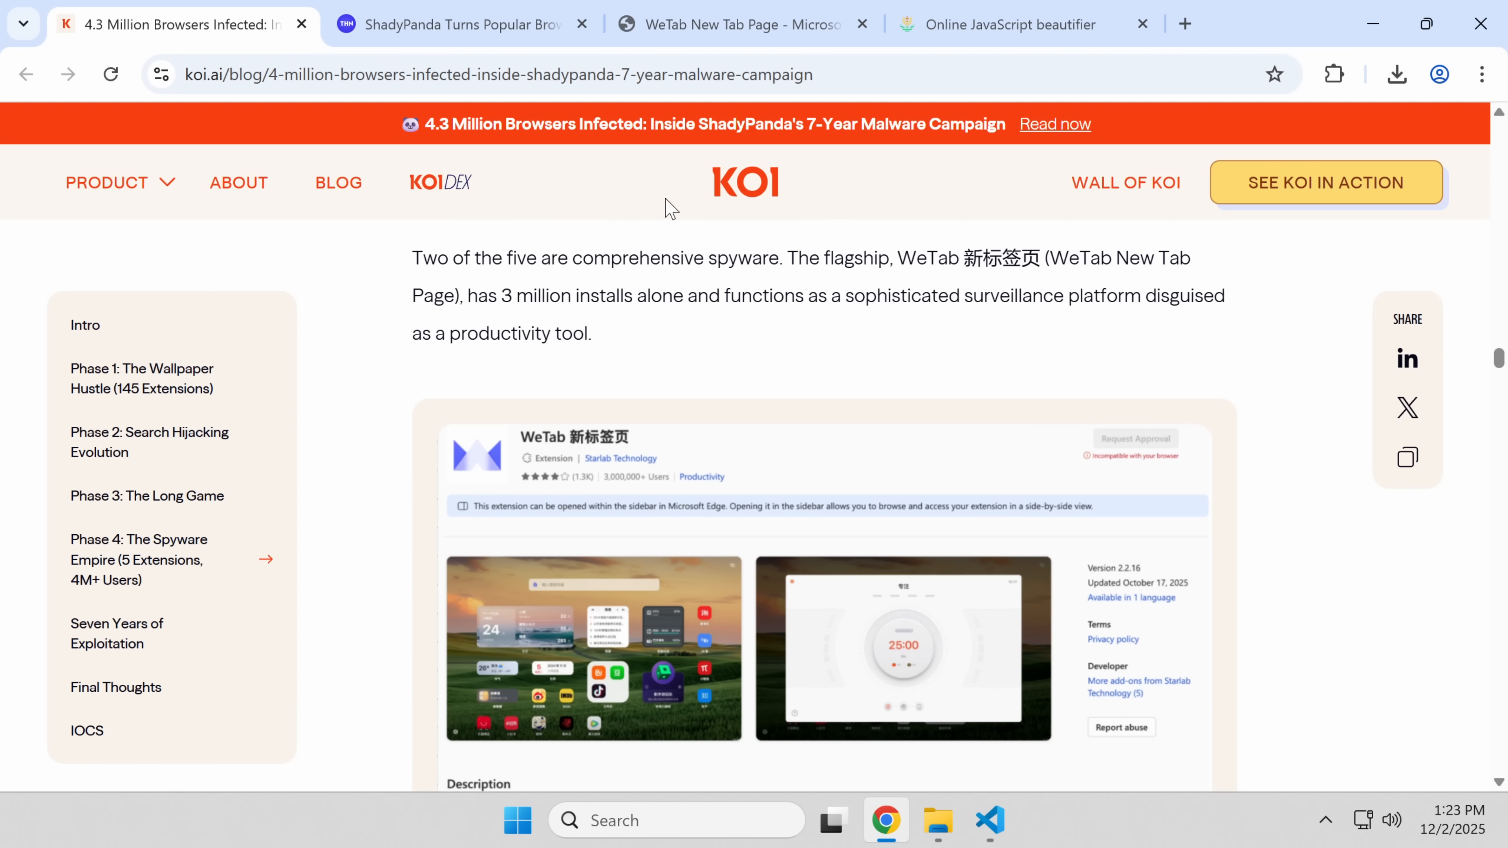
mouse_move(703, 184)
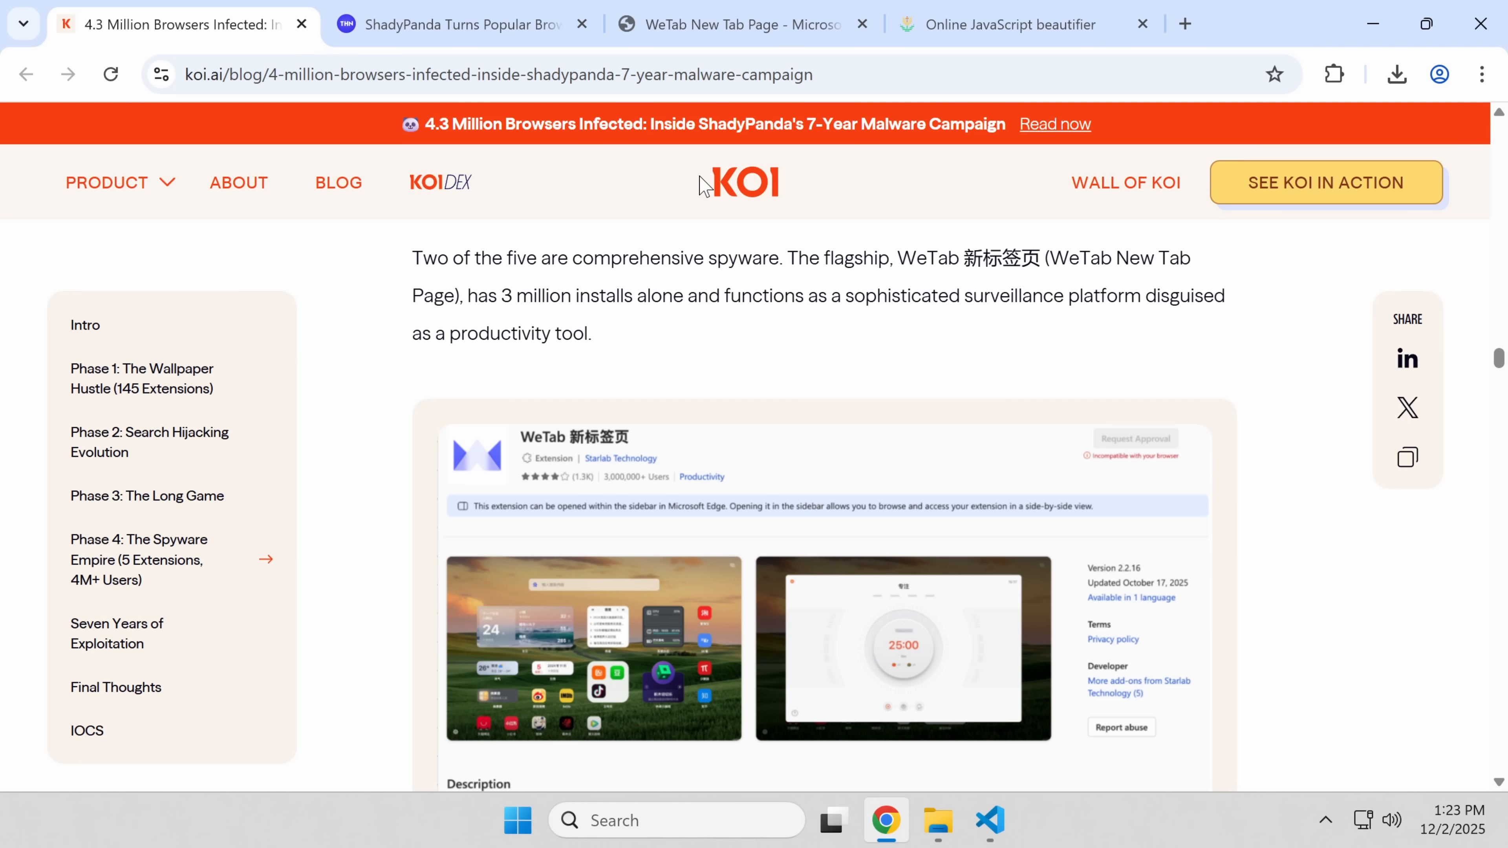
Step: Follow the Minecraft Forum download link and continue past its zipansion.com leaving warning
scroll("down", 3)
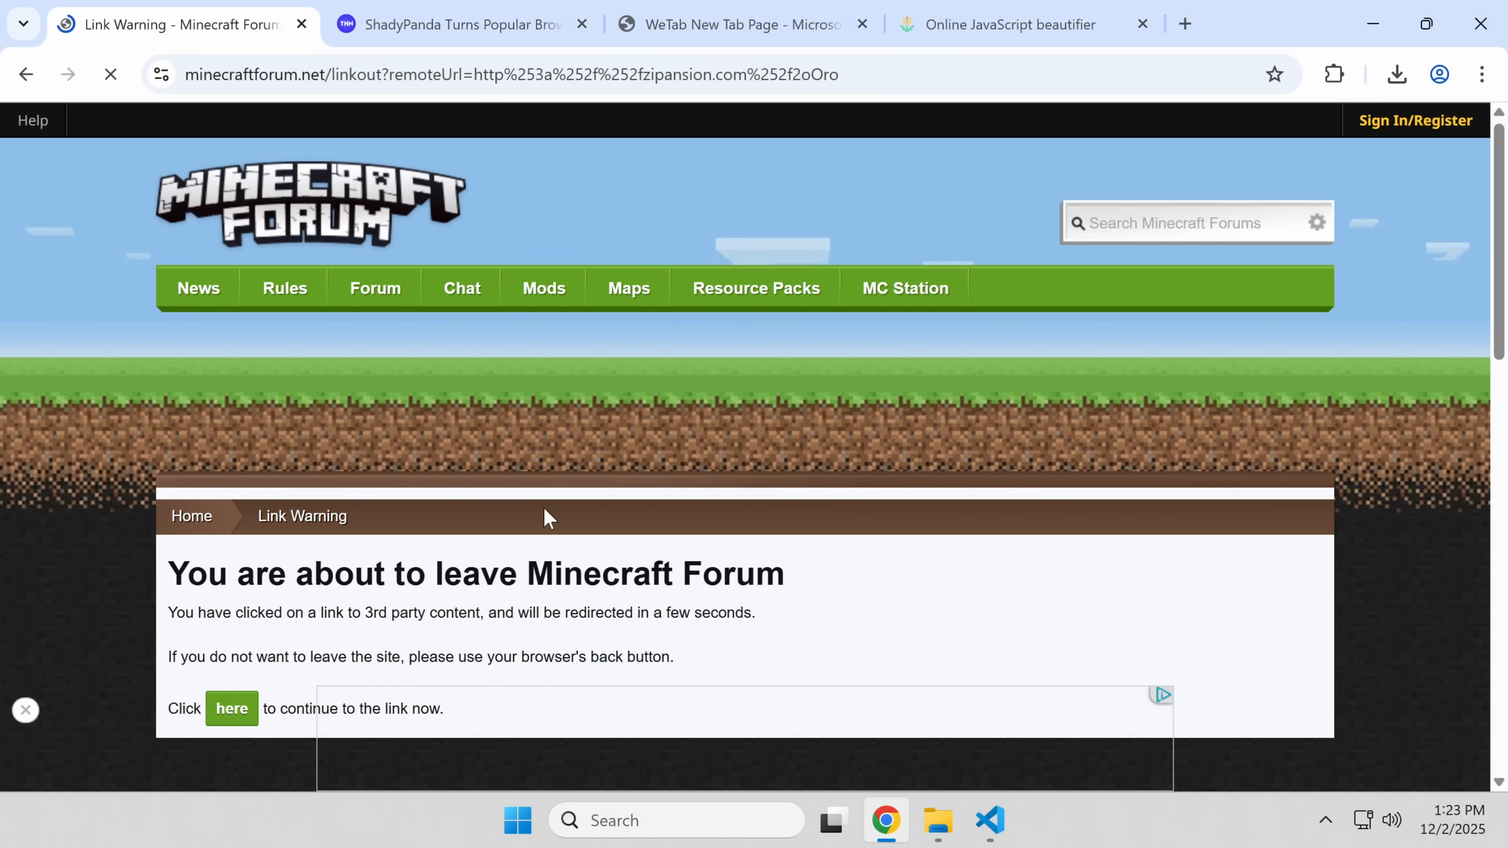
mouse_move(536, 453)
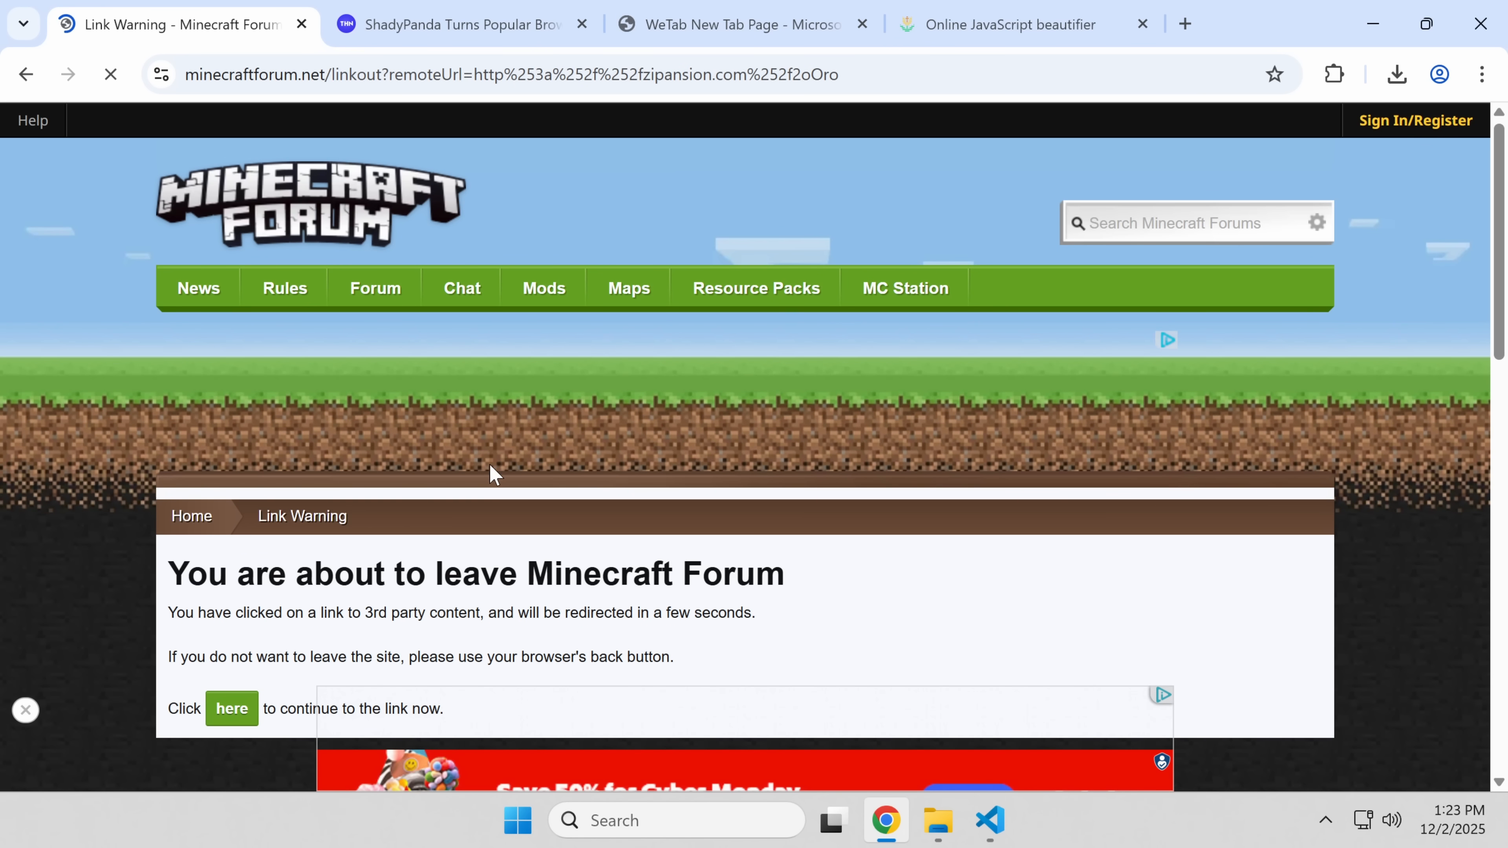
scroll("down", 3)
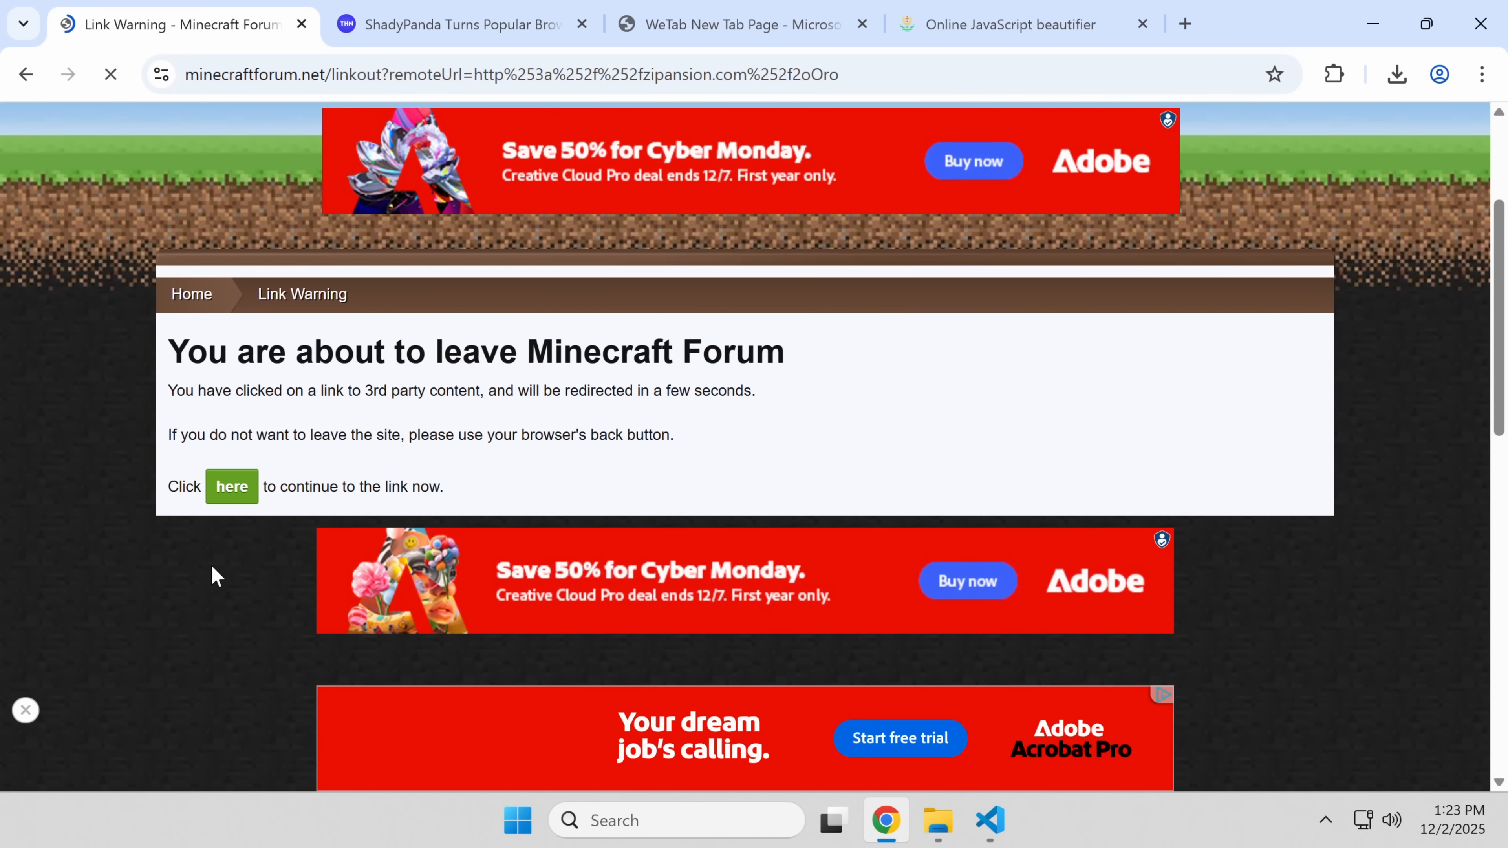
scroll("up", 3)
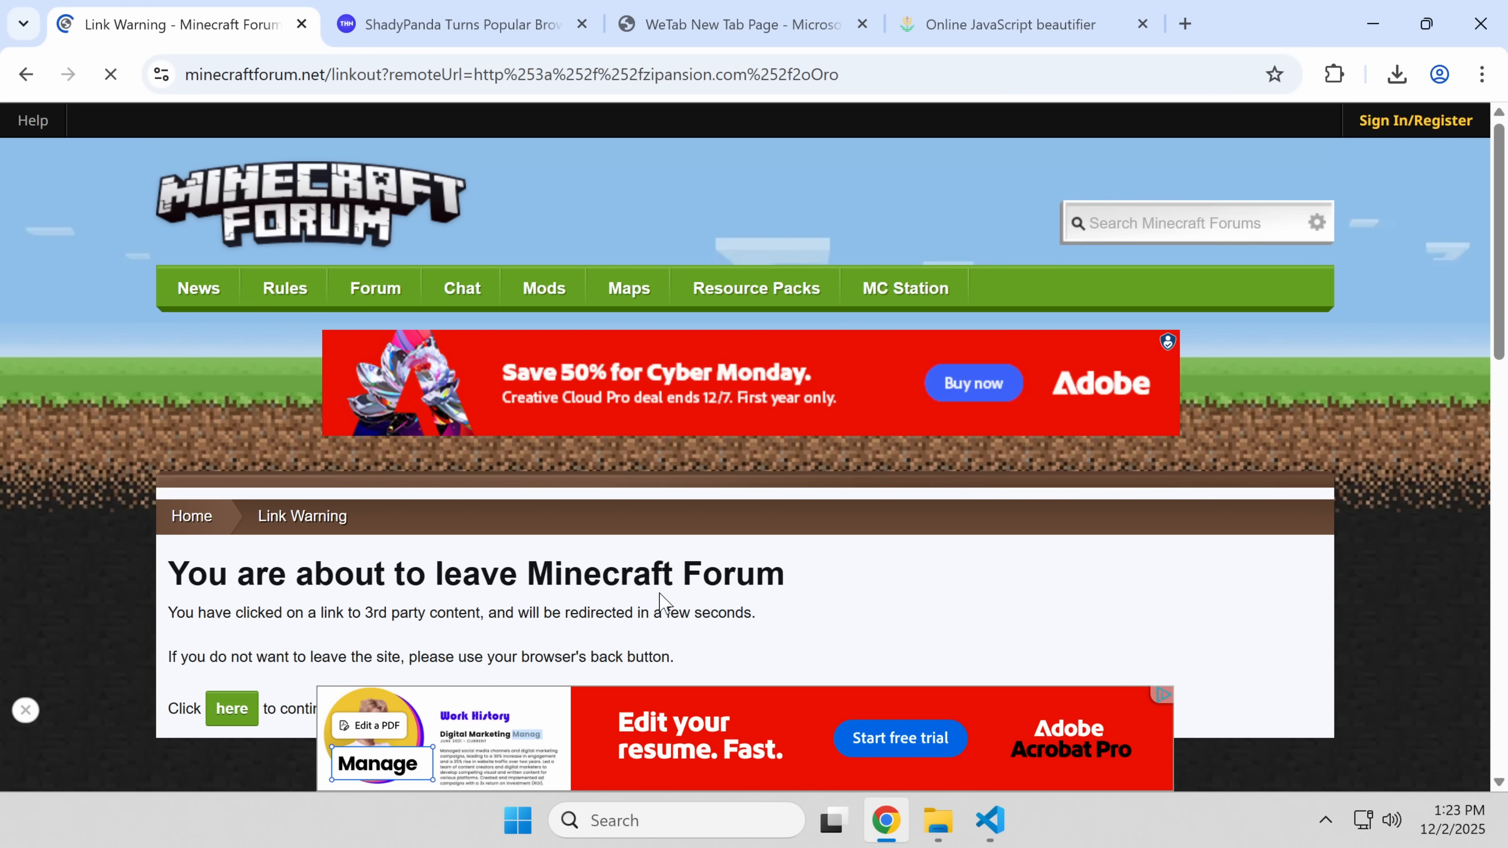
scroll("down", 3)
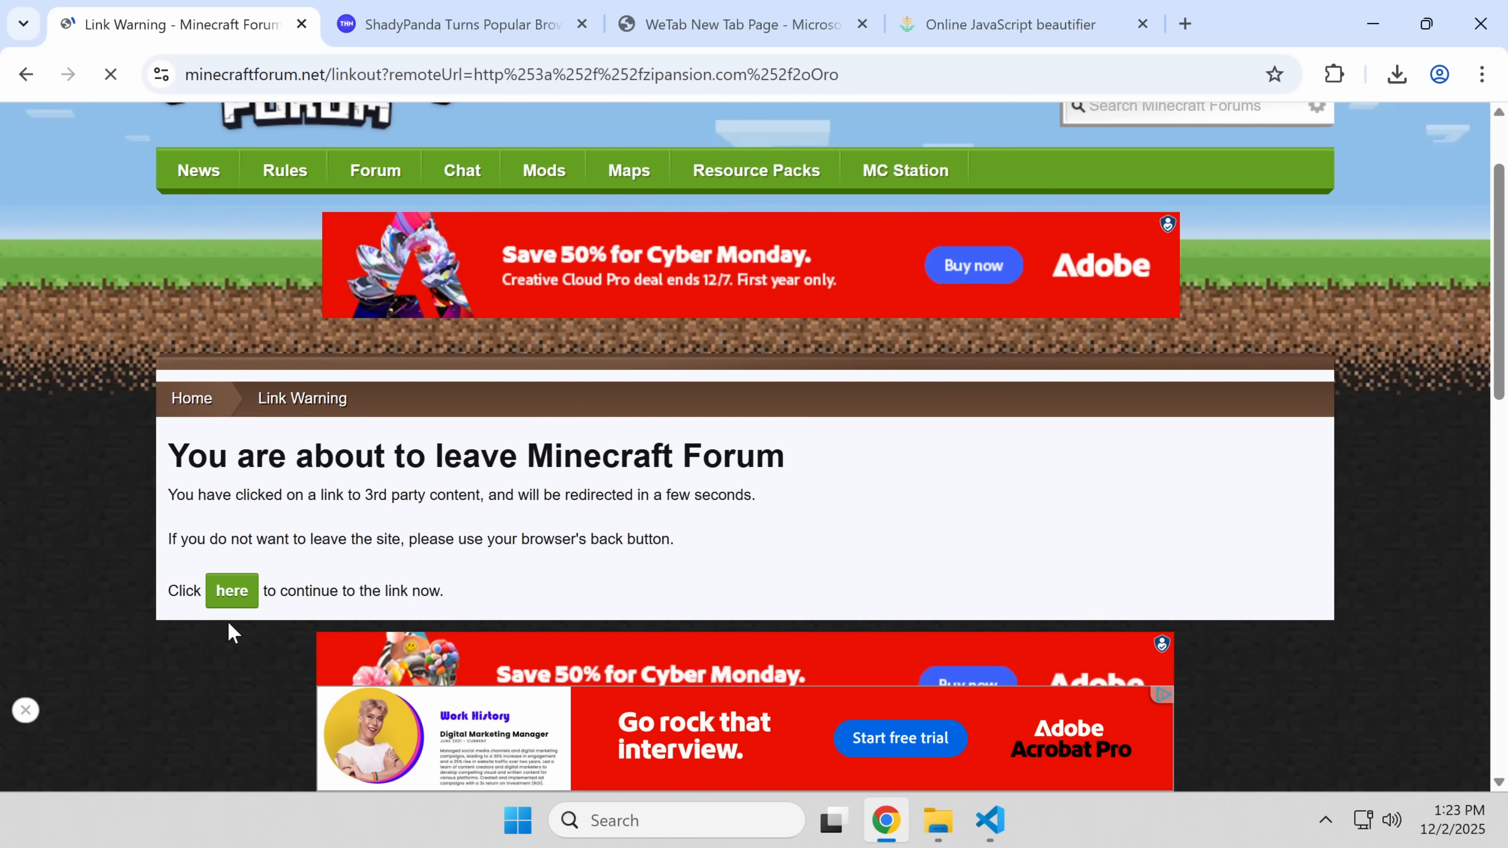
mouse_move(979, 609)
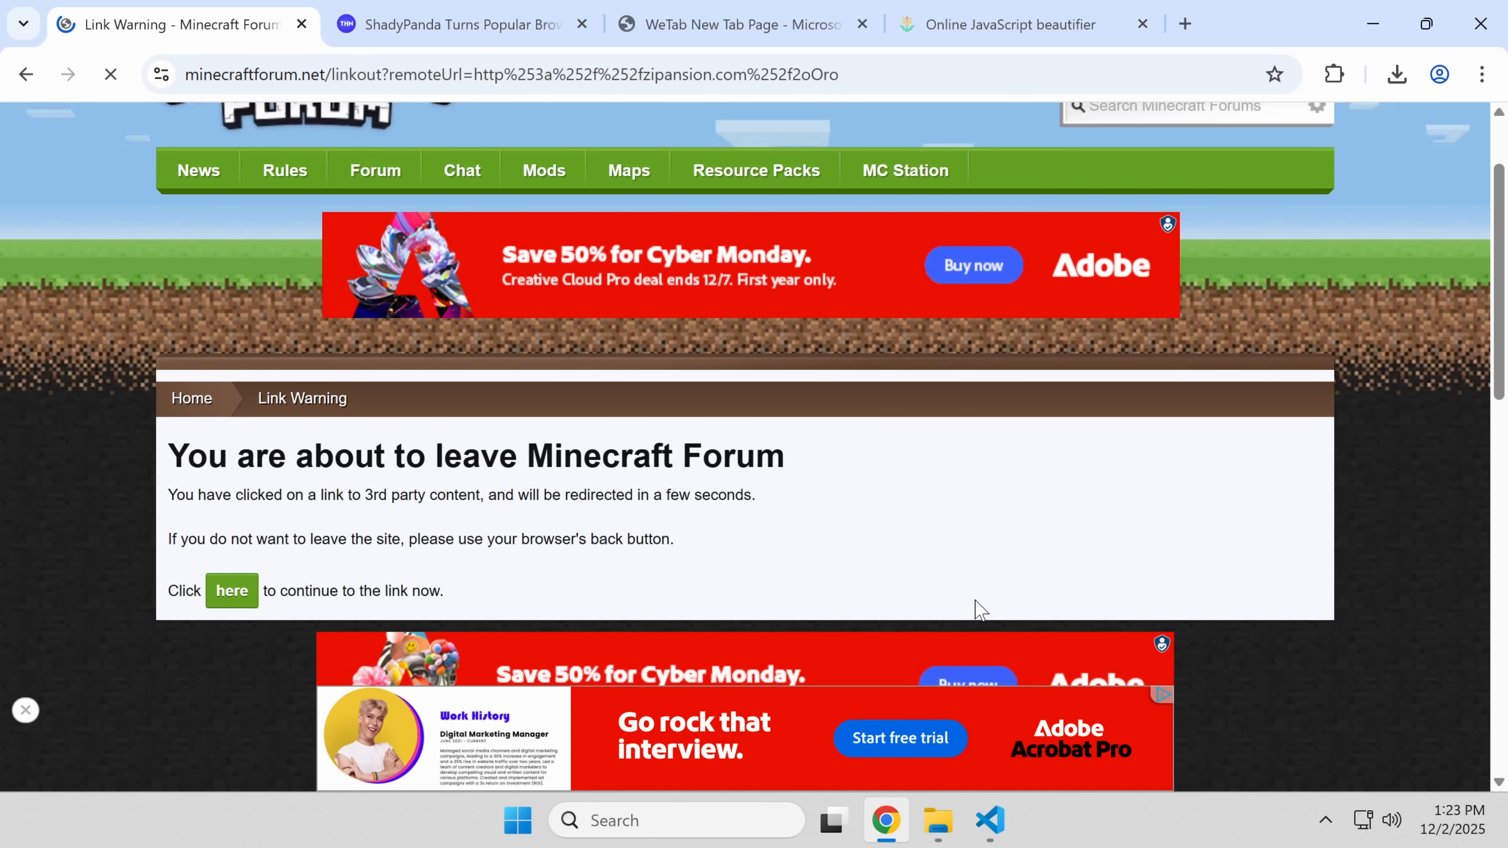
left_click(231, 591)
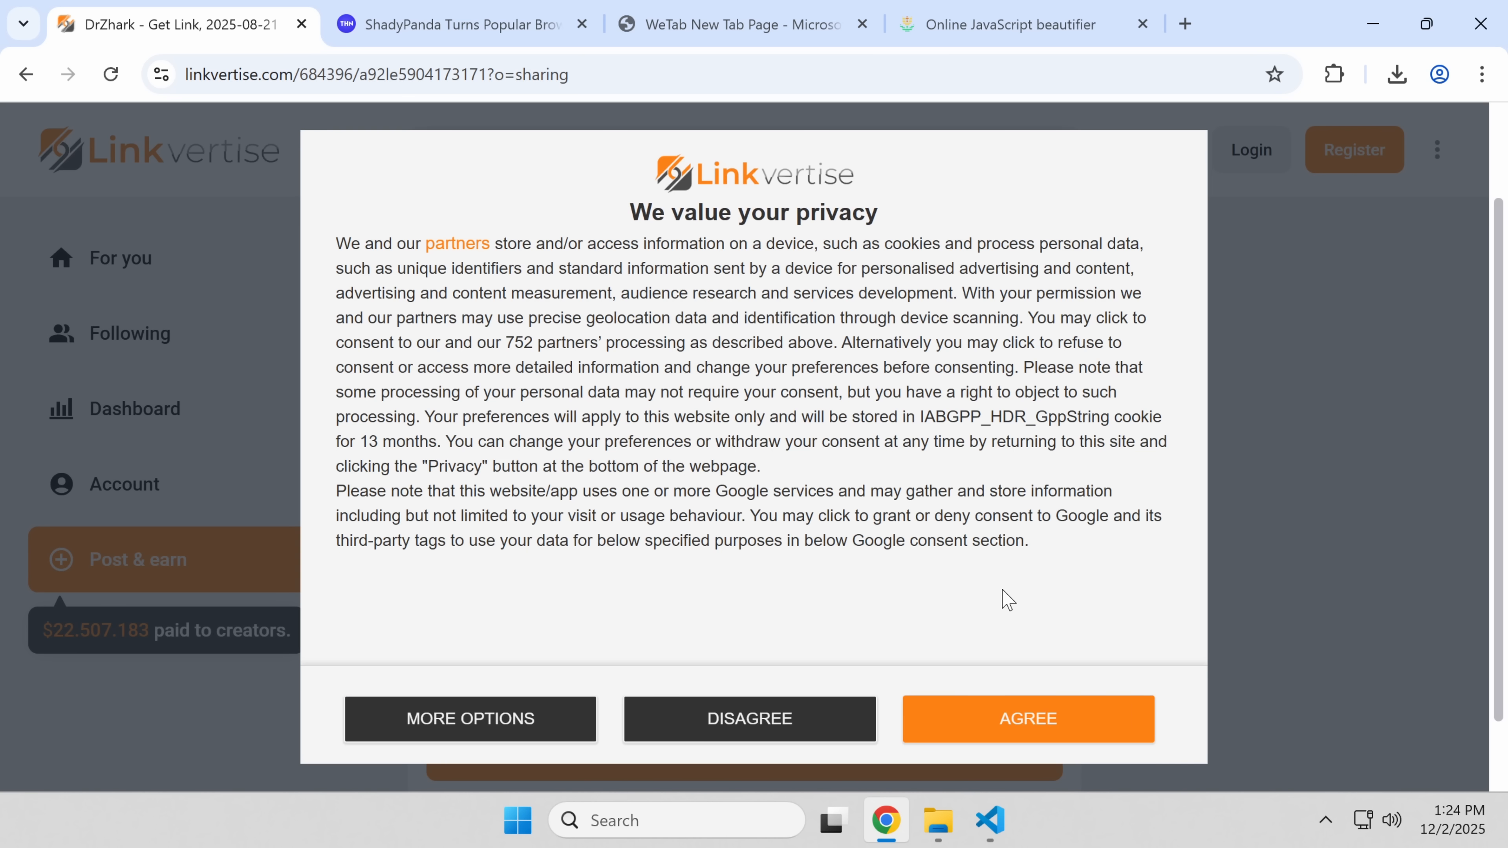
Step: Dismiss Linkvertise's privacy notice, get the DrZhark link, and review the access page's Enlisted ad
left_click(1027, 719)
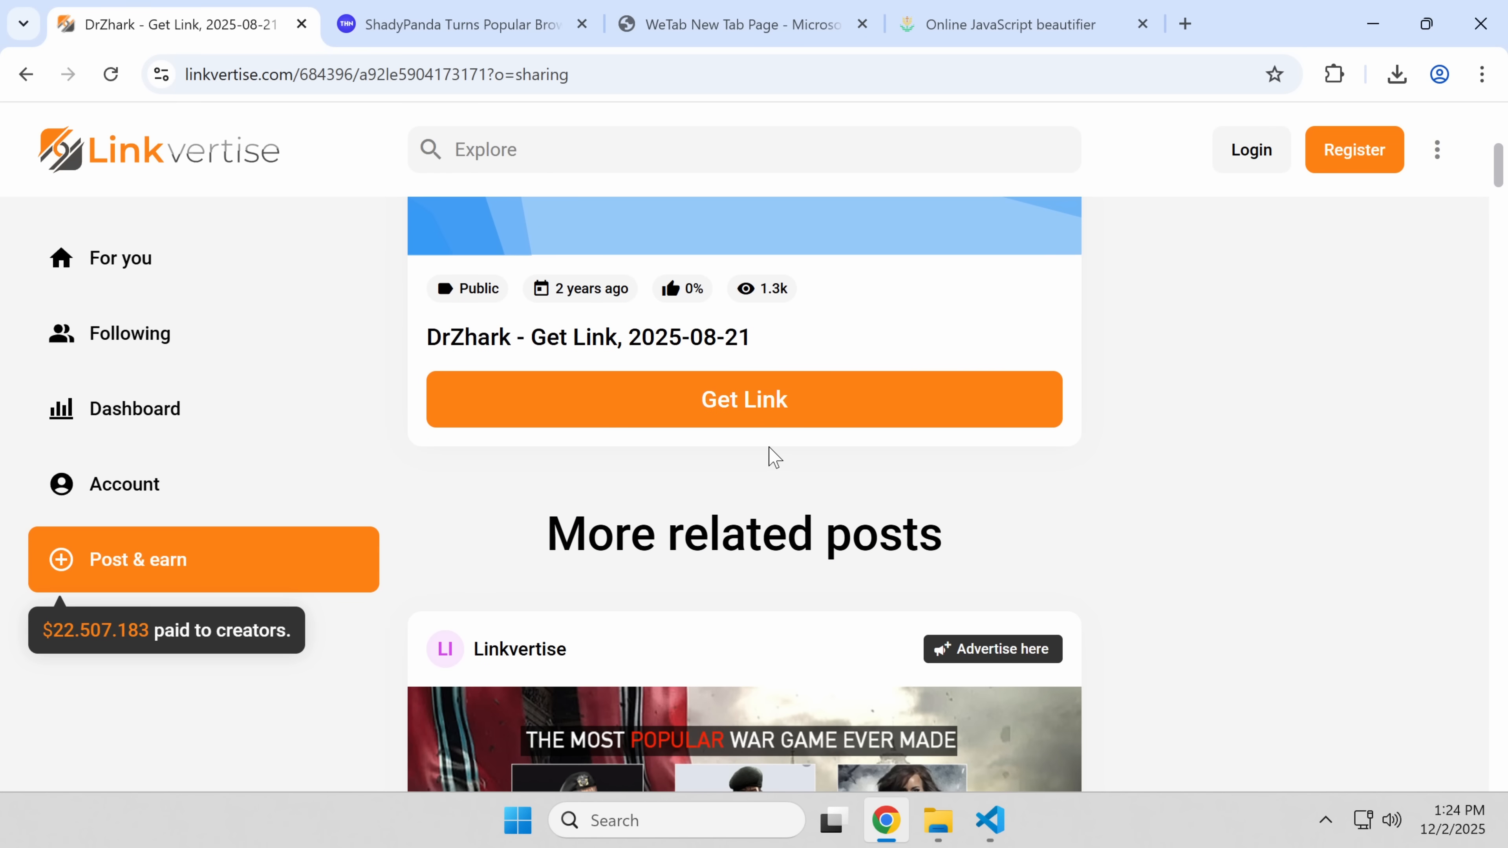
left_click(743, 399)
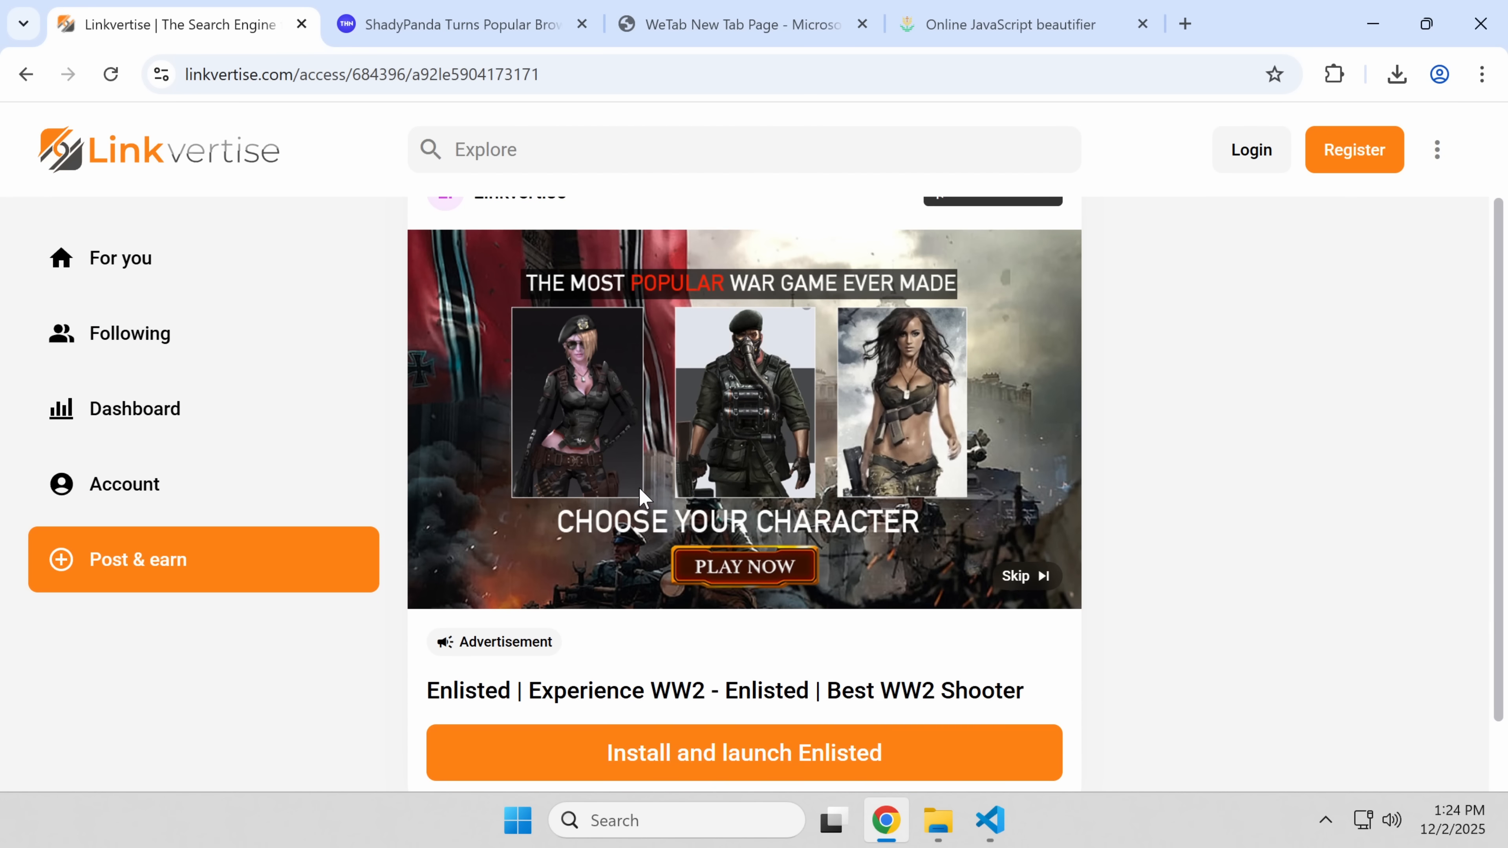
scroll("up", 3)
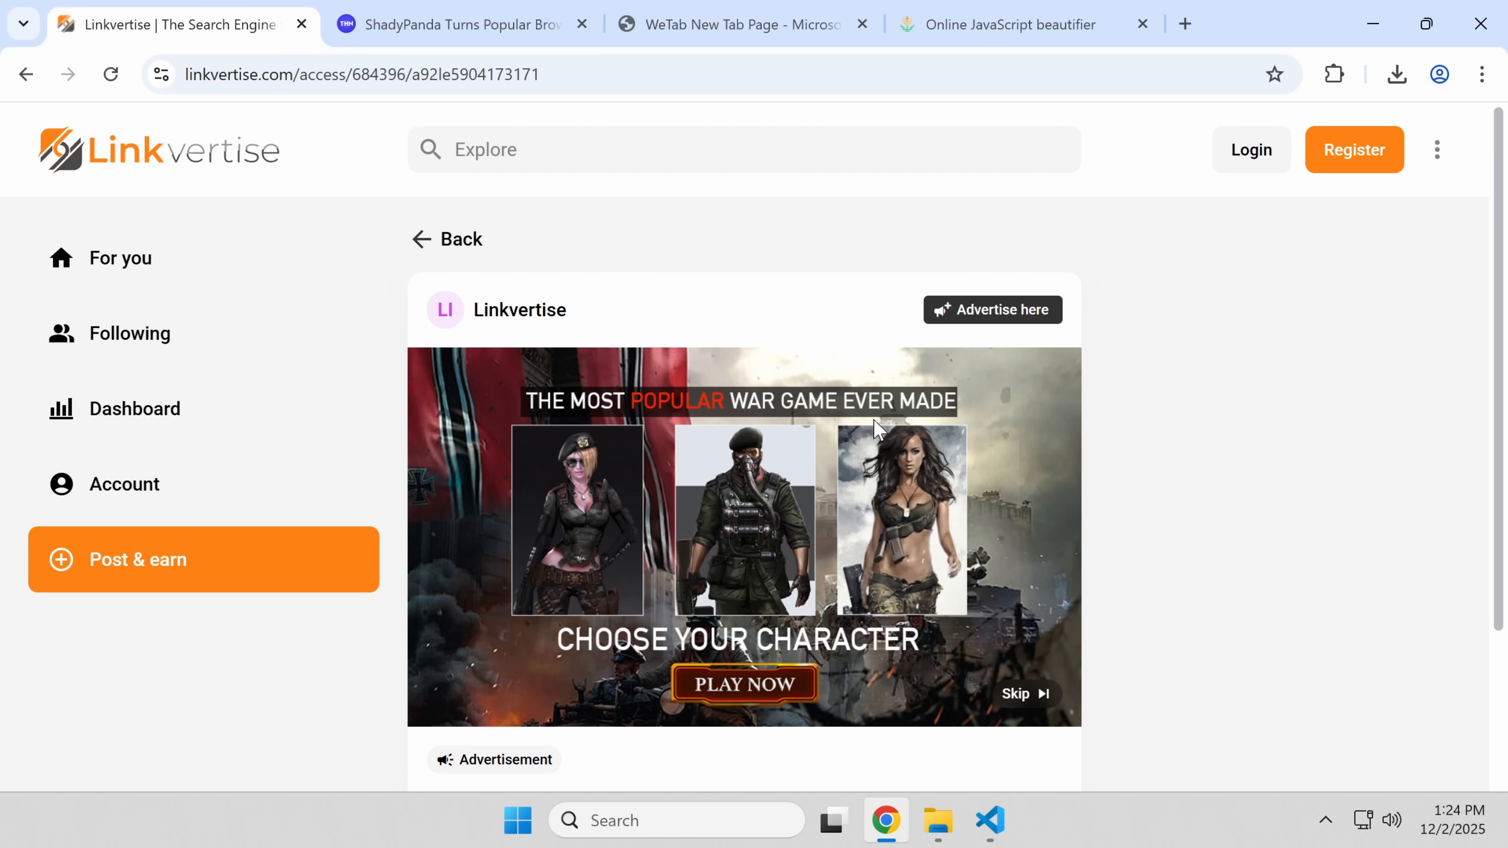
scroll("down", 3)
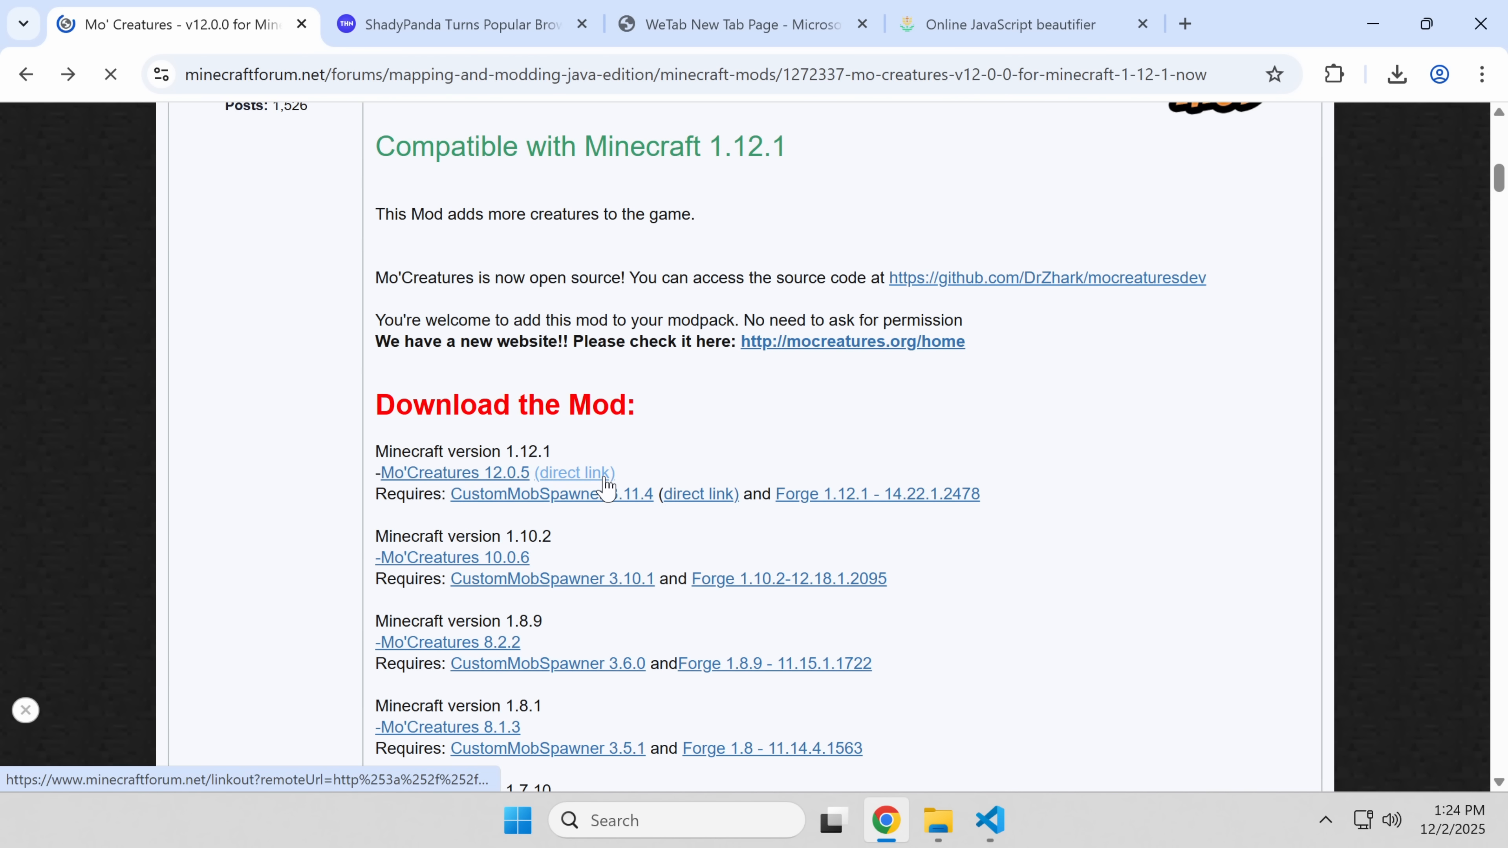
Step: Follow the Mo'Creatures 12.0.5 direct link past Minecraft Forum's leaving warning to its MediaFire download page
left_click(574, 472)
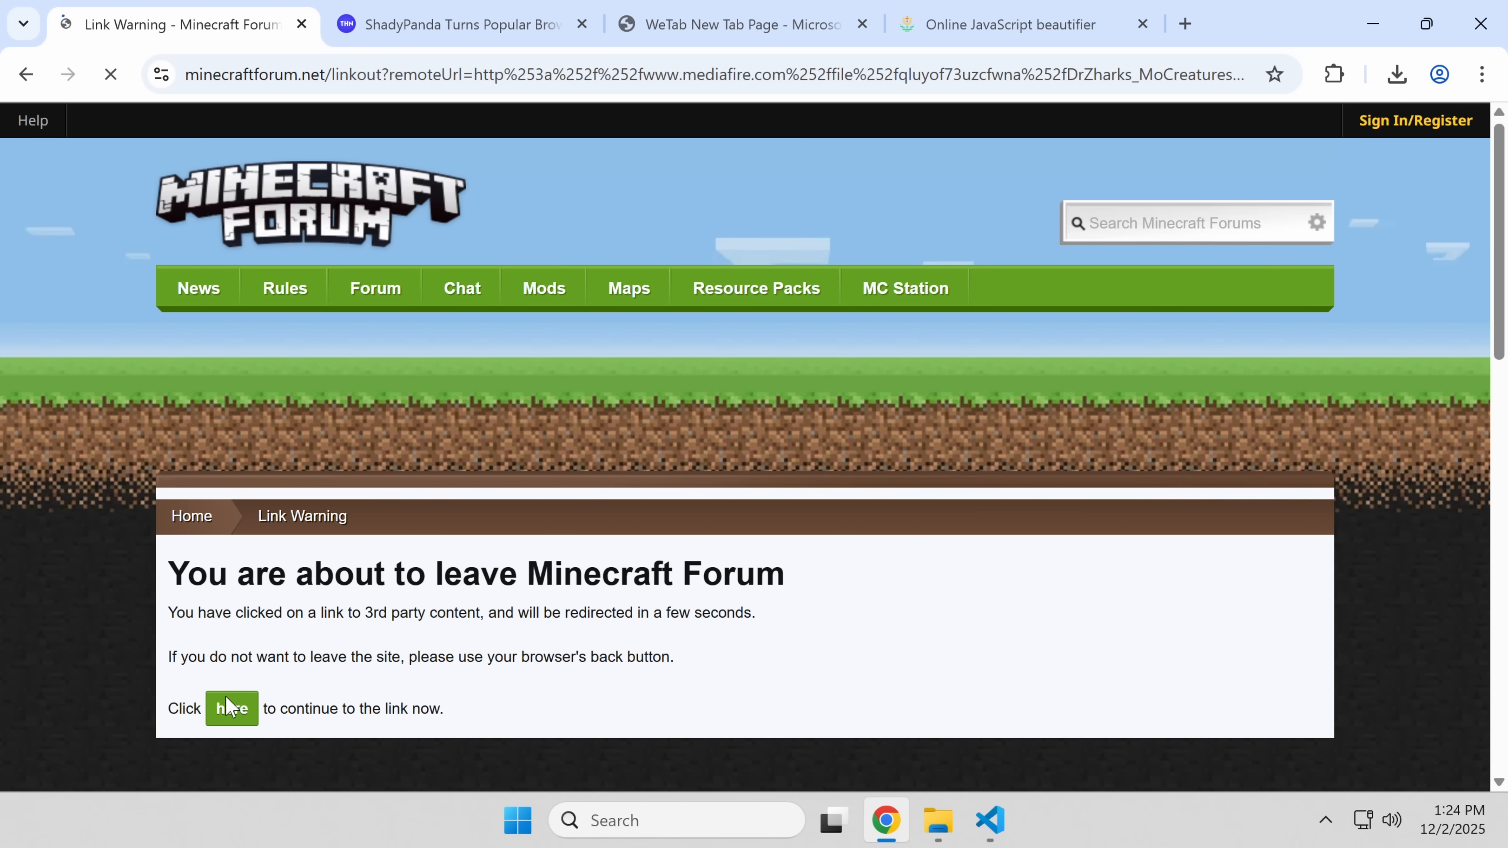
scroll("down", 3)
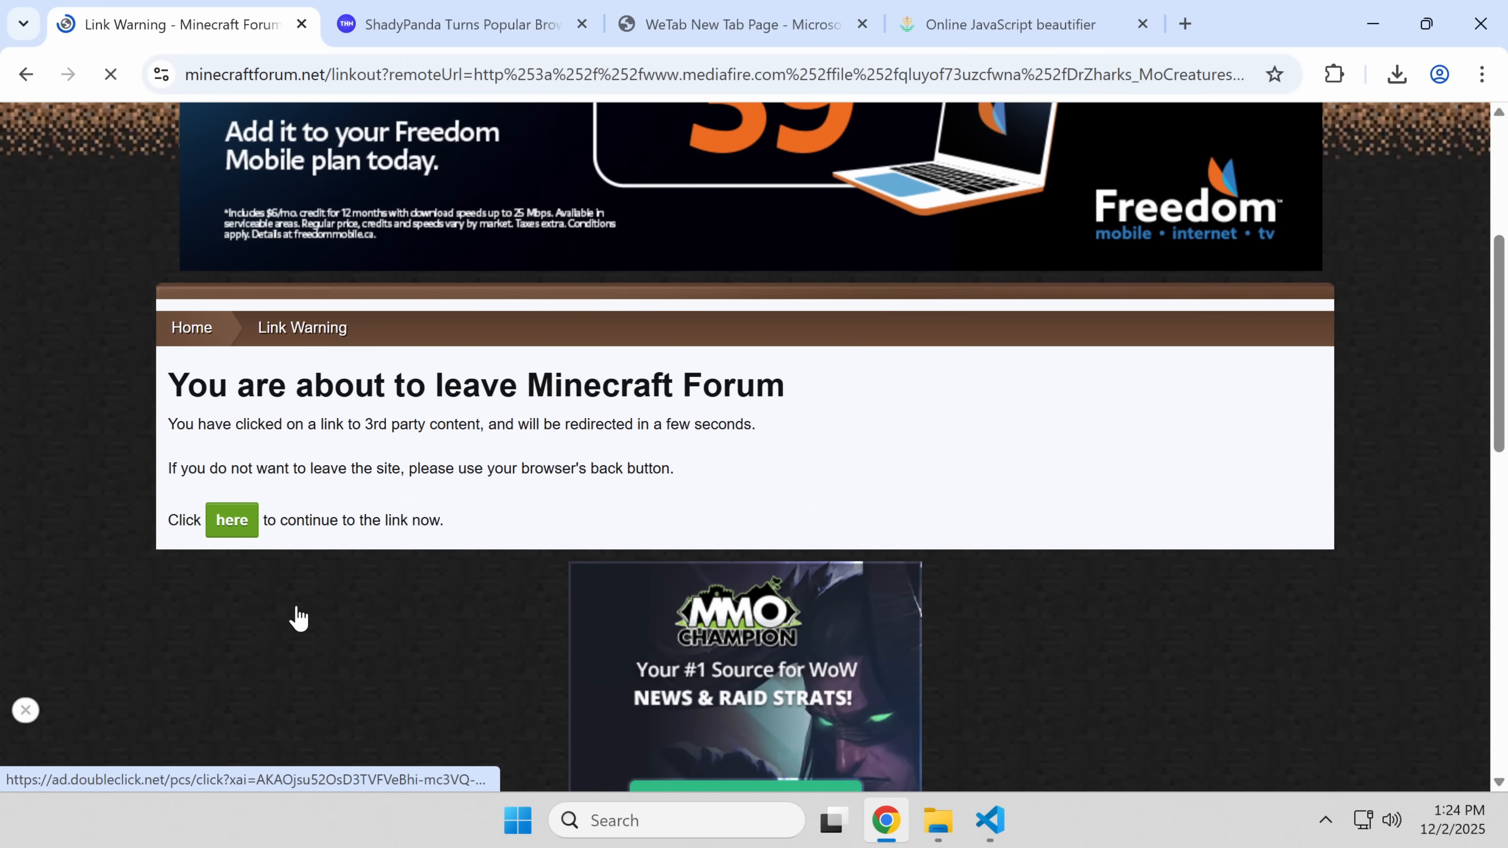
left_click(231, 519)
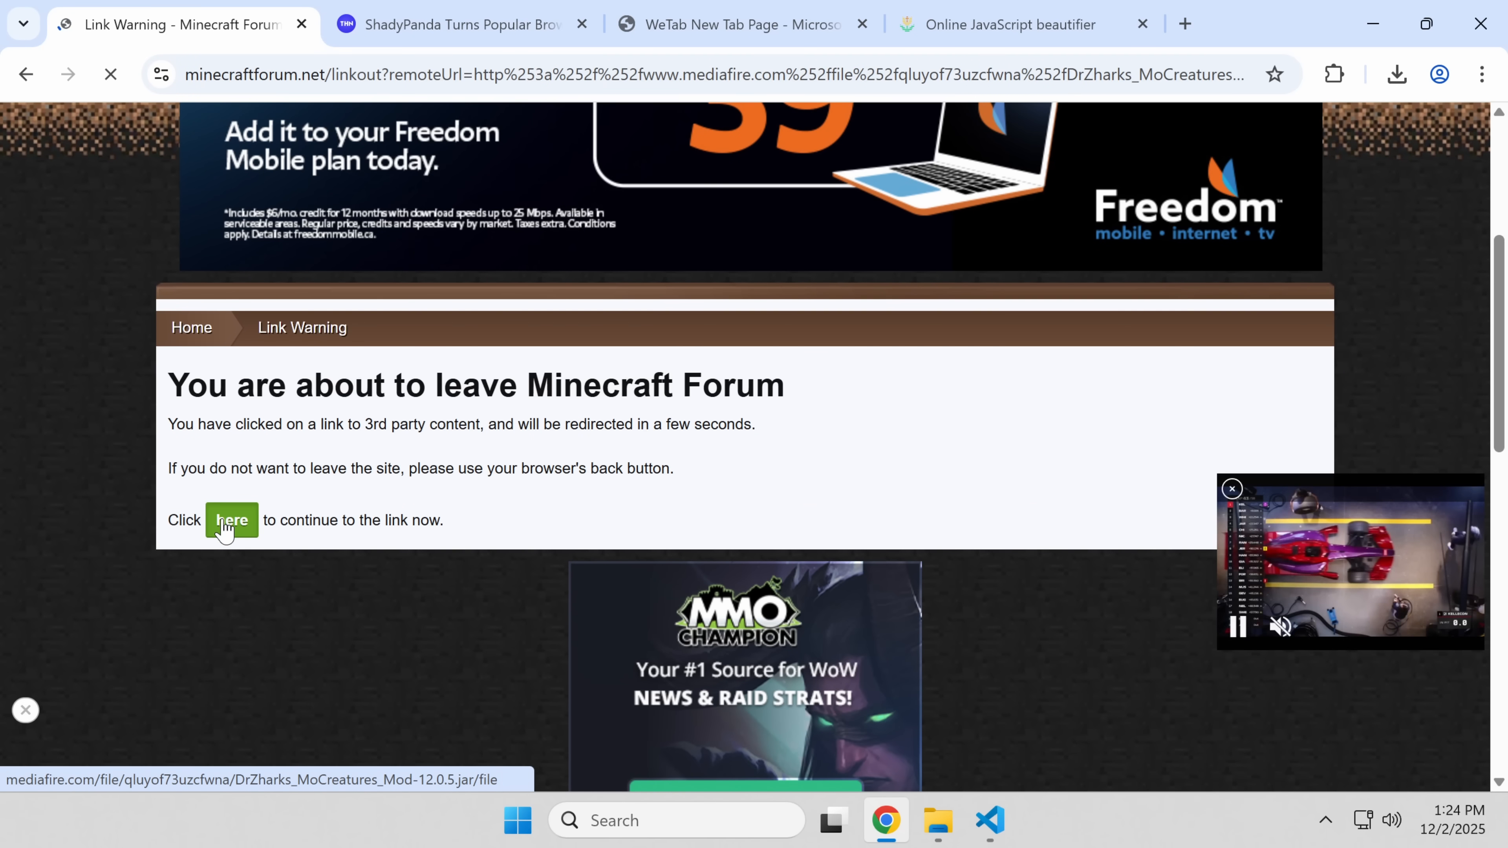
left_click(231, 520)
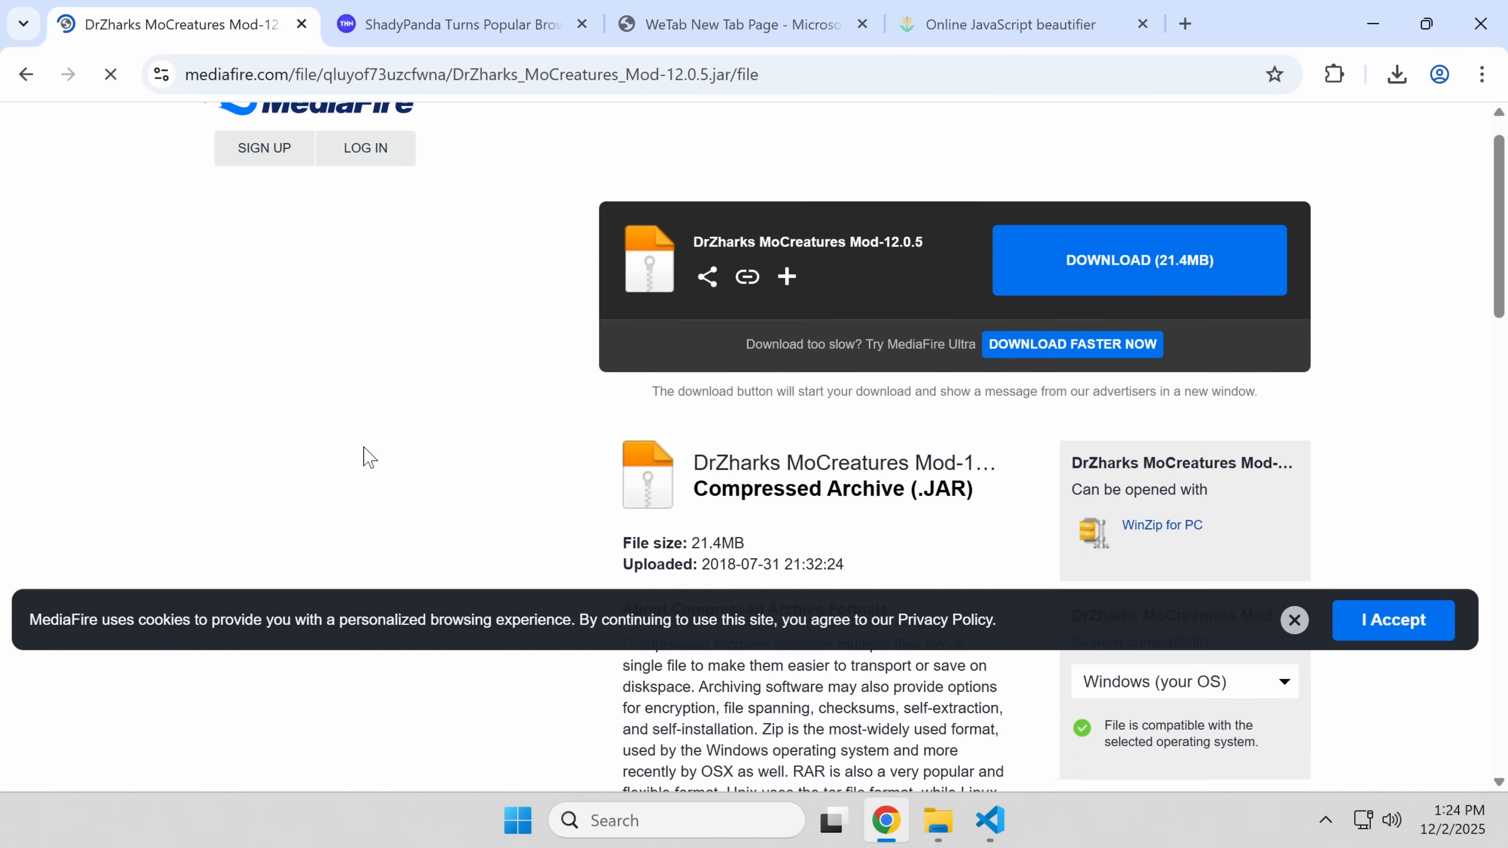
scroll("down", 3)
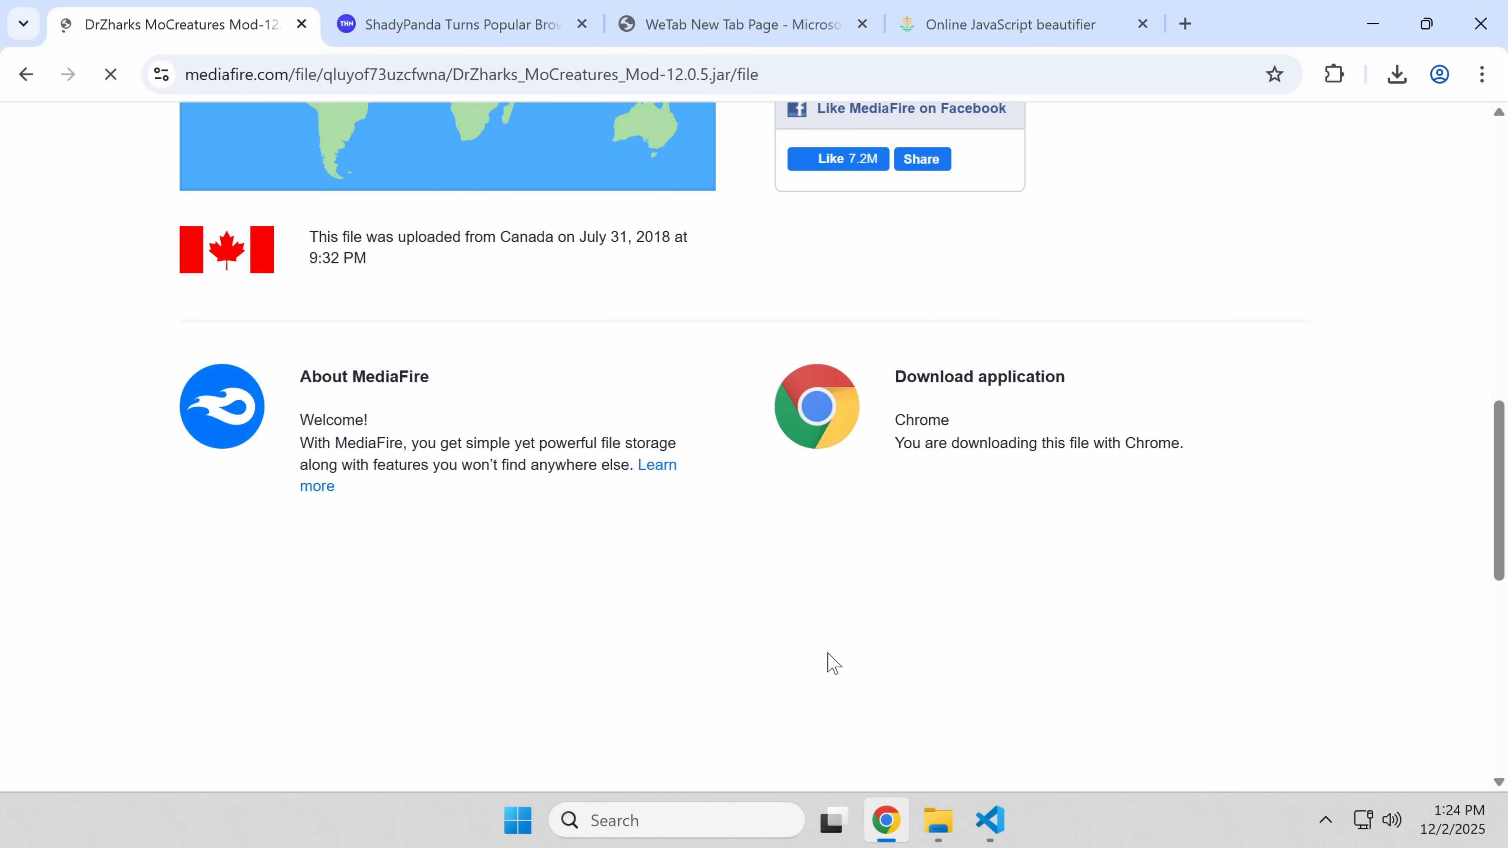
left_click(1186, 25)
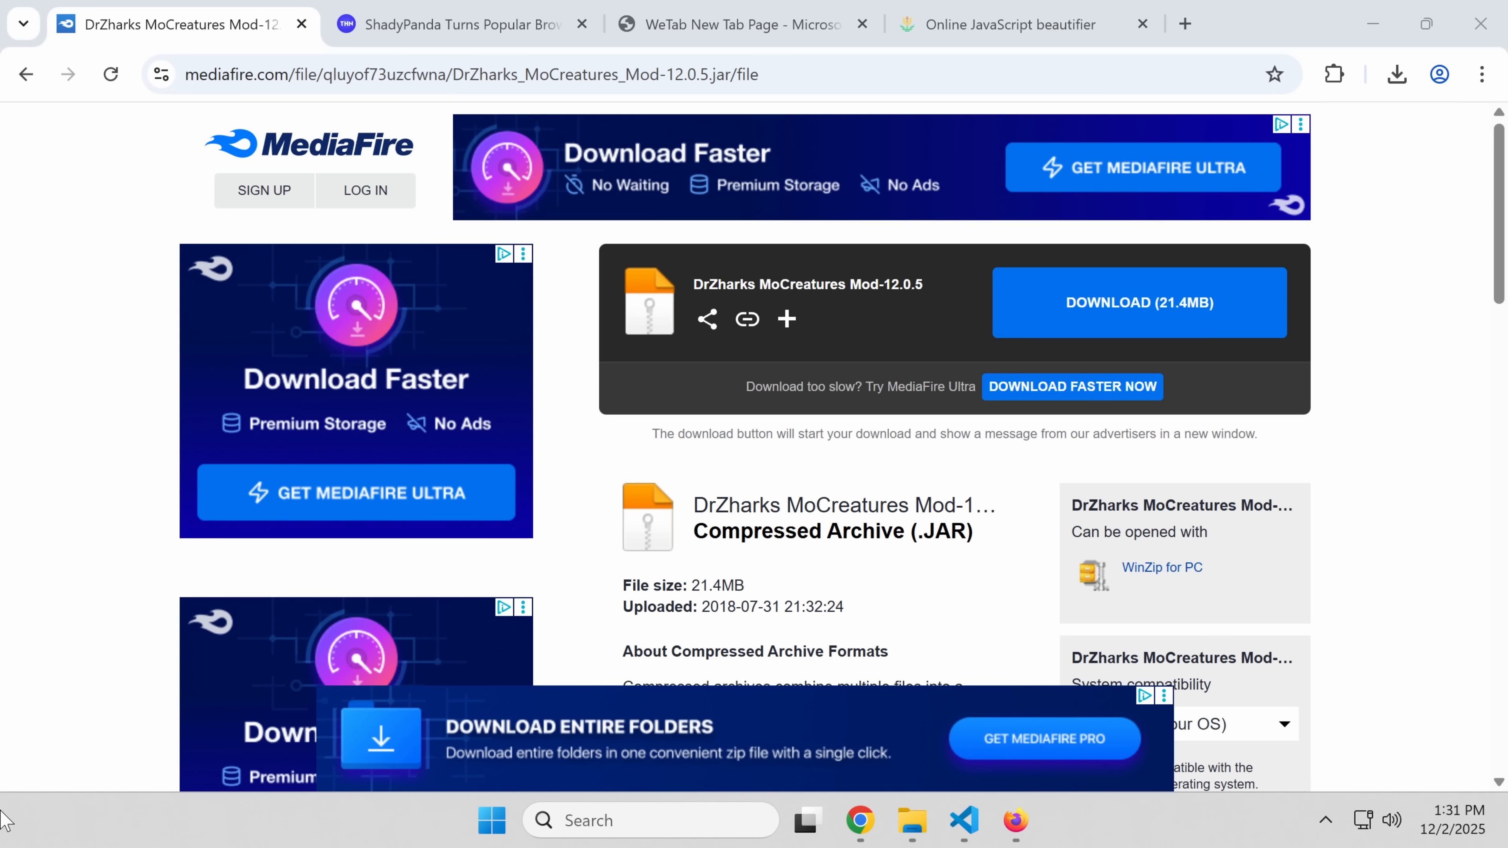
mouse_move(466, 144)
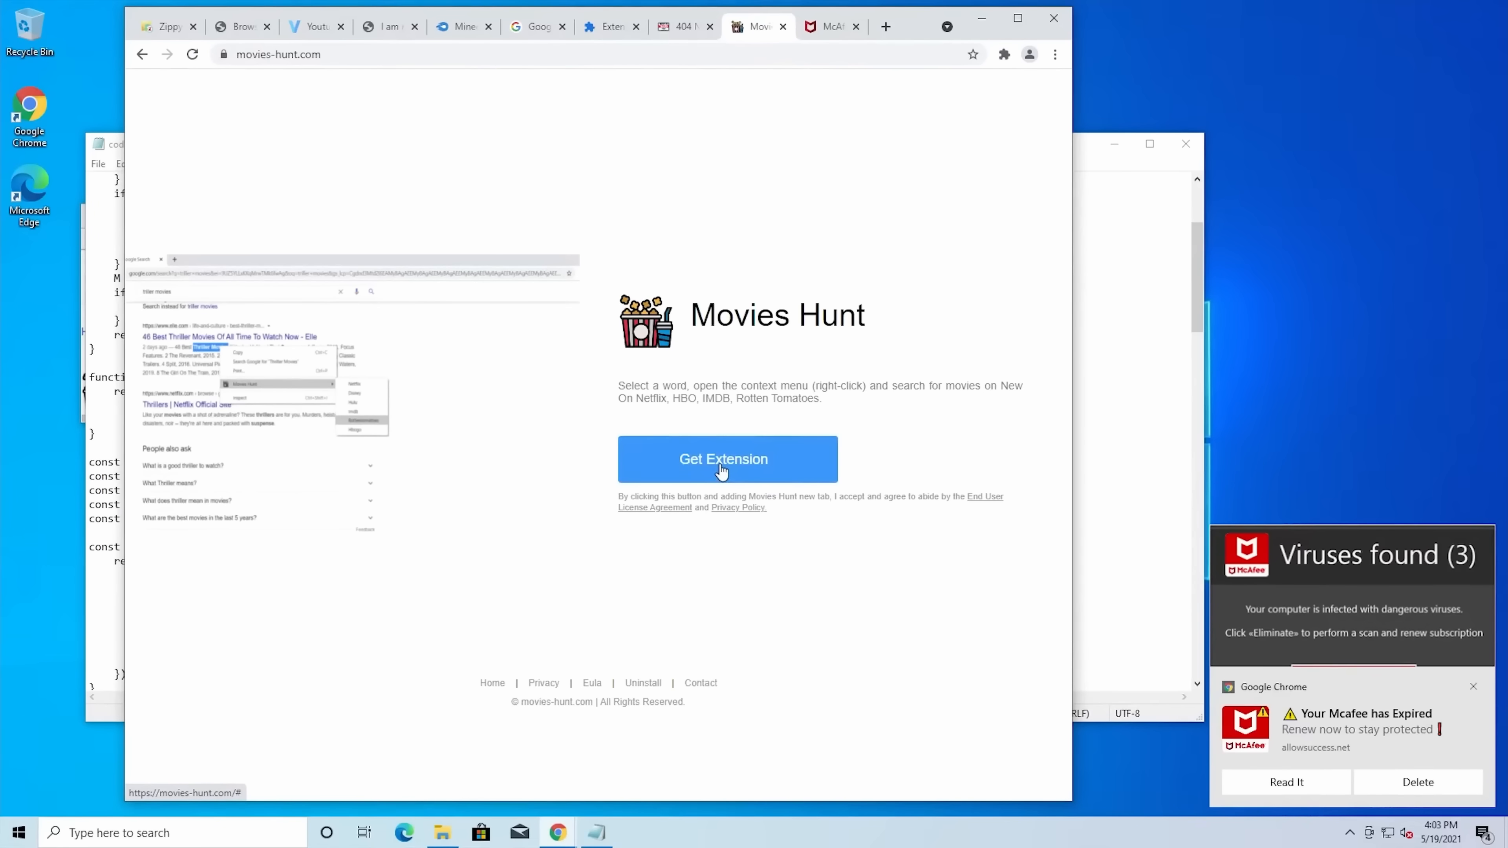
mouse_move(719, 481)
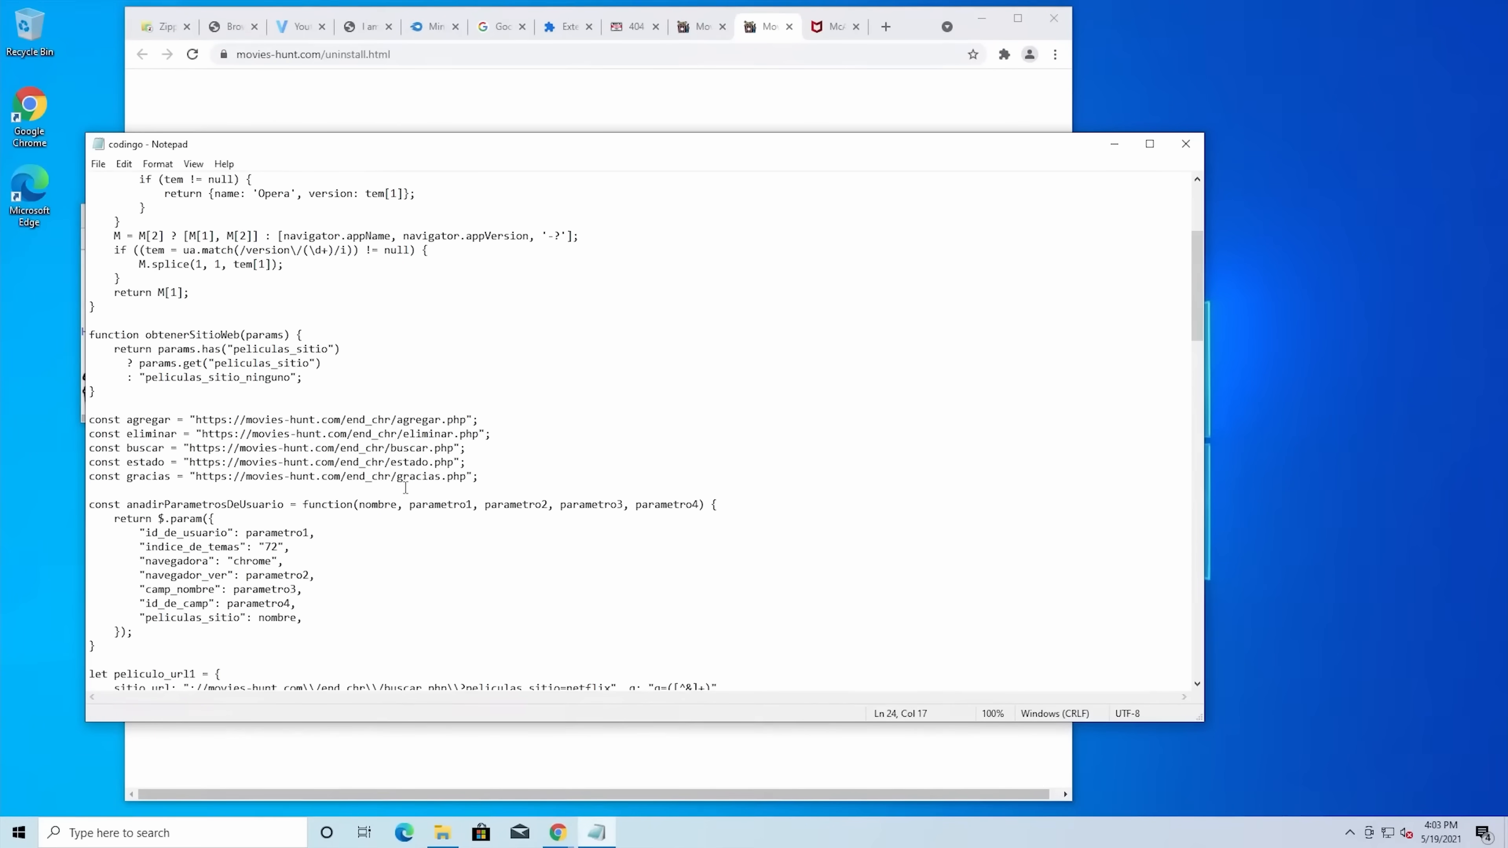
scroll("down", 3)
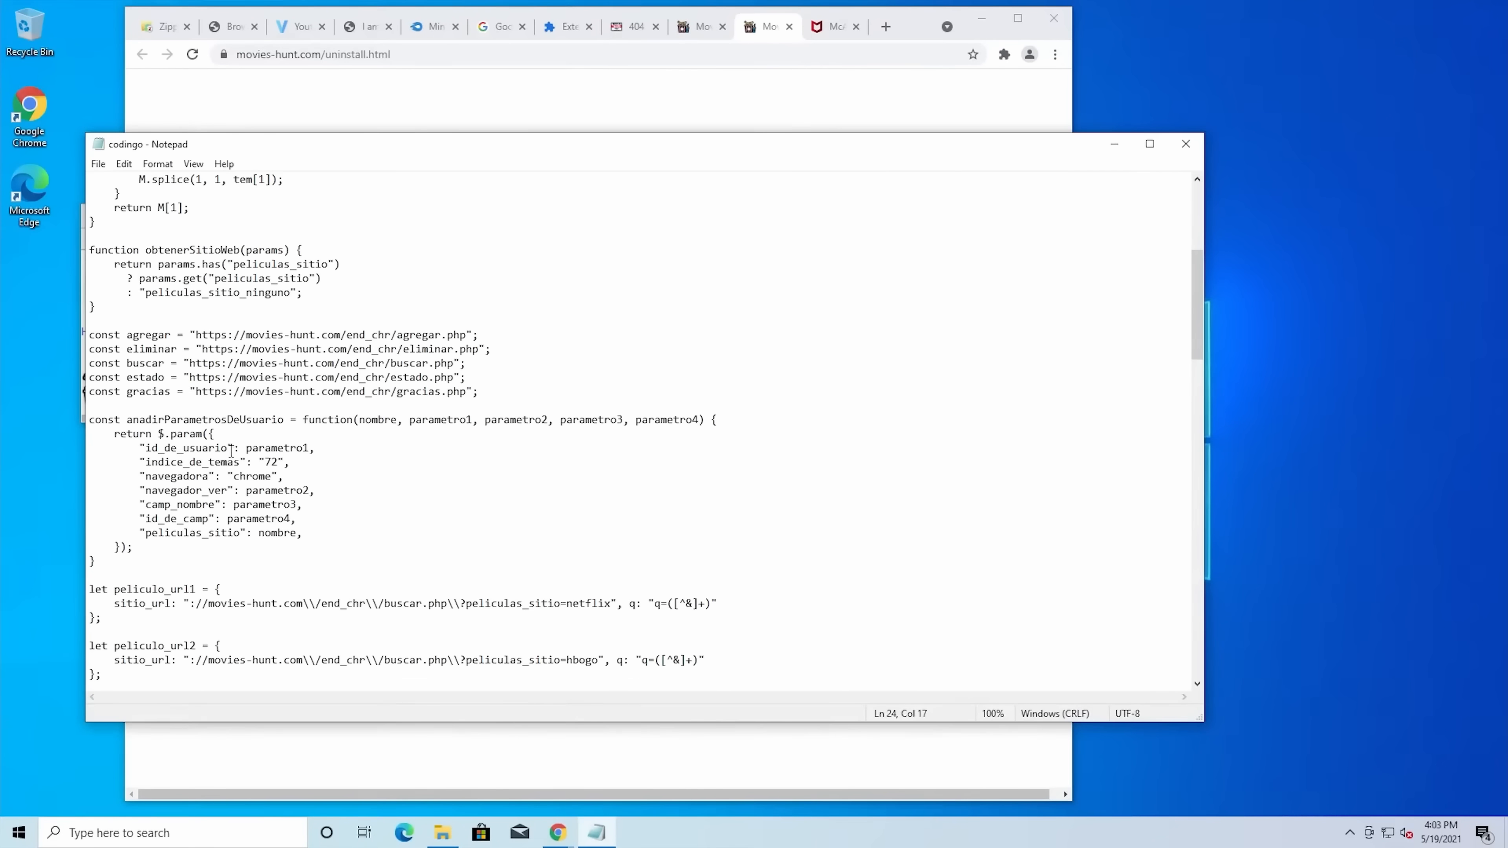
scroll("down", 3)
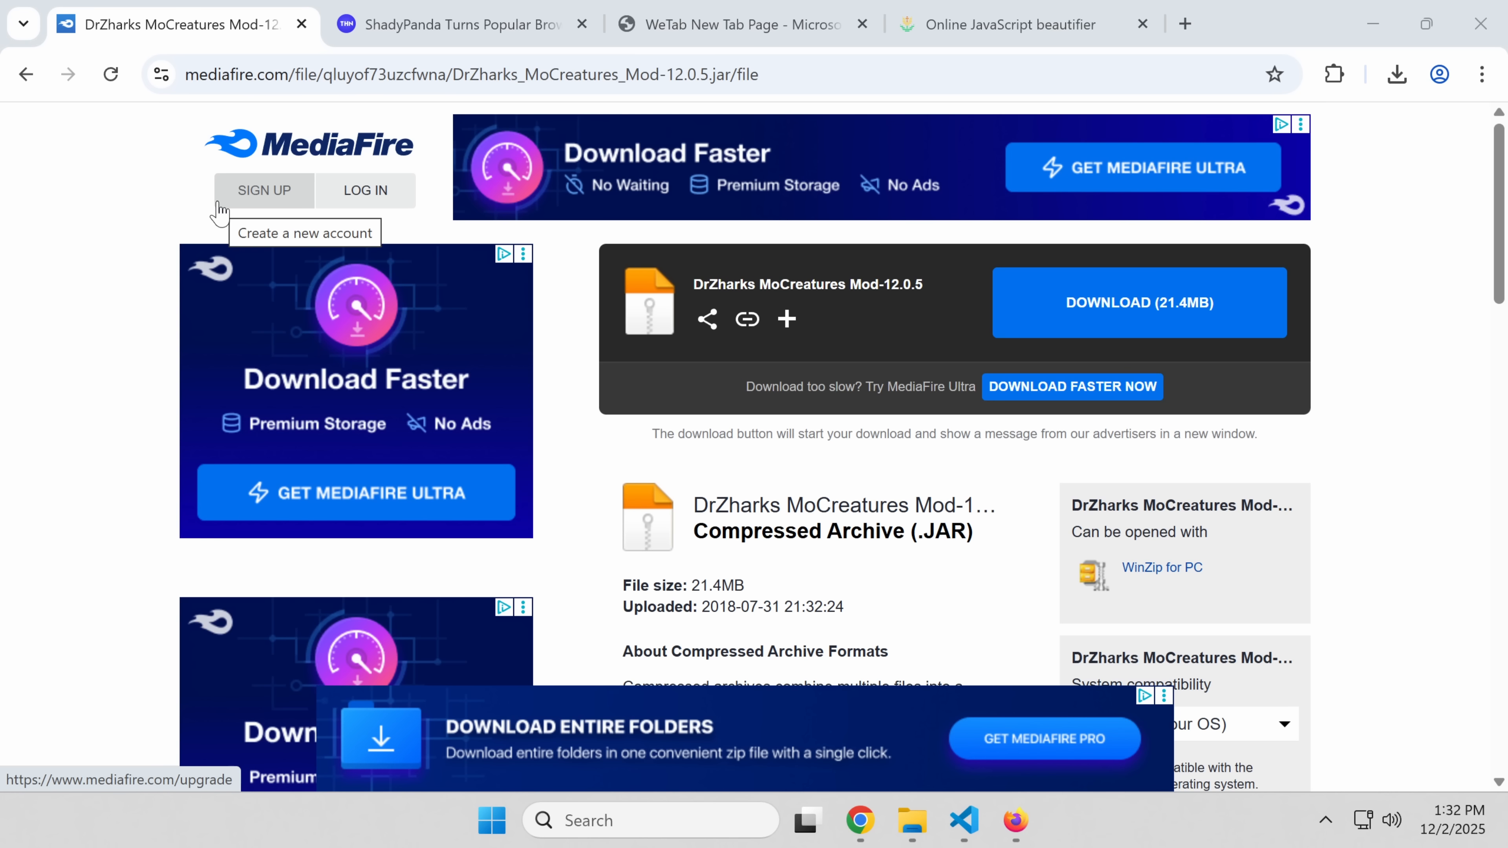
Step: Close the MediaFire tab and start a new Google search for the Chrome Web Store
left_click(471, 74)
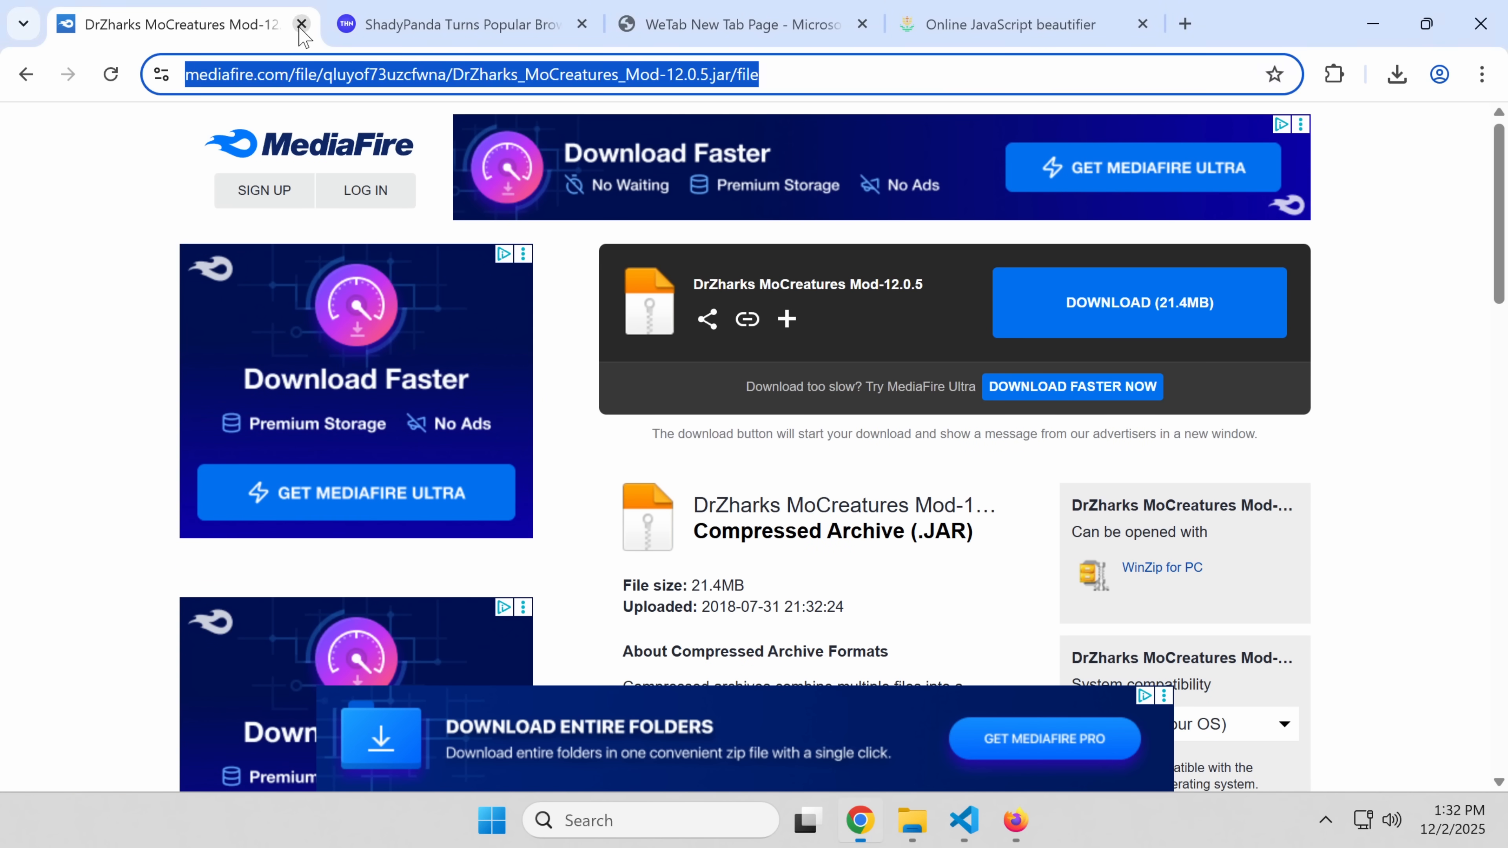
left_click(302, 25)
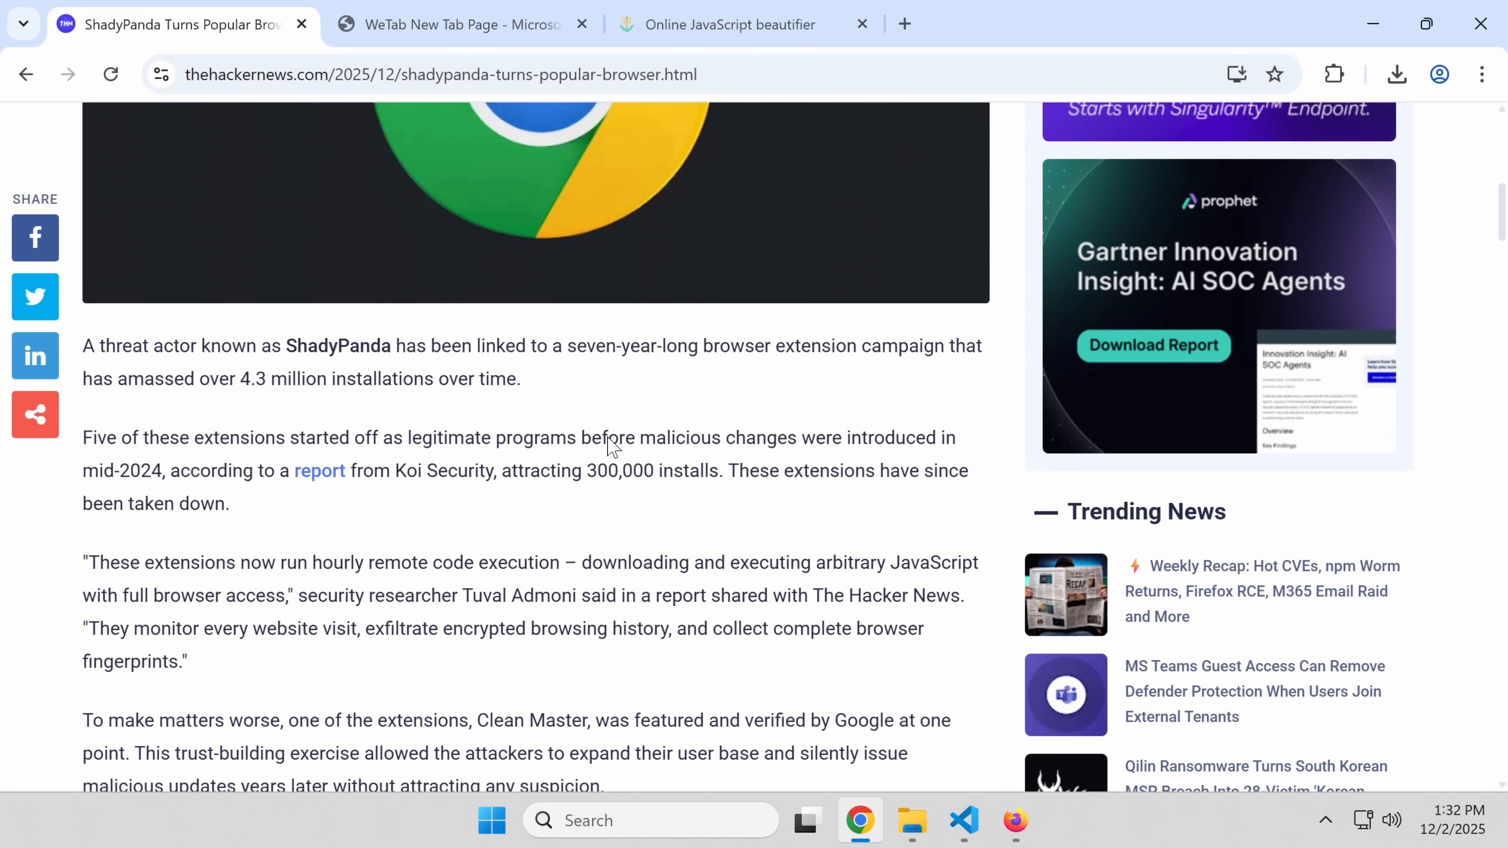
scroll("up", 3)
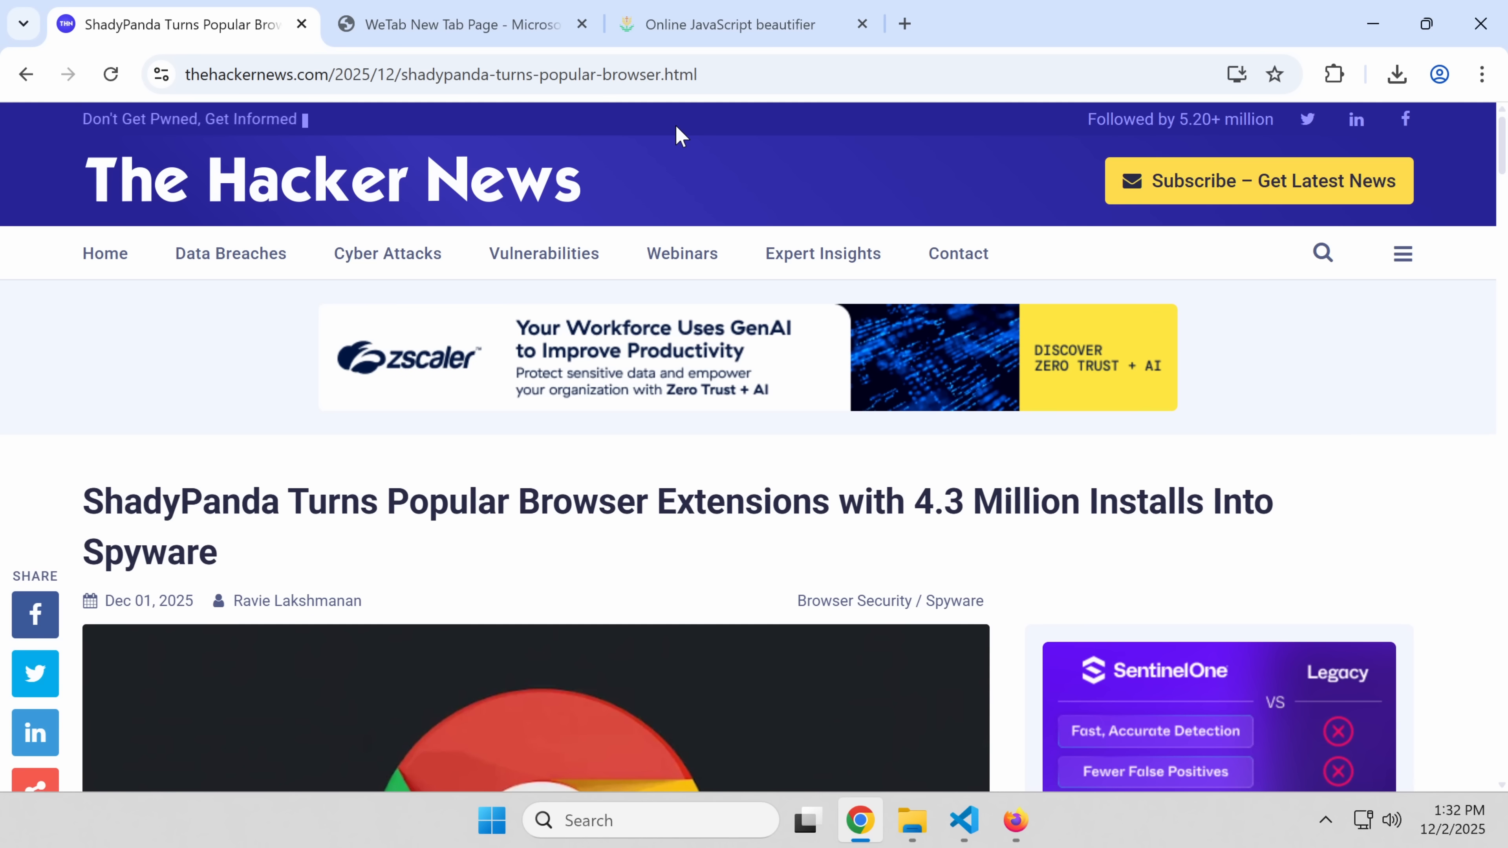
mouse_move(527, 115)
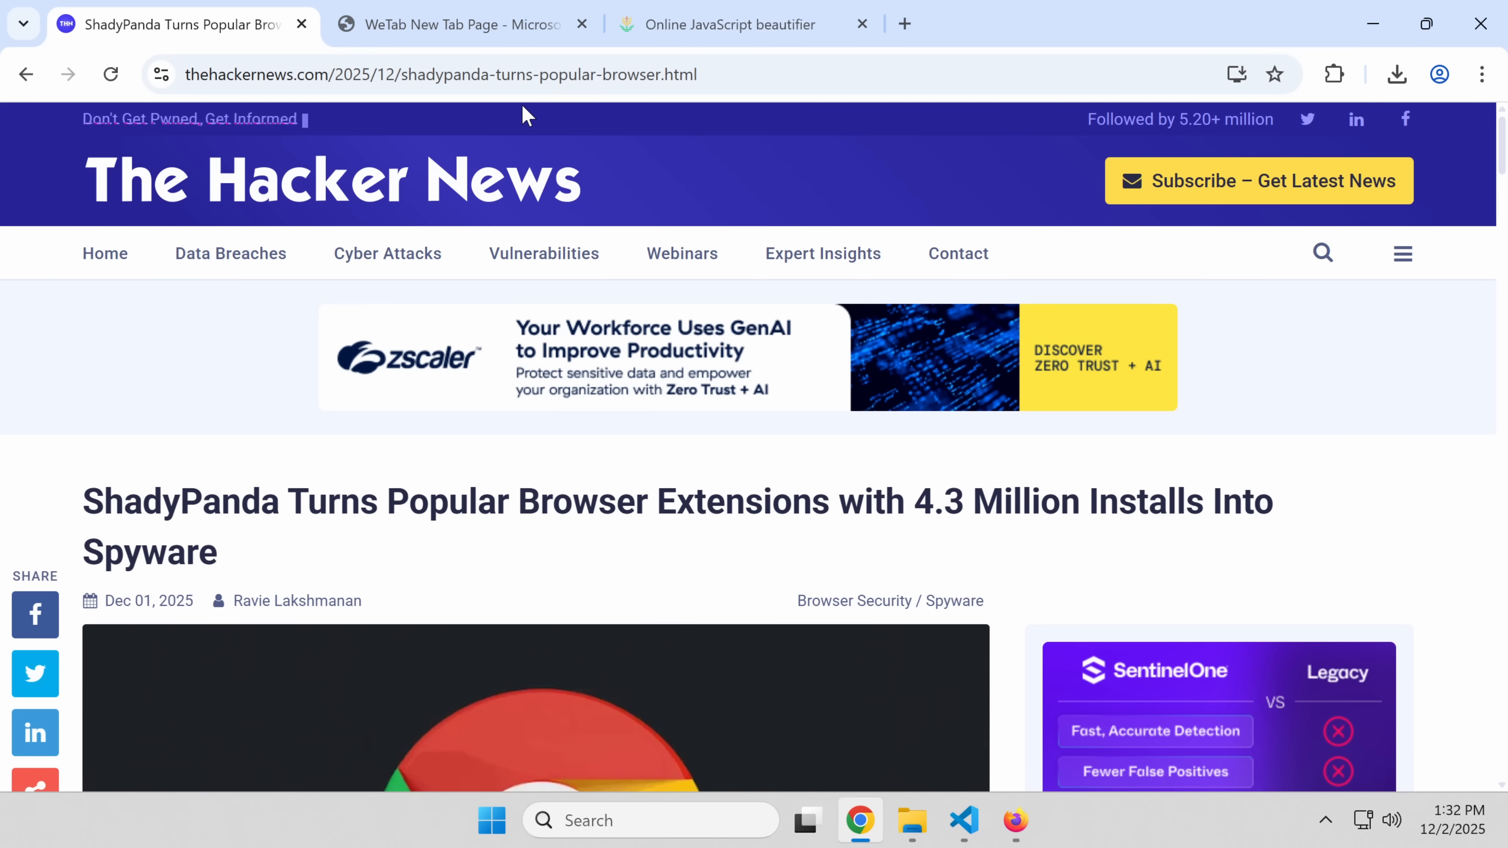
left_click(438, 74)
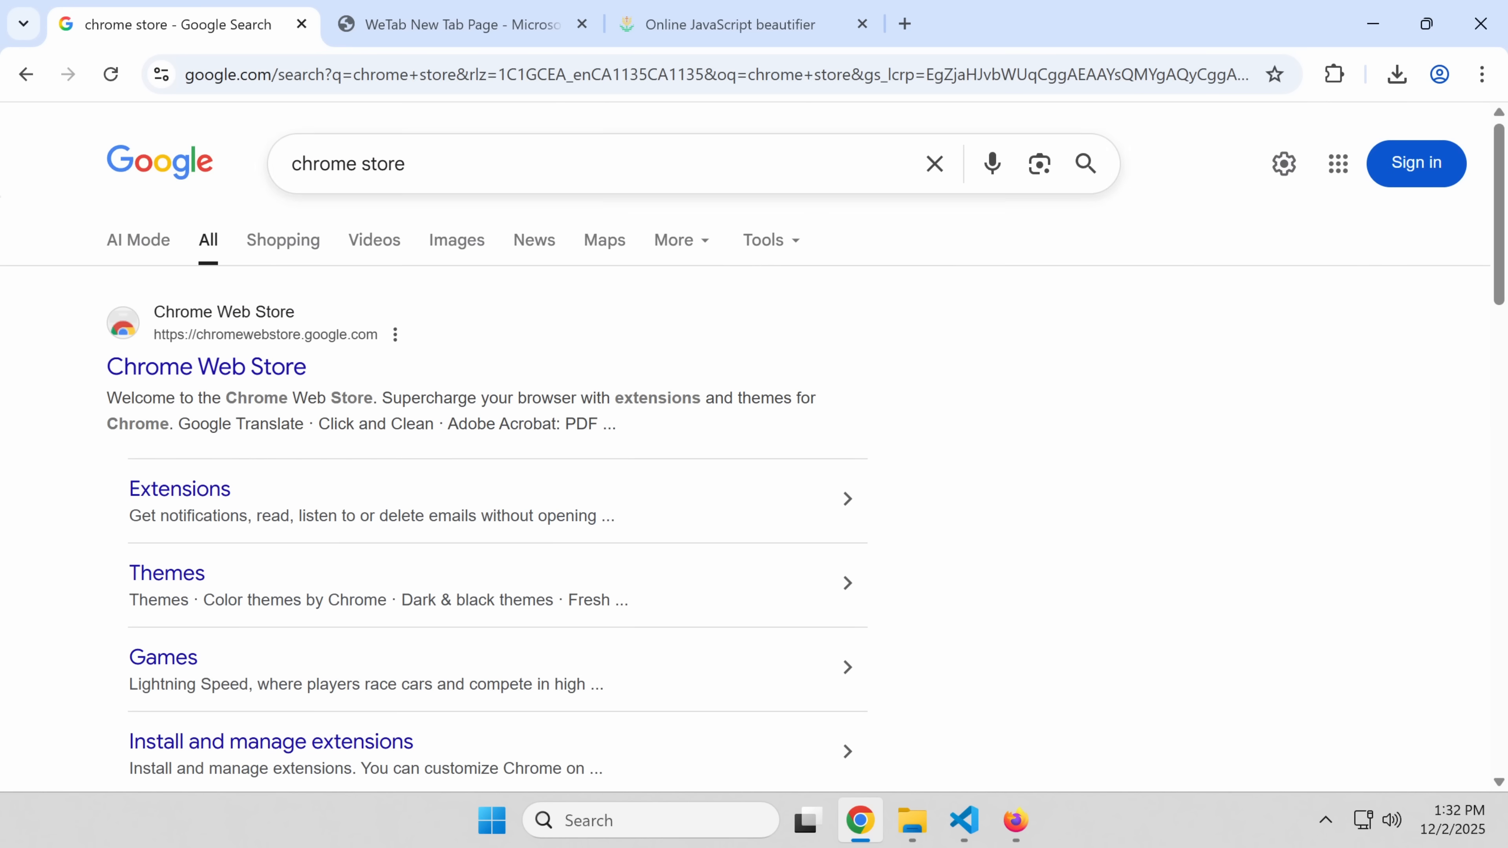
Step: Find uBlock V3 in the Chrome Web Store for 'ublock origin' and review its Details down to the developer's contact email
type("ub")
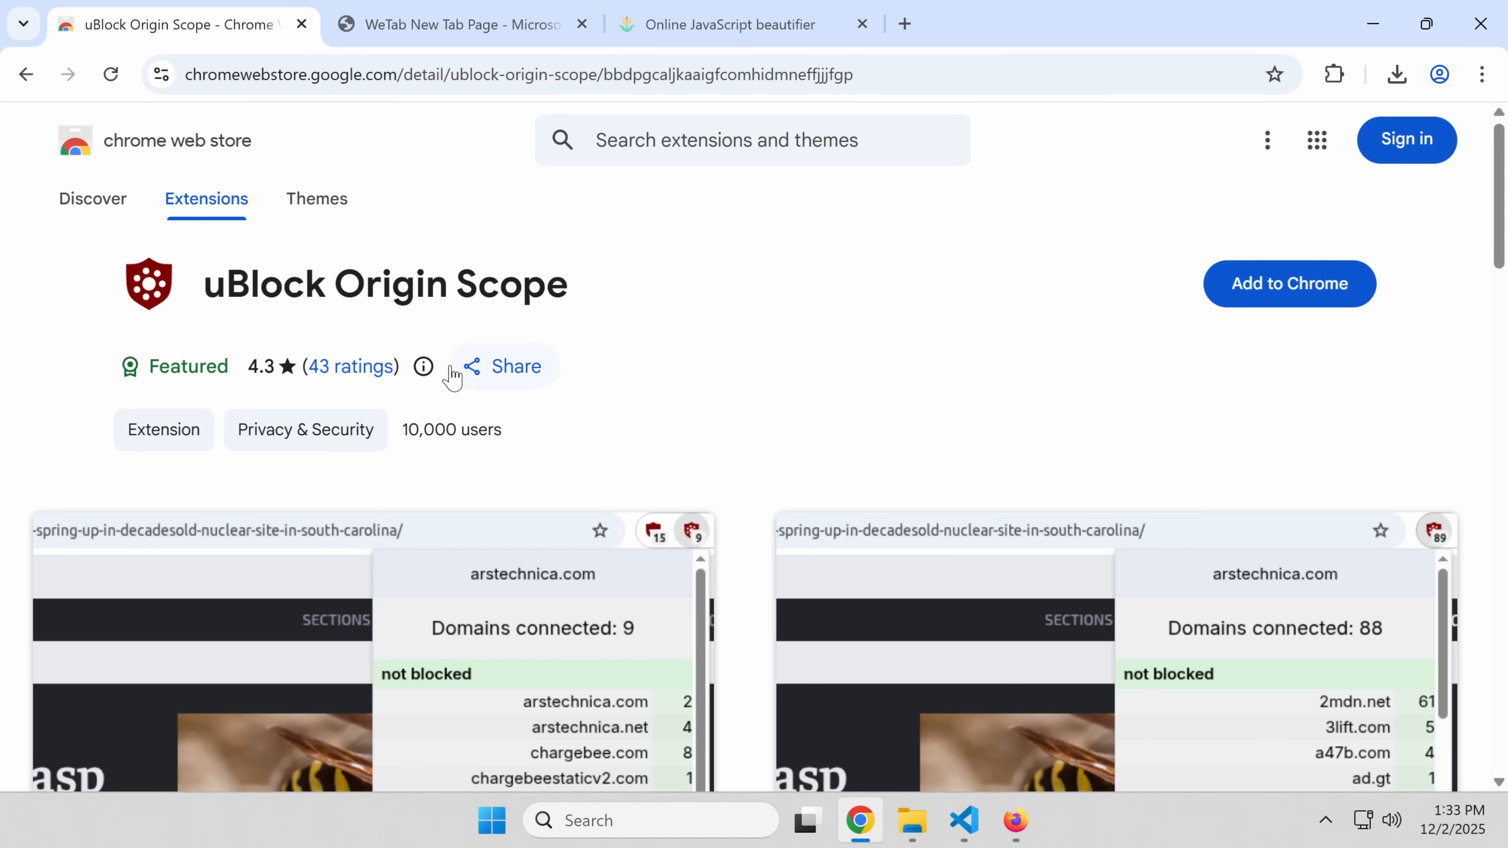
scroll("down", 3)
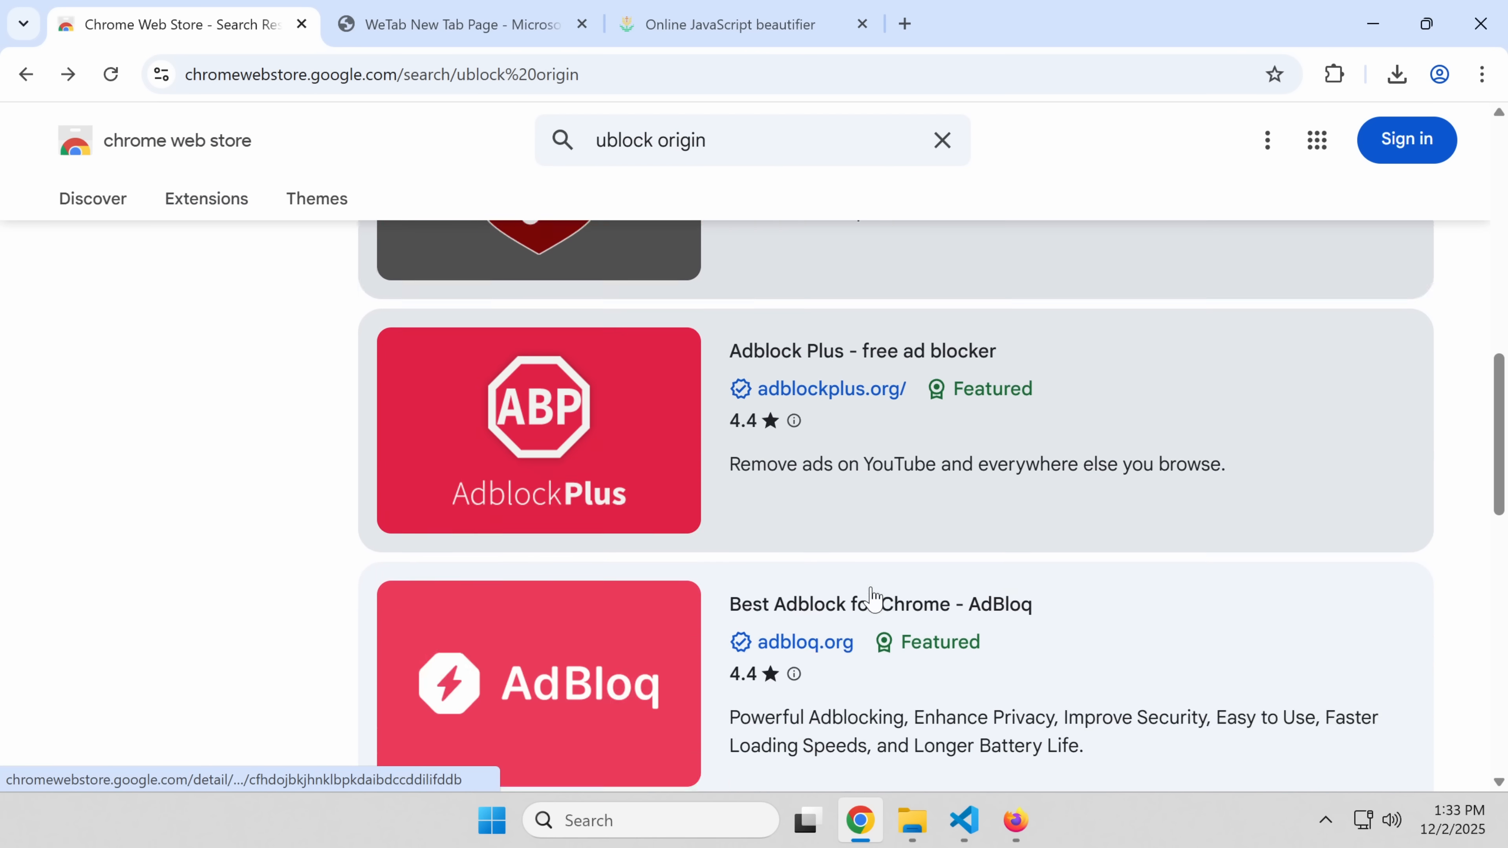
scroll("down", 3)
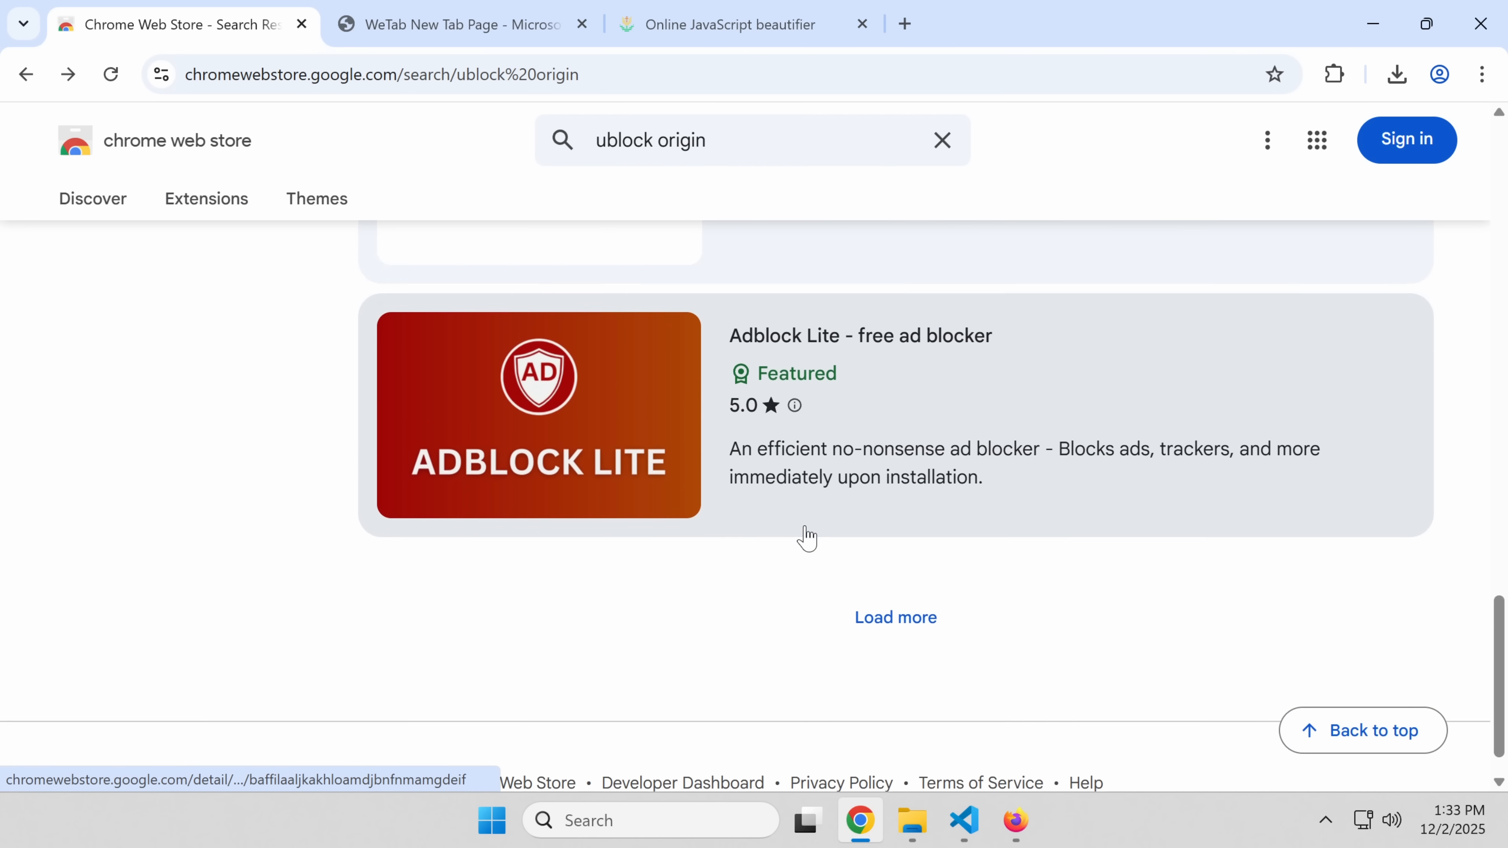
scroll("down", 3)
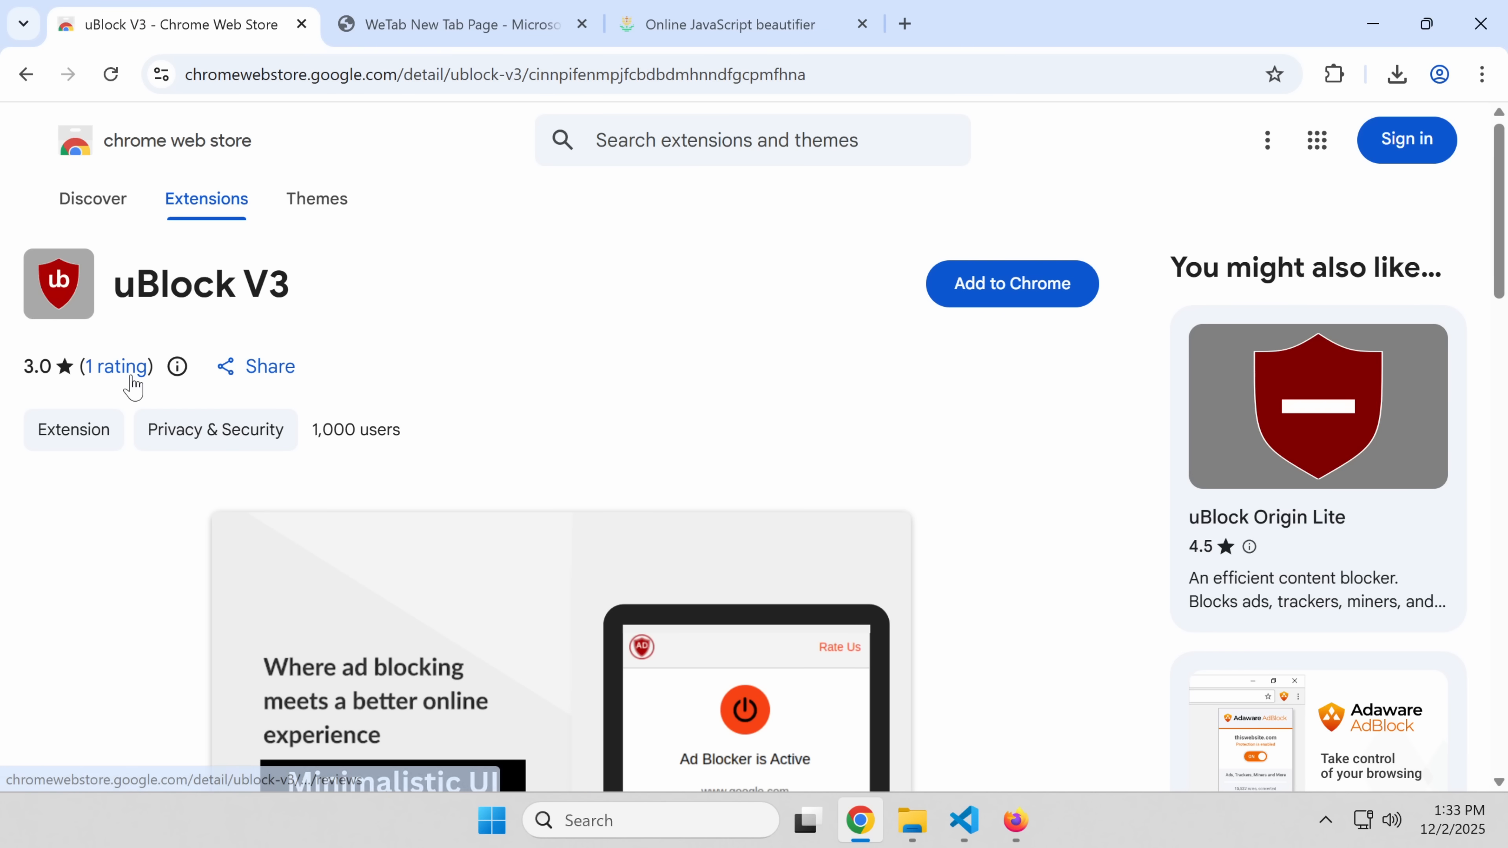
scroll("down", 3)
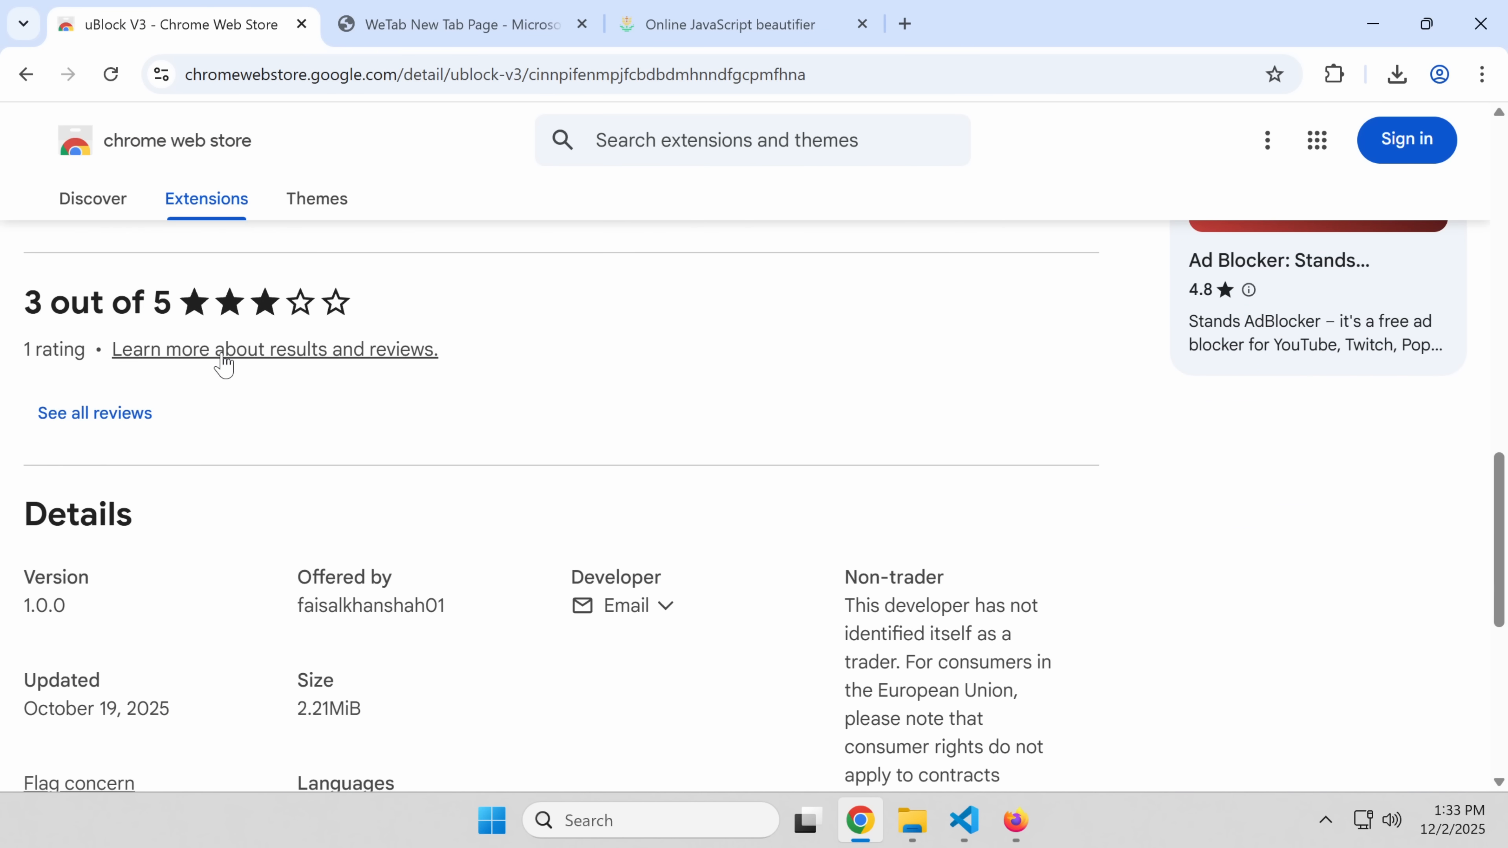
scroll("down", 3)
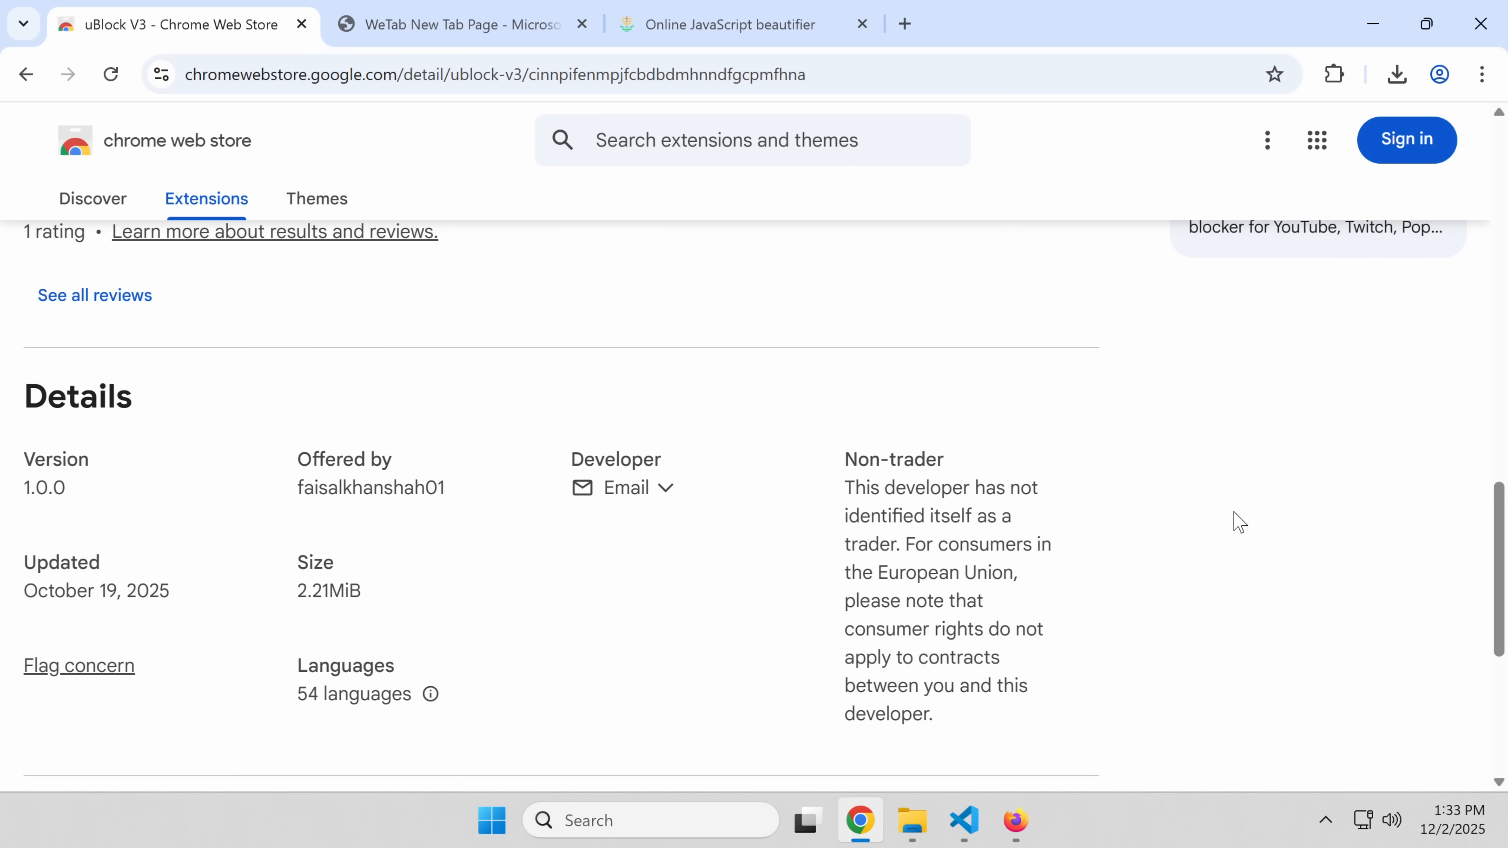
left_click(642, 488)
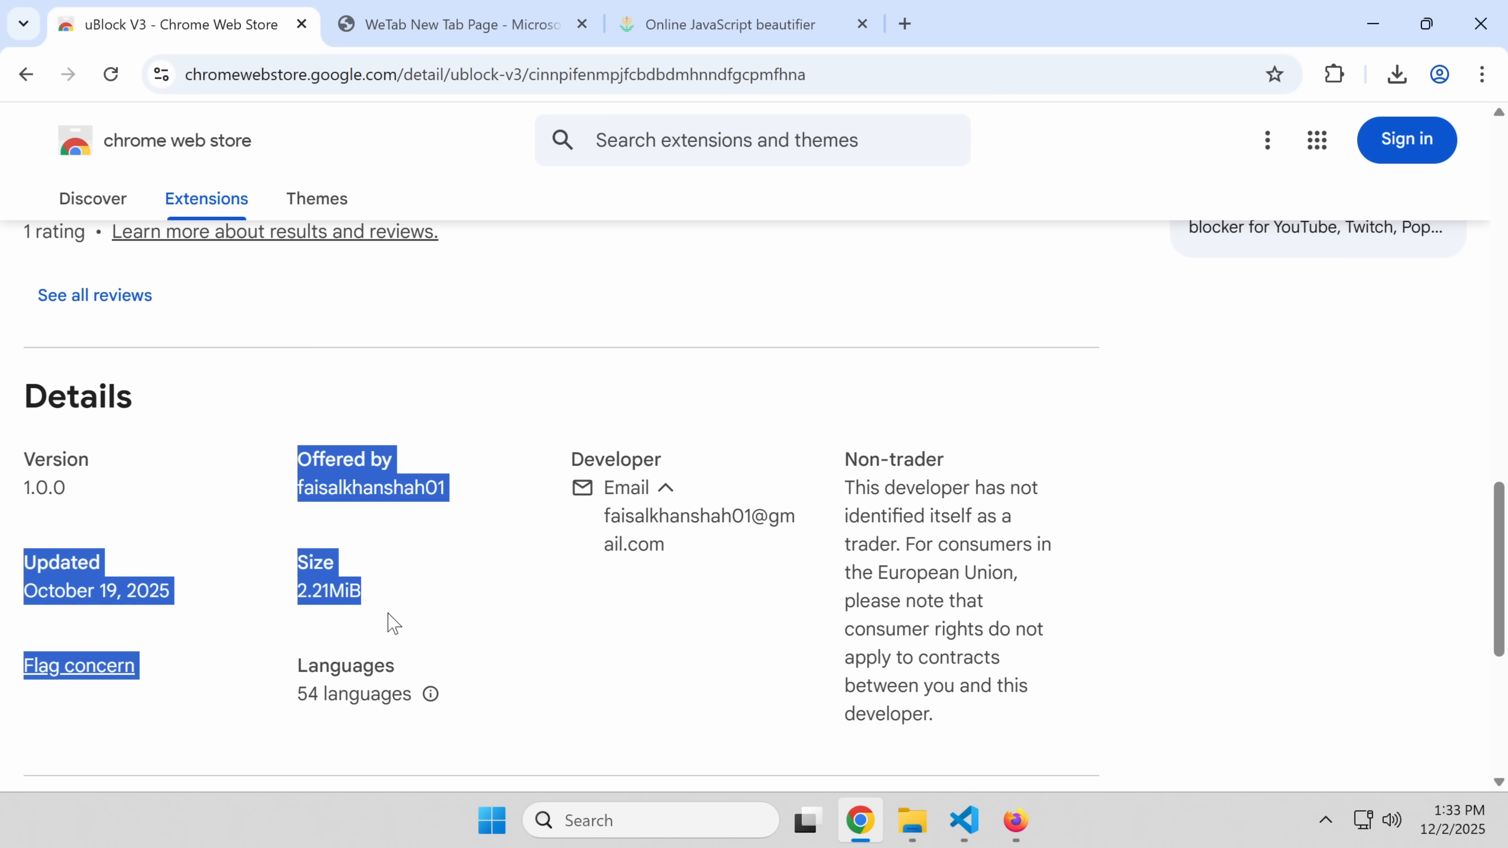
Step: Add the uBlock V3 extension to Chrome, landing on a Reviews tab reporting the item unavailable
scroll("up", 3)
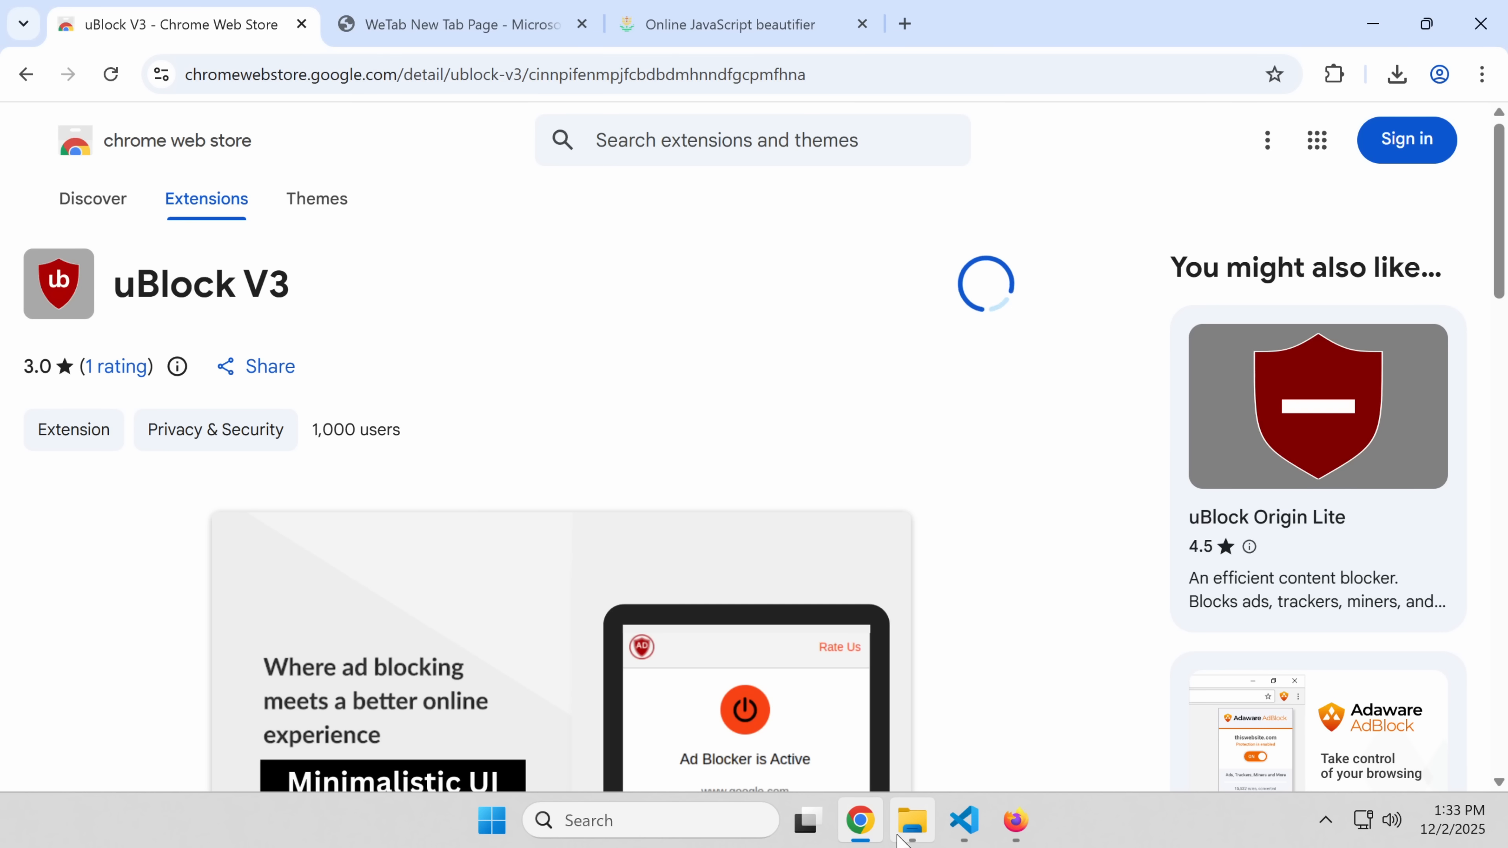
left_click(911, 820)
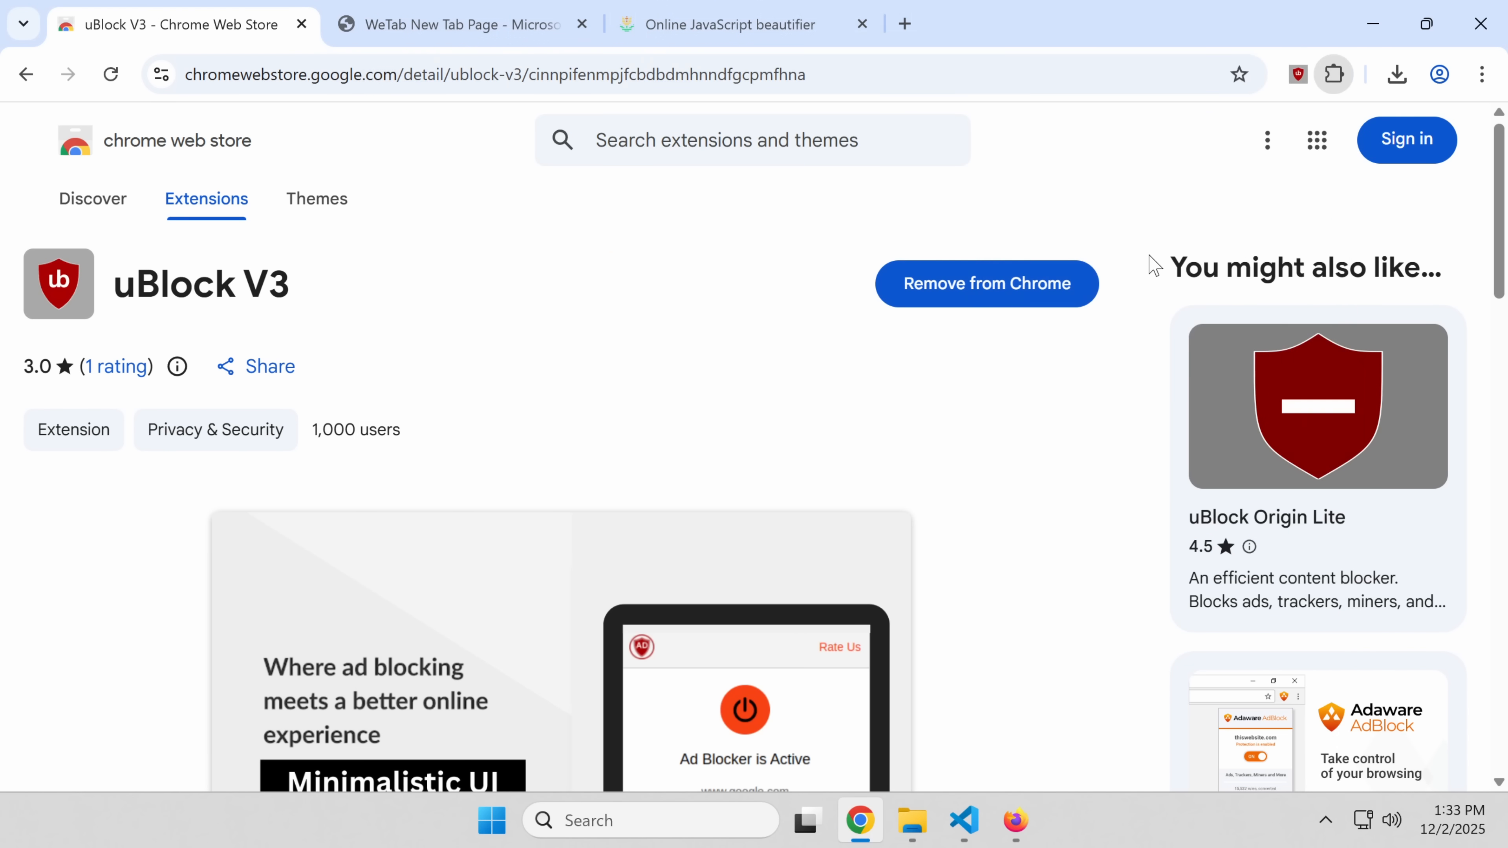
left_click(1292, 74)
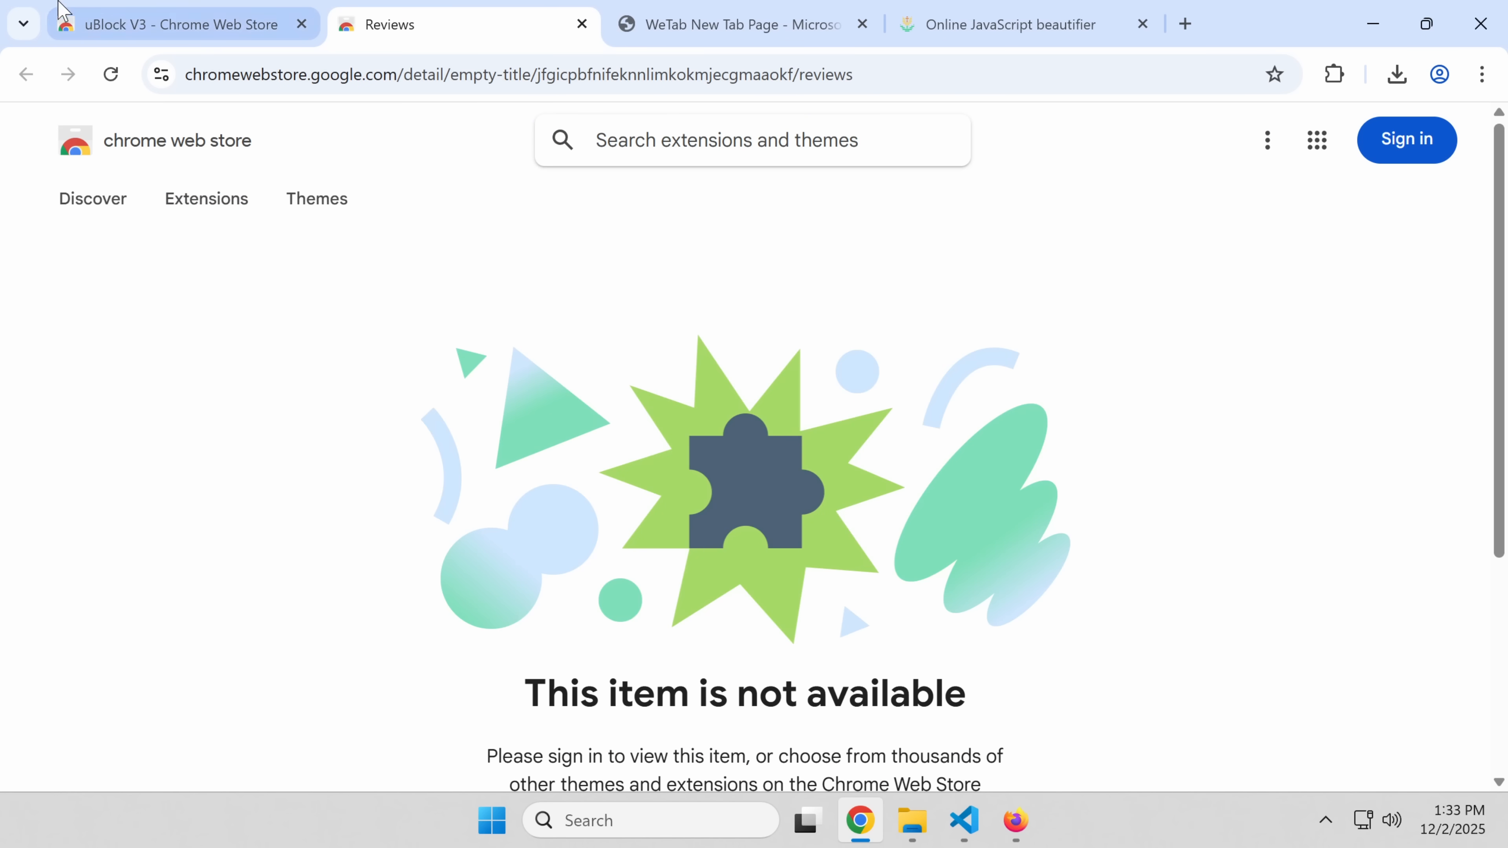
Step: Trust uBlock V3's 1.0.0_0 folder in VS Code and inspect popup.js and background.js
type("google")
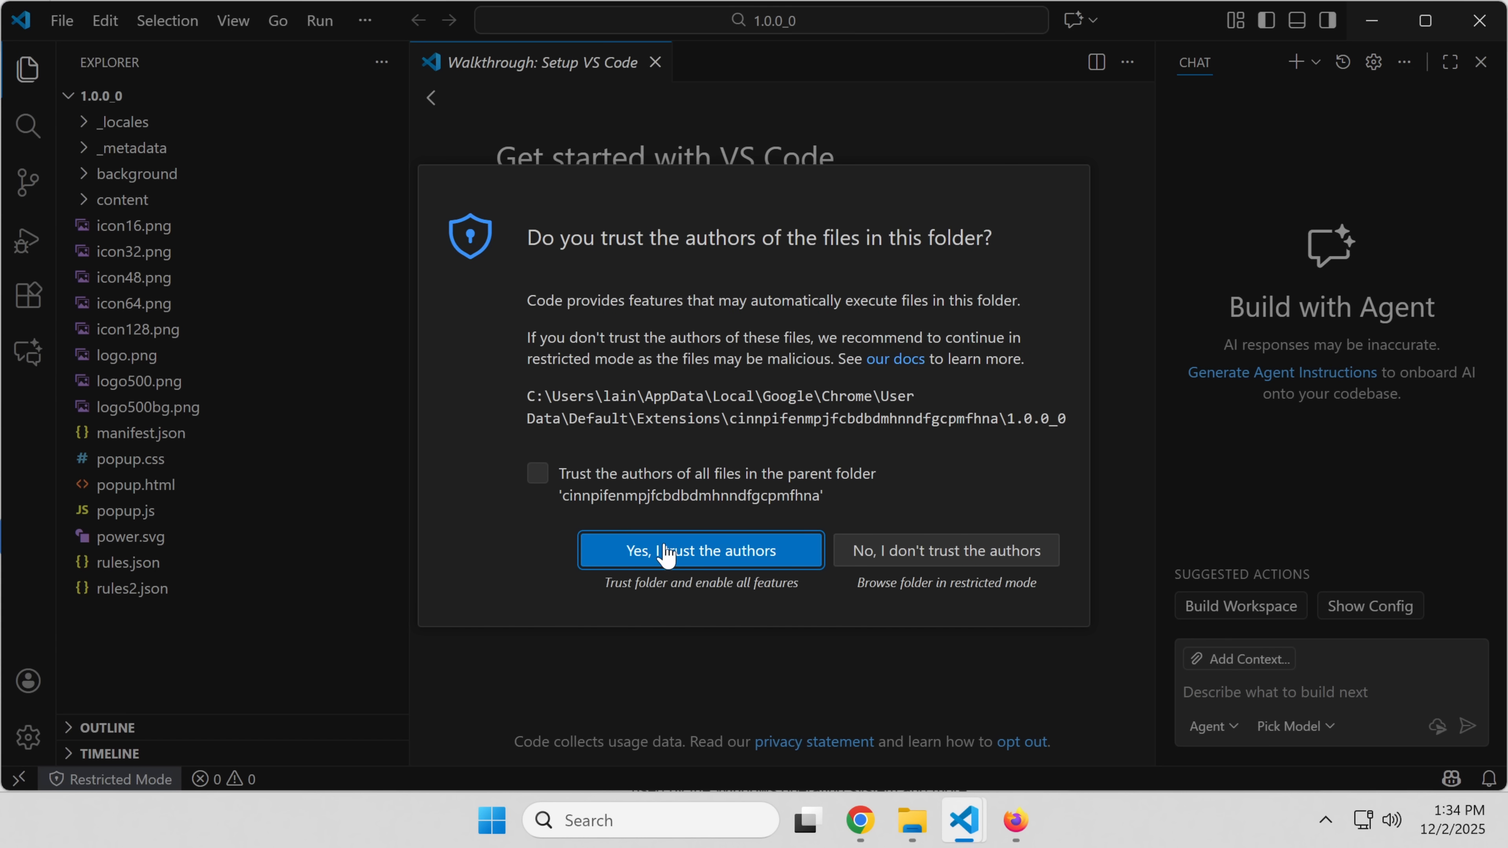
left_click(700, 550)
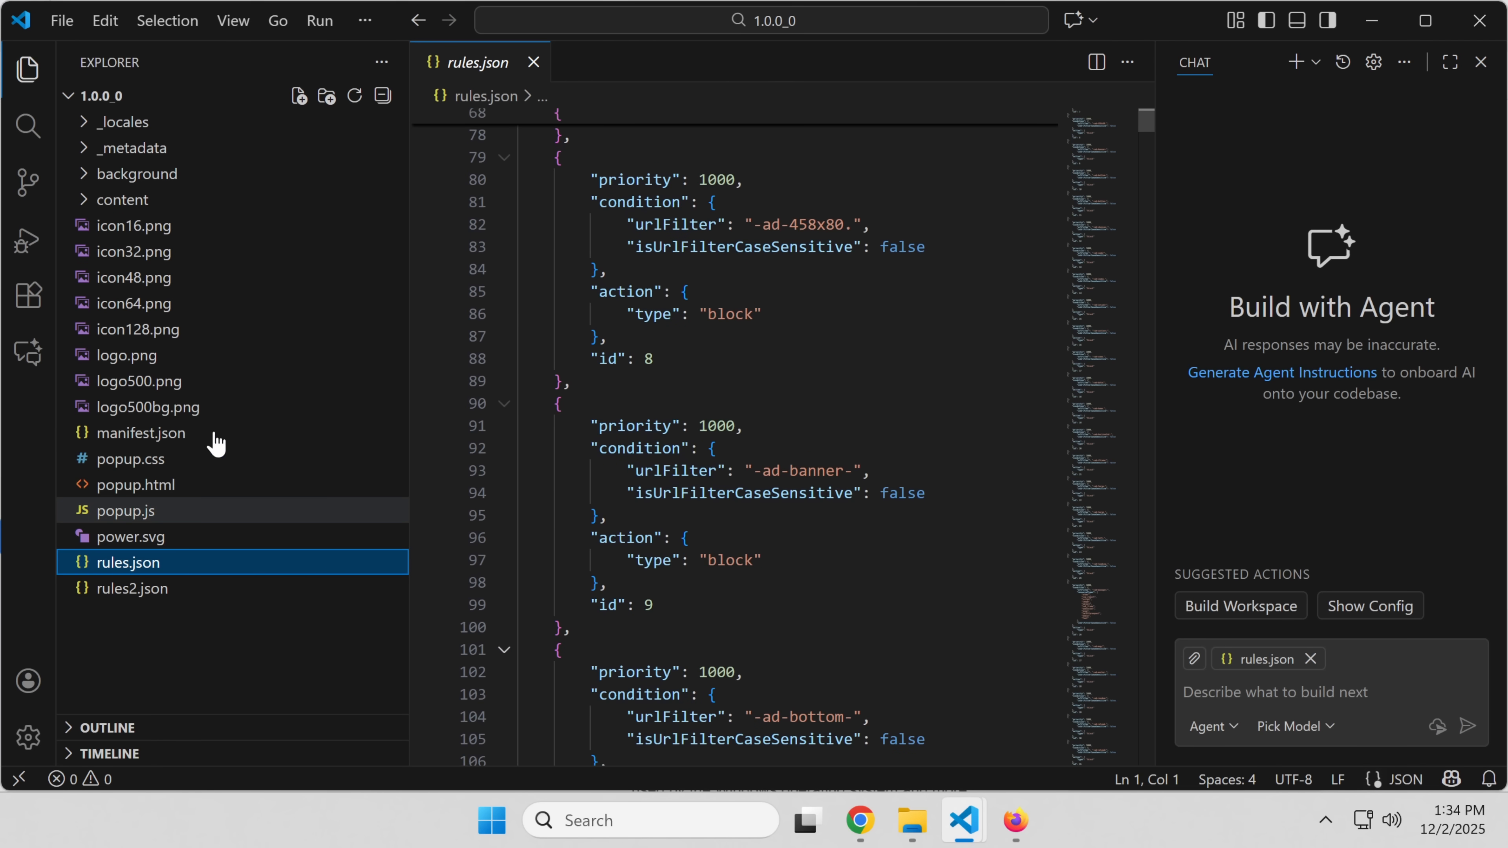
left_click(124, 510)
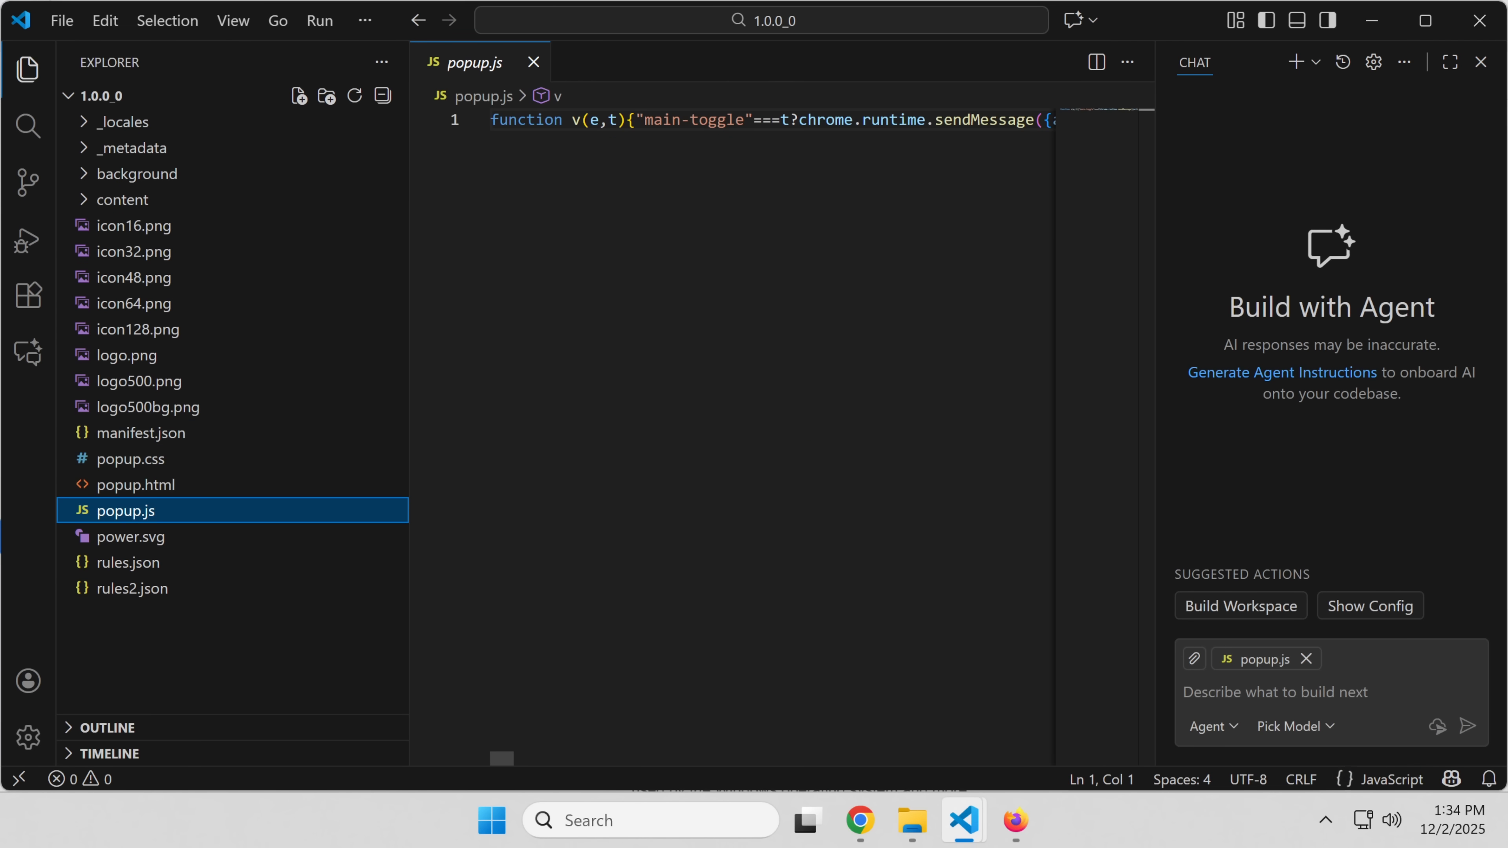
left_click(136, 173)
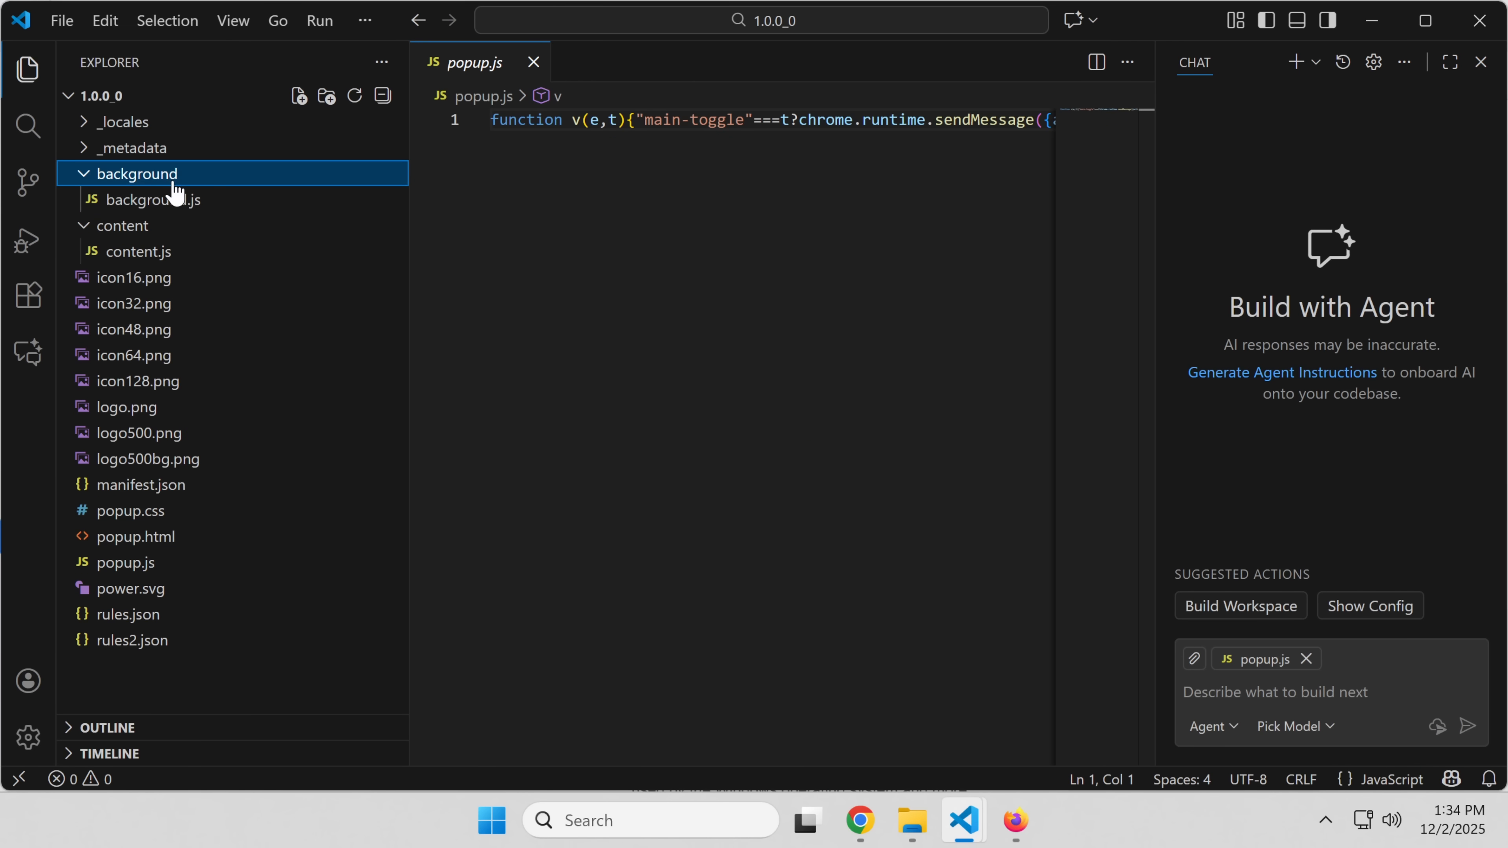
left_click(151, 198)
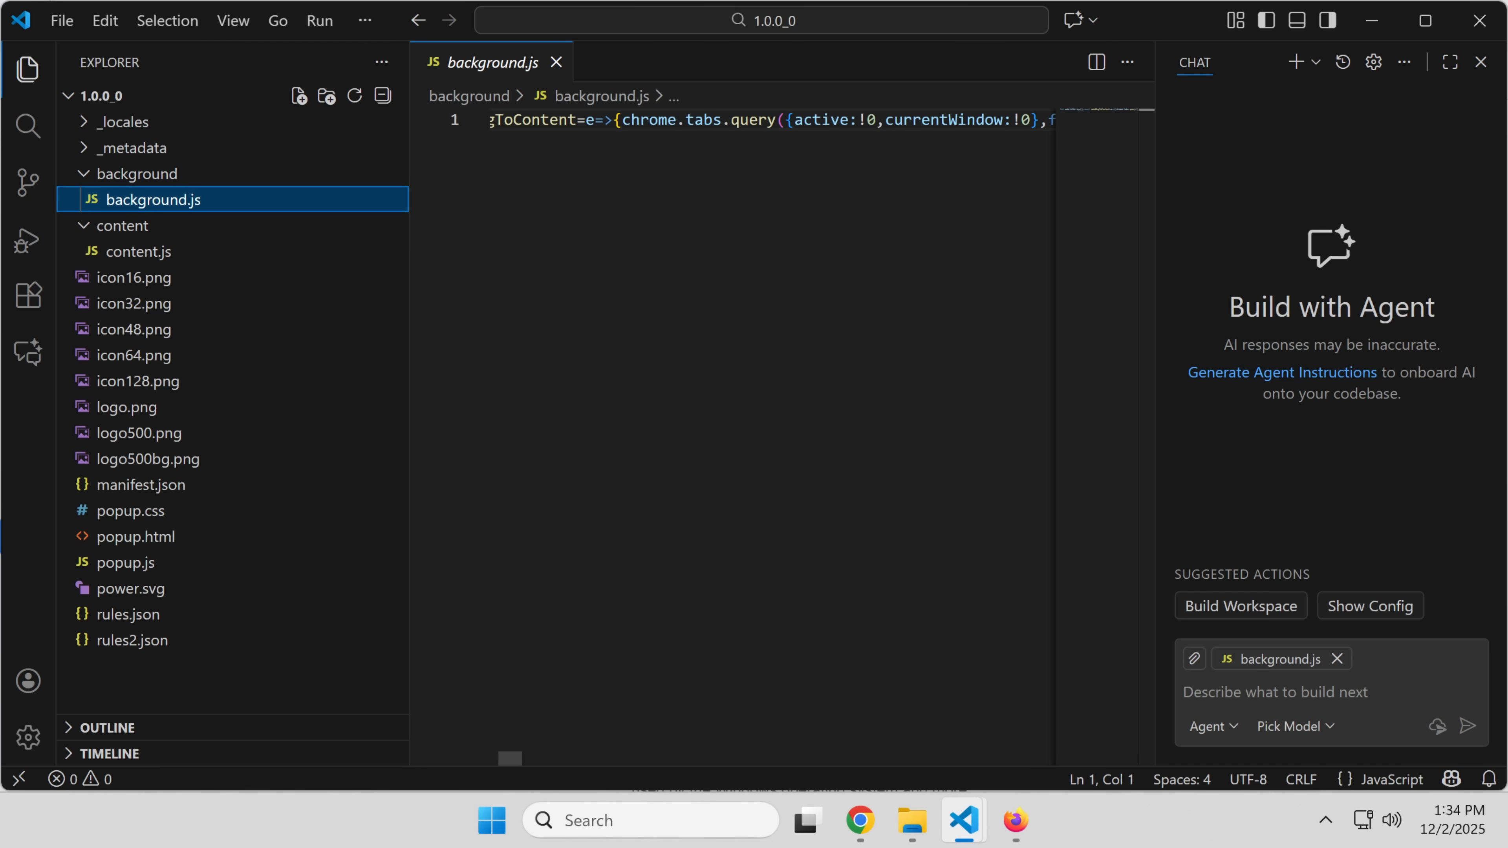
scroll("right", 3)
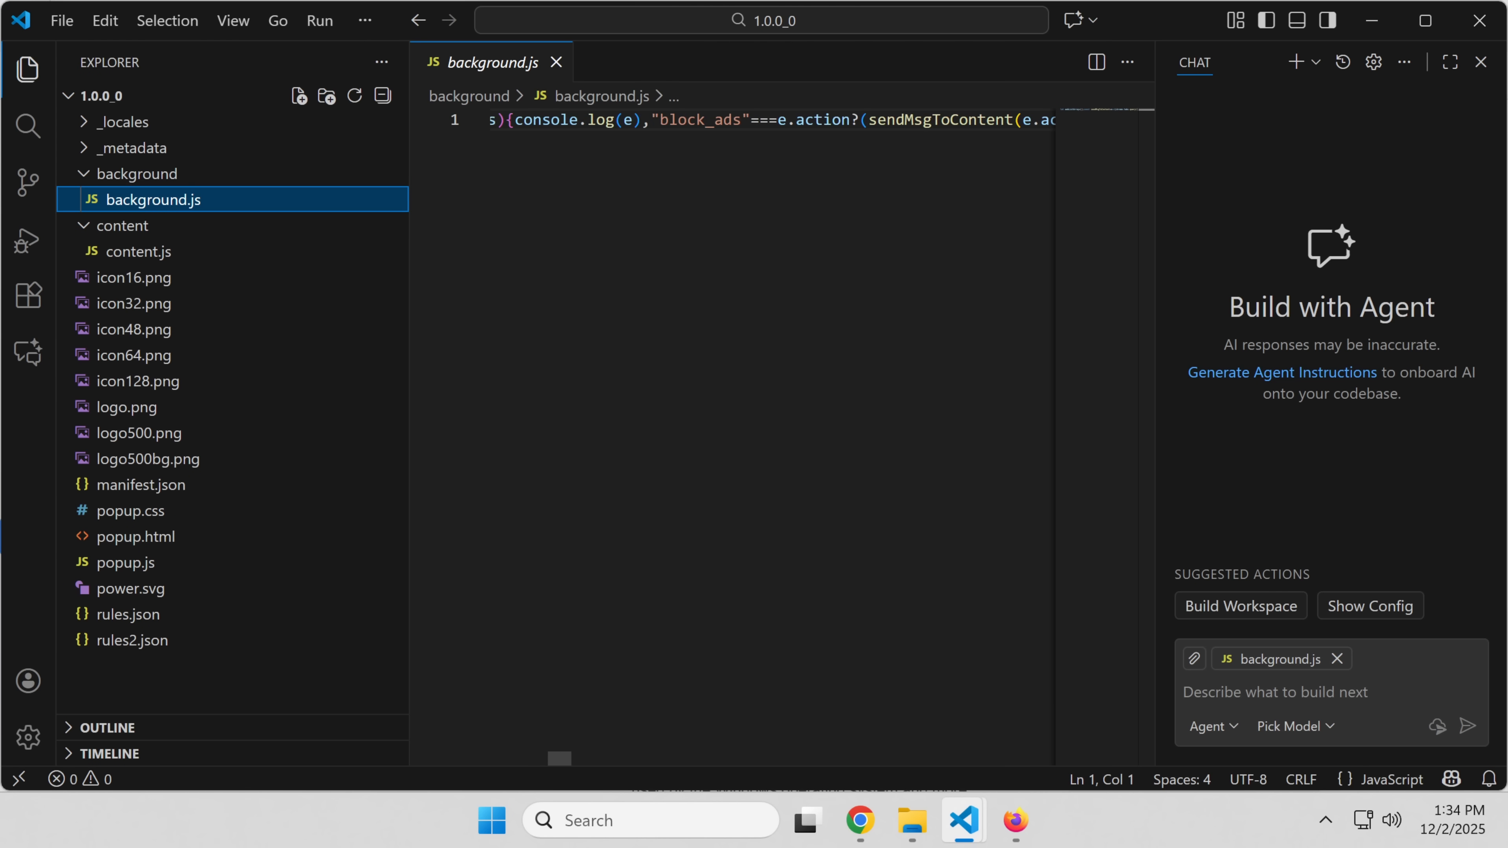
Step: Copy all of content.js into beautifier.io and beautify it to expose the handleYouTube ad-skipping code
left_click(1015, 820)
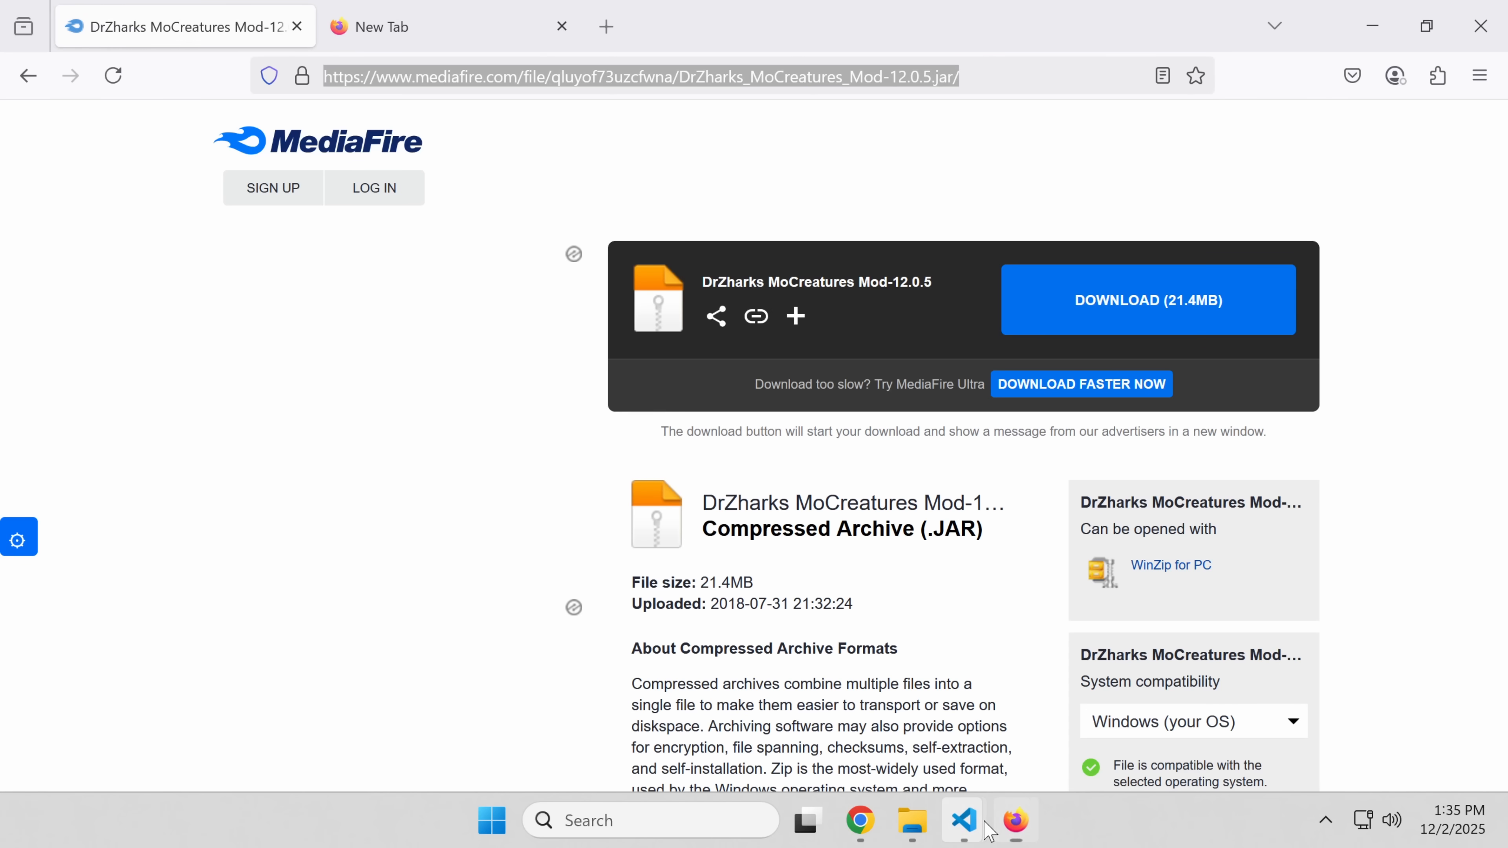
left_click(962, 820)
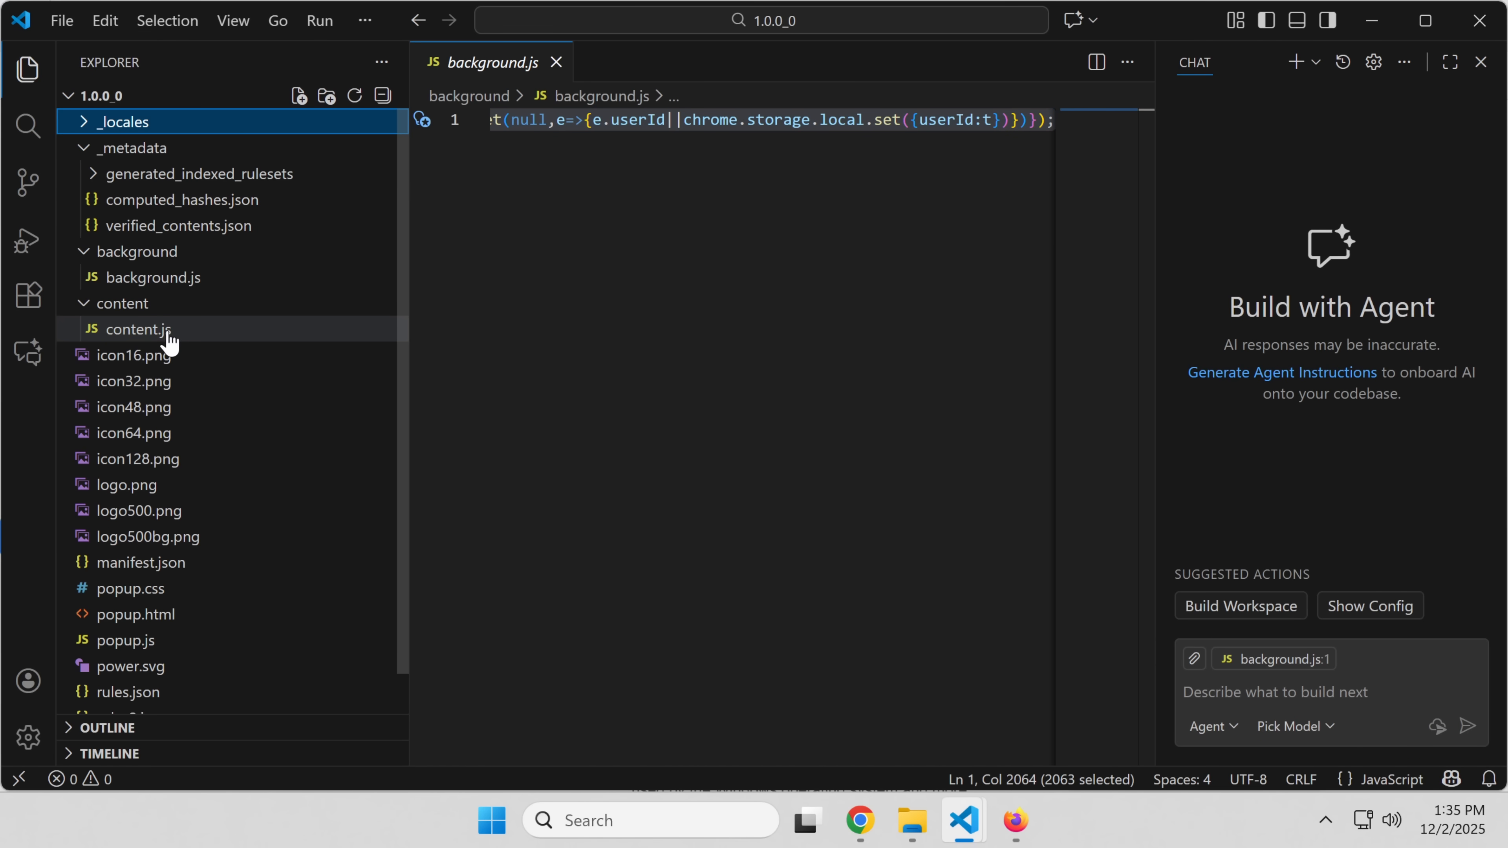
left_click(136, 328)
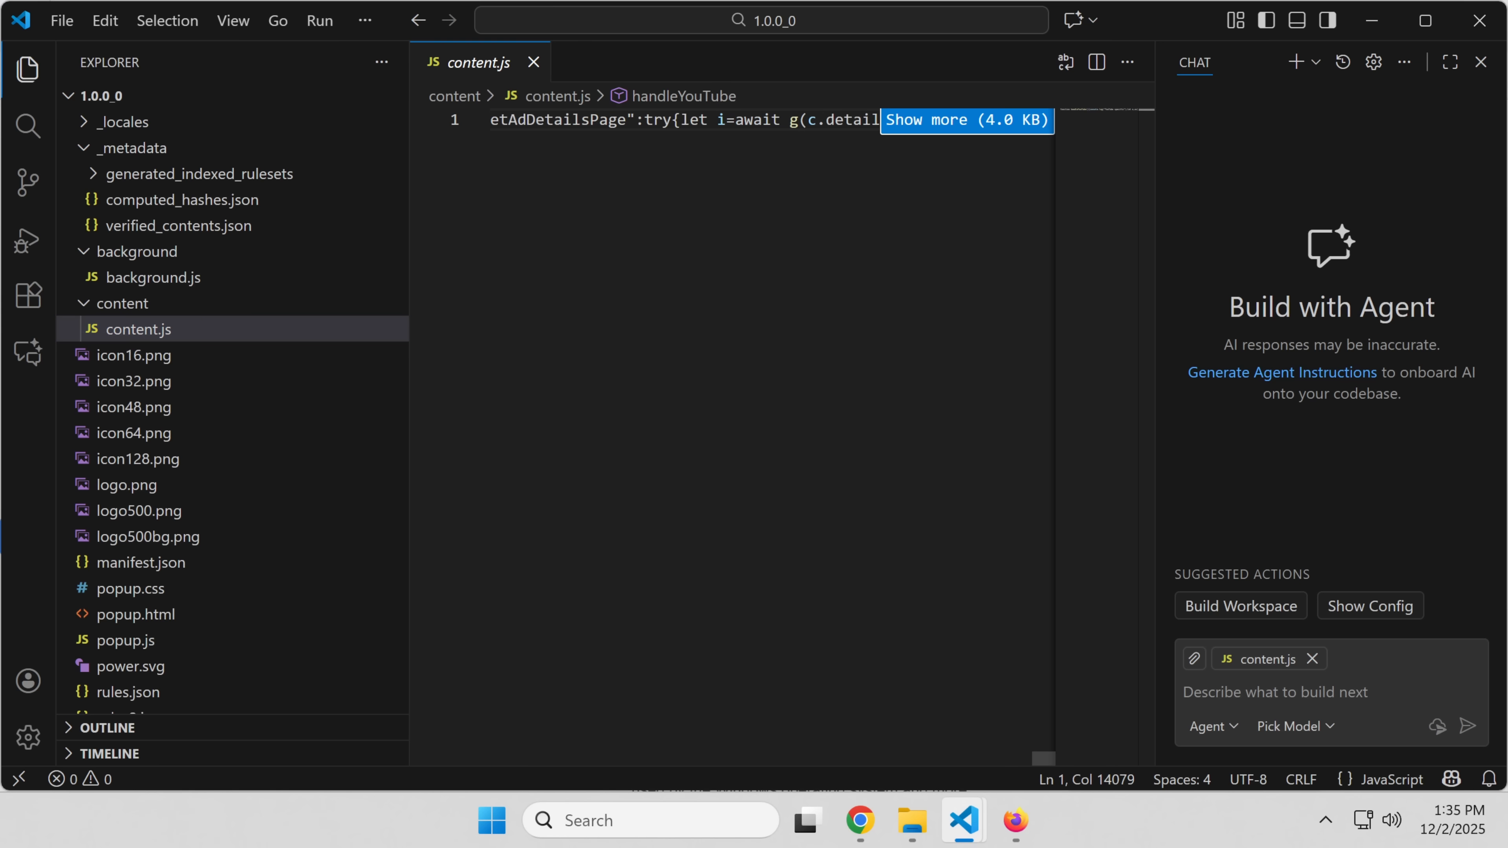
key("ctrl+a")
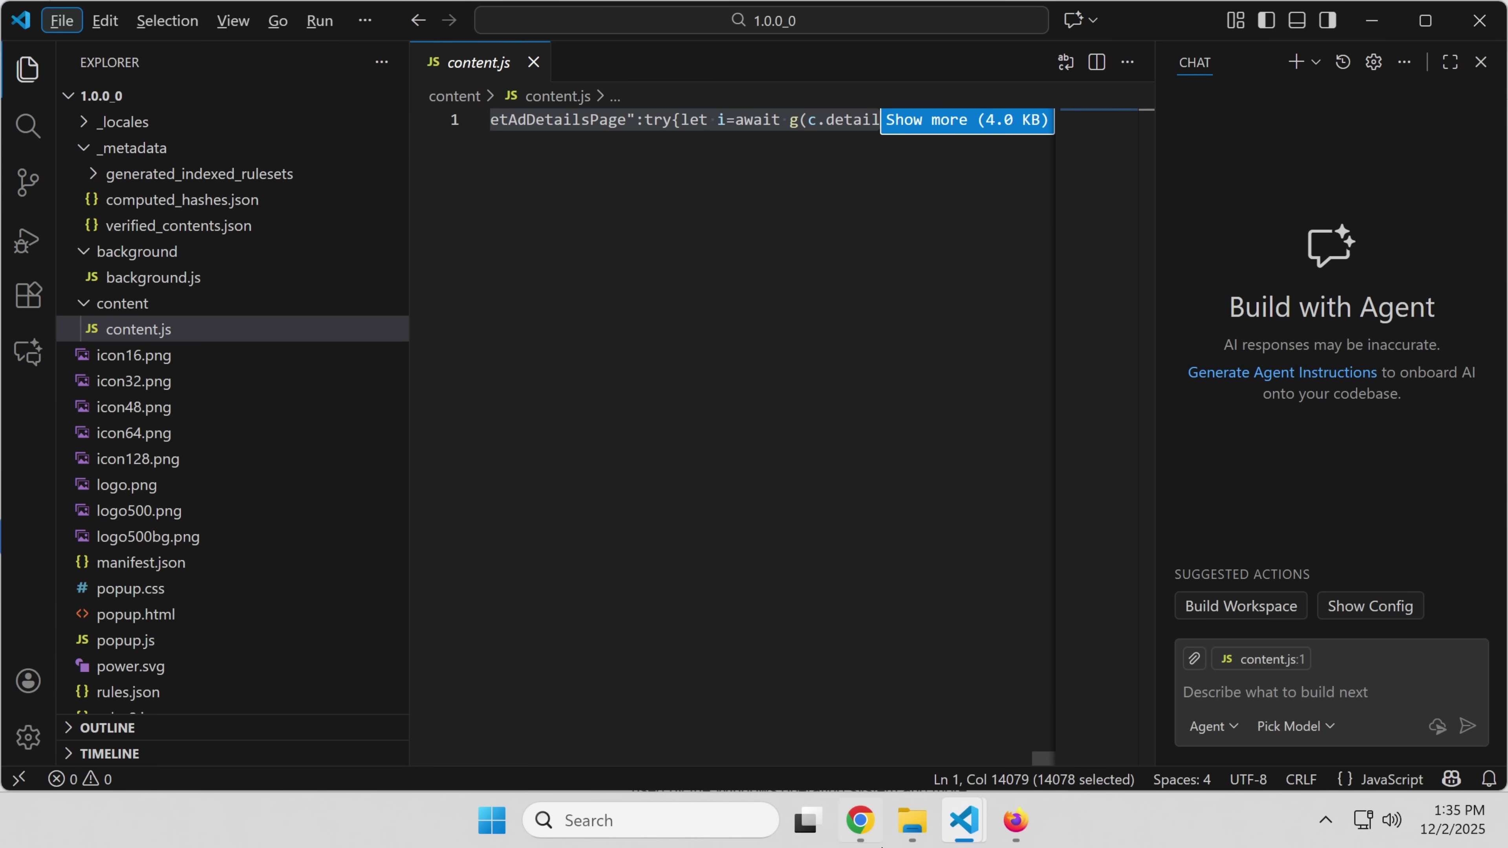
left_click(858, 819)
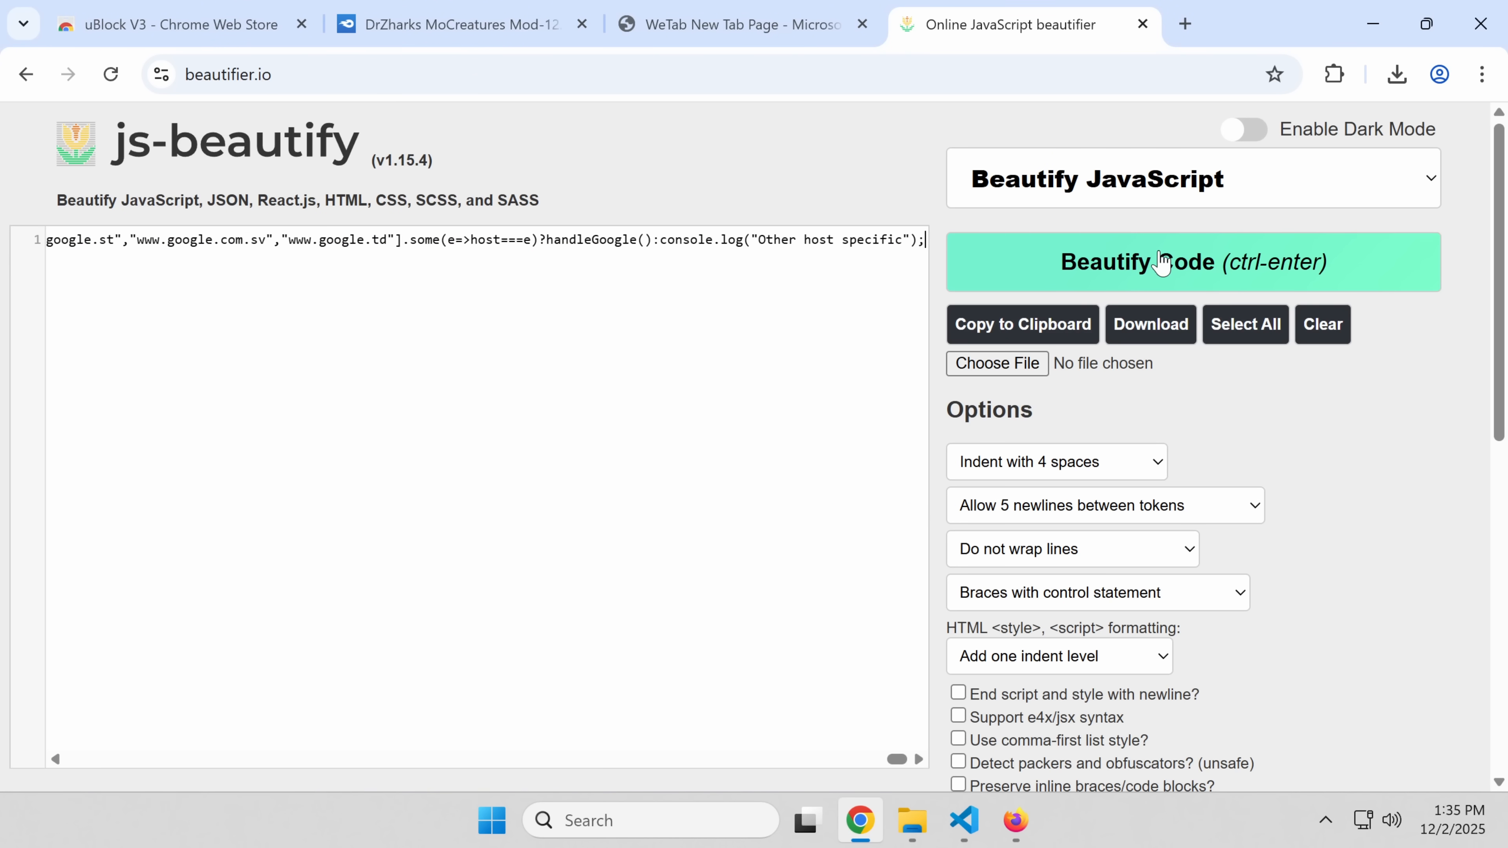
left_click(1192, 261)
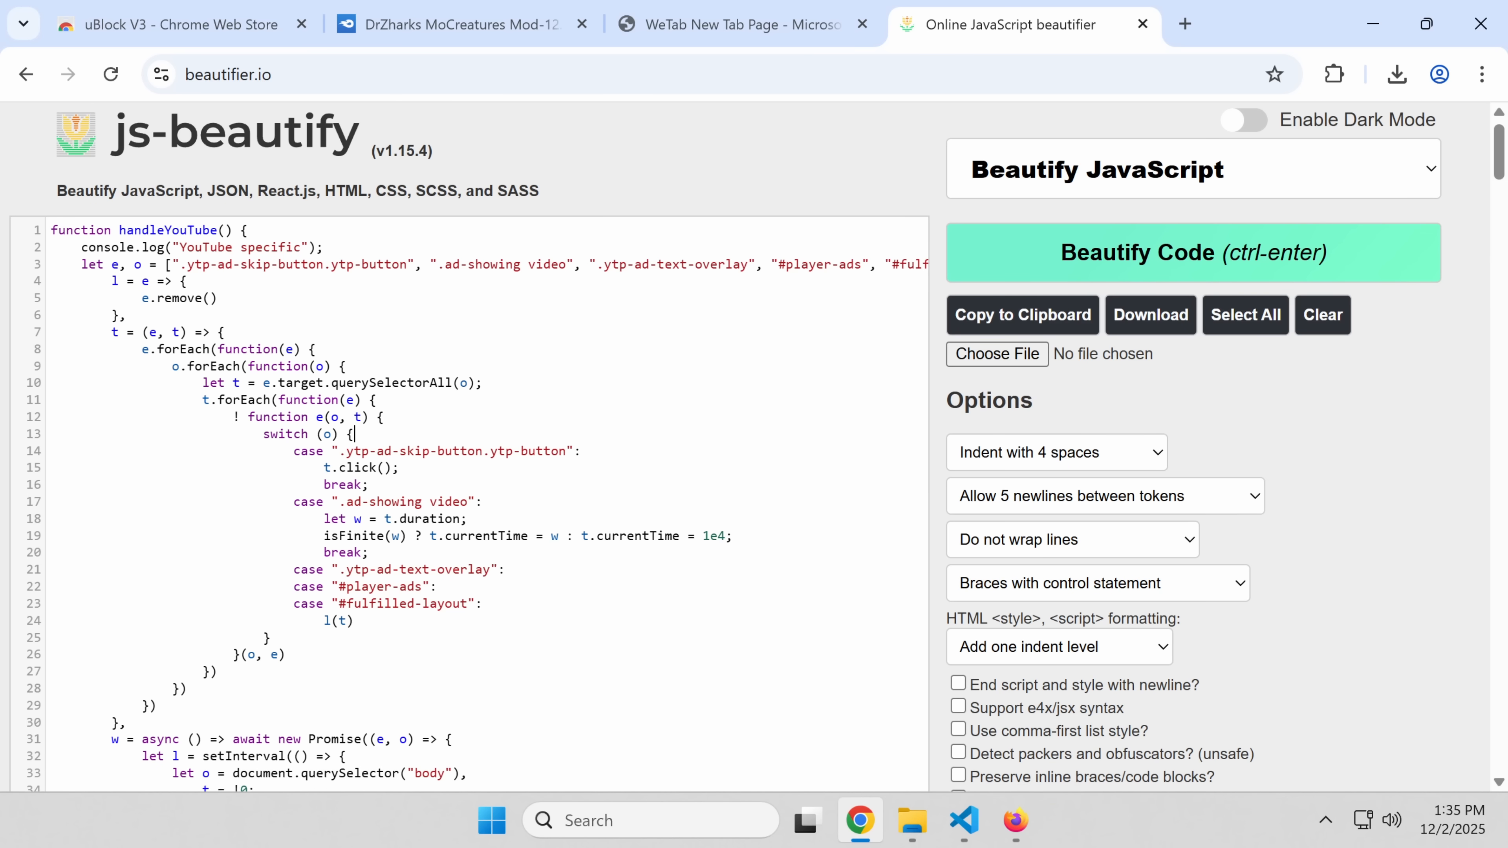
left_click(936, 819)
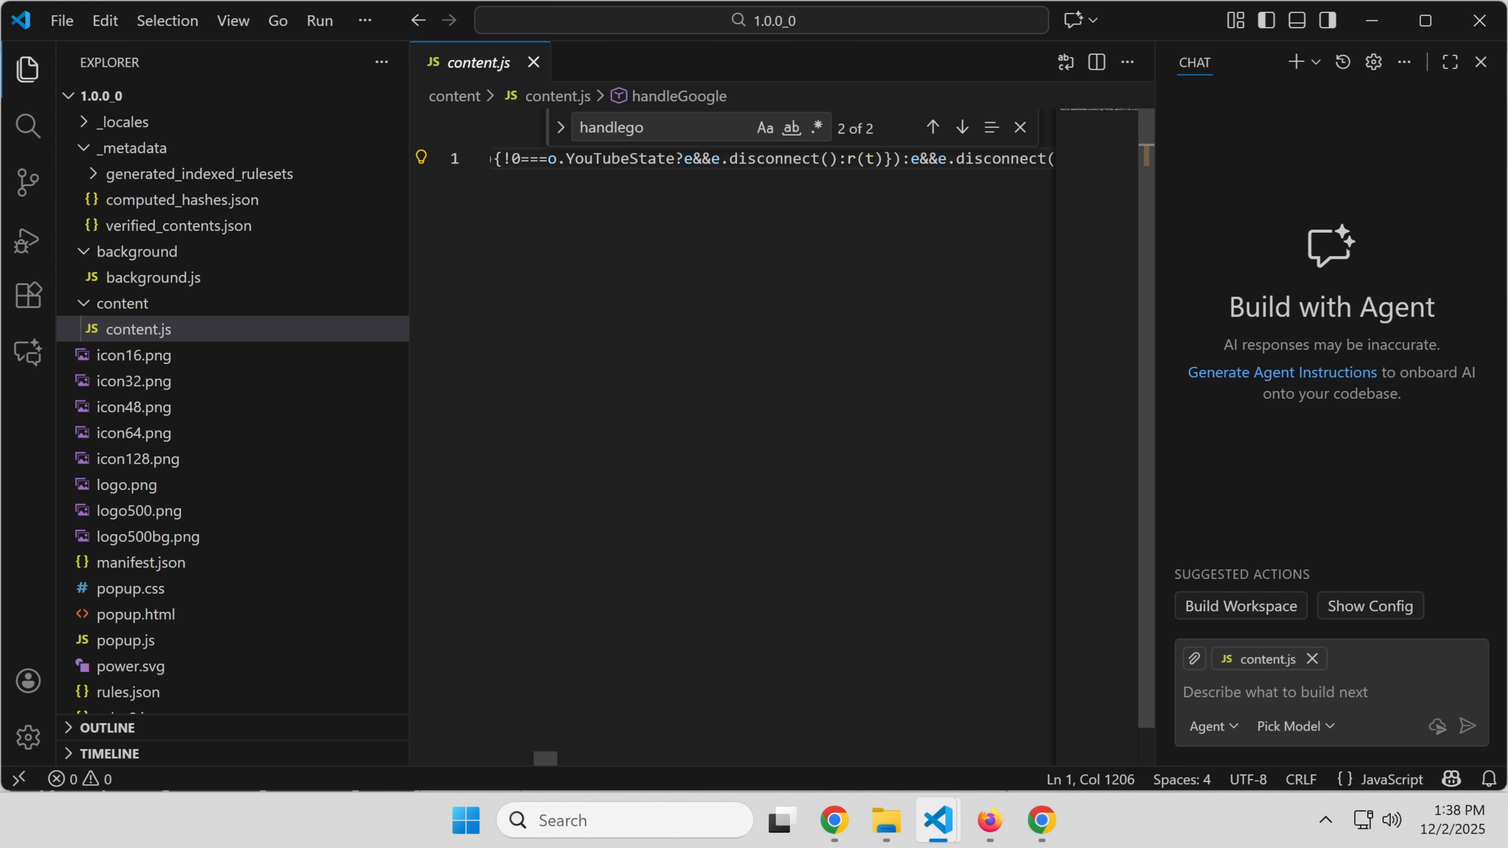
mouse_move(403, 430)
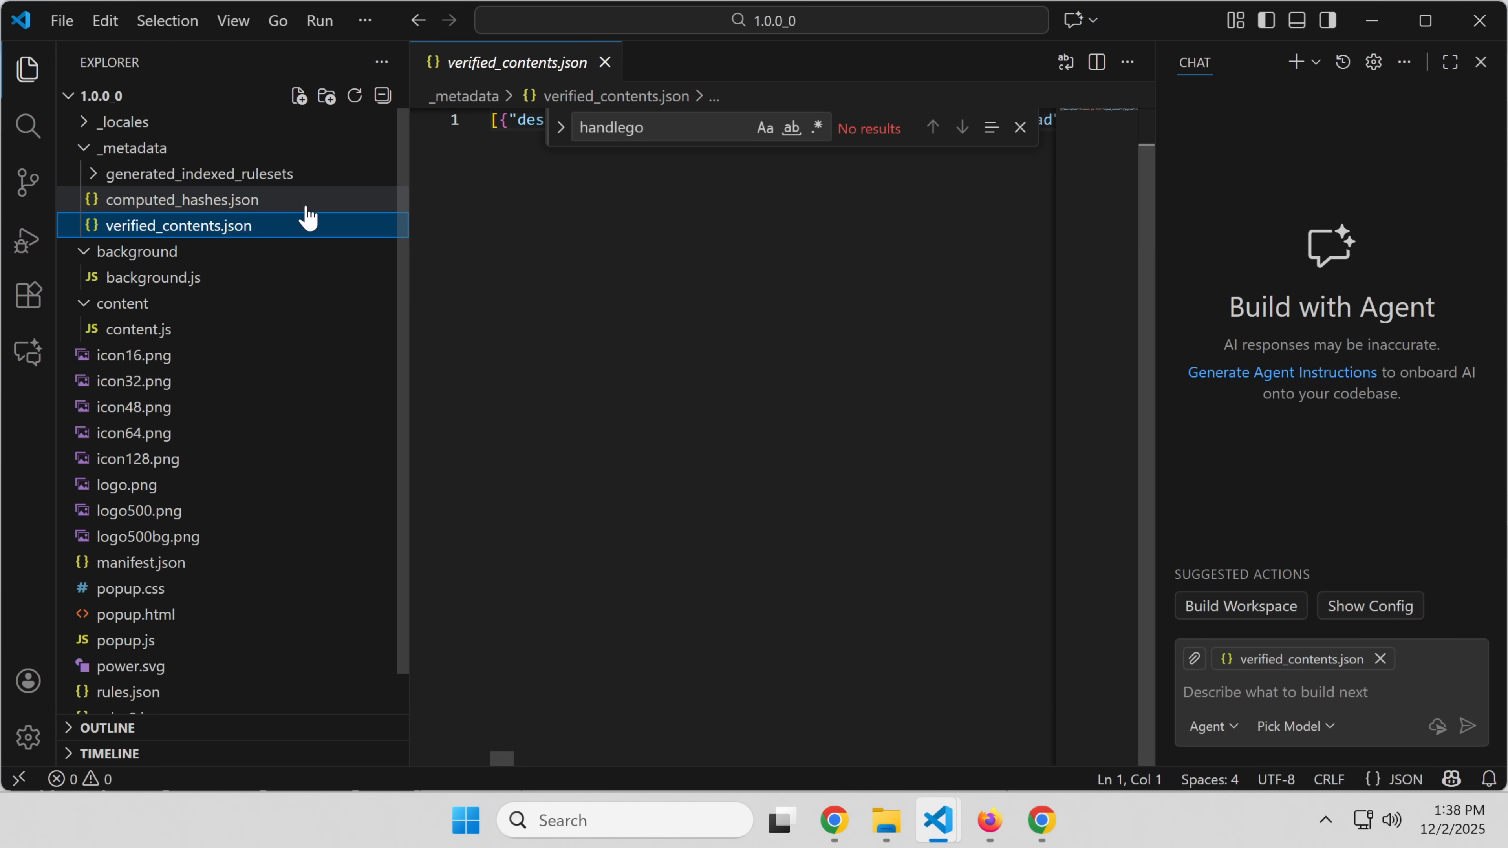
Step: Check computed_hashes.json and background.js for handleGoogle, finding no matches in either
left_click(183, 198)
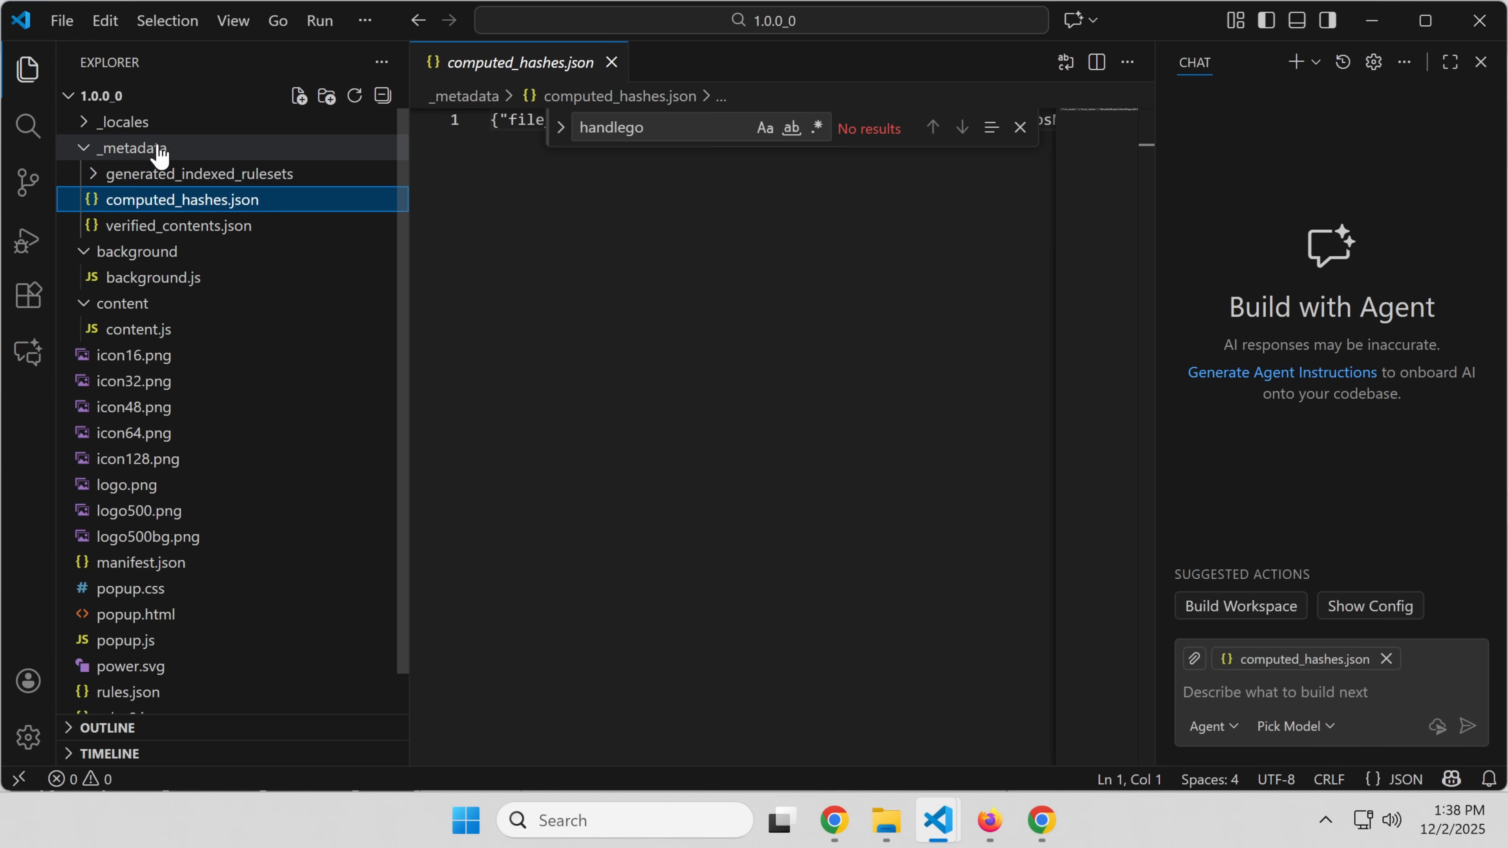
left_click(151, 277)
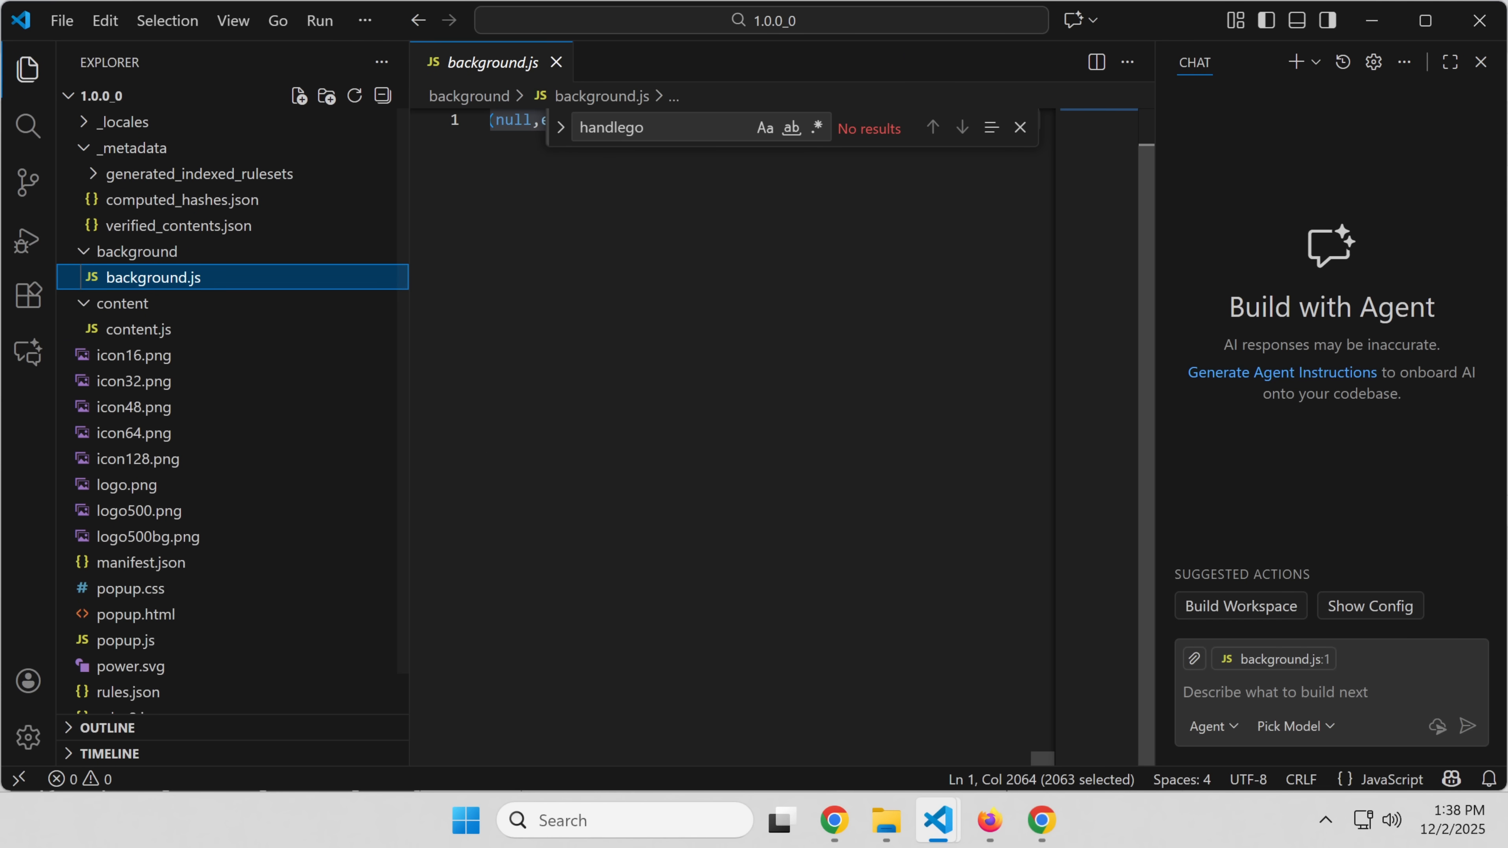
scroll("down", 3)
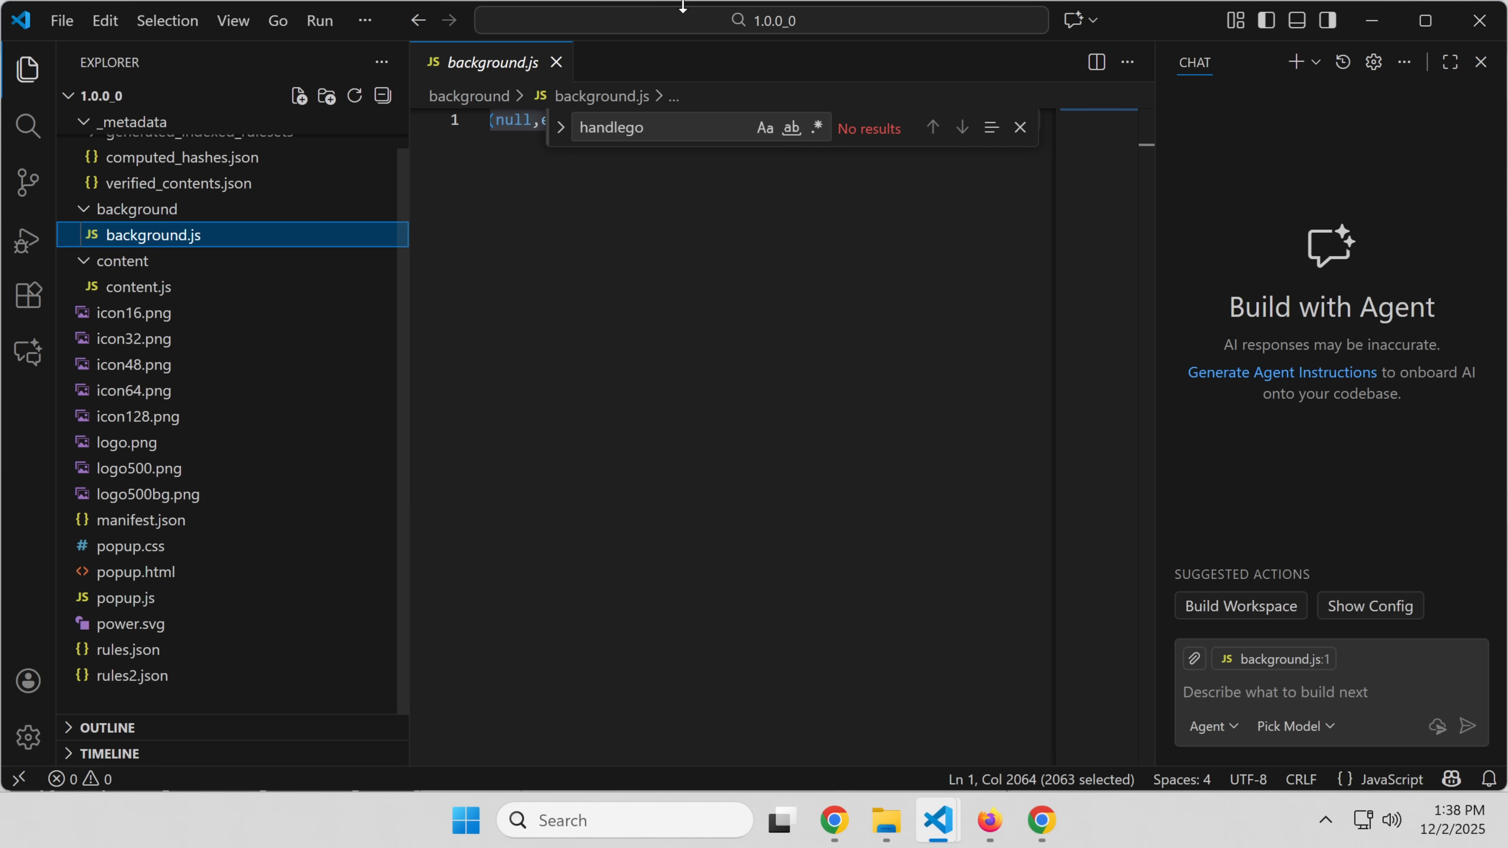
mouse_move(660, 99)
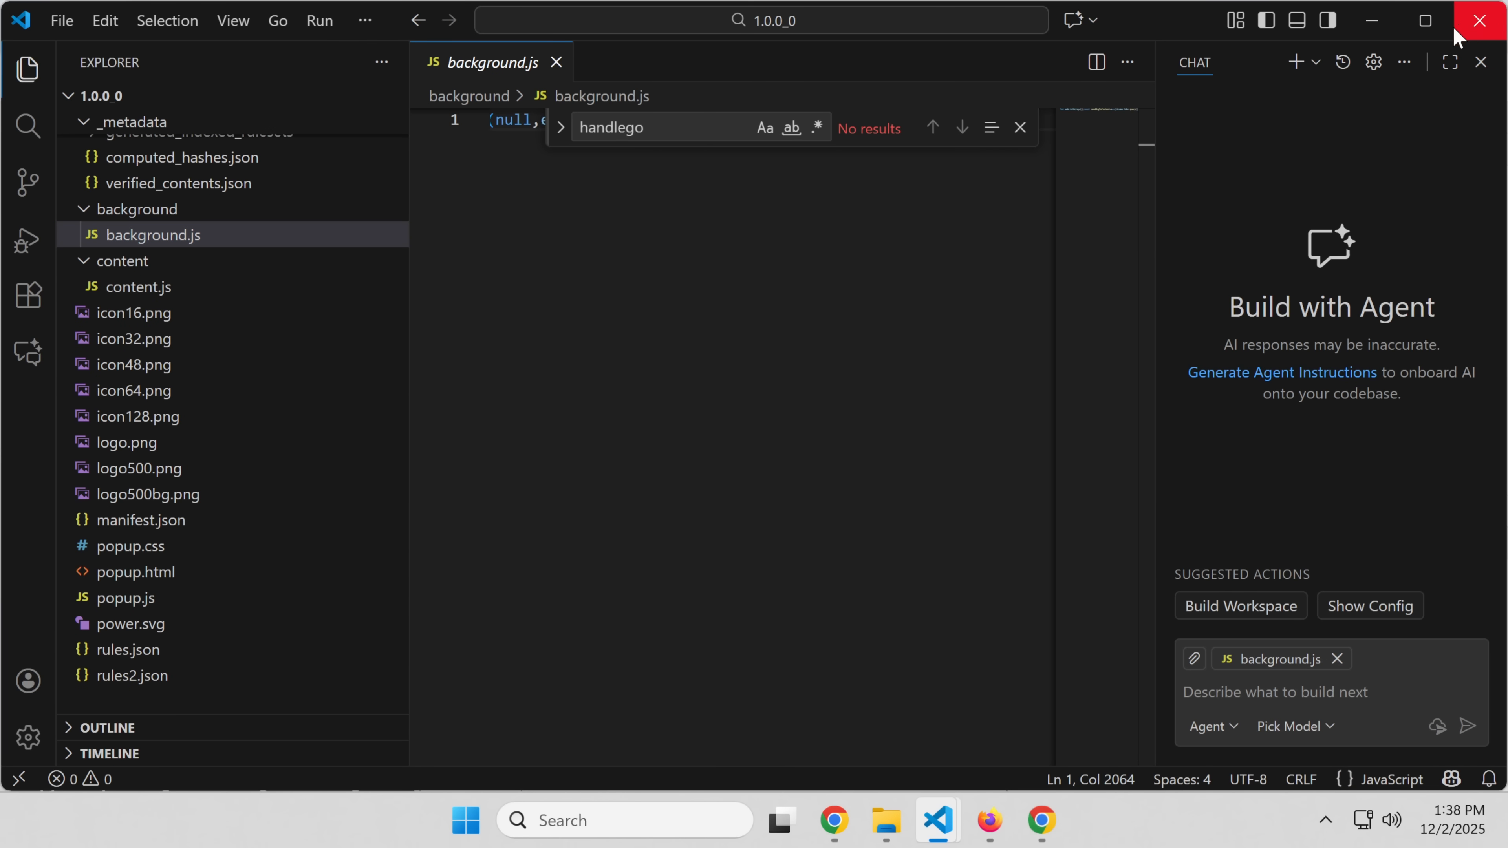
Step: Close the code editor and reach Chrome's Manage extensions page via the Extensions puzzle menu
left_click(832, 820)
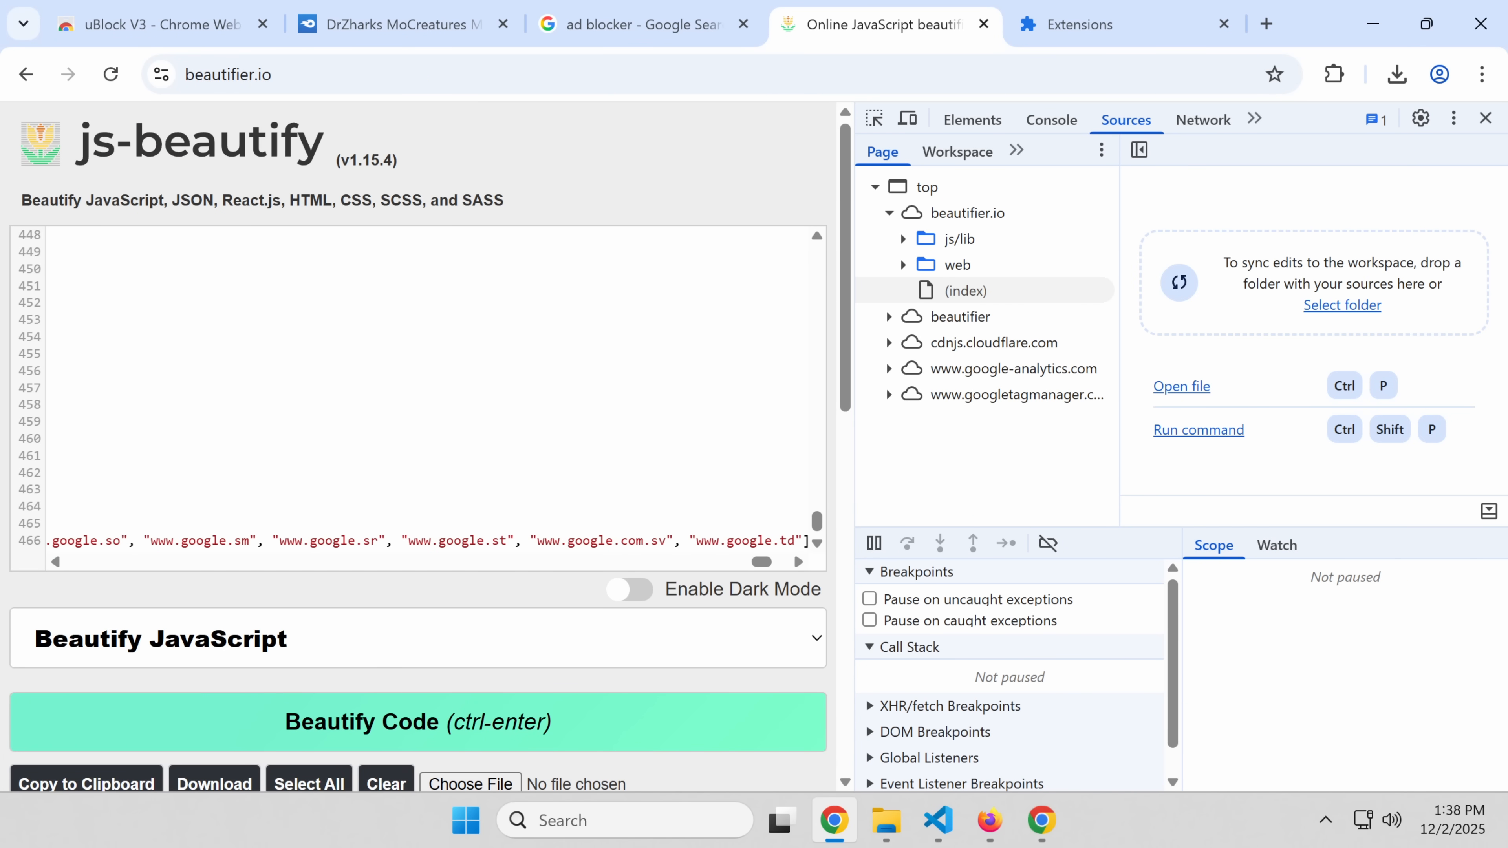
mouse_move(1348, 108)
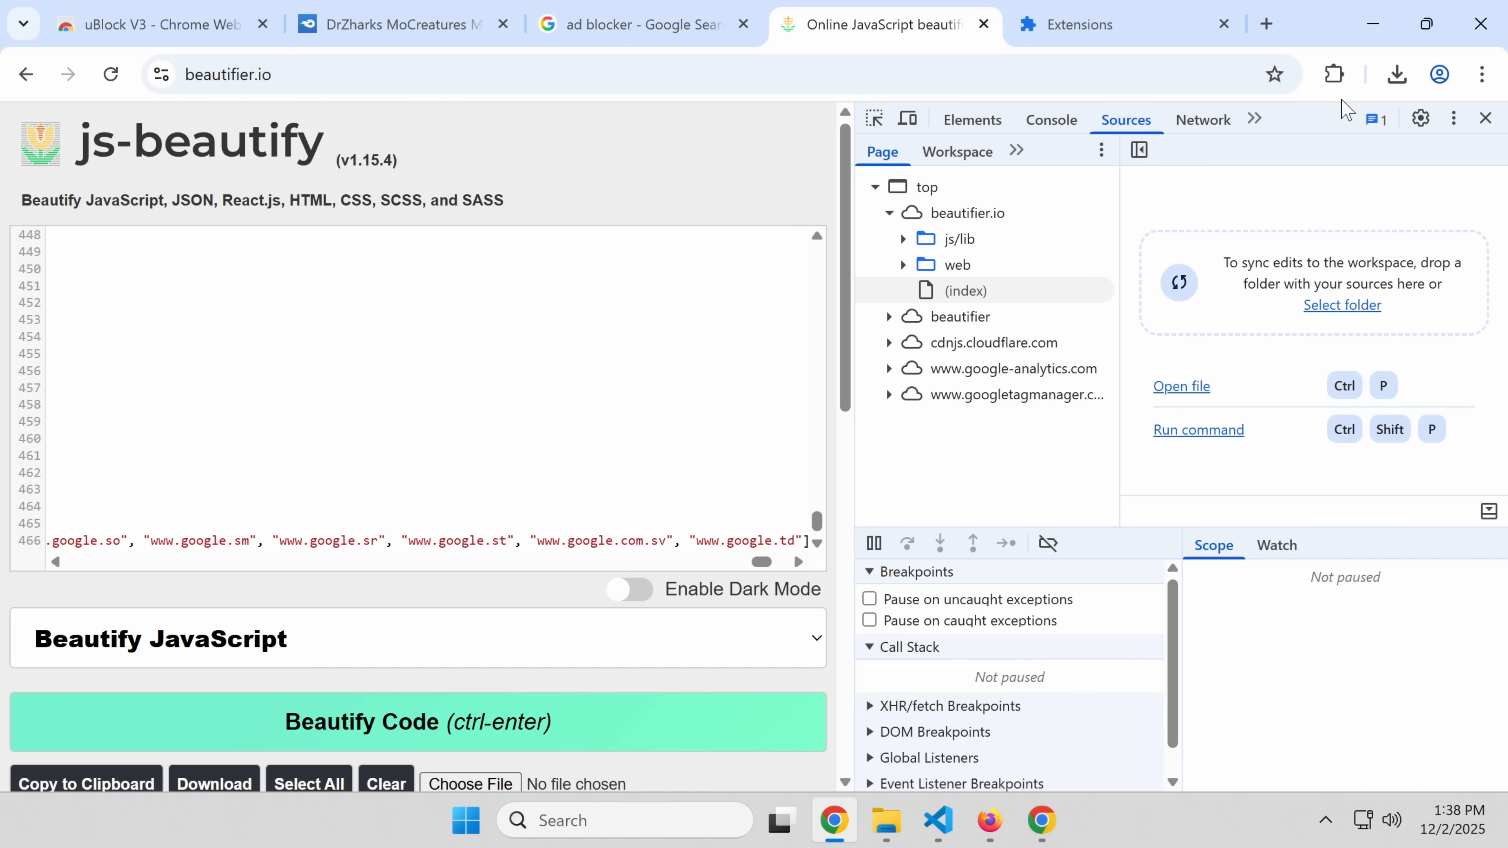
left_click(1333, 74)
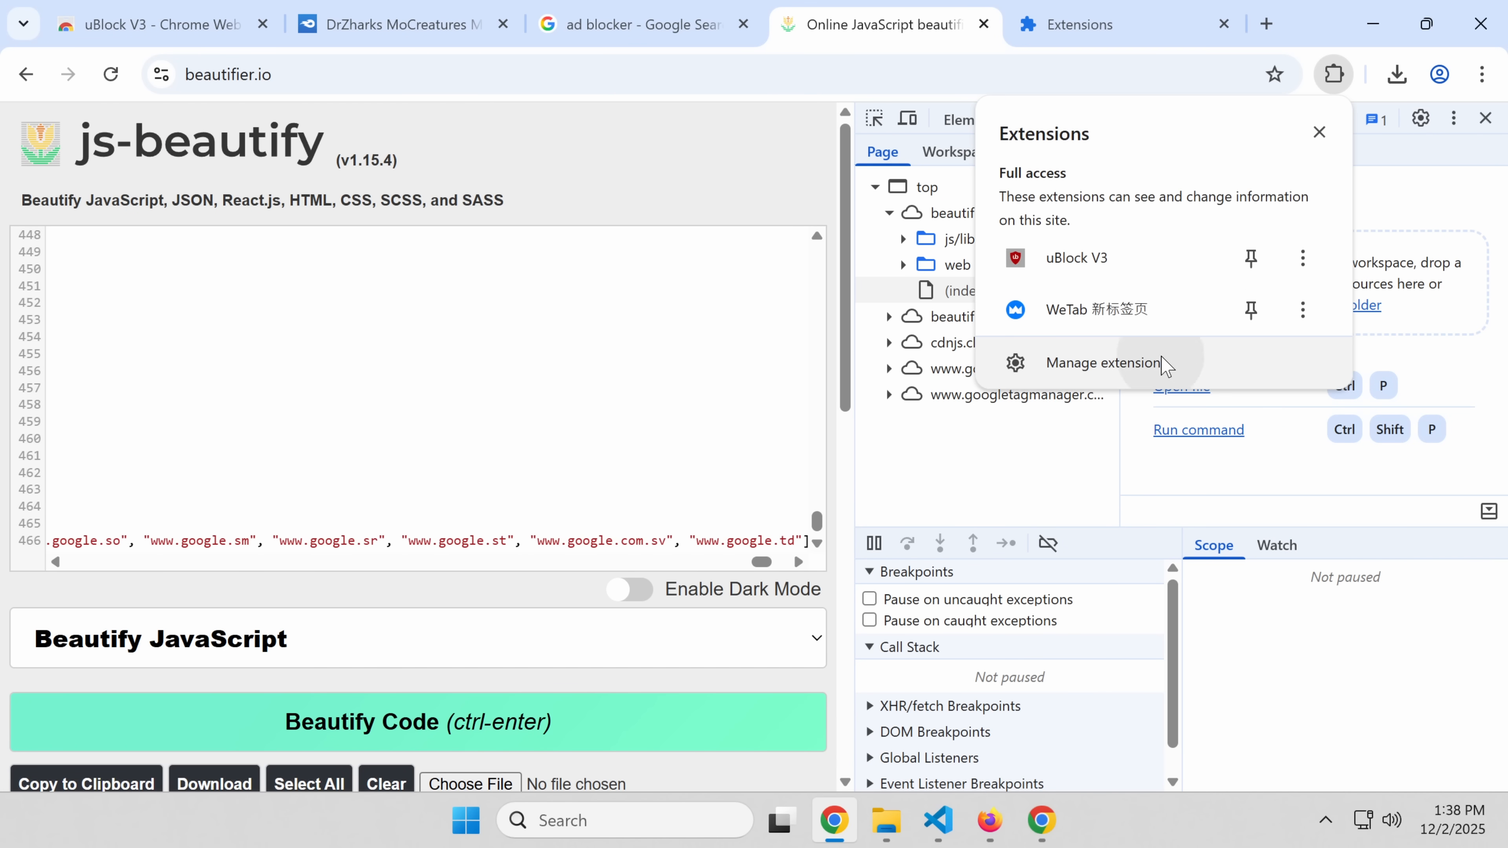
left_click(1101, 363)
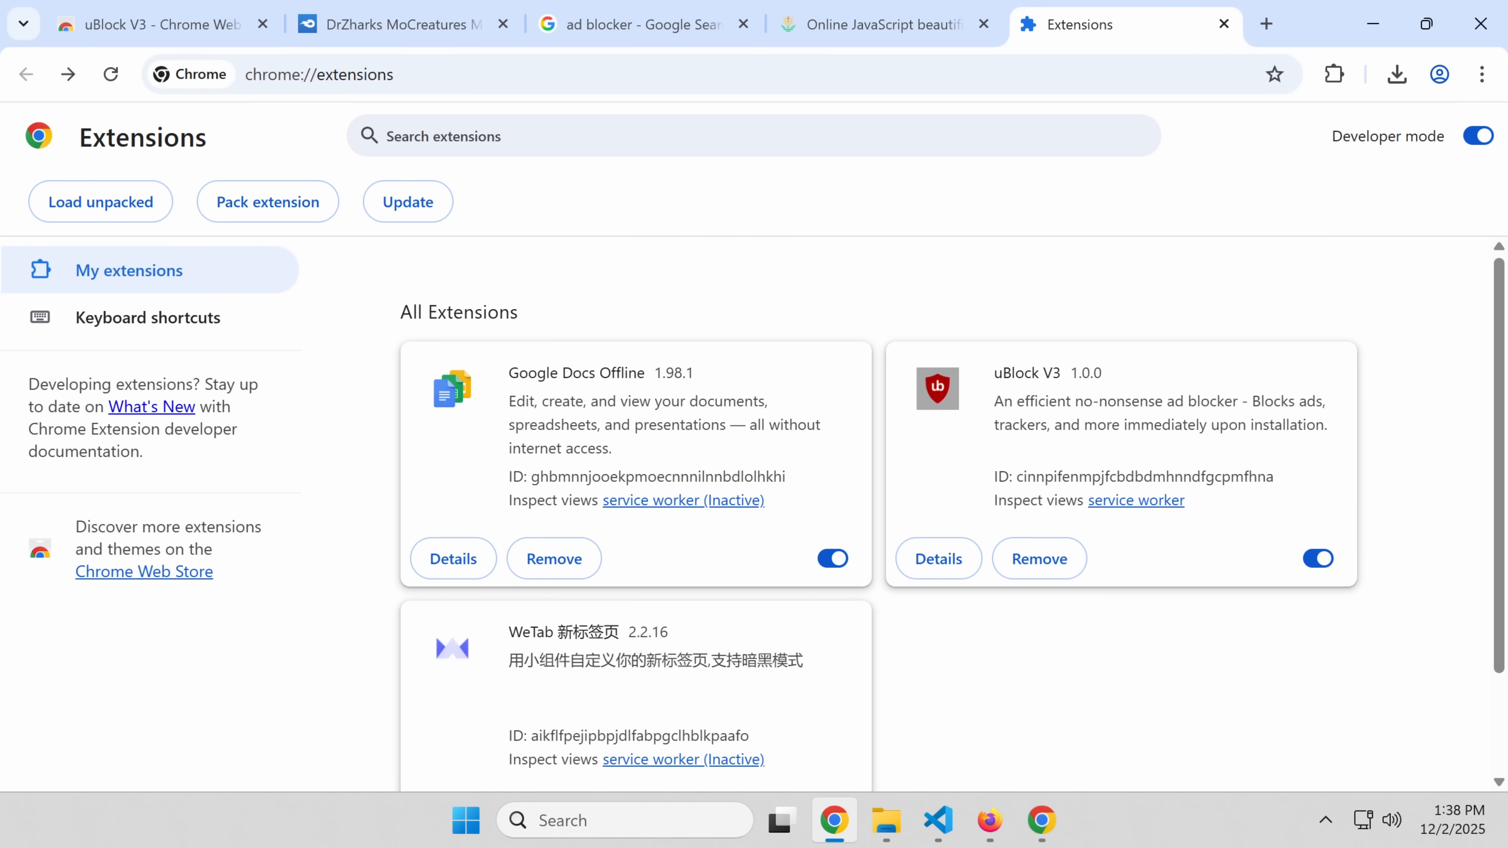
Step: Review uBlock V3's listed permissions in Details, then return to the list showing Google Docs Offline, uBlock V3 and WeTab
left_click(937, 558)
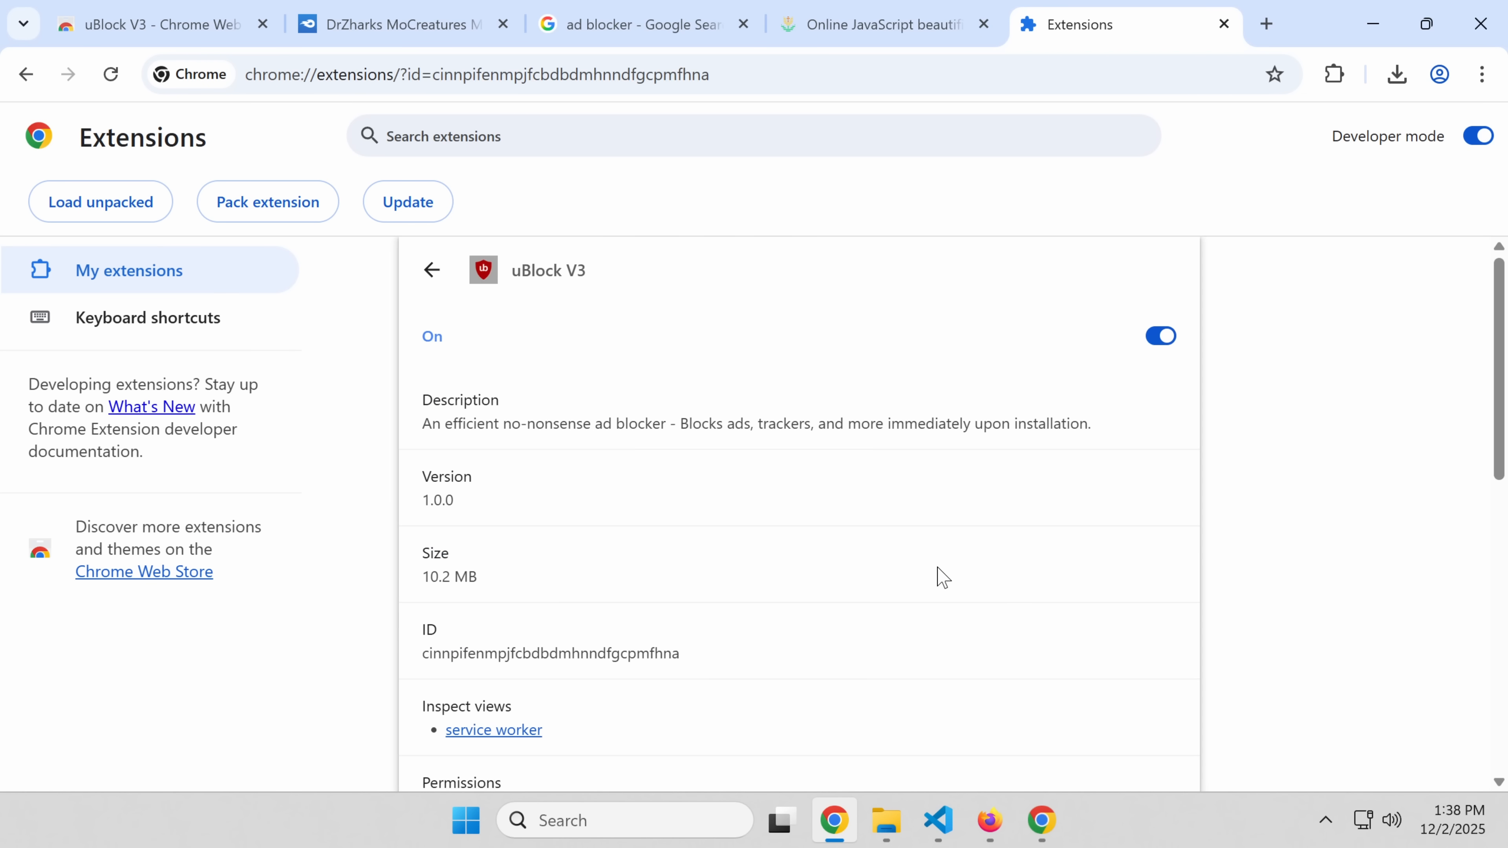
scroll("down", 3)
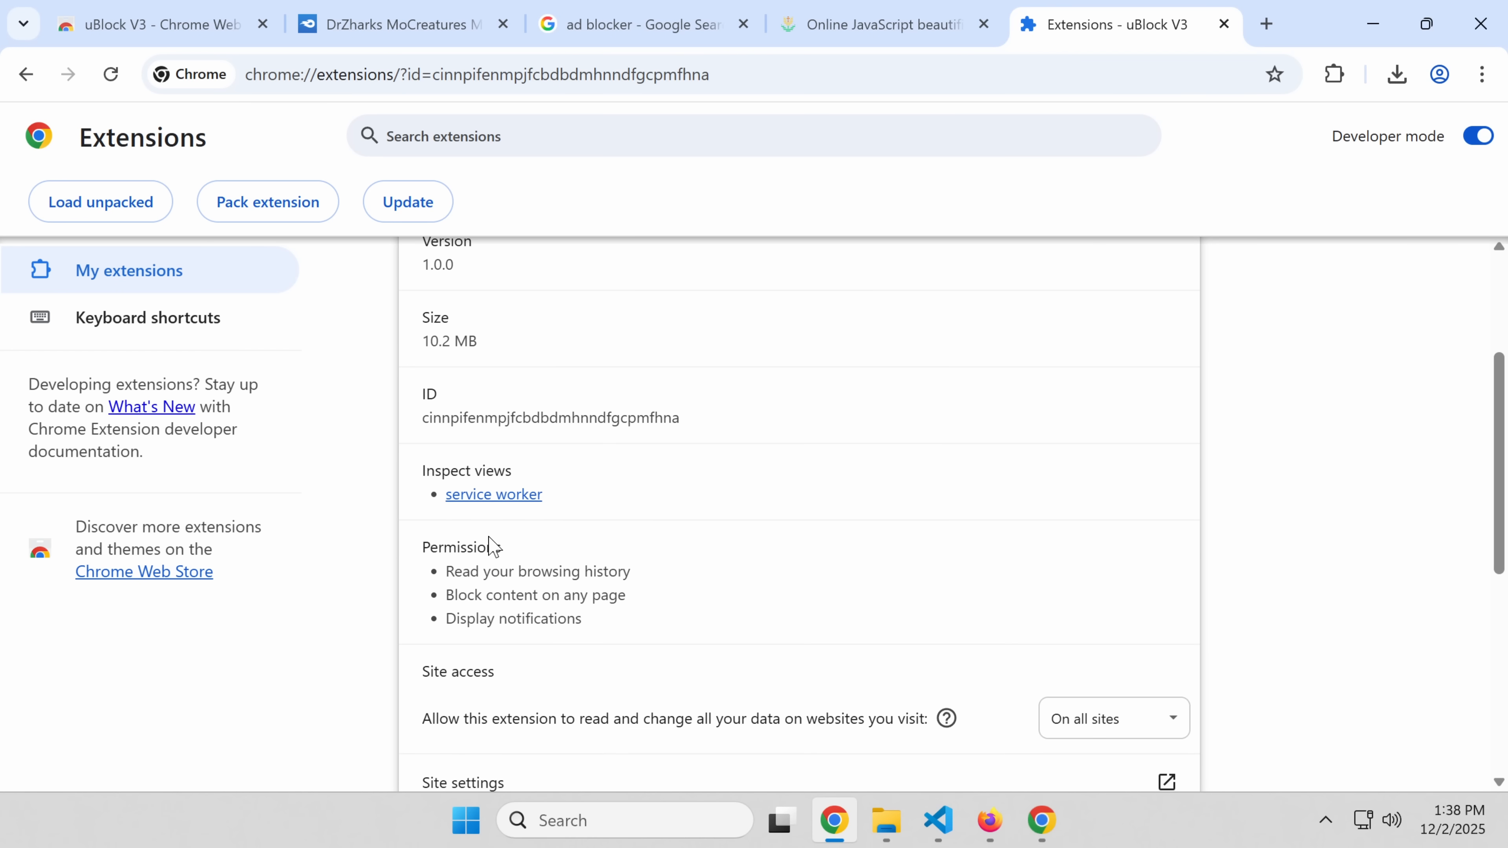
double_click(499, 571)
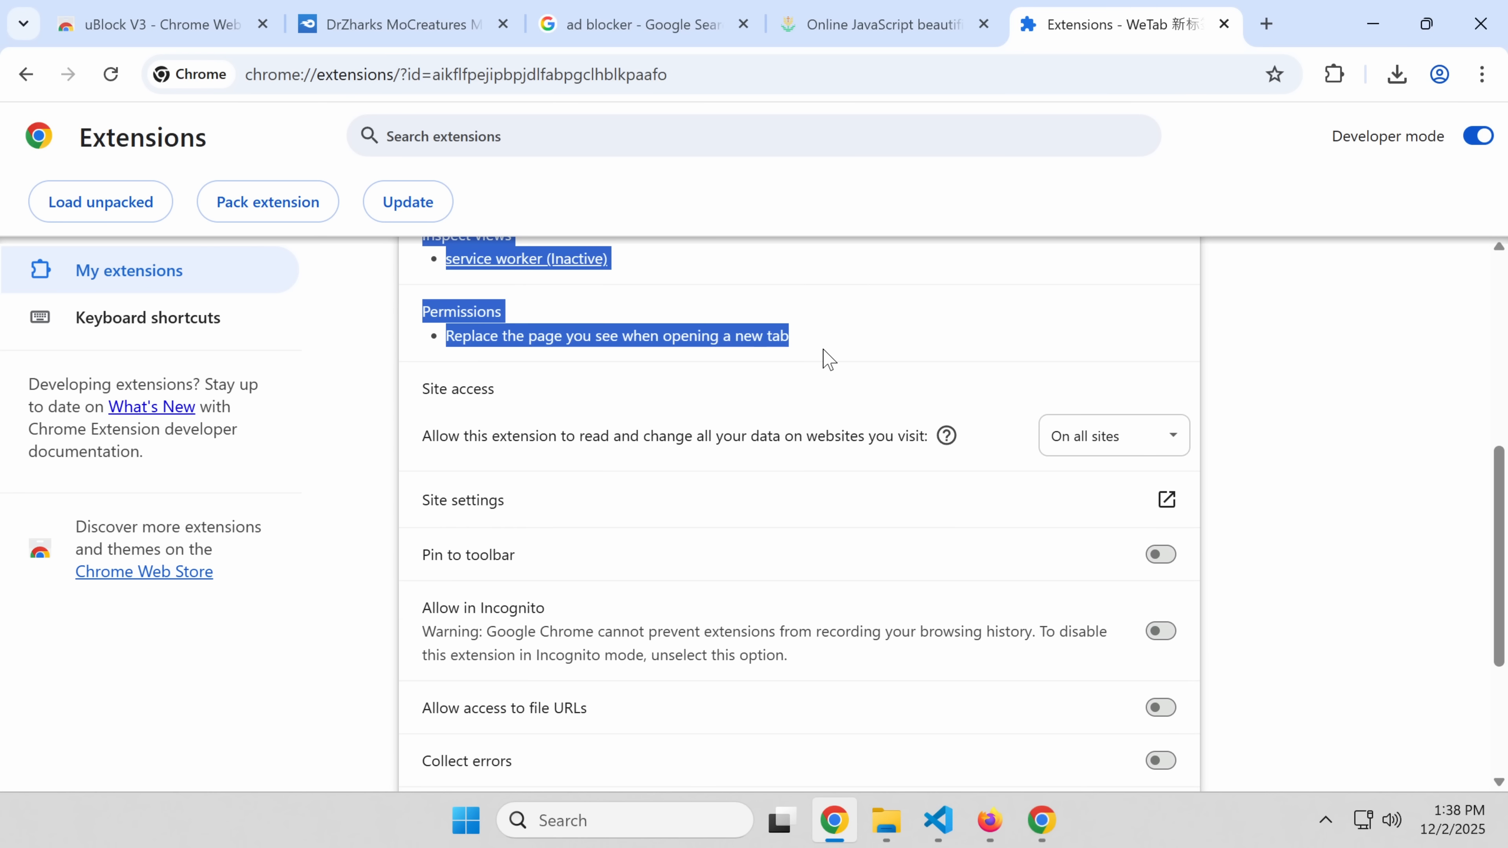
left_click(25, 74)
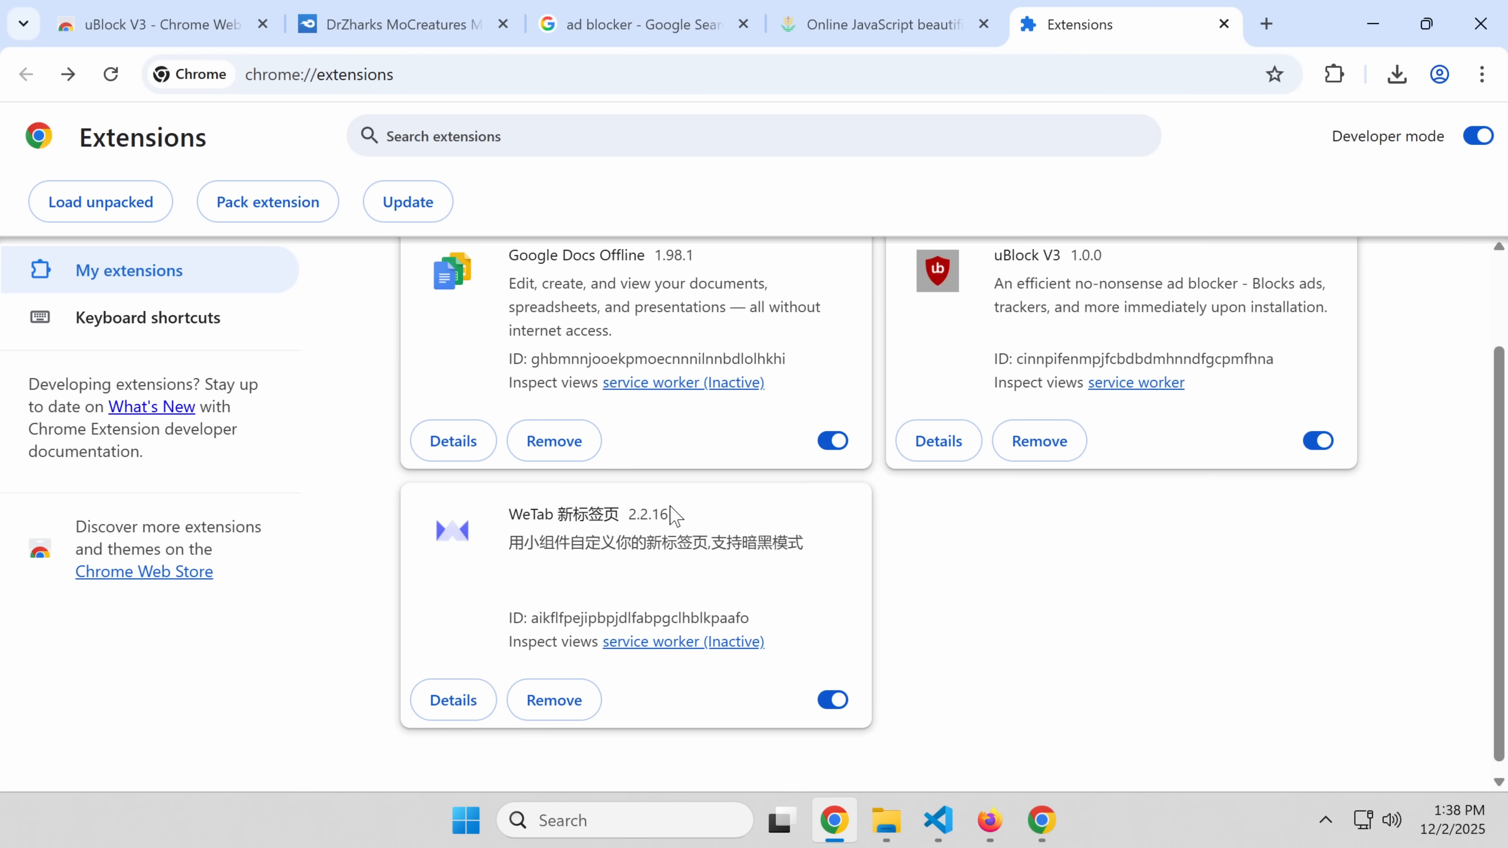
scroll("up", 3)
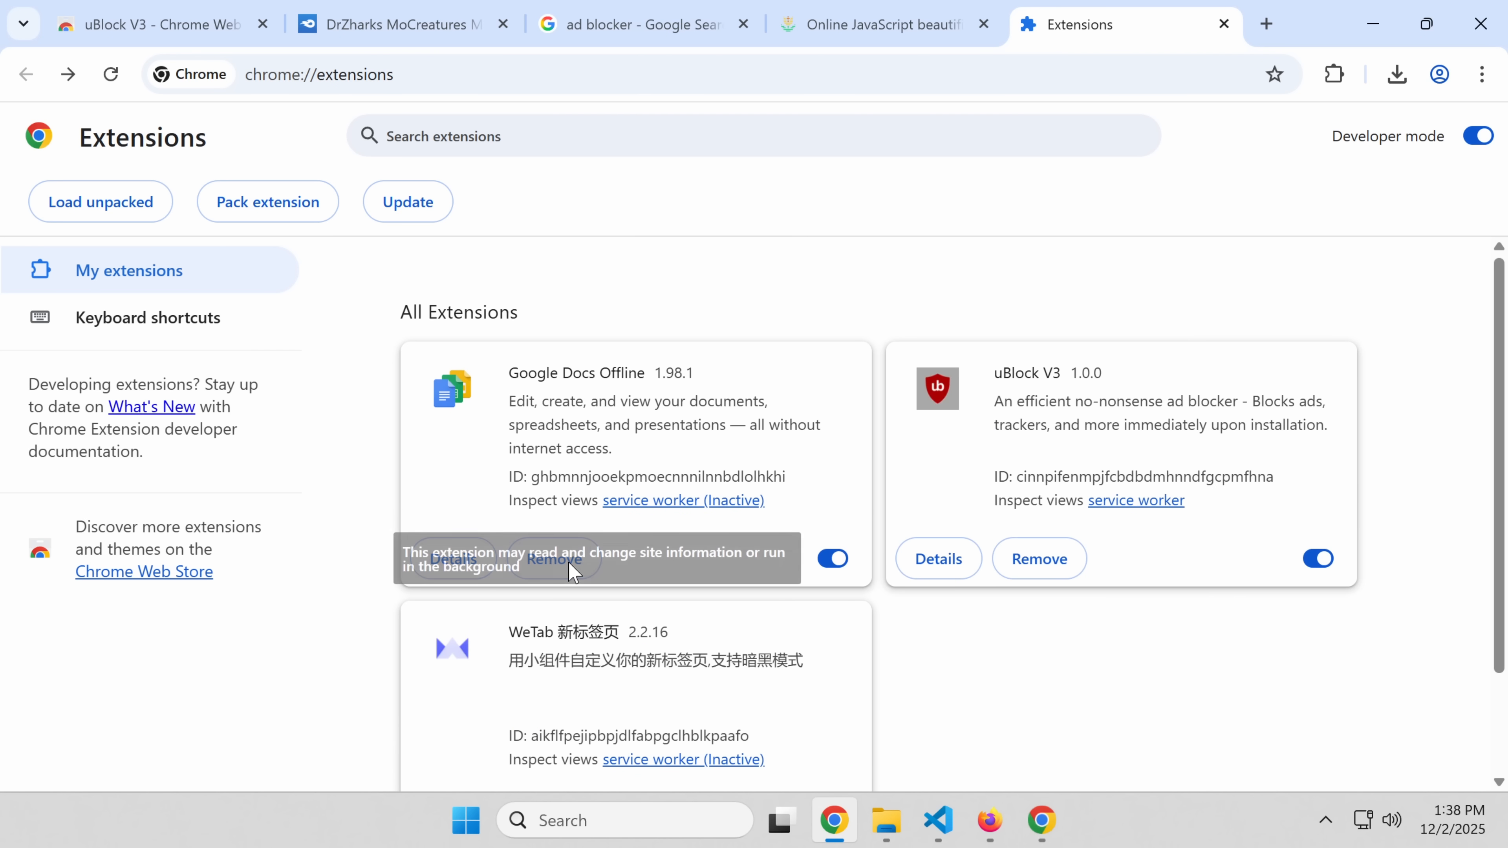
mouse_move(1010, 531)
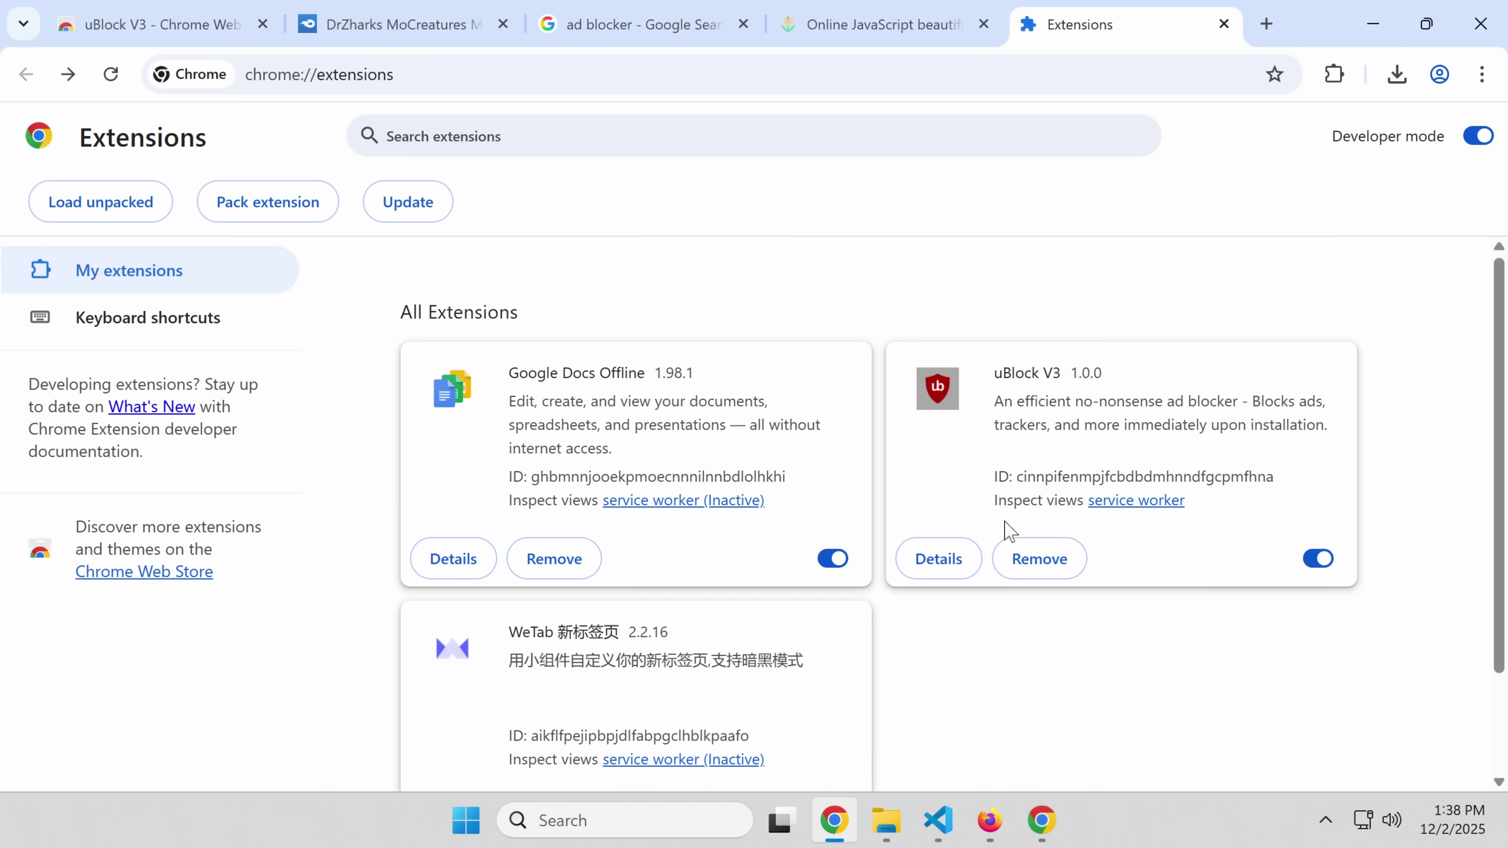
scroll("down", 3)
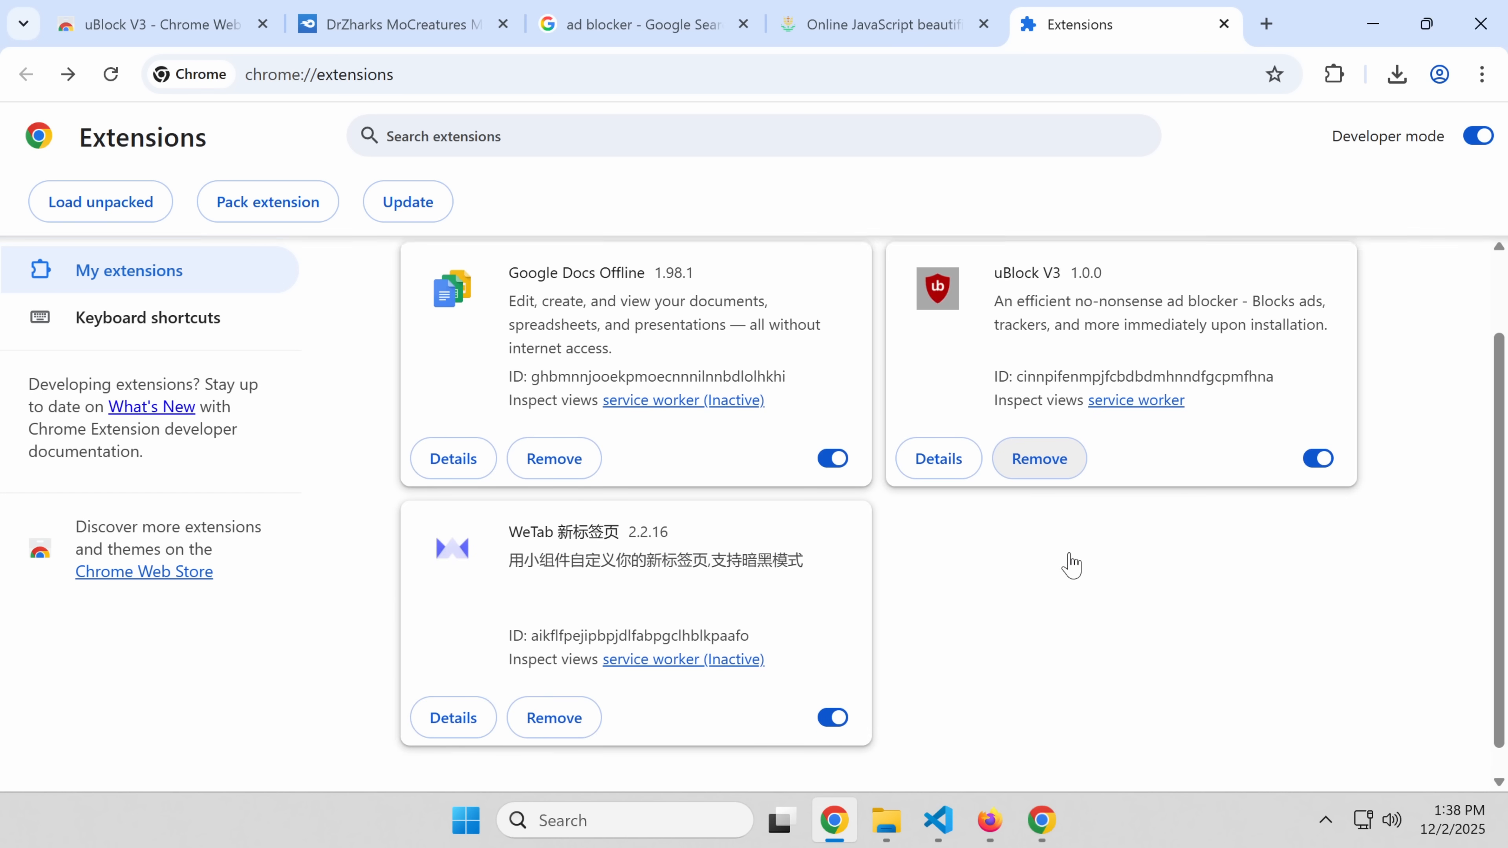
scroll("down", 3)
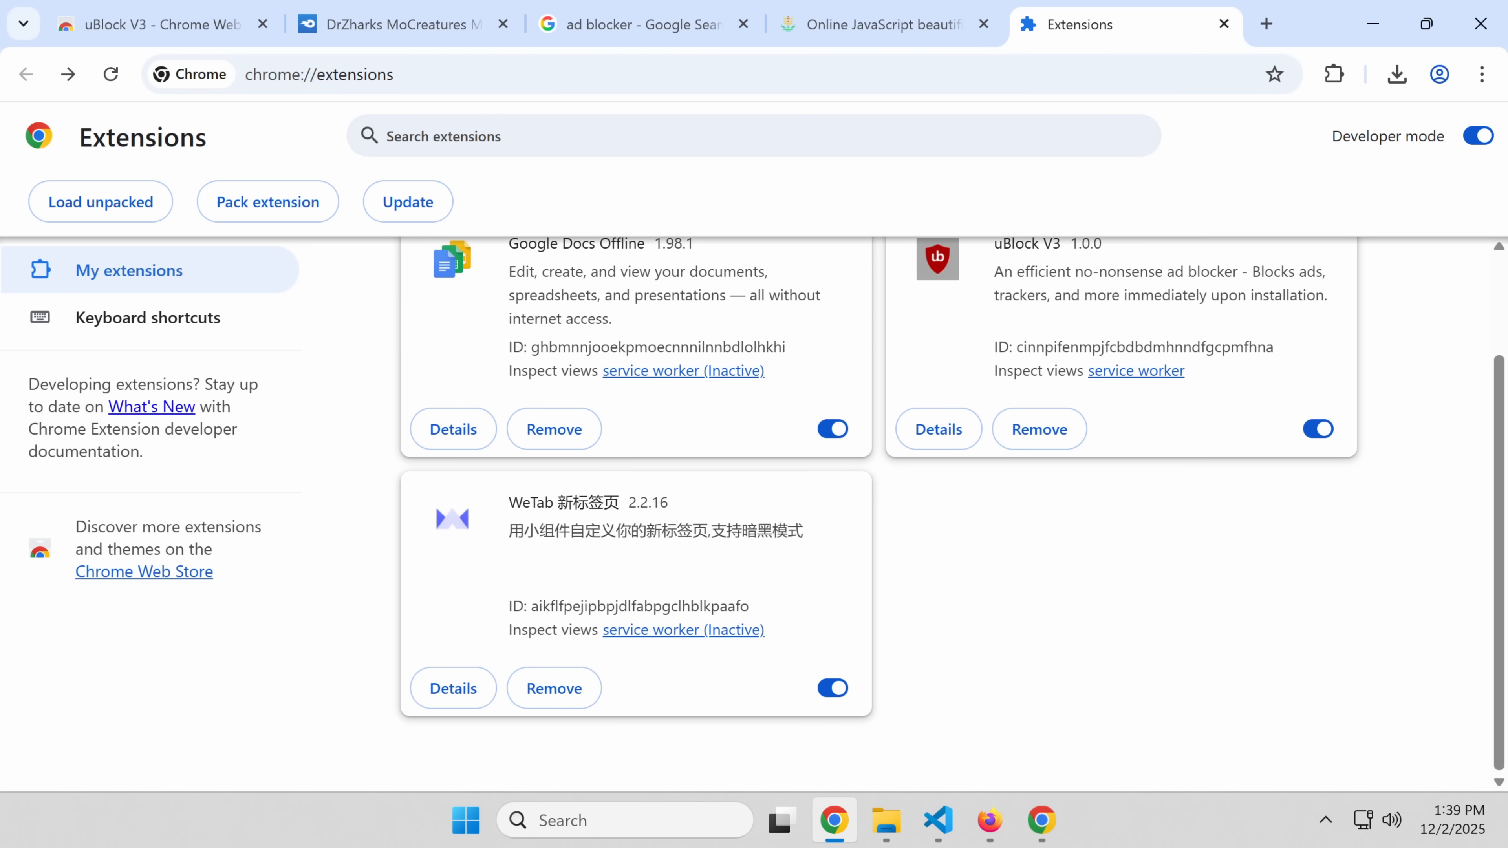